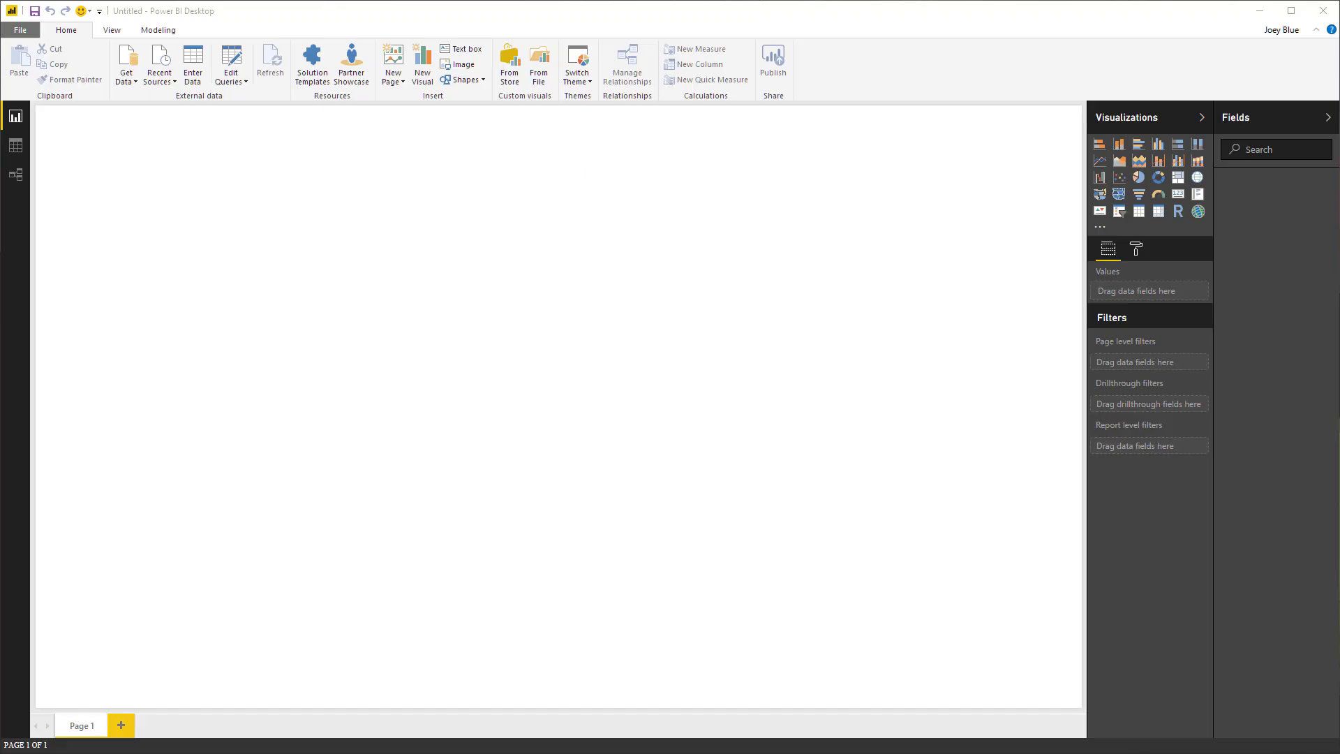
{"action": "mouse_move", "coordinate": [169, 446]}
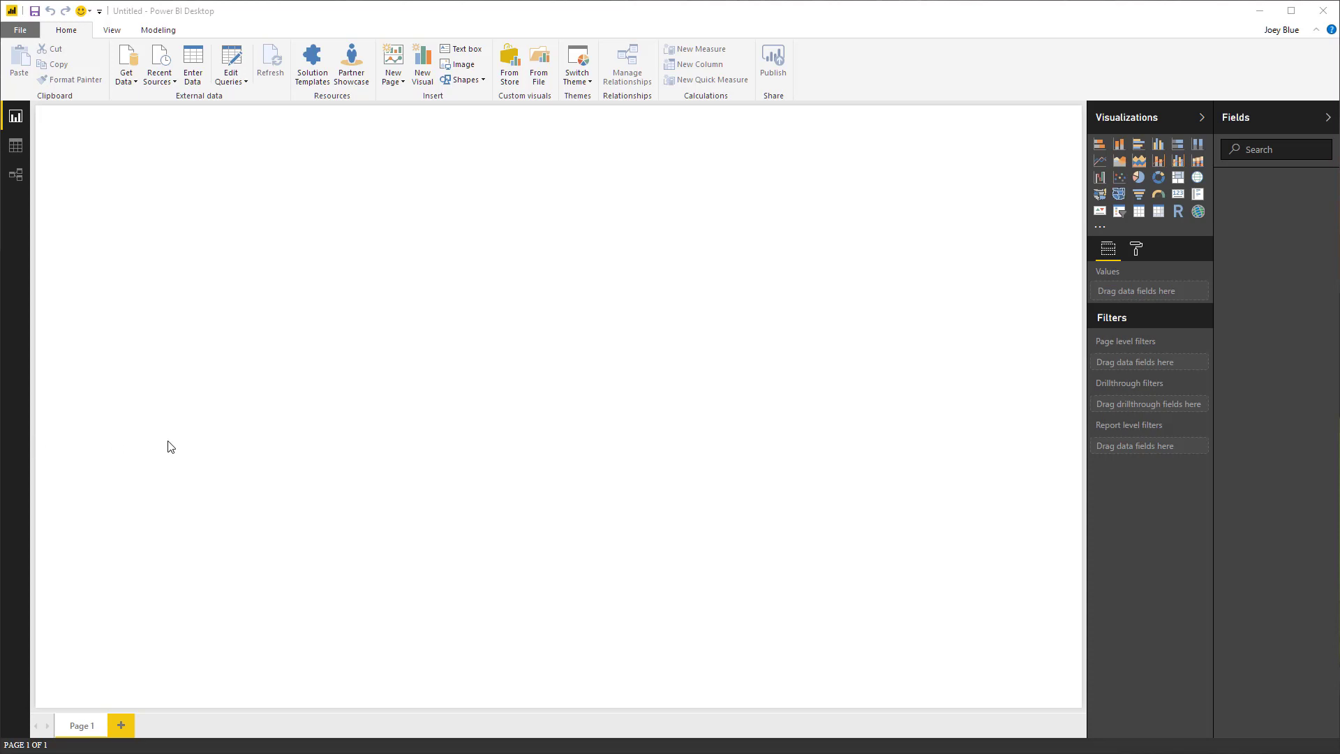
{"action": "mouse_move", "coordinate": [180, 176]}
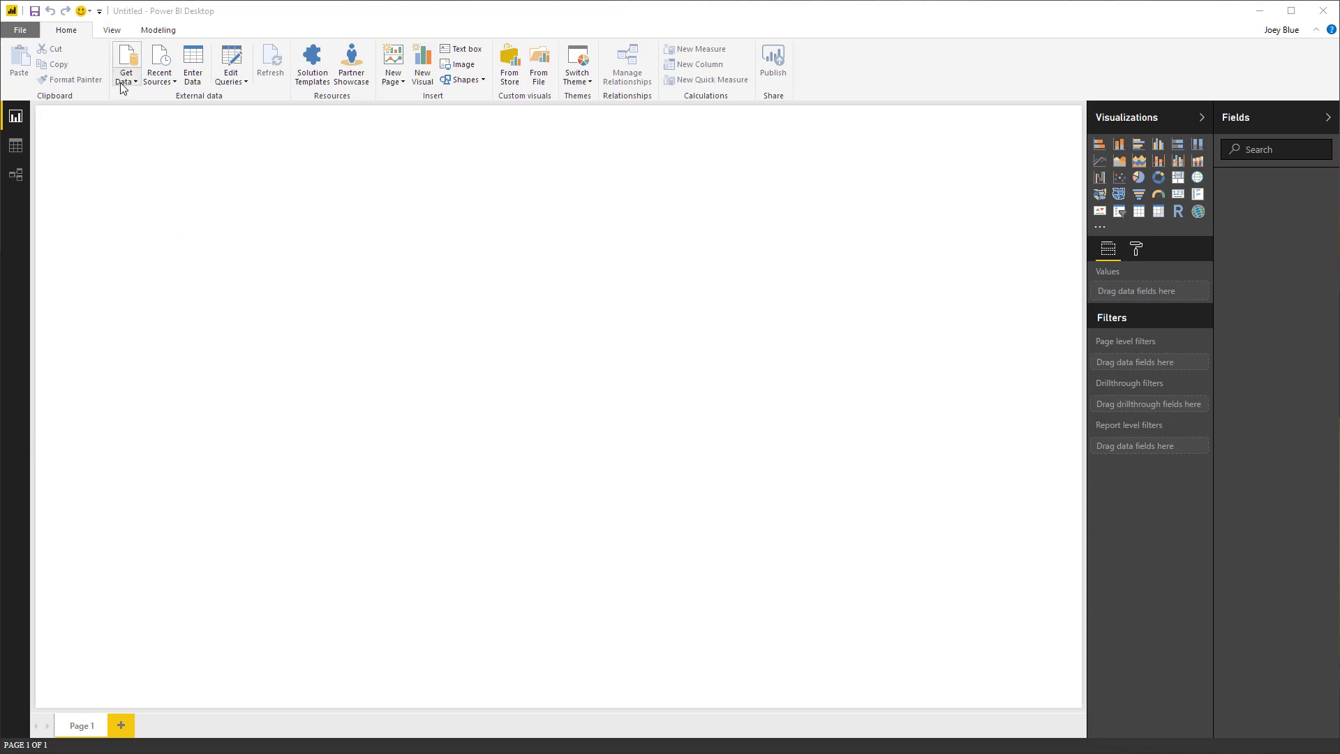
Import Zip_MedianSoldPrice_AllHomes.csv from the ZillowData Zip folder via Get Data Text/CSV.
{"action": "left_click", "coordinate": [124, 60]}
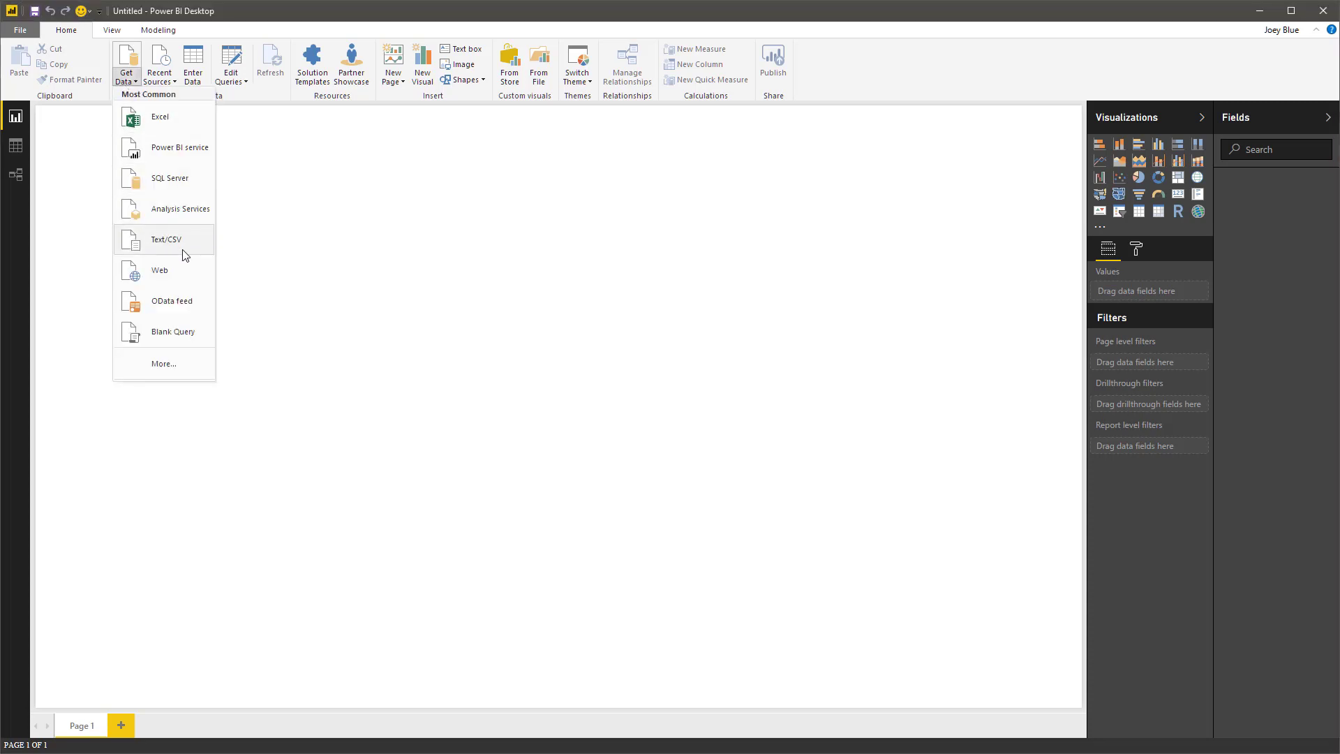
{"action": "left_click", "coordinate": [168, 238]}
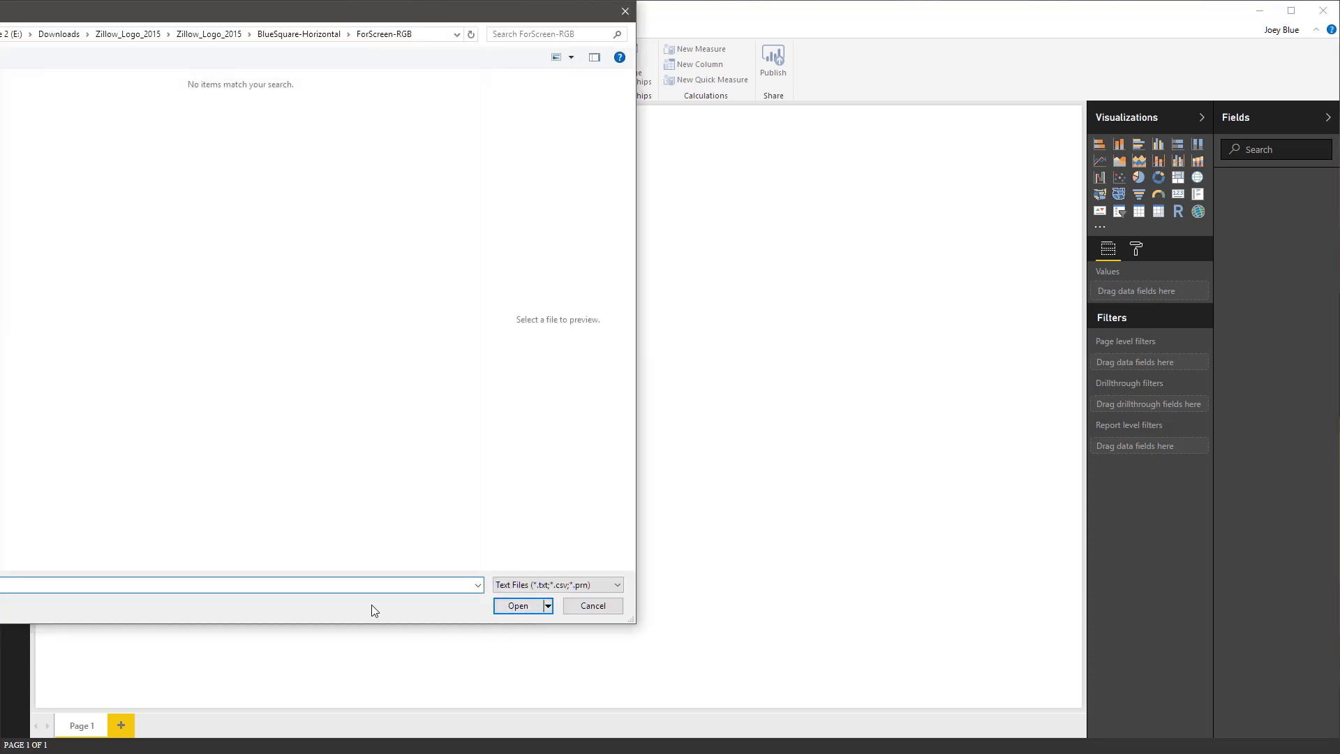
{"action": "mouse_move", "coordinate": [30, 136]}
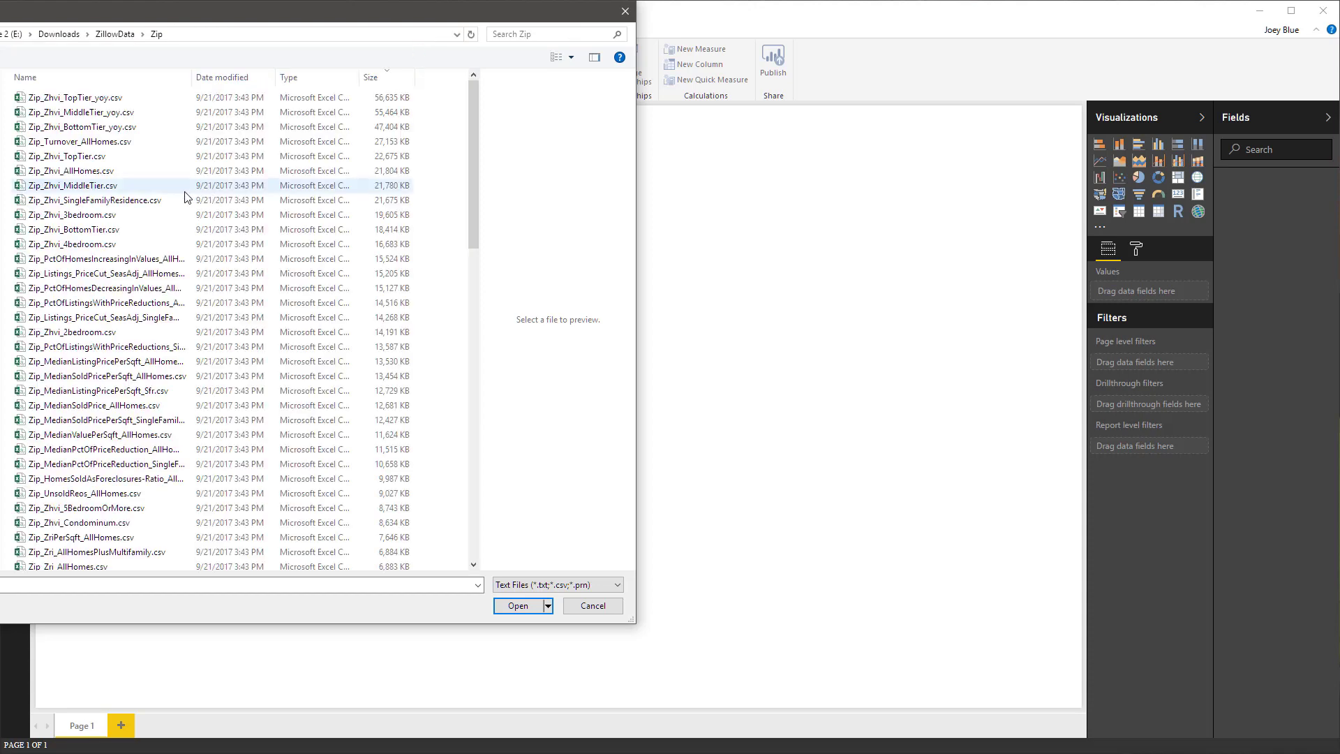
{"action": "mouse_move", "coordinate": [227, 280]}
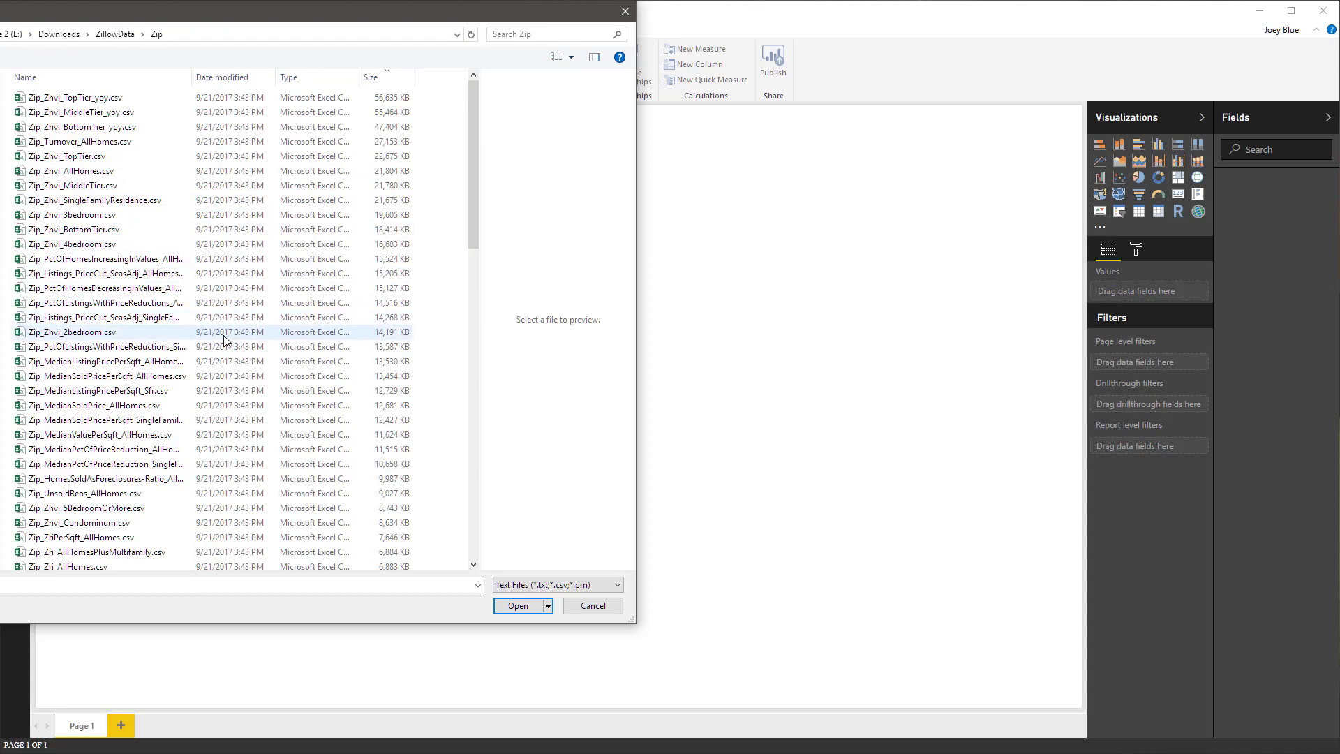
{"action": "mouse_move", "coordinate": [101, 435]}
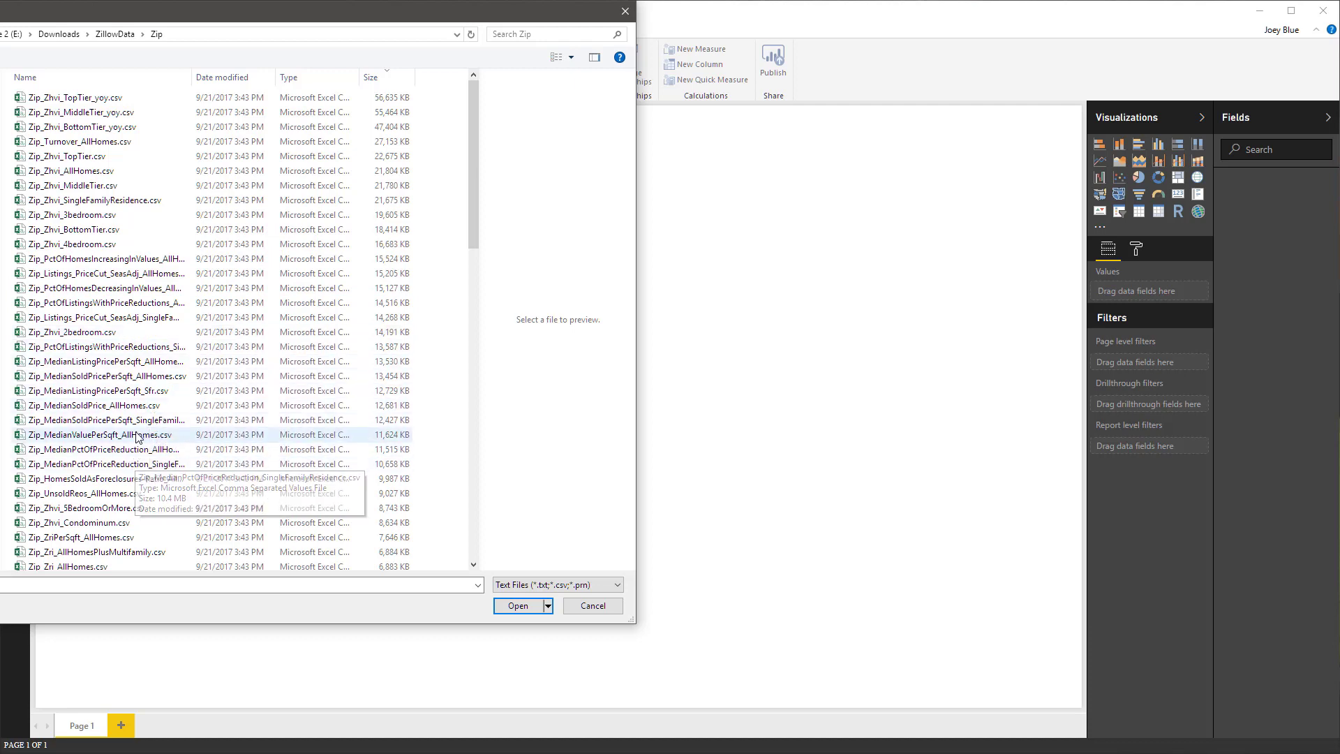
{"action": "left_click", "coordinate": [102, 404]}
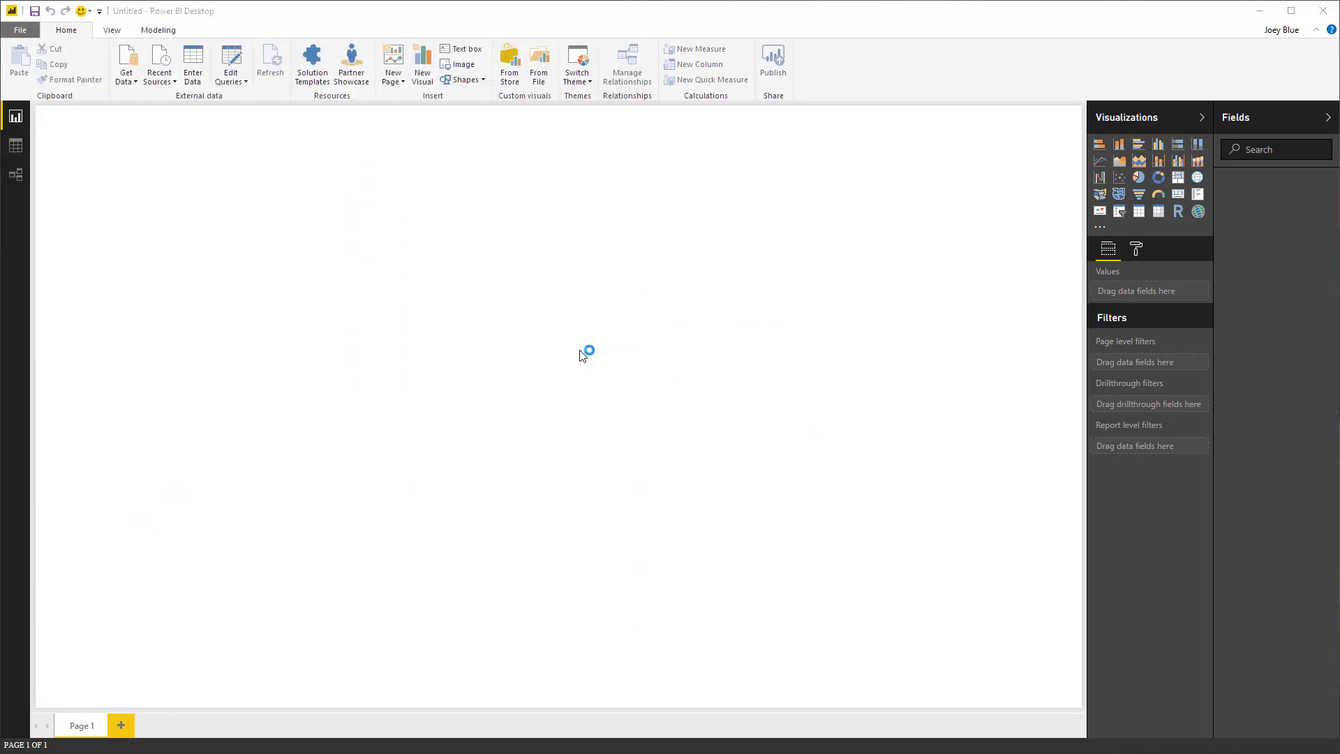
Send the previewed CSV into the Query Editor for editing.
{"action": "left_click", "coordinate": [539, 65]}
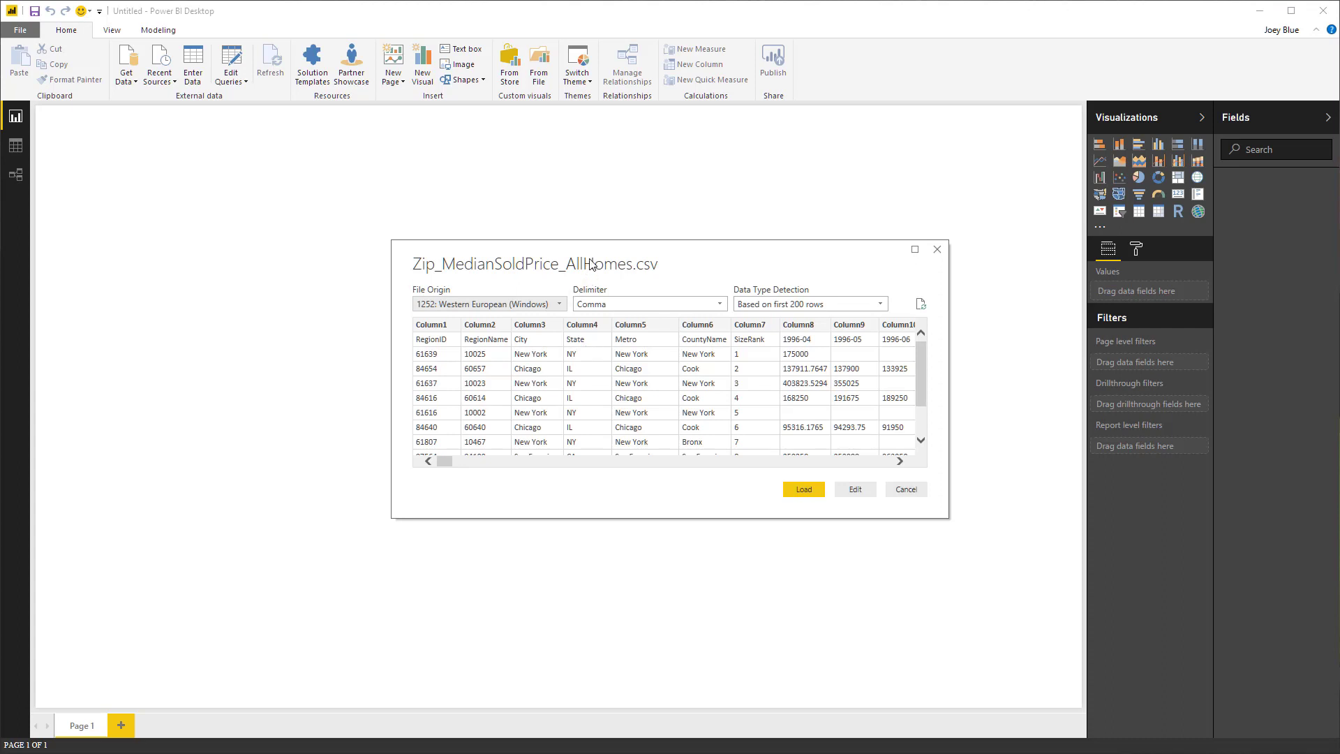
{"action": "mouse_move", "coordinate": [684, 344]}
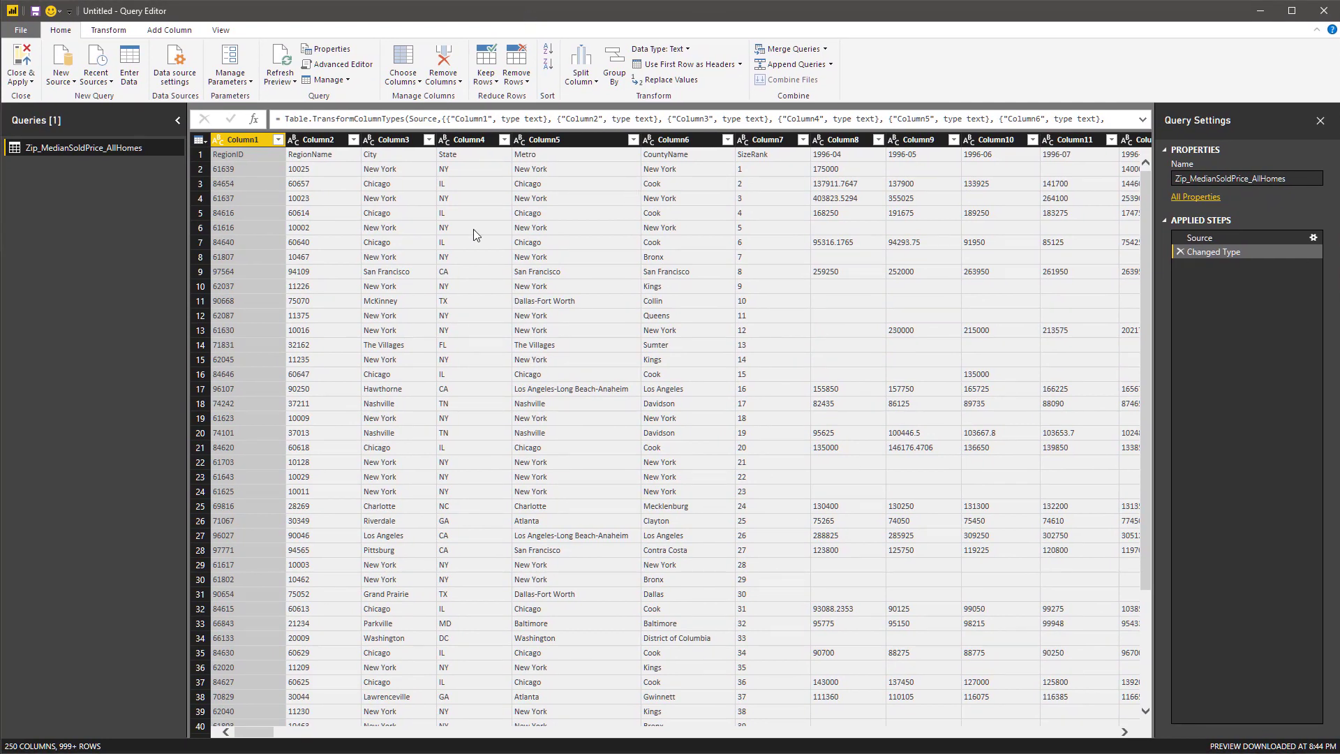
{"action": "mouse_move", "coordinate": [138, 120]}
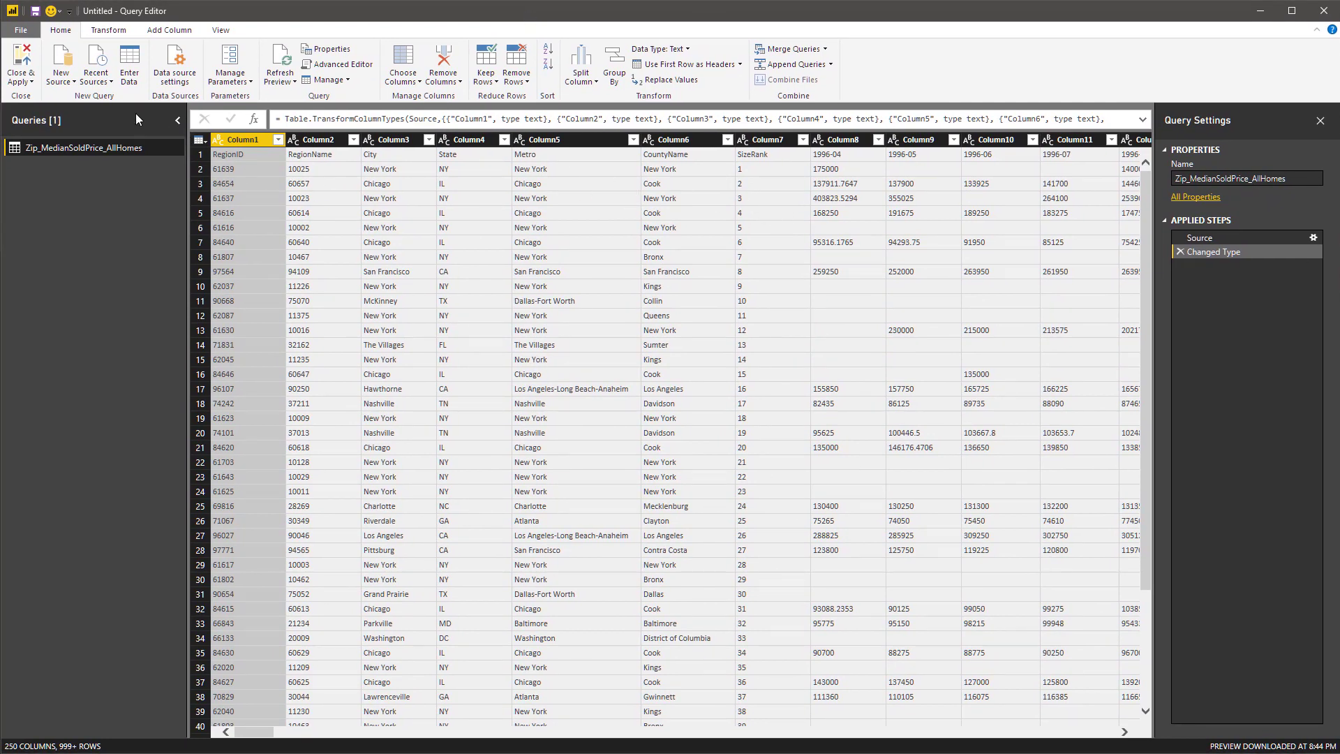
Promote the first row to headers and start selecting the monthly columns from 1996-04.
{"action": "left_click", "coordinate": [109, 29]}
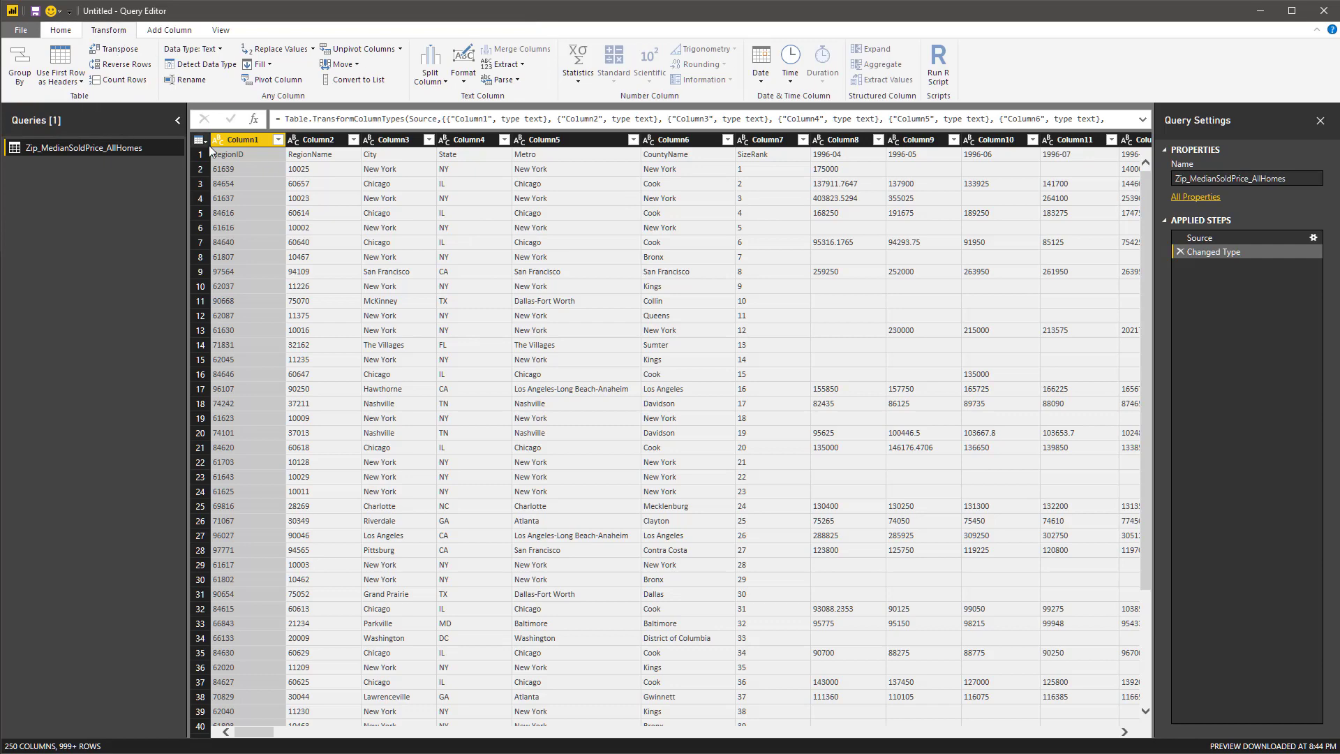
{"action": "left_click", "coordinate": [60, 65]}
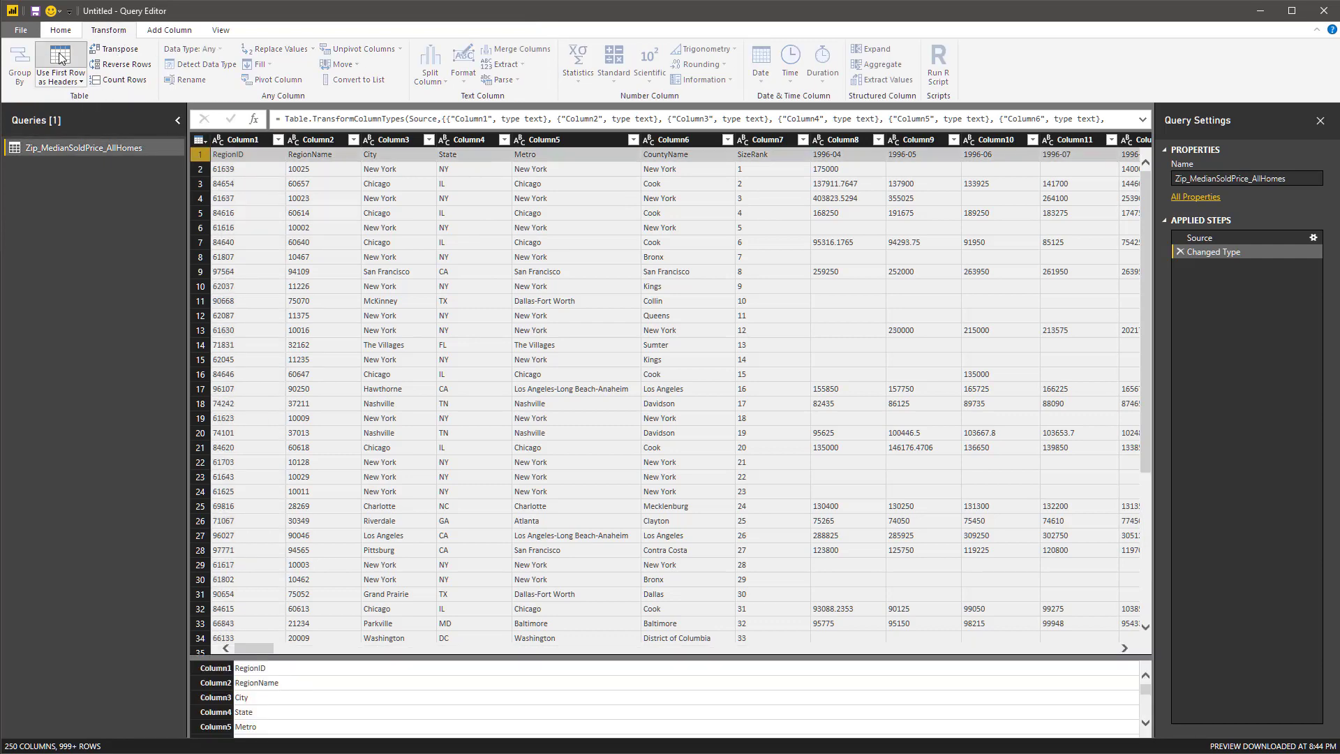
{"action": "left_click", "coordinate": [59, 58]}
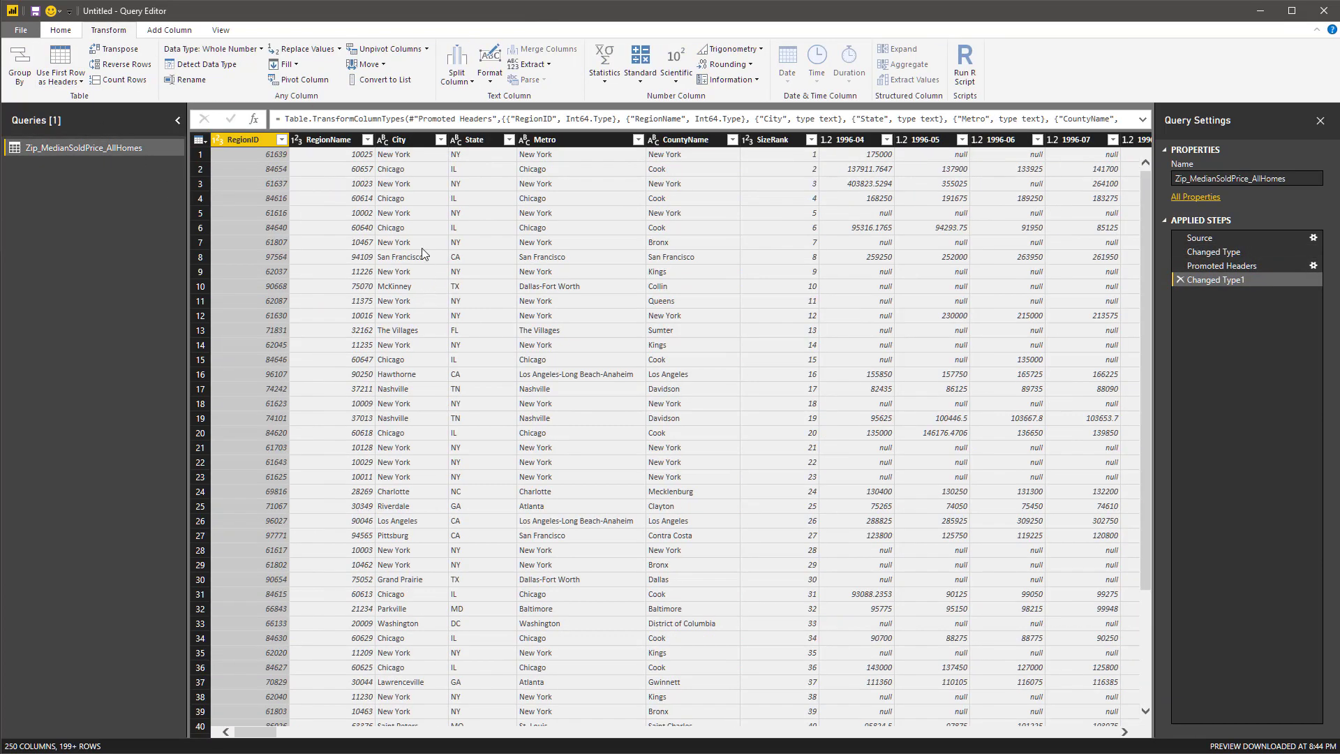
{"action": "mouse_move", "coordinate": [988, 215]}
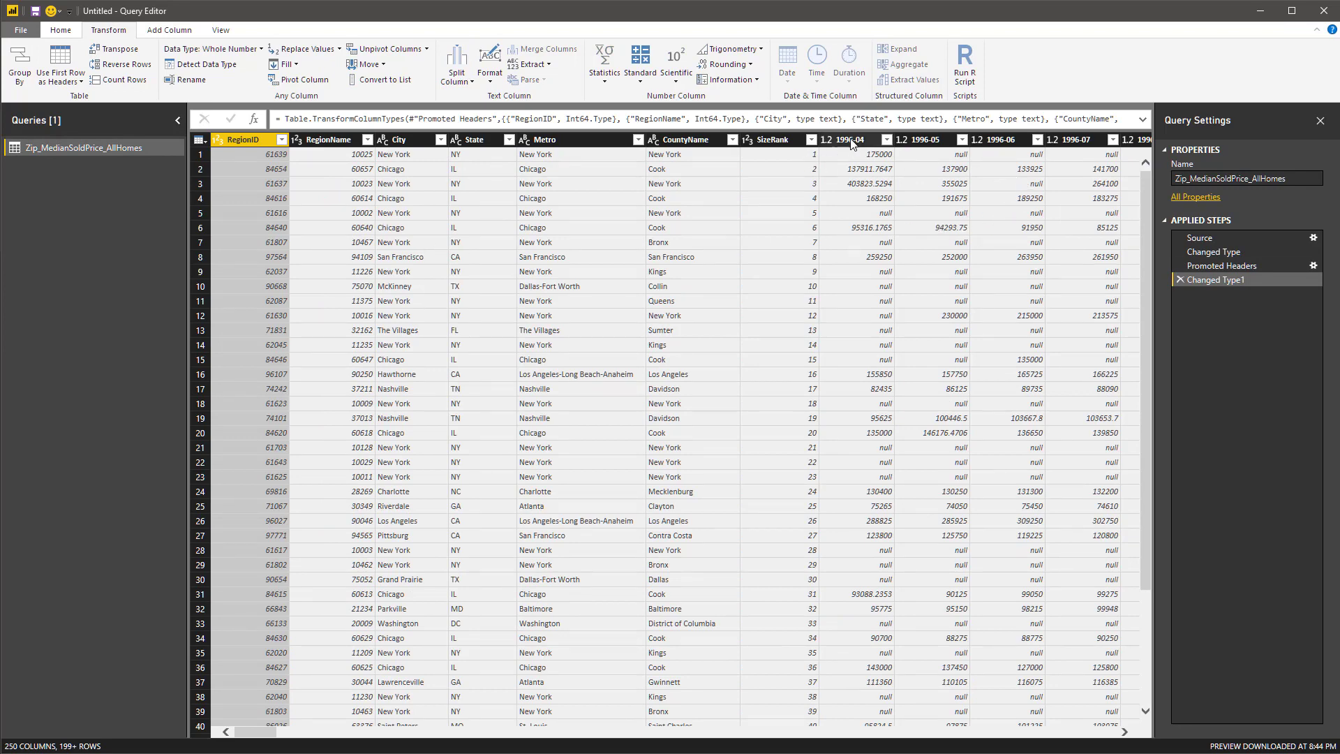
{"action": "left_click", "coordinate": [854, 138]}
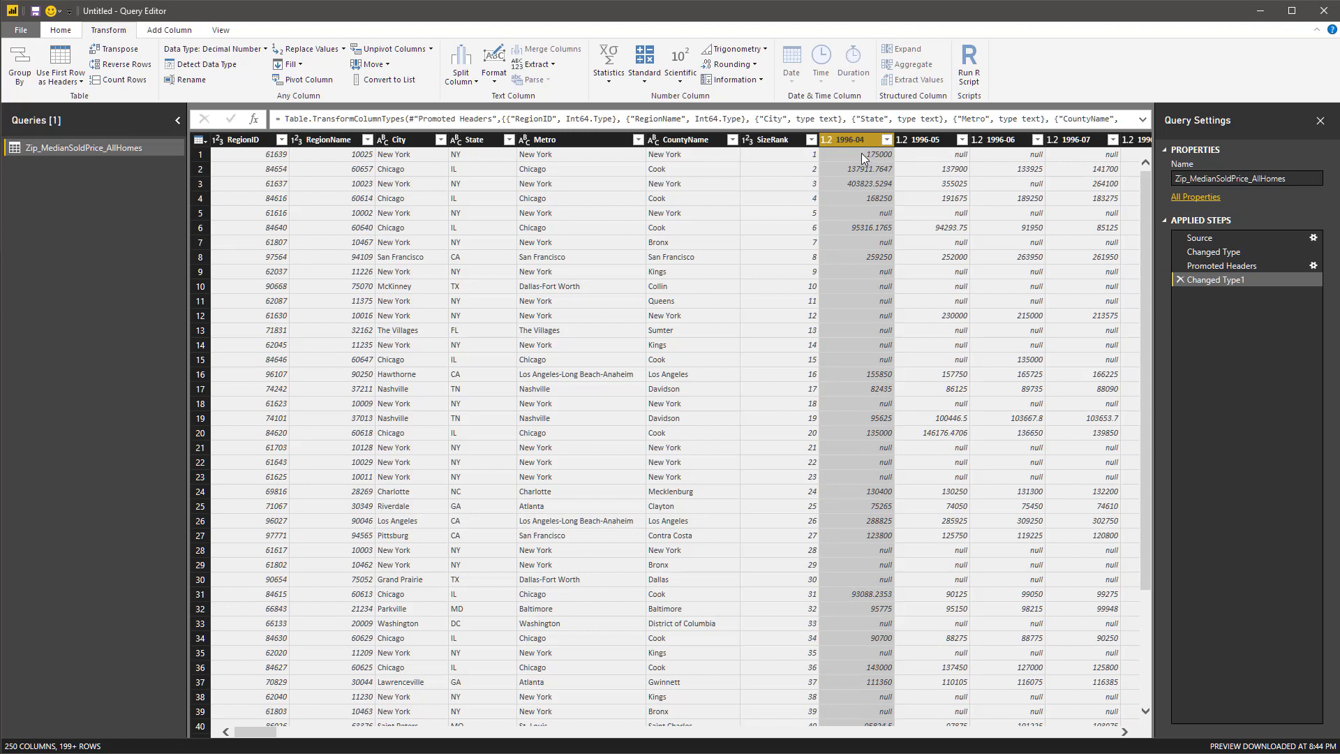
{"action": "mouse_move", "coordinate": [935, 149]}
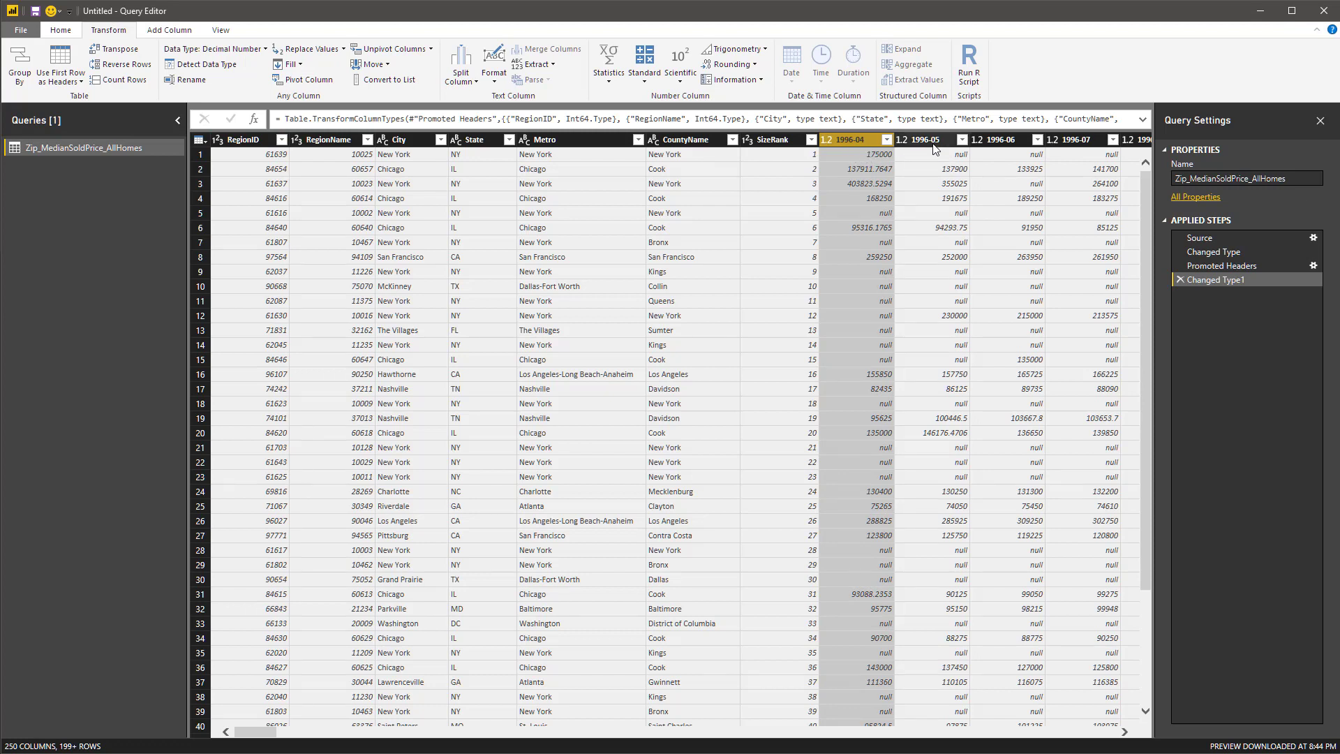
{"action": "mouse_move", "coordinate": [270, 744]}
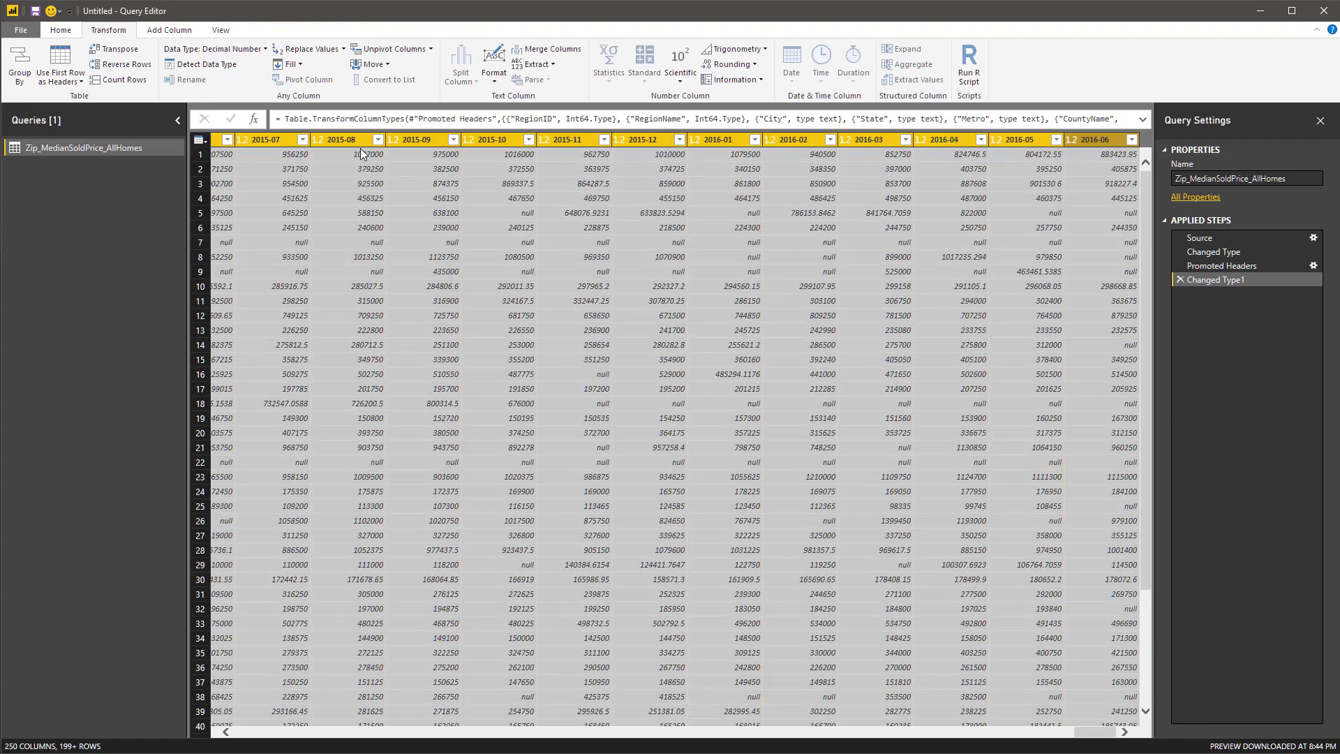
{"action": "mouse_move", "coordinate": [408, 102]}
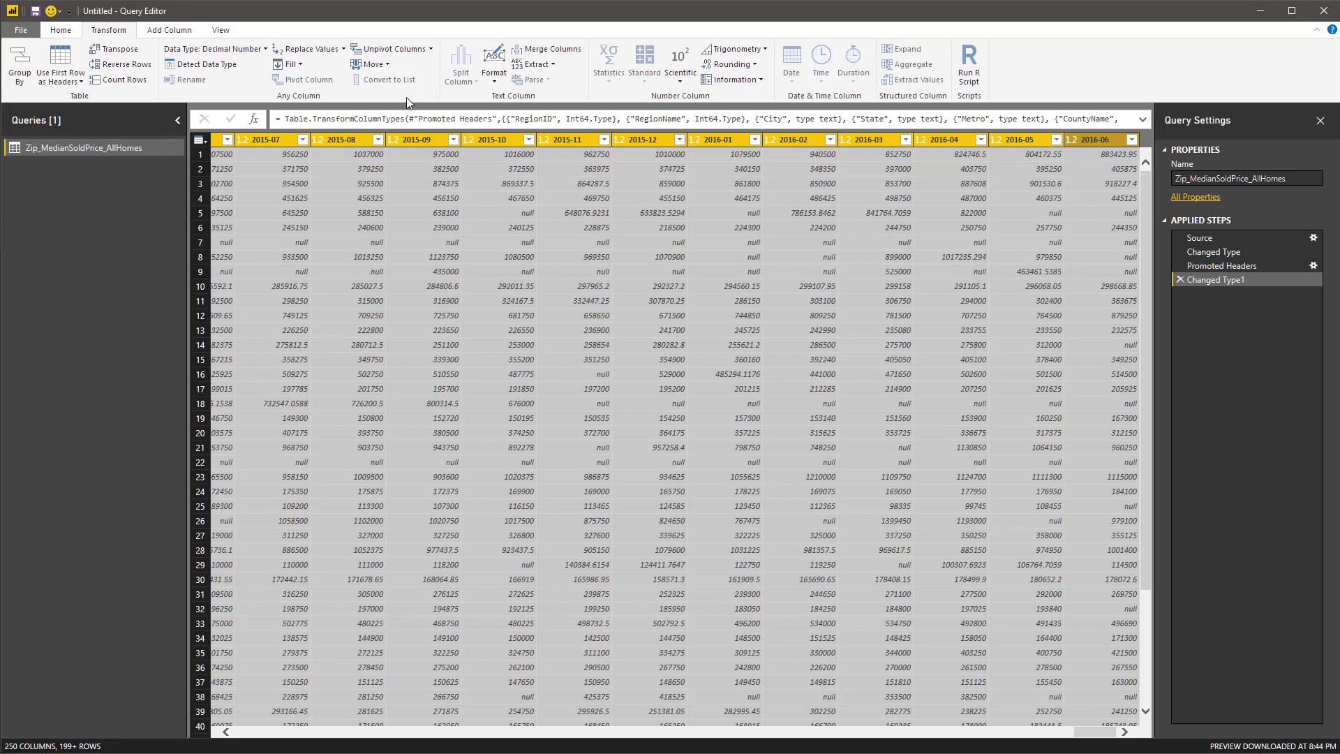
Unpivot the monthly columns and rename Attribute to Year-MM and Value to Home Value.
{"action": "left_click", "coordinate": [389, 47]}
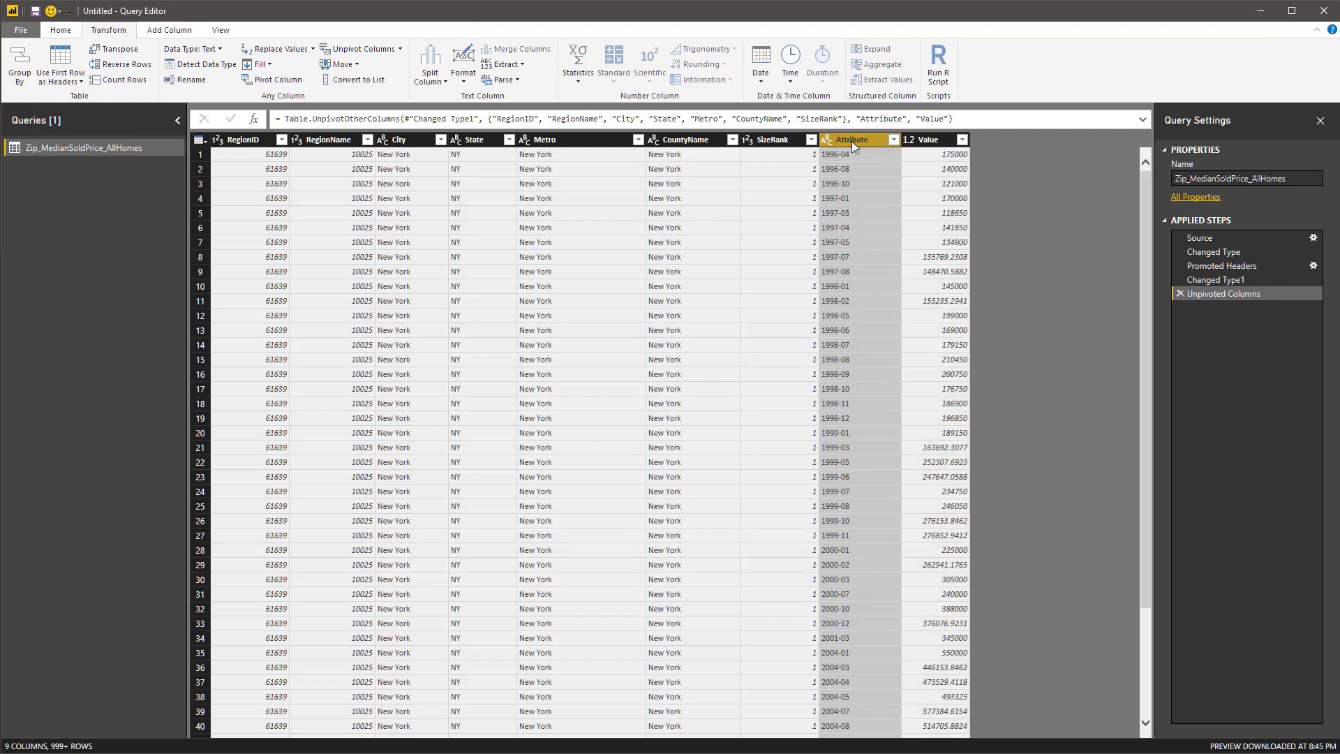
{"action": "right_click", "coordinate": [850, 139]}
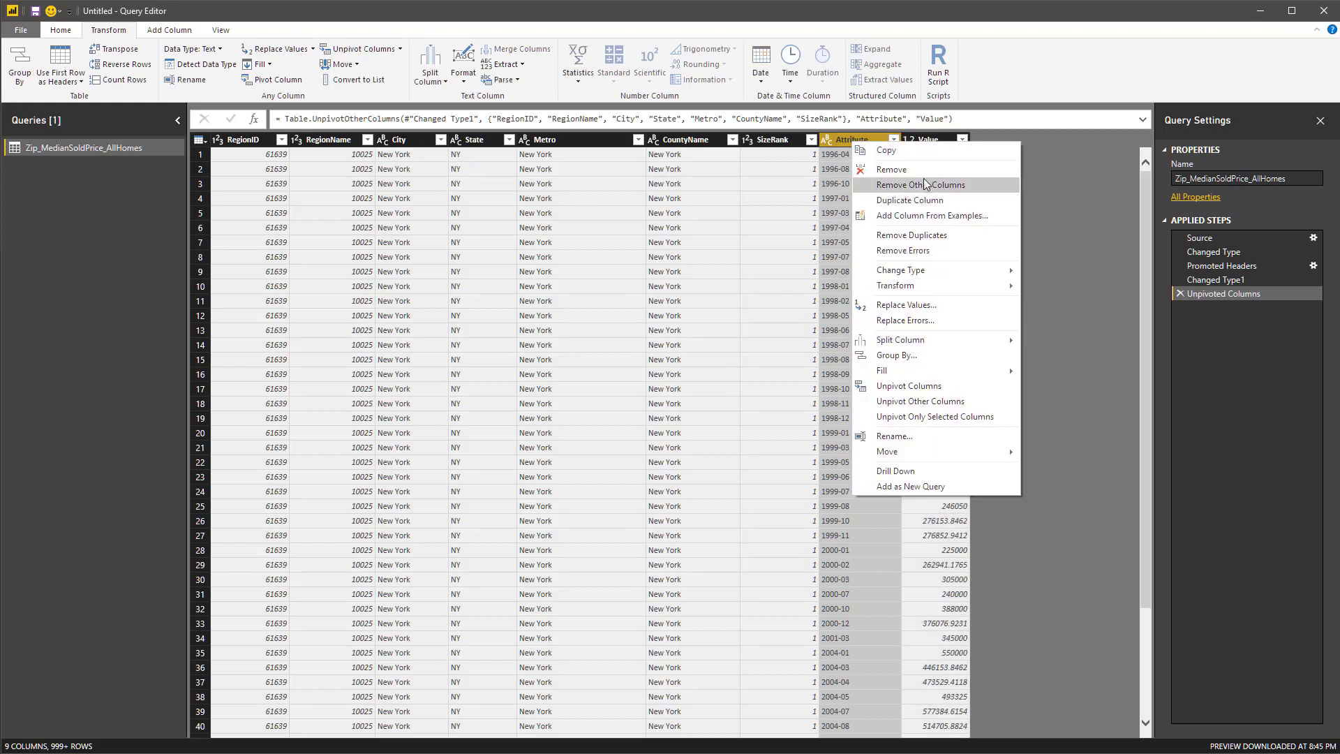
{"action": "mouse_move", "coordinate": [913, 433]}
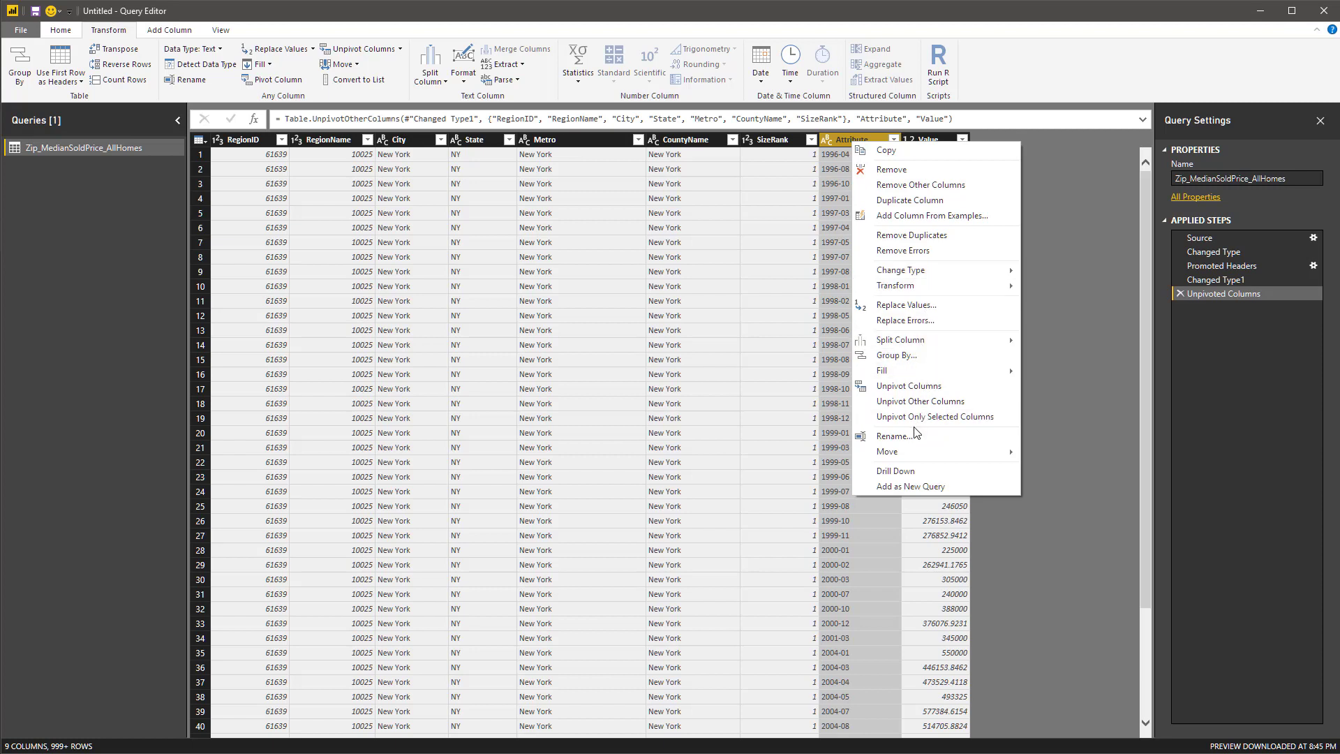
{"action": "left_click", "coordinate": [761, 424]}
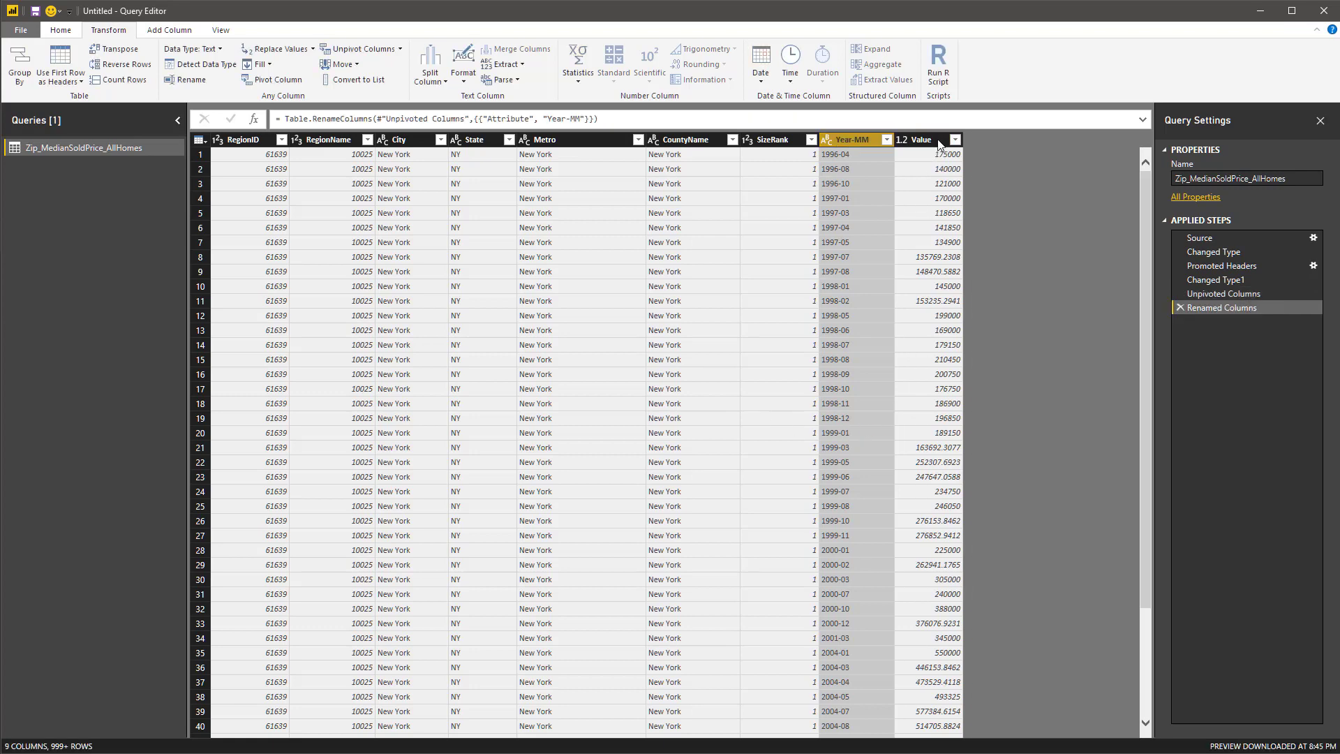
{"action": "right_click", "coordinate": [926, 140]}
{"action": "type", "text": "Home "}
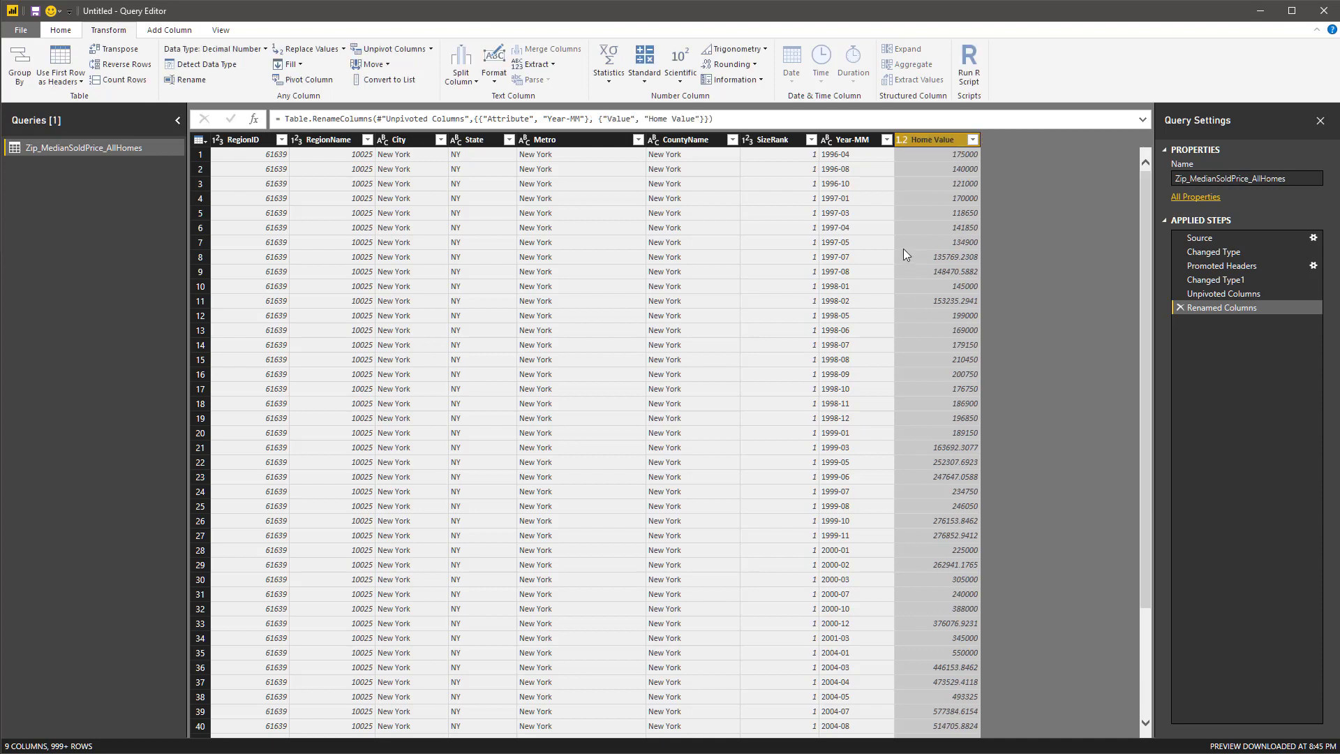
{"action": "mouse_move", "coordinate": [404, 325]}
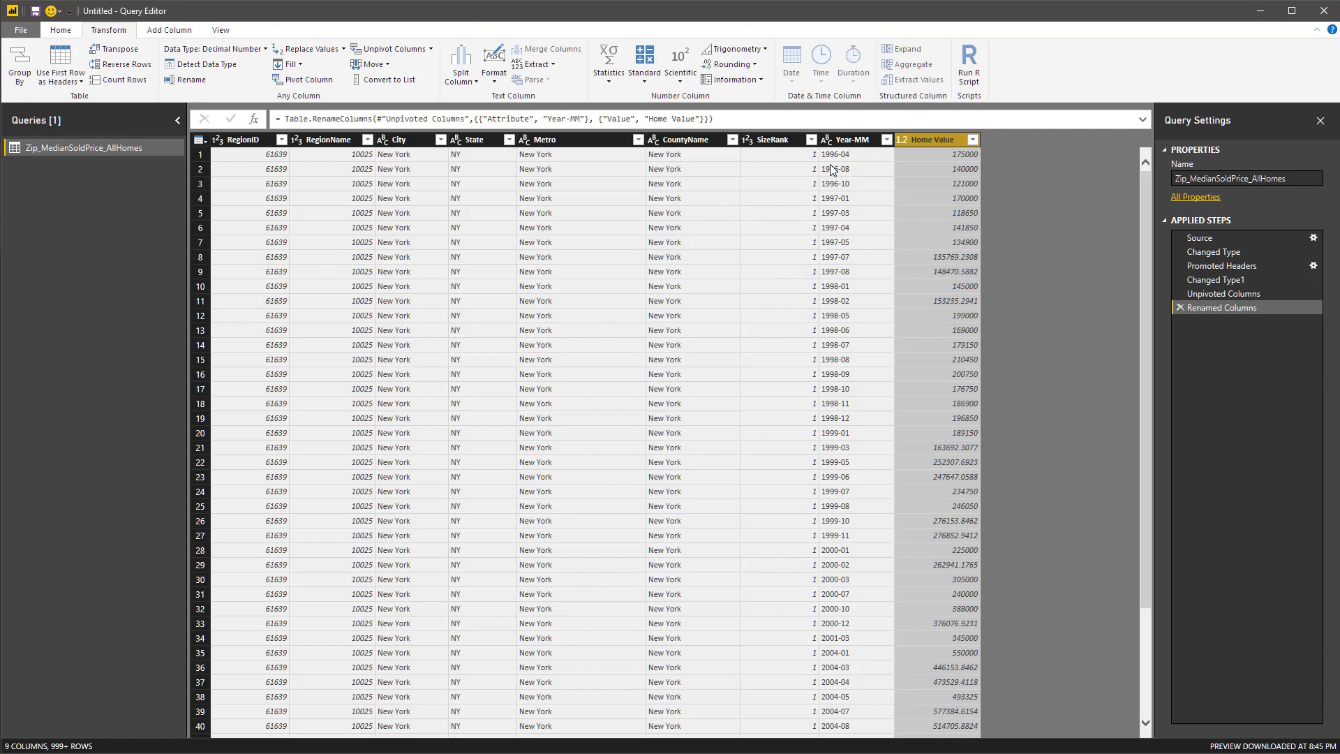
Split Year-MM at the first hyphen into whole-number columns Year-MM.1 and Year-MM.2.
{"action": "left_click", "coordinate": [848, 140]}
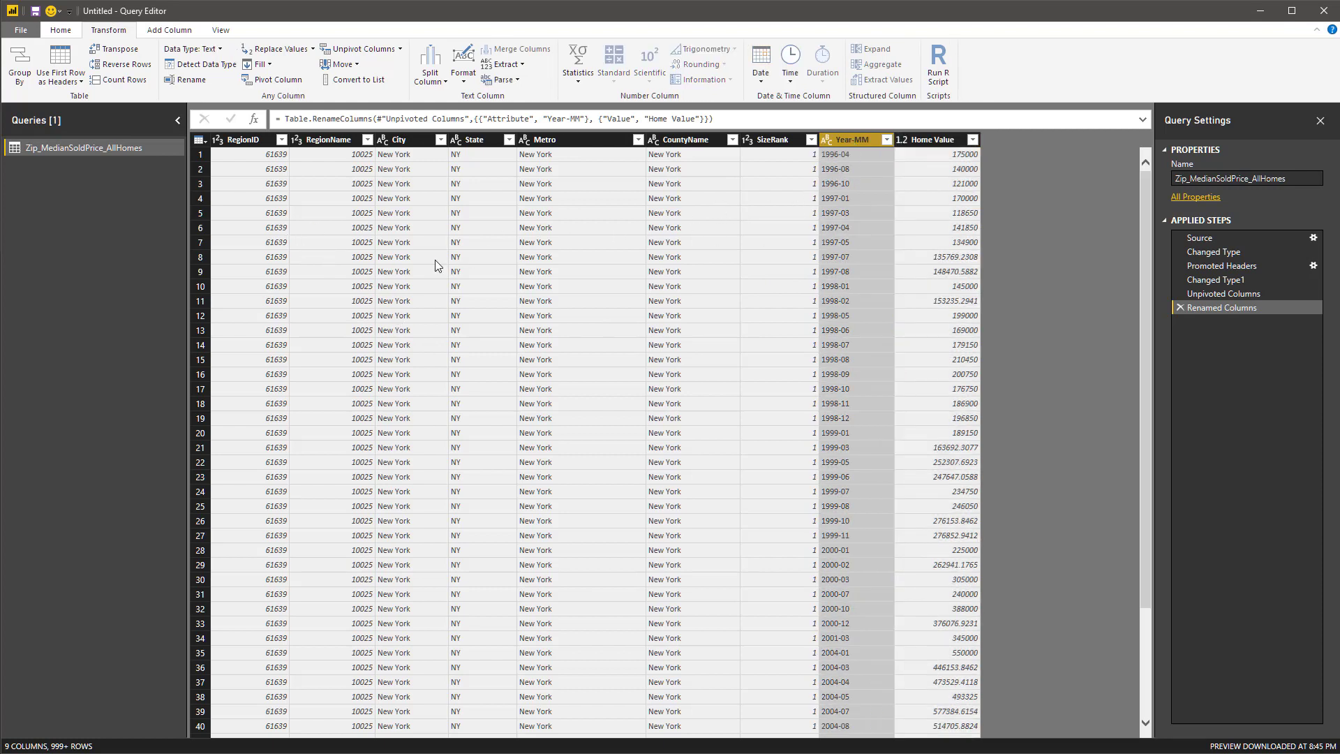
{"action": "mouse_move", "coordinate": [269, 172]}
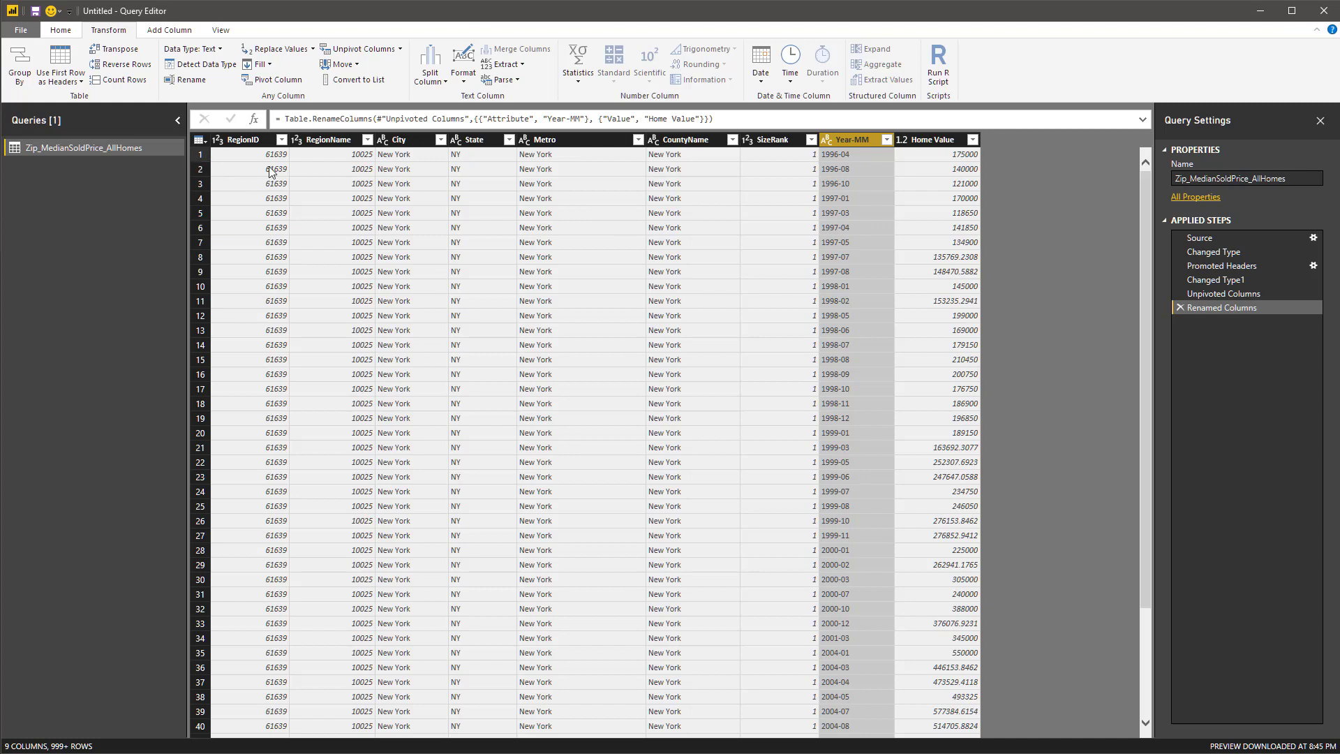
{"action": "mouse_move", "coordinate": [431, 64]}
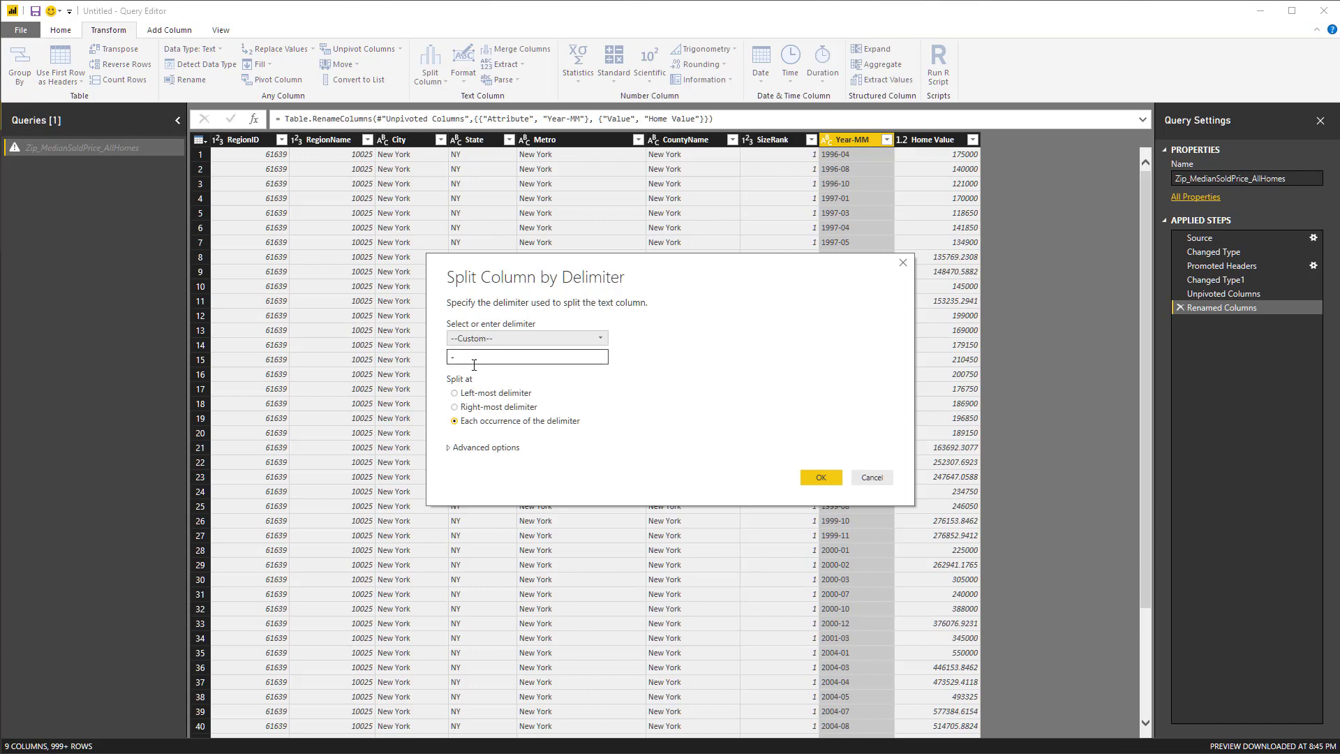
{"action": "left_click", "coordinate": [453, 392]}
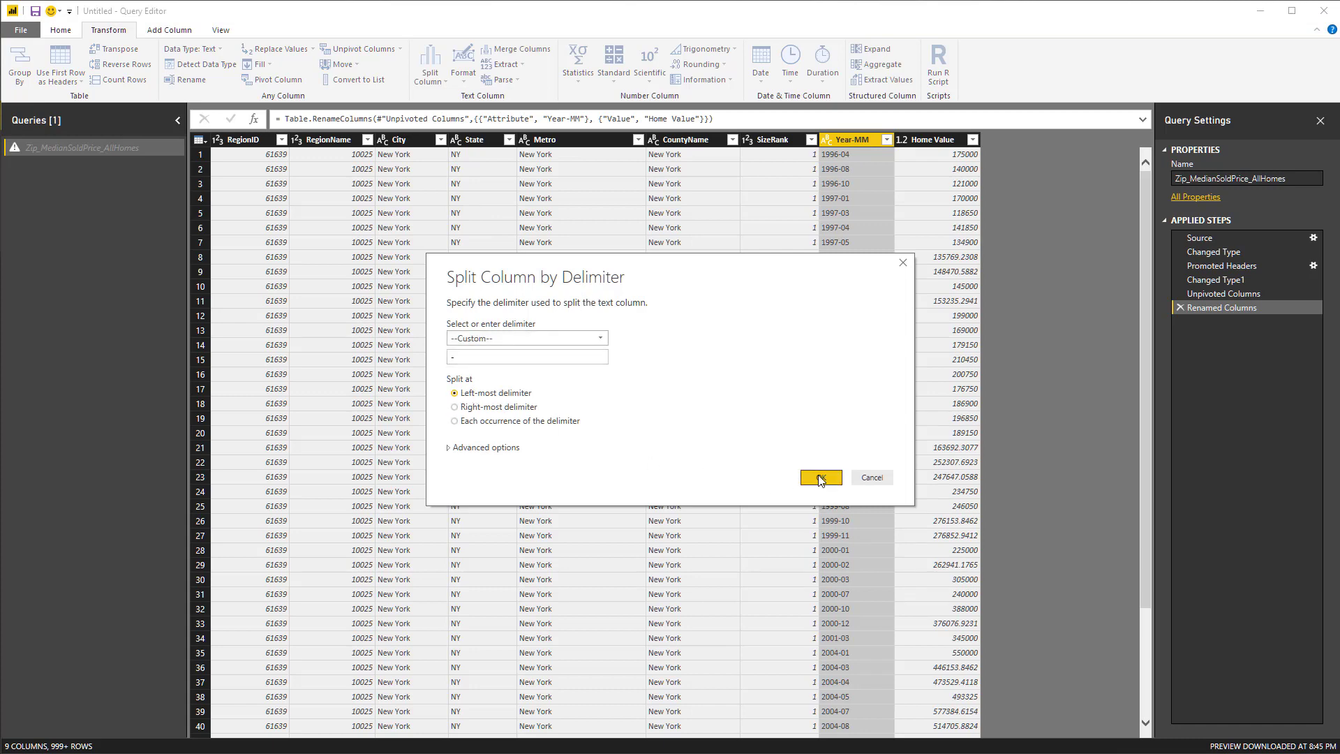
{"action": "left_click", "coordinate": [819, 477]}
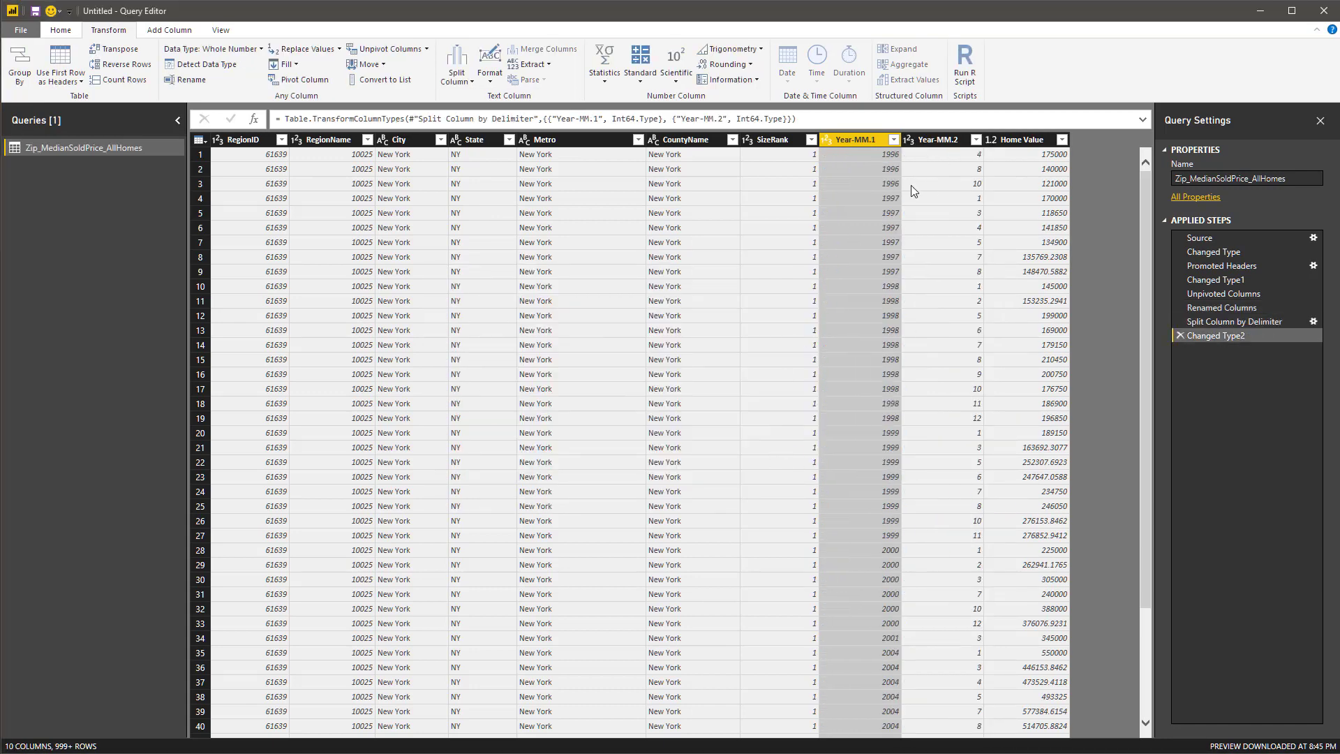
{"action": "mouse_move", "coordinate": [930, 220]}
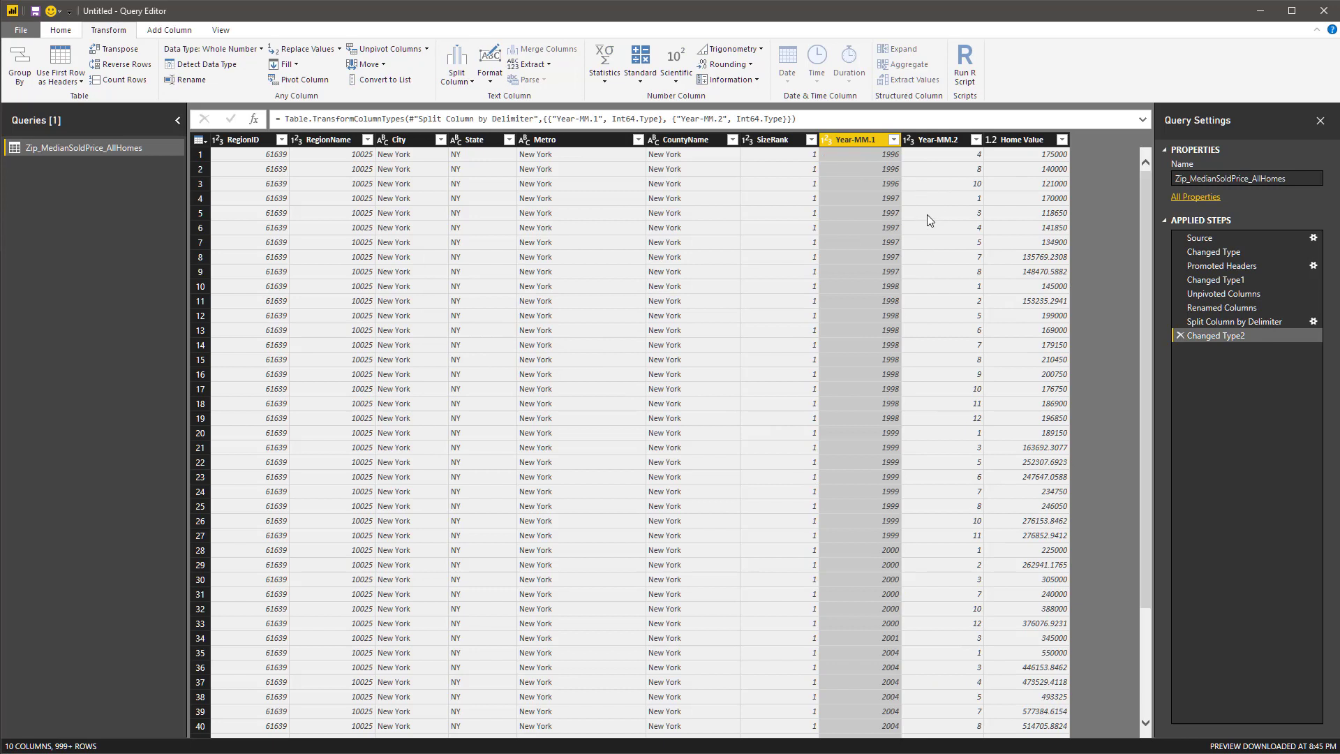
{"action": "mouse_move", "coordinate": [906, 272]}
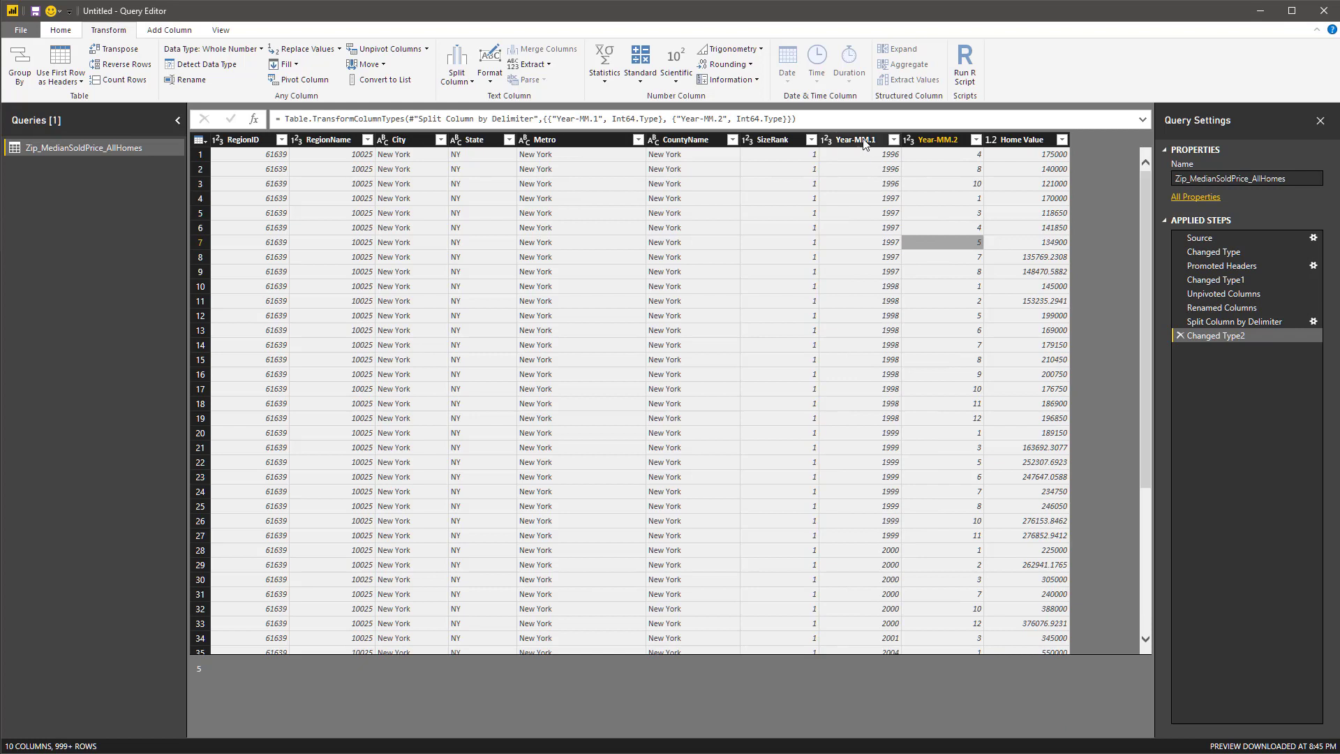
{"action": "left_click", "coordinate": [854, 139]}
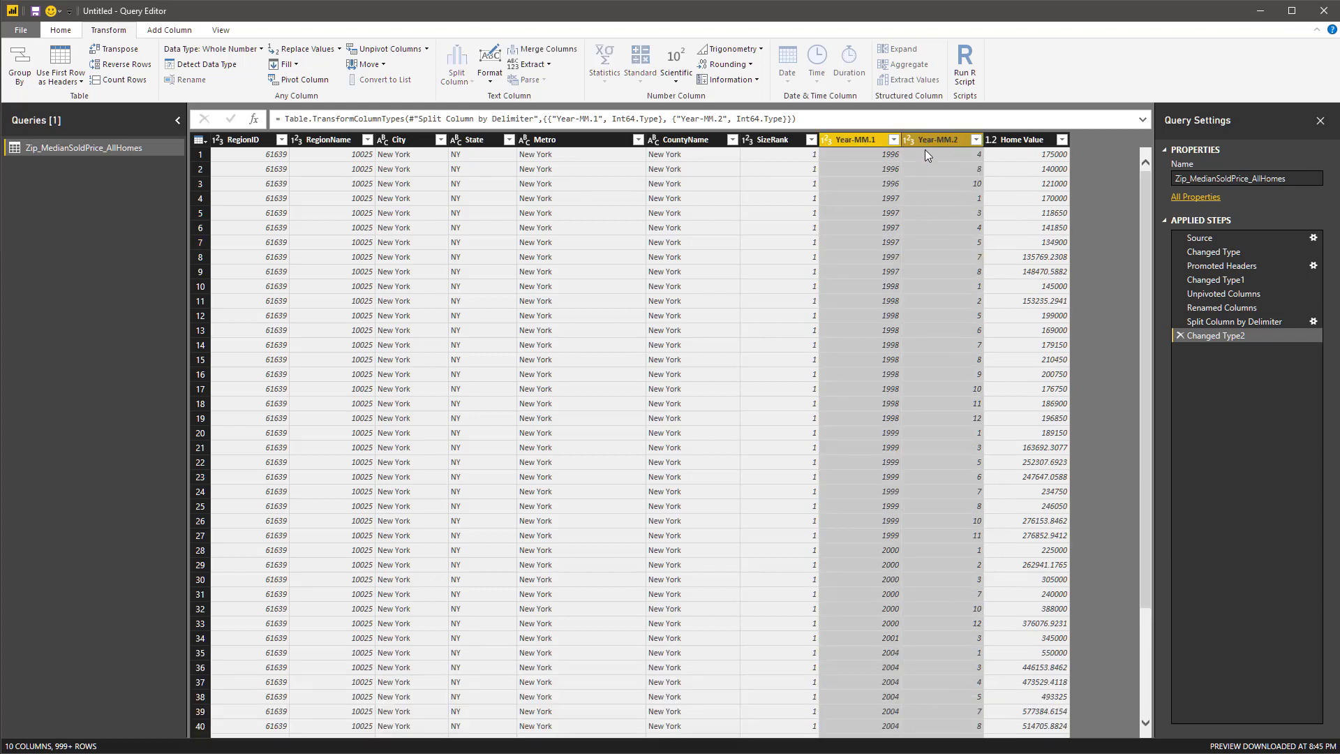
{"action": "left_click", "coordinate": [169, 29]}
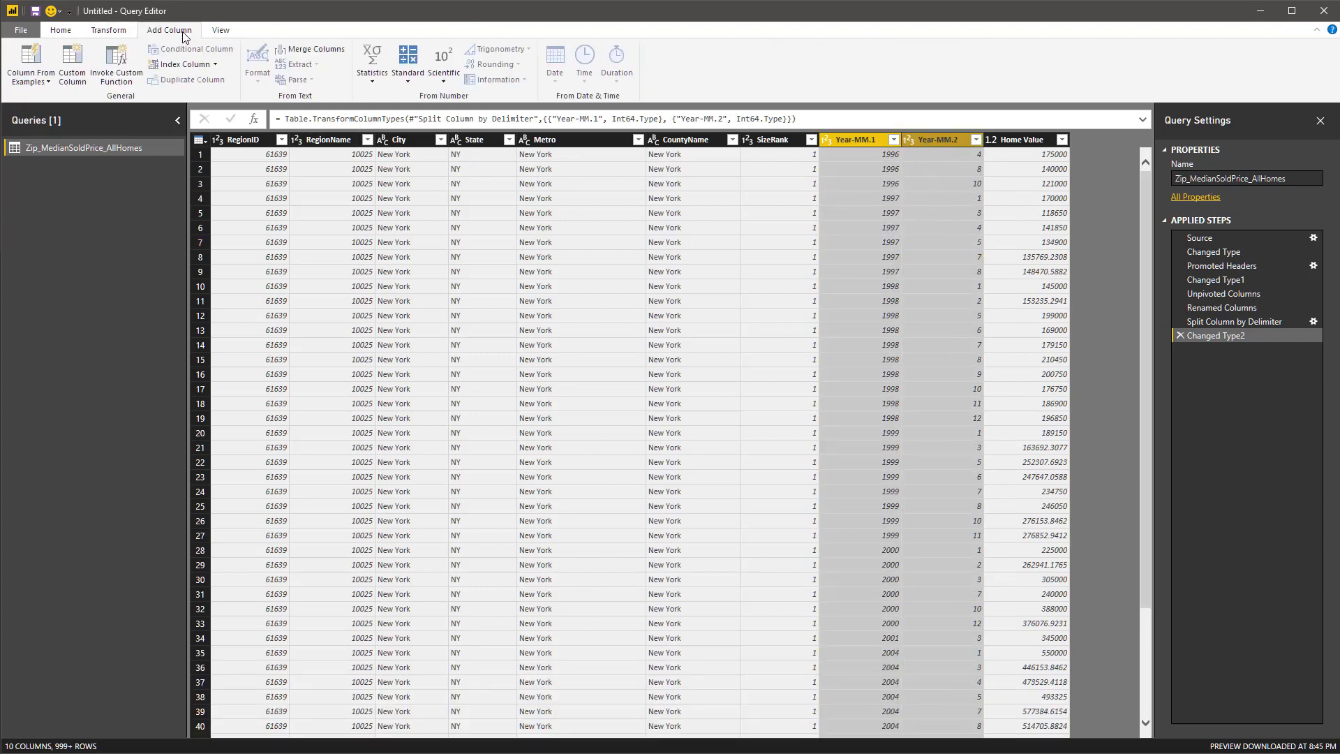
{"action": "left_click", "coordinate": [29, 65]}
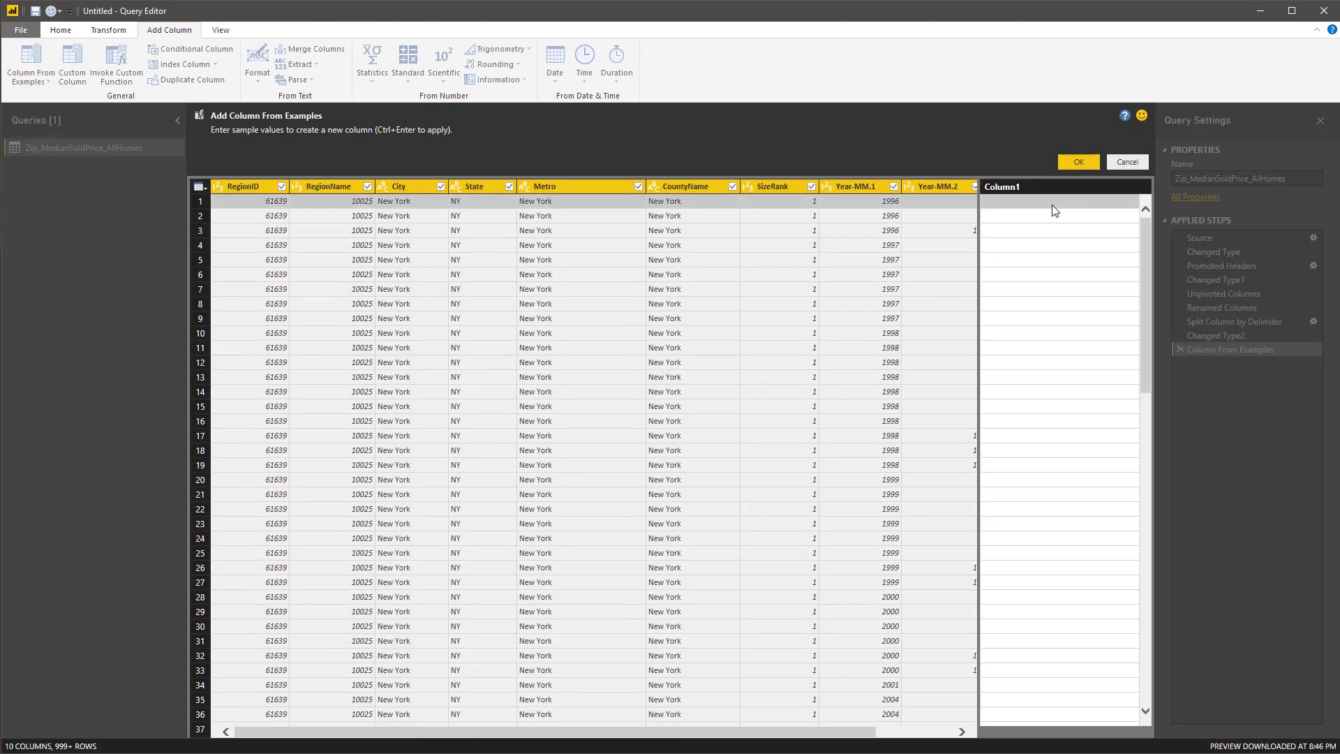
{"action": "mouse_move", "coordinate": [1006, 208]}
{"action": "type", "text": "1996-"}
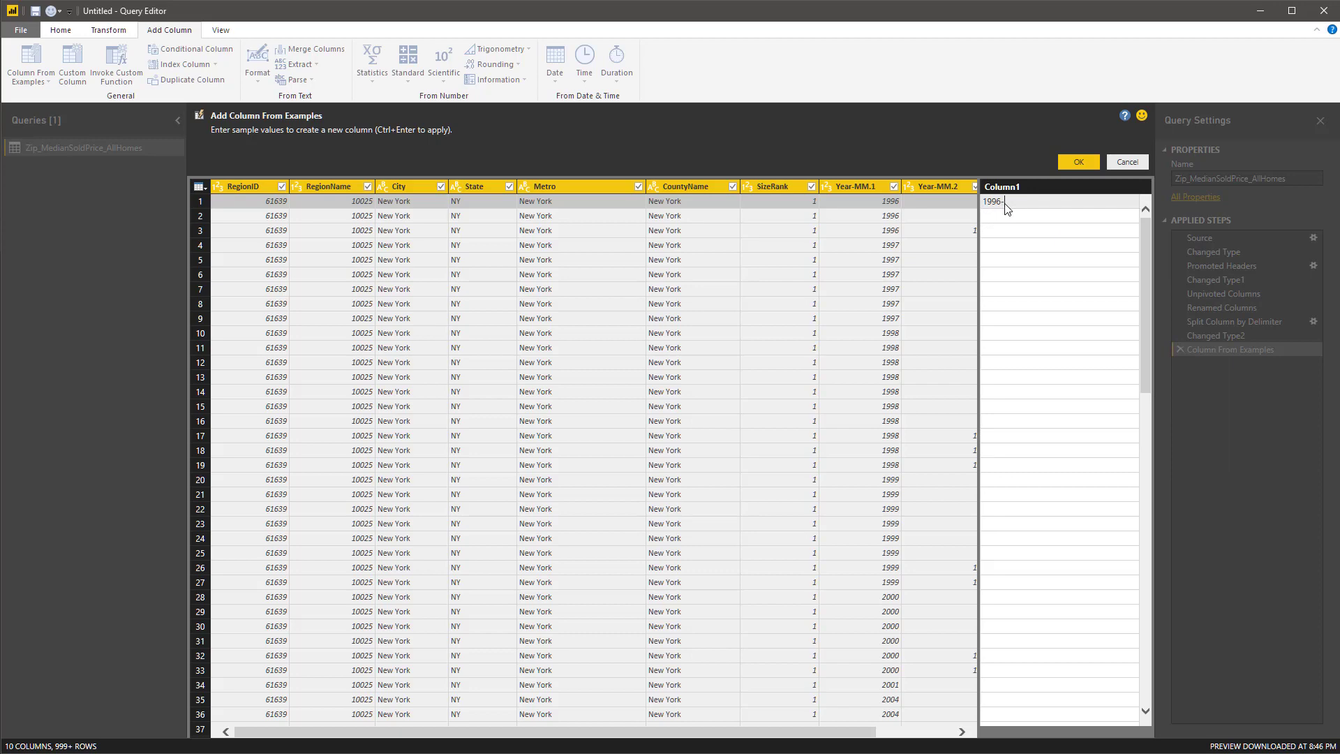
{"action": "mouse_move", "coordinate": [965, 480]}
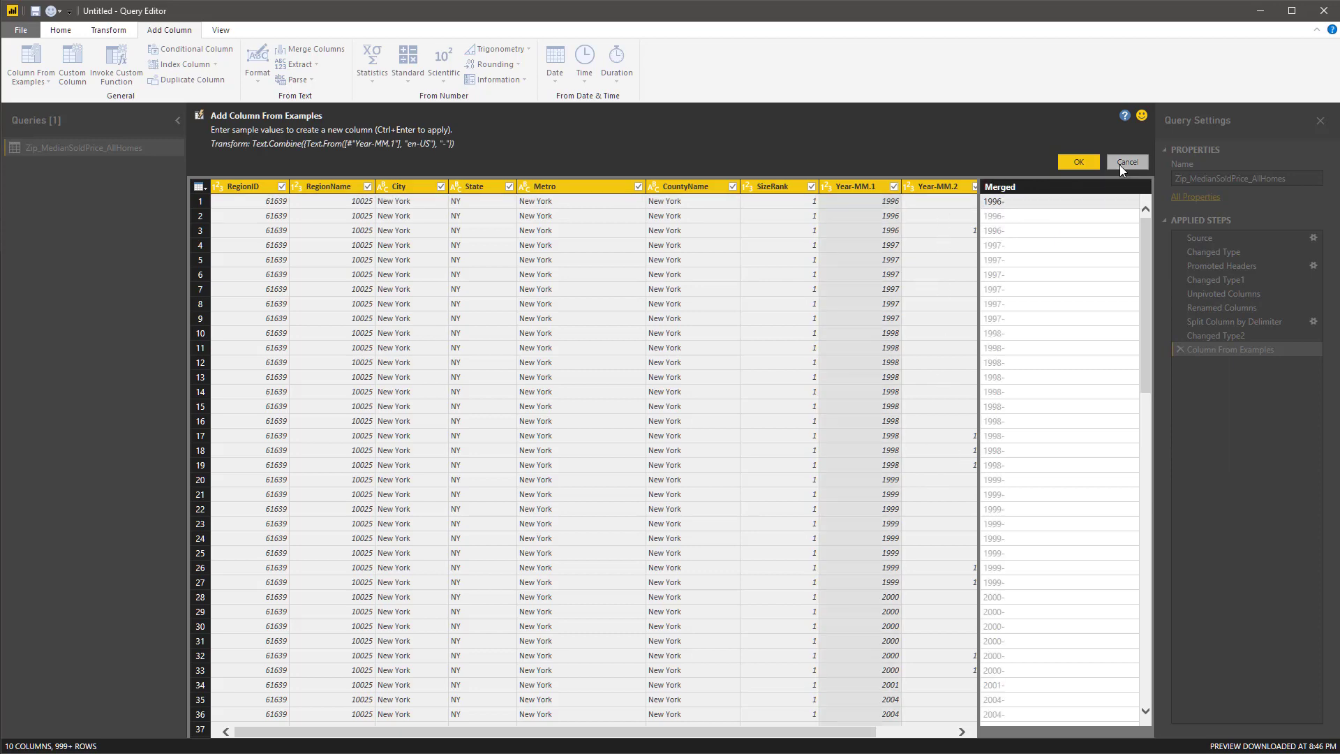
{"action": "left_click", "coordinate": [1126, 162]}
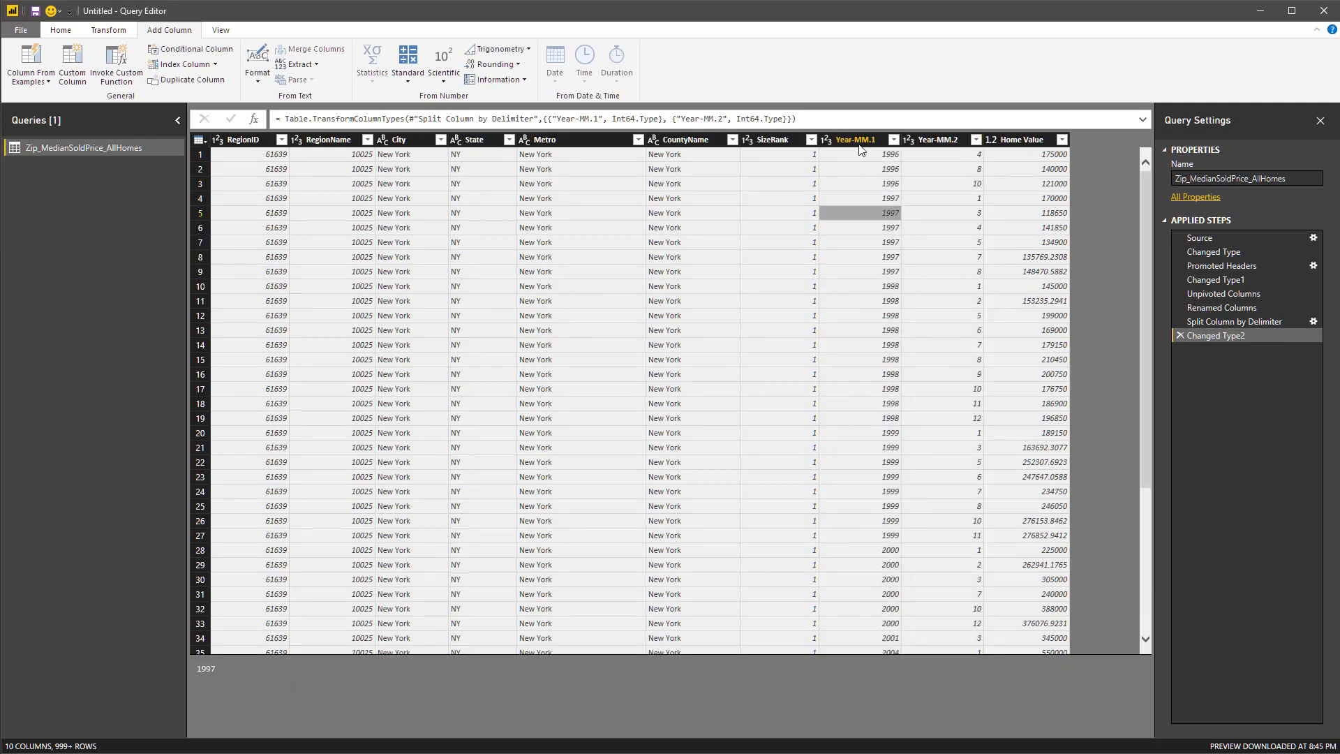
{"action": "left_click", "coordinate": [854, 139]}
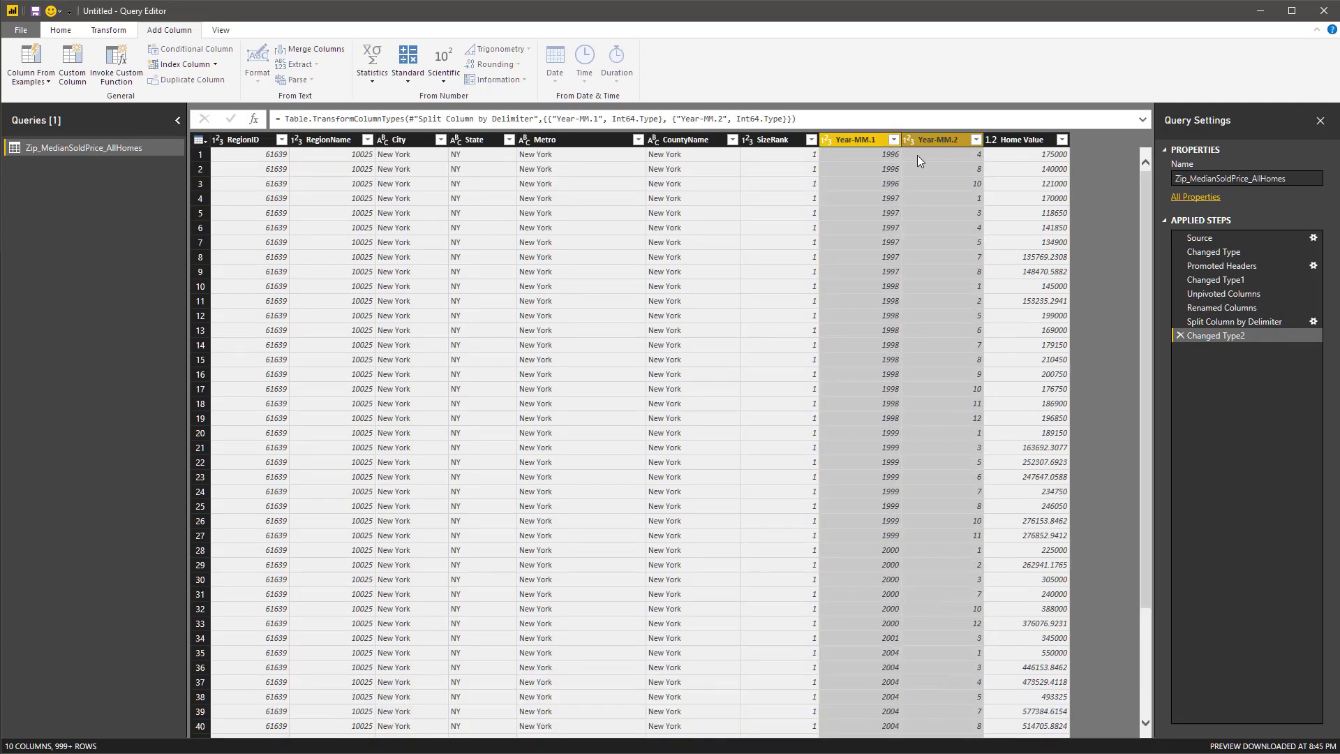
Add a Column From Examples combining year and month as 1996-4-1 and rename it Date.
{"action": "left_click", "coordinate": [28, 65]}
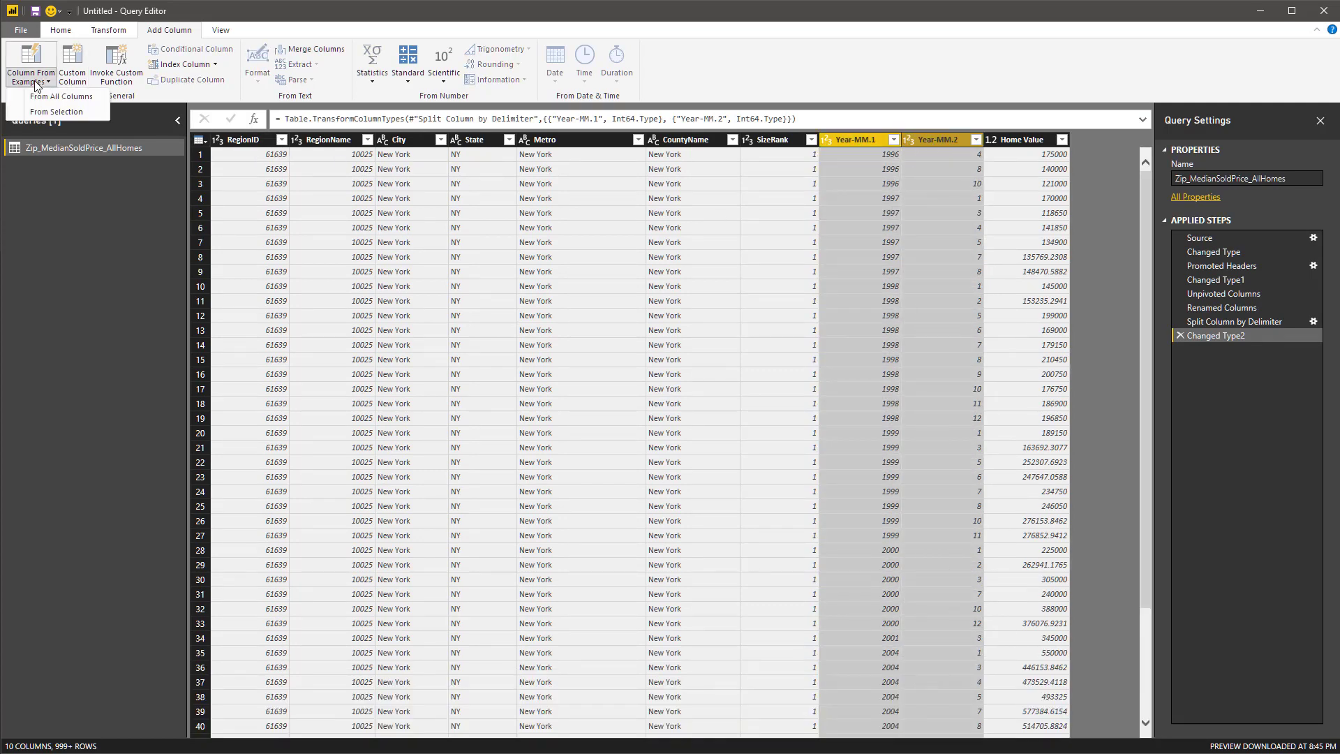
{"action": "mouse_move", "coordinate": [57, 112]}
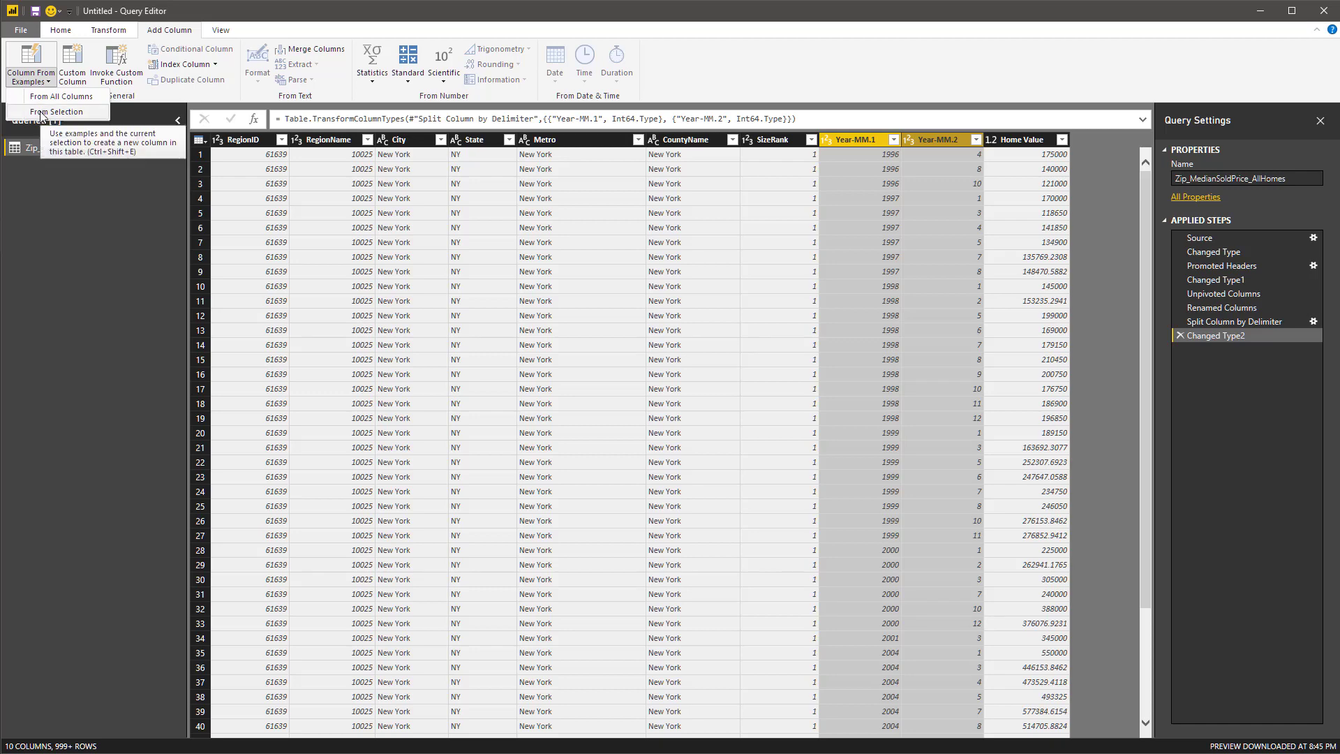
{"action": "left_click", "coordinate": [53, 112]}
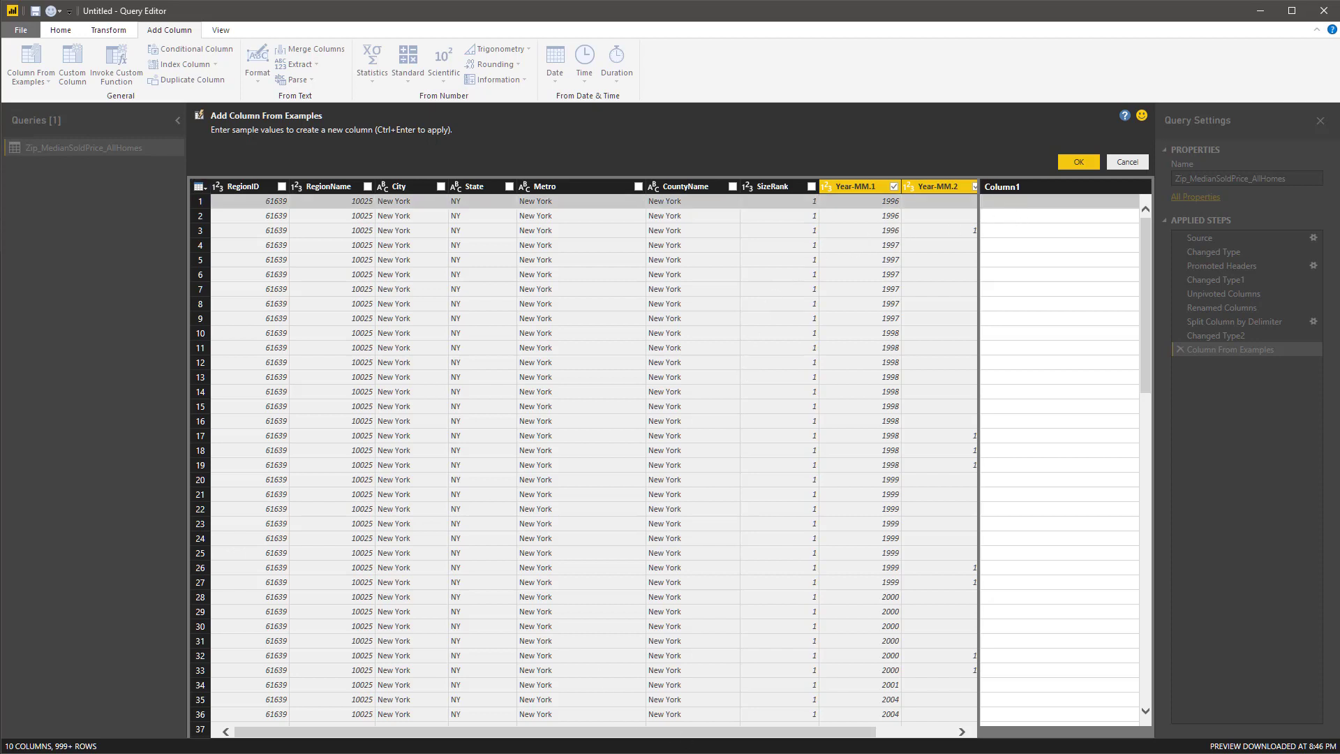
{"action": "scroll", "scroll_direction": "right", "scroll_amount": 3}
{"action": "type", "text": "1996-4-1"}
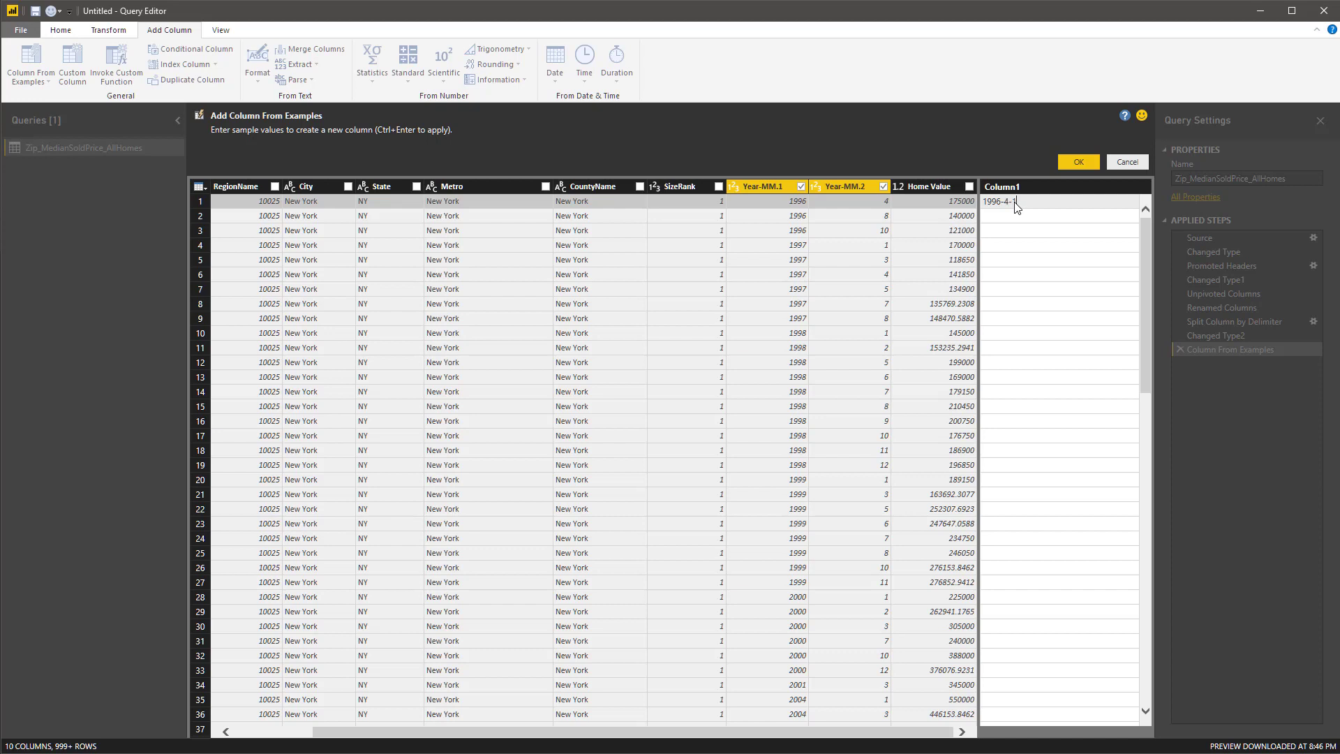
{"action": "mouse_move", "coordinate": [1030, 264]}
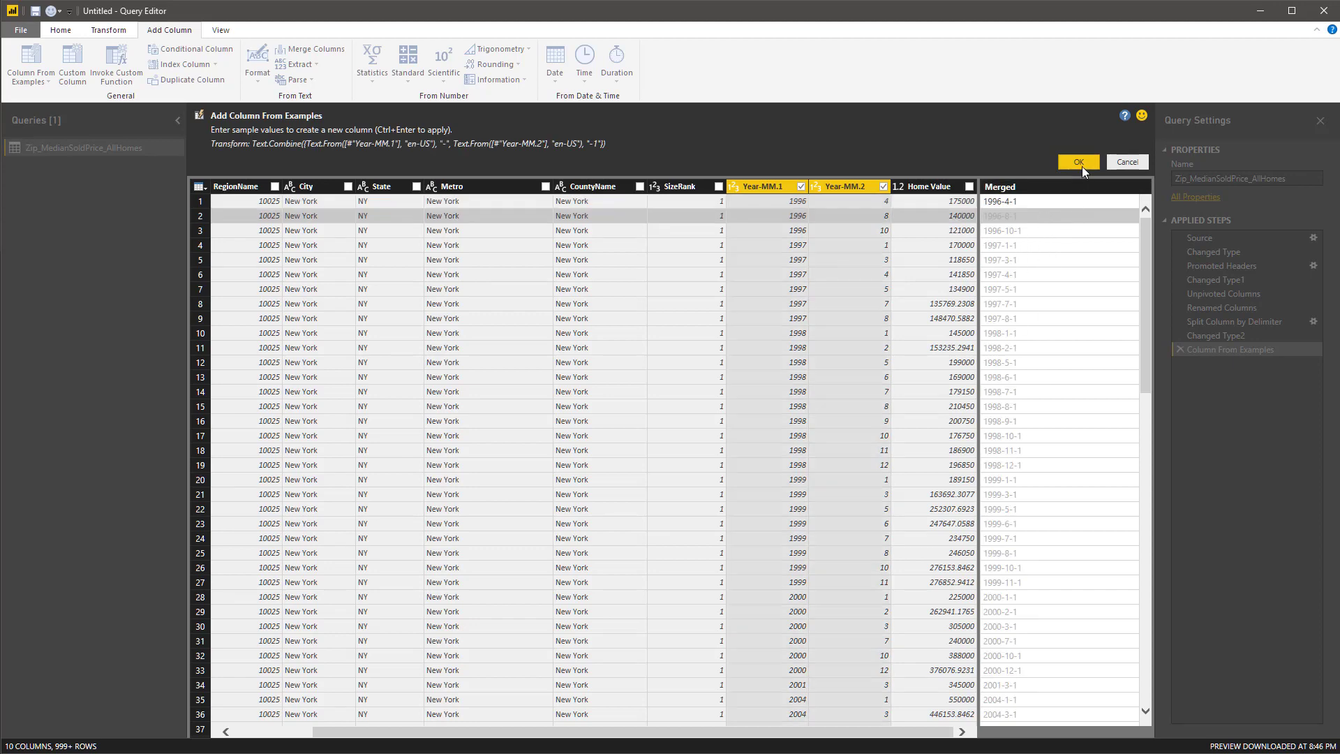
{"action": "left_click", "coordinate": [1077, 162]}
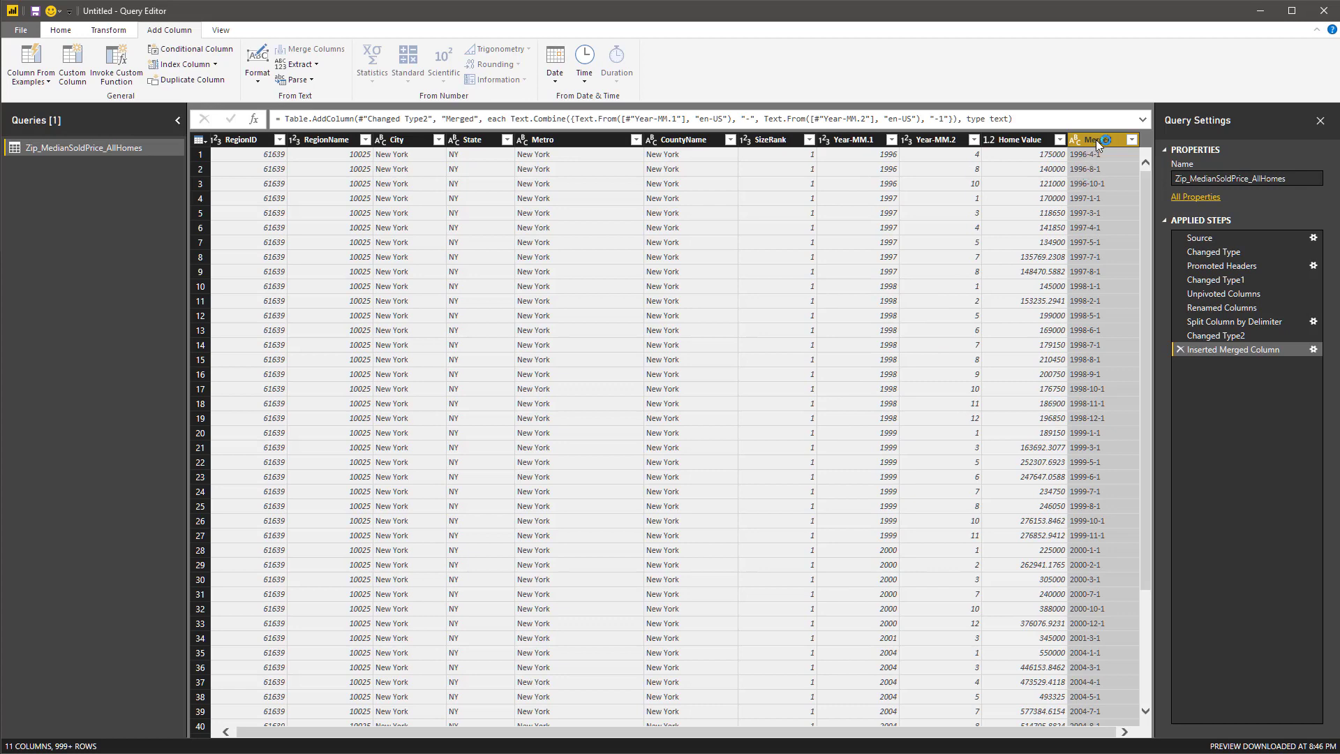
{"action": "right_click", "coordinate": [1101, 140]}
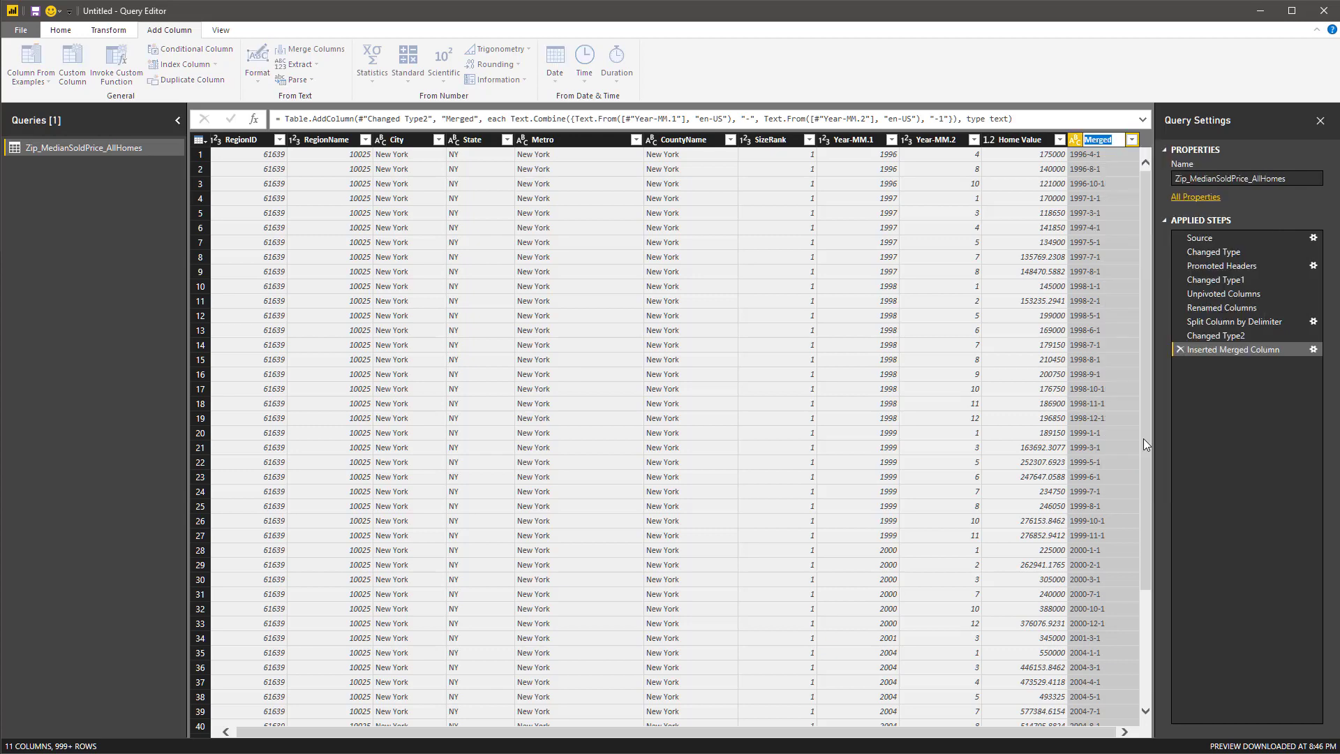
{"action": "mouse_move", "coordinate": [1076, 420]}
{"action": "type", "text": "Date"}
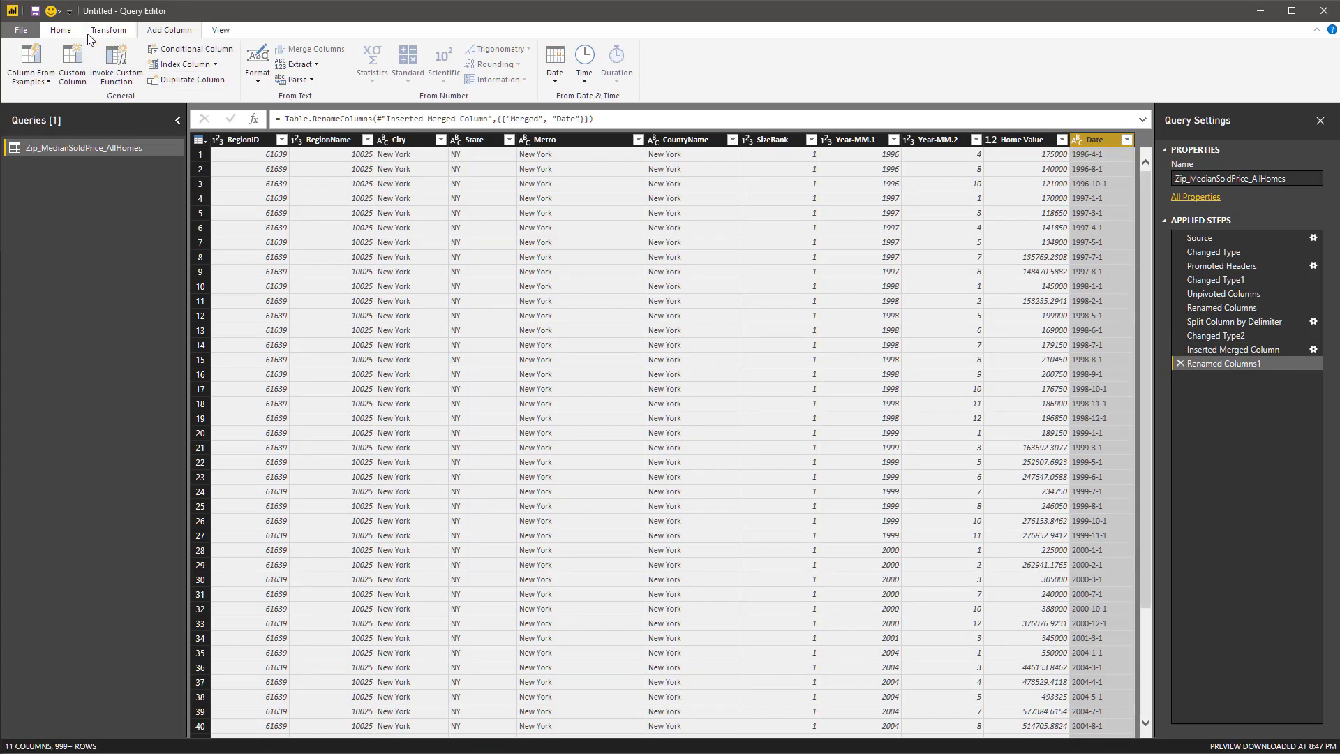
Change the Date column's data type to Date, giving values like 4/1/1996.
{"action": "left_click", "coordinate": [60, 29]}
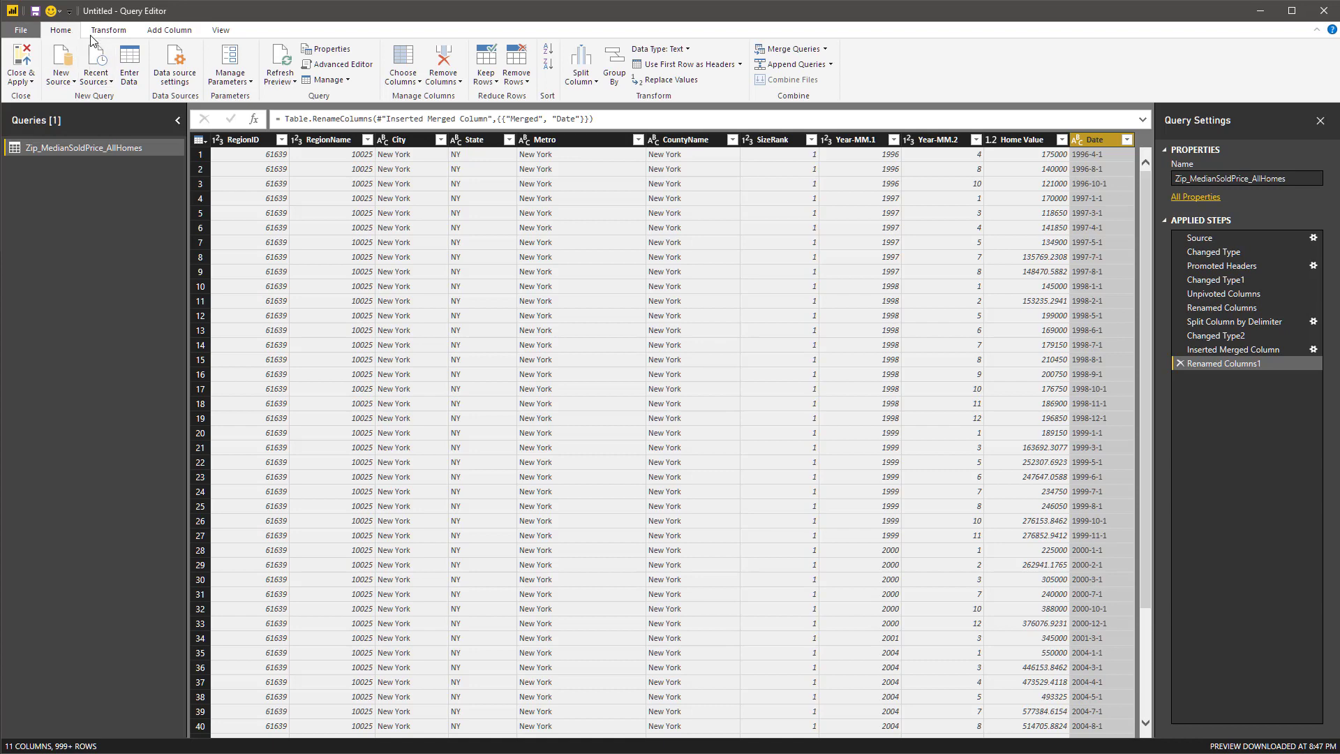
{"action": "left_click", "coordinate": [194, 49]}
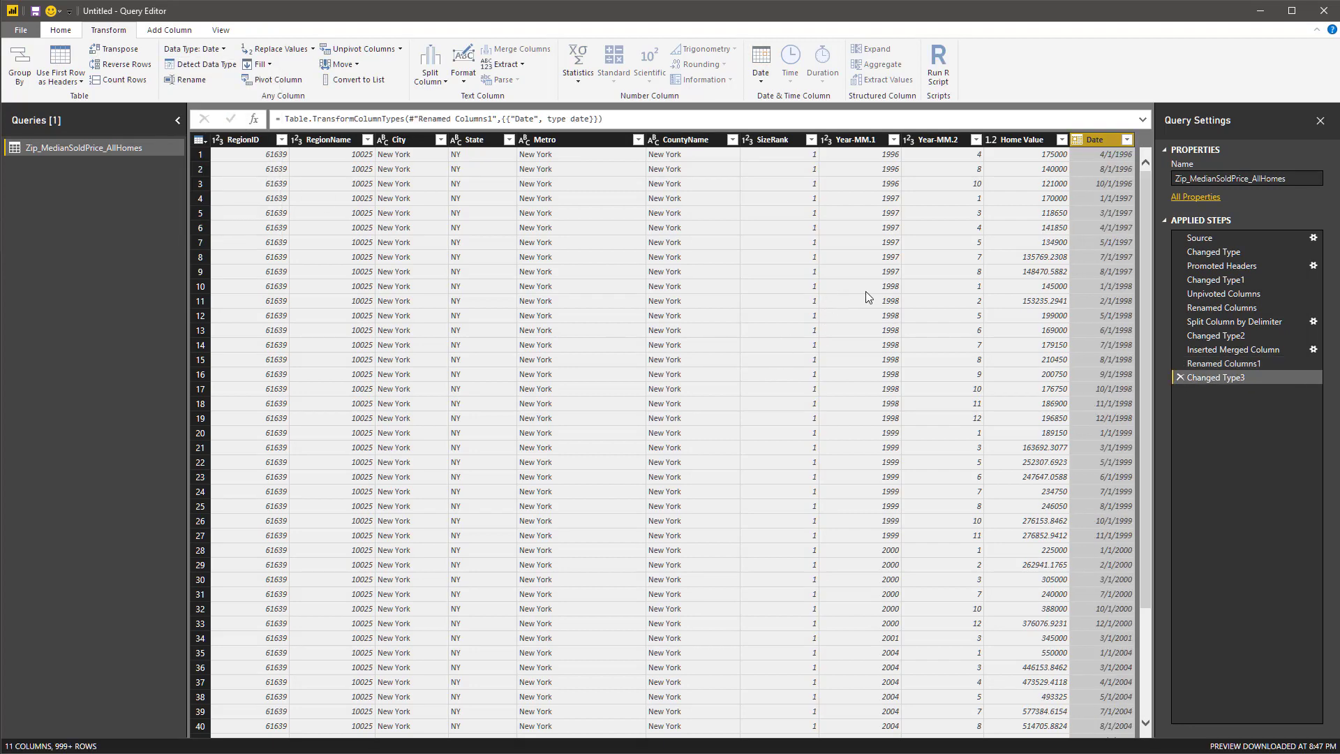
{"action": "mouse_move", "coordinate": [395, 178]}
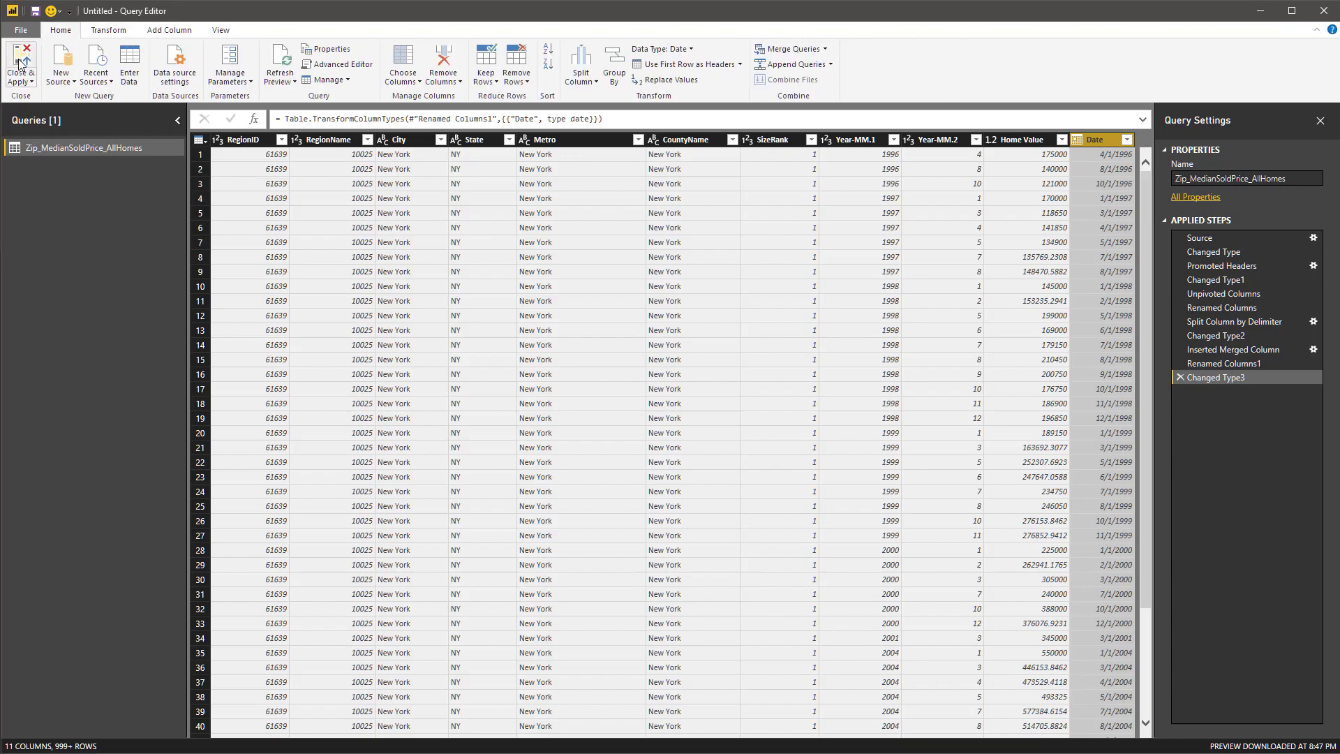
Close & Apply the query so its fields load into the report.
{"action": "left_click", "coordinate": [21, 64]}
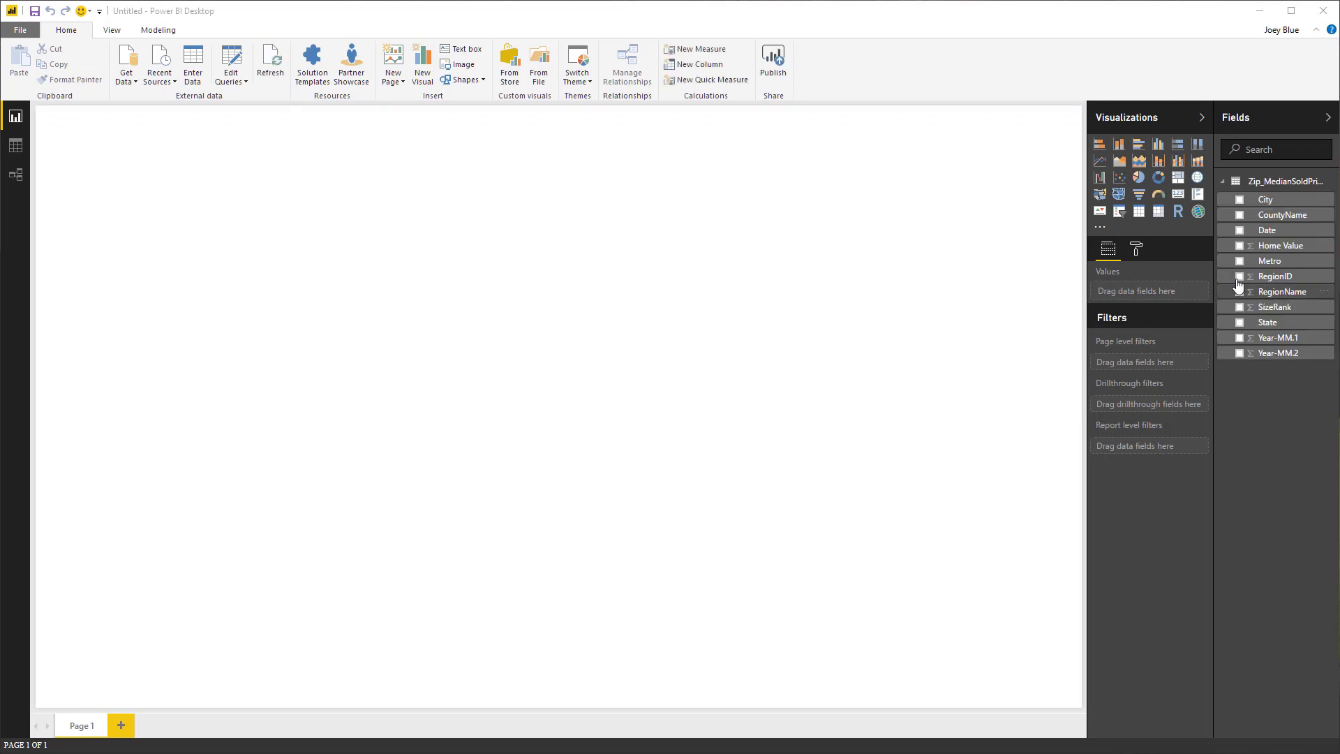
{"action": "mouse_move", "coordinate": [1109, 400]}
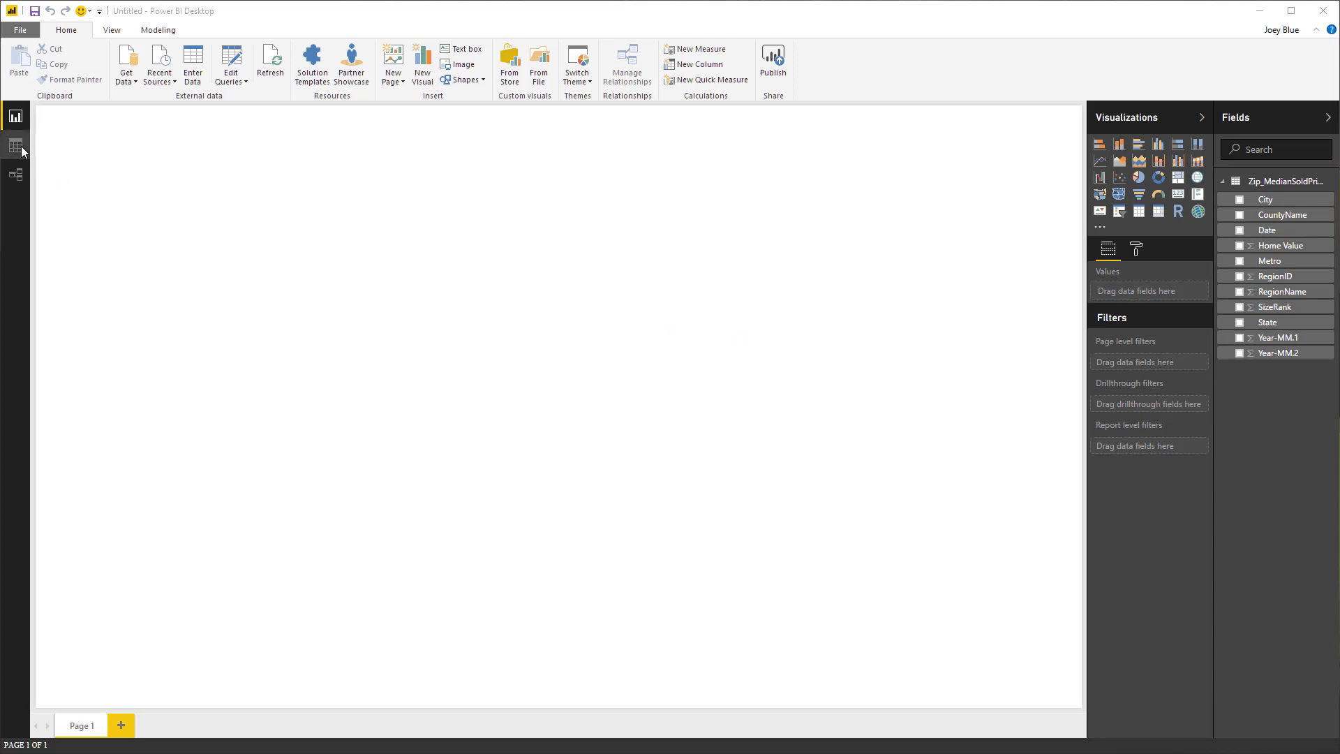
In Data view, format the Date column as M/d/yyyy.
{"action": "left_click", "coordinate": [15, 145]}
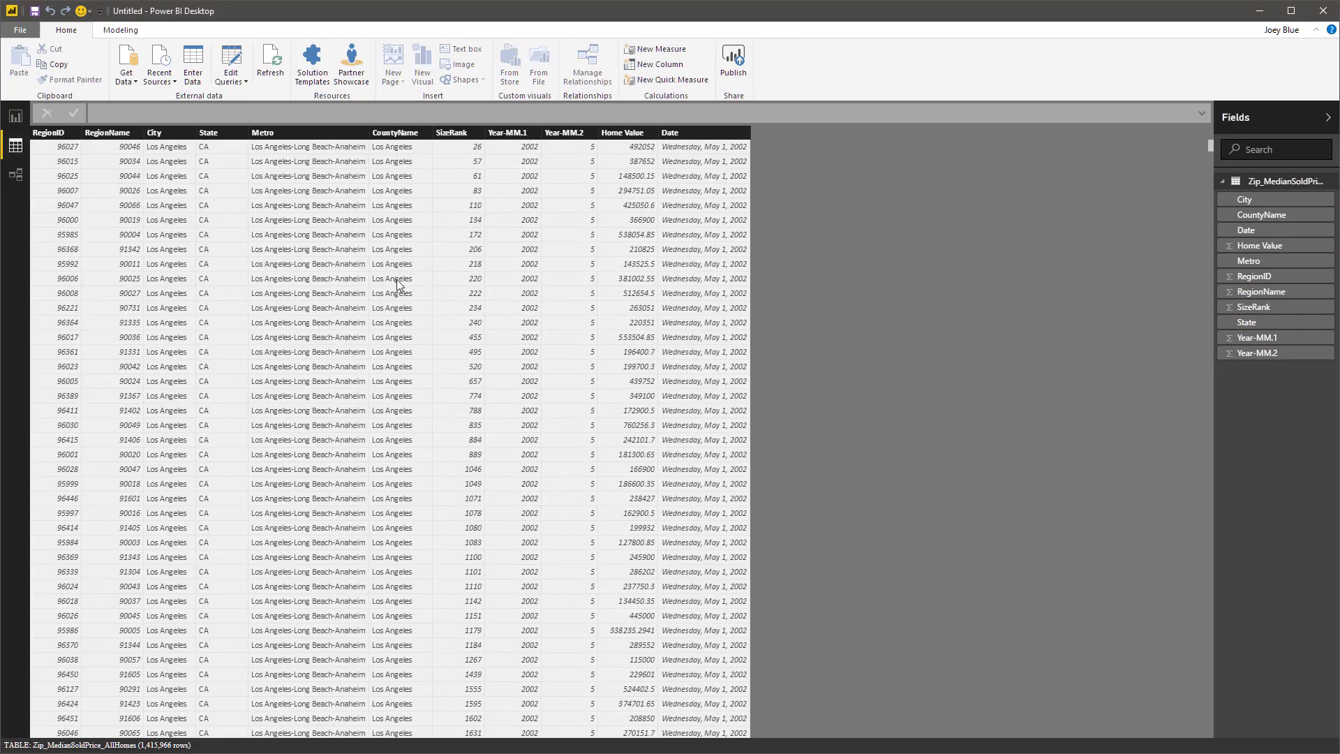
{"action": "left_click", "coordinate": [668, 132]}
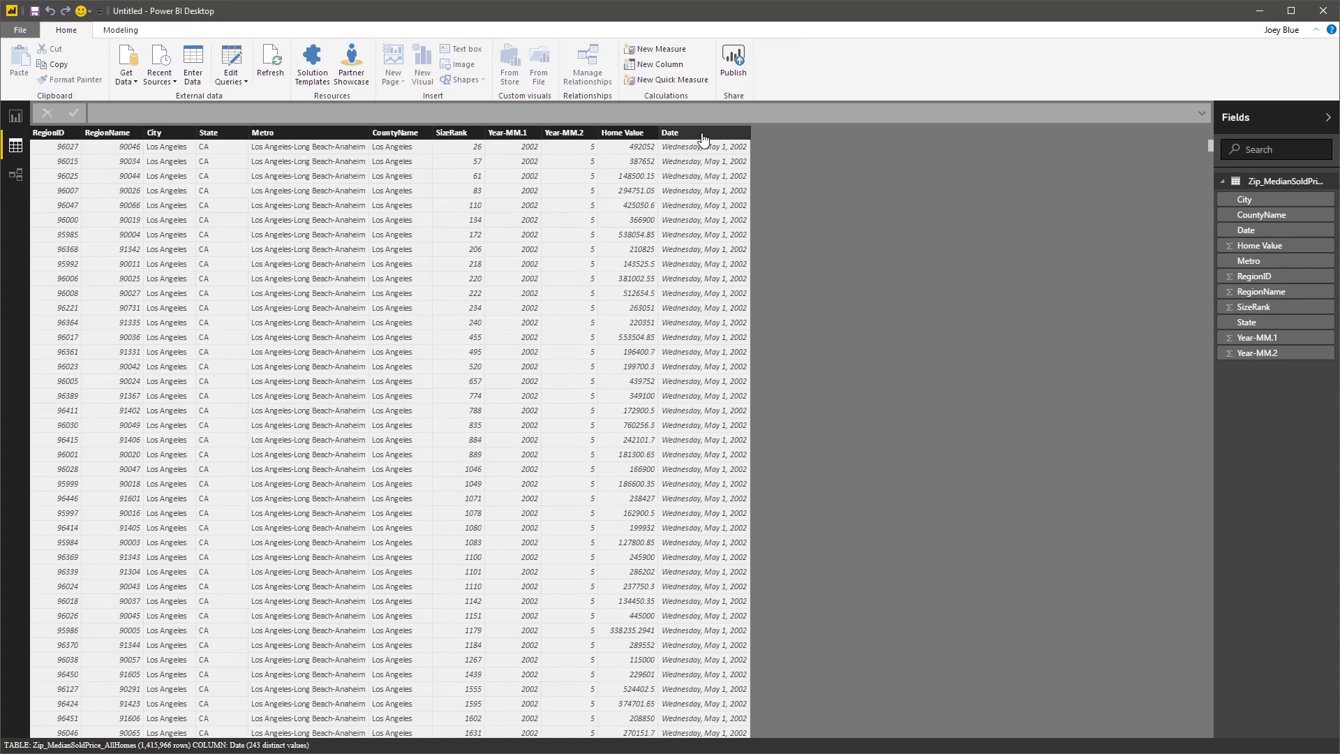
{"action": "left_click", "coordinate": [670, 132]}
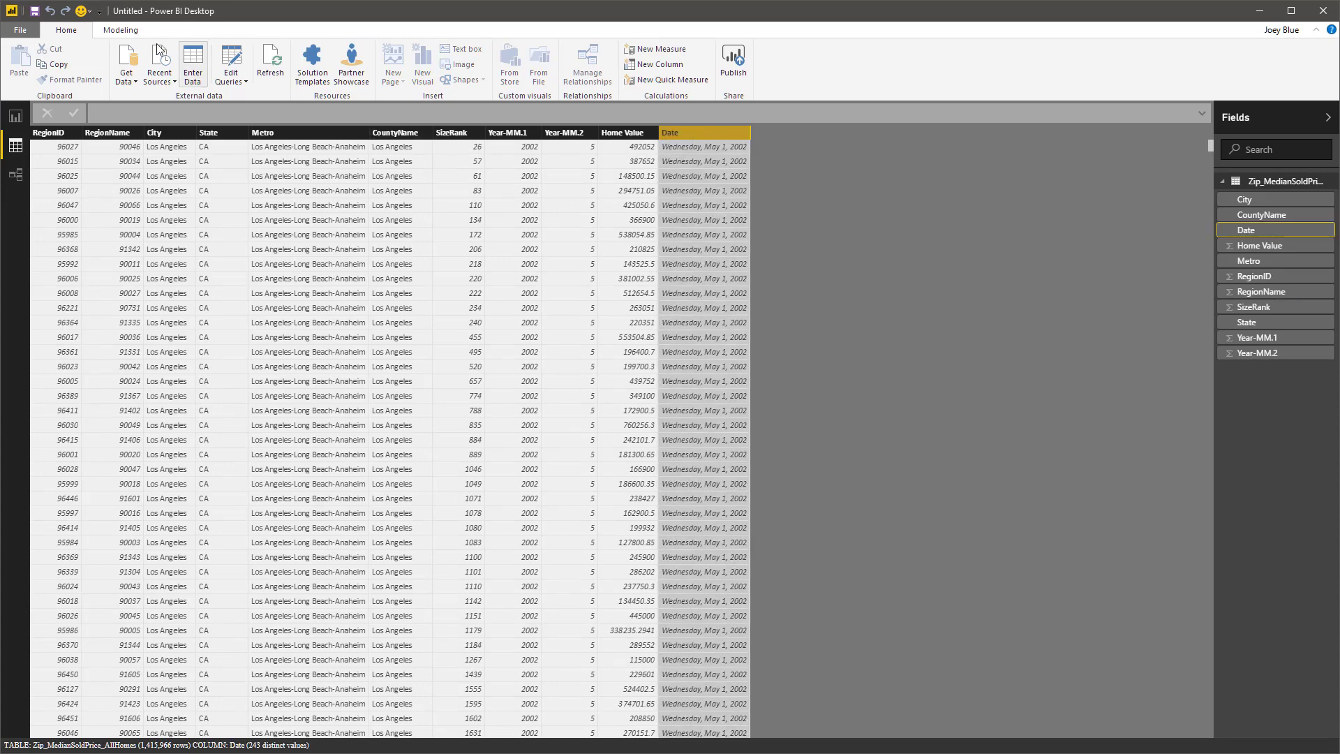
{"action": "left_click", "coordinate": [120, 29]}
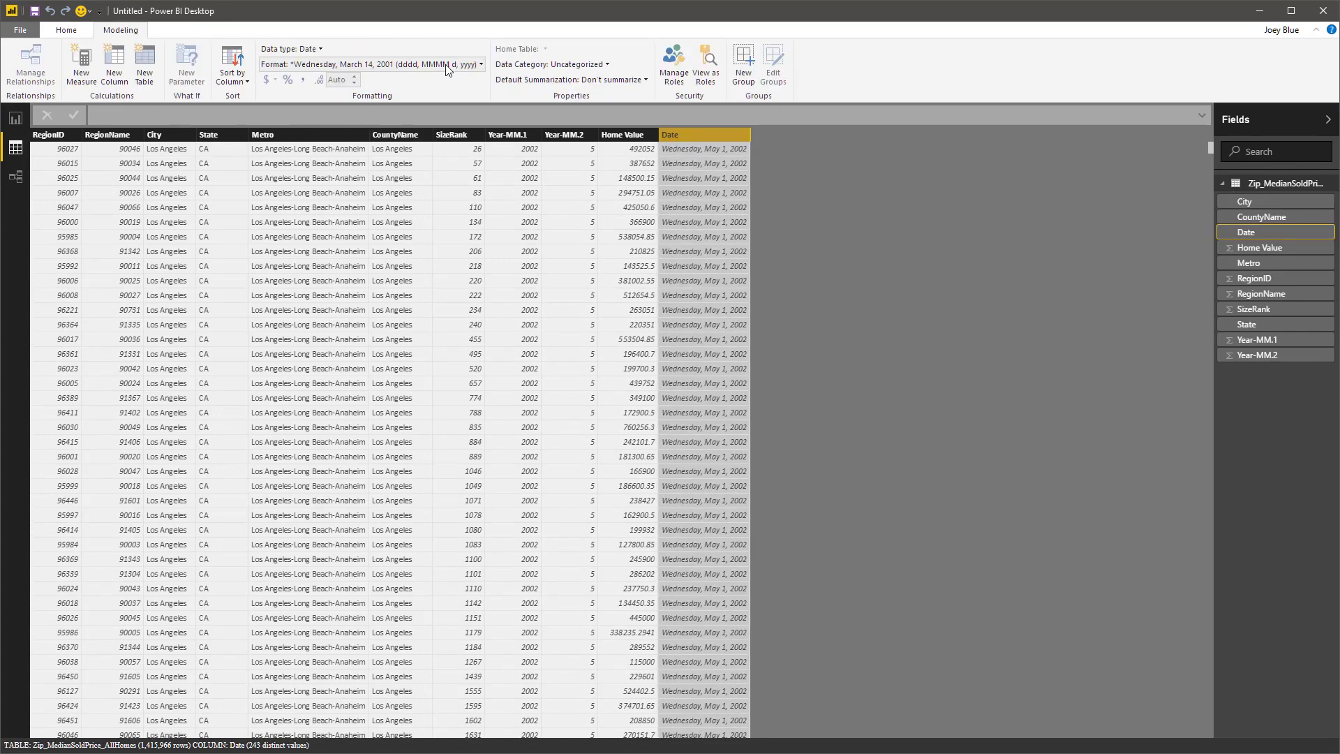
{"action": "left_click", "coordinate": [371, 65]}
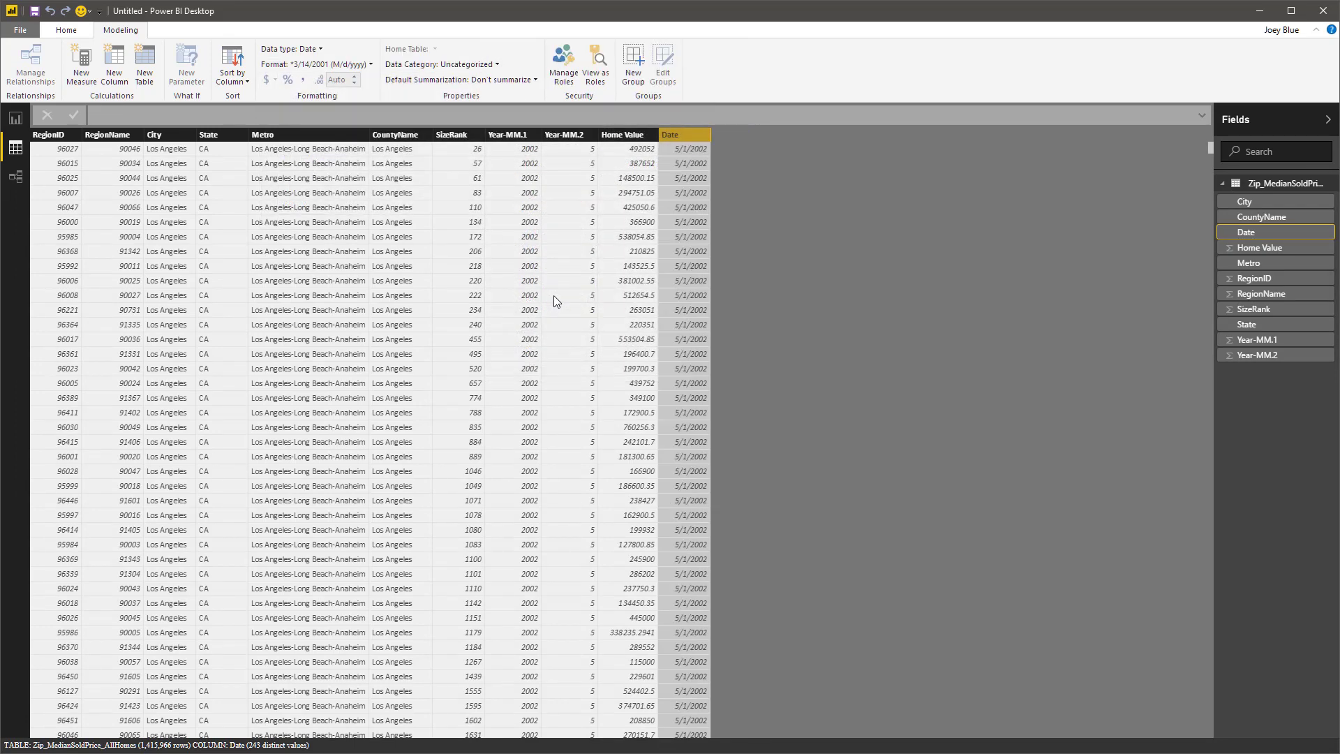
{"action": "mouse_move", "coordinate": [631, 146]}
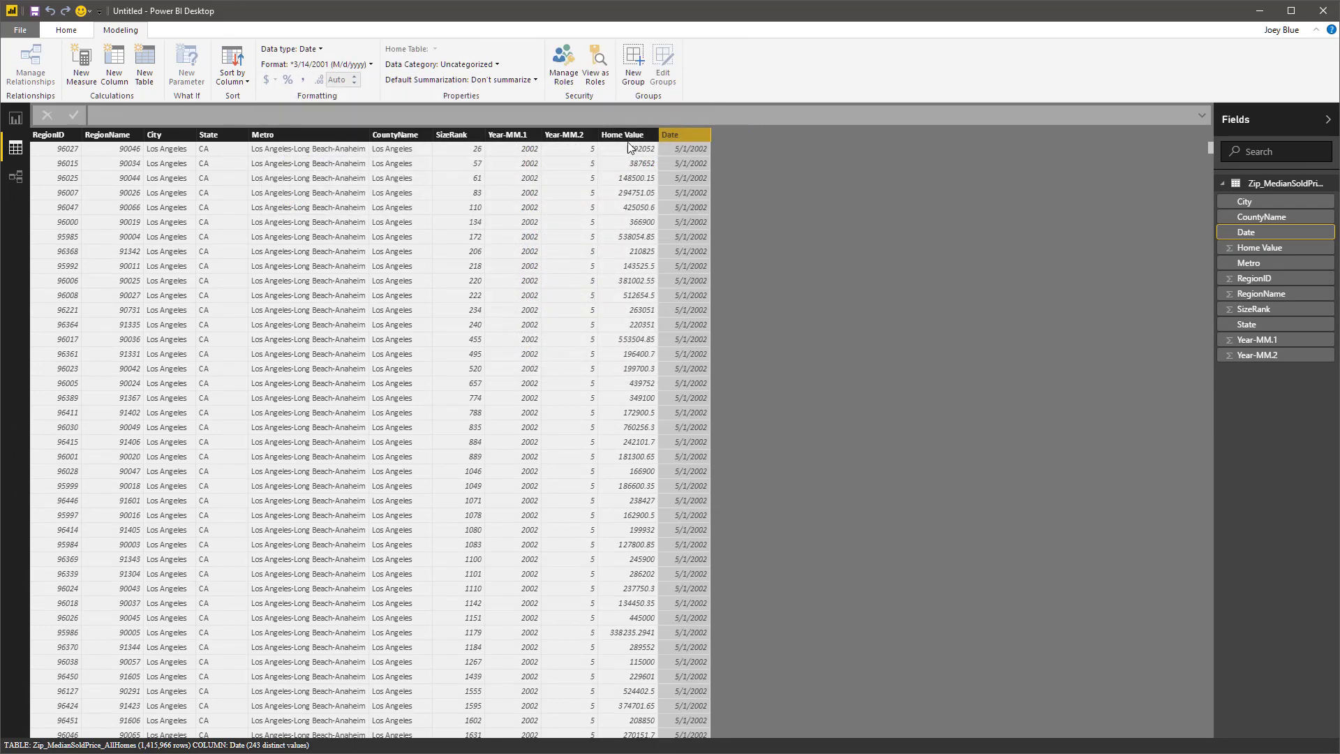
Format Home Value with thousands separators and 0 decimal places.
{"action": "left_click", "coordinate": [625, 134]}
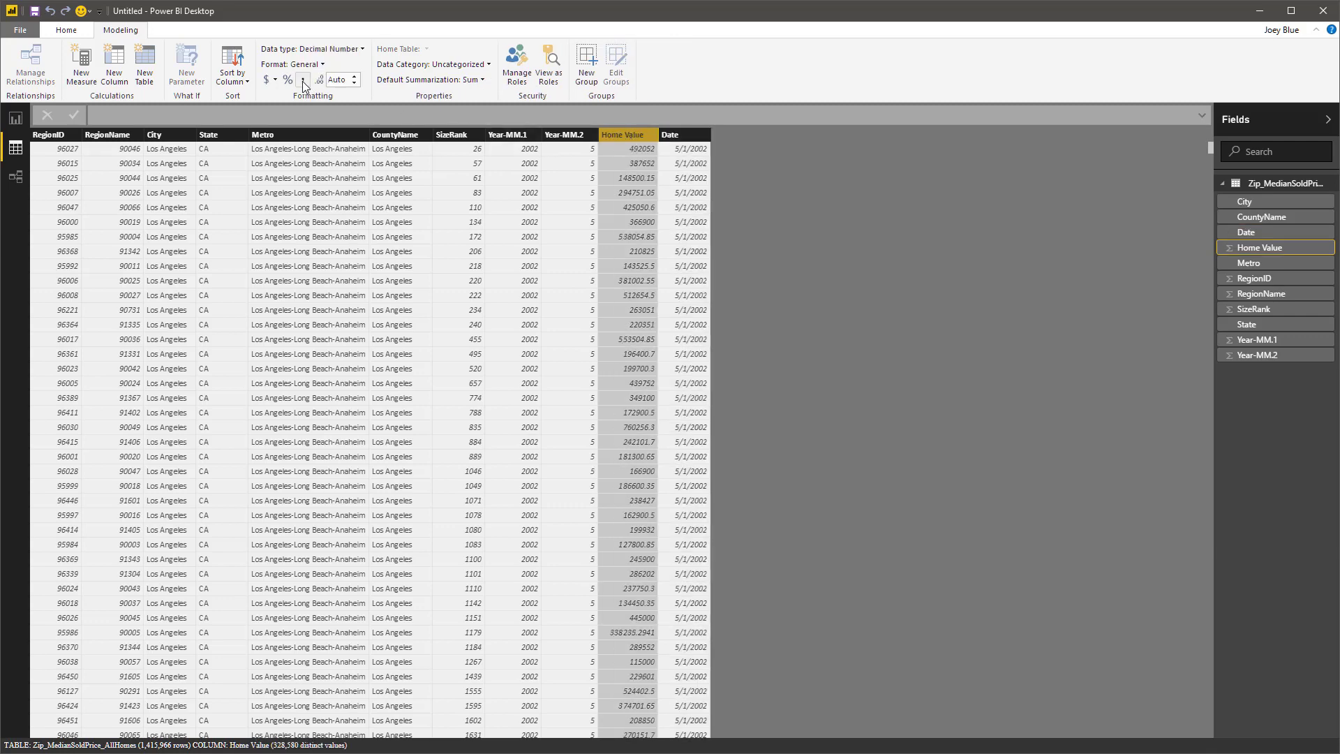
{"action": "left_click", "coordinate": [302, 78]}
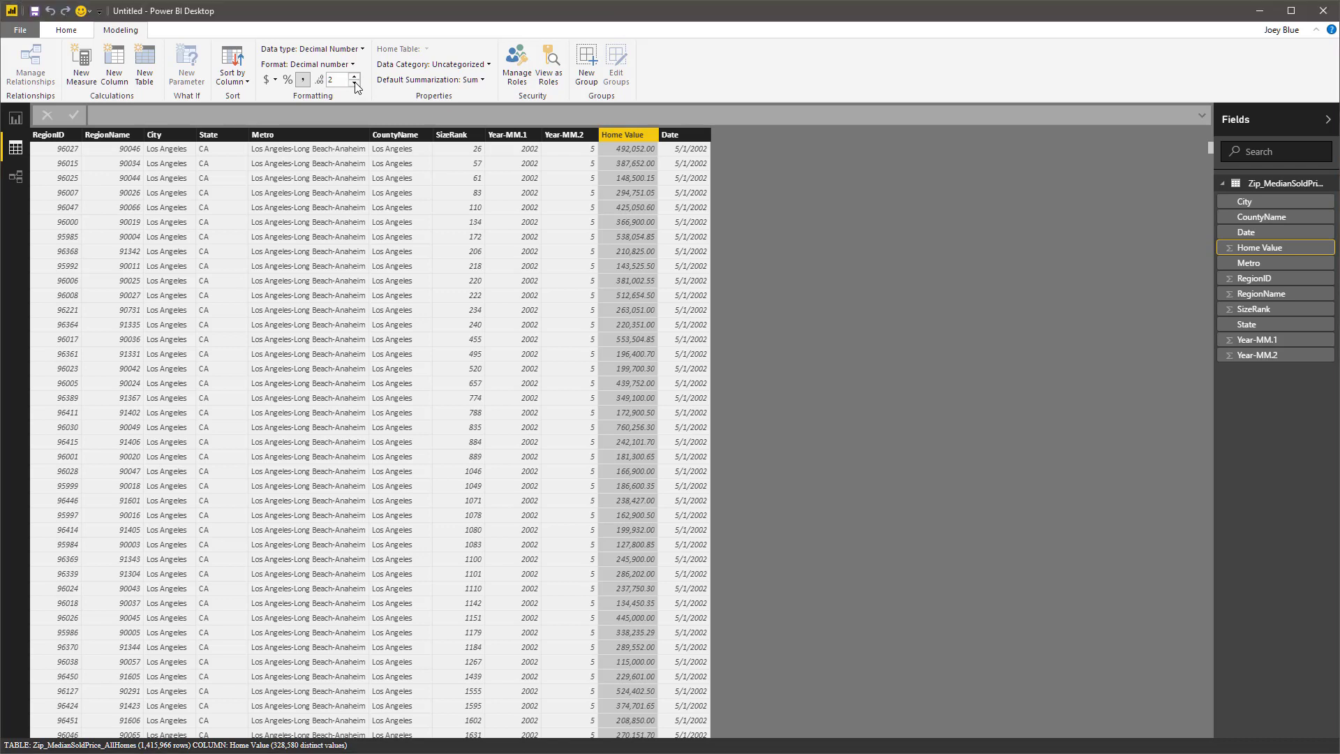
{"action": "left_click", "coordinate": [354, 83]}
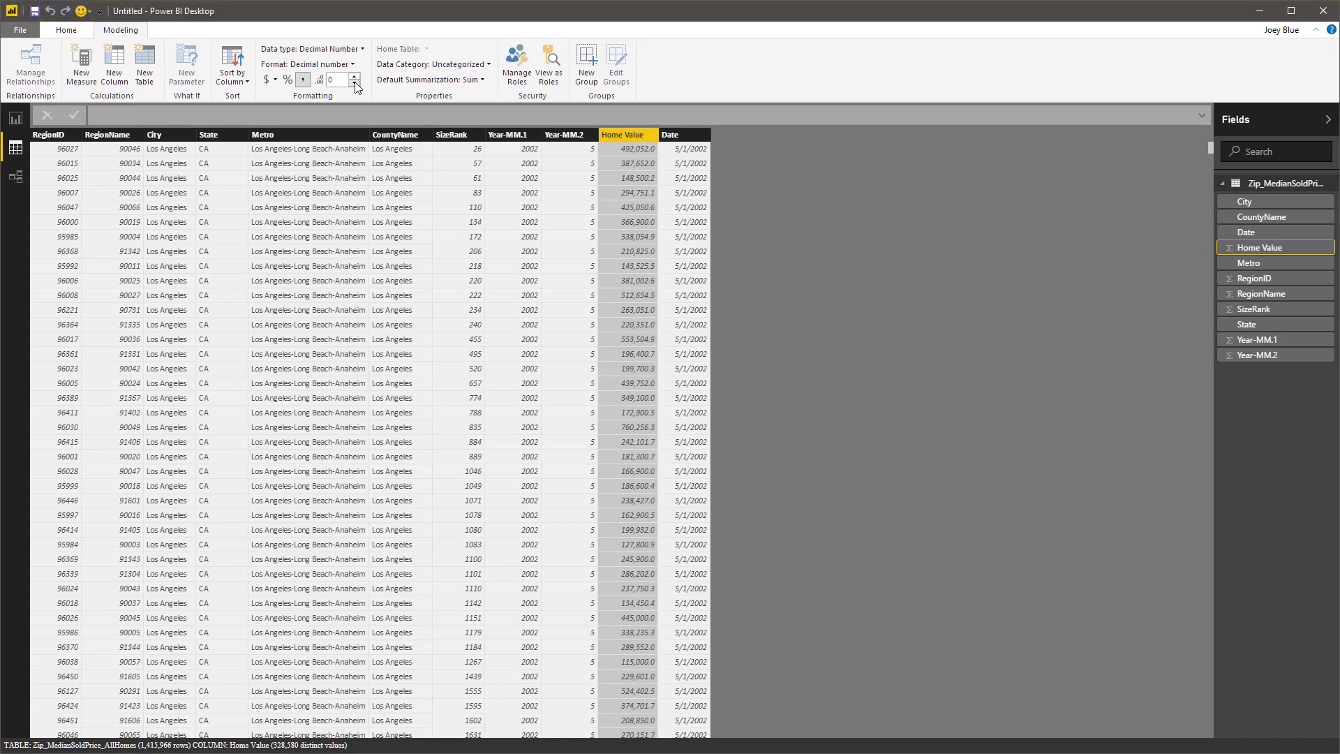
{"action": "left_click", "coordinate": [338, 78]}
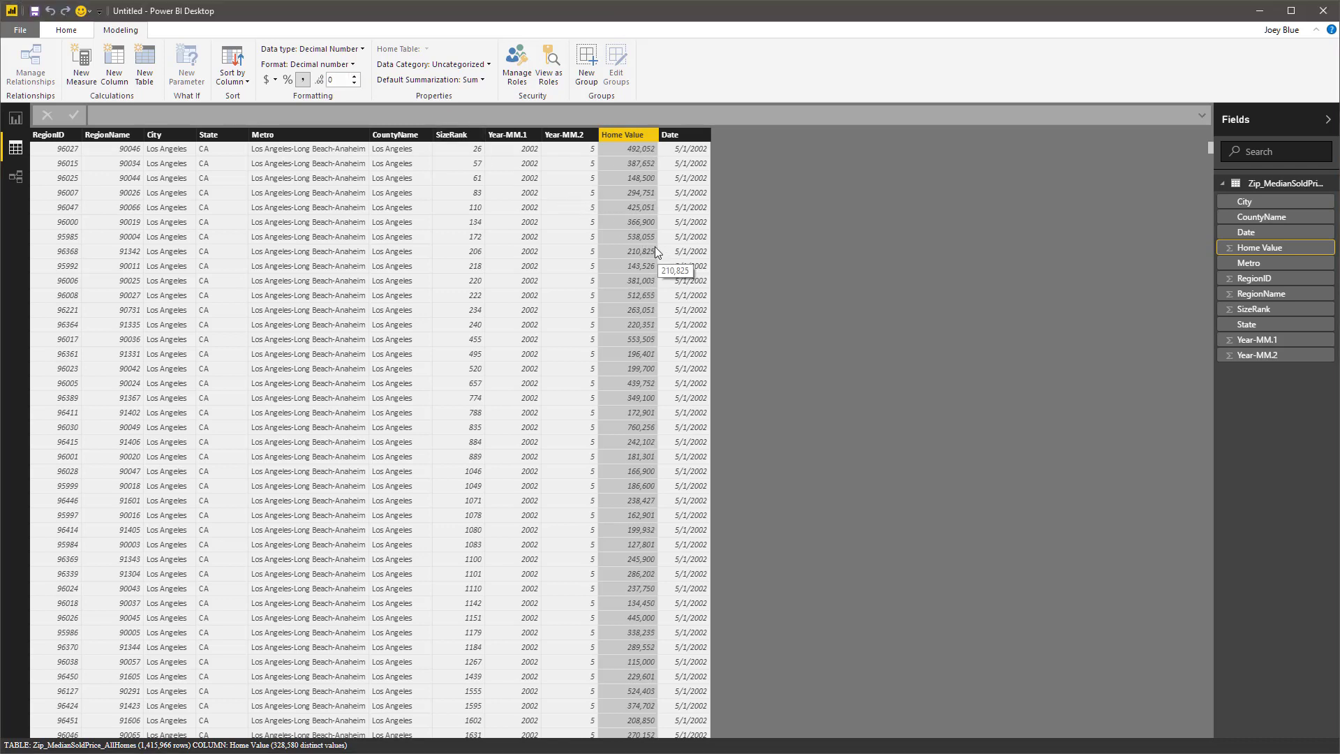
{"action": "mouse_move", "coordinate": [508, 134]}
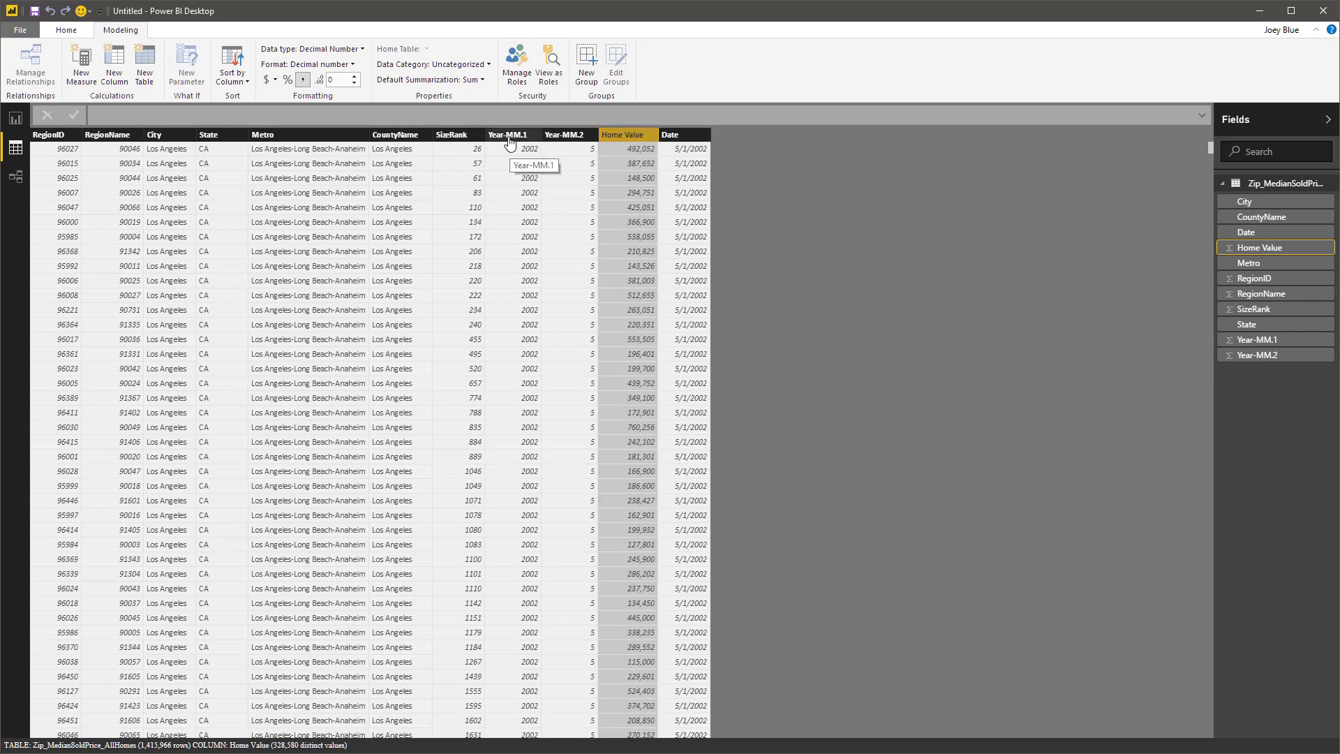
Hide Year-MM.1 and Year-MM.2 in report view and give SizeRank thousands separators.
{"action": "right_click", "coordinate": [508, 134]}
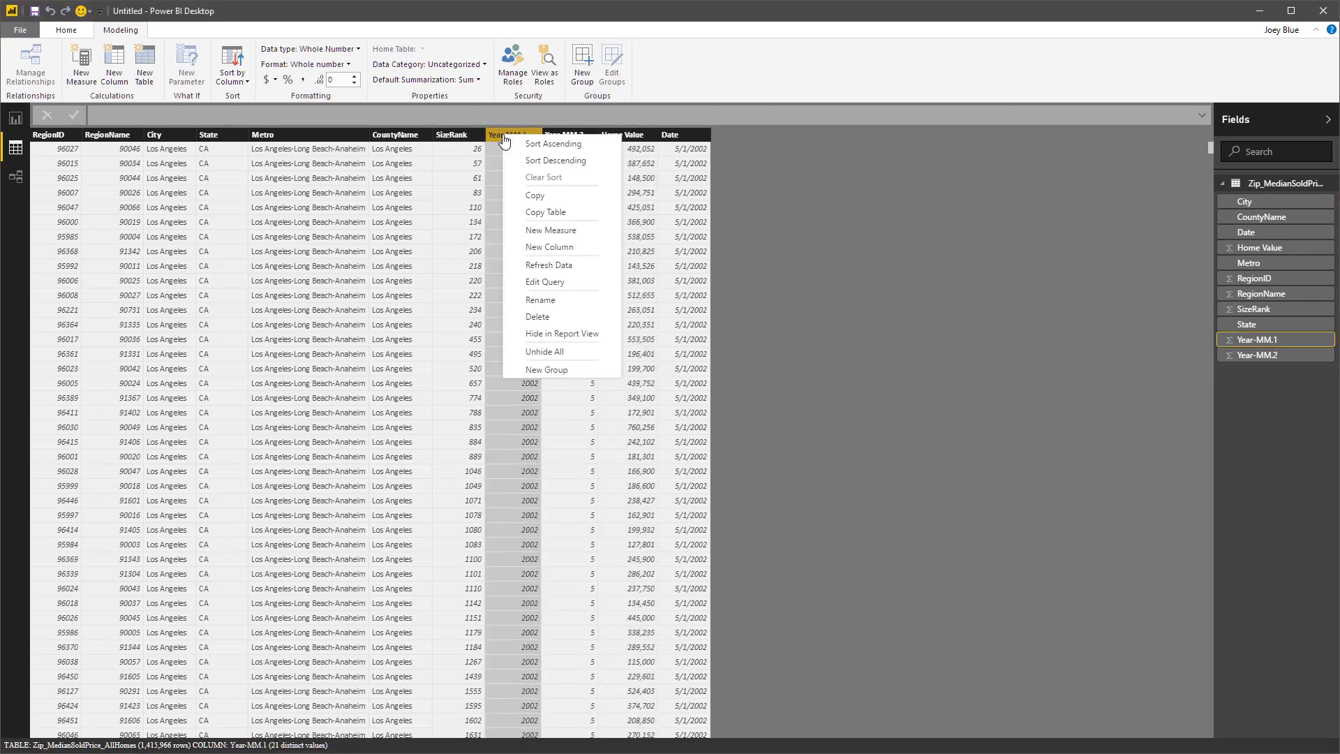
{"action": "mouse_move", "coordinate": [537, 316]}
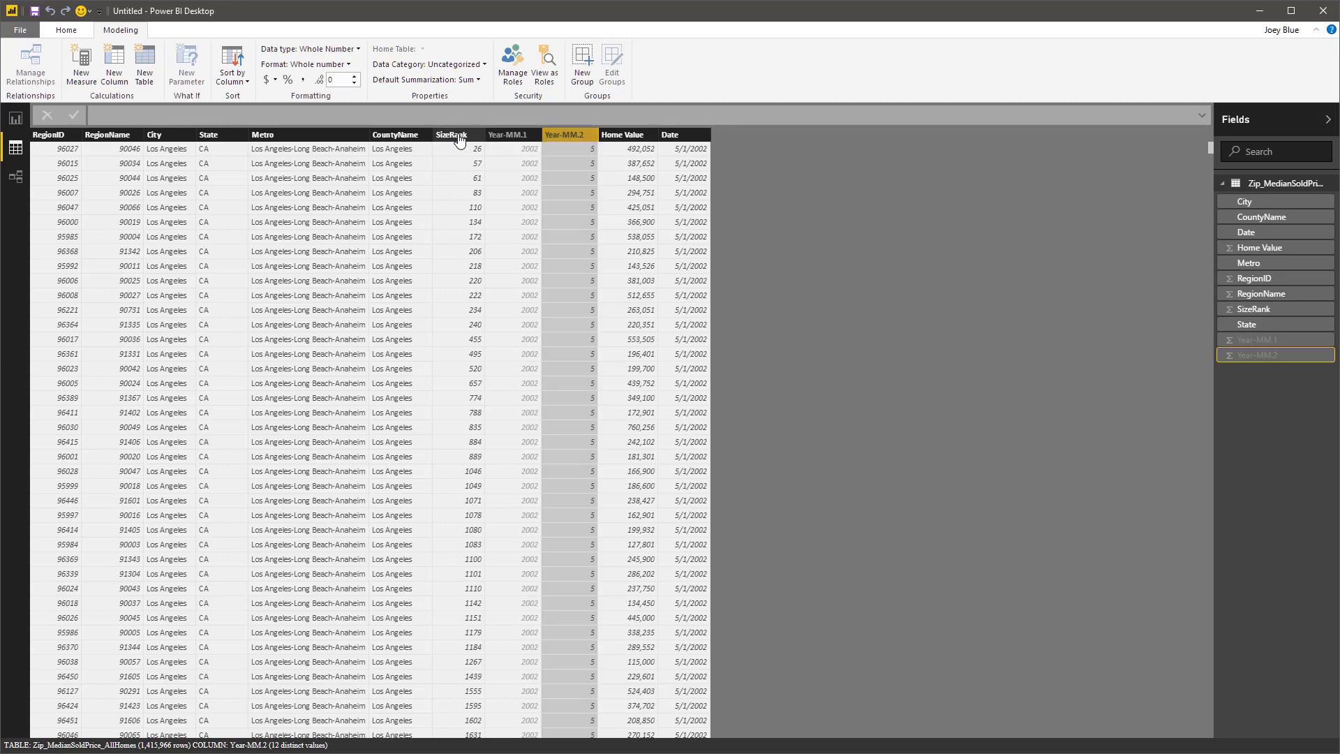
{"action": "left_click", "coordinate": [451, 134]}
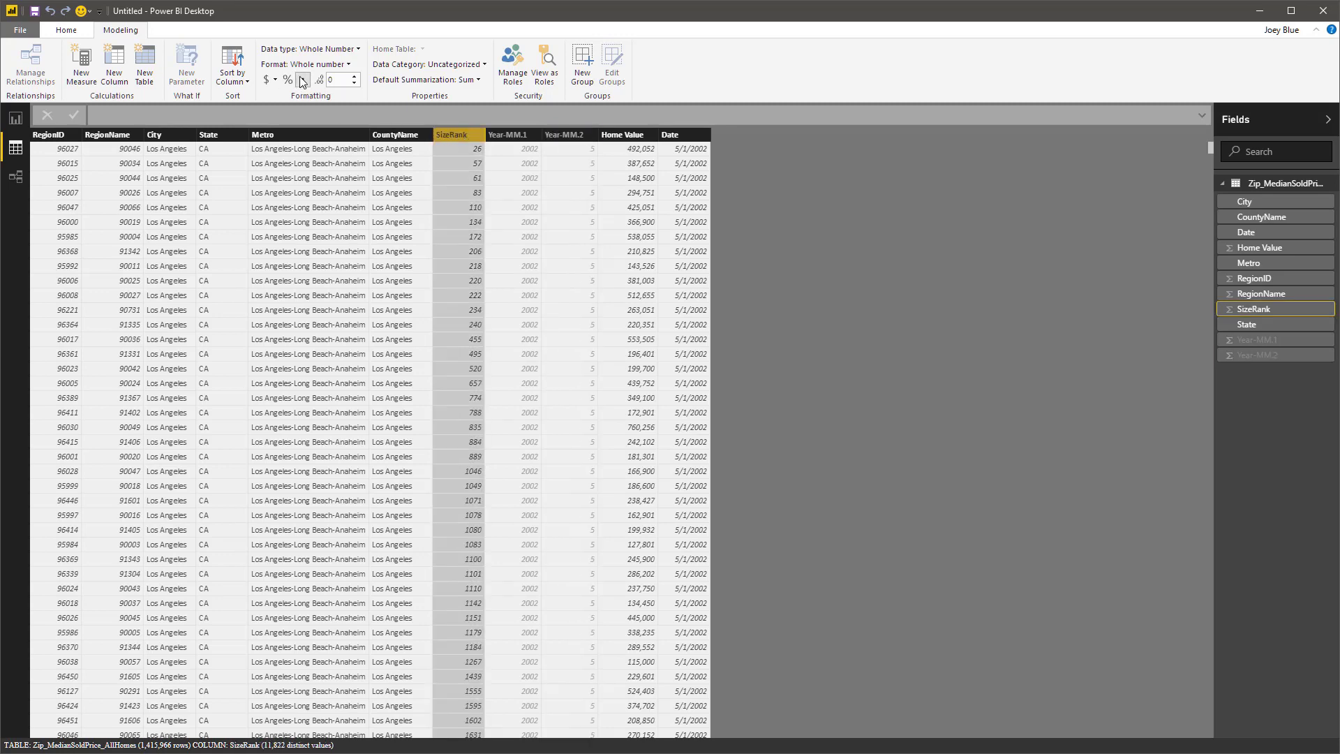
{"action": "left_click", "coordinate": [301, 78]}
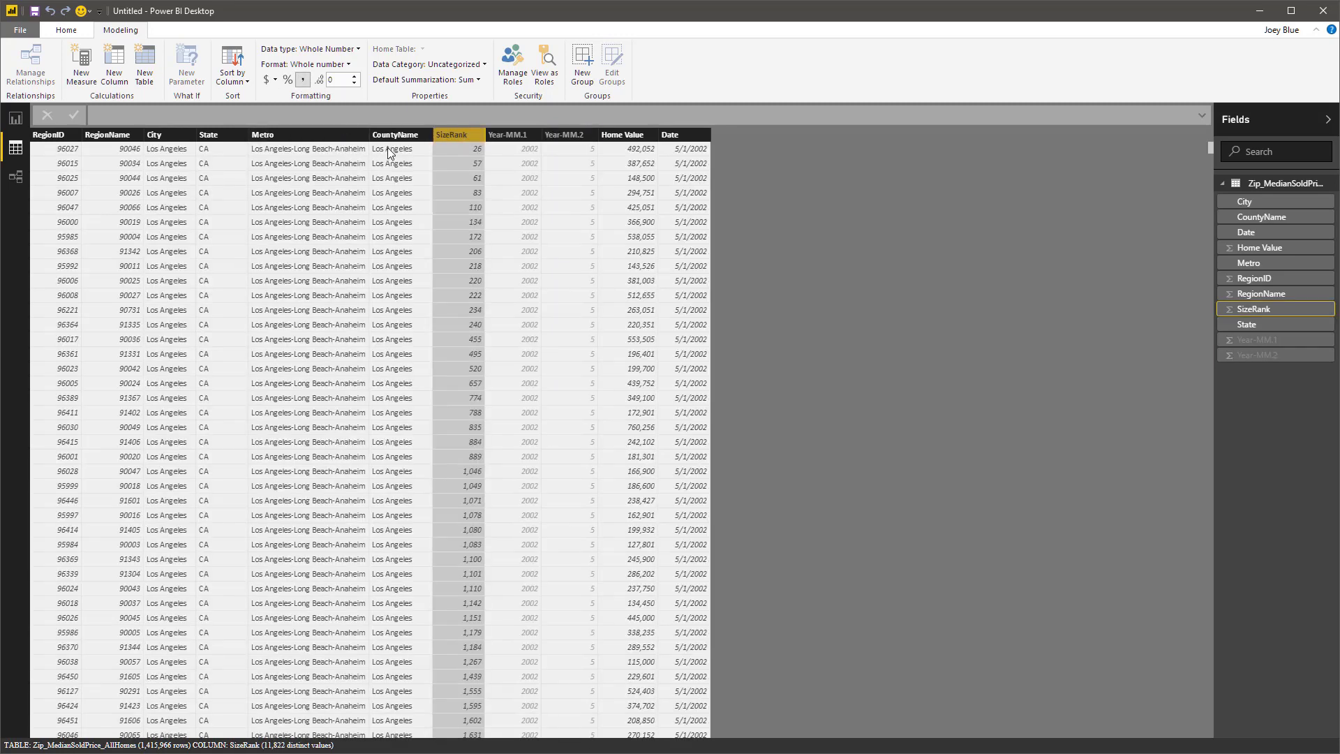
{"action": "left_click", "coordinate": [395, 134]}
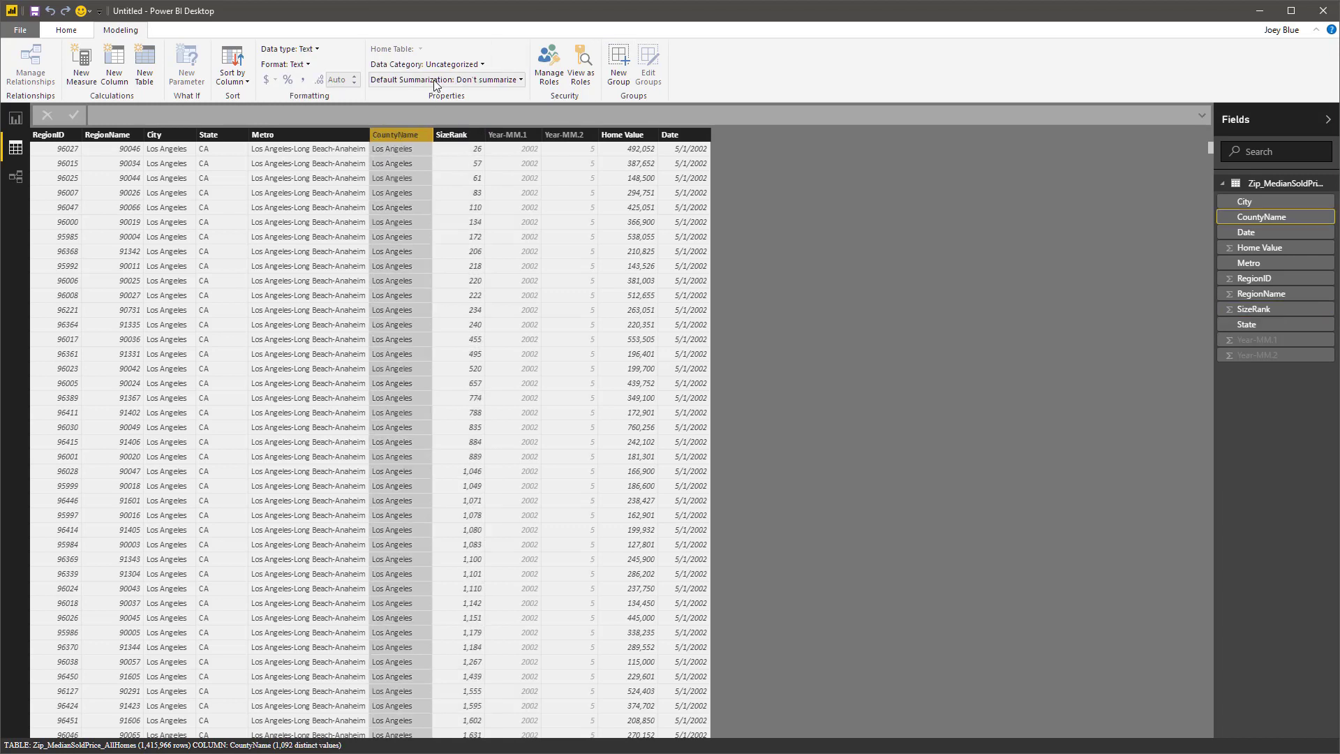
Categorize CountyName as County, State as State or Province and City as City.
{"action": "left_click", "coordinate": [425, 64]}
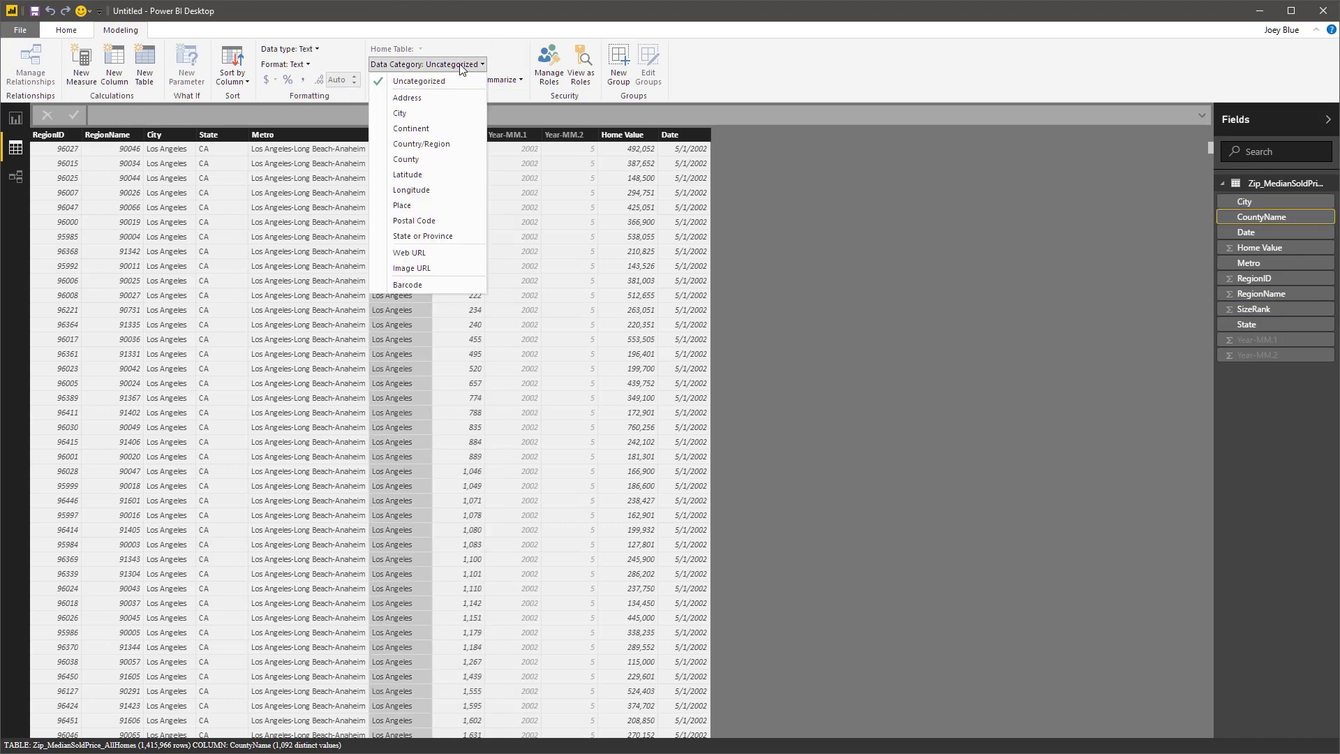
{"action": "left_click", "coordinate": [406, 159]}
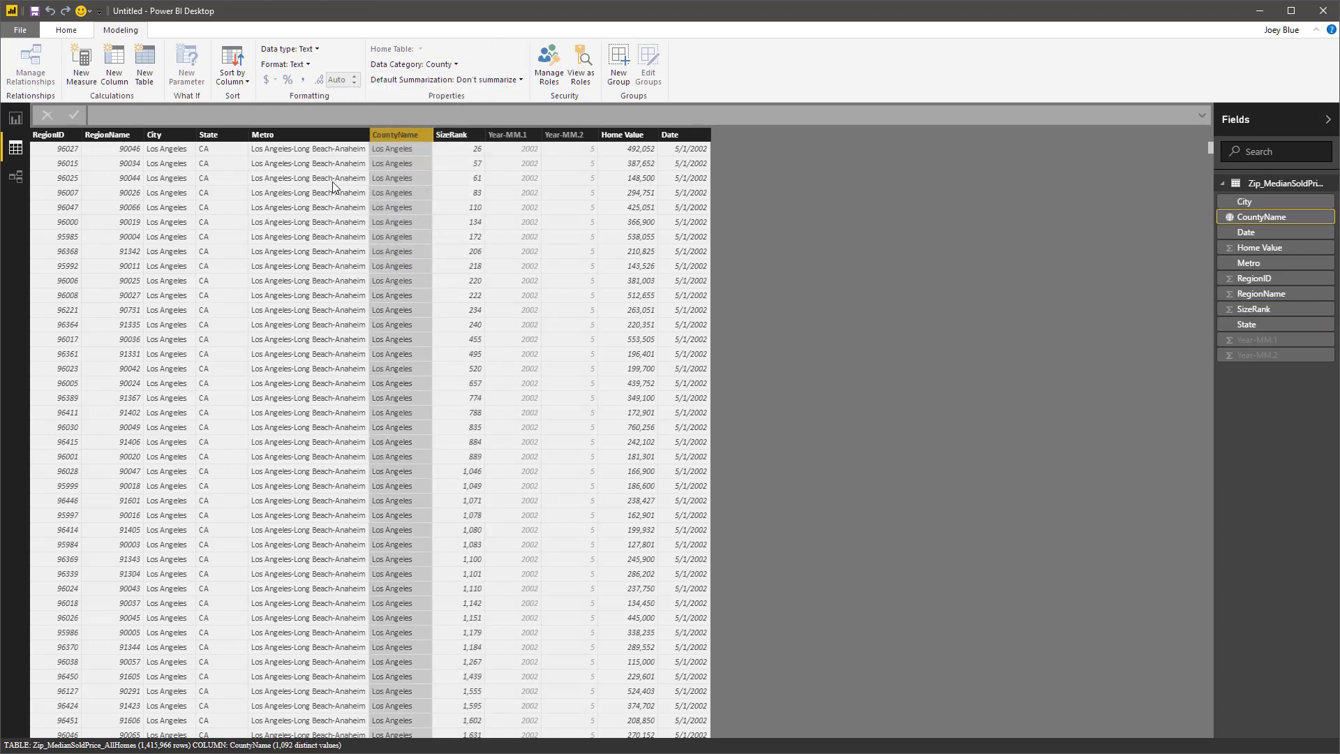
{"action": "left_click", "coordinate": [307, 134]}
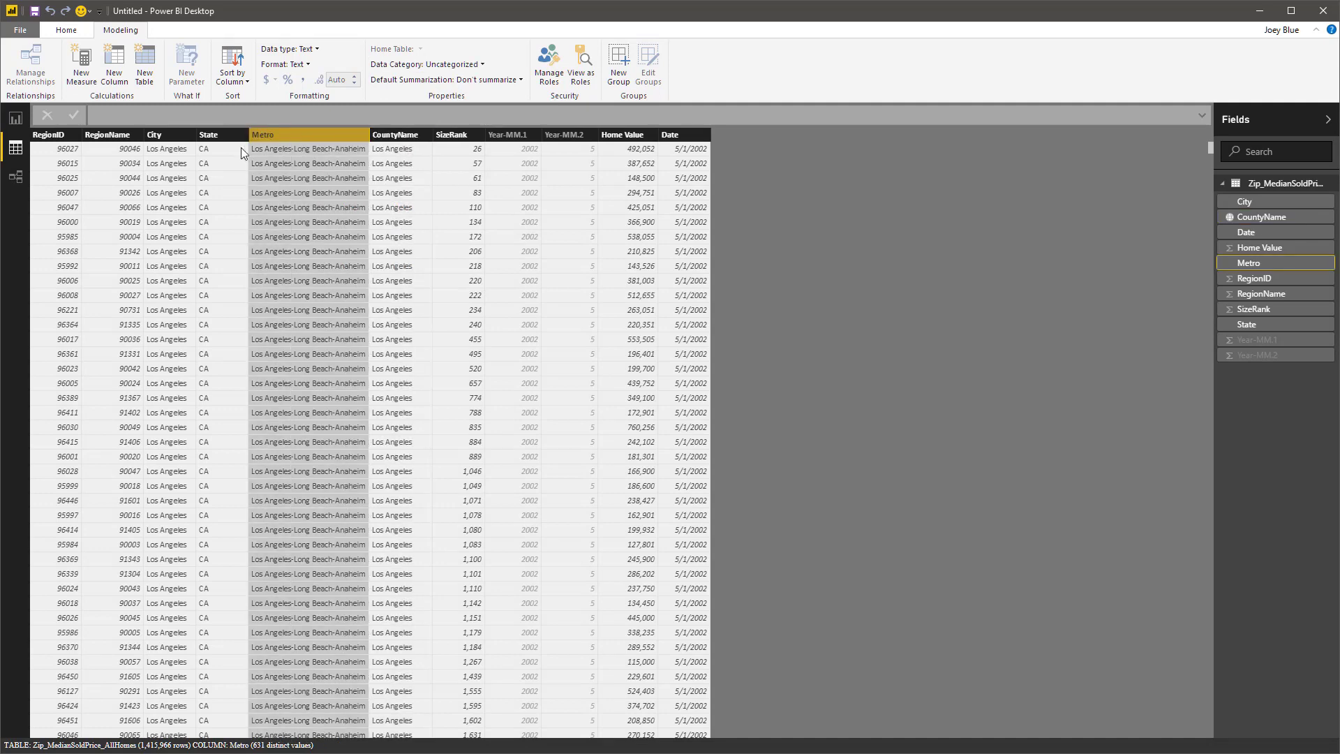
{"action": "left_click", "coordinate": [208, 134]}
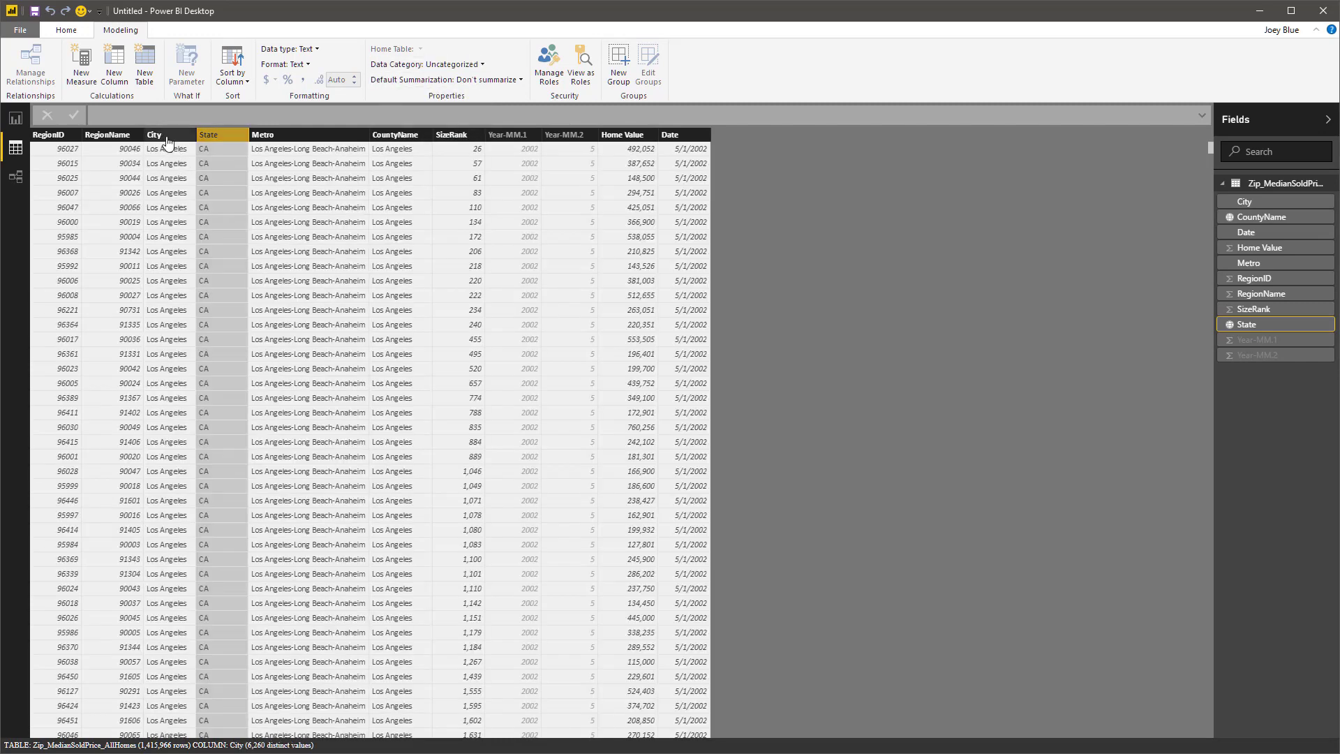
{"action": "left_click", "coordinate": [425, 64]}
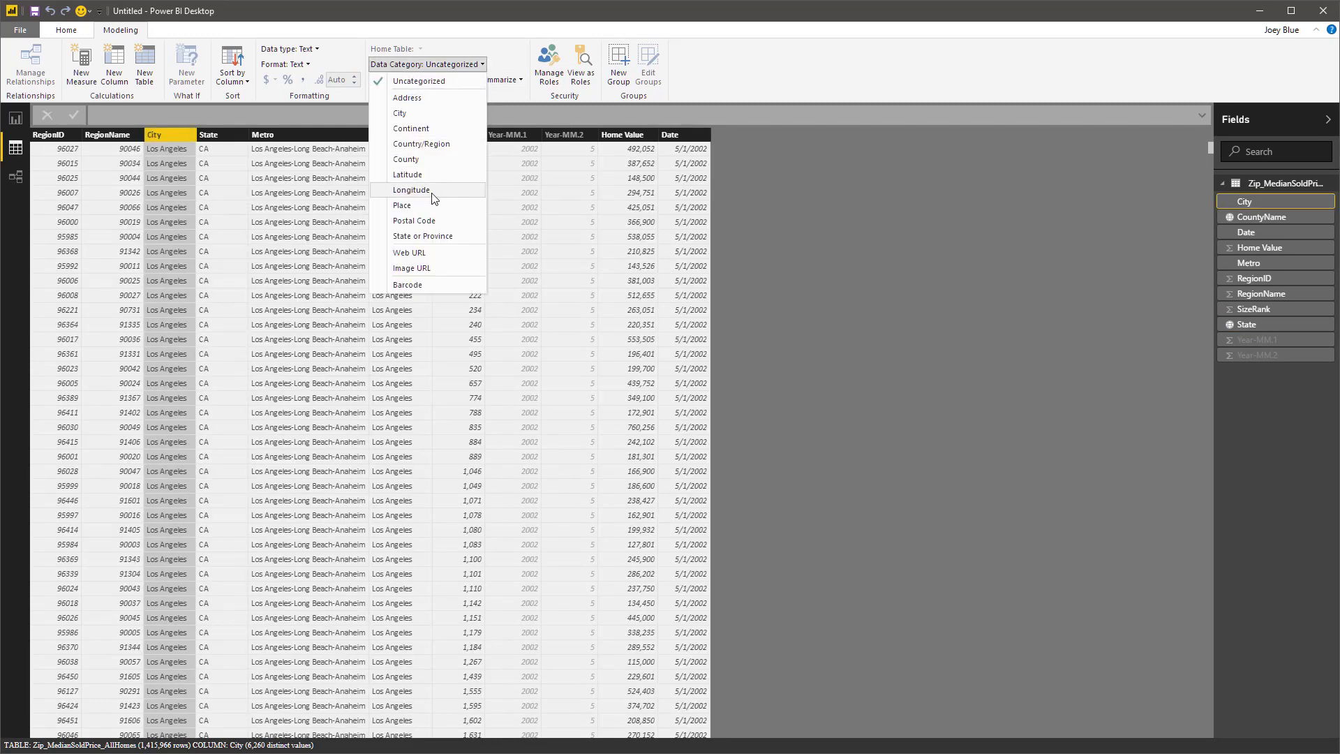
{"action": "left_click", "coordinate": [399, 113]}
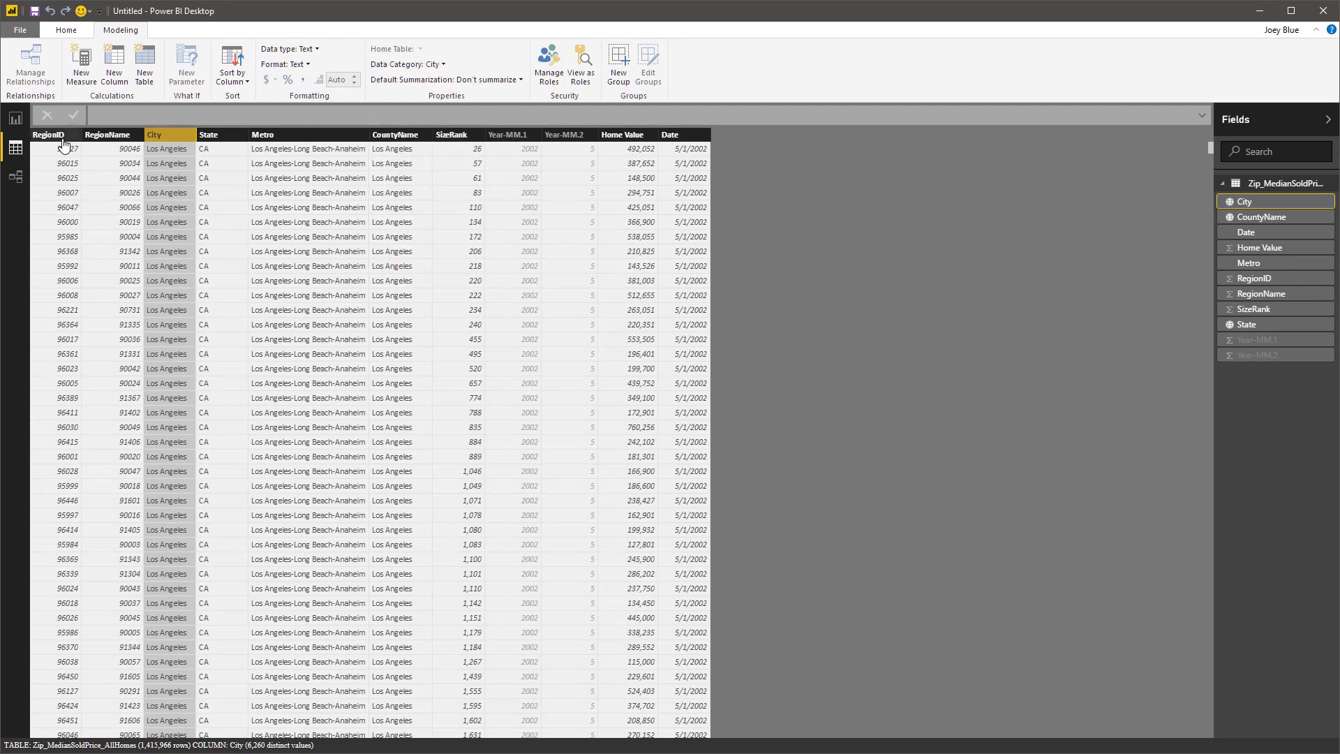
Rename RegionID to Zip and RegionName to Zip1, categorizing Zip1 as Postal Code.
{"action": "right_click", "coordinate": [49, 134]}
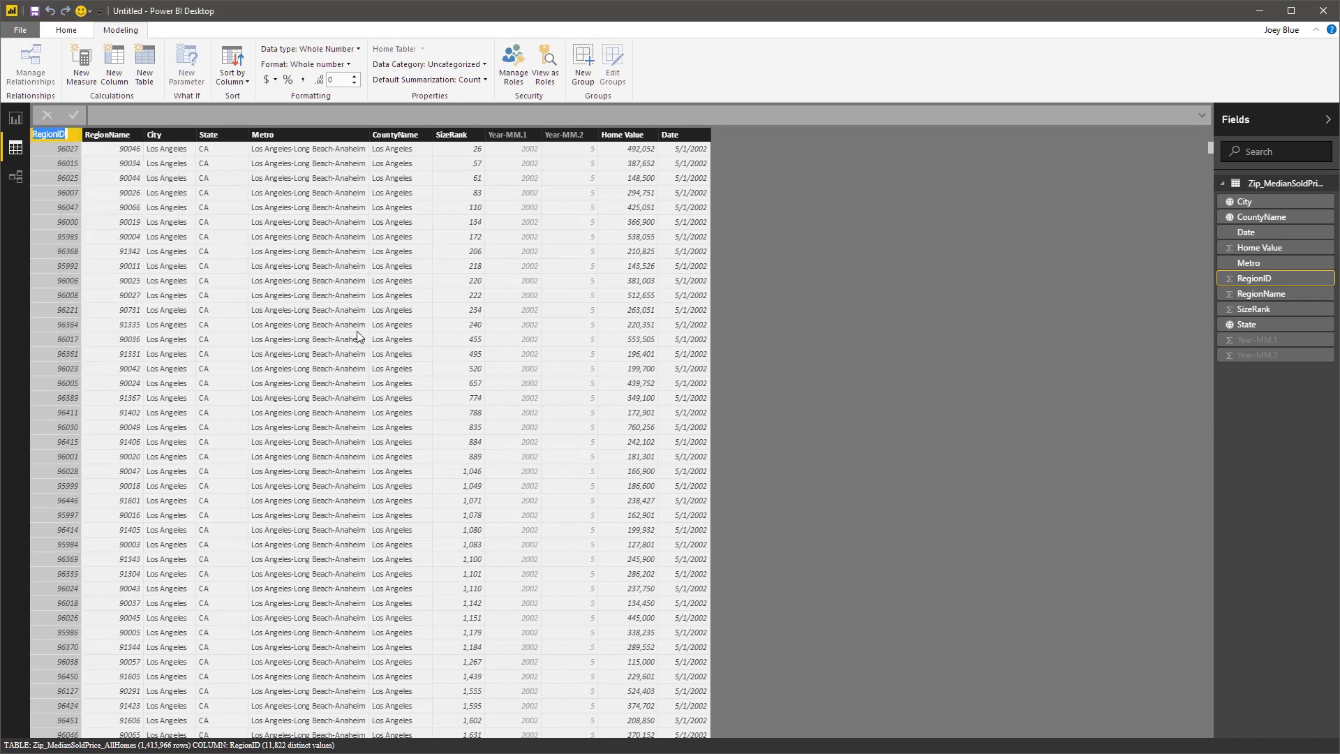
{"action": "mouse_move", "coordinate": [363, 332]}
{"action": "type", "text": "Zip"}
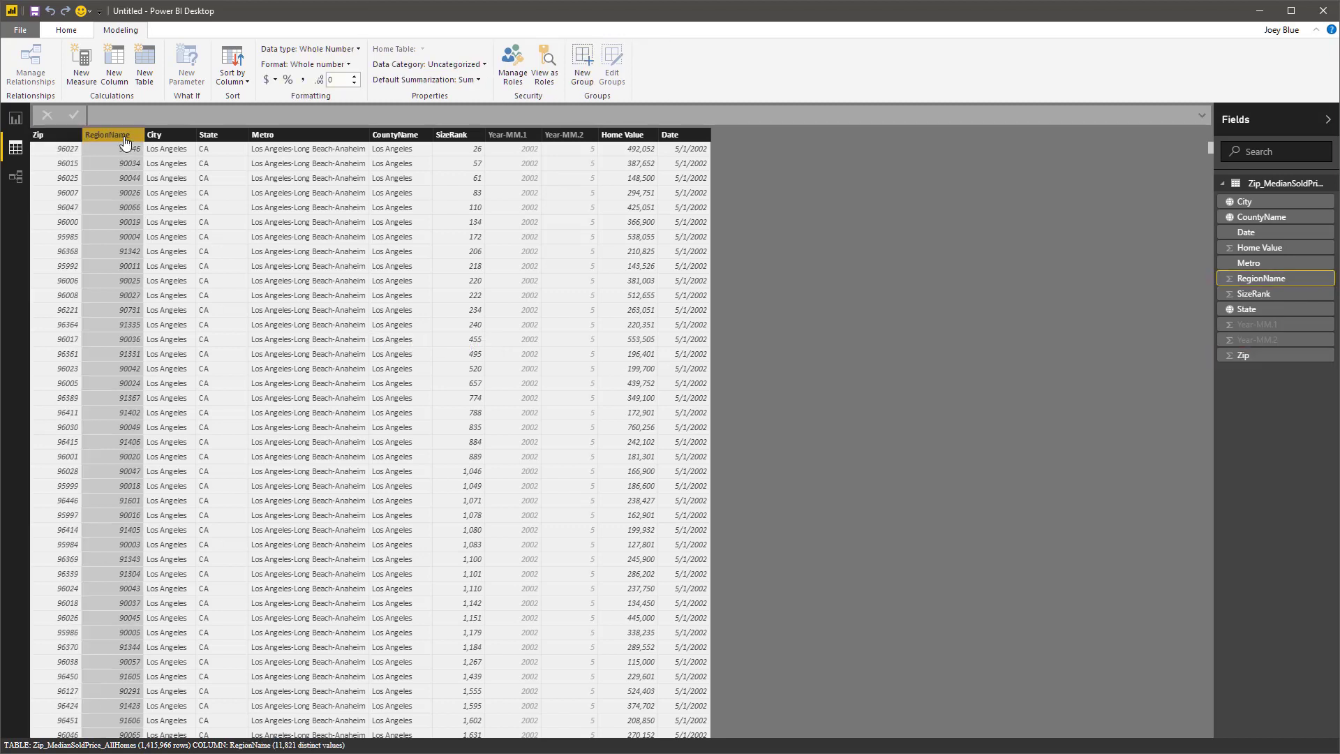
{"action": "right_click", "coordinate": [110, 134]}
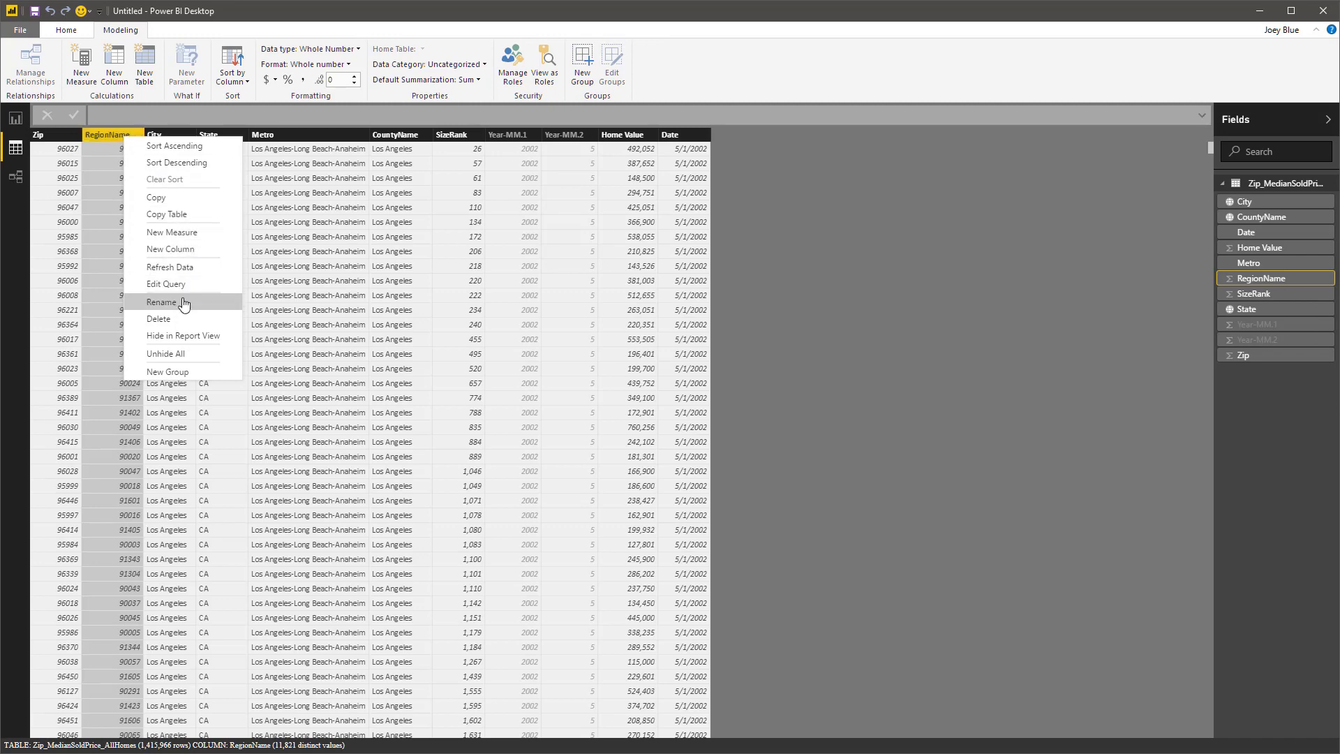
{"action": "left_click", "coordinate": [162, 301]}
{"action": "type", "text": "Zip1"}
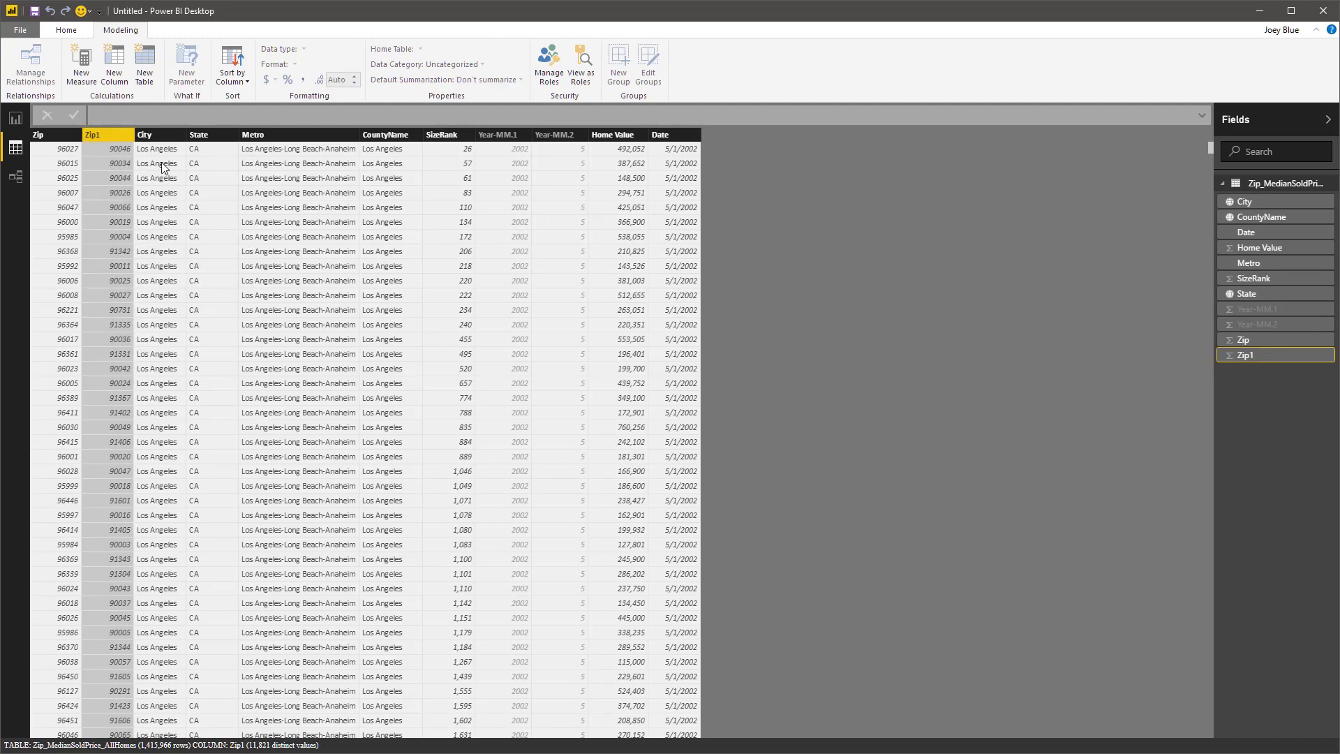
{"action": "mouse_move", "coordinate": [191, 128]}
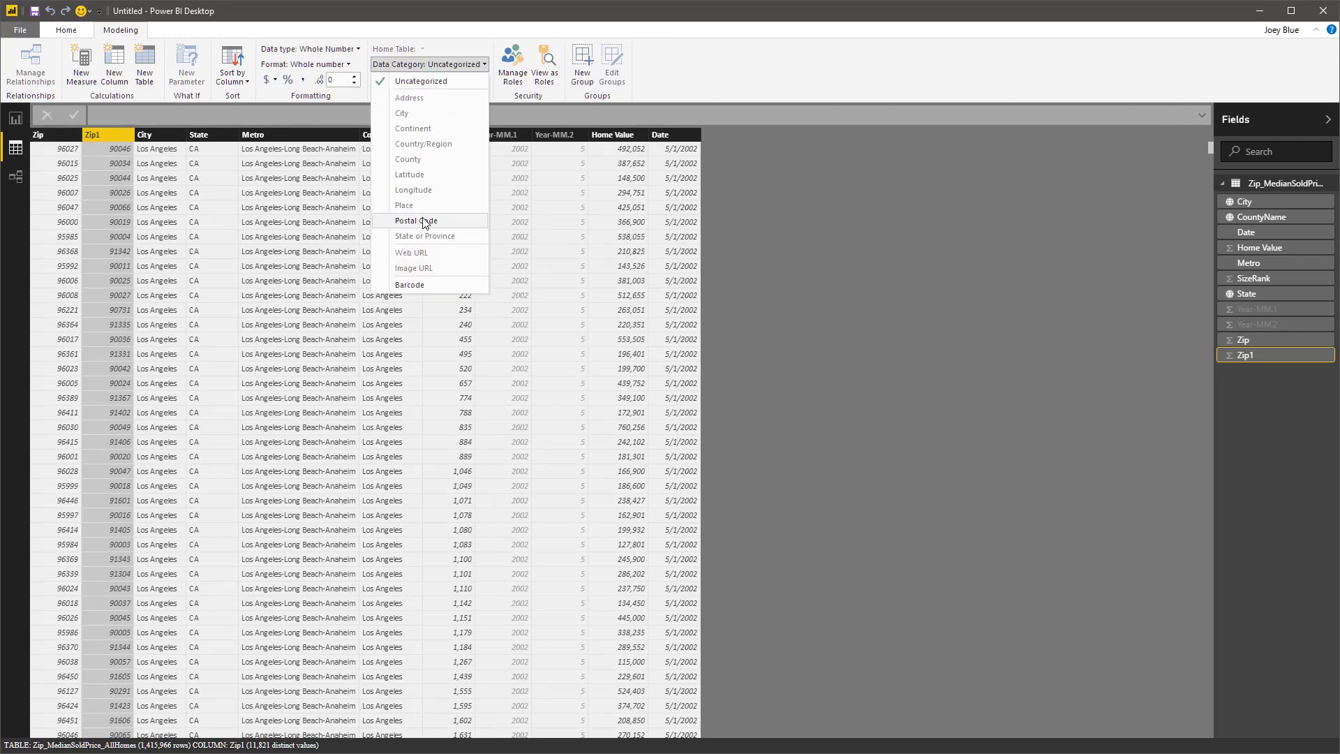
{"action": "left_click", "coordinate": [417, 220]}
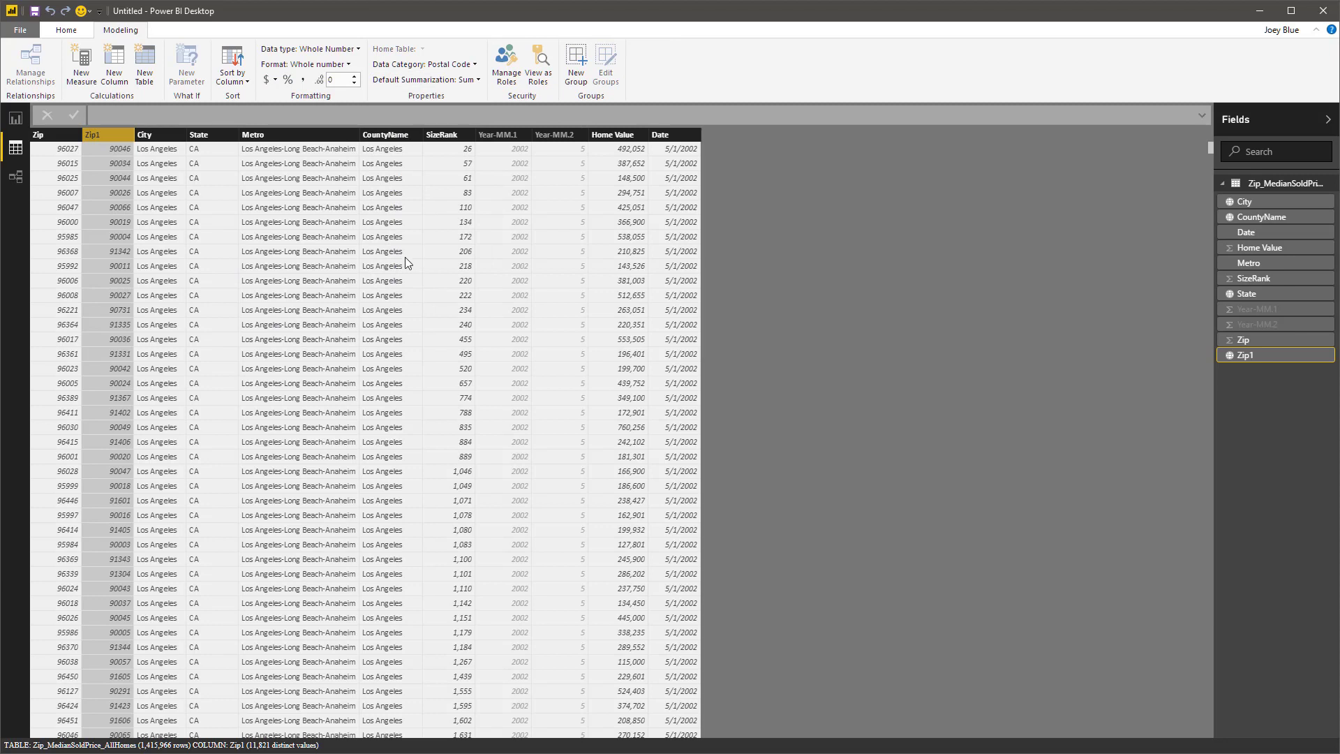
{"action": "mouse_move", "coordinate": [321, 261]}
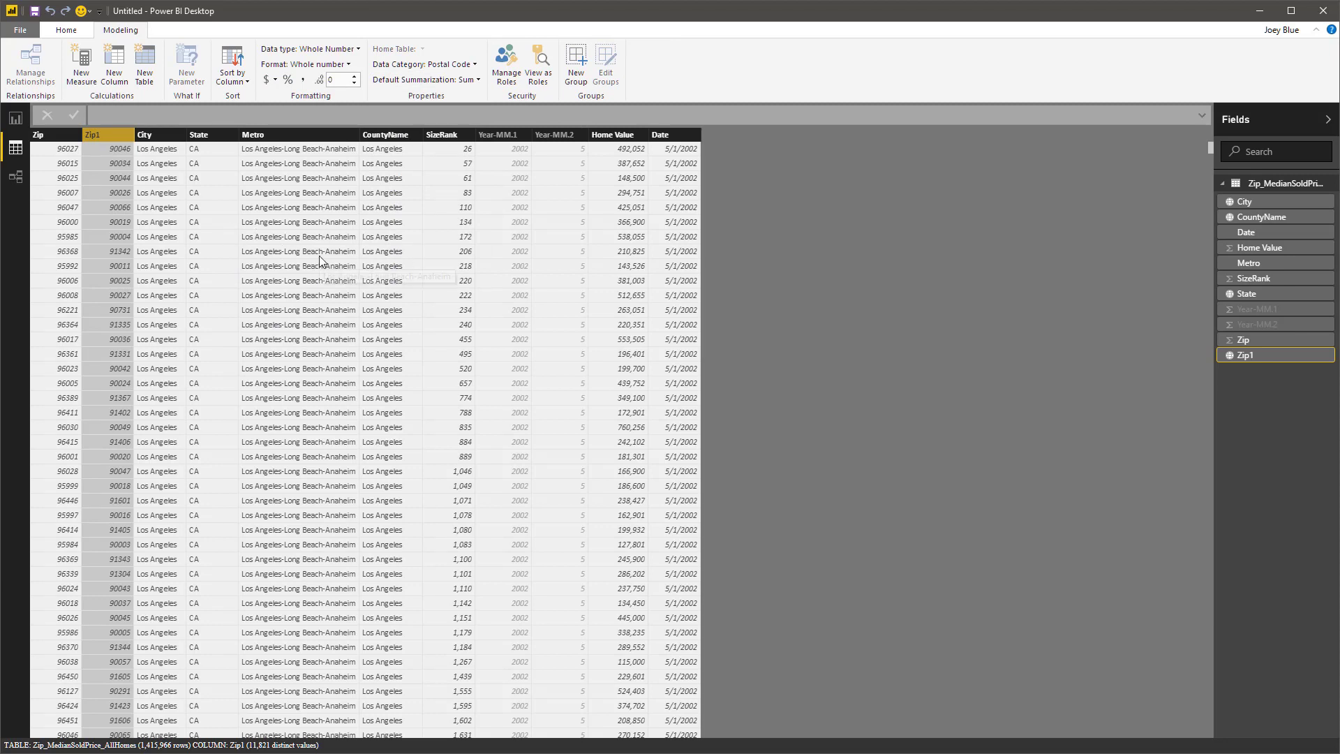
Set default summarization to Average for Home Value and SizeRank.
{"action": "left_click", "coordinate": [616, 134]}
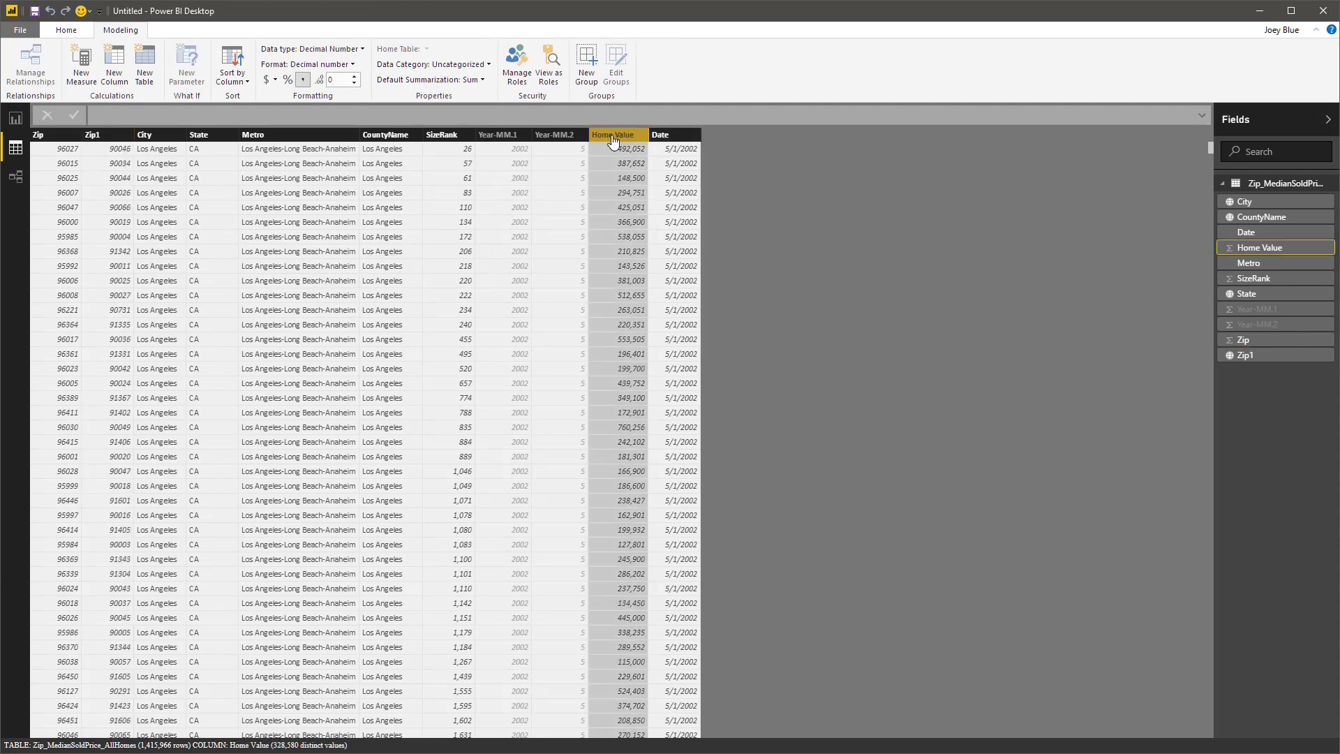
{"action": "left_click", "coordinate": [431, 79]}
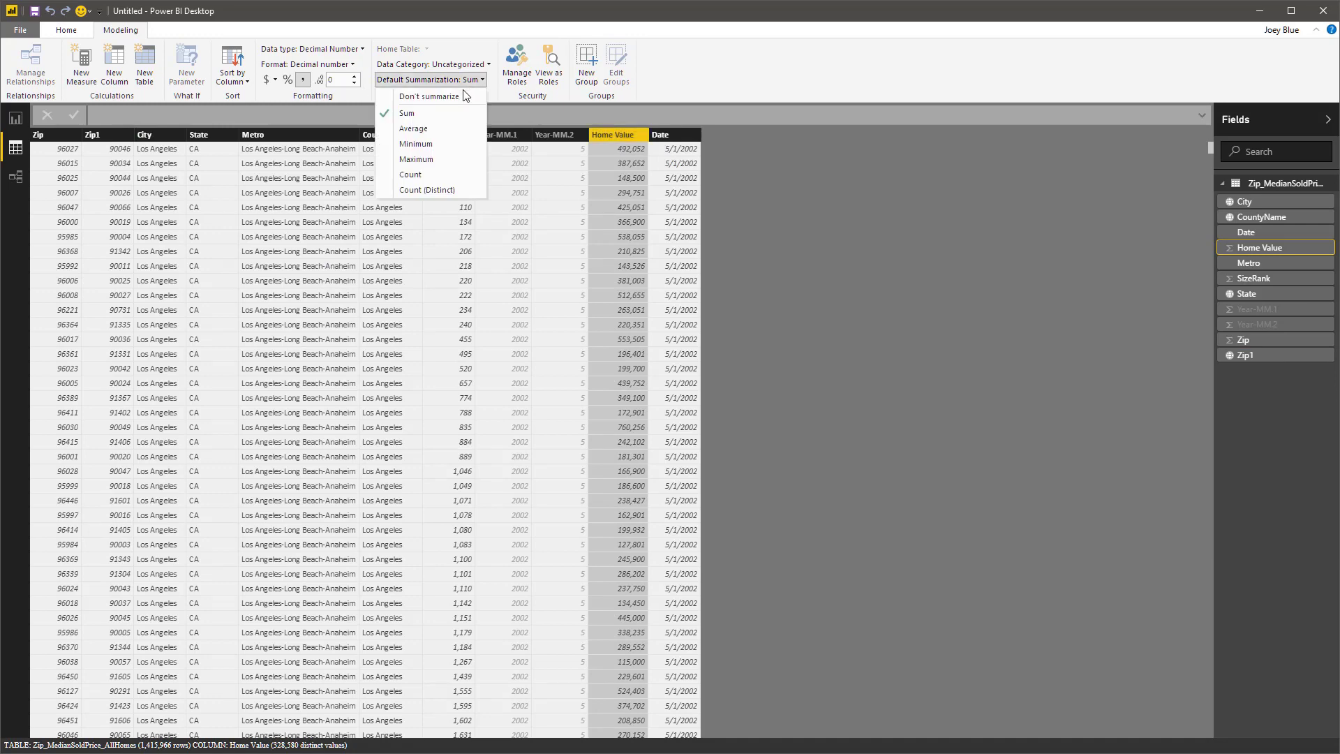
{"action": "left_click", "coordinate": [413, 129]}
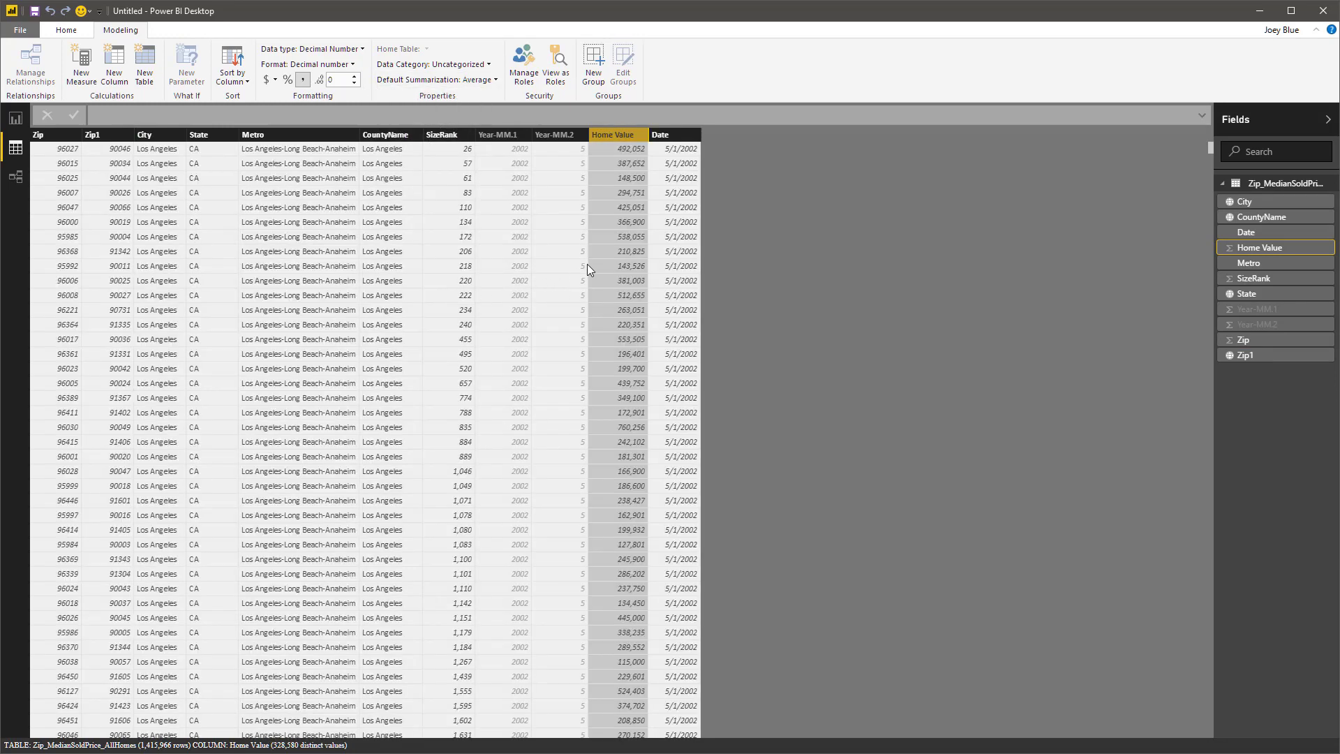
{"action": "mouse_move", "coordinate": [546, 277]}
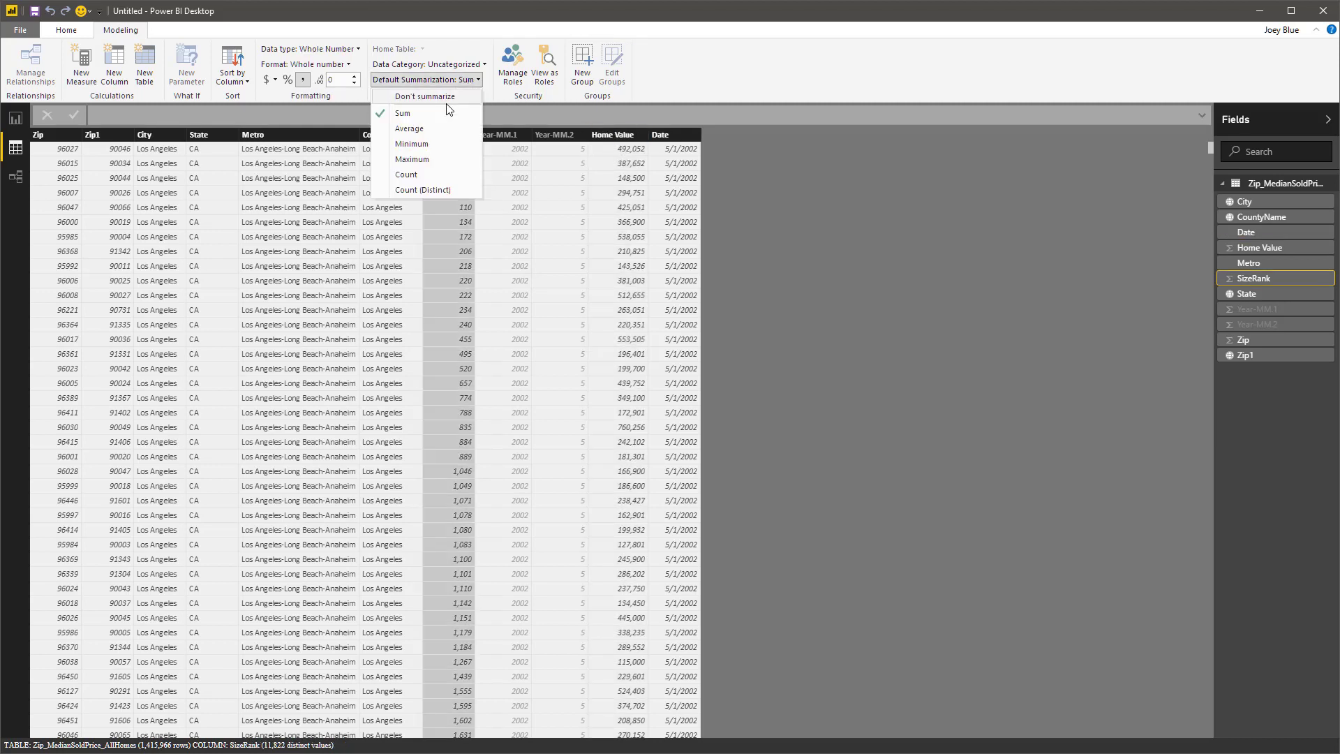
{"action": "left_click", "coordinate": [409, 129]}
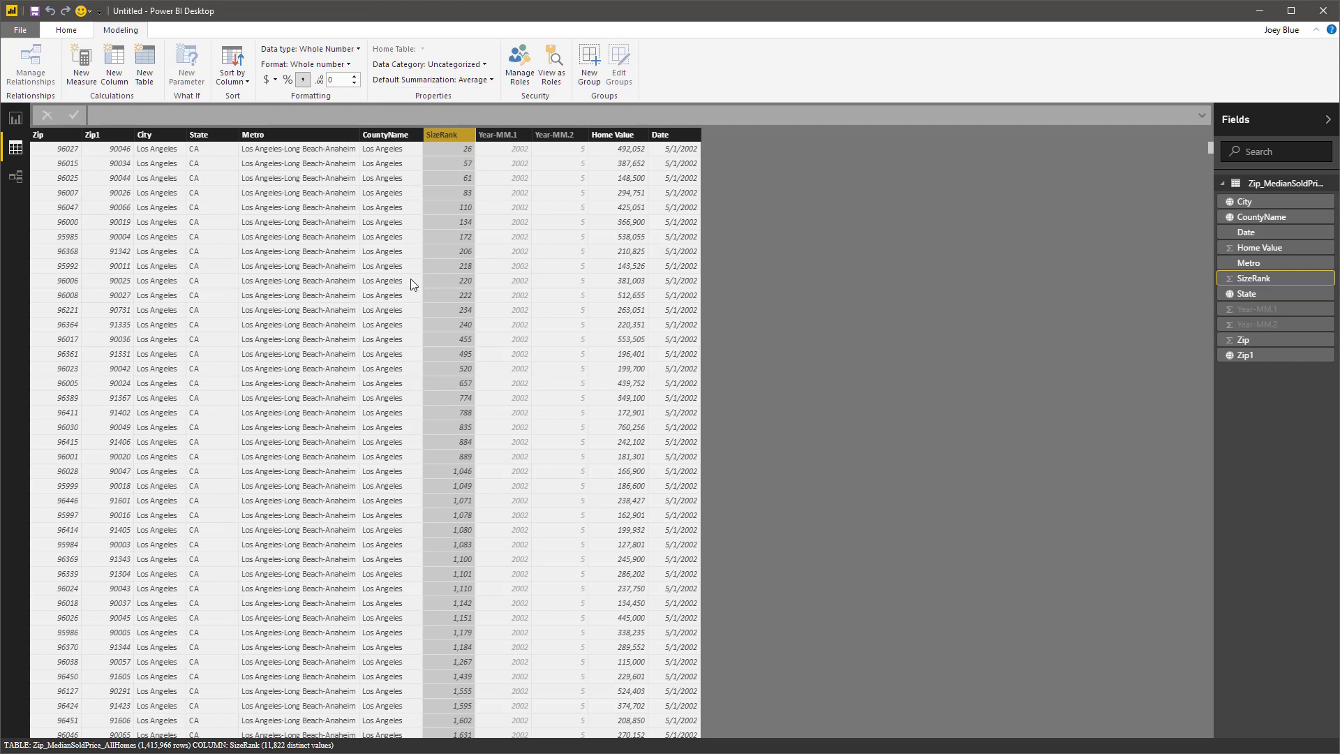
{"action": "mouse_move", "coordinate": [132, 209]}
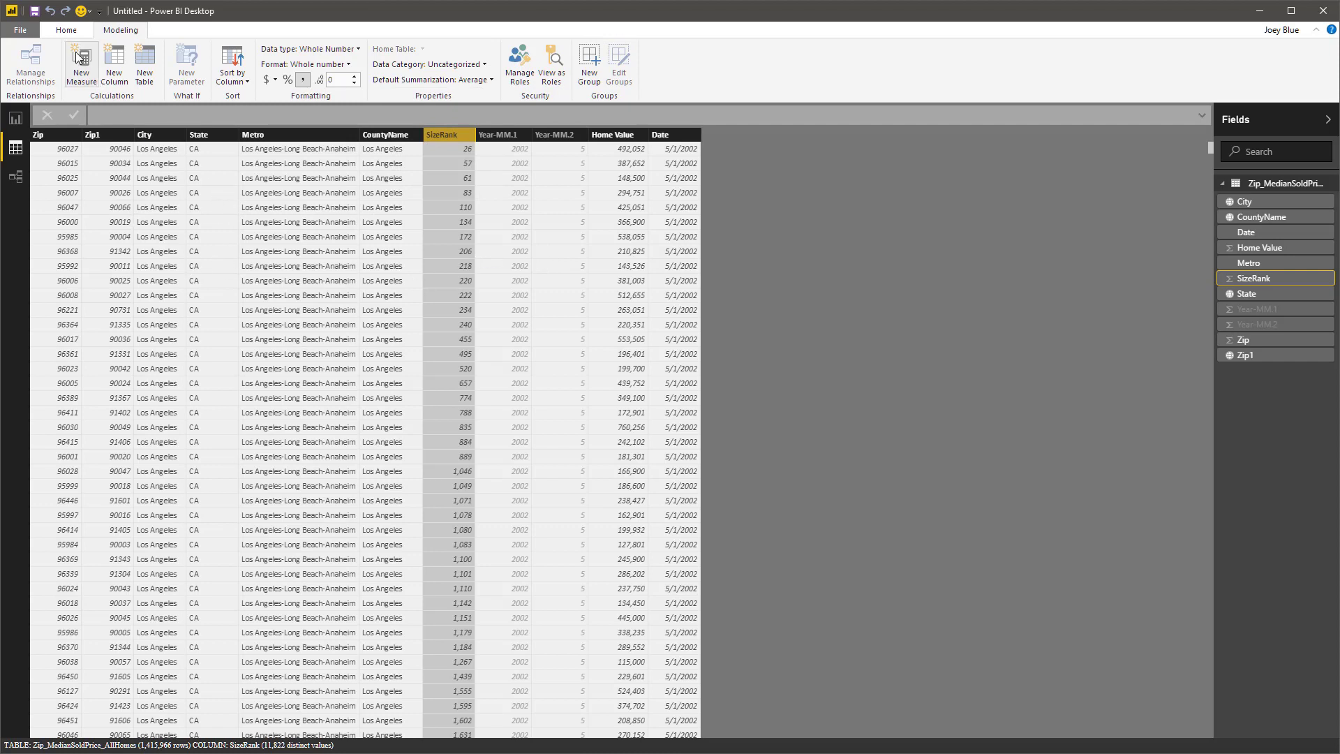
Build a Home Value by State column chart sorted from highest to lowest.
{"action": "left_click", "coordinate": [16, 118]}
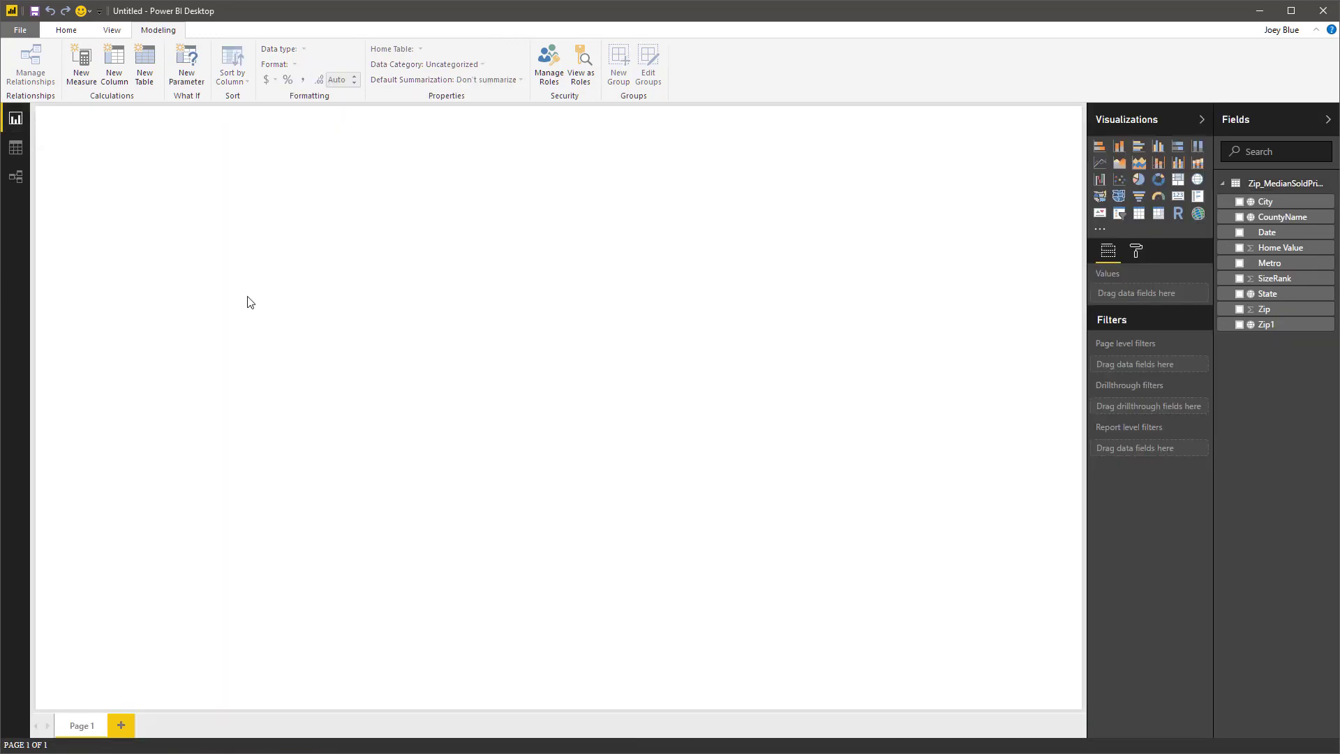
{"action": "mouse_move", "coordinate": [1088, 255]}
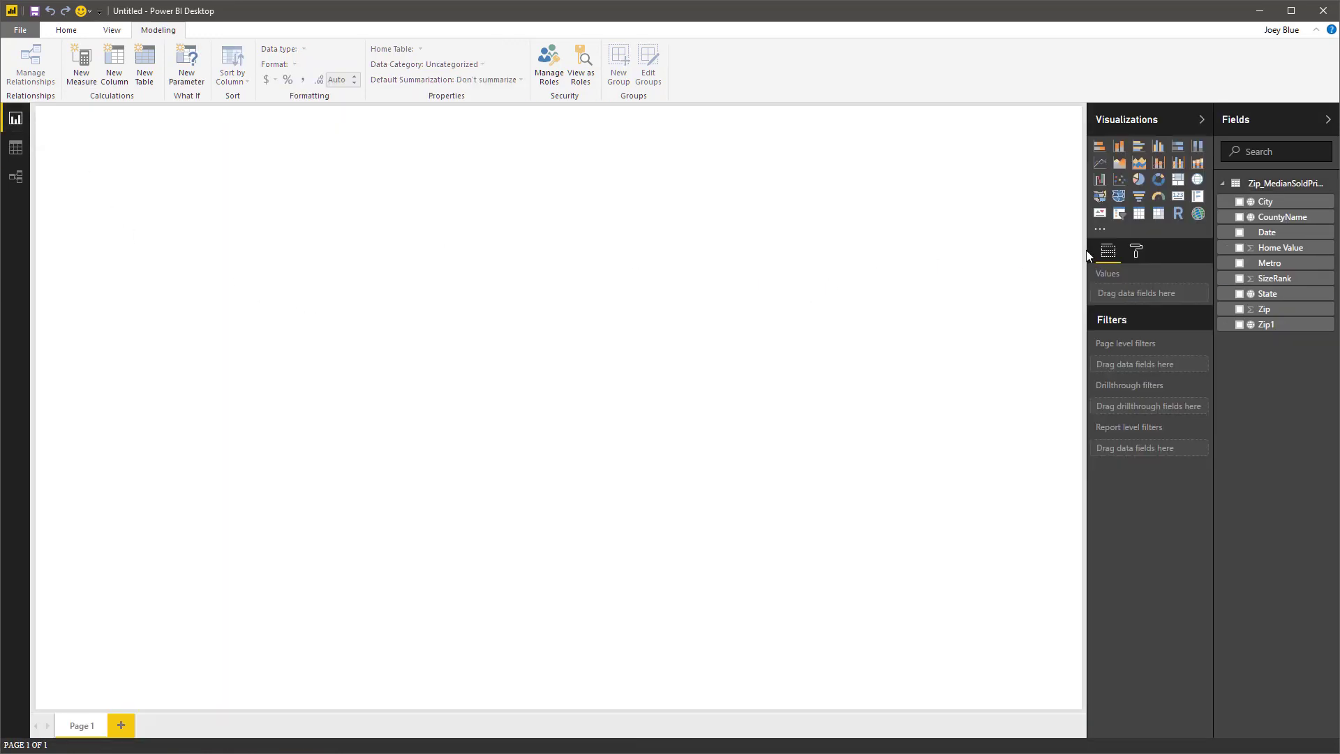
{"action": "mouse_move", "coordinate": [1269, 293]}
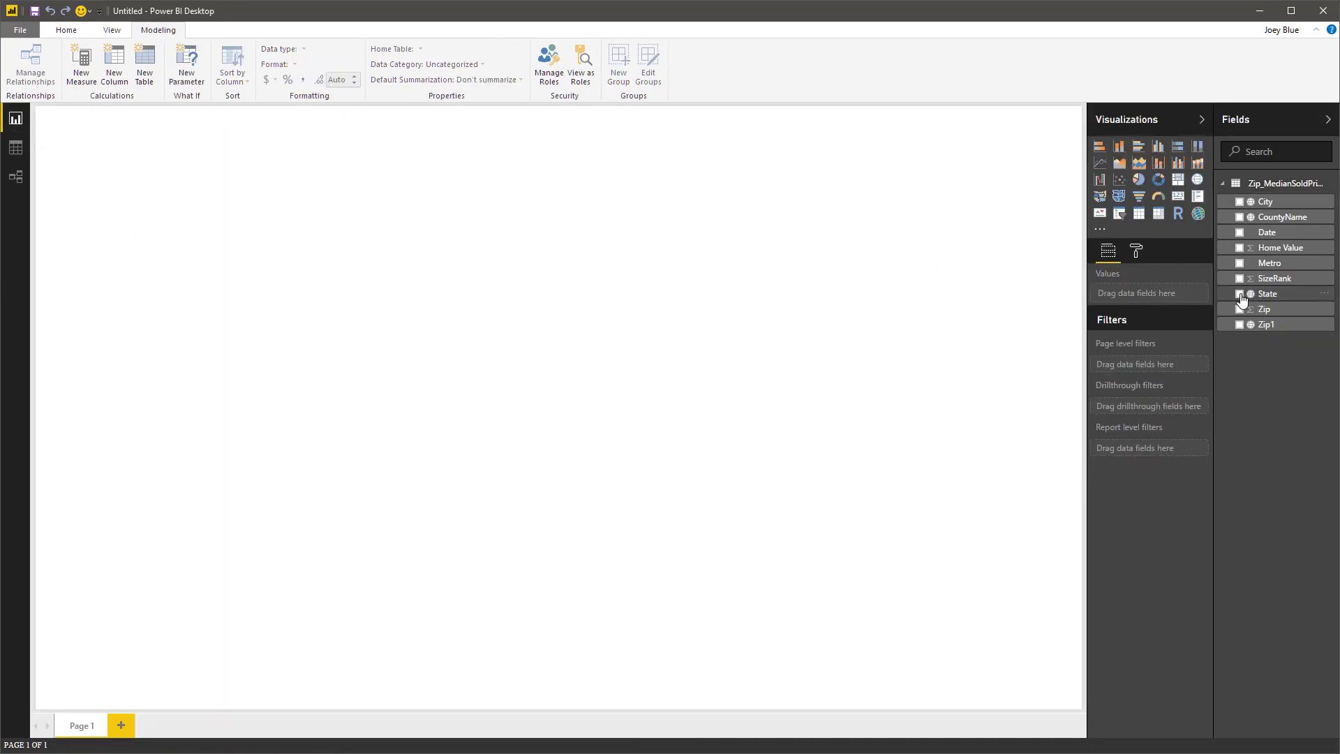
{"action": "left_click", "coordinate": [1242, 293]}
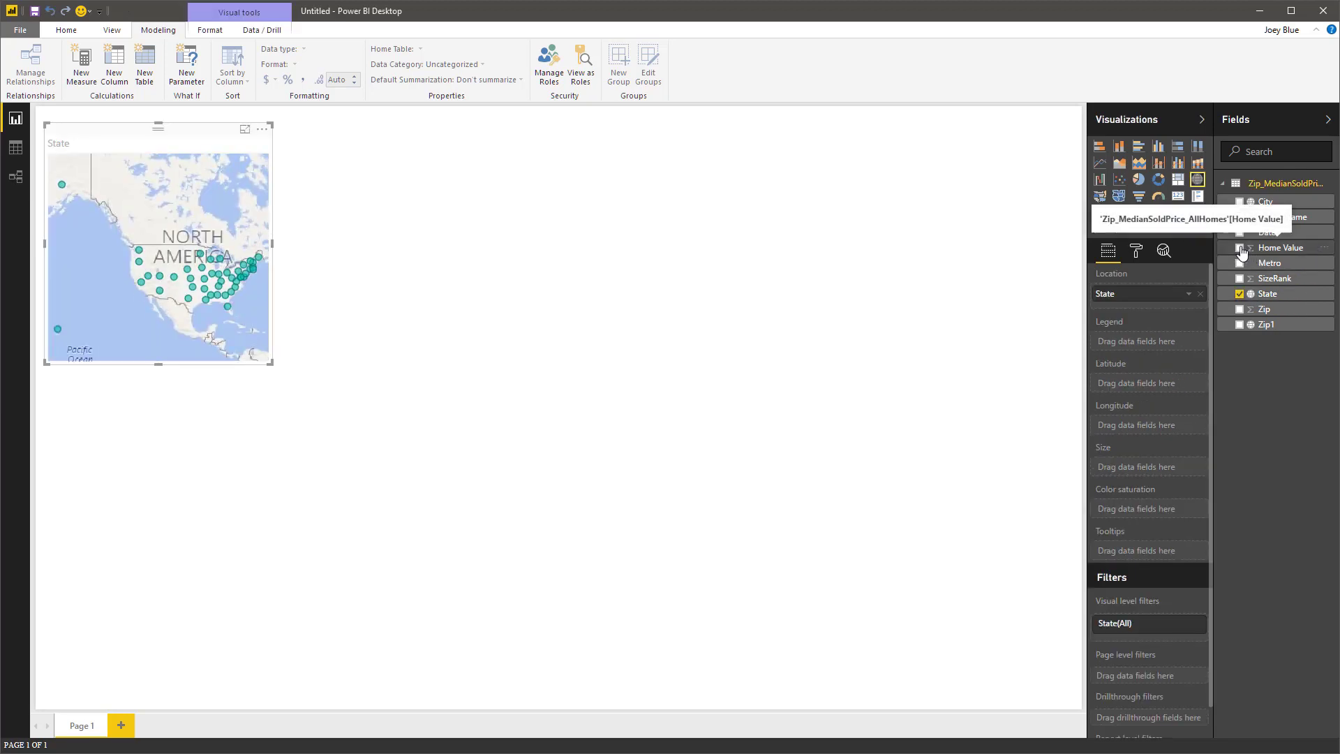
{"action": "left_click", "coordinate": [1240, 247]}
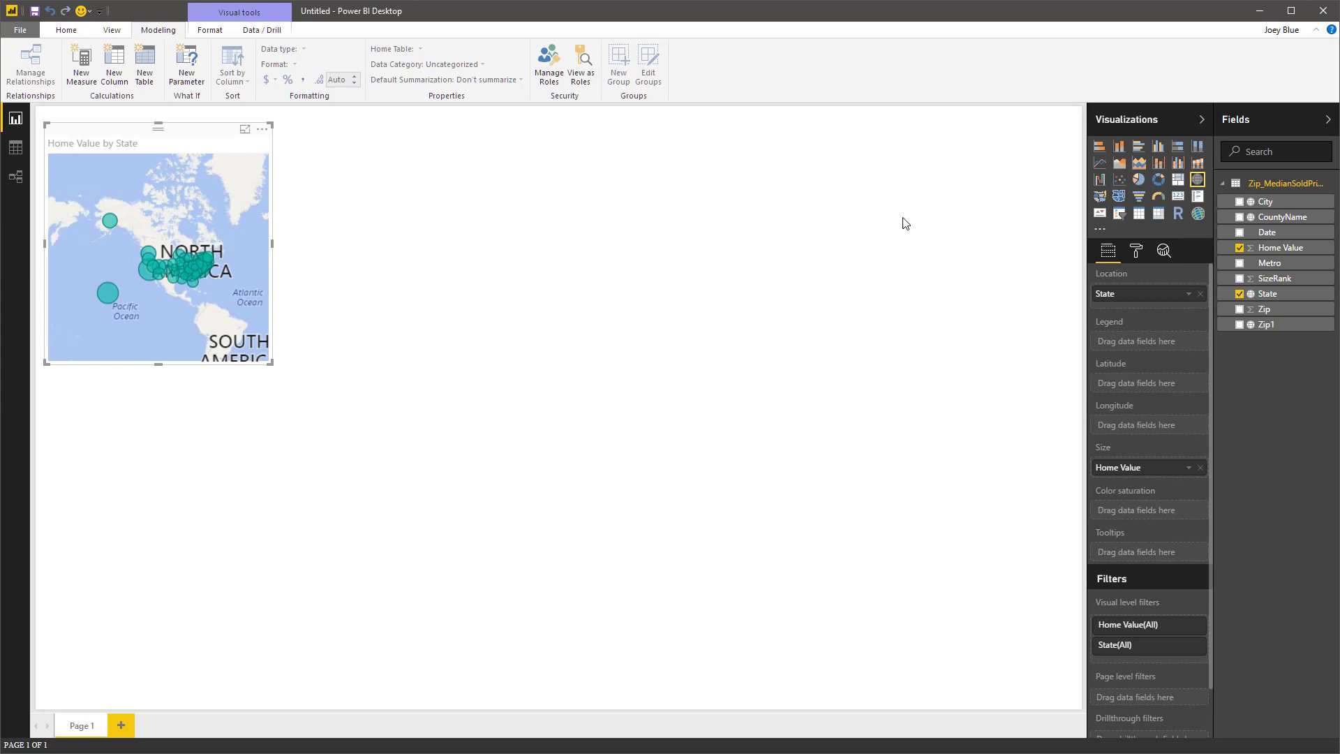
{"action": "left_click", "coordinate": [1158, 147]}
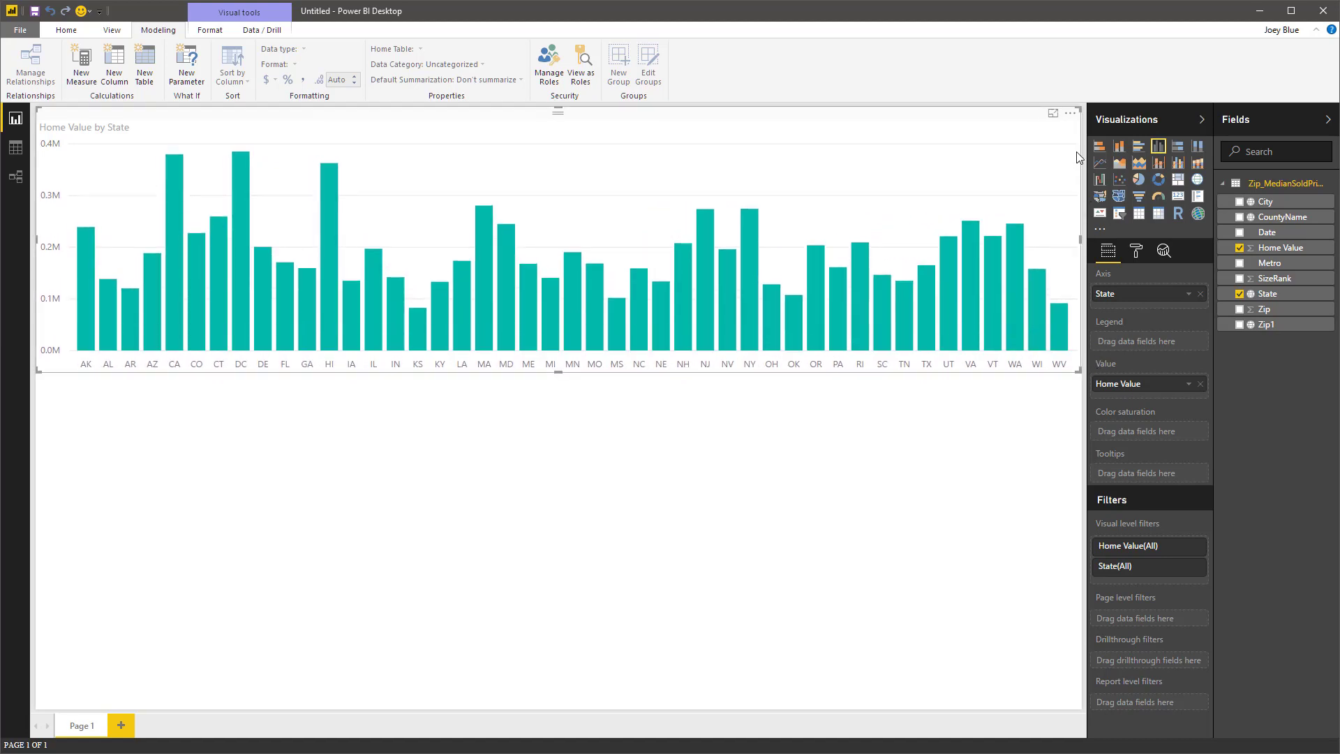
{"action": "left_click", "coordinate": [1069, 112]}
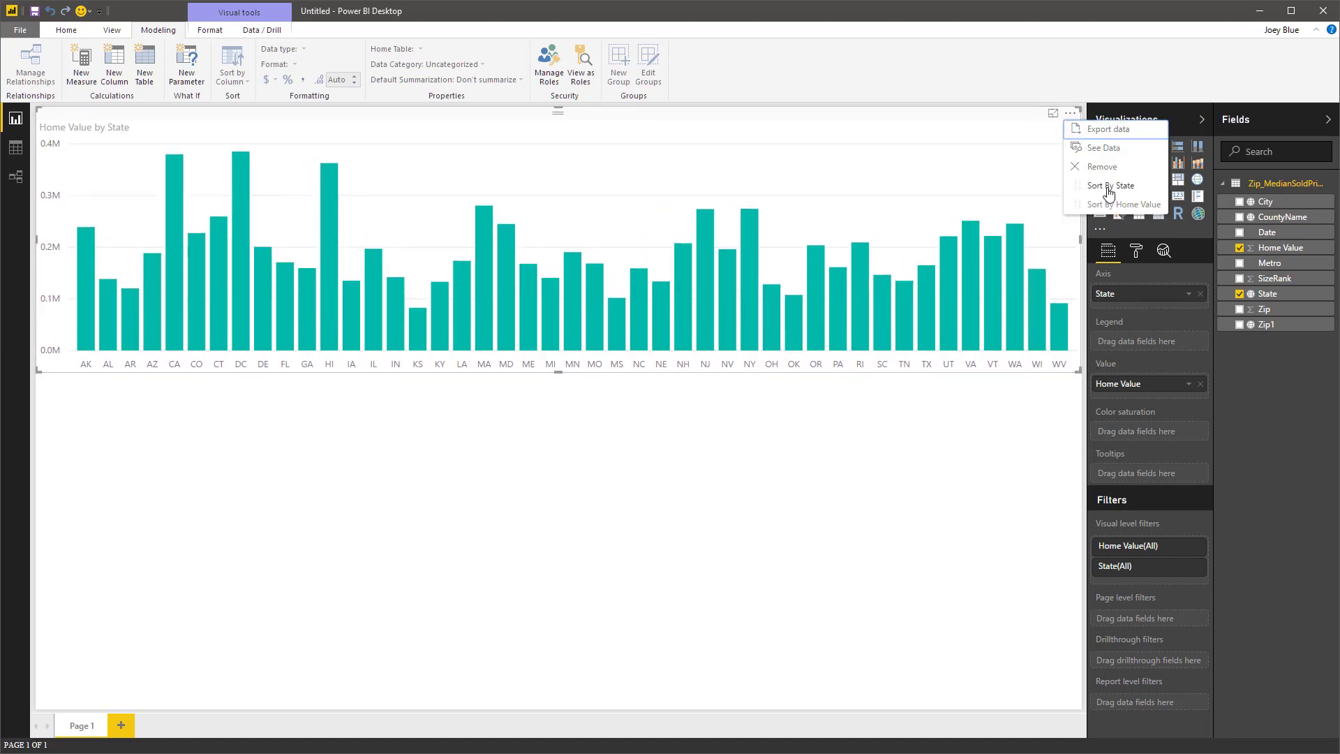
{"action": "left_click", "coordinate": [1125, 204]}
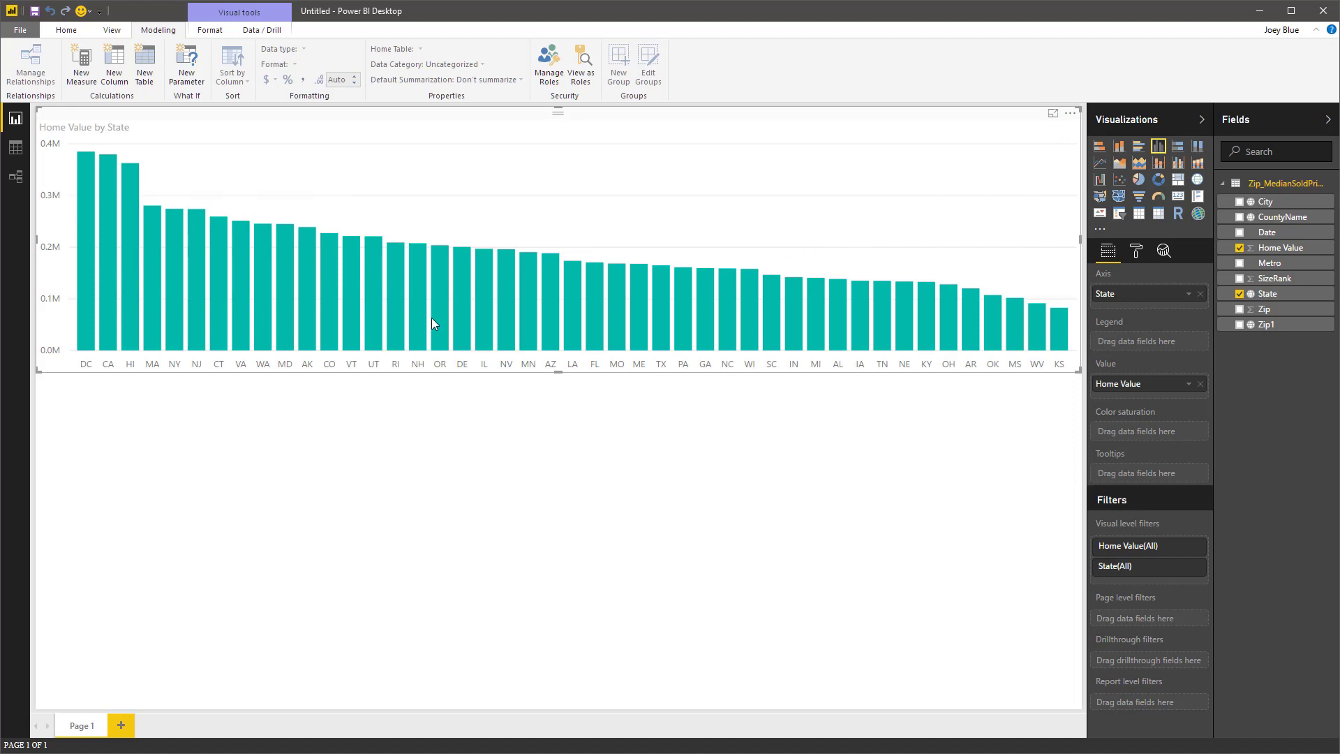
{"action": "mouse_move", "coordinate": [1102, 249]}
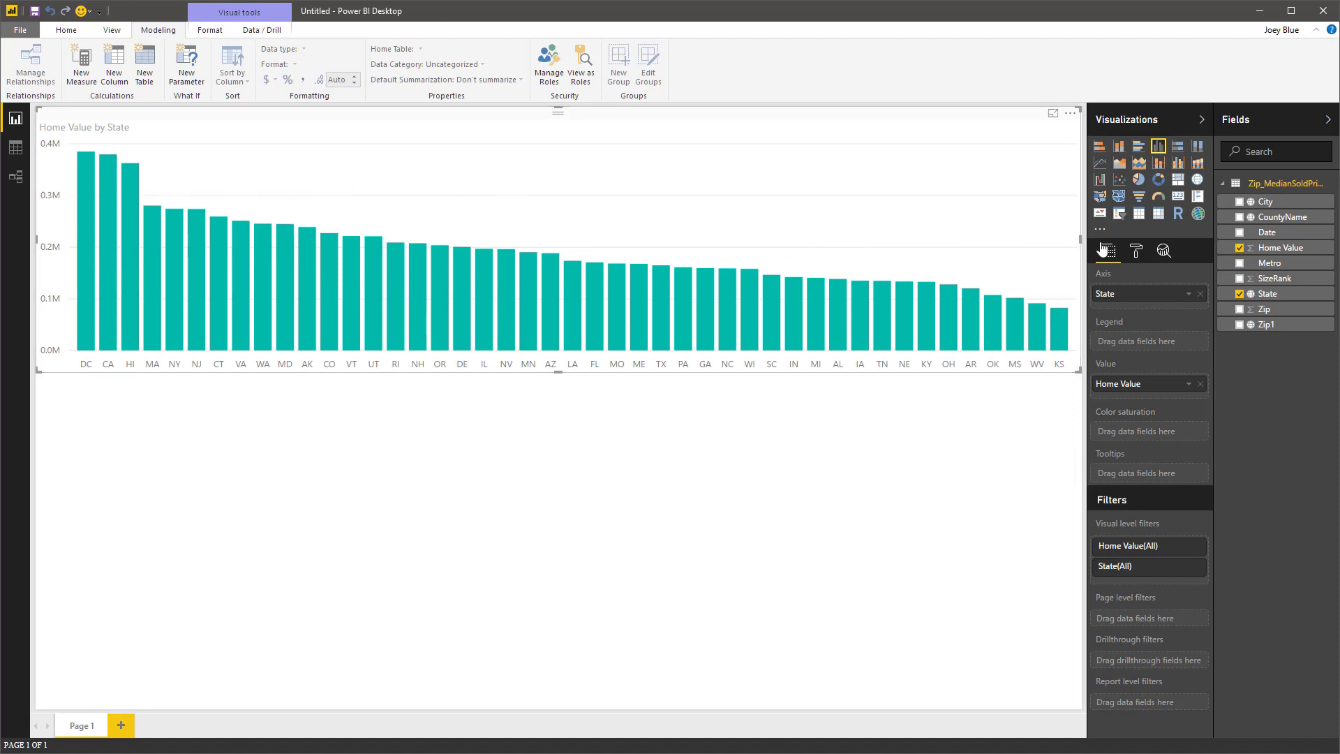
Turn on data labels so each bar shows its value.
{"action": "left_click", "coordinate": [1136, 250]}
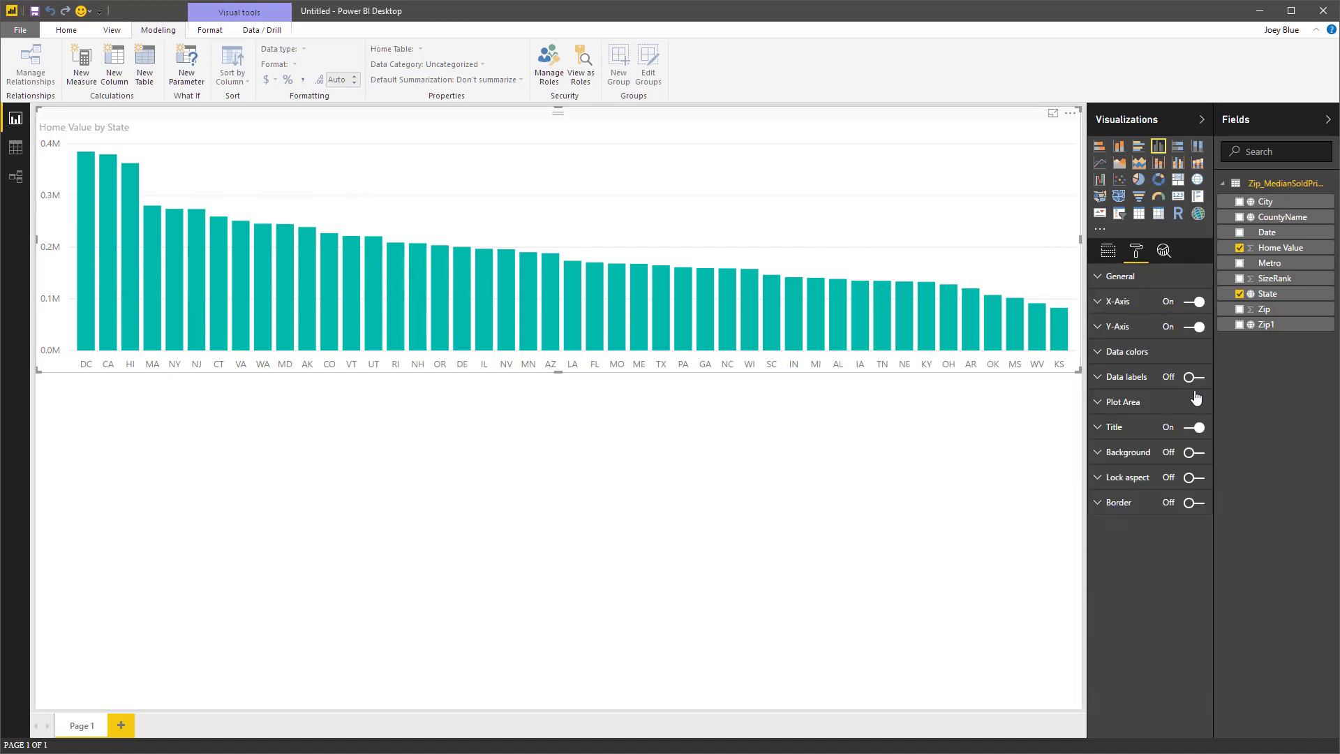
{"action": "left_click", "coordinate": [1195, 377]}
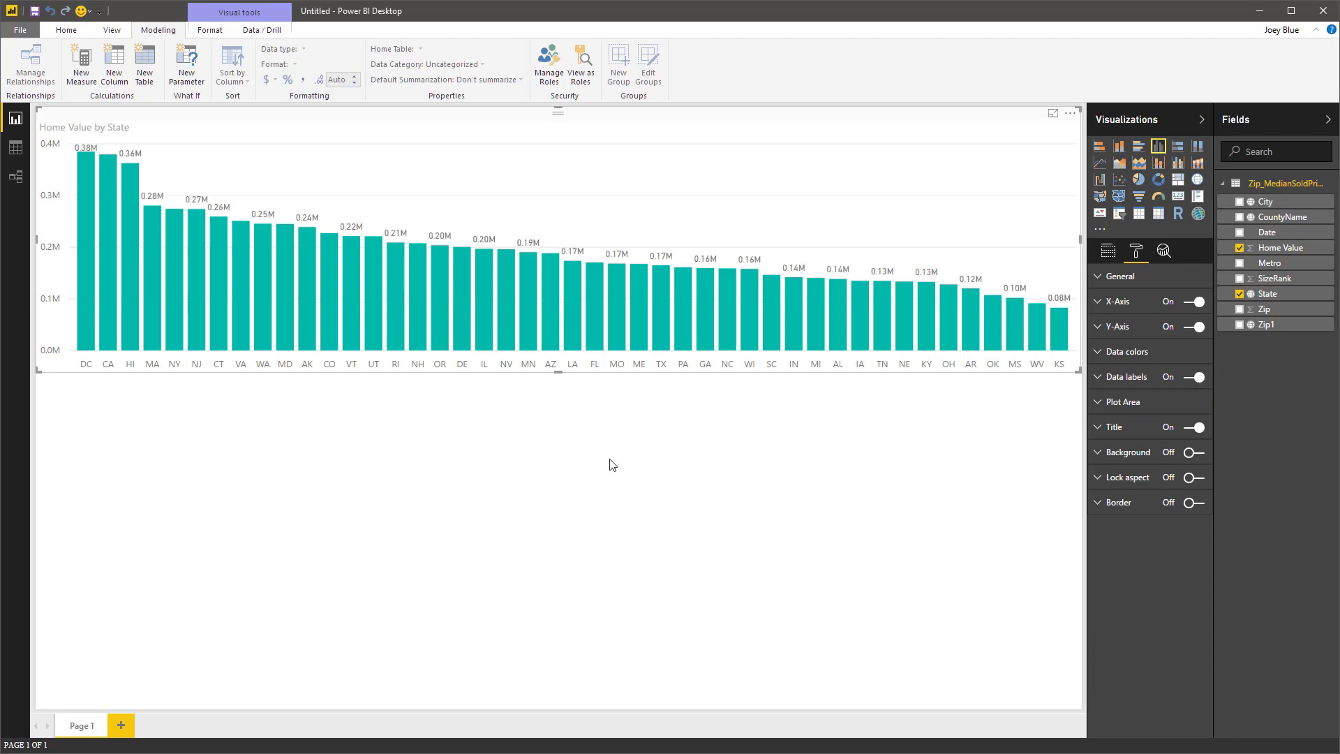
{"action": "mouse_move", "coordinate": [206, 238]}
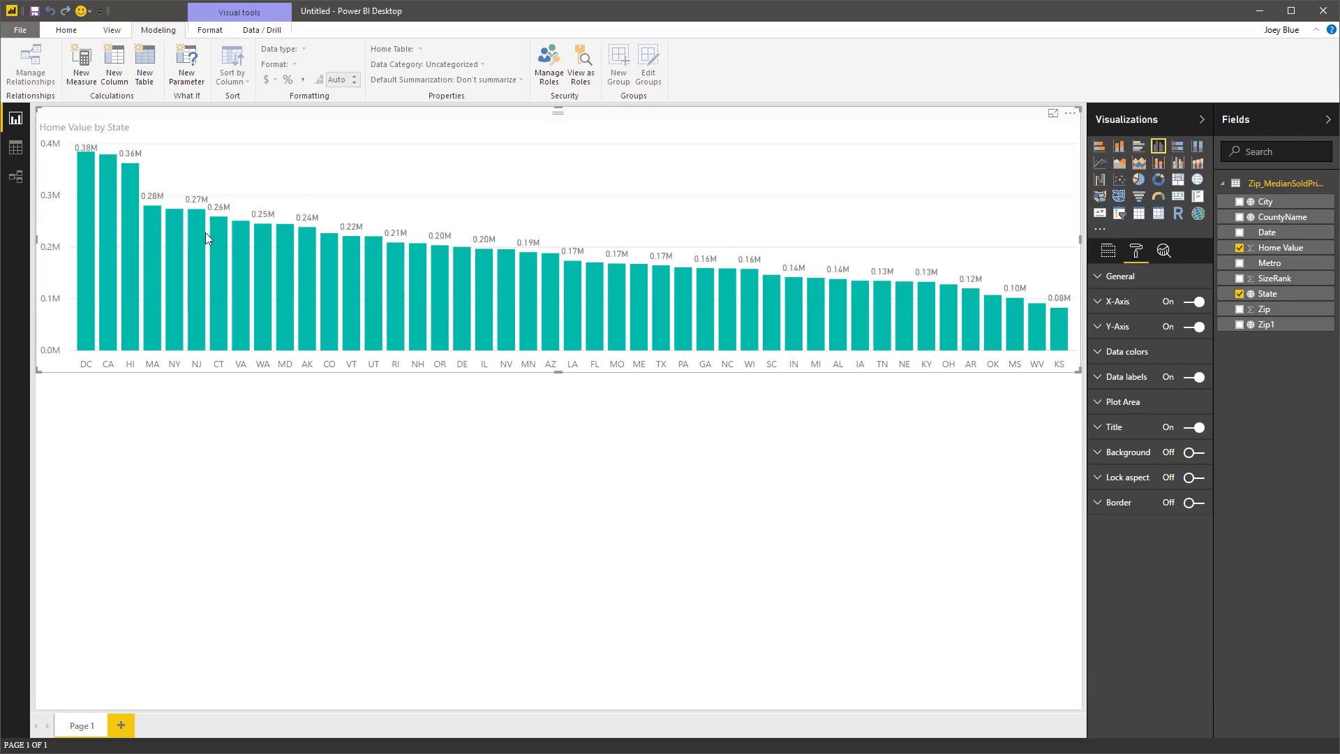
{"action": "mouse_move", "coordinate": [92, 269]}
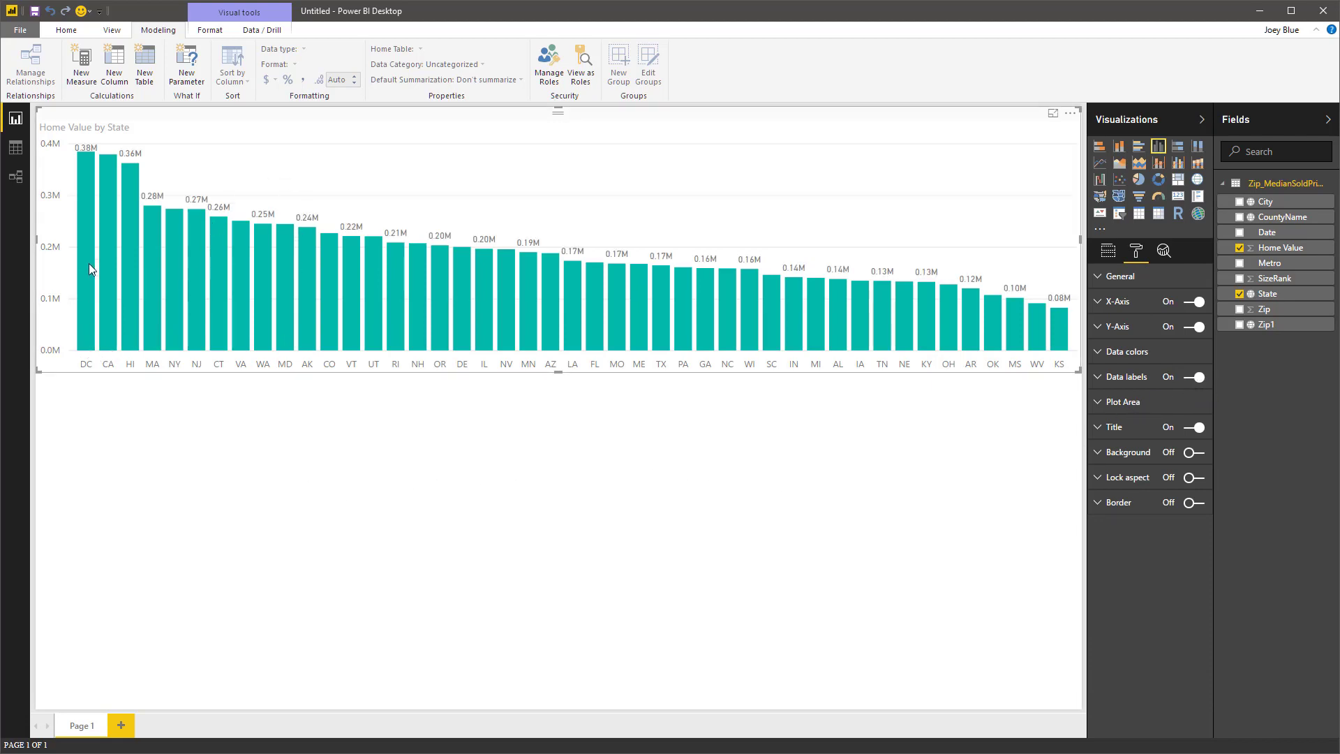
{"action": "mouse_move", "coordinate": [142, 421]}
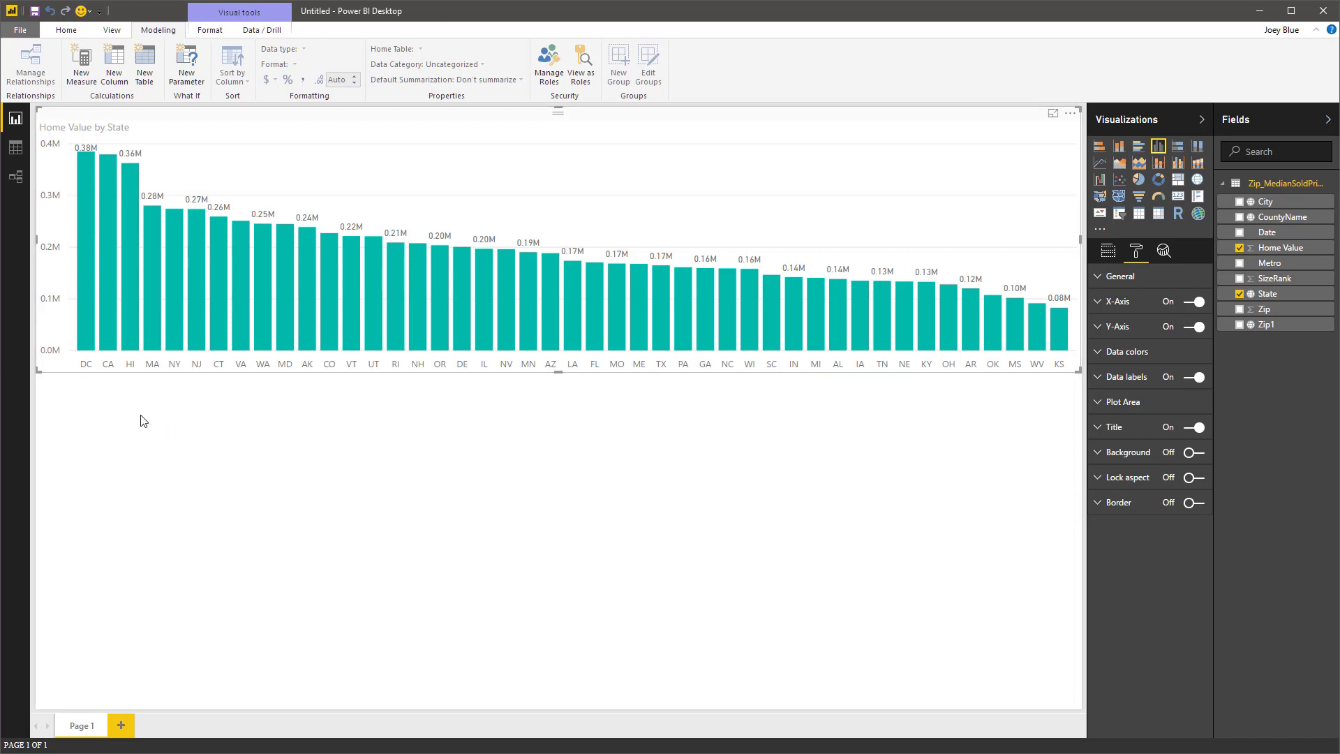
{"action": "mouse_move", "coordinate": [237, 446]}
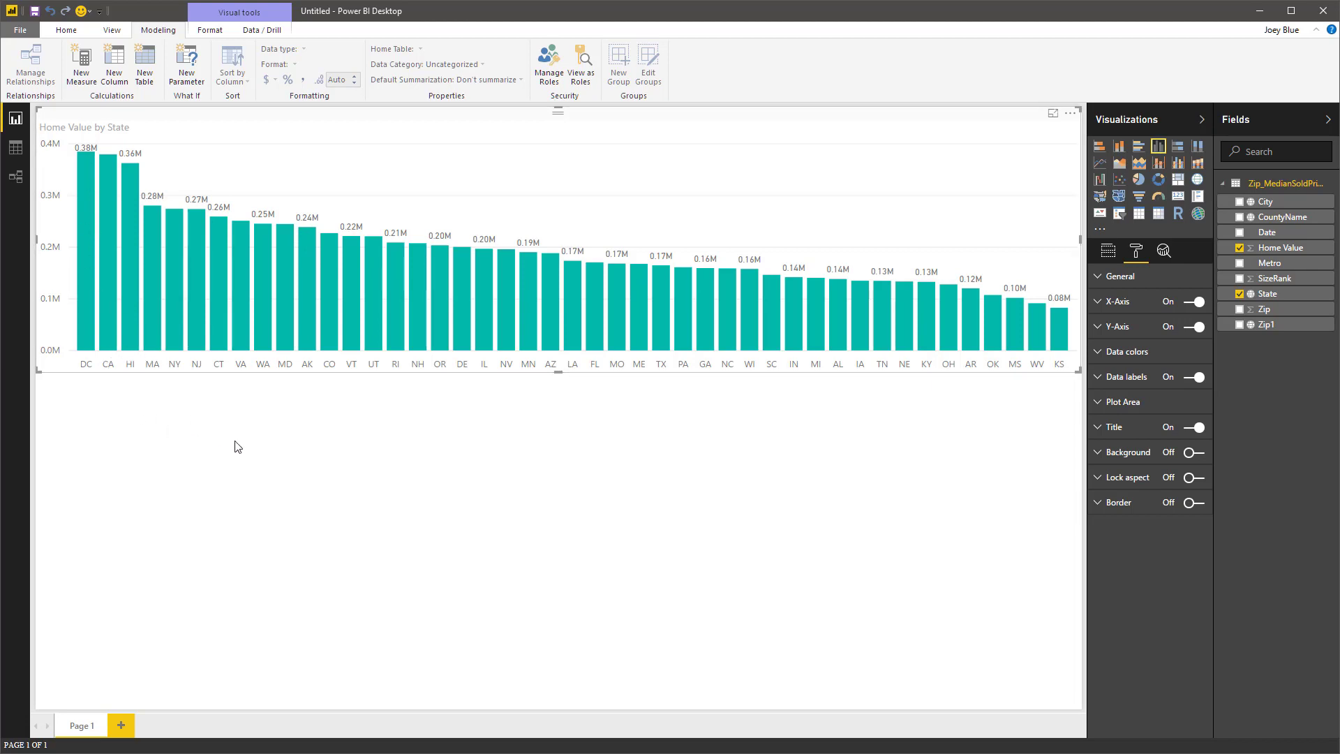
{"action": "mouse_move", "coordinate": [404, 201]}
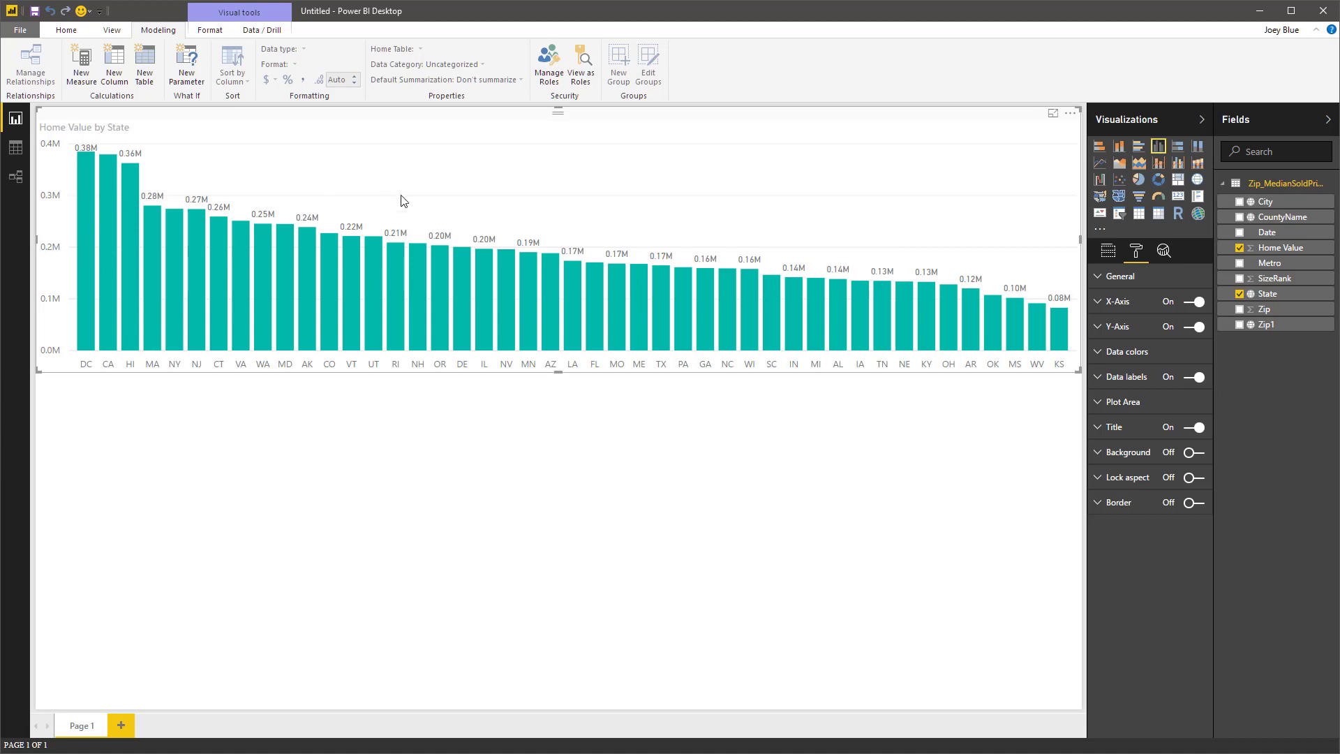
{"action": "mouse_move", "coordinate": [317, 218]}
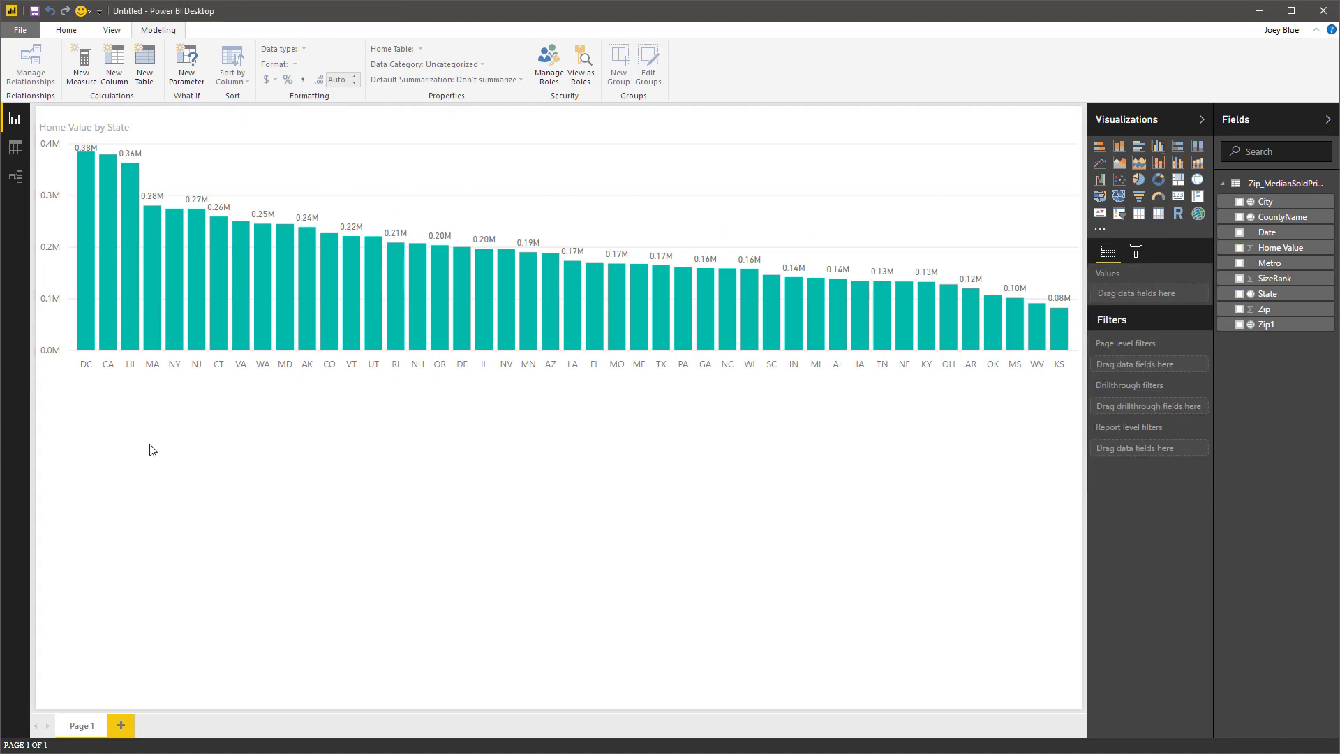
{"action": "mouse_move", "coordinate": [1255, 316]}
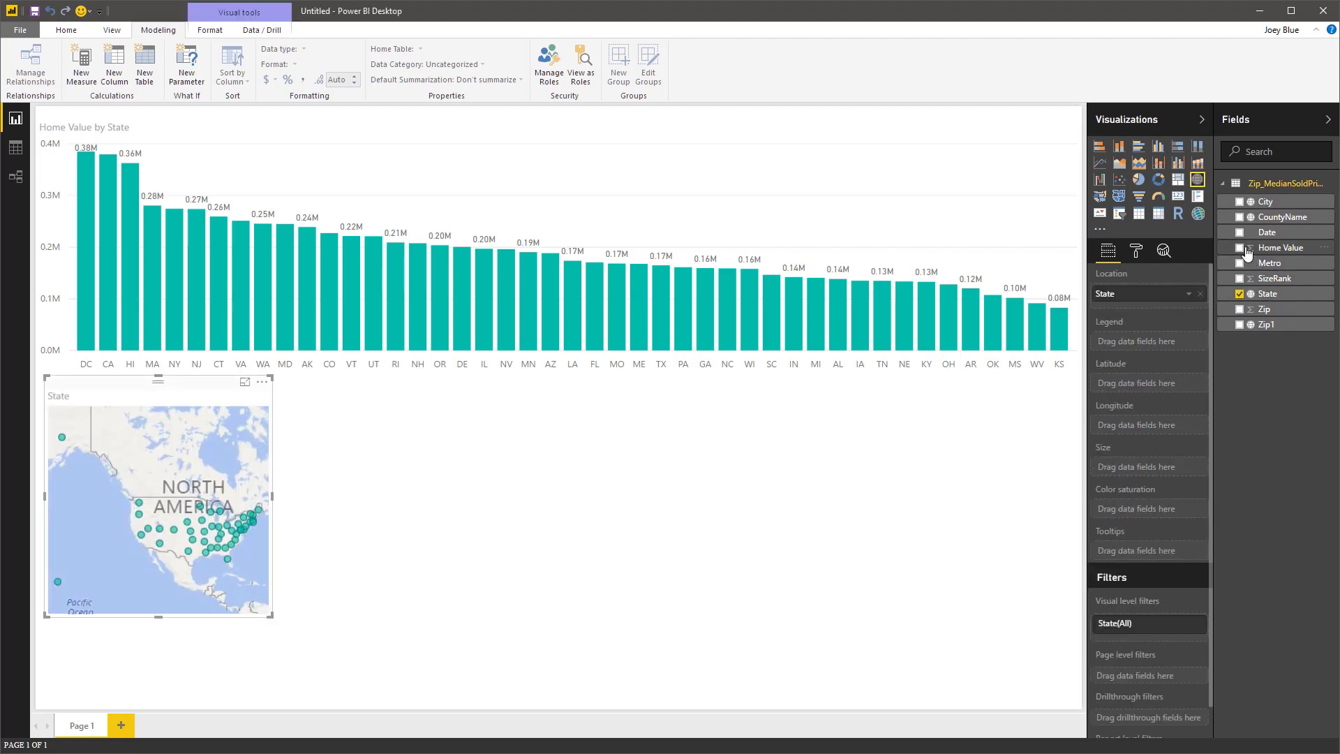
Add Home Value to the new State map and convert it to a filled map.
{"action": "left_click", "coordinate": [1238, 247]}
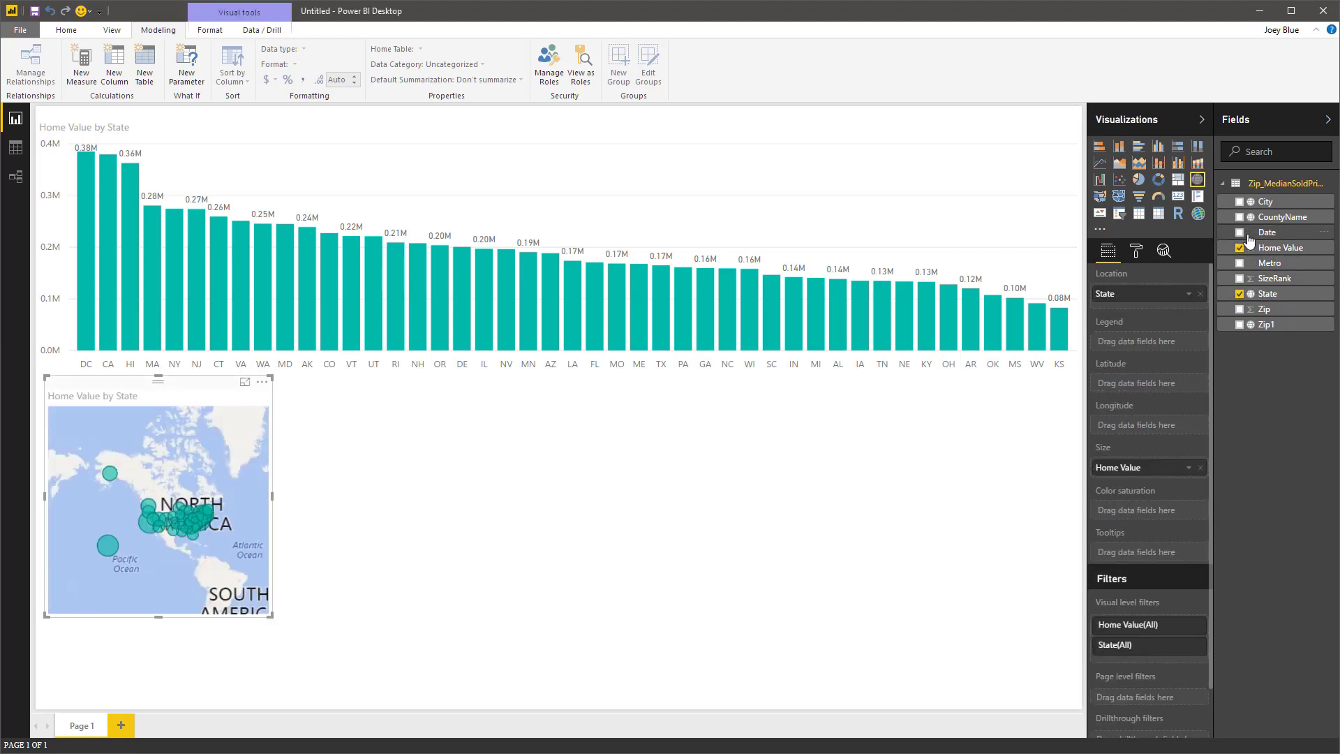
{"action": "left_click", "coordinate": [1239, 248]}
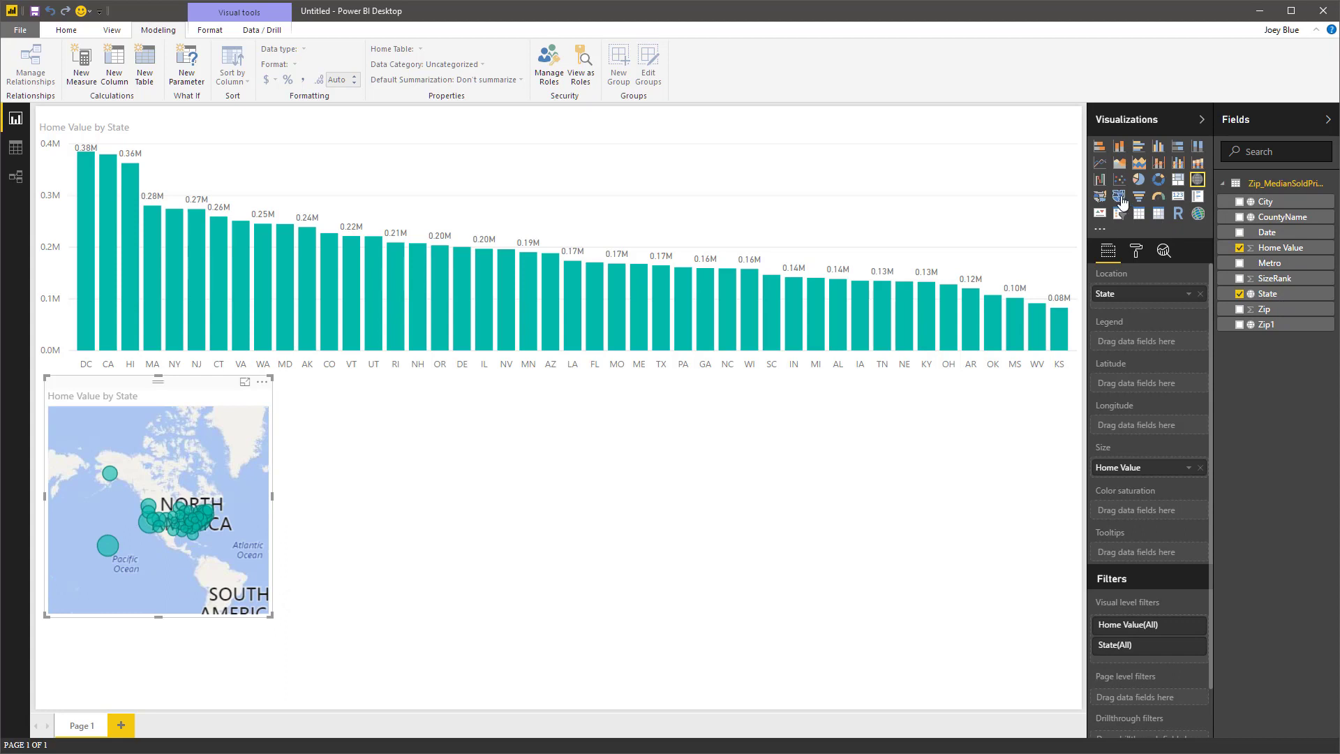
{"action": "left_click", "coordinate": [1119, 196]}
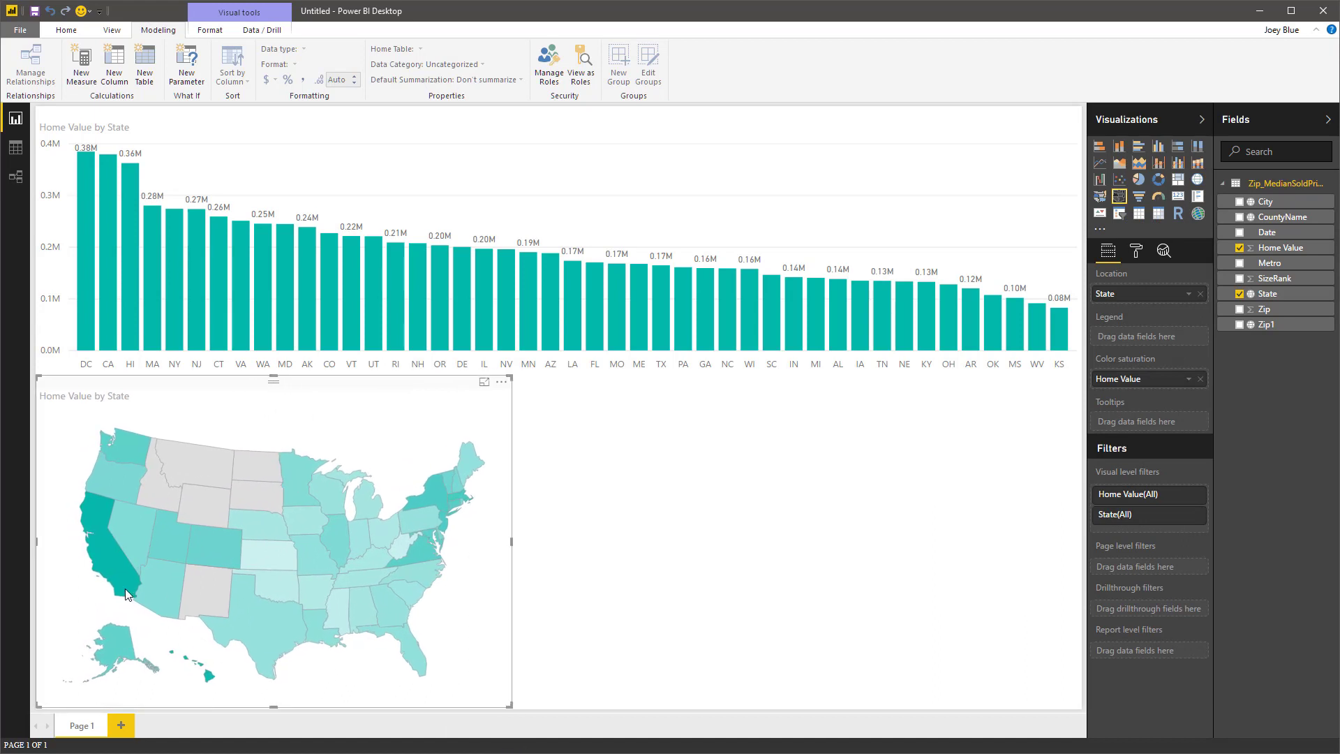
{"action": "mouse_move", "coordinate": [120, 577]}
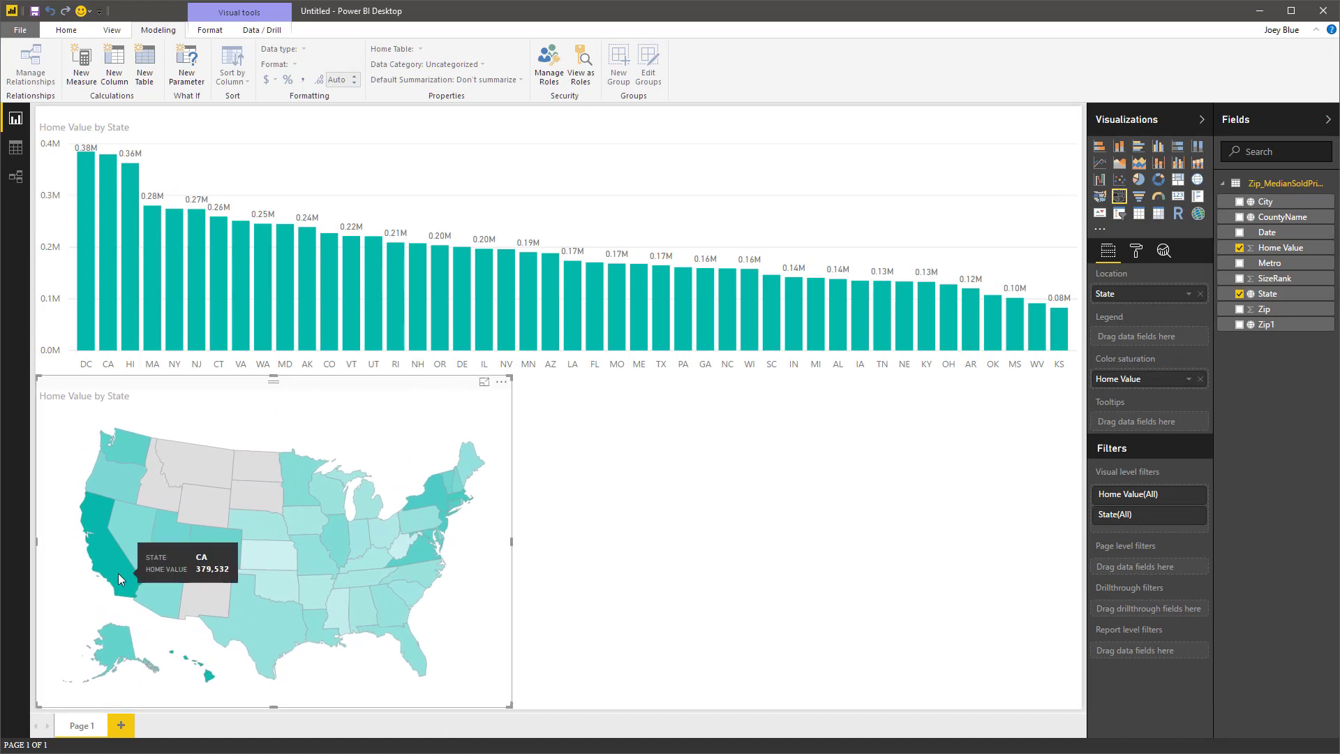
{"action": "mouse_move", "coordinate": [109, 559]}
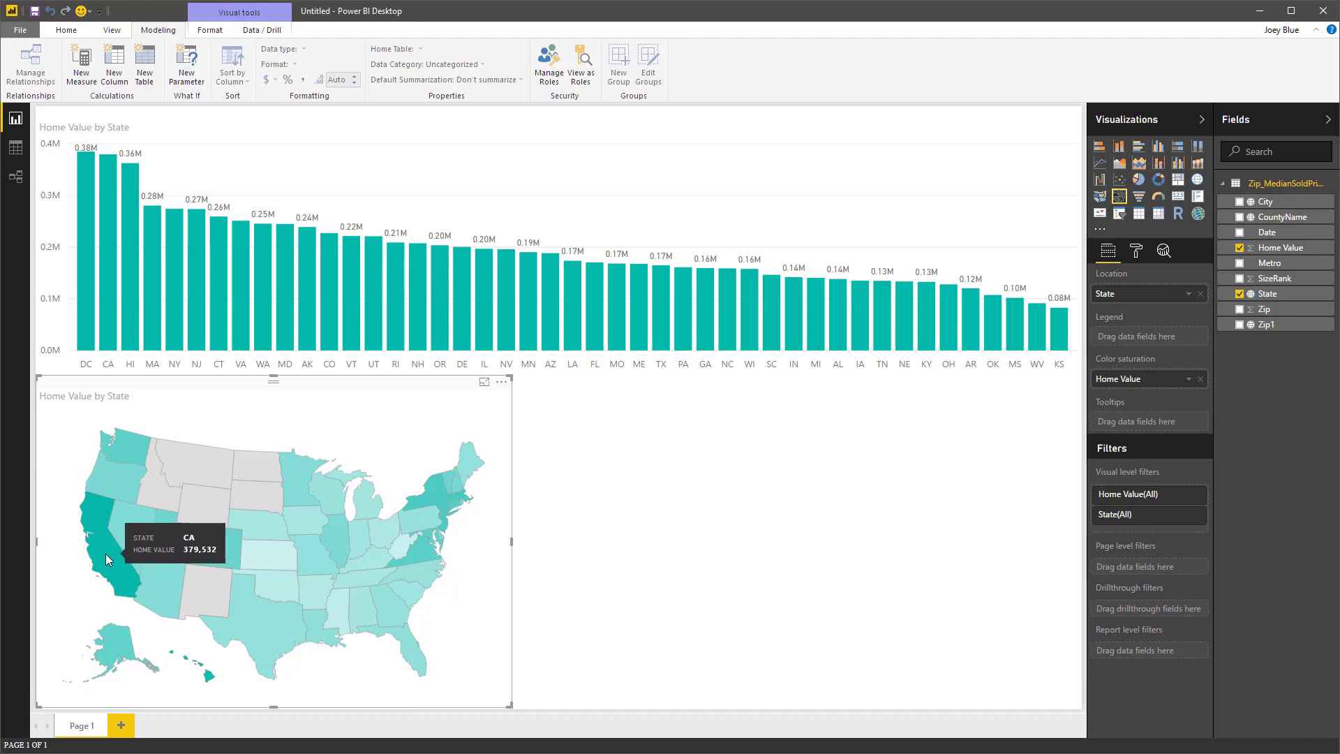
{"action": "mouse_move", "coordinate": [682, 307]}
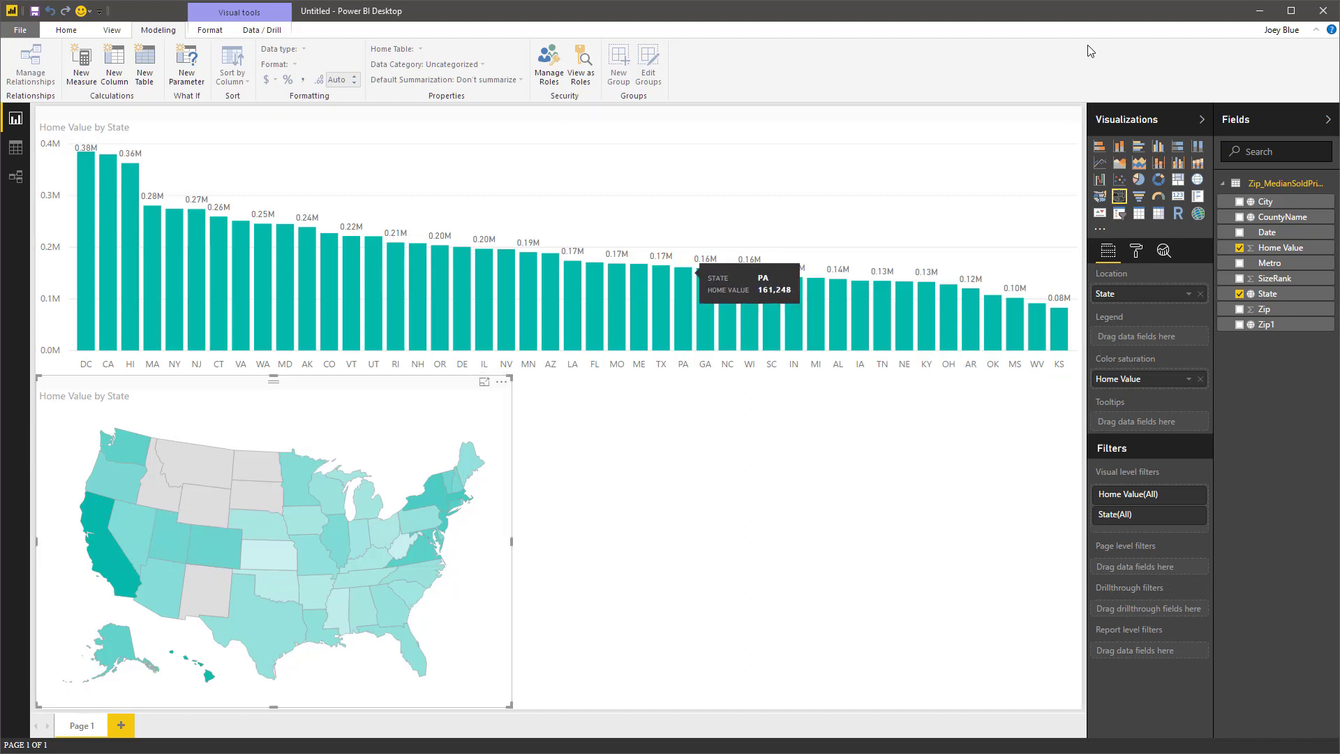
{"action": "mouse_move", "coordinate": [268, 528]}
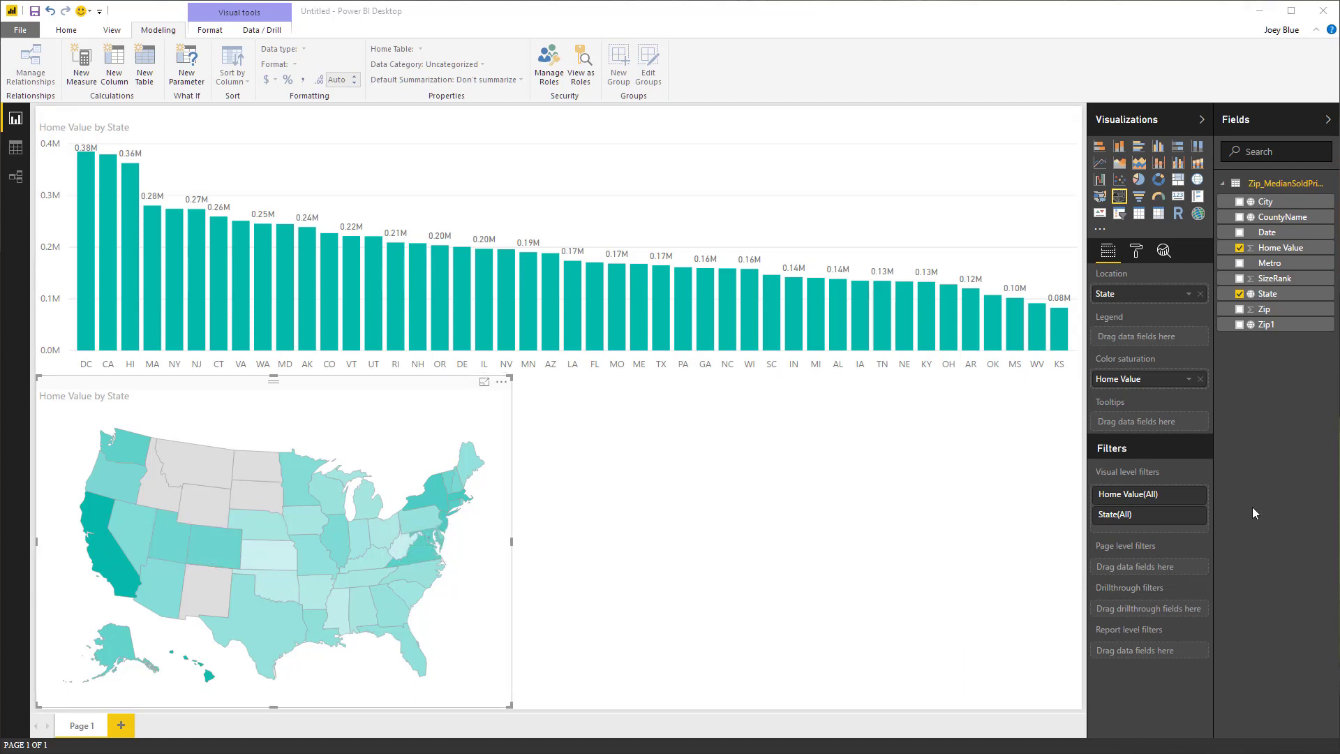
{"action": "mouse_move", "coordinate": [1279, 248]}
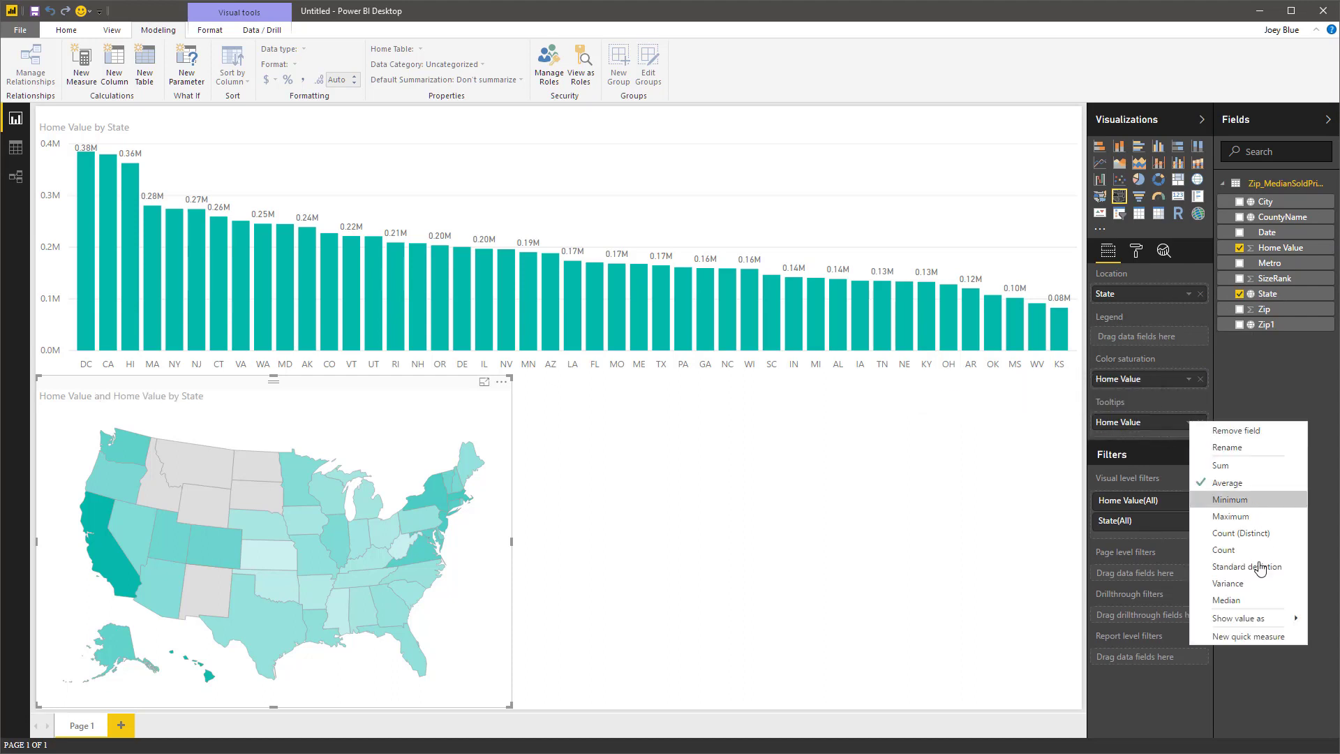
Set the three Home Value tooltips to Median, Maximum and Minimum.
{"action": "left_click", "coordinate": [1224, 600]}
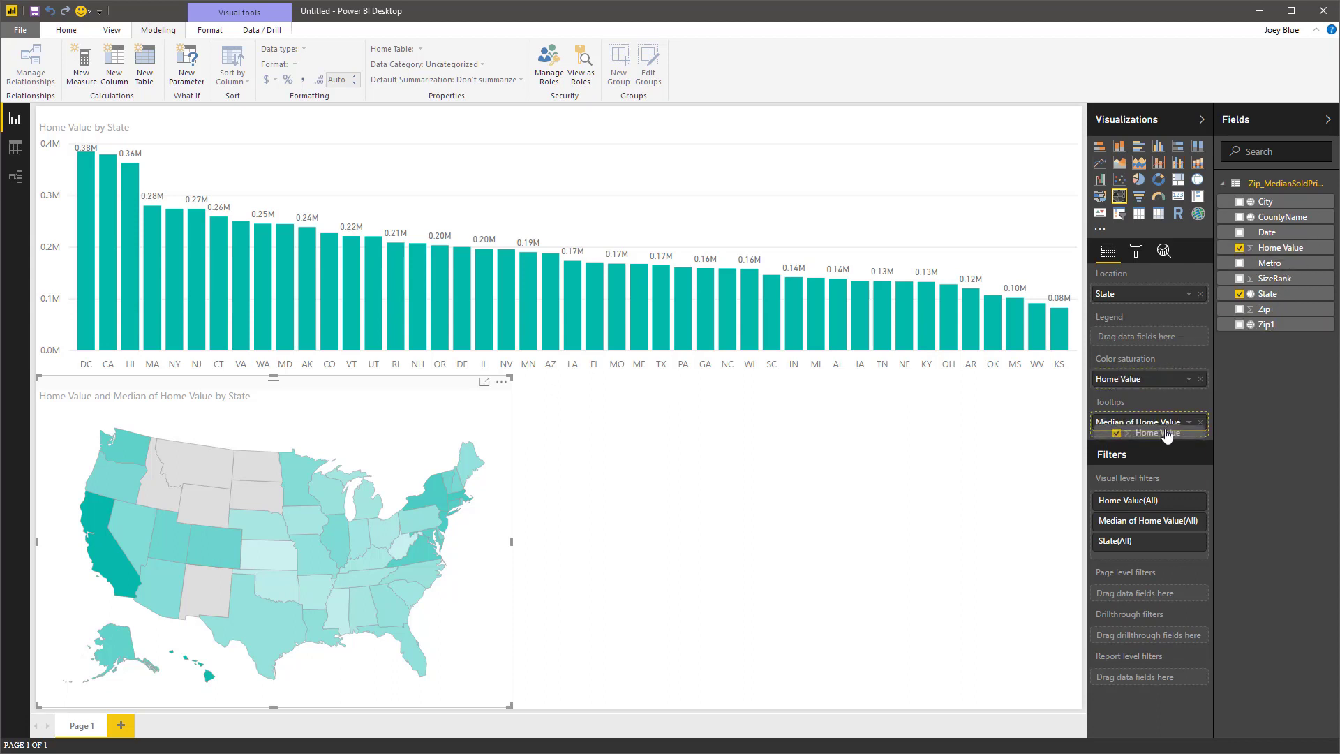
{"action": "left_click", "coordinate": [1189, 443]}
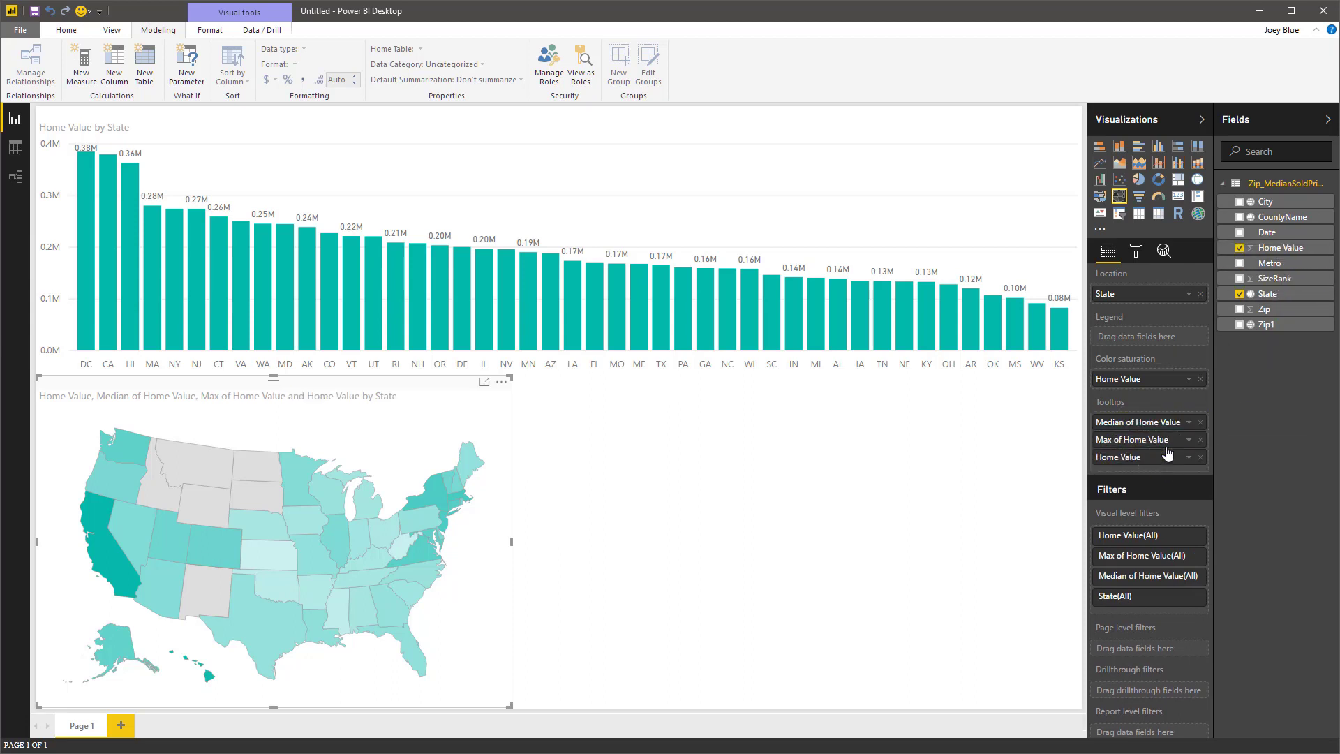
{"action": "left_click", "coordinate": [1189, 457]}
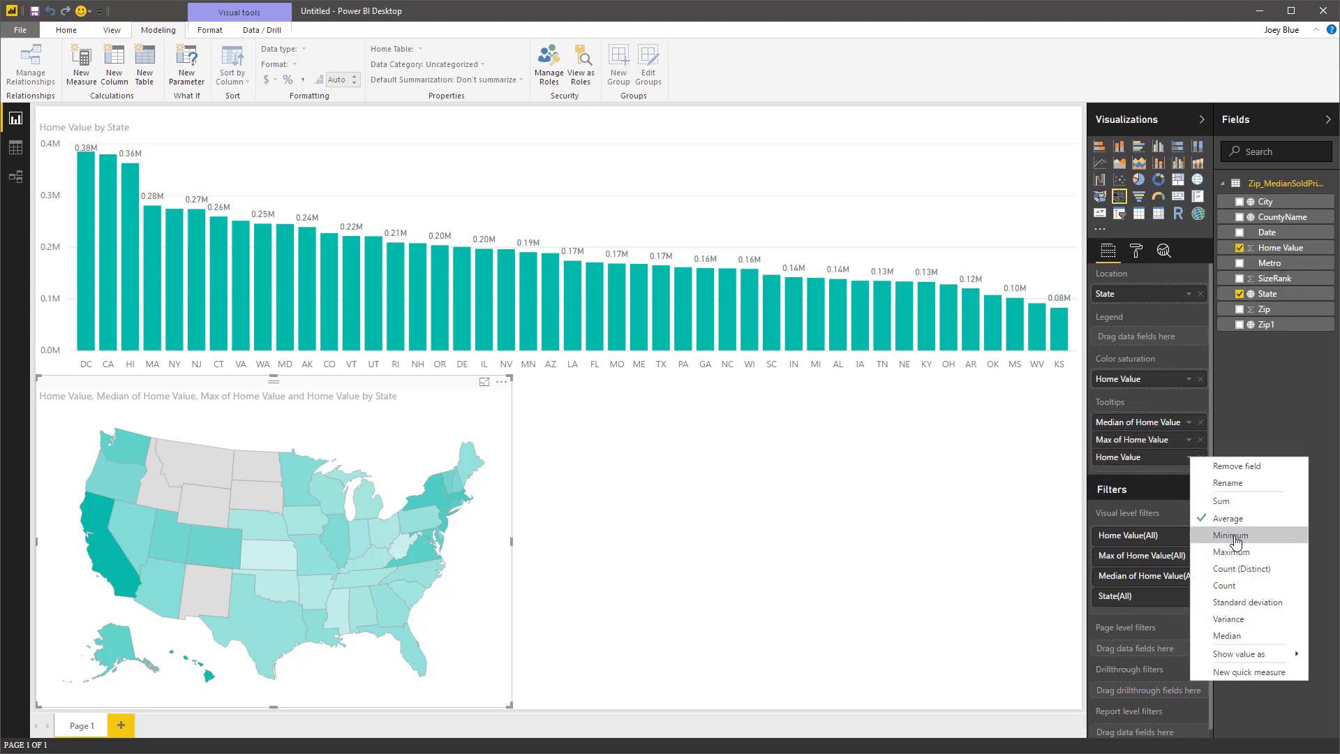
{"action": "left_click", "coordinate": [1231, 535]}
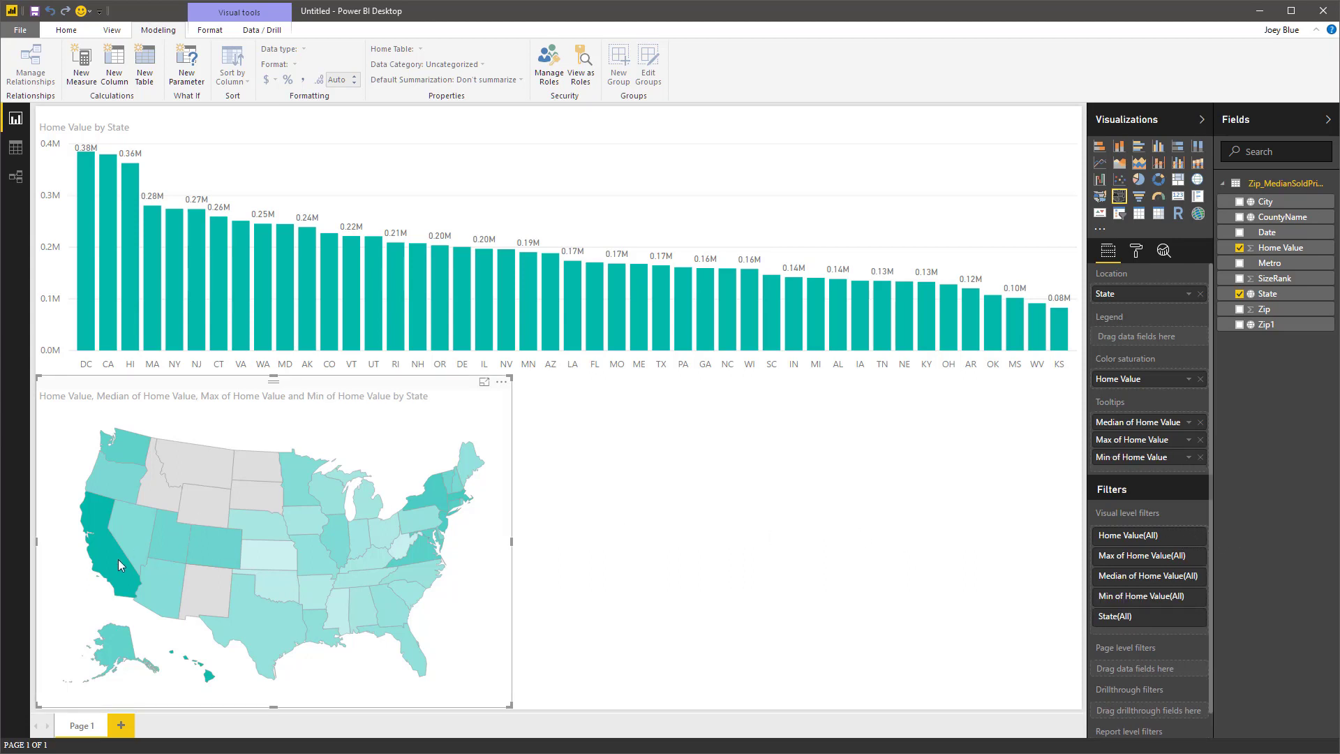
{"action": "mouse_move", "coordinate": [120, 564]}
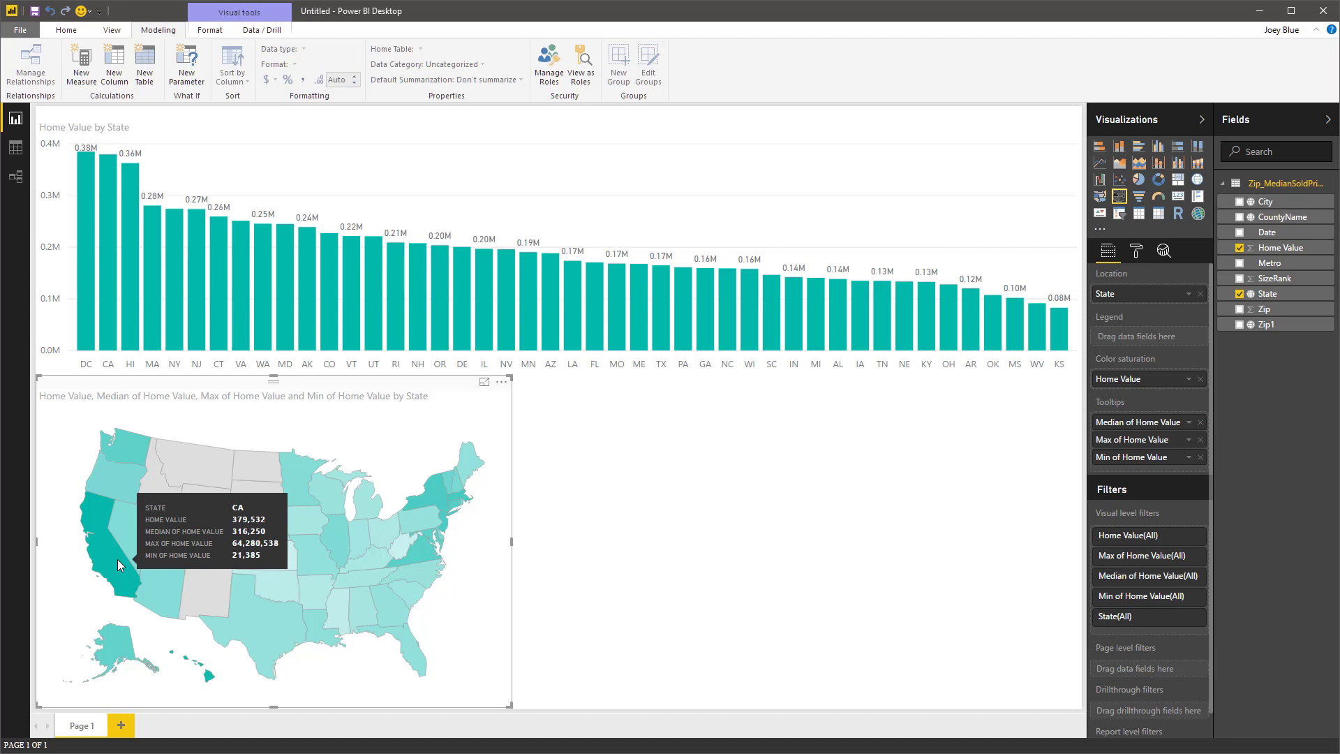
{"action": "mouse_move", "coordinate": [543, 558]}
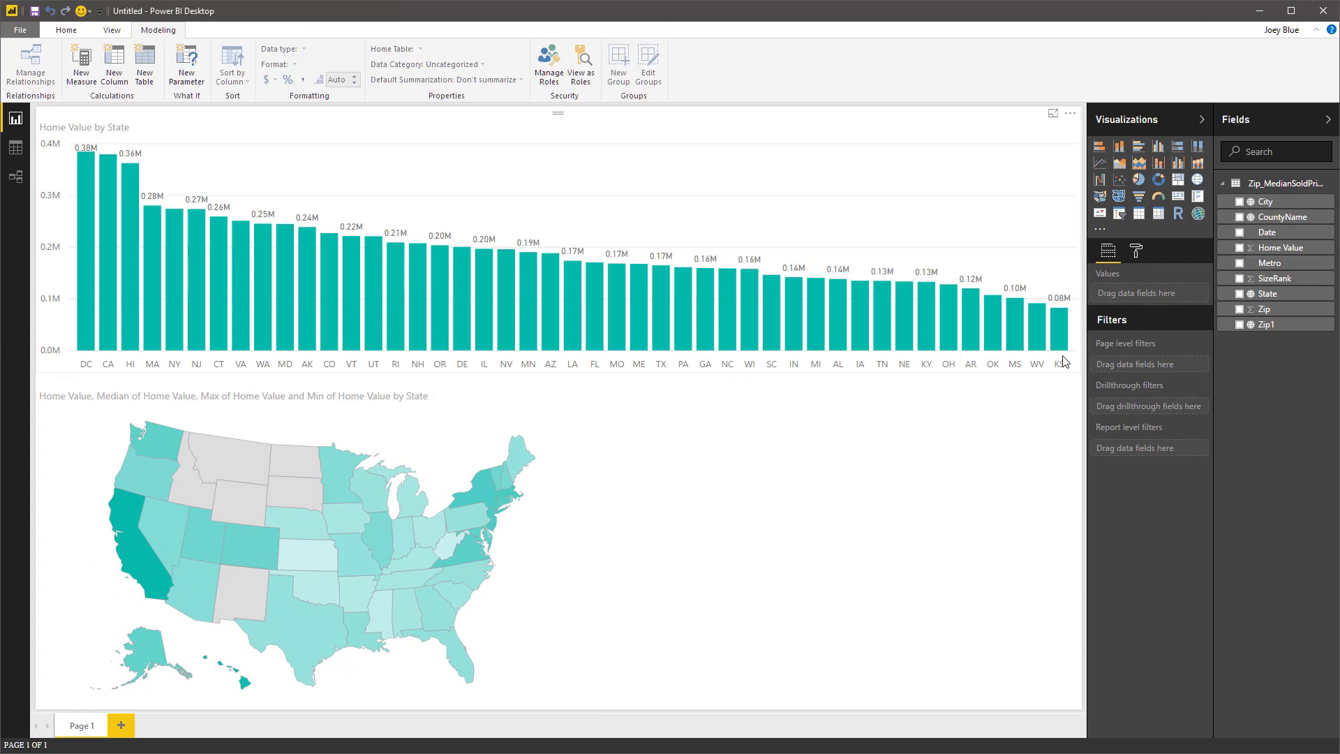
Deselect the filled map before inserting a new bubble map of Home Value by City.
{"action": "left_click", "coordinate": [1241, 201]}
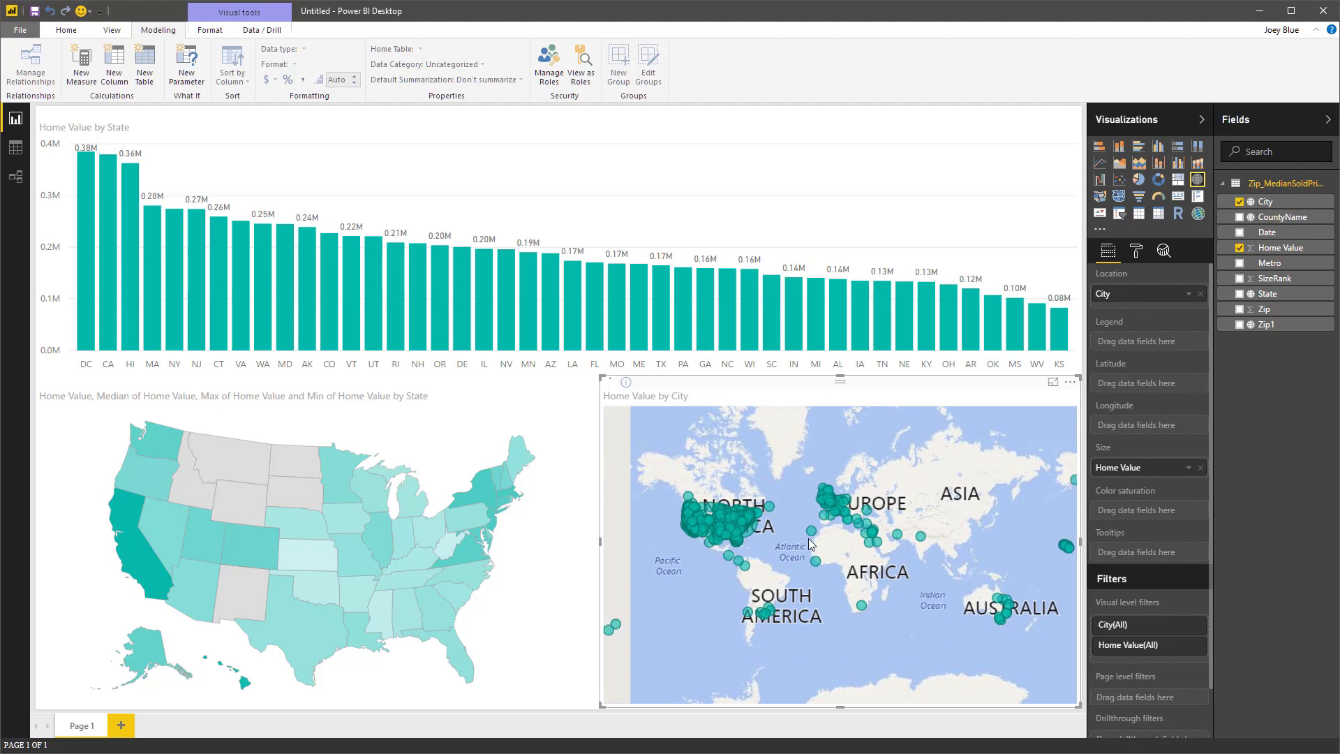
{"action": "mouse_move", "coordinate": [784, 451]}
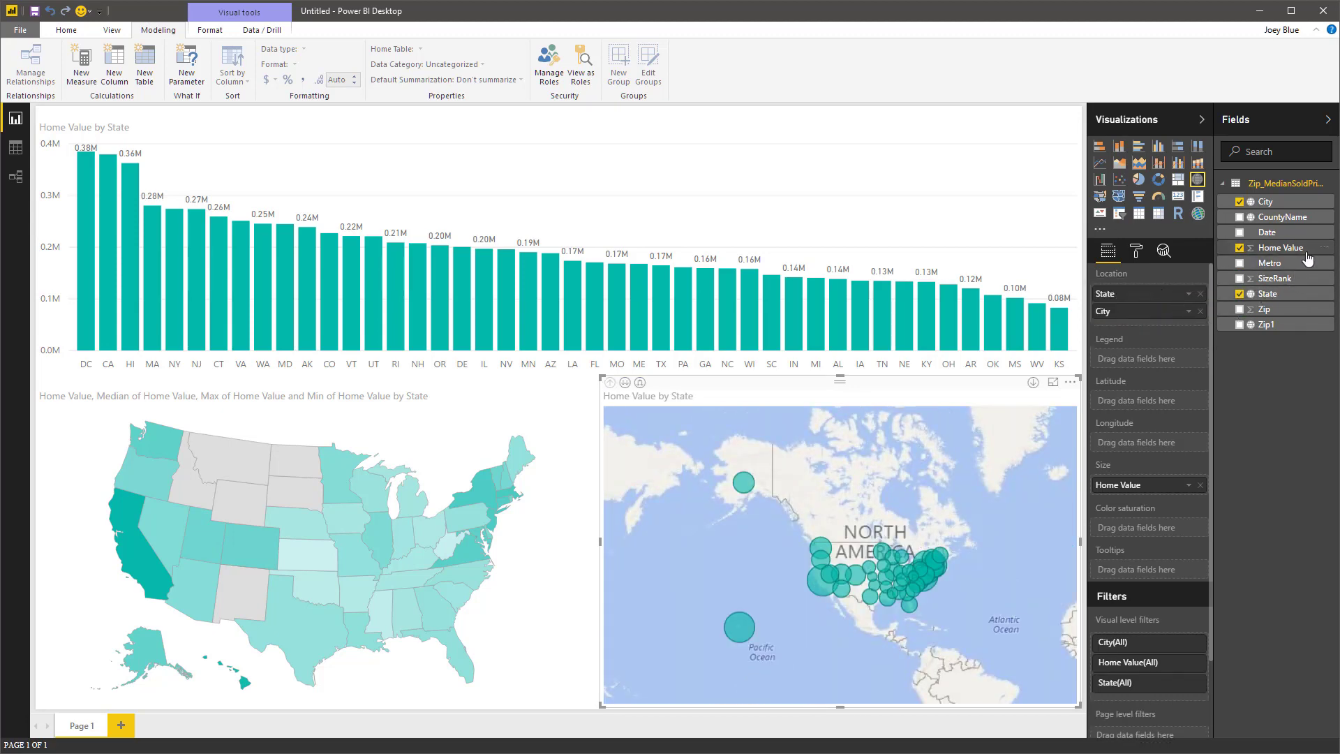
{"action": "mouse_move", "coordinate": [1282, 217]}
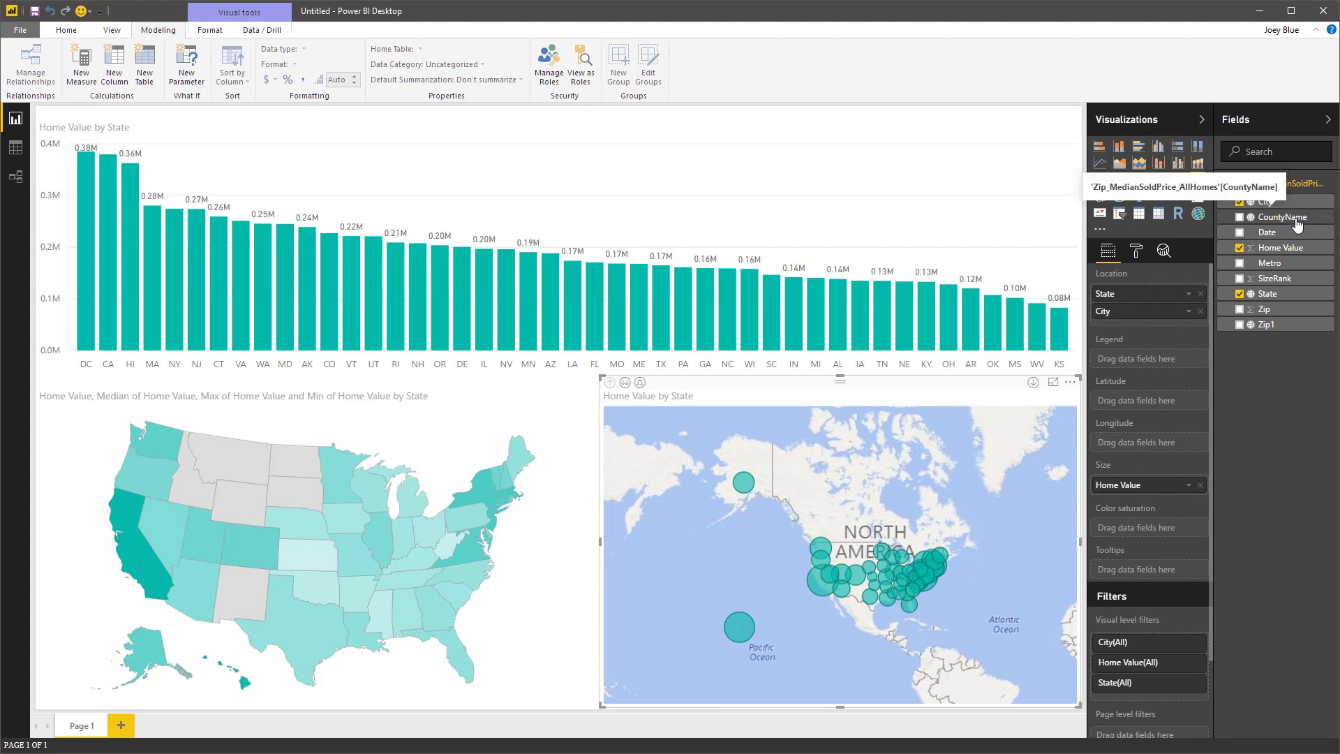
Add CountyName to the map's location and expand bubbles down to city level.
{"action": "left_click", "coordinate": [1238, 216]}
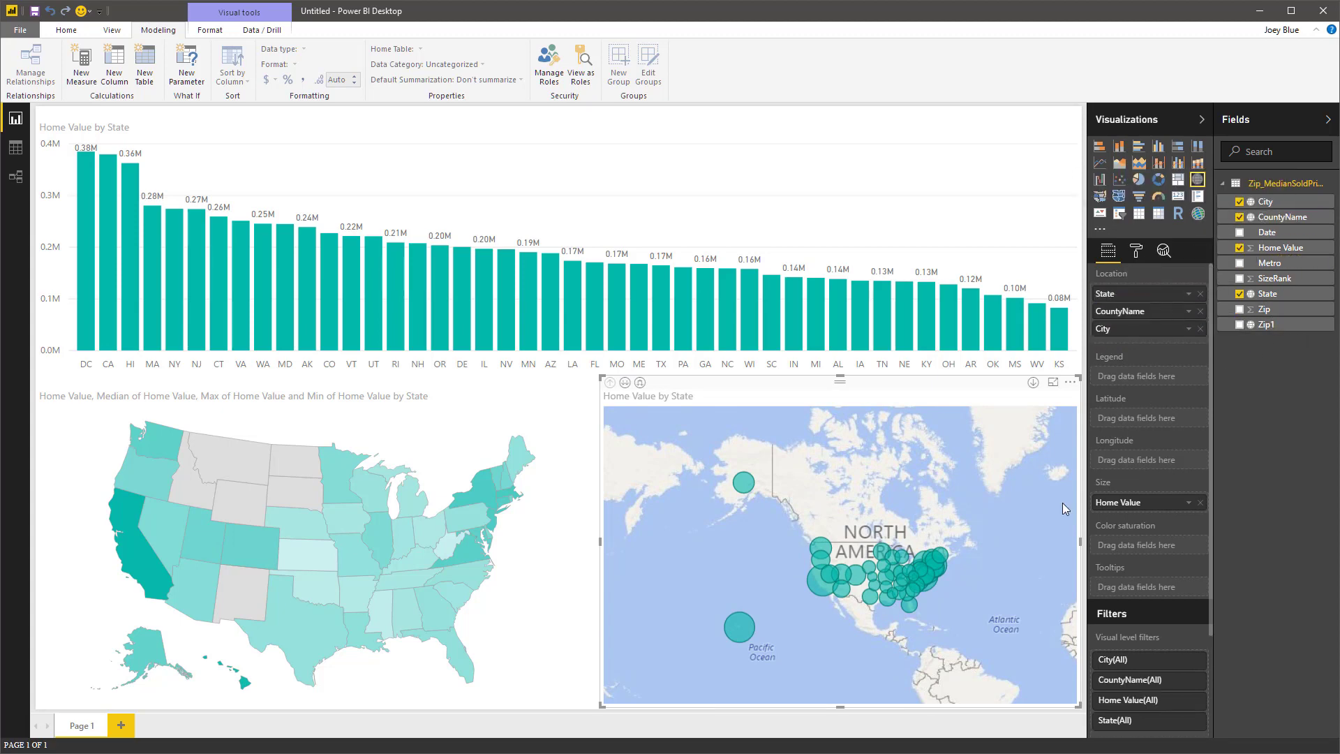
{"action": "left_click", "coordinate": [640, 383]}
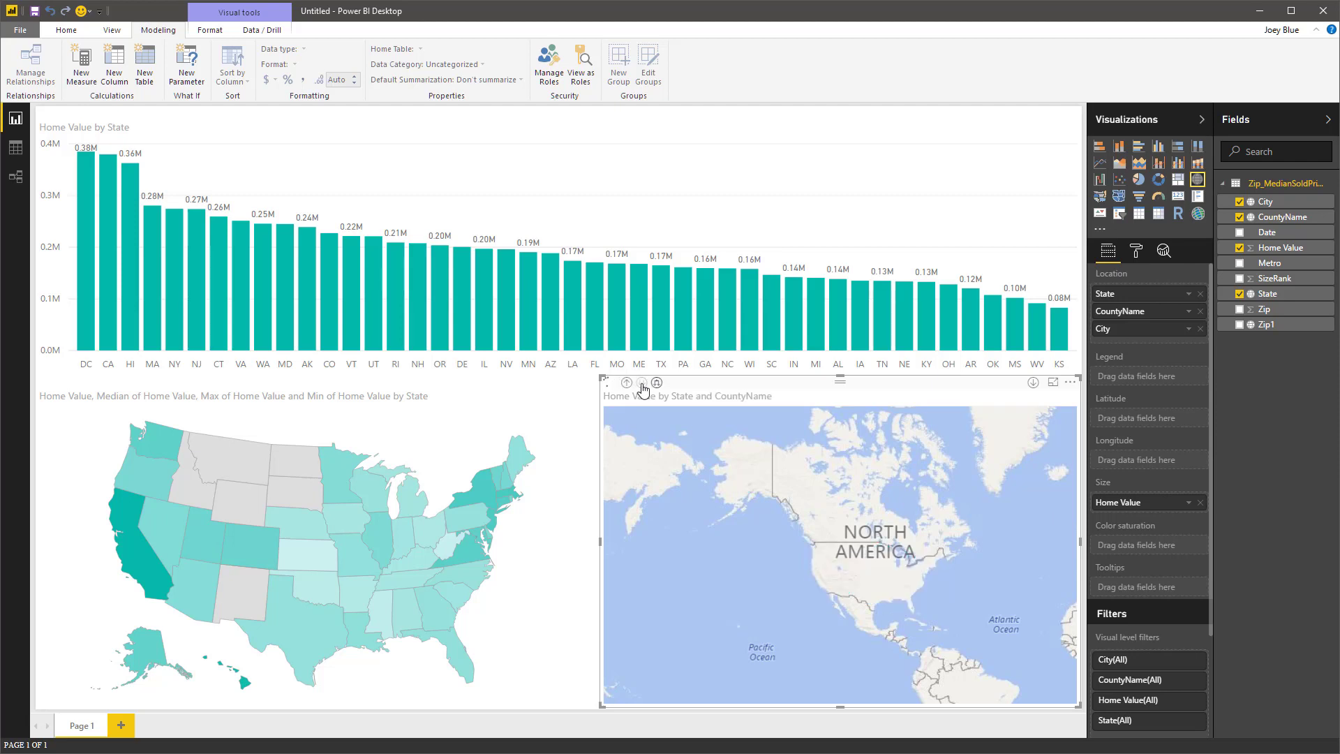
{"action": "left_click", "coordinate": [656, 382]}
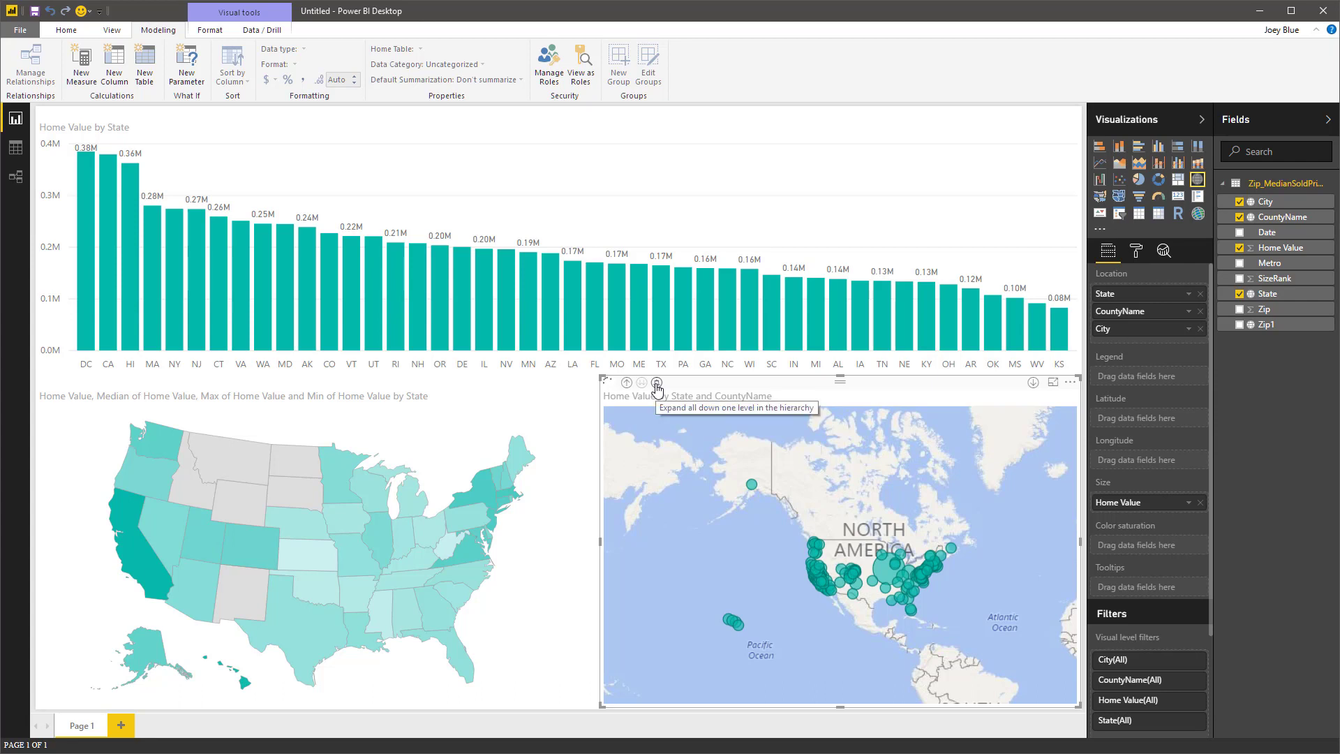
{"action": "left_click", "coordinate": [656, 382]}
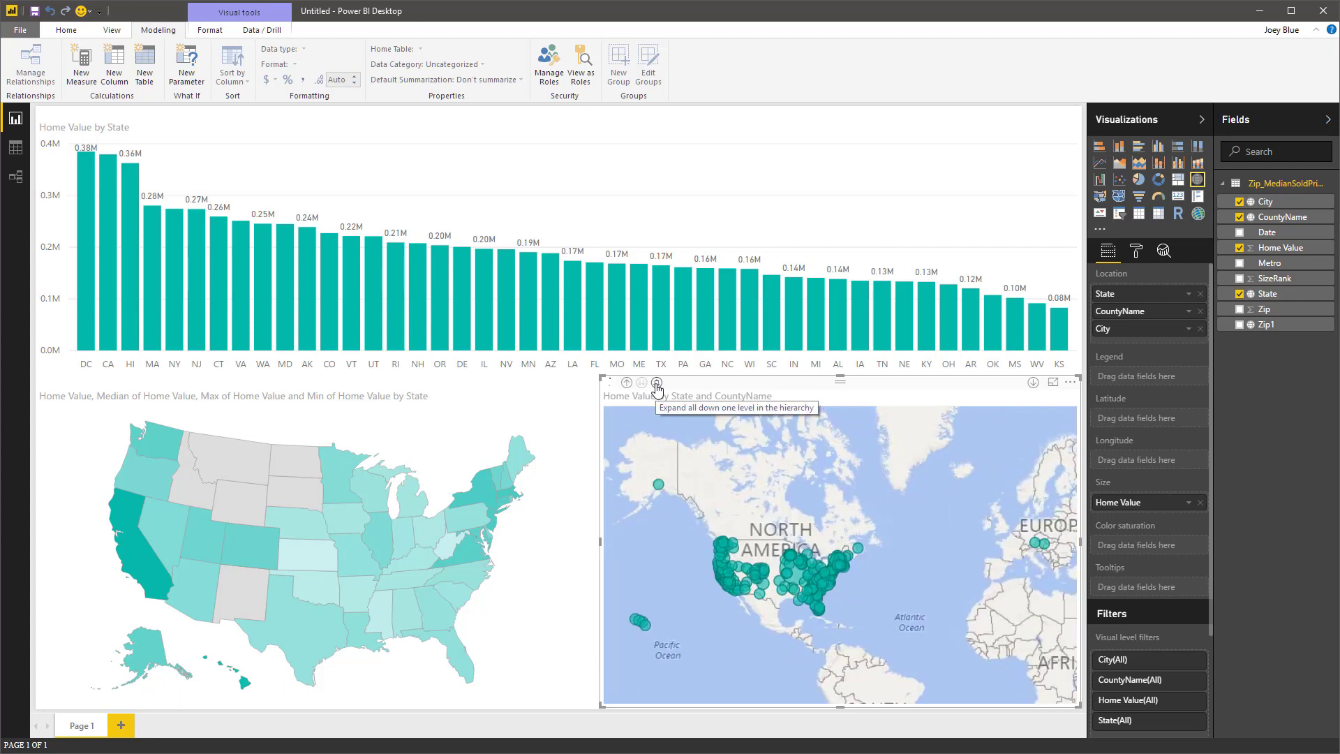
{"action": "left_click", "coordinate": [656, 383]}
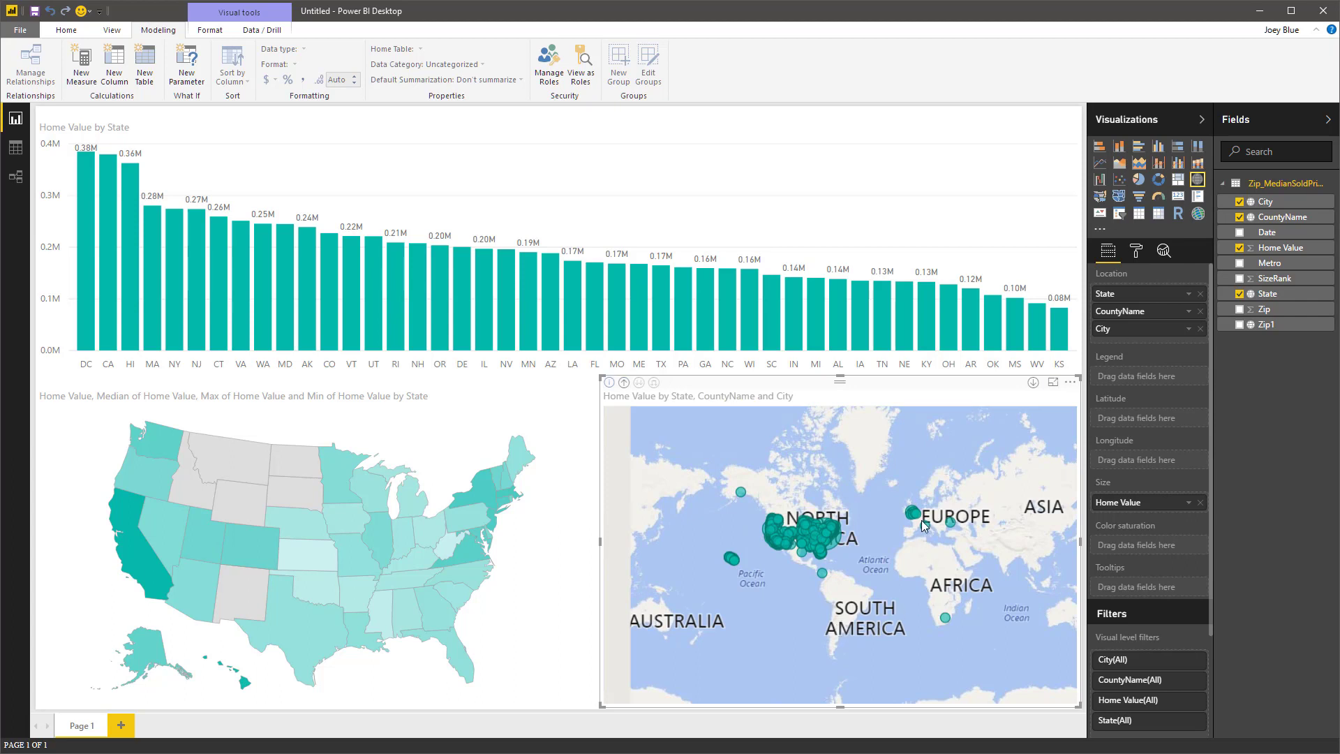
{"action": "mouse_move", "coordinate": [923, 530]}
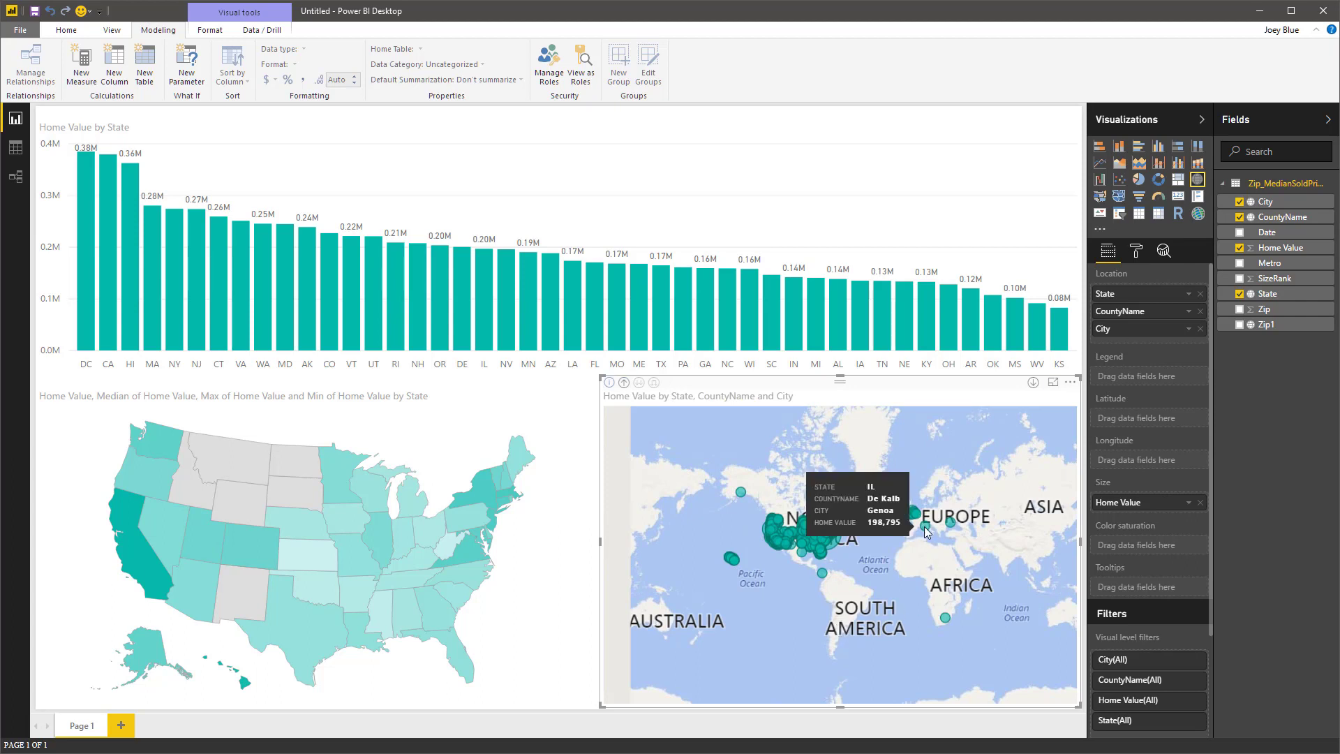
{"action": "mouse_move", "coordinate": [871, 497]}
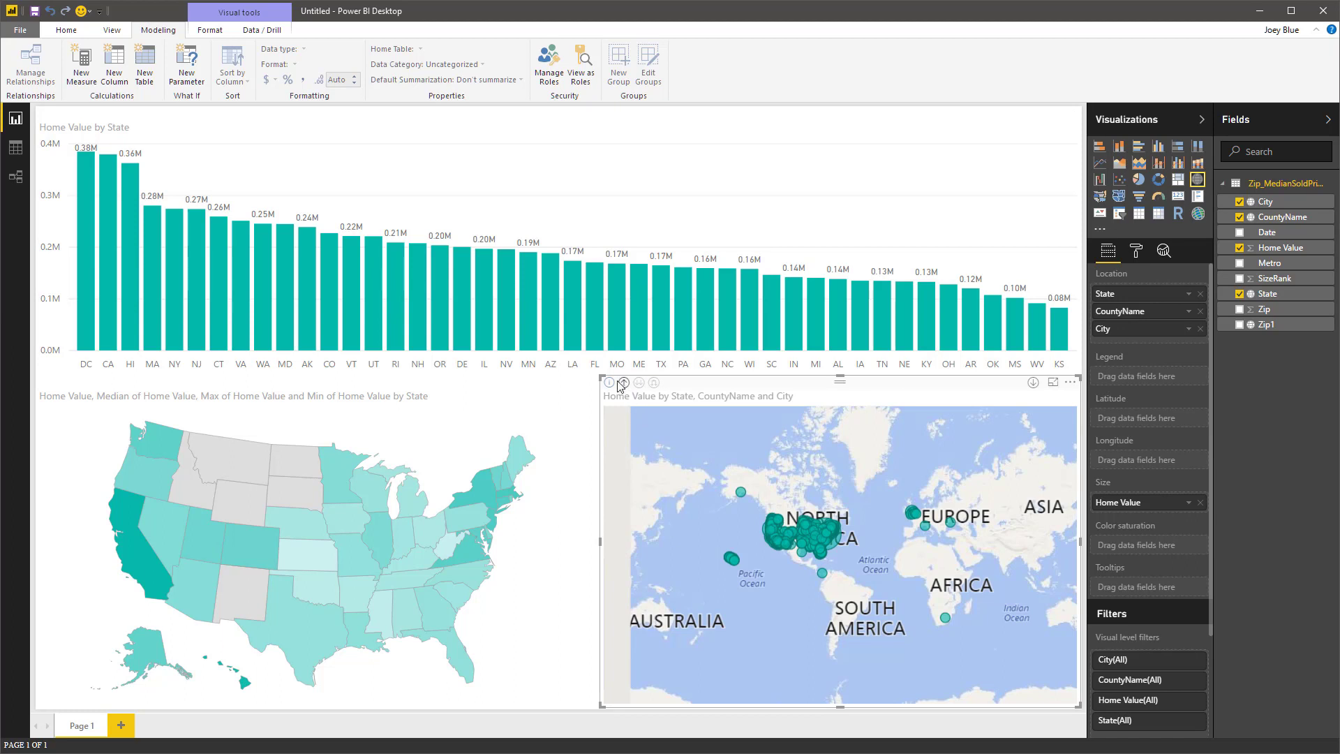
{"action": "mouse_move", "coordinate": [547, 650]}
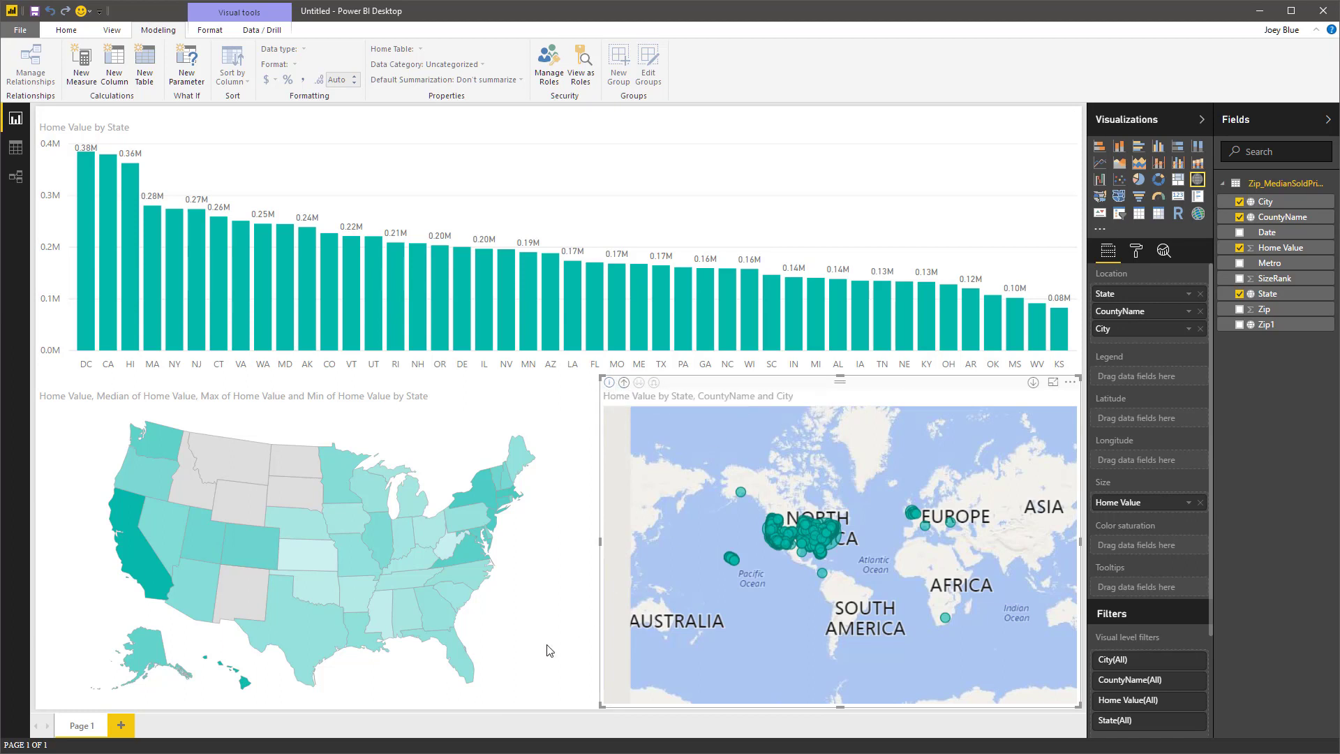
Cross-filter the report via Kansas then back to California, then bring up the page tab options.
{"action": "left_click", "coordinate": [307, 568]}
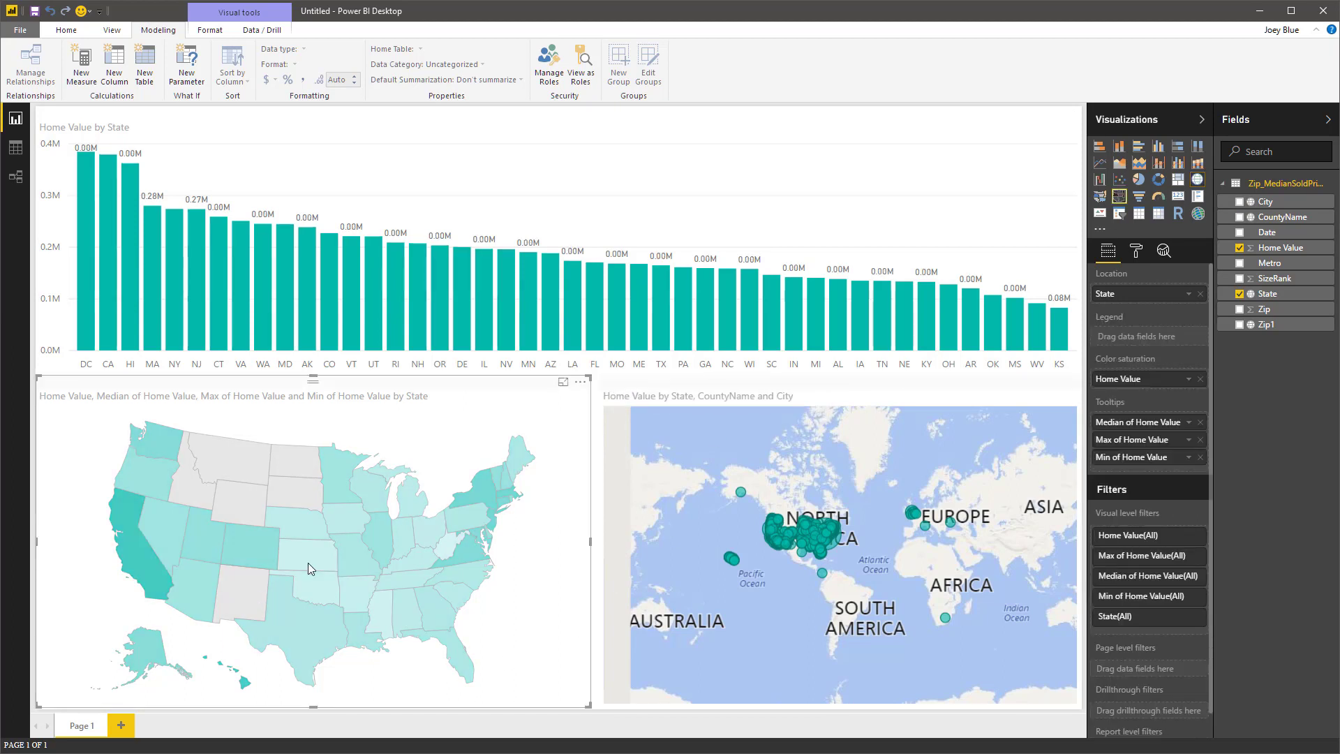
{"action": "left_click", "coordinate": [1057, 325]}
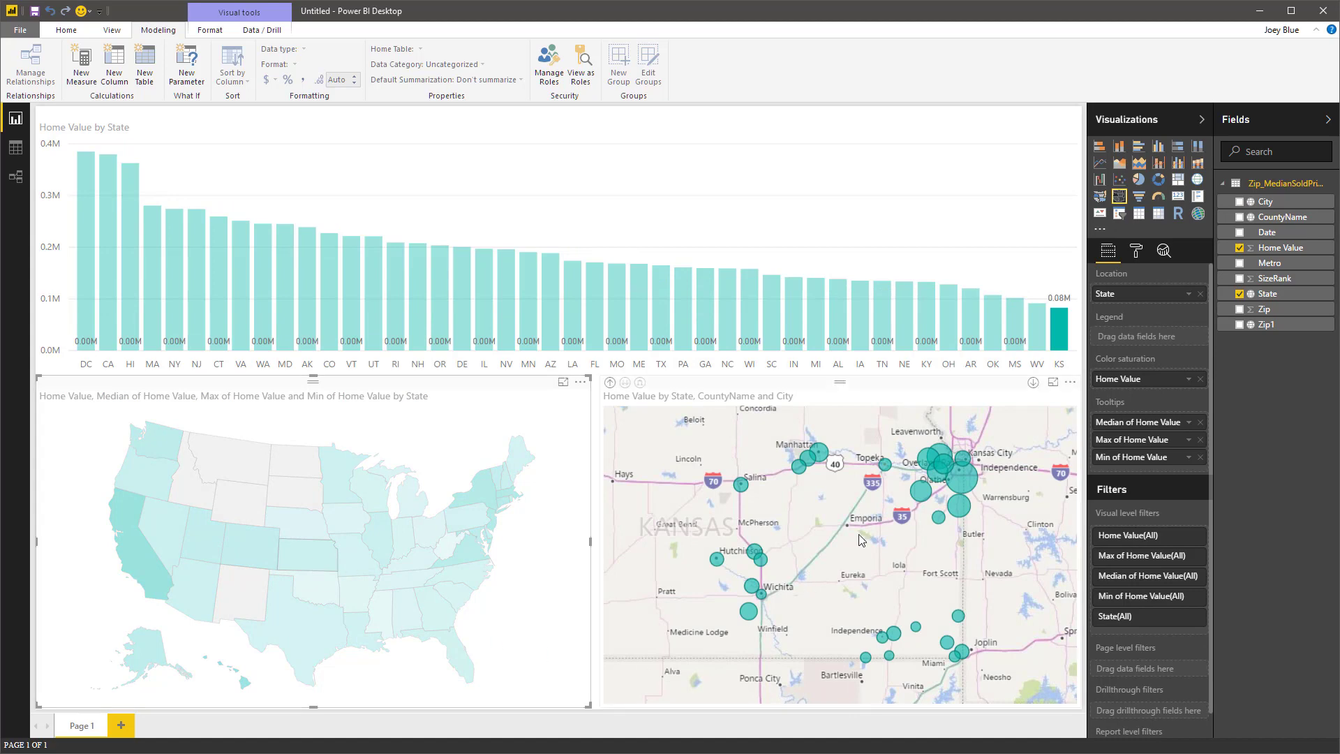
{"action": "mouse_move", "coordinate": [958, 487]}
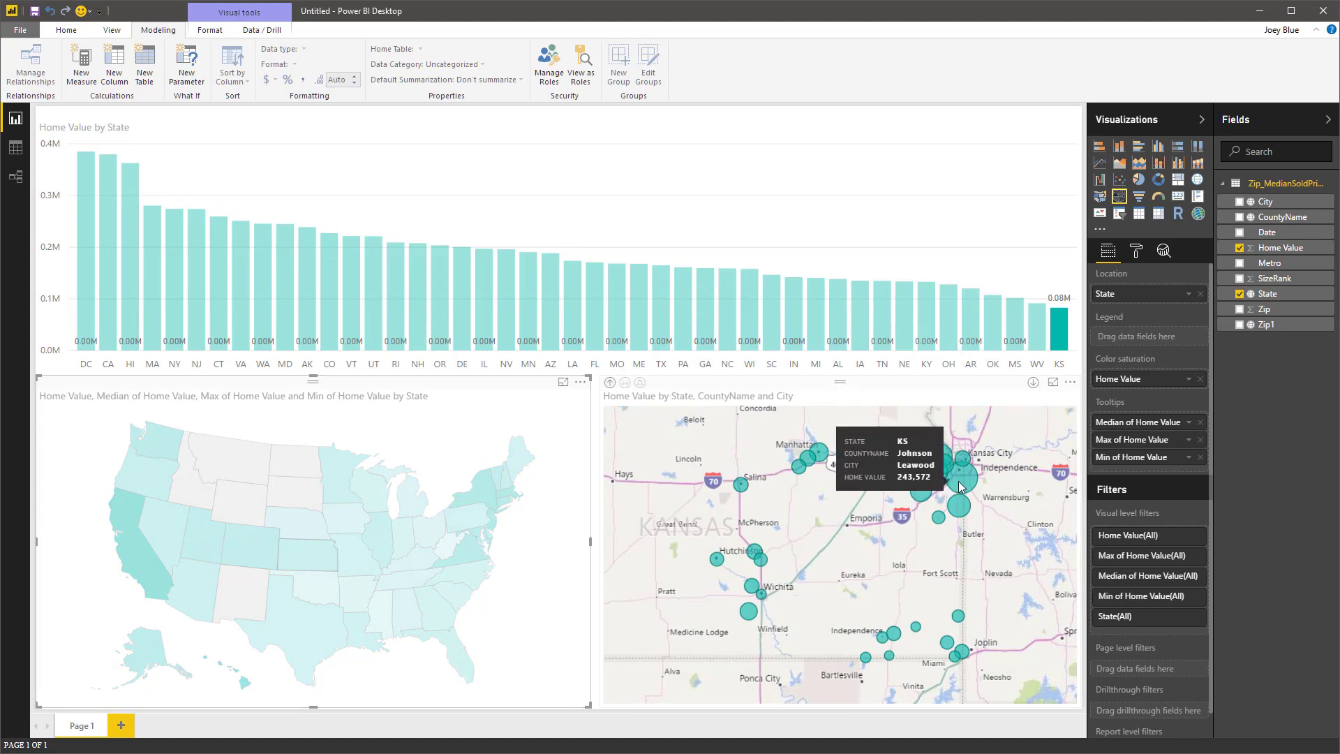
{"action": "mouse_move", "coordinate": [969, 477]}
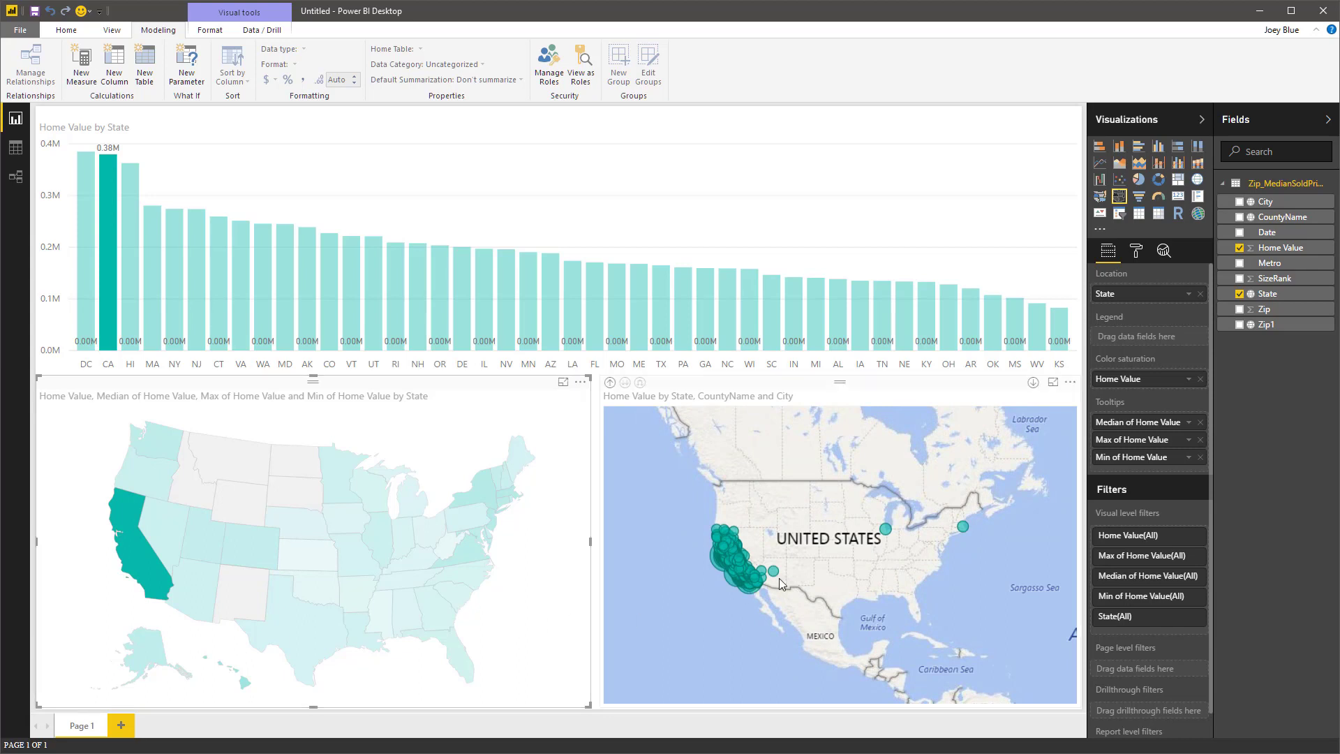
{"action": "mouse_move", "coordinate": [887, 530]}
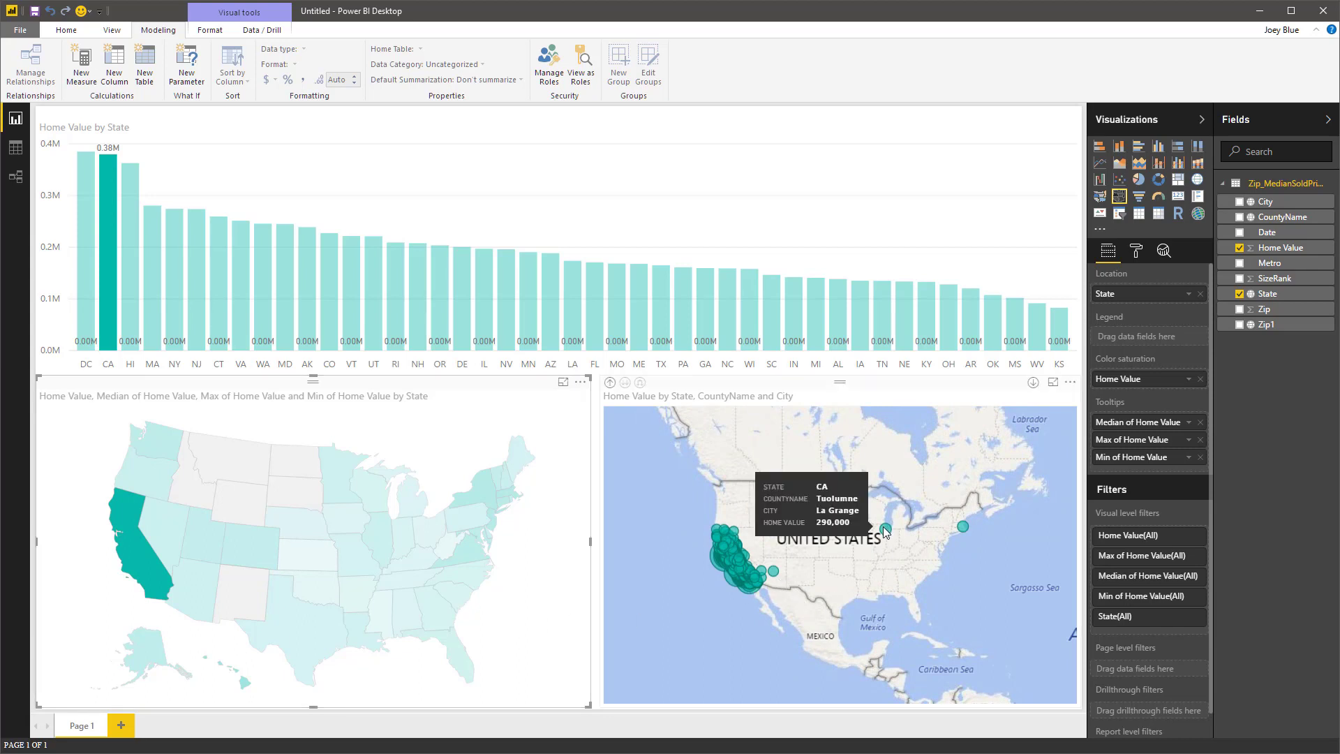
{"action": "mouse_move", "coordinate": [961, 527]}
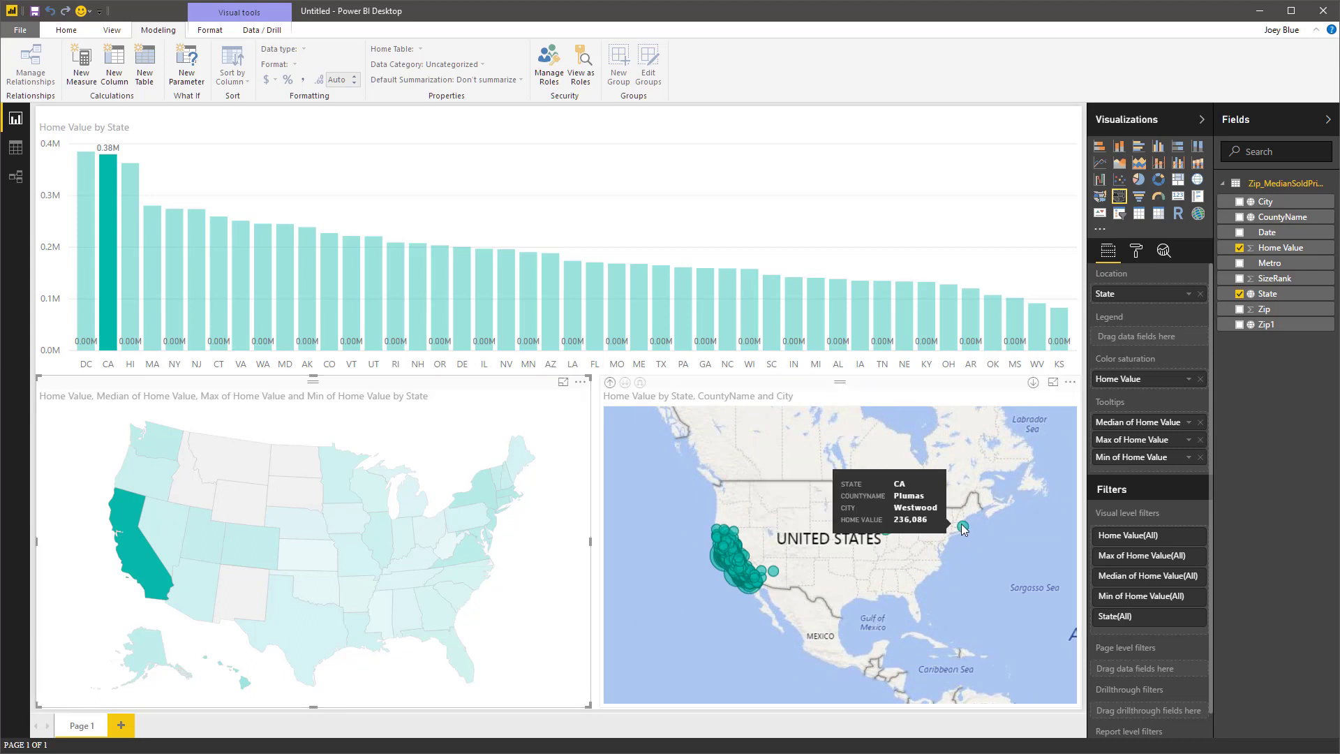
{"action": "mouse_move", "coordinate": [603, 389]}
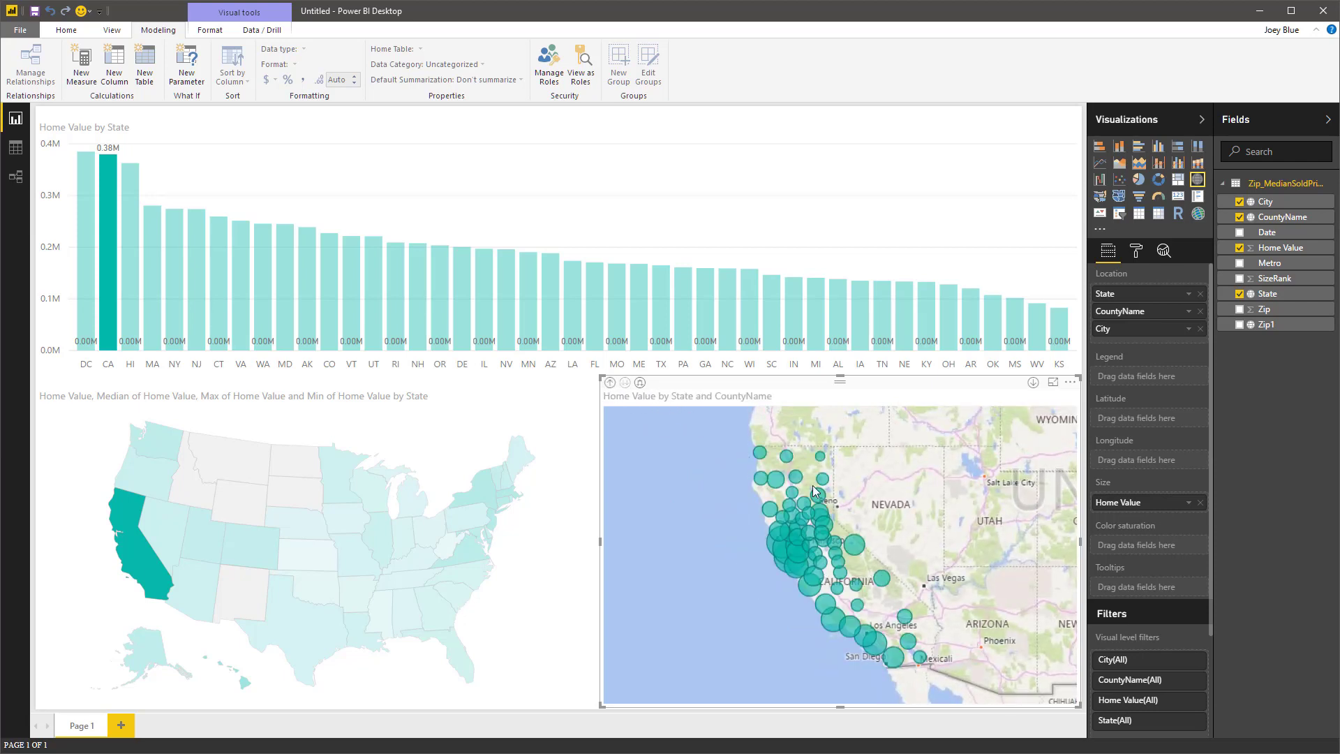
{"action": "mouse_move", "coordinate": [858, 551]}
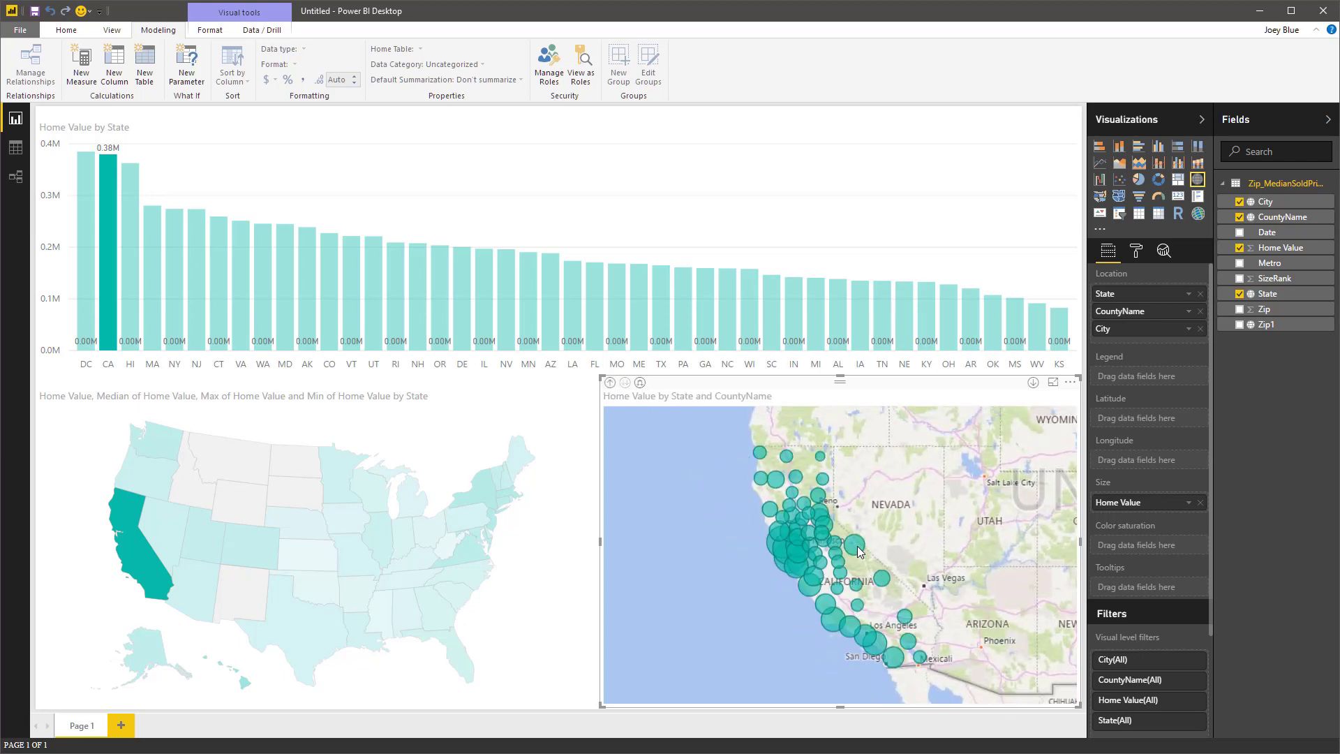
{"action": "mouse_move", "coordinate": [897, 611]}
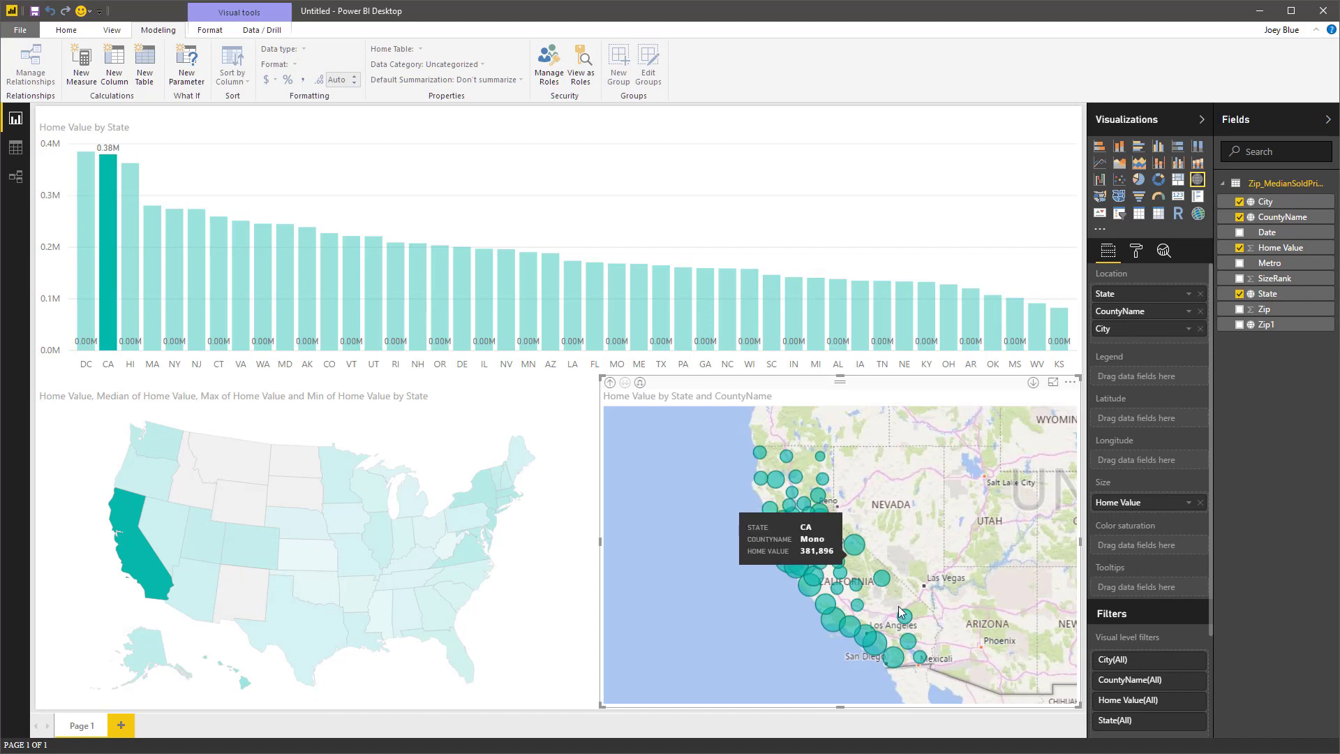
{"action": "left_click", "coordinate": [317, 561]}
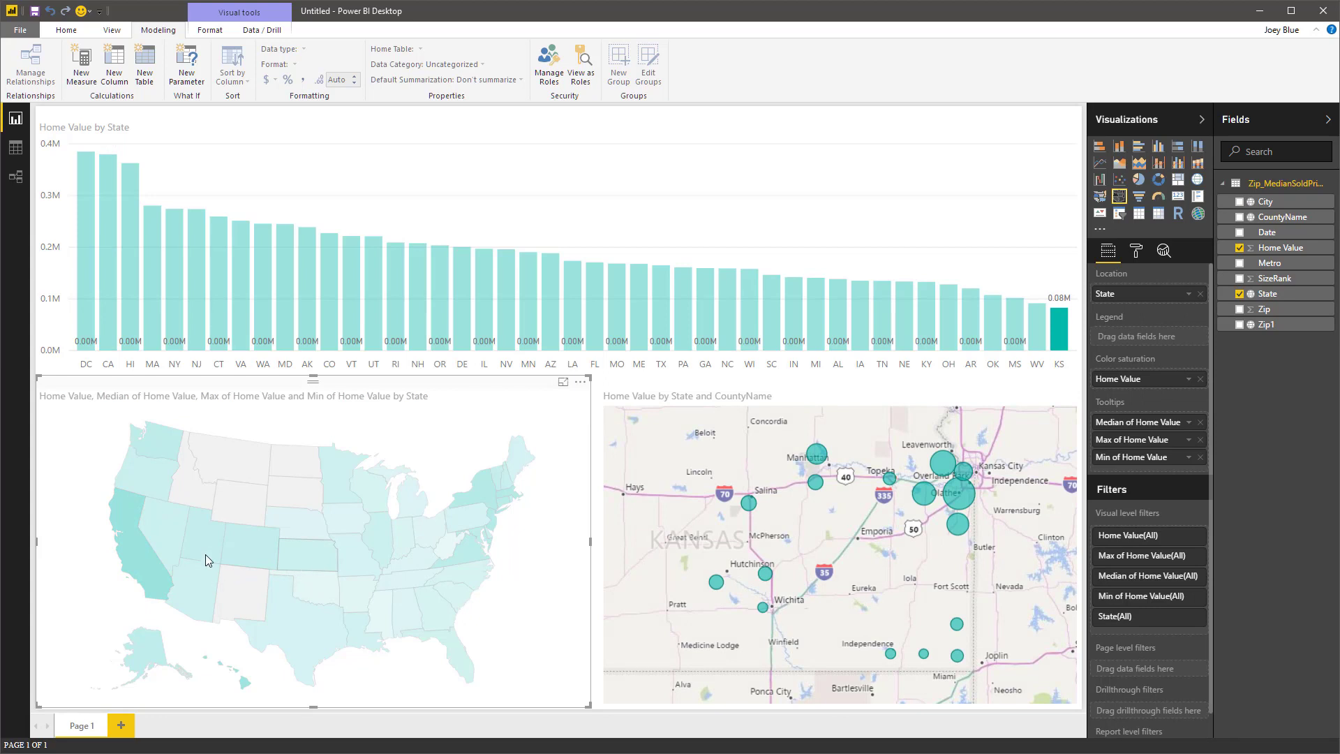
{"action": "left_click", "coordinate": [107, 249]}
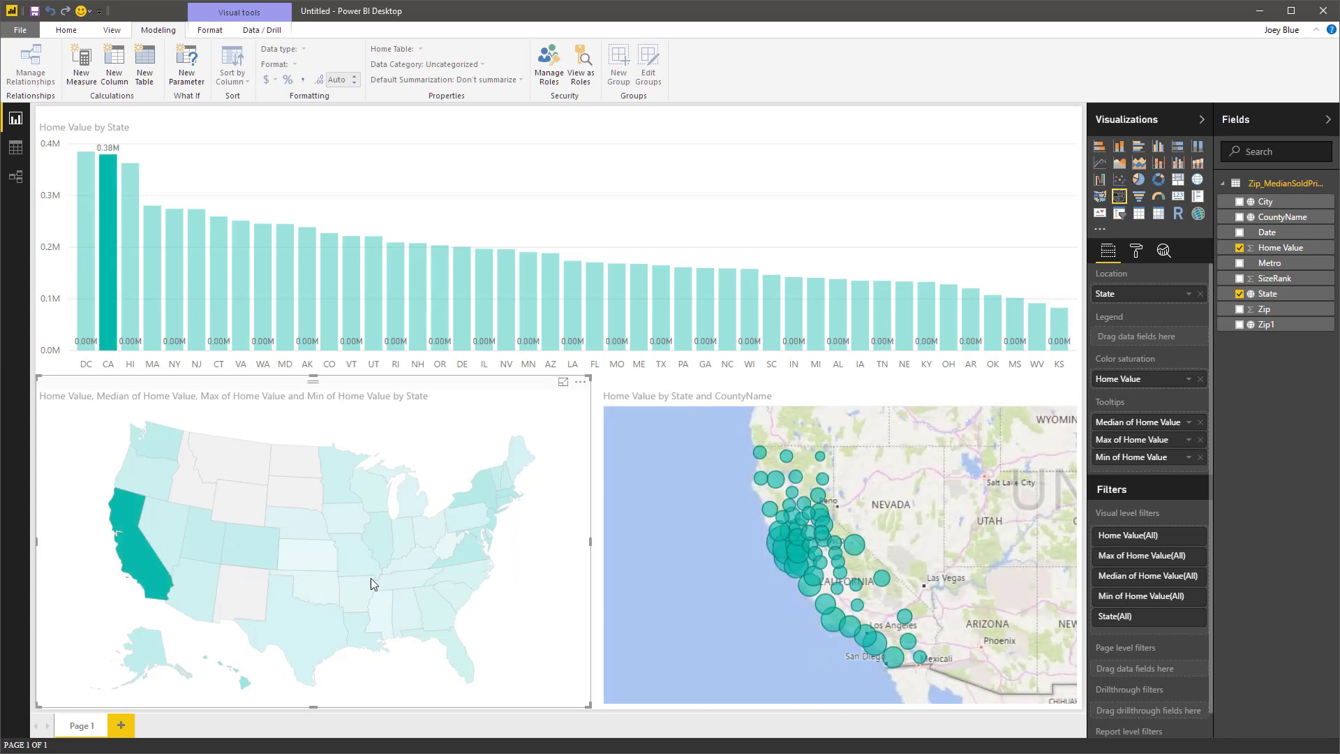
{"action": "mouse_move", "coordinate": [761, 413]}
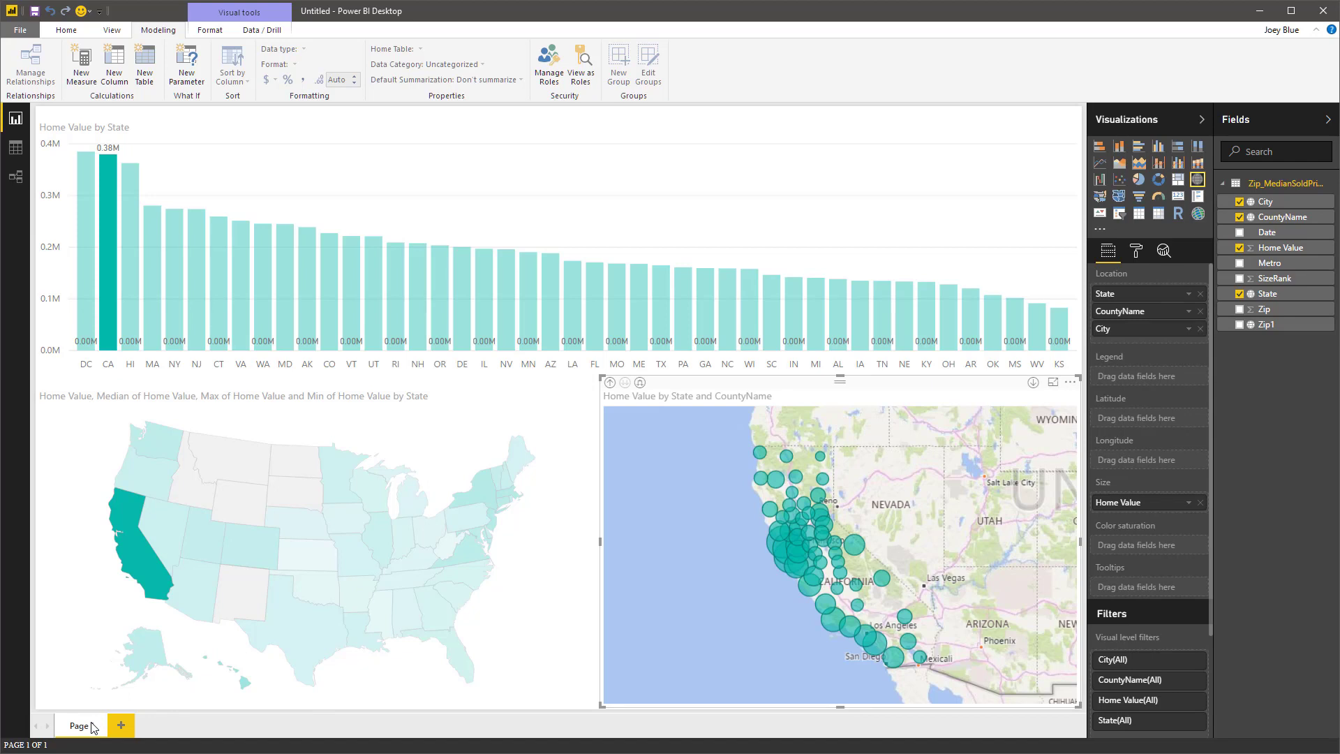
{"action": "right_click", "coordinate": [81, 726]}
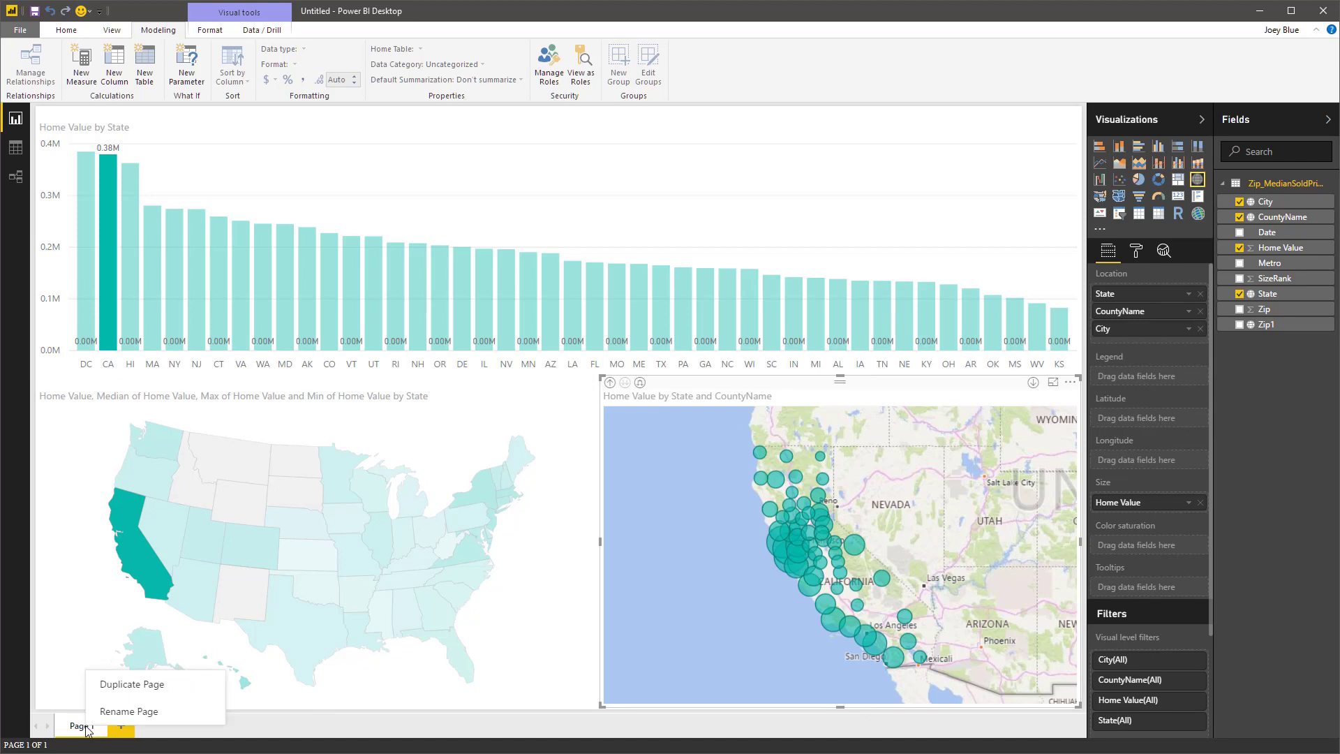
Duplicate the page, naming the original Overview and the copy Details.
{"action": "left_click", "coordinate": [131, 684]}
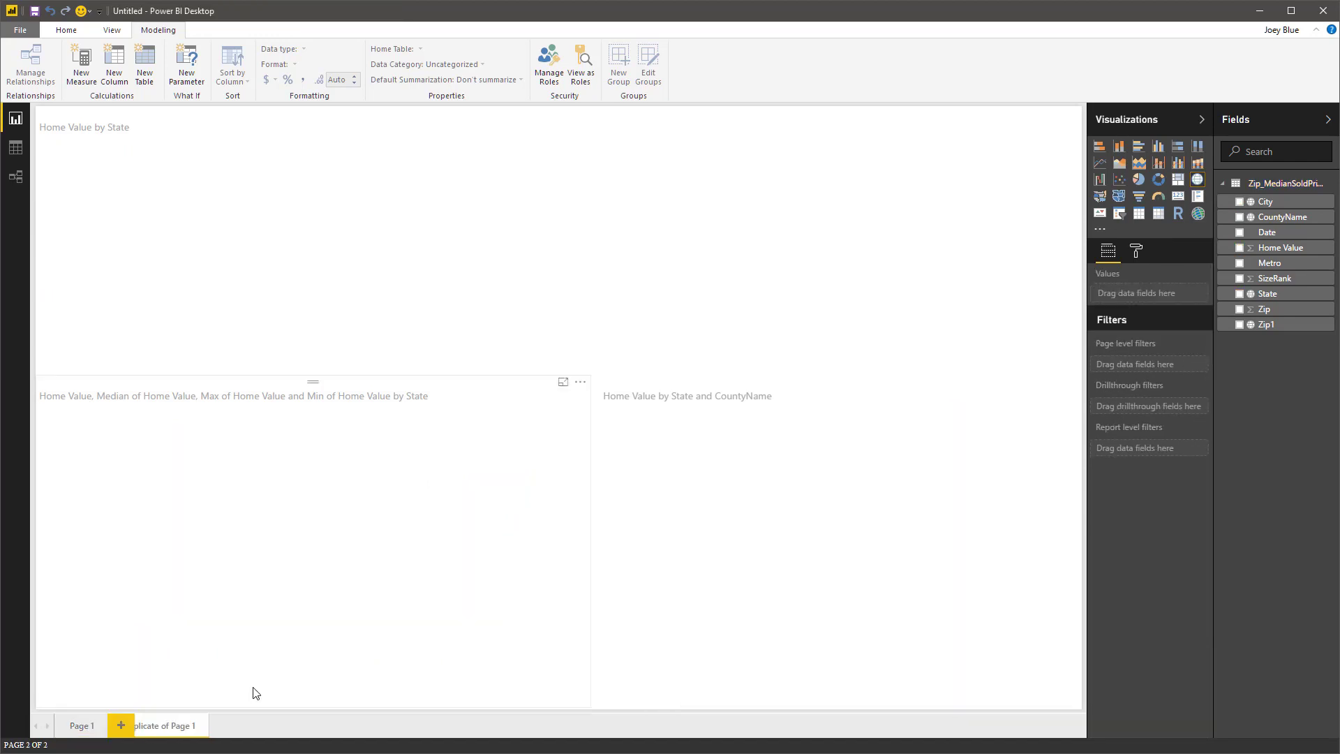
{"action": "left_click", "coordinate": [81, 724]}
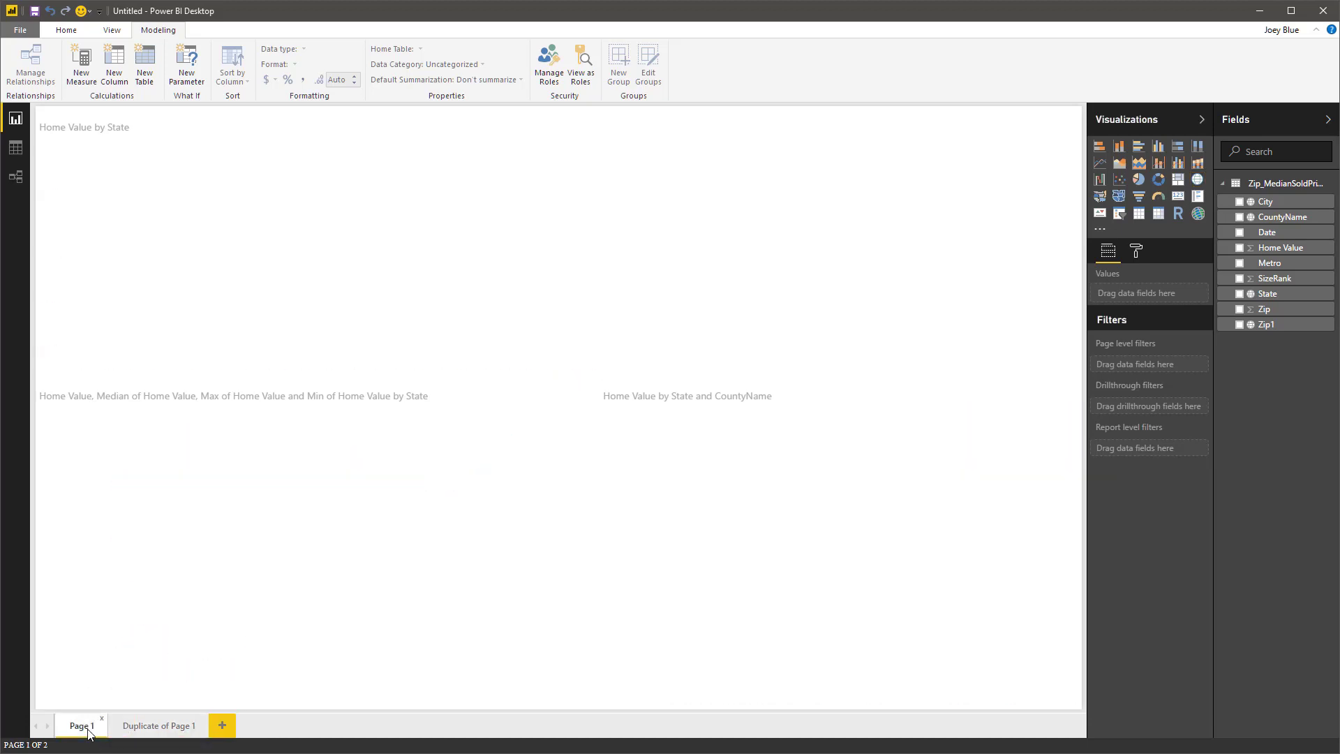
{"action": "right_click", "coordinate": [81, 726]}
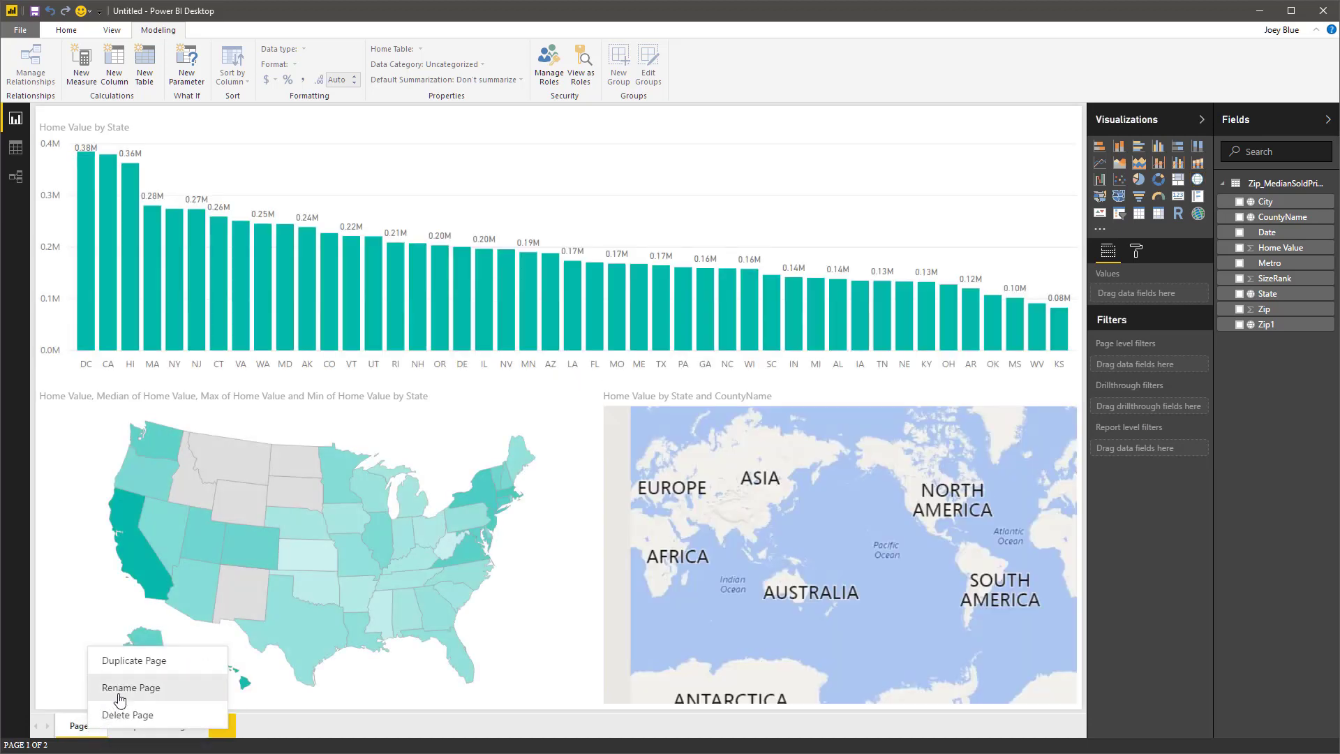
{"action": "left_click", "coordinate": [130, 686]}
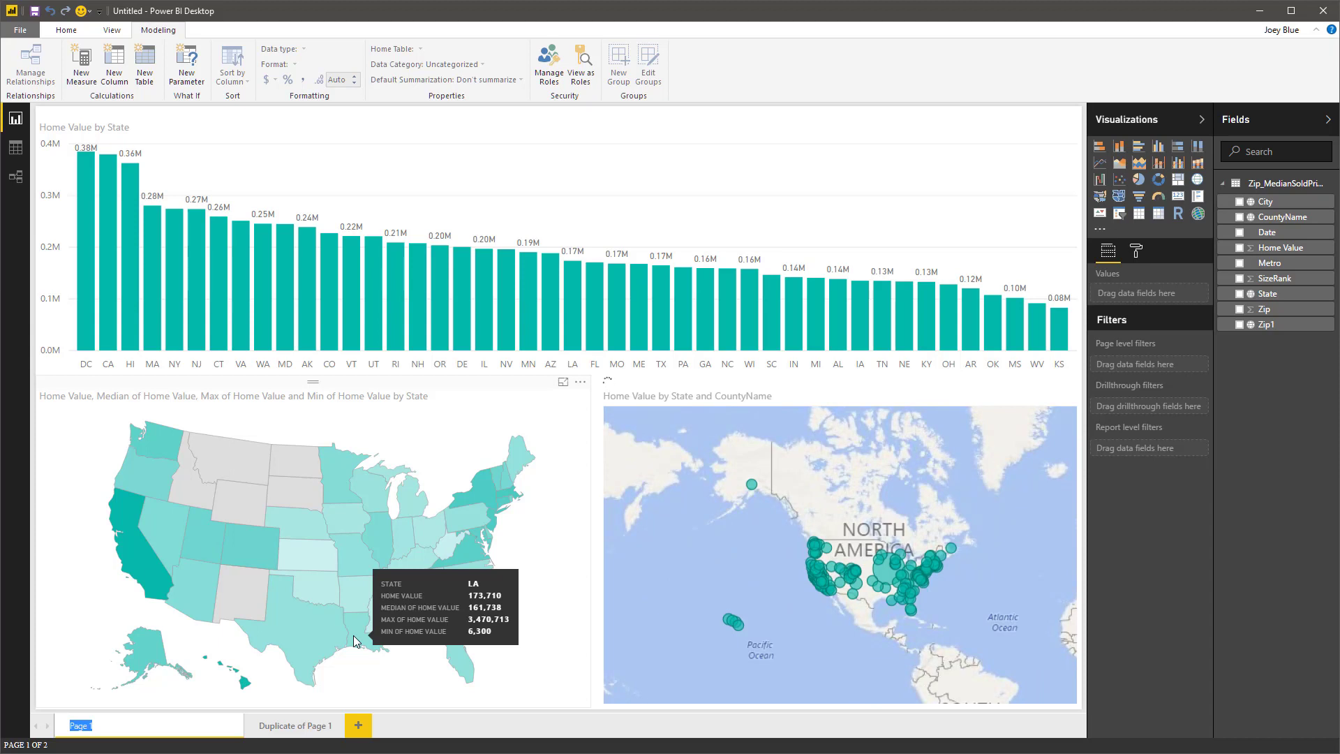
{"action": "type", "text": "Overview"}
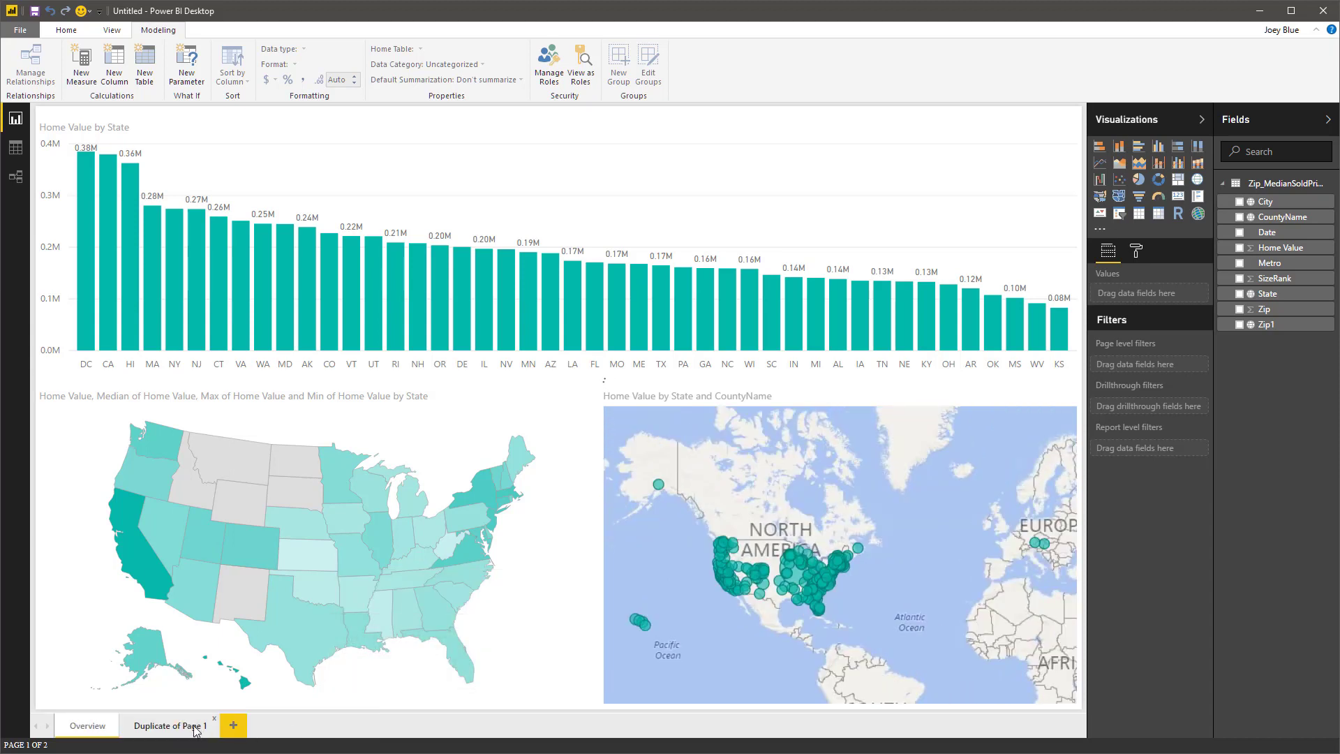
{"action": "double_click", "coordinate": [169, 725]}
{"action": "type", "text": "Details"}
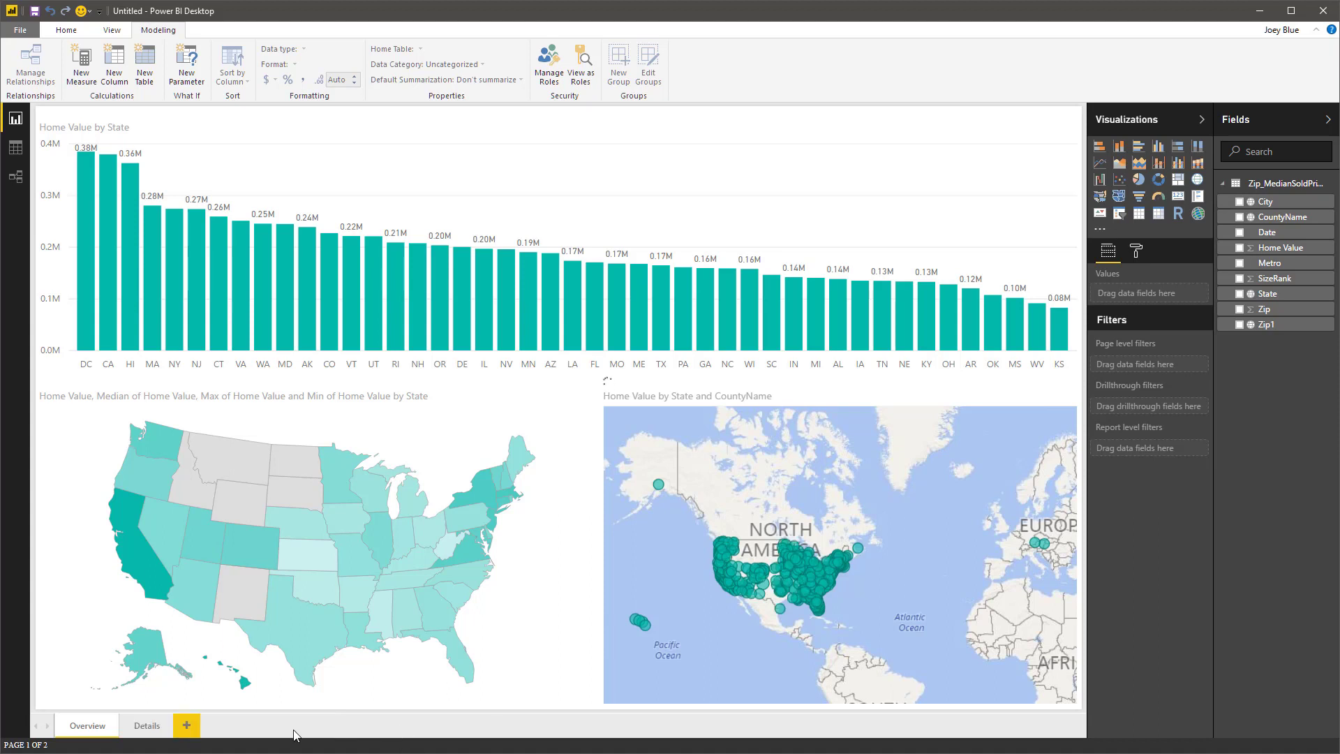
On the Details page, remove the column chart and place a back button top-left.
{"action": "left_click", "coordinate": [146, 724]}
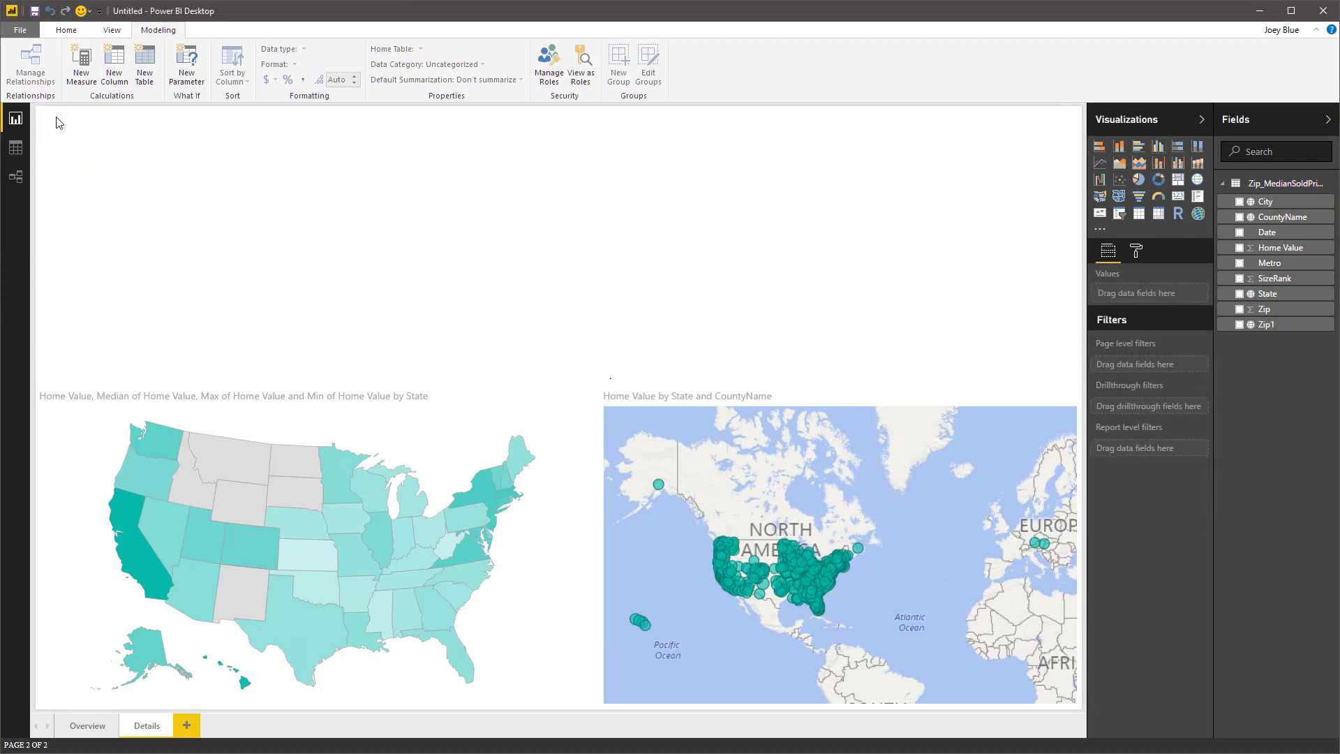
{"action": "mouse_move", "coordinate": [138, 196]}
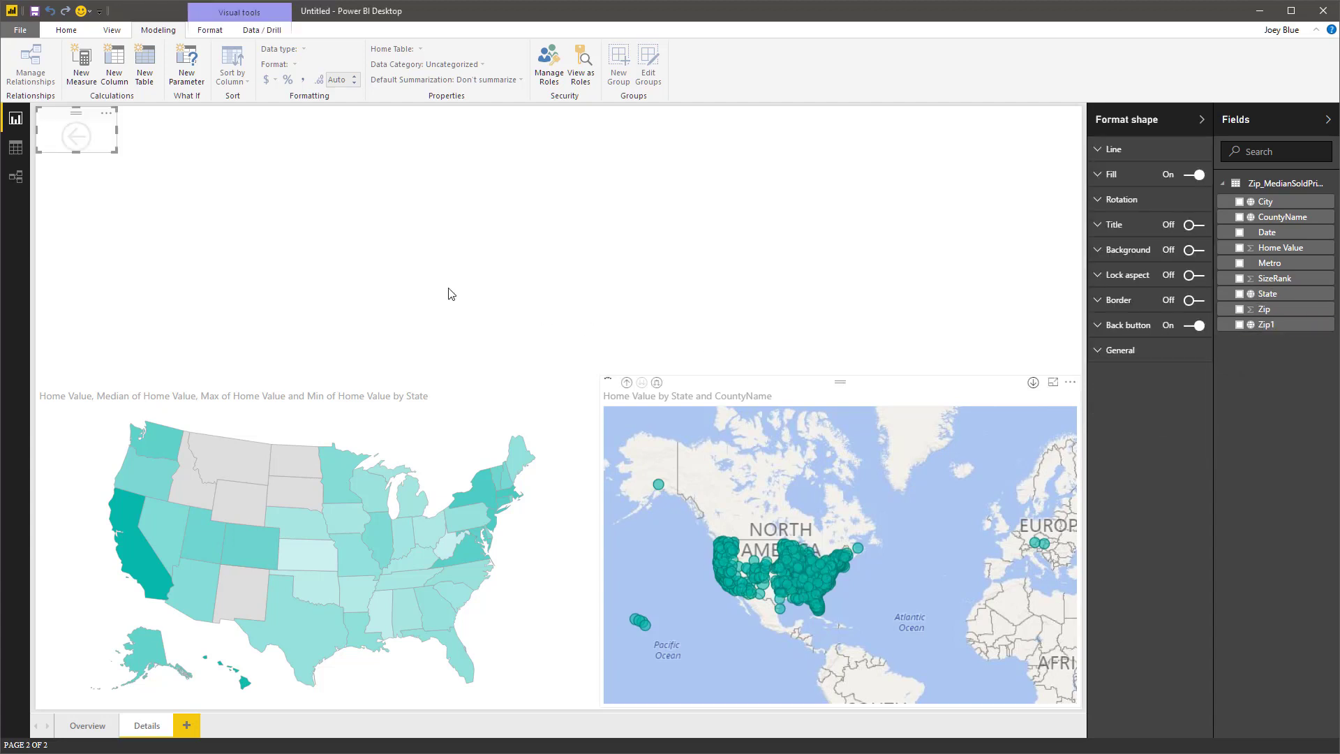
{"action": "mouse_move", "coordinate": [75, 135]}
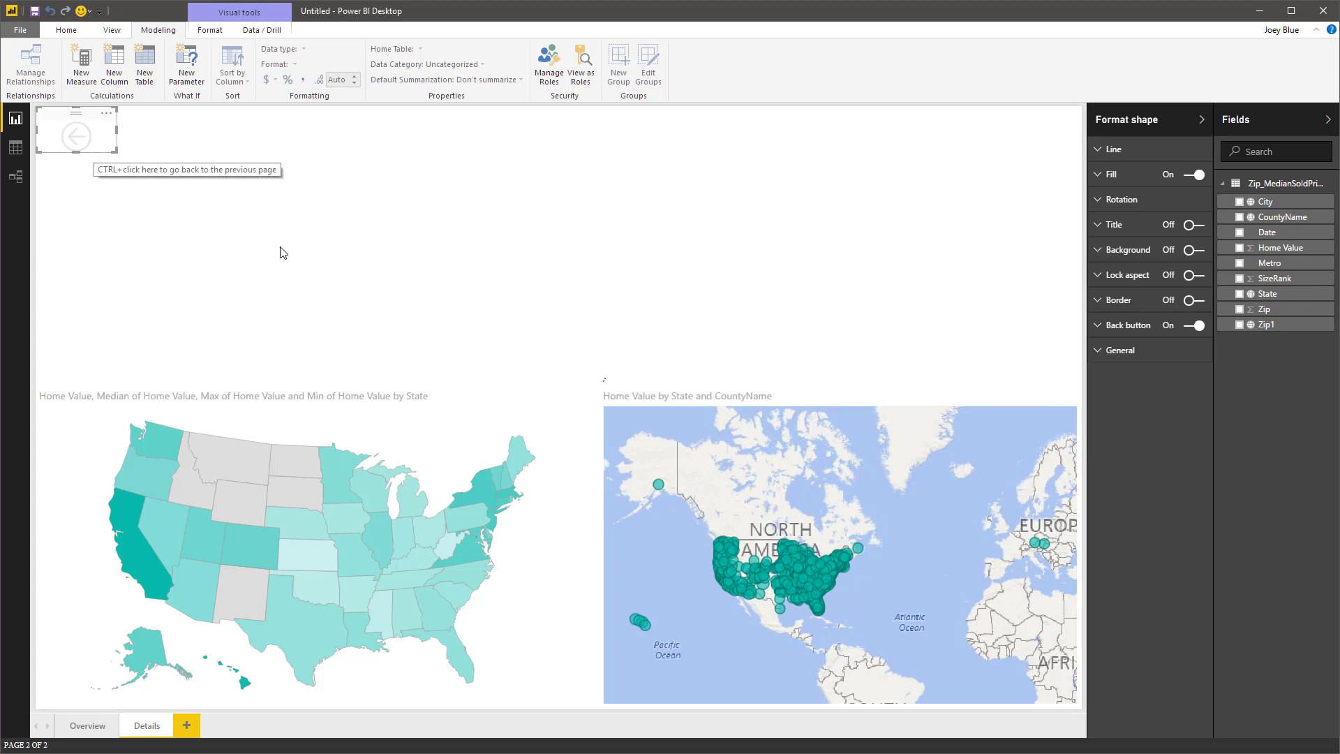
{"action": "mouse_move", "coordinate": [76, 146]}
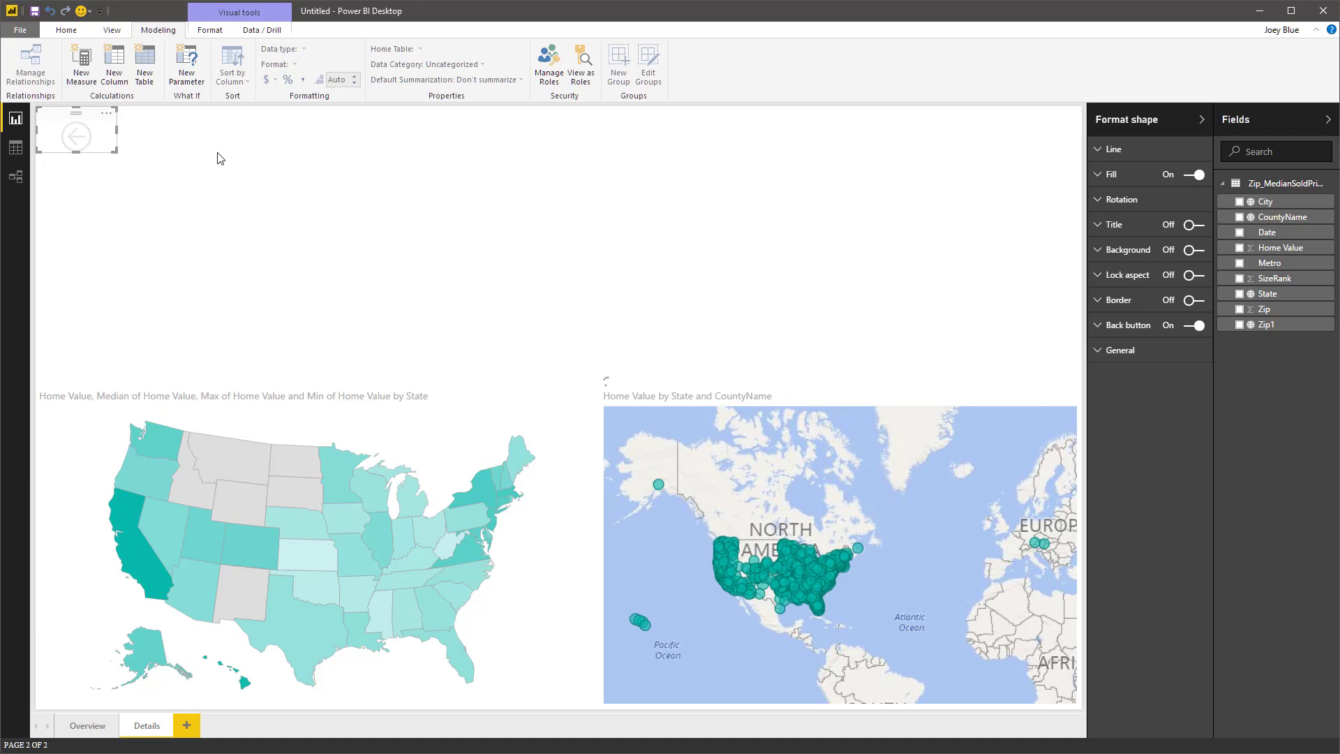
{"action": "left_click", "coordinate": [550, 221]}
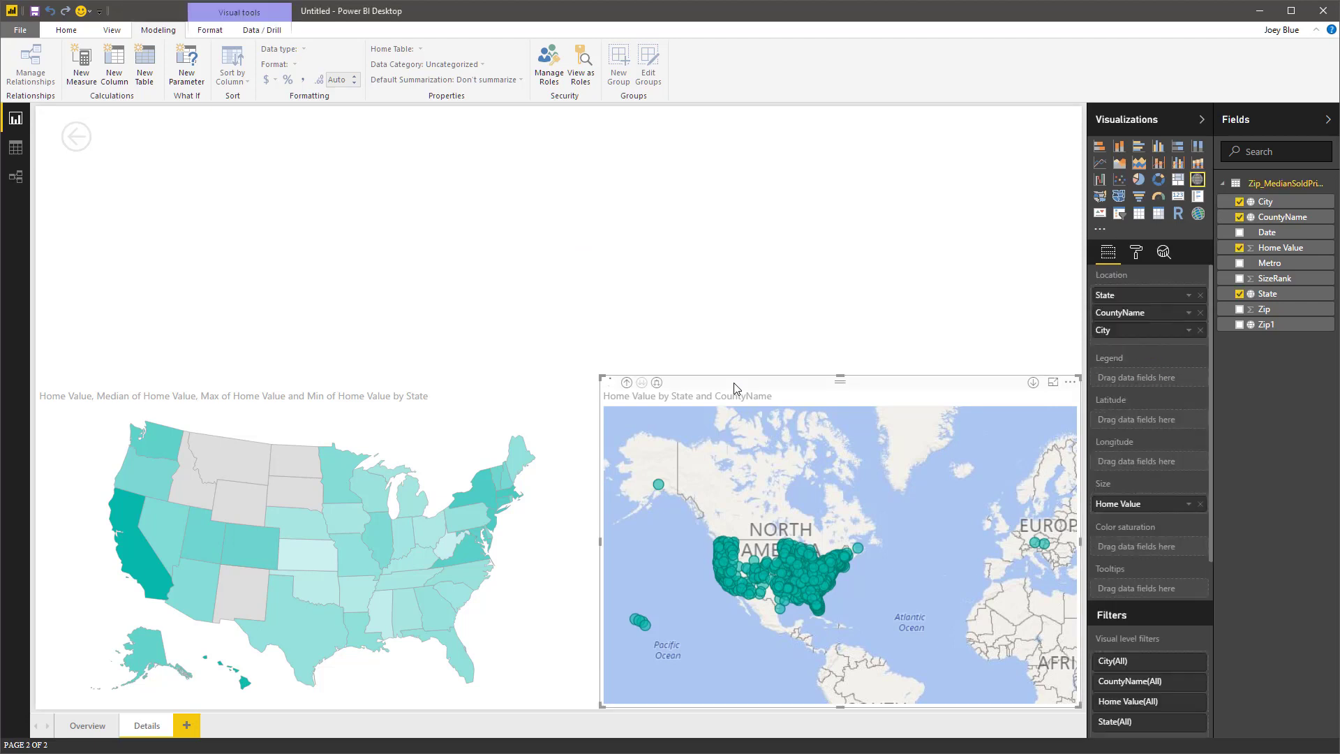
{"action": "mouse_move", "coordinate": [1180, 180]}
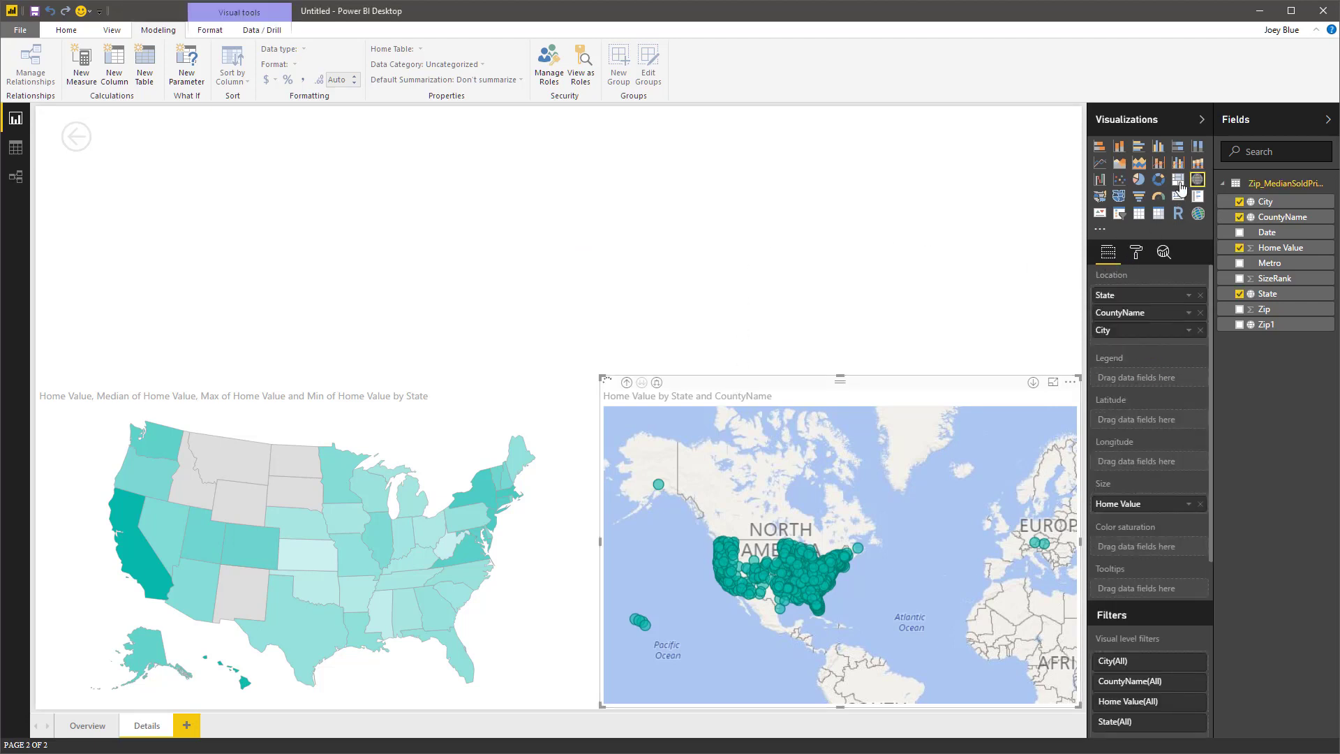
Shade the City treemap by Median of Home Value and cross-highlight Macon's state on the map.
{"action": "left_click", "coordinate": [1178, 180]}
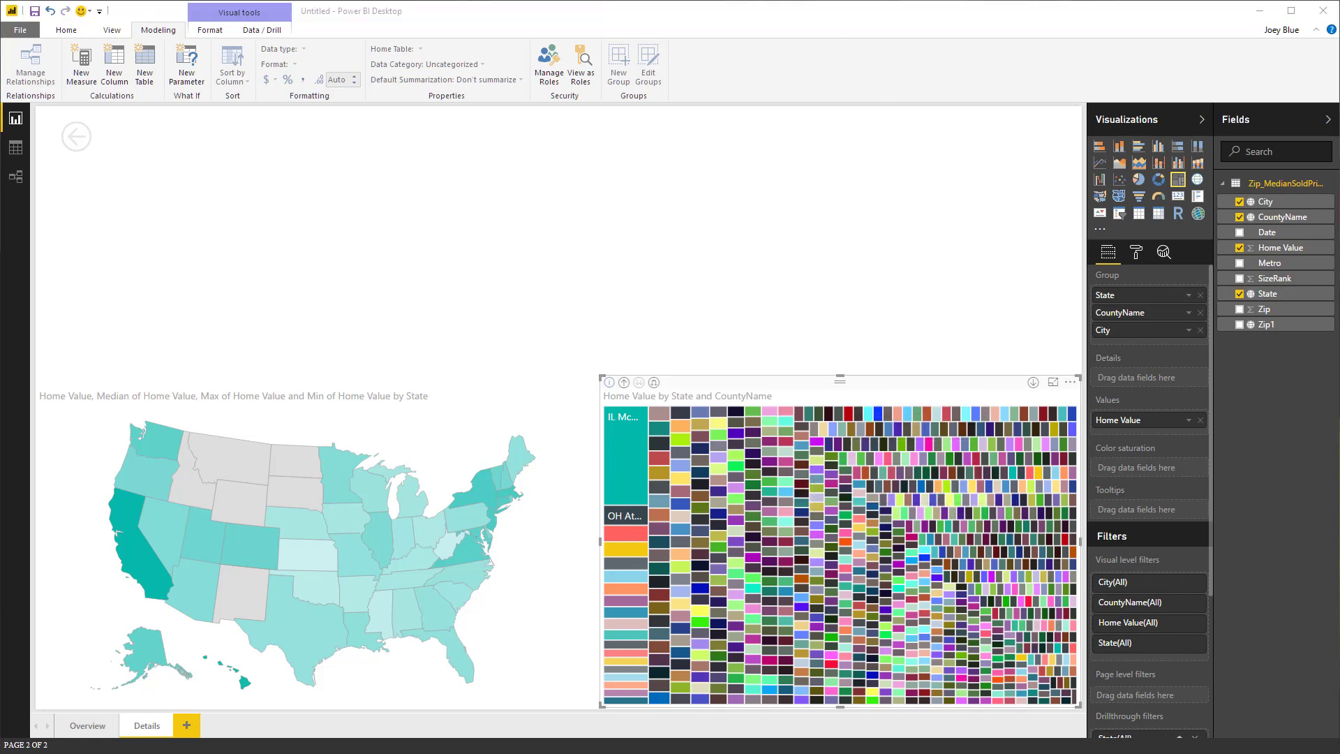
{"action": "mouse_move", "coordinate": [878, 351]}
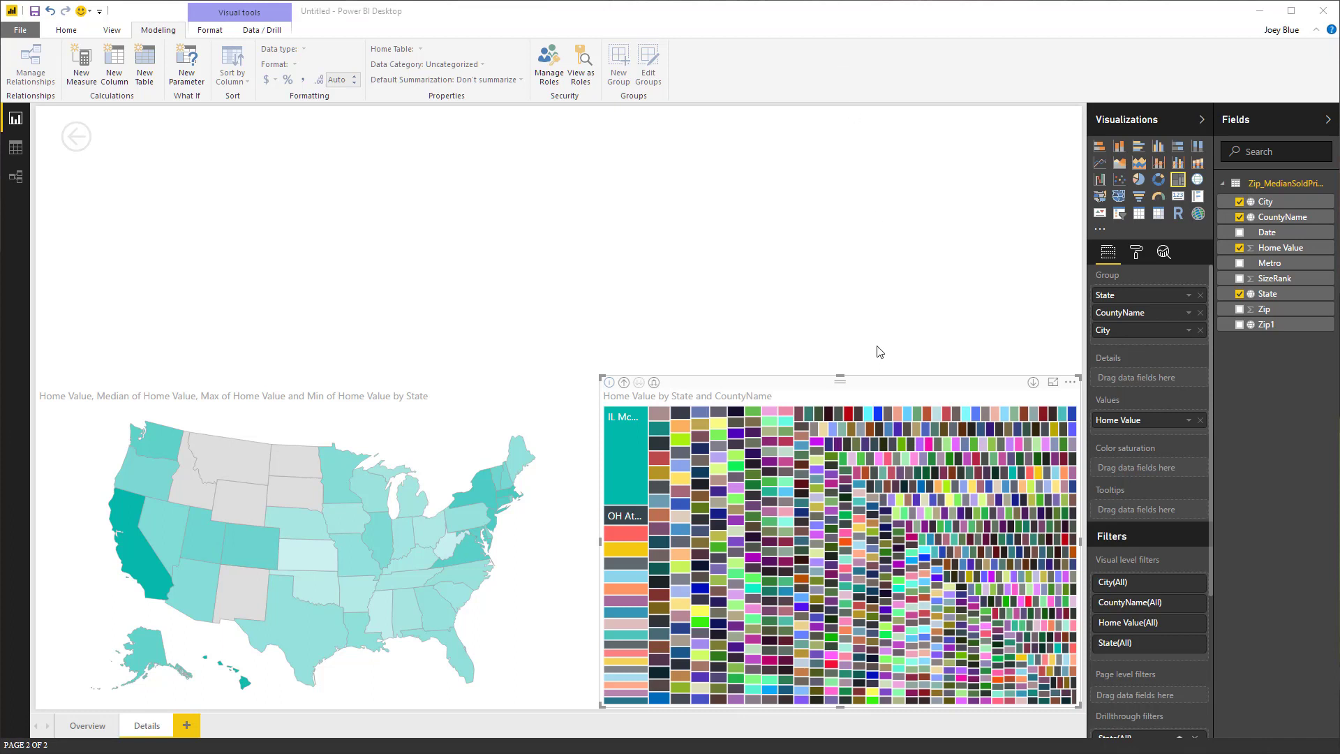
{"action": "mouse_move", "coordinate": [636, 442]}
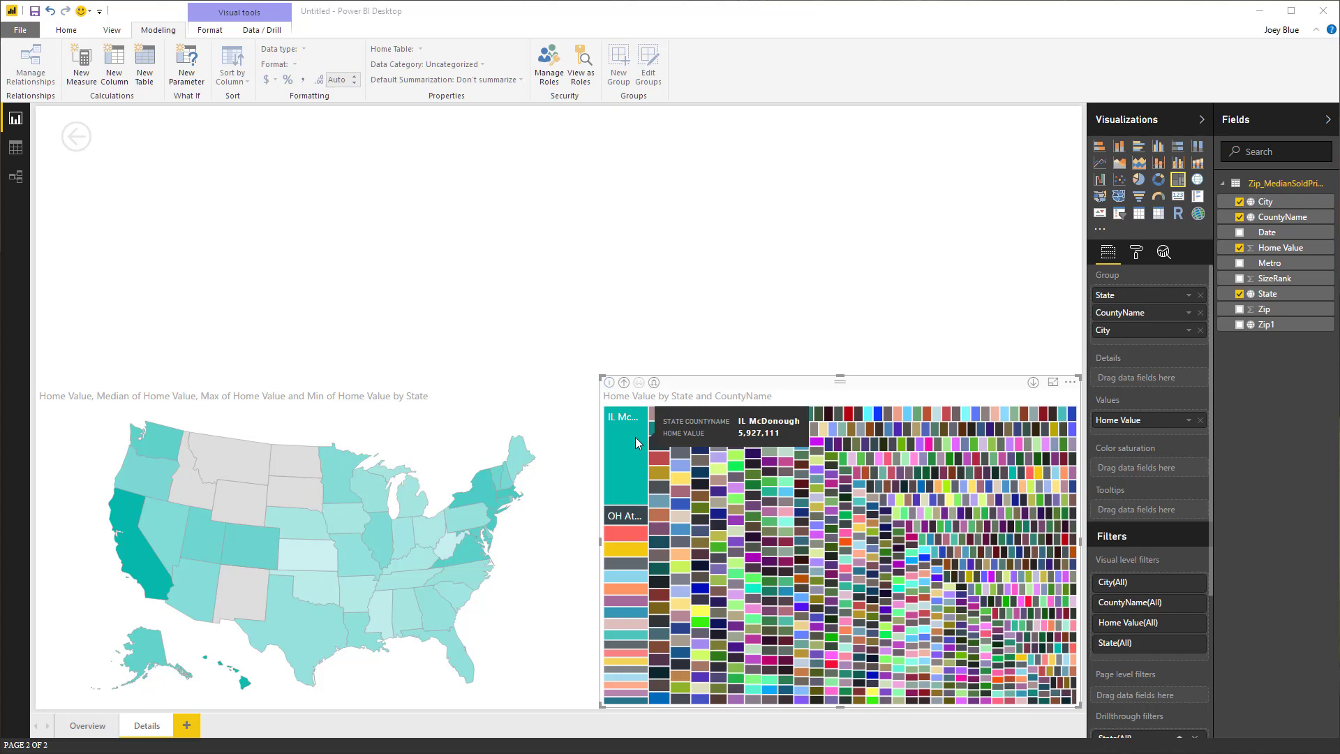
{"action": "mouse_move", "coordinate": [1032, 330]}
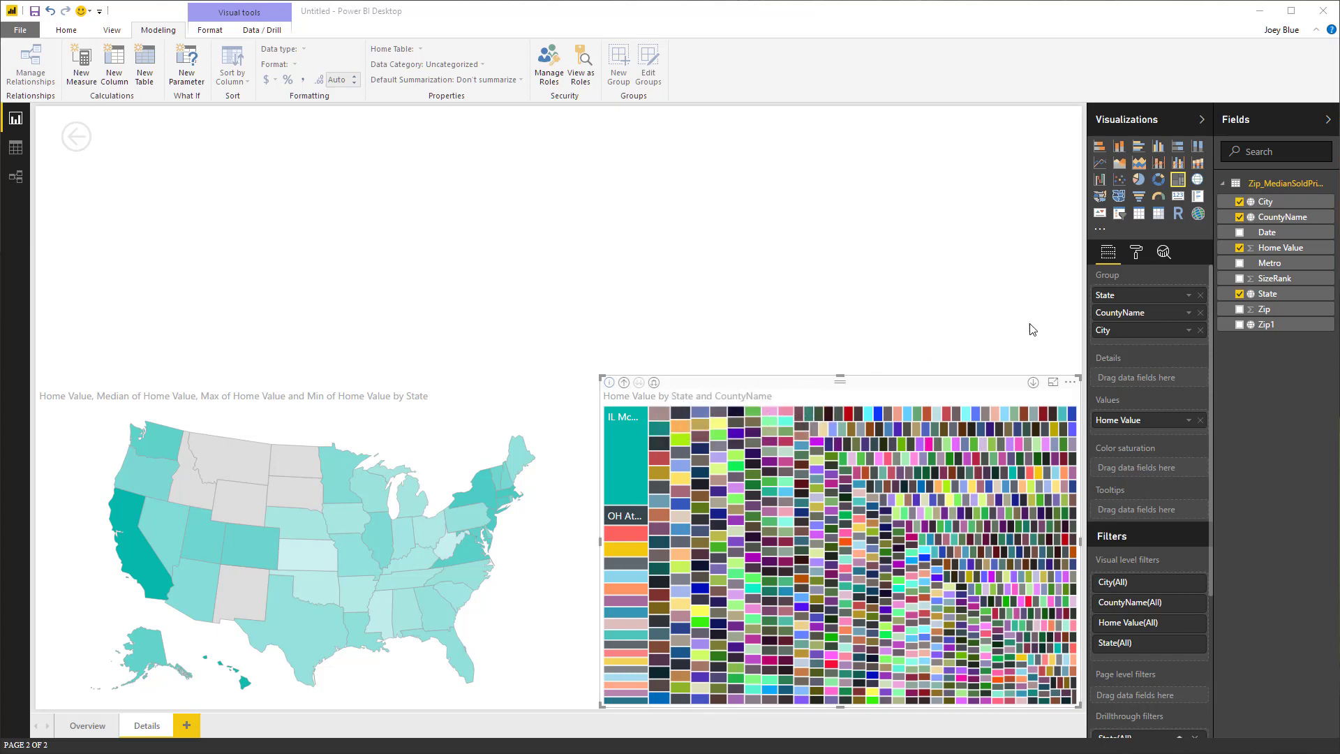
{"action": "left_click", "coordinate": [1200, 295]}
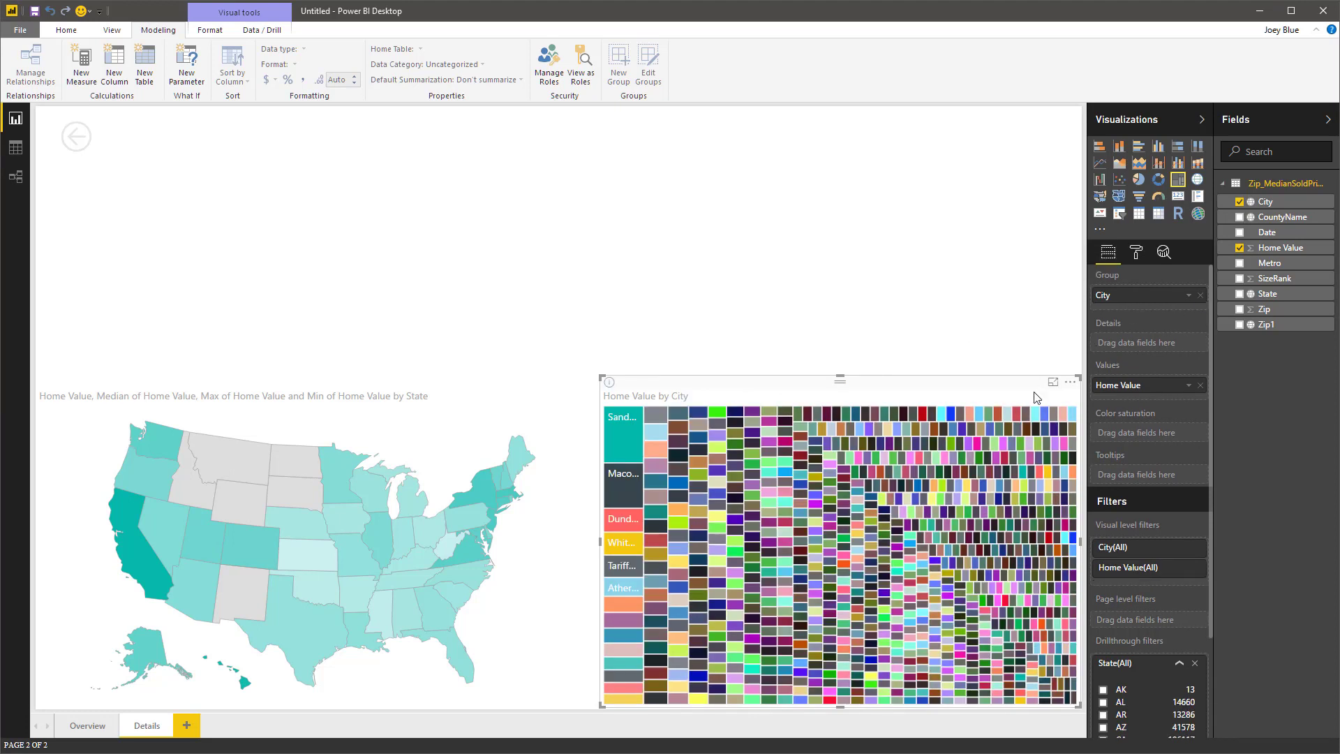
{"action": "mouse_move", "coordinate": [1153, 396]}
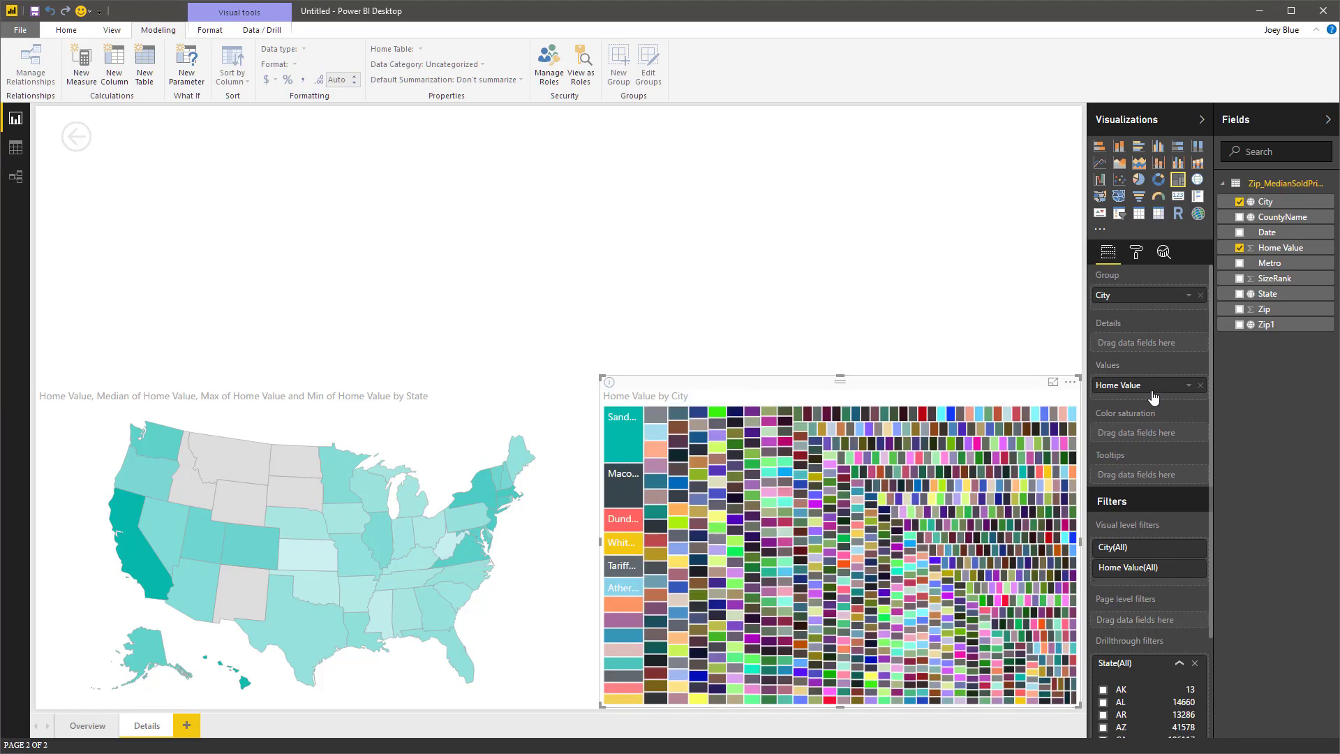
{"action": "mouse_move", "coordinate": [1144, 386]}
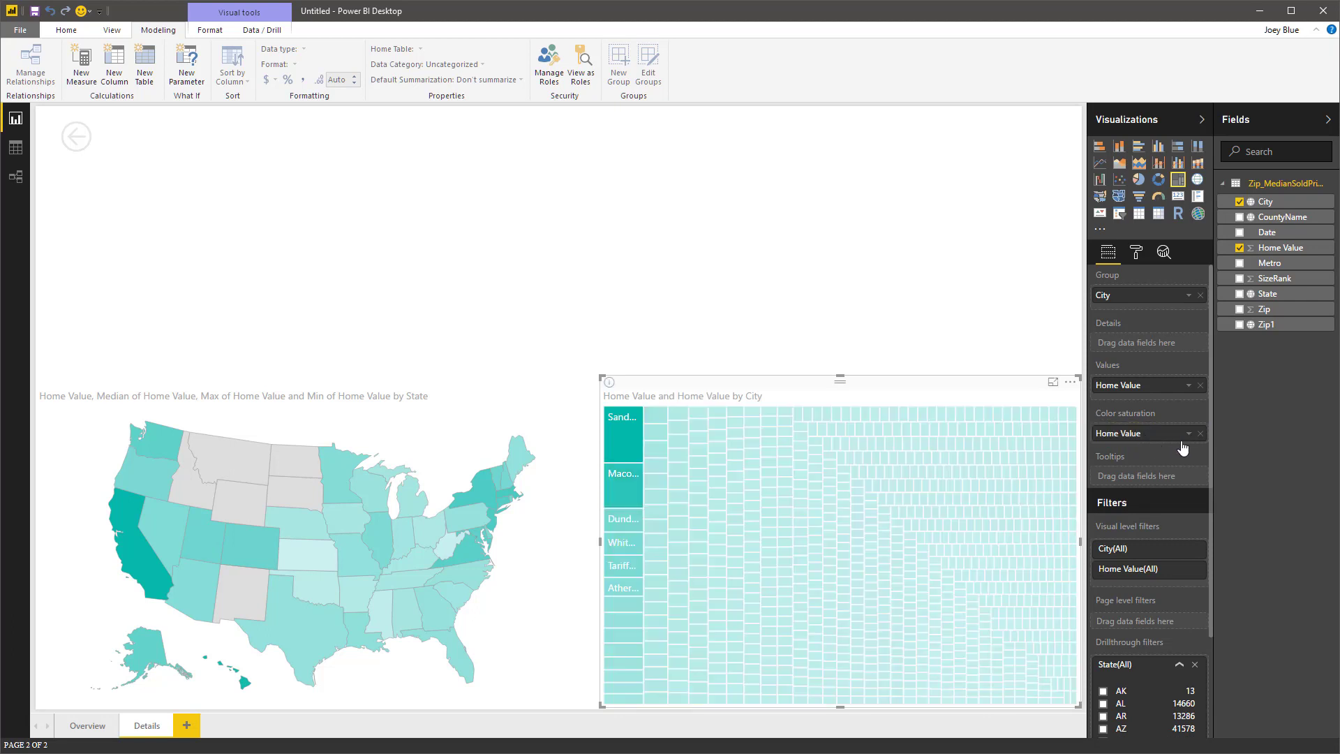
{"action": "left_click", "coordinate": [1200, 433]}
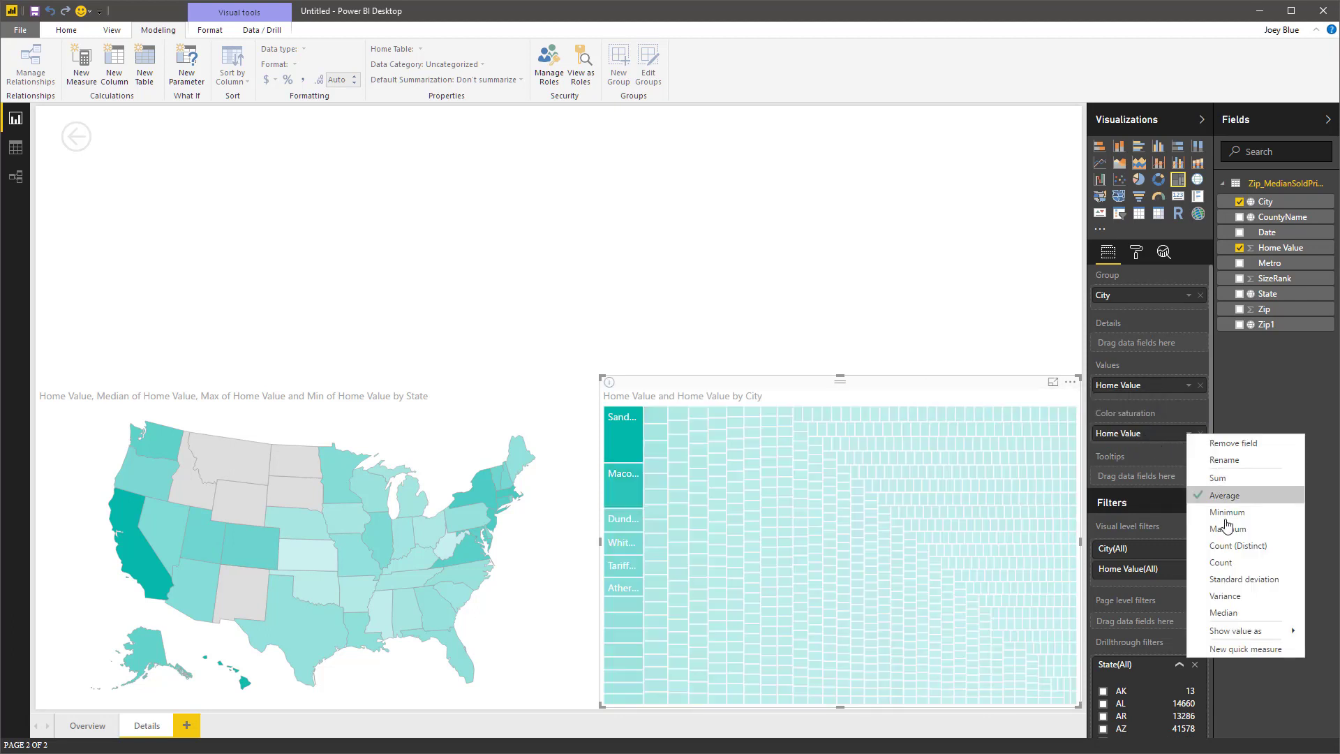
{"action": "left_click", "coordinate": [1223, 613]}
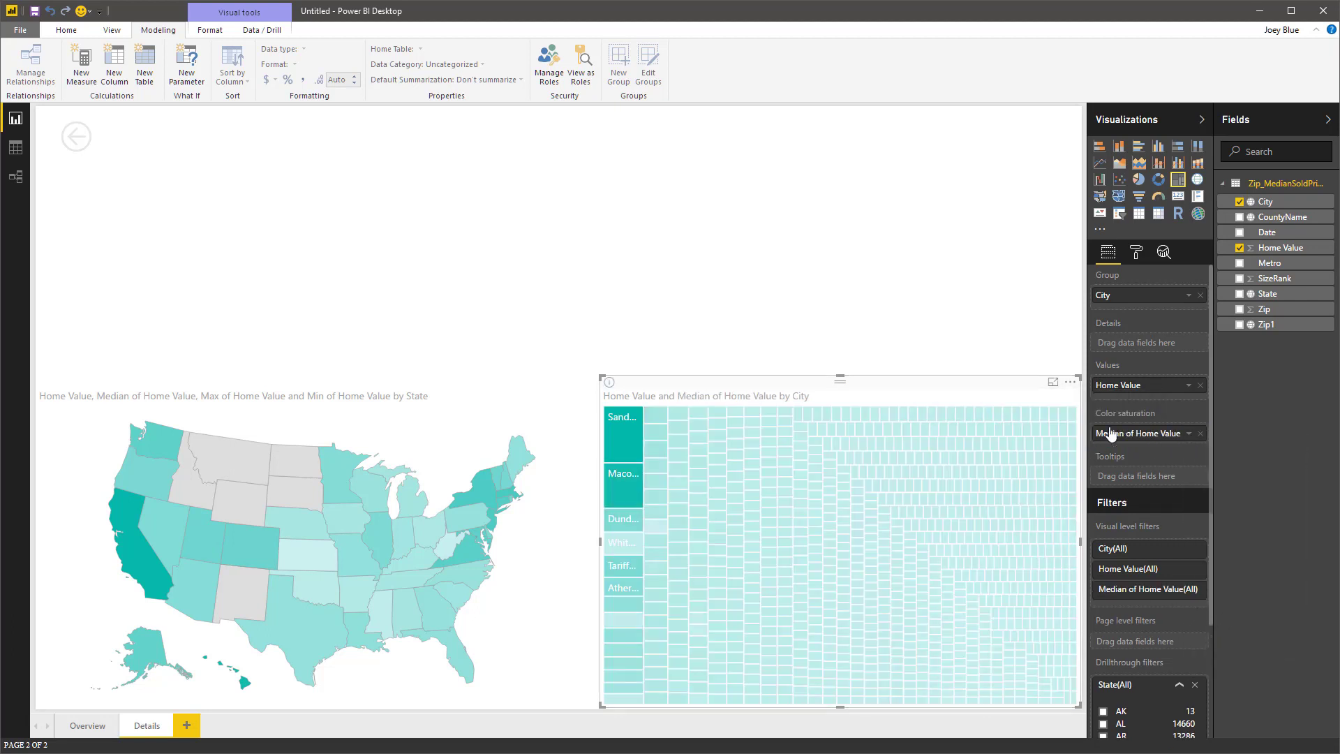
{"action": "mouse_move", "coordinate": [624, 443]}
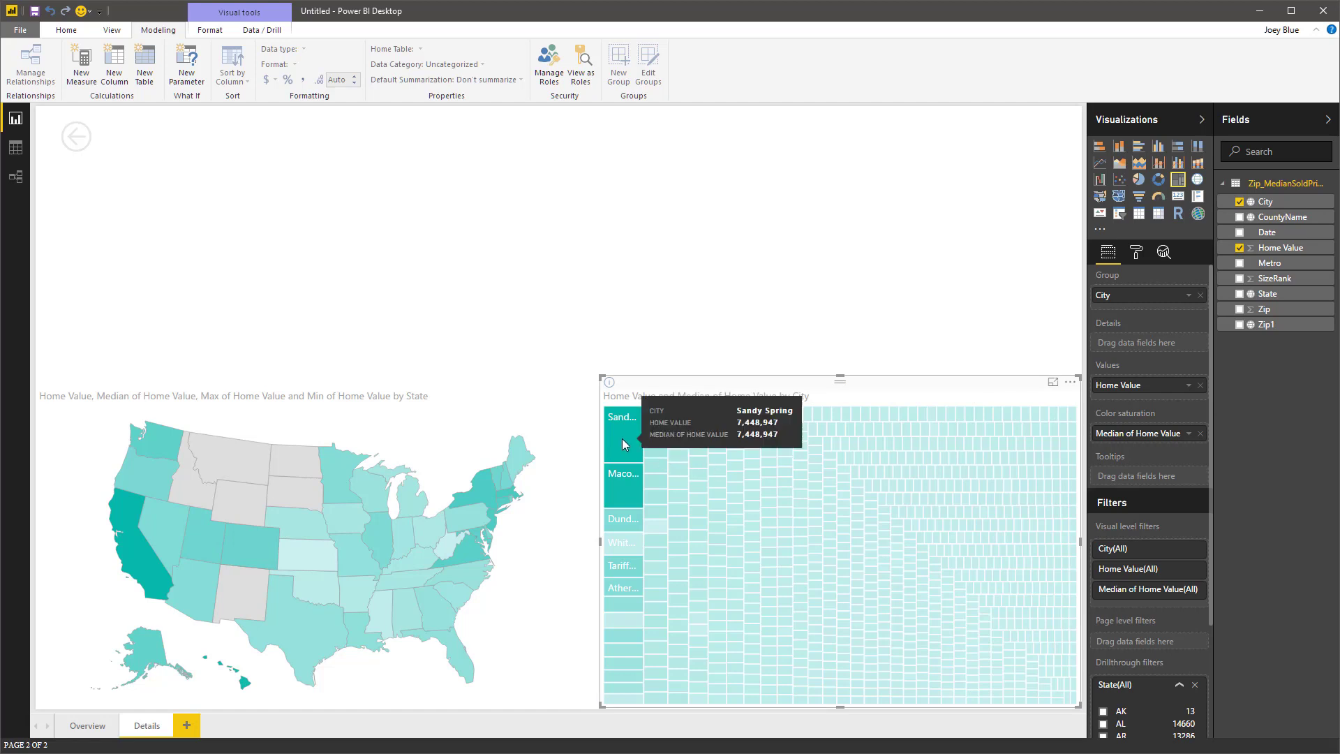
{"action": "mouse_move", "coordinate": [629, 427]}
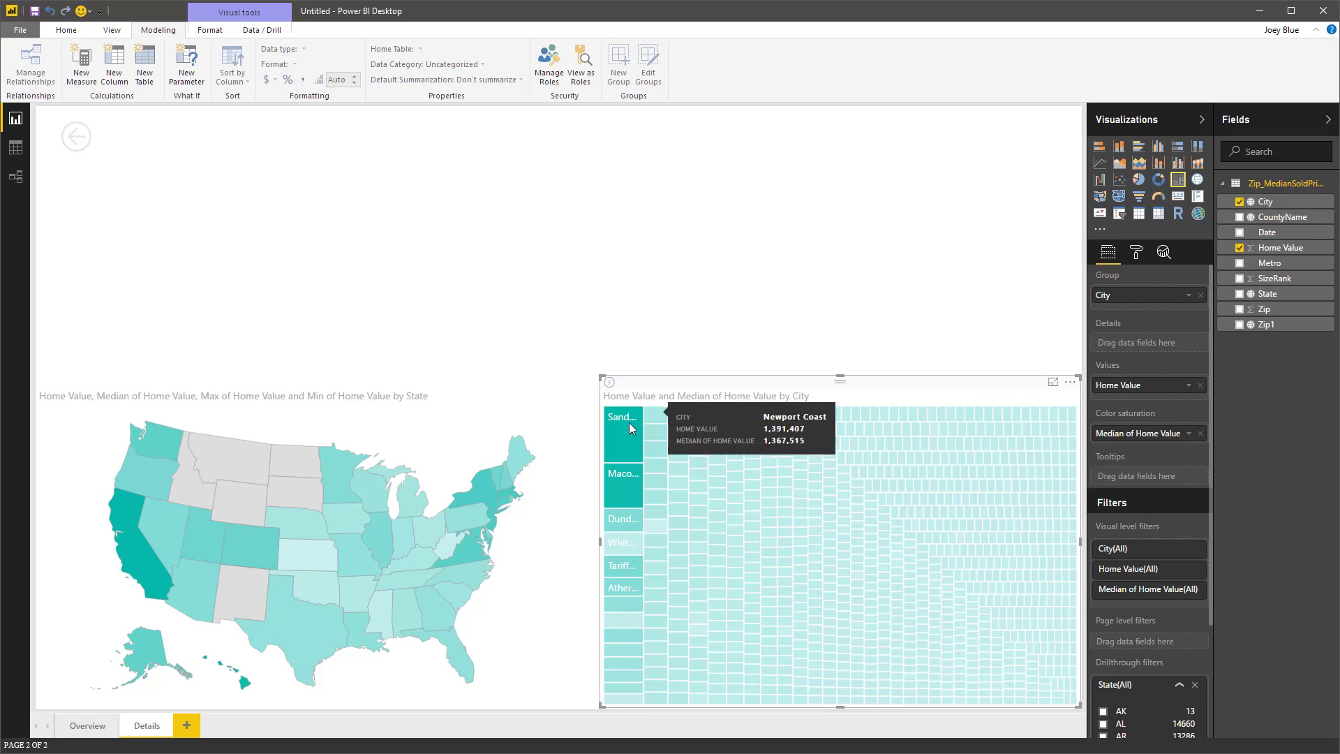
{"action": "left_click", "coordinate": [622, 431]}
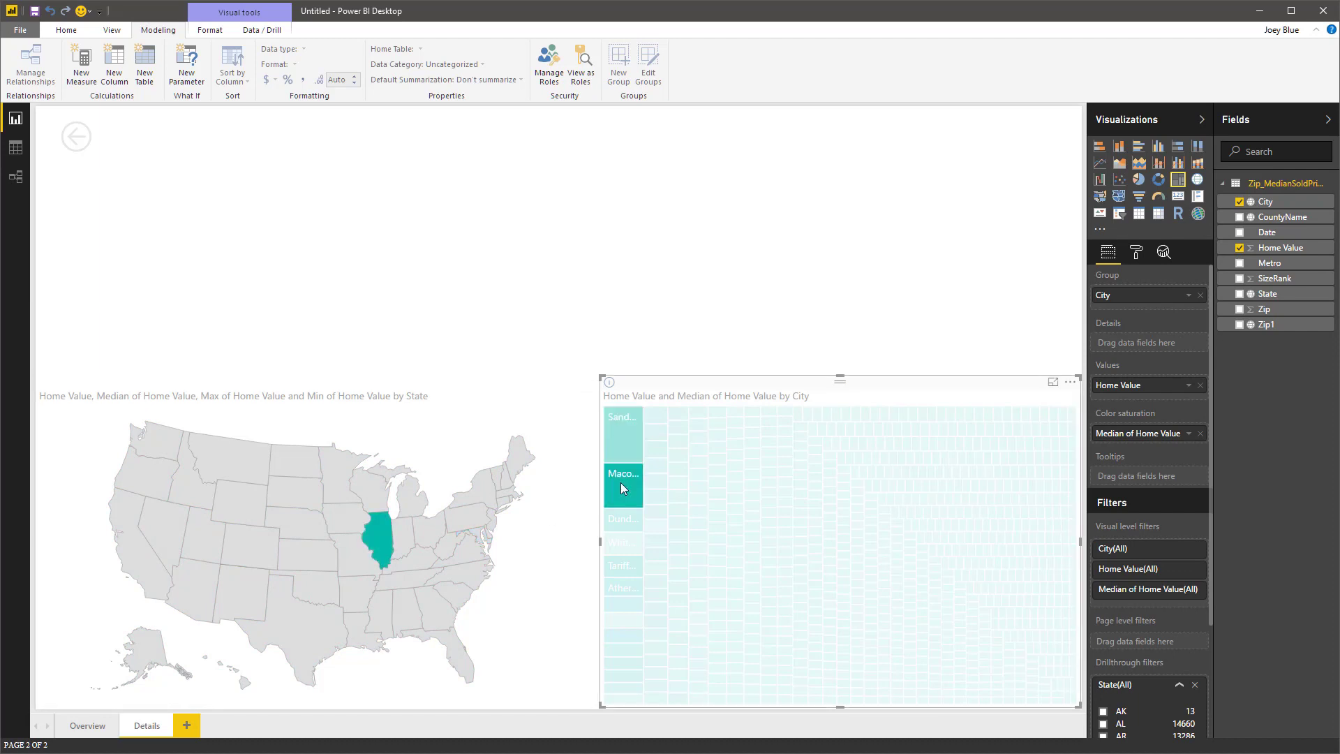
{"action": "mouse_move", "coordinate": [381, 540]}
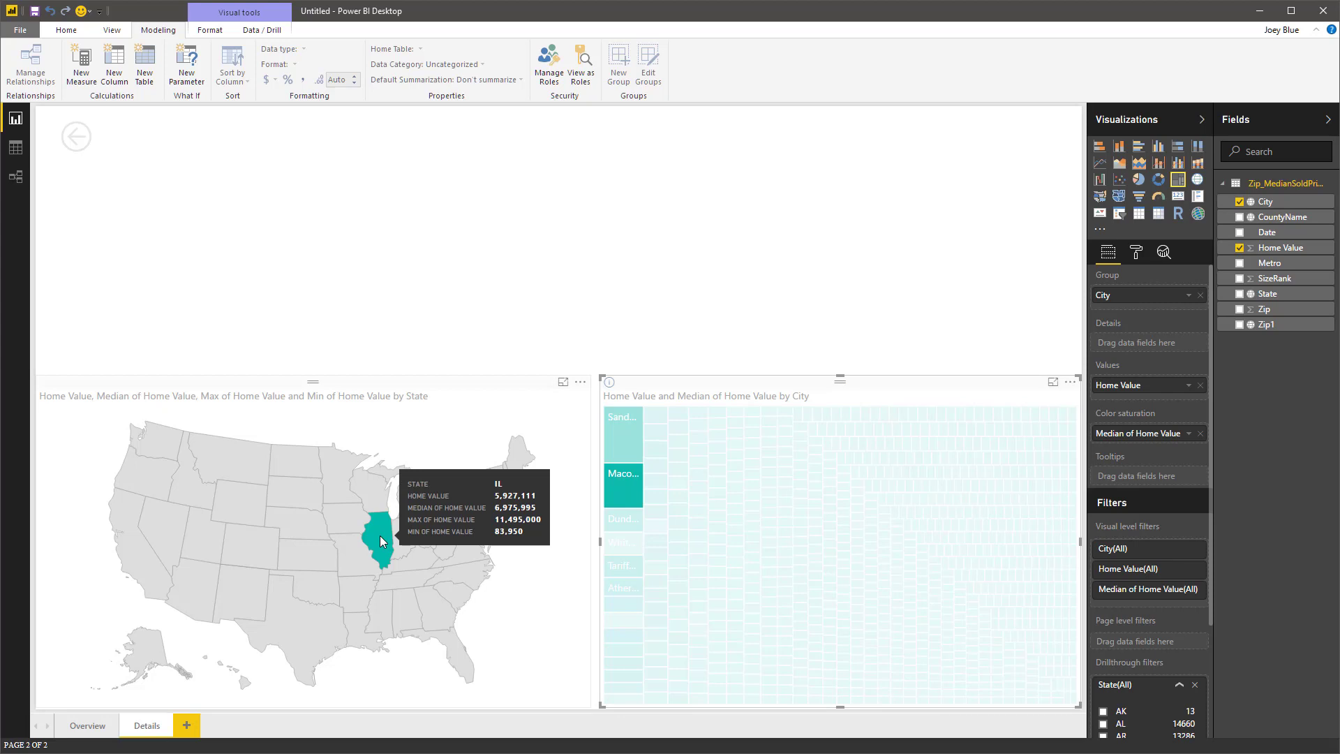
{"action": "mouse_move", "coordinate": [526, 272]}
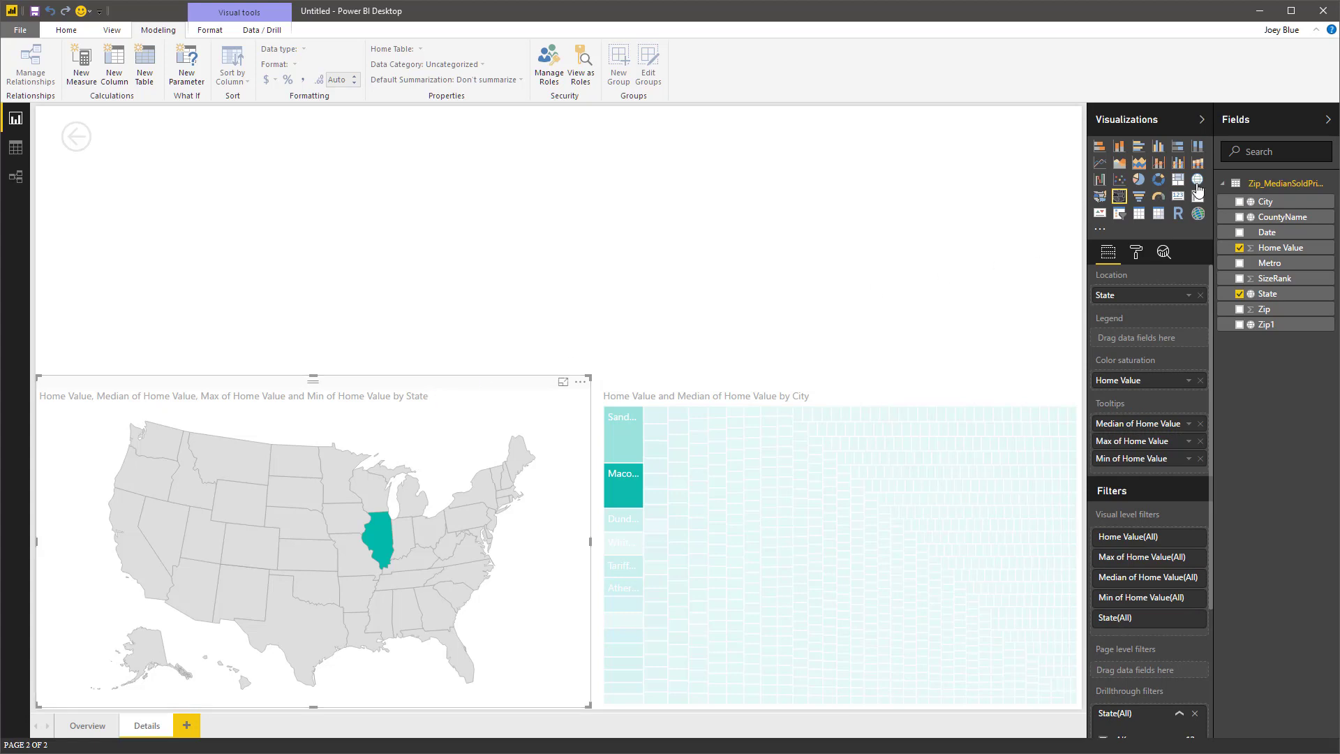
{"action": "mouse_move", "coordinate": [1197, 180]}
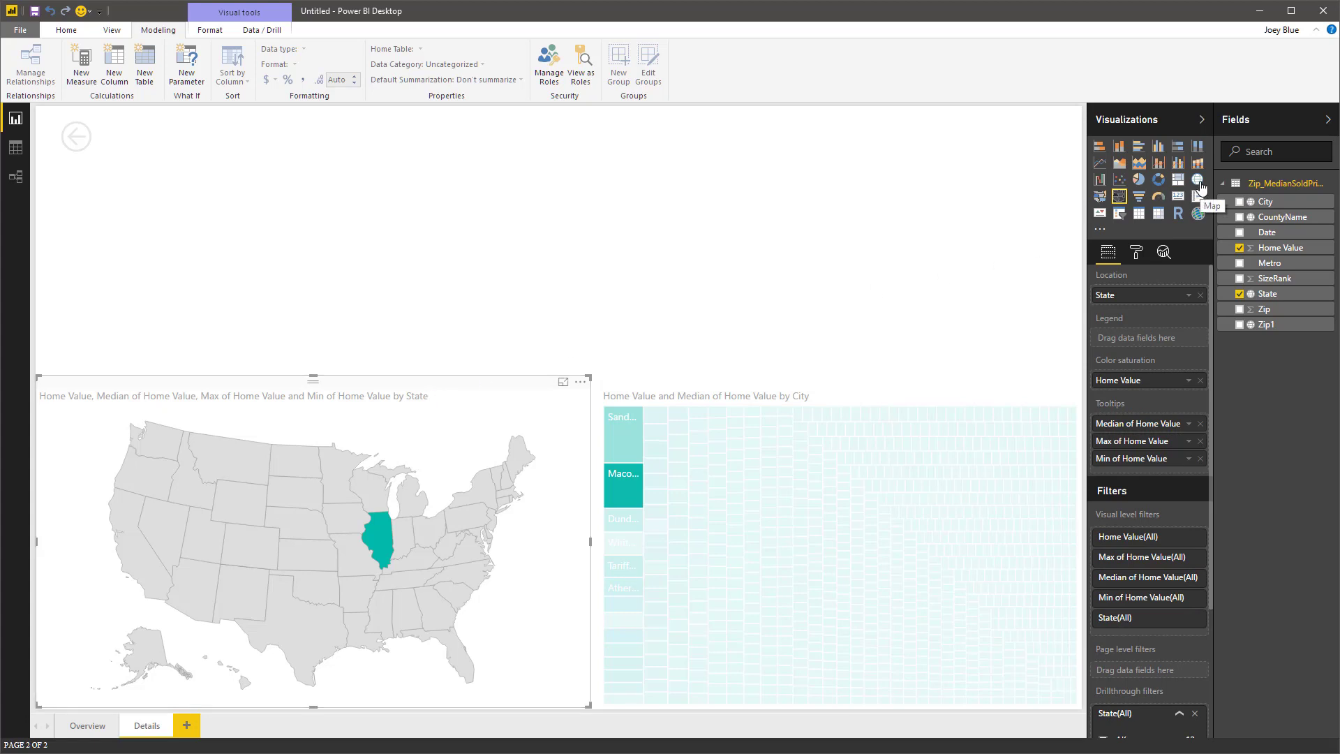
Switch the filled state map to a bubble map showing Illinois.
{"action": "left_click", "coordinate": [1197, 180]}
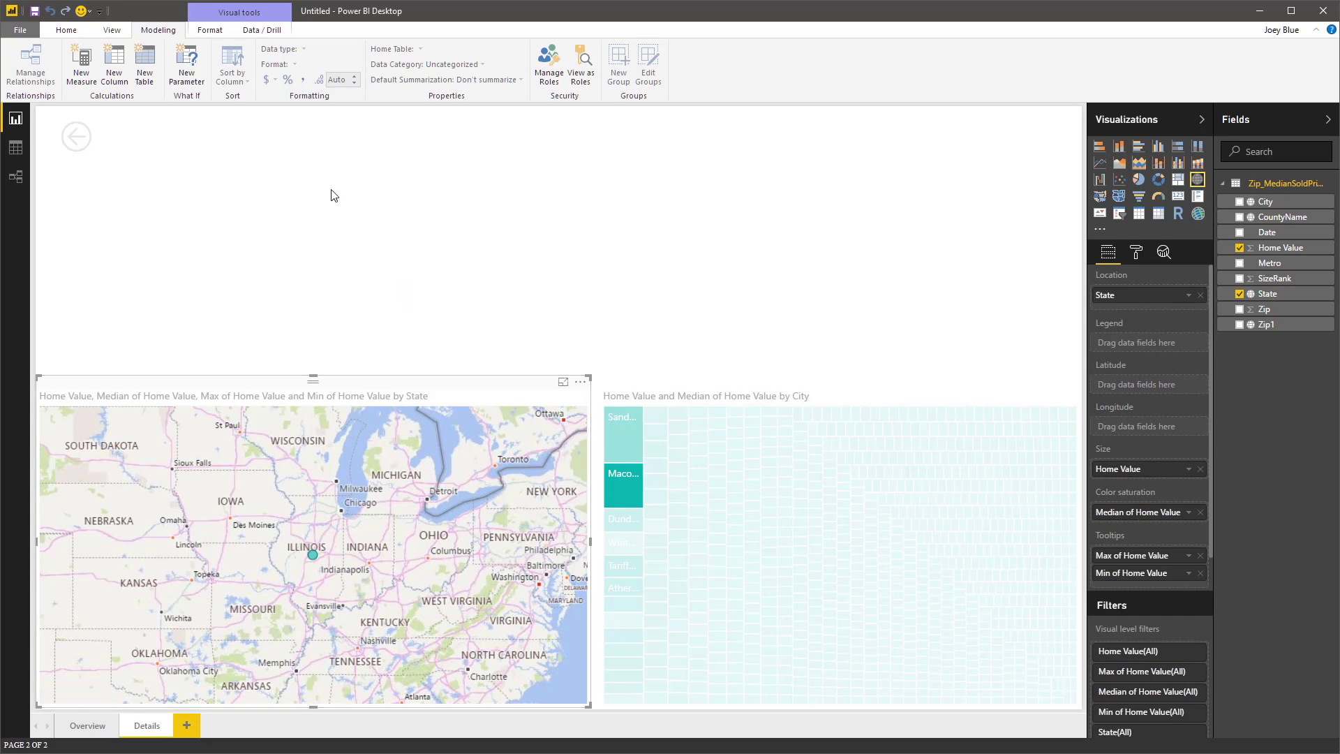
{"action": "left_click", "coordinate": [333, 197]}
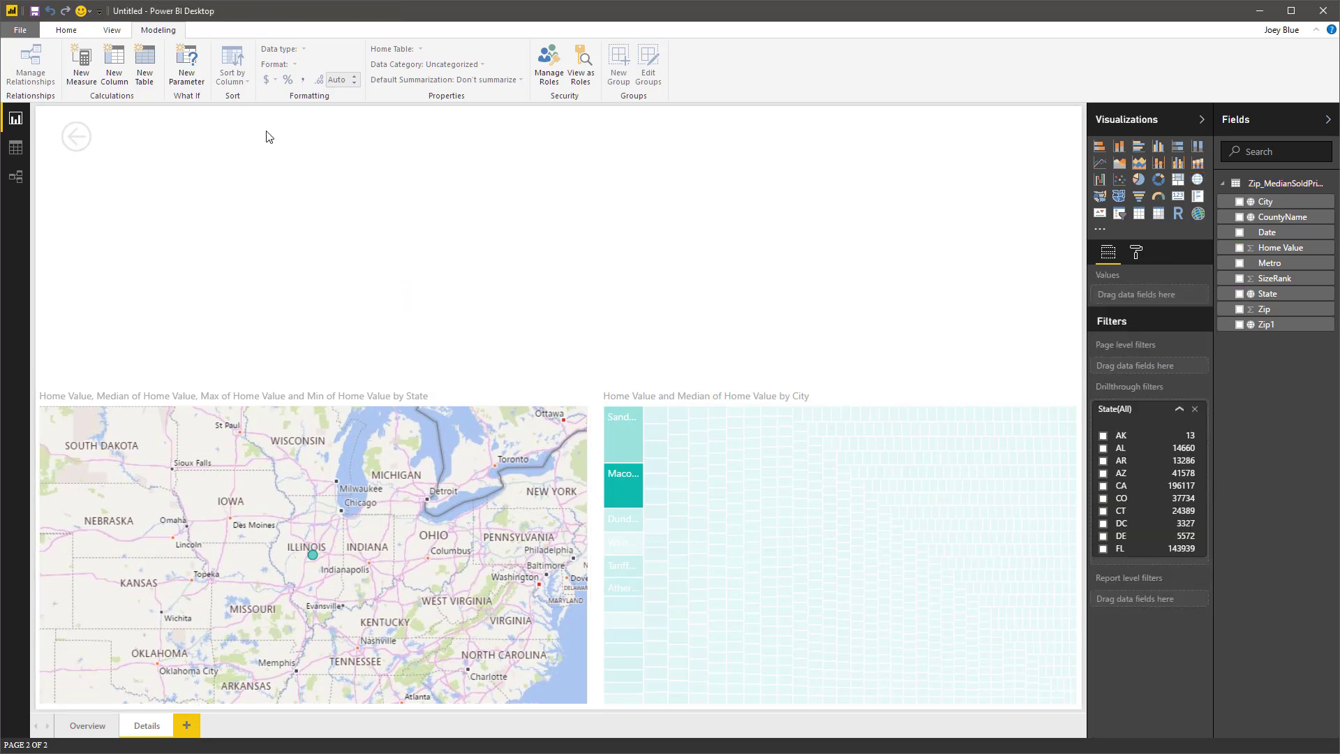
{"action": "mouse_move", "coordinate": [290, 128]}
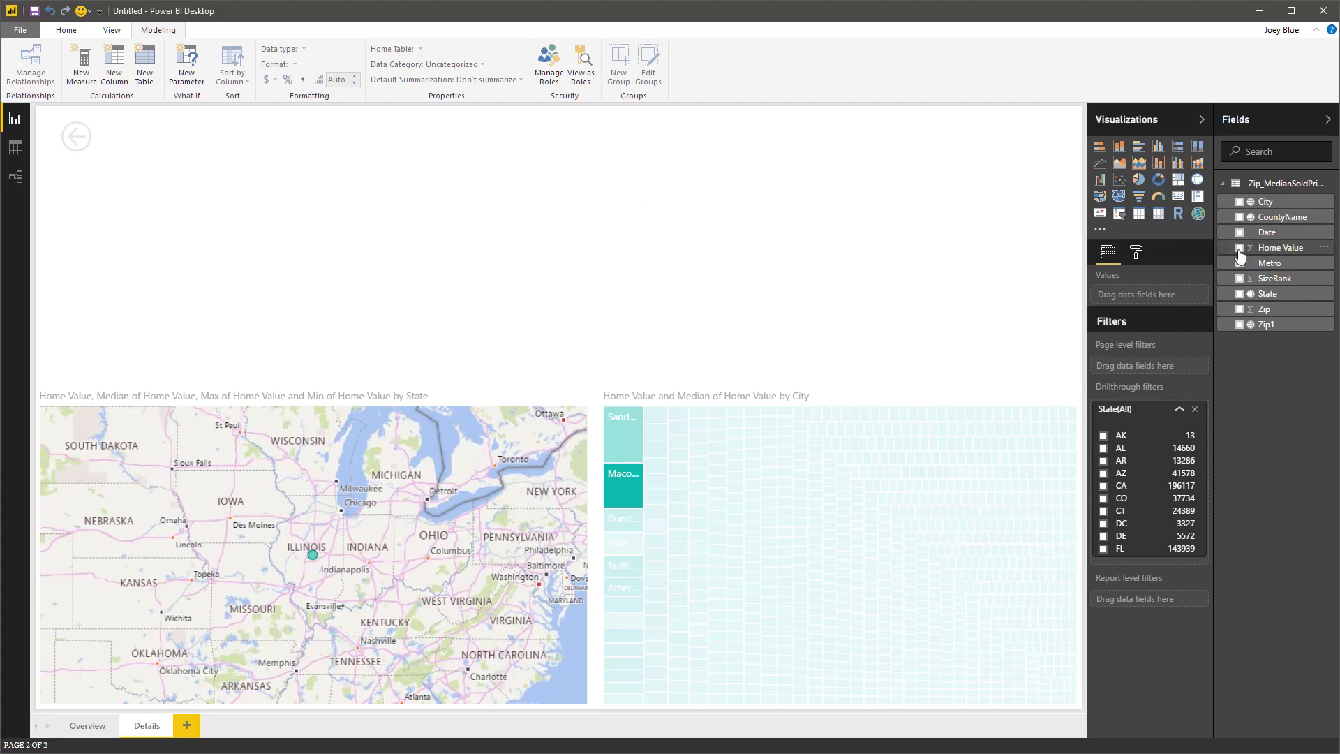
Add Home Value as a new single-number card showing 6M at the top of the page.
{"action": "left_click", "coordinate": [1240, 247]}
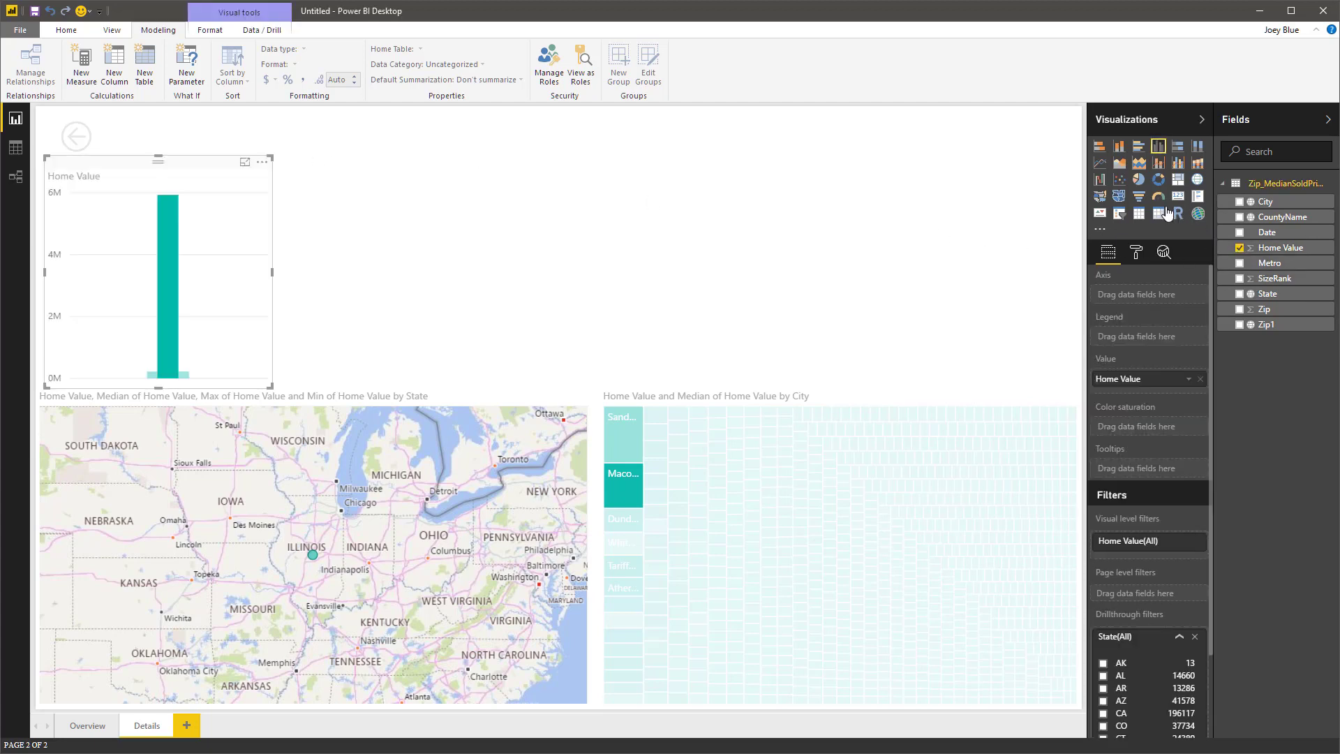
{"action": "left_click", "coordinate": [1178, 197]}
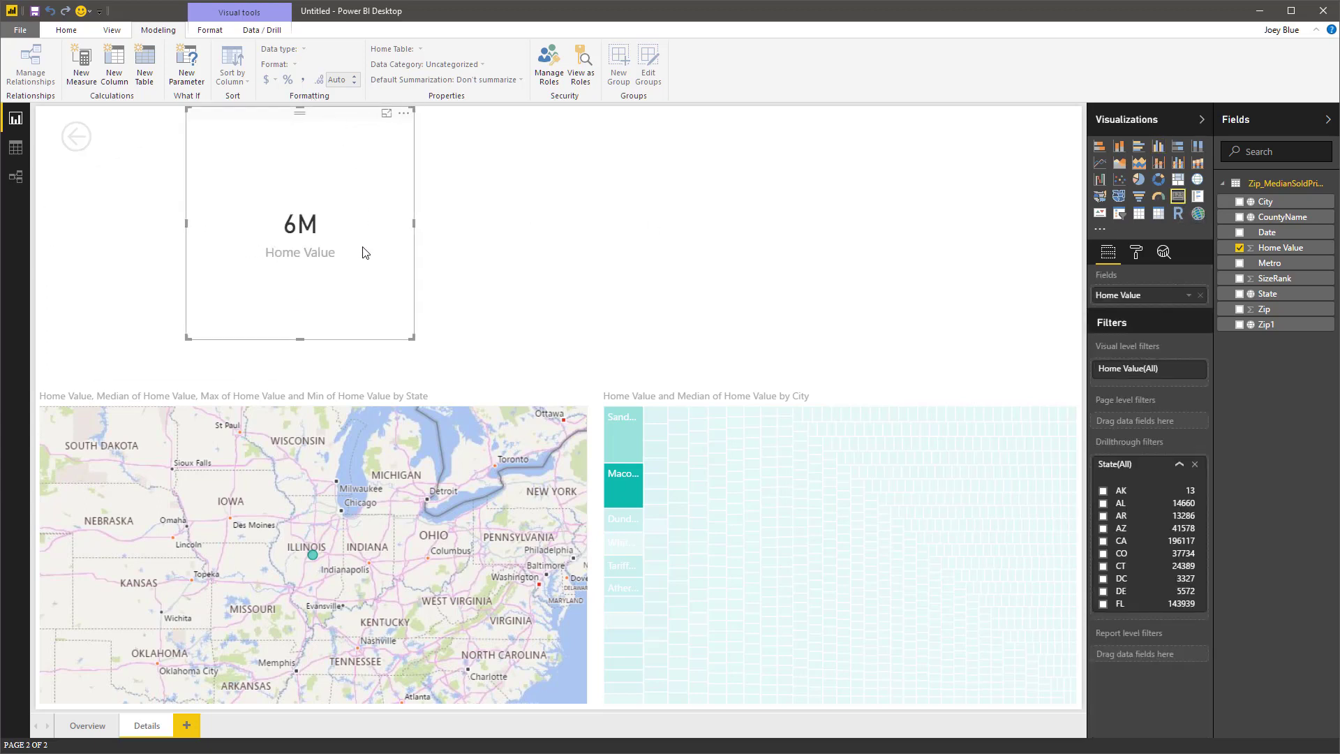
{"action": "mouse_move", "coordinate": [187, 336]}
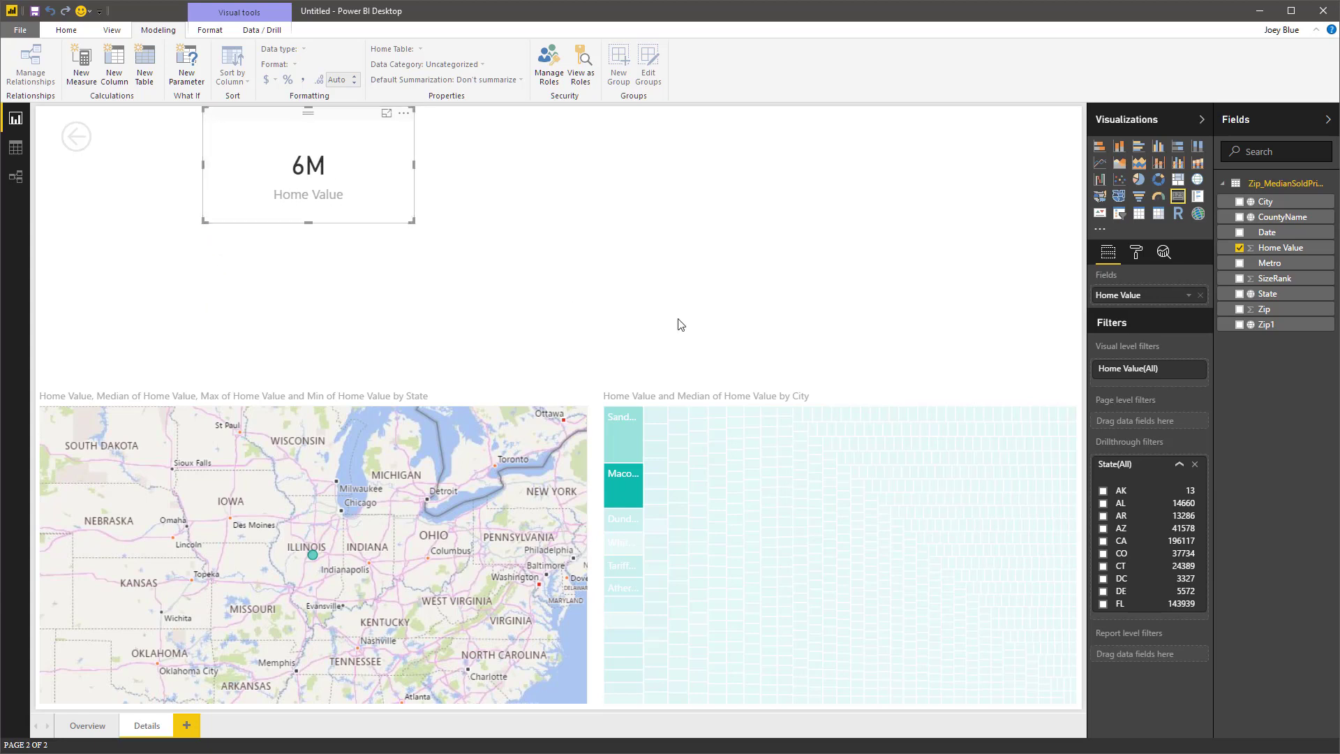
{"action": "left_click", "coordinate": [1133, 251]}
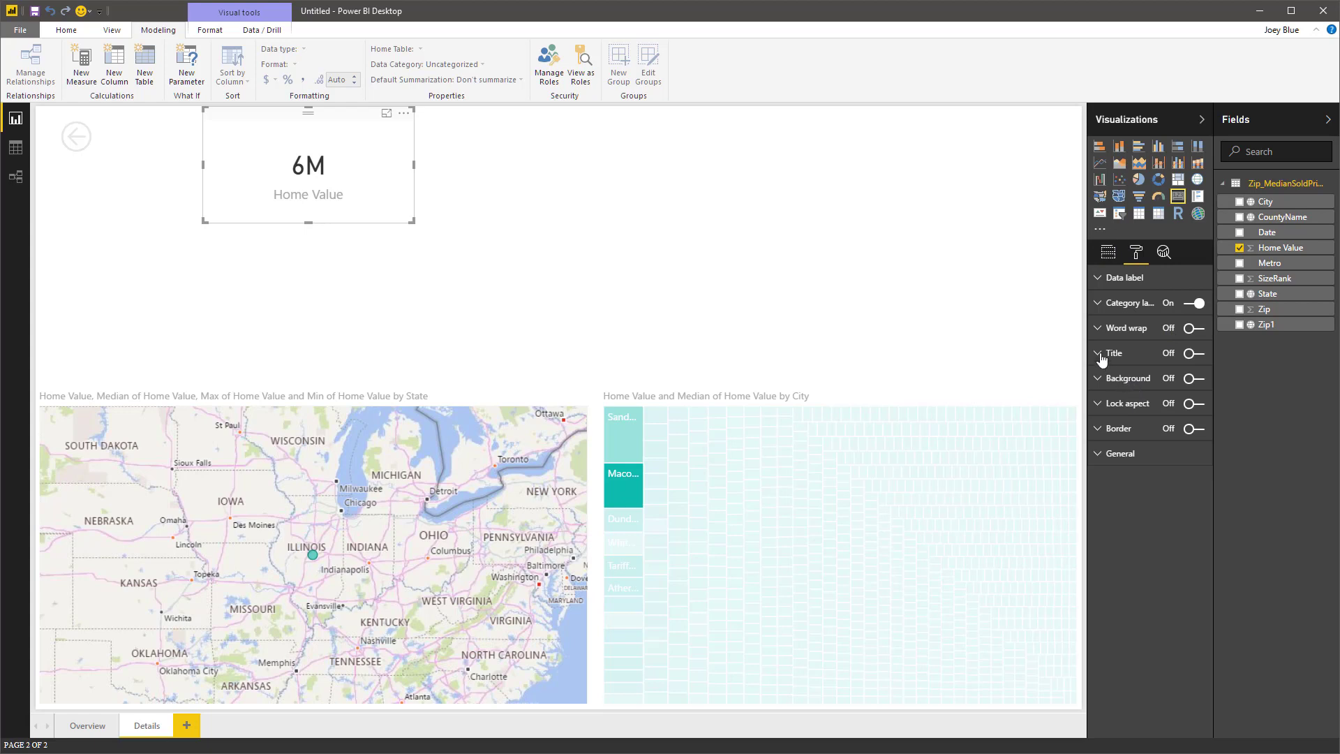
Give the card a centred white-on-yellow title 'Avg Home Value'.
{"action": "left_click", "coordinate": [1196, 352]}
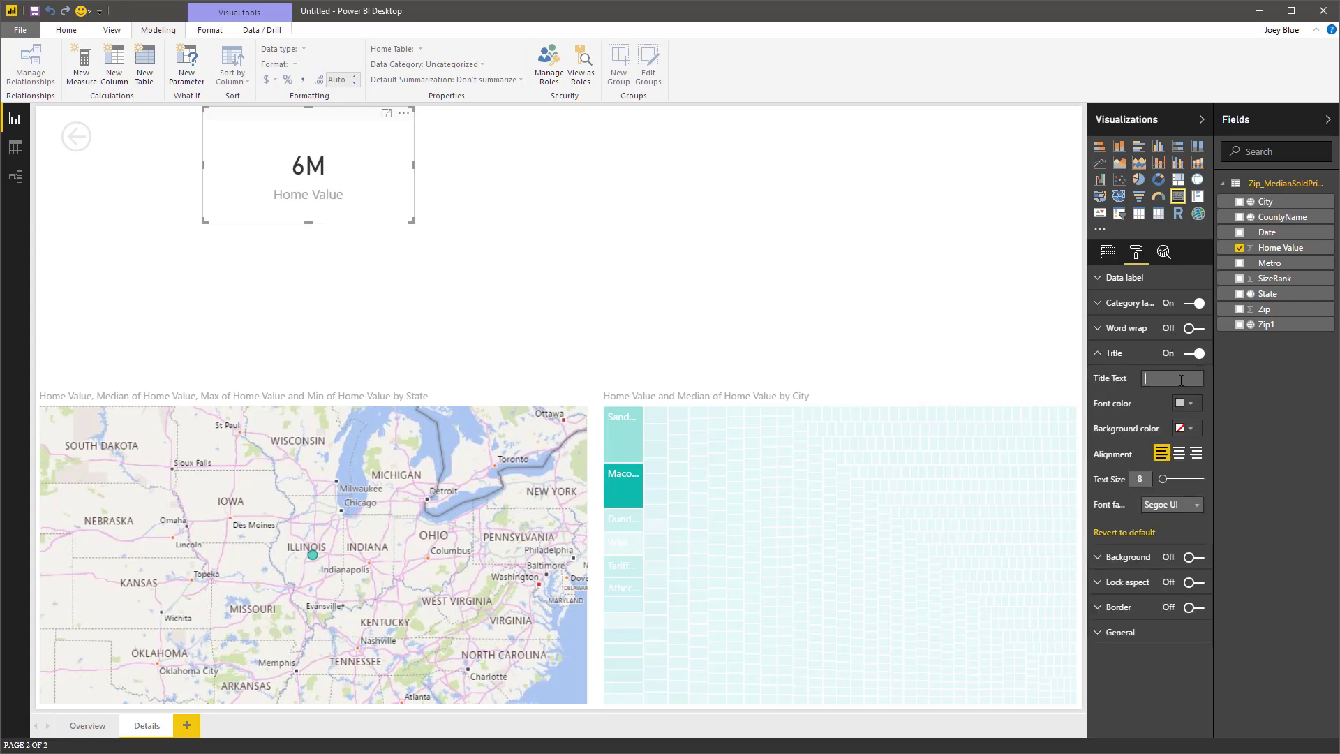
{"action": "type", "text": "Avg"}
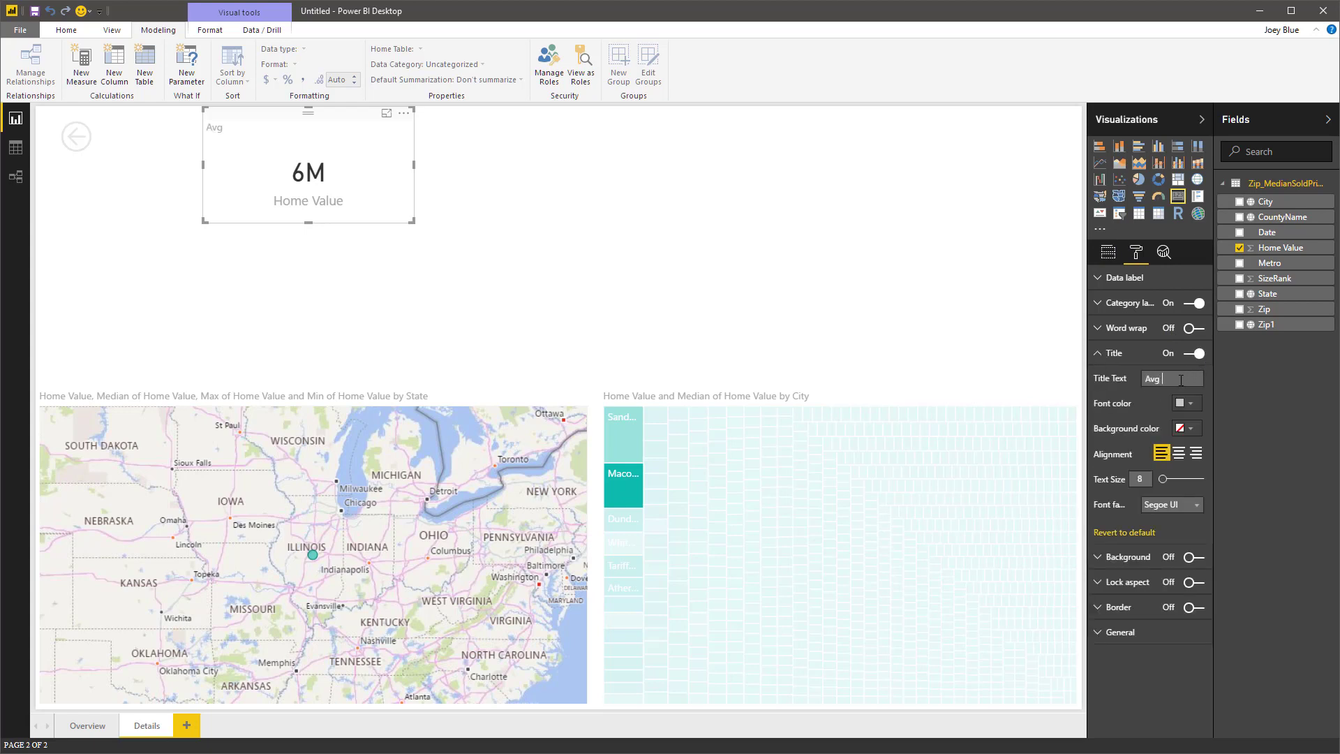
{"action": "type", "text": "Home Value"}
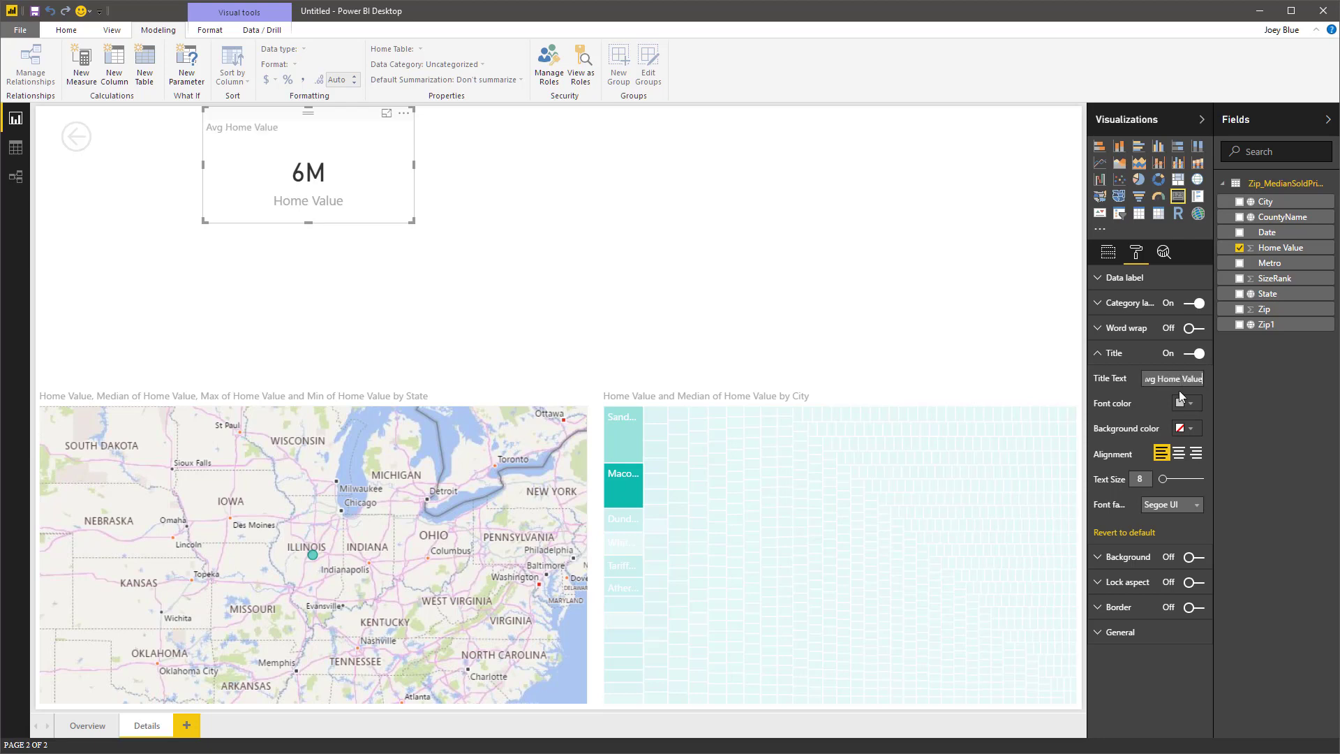
{"action": "left_click", "coordinate": [1194, 402]}
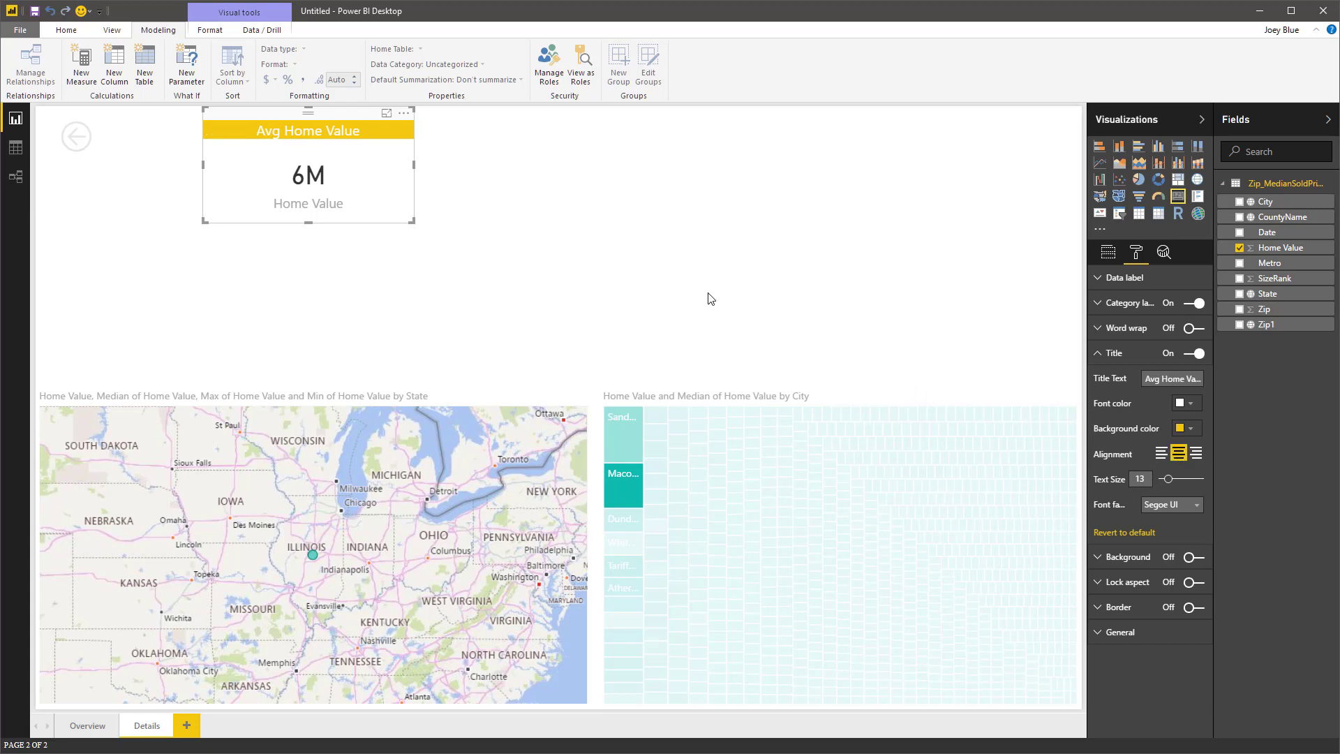
{"action": "mouse_move", "coordinate": [1166, 340]}
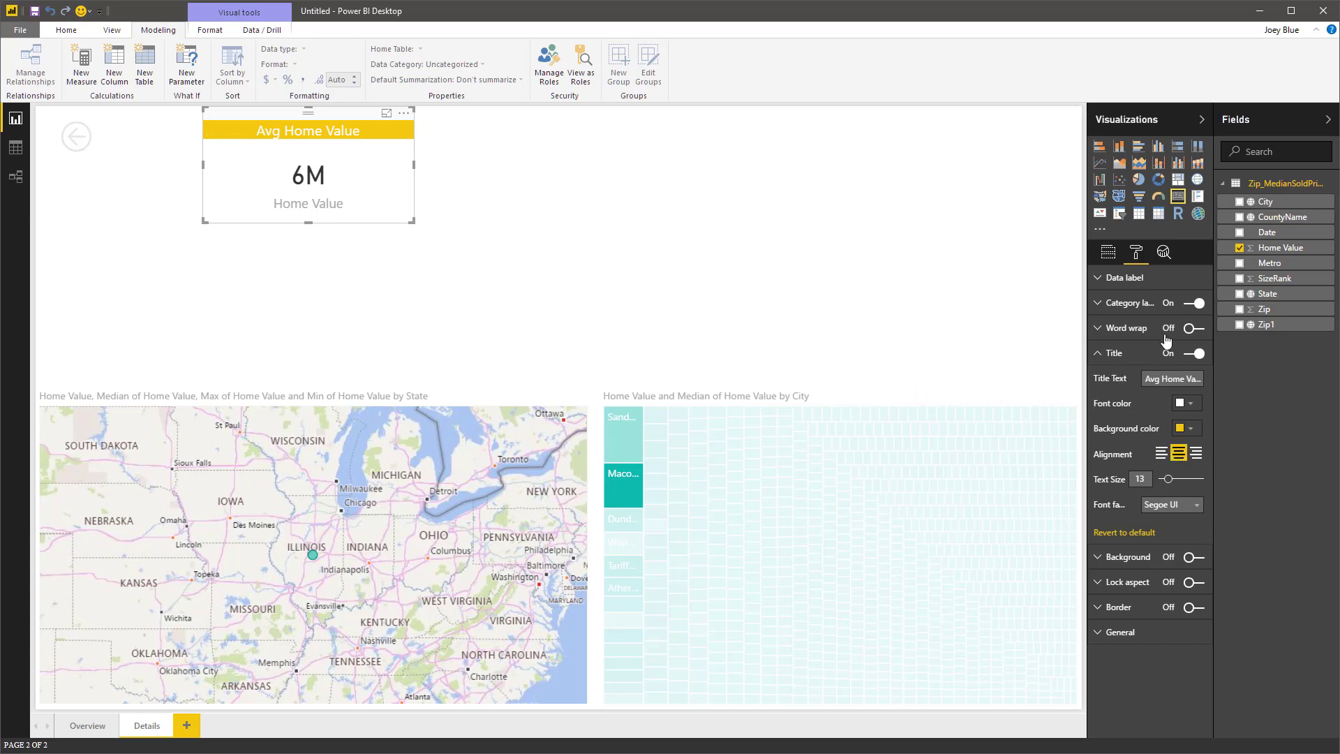
Hide the category label and display the value in thousands (5,927K).
{"action": "left_click", "coordinate": [1192, 303]}
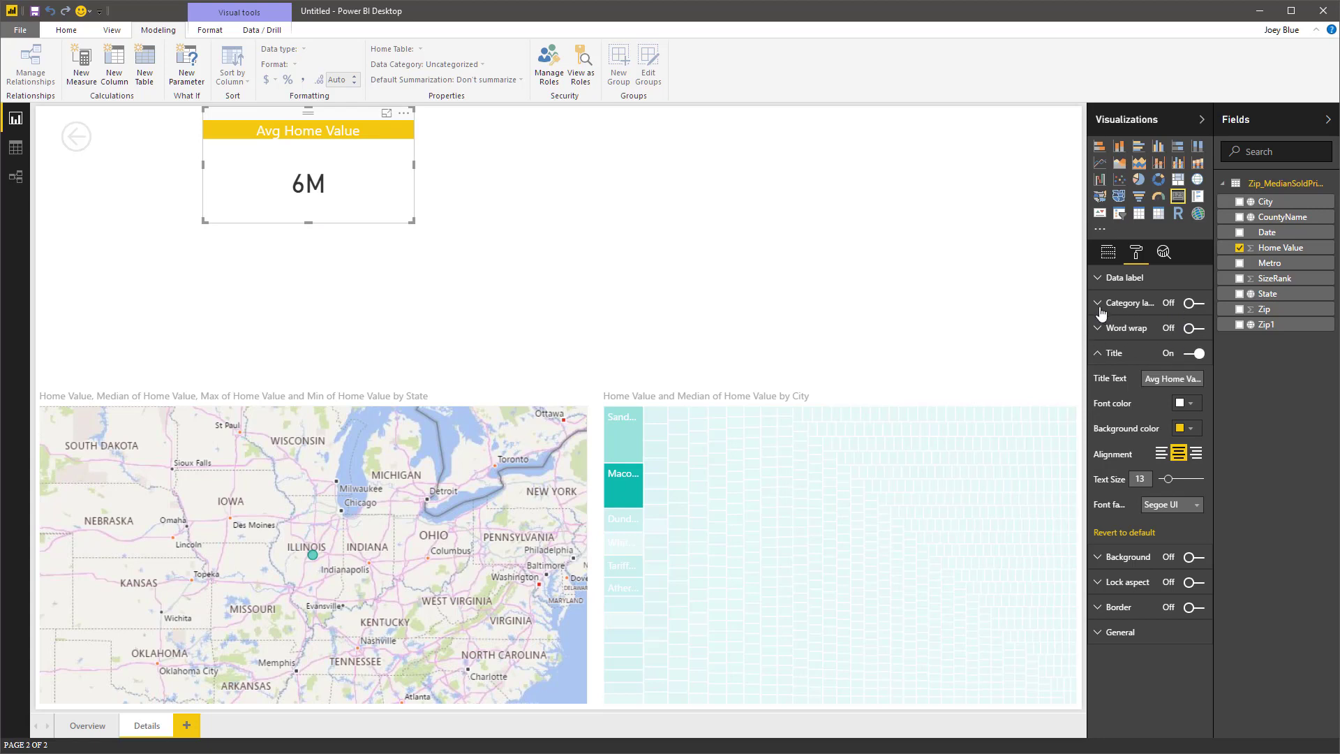
{"action": "mouse_move", "coordinate": [1178, 567]}
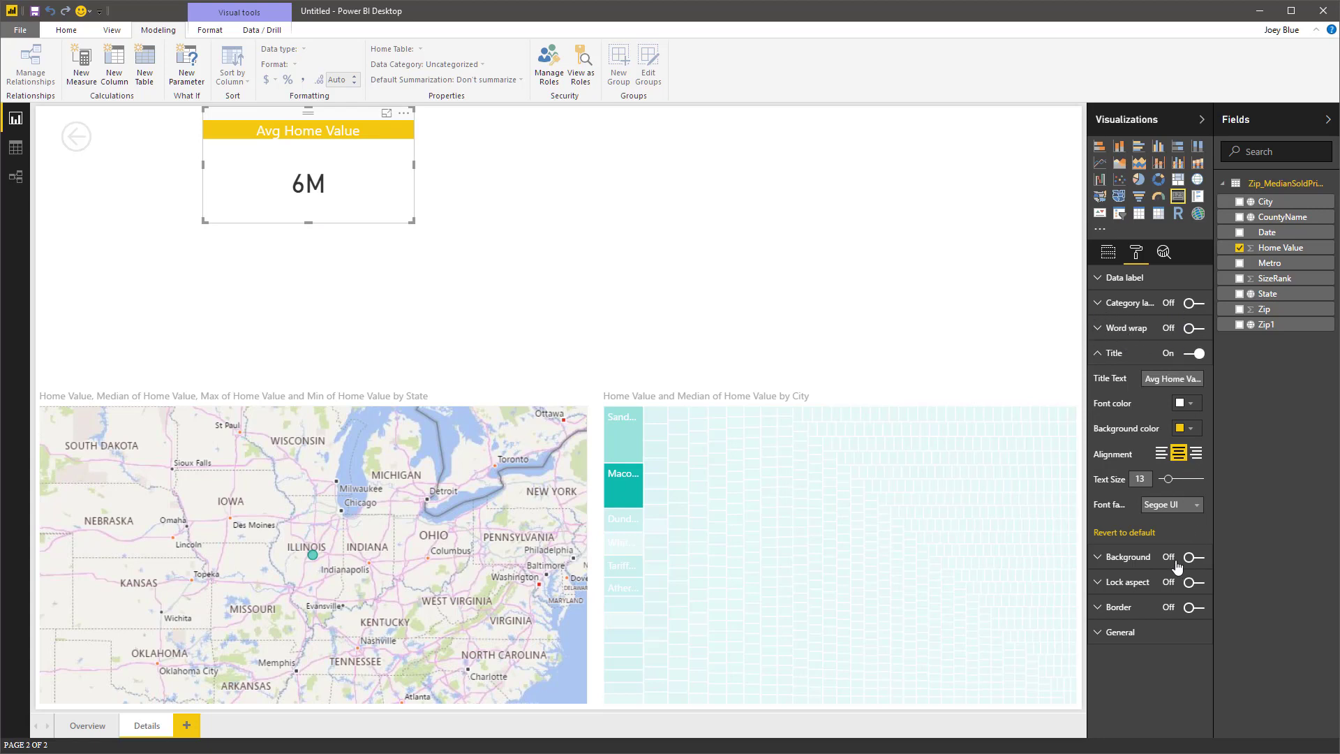
{"action": "left_click", "coordinate": [1122, 276]}
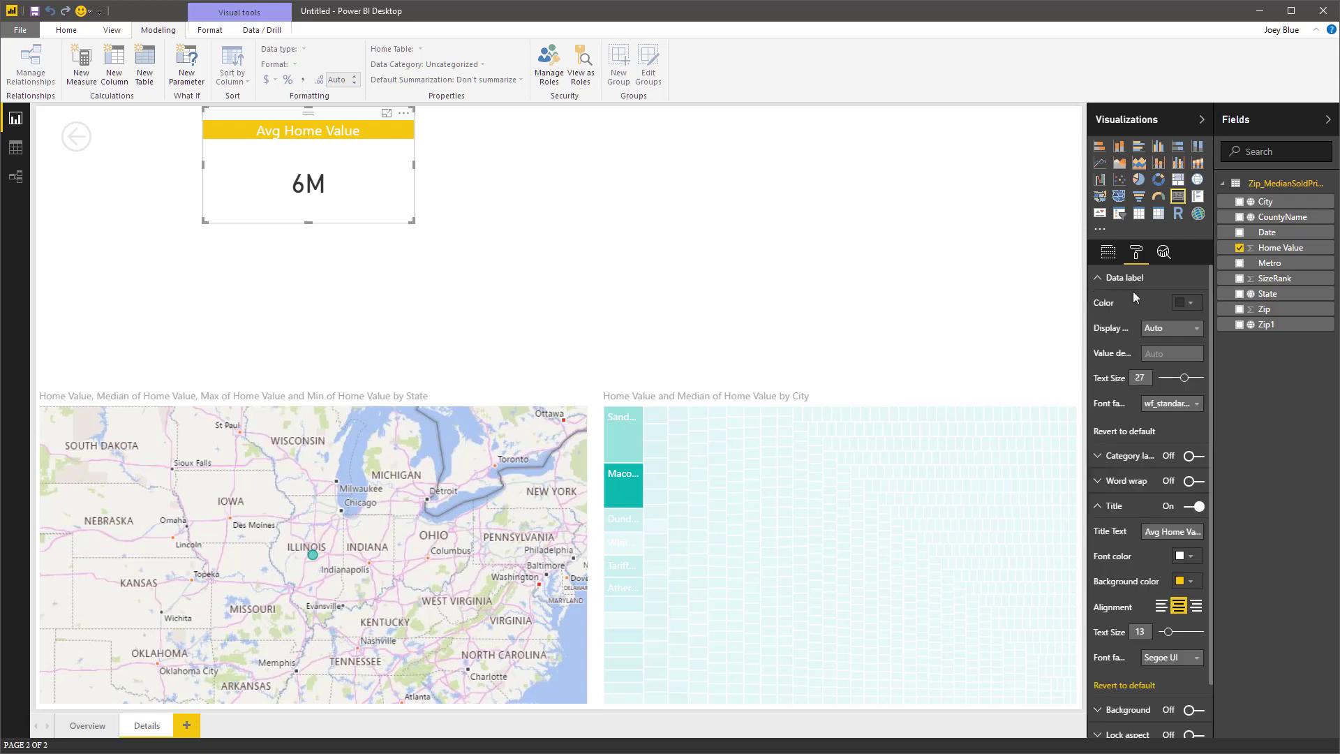
{"action": "left_click", "coordinate": [1191, 328]}
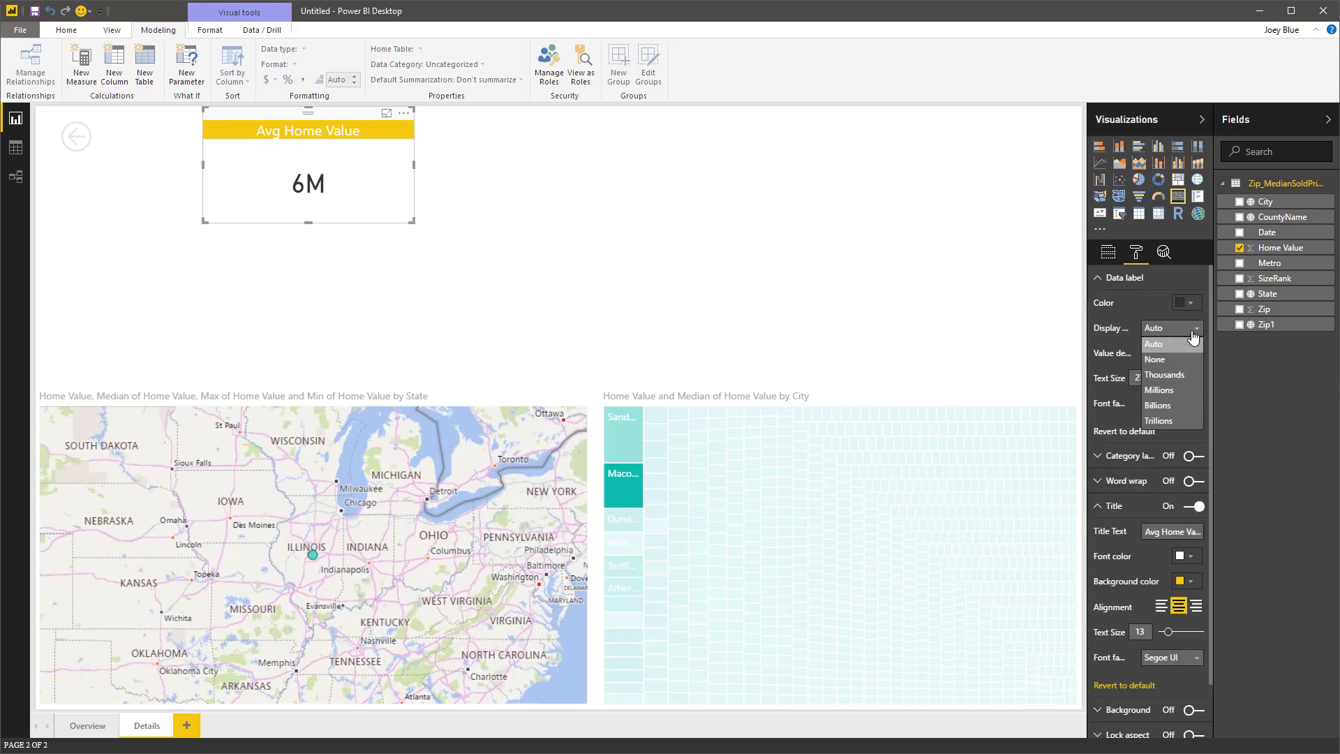
{"action": "left_click", "coordinate": [1164, 375]}
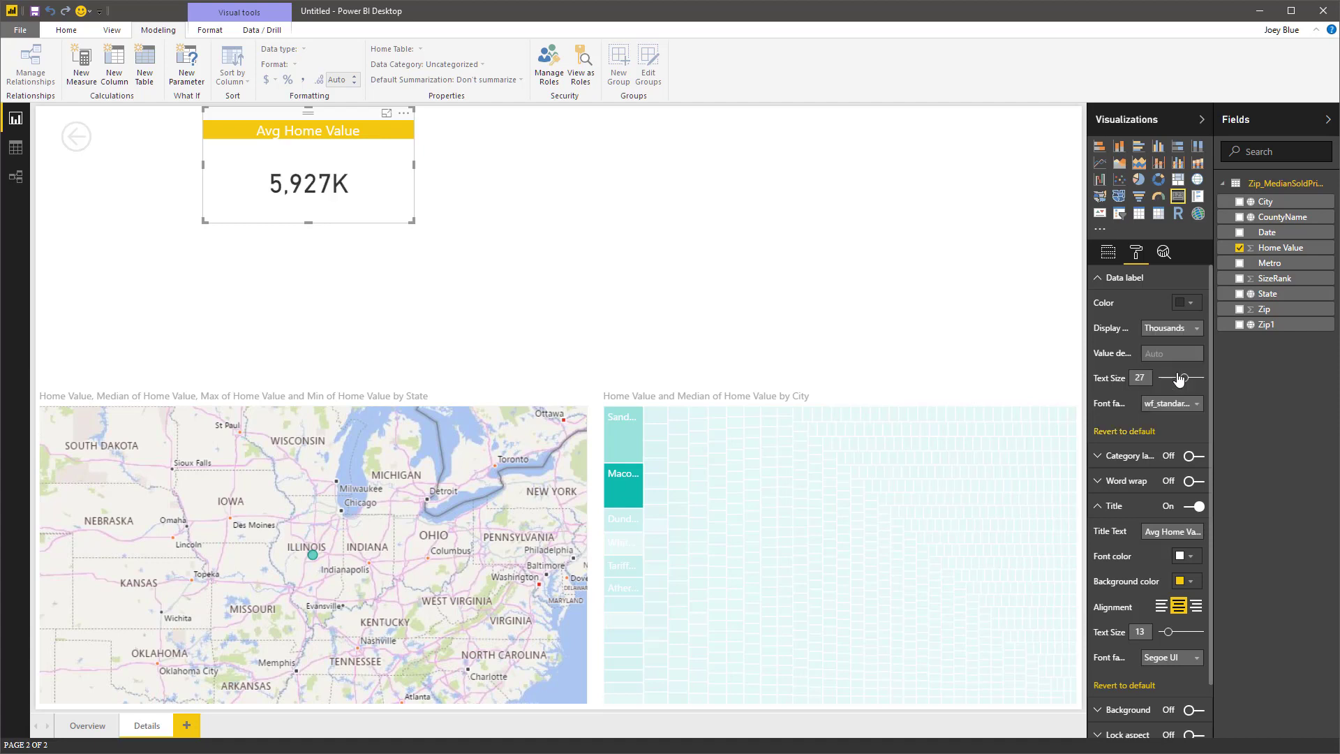
{"action": "mouse_move", "coordinate": [346, 127]}
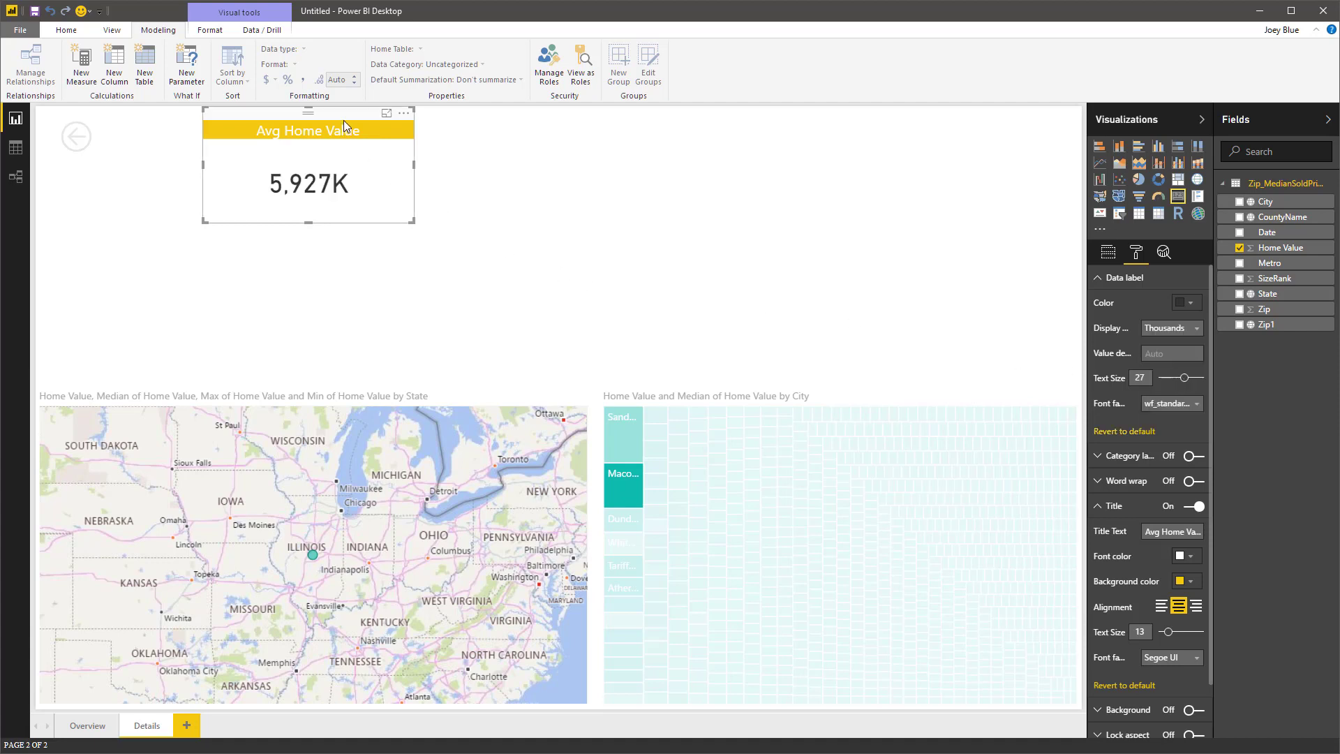
{"action": "left_click", "coordinate": [1108, 251]}
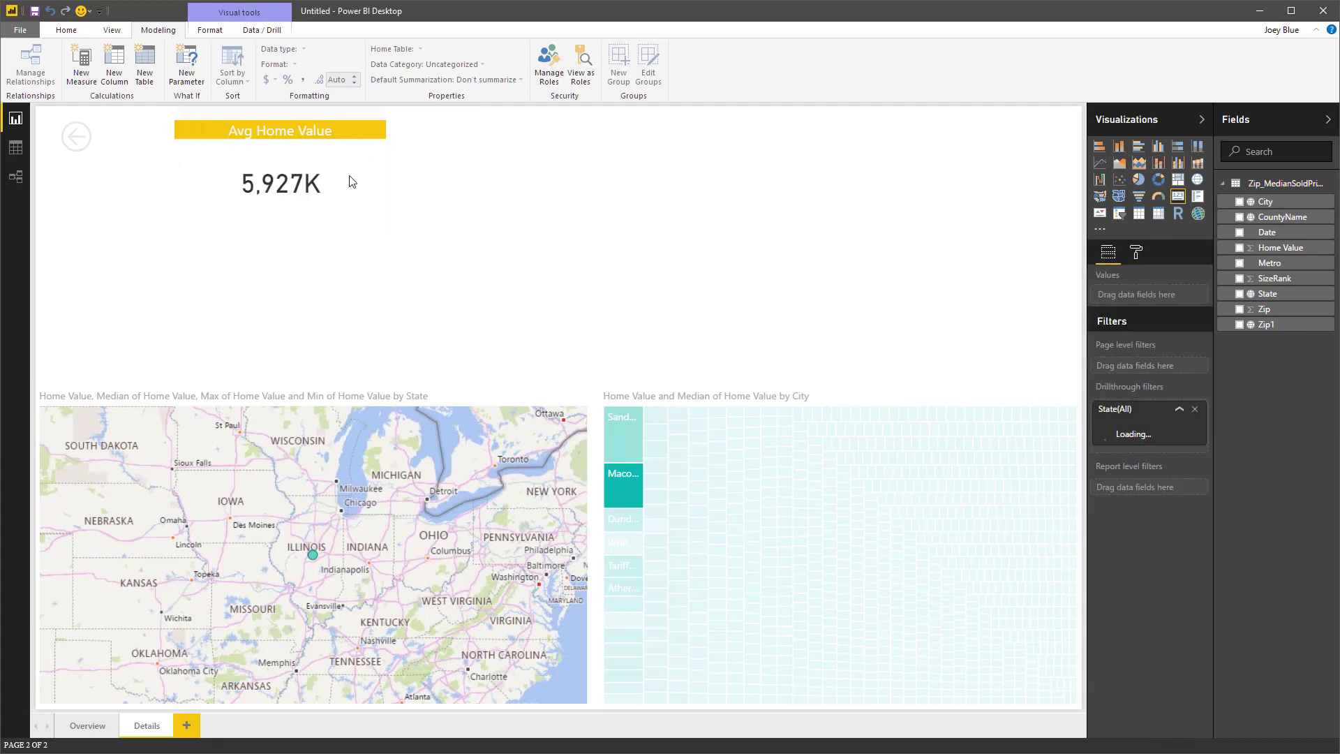
Narrow the Avg Home Value card and duplicate it into four cards across the top.
{"action": "left_click", "coordinate": [279, 182]}
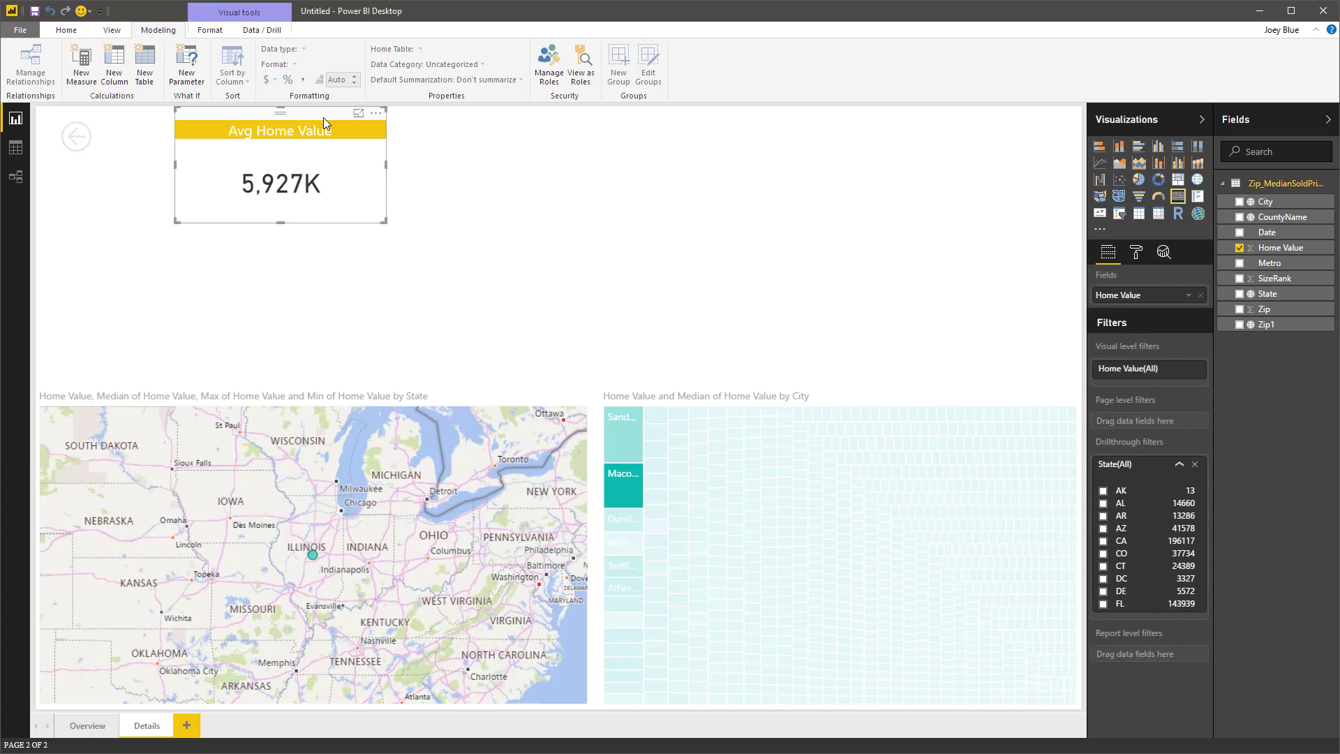
{"action": "left_click_drag", "start_coordinate": [279, 133], "coordinate": [314, 163]}
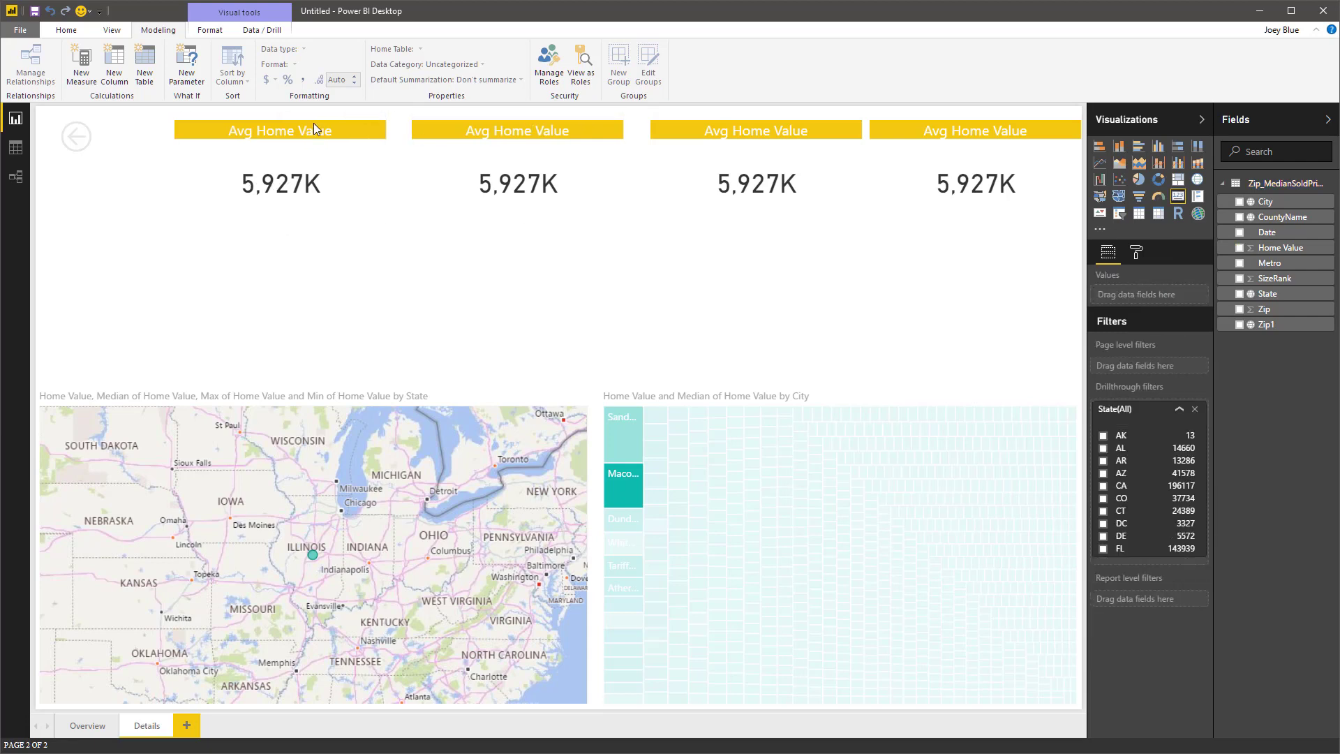
Set cards two to four to Median (6,976K), Maximum (11,495K) and Minimum (84K) Home Value.
{"action": "left_click", "coordinate": [516, 184]}
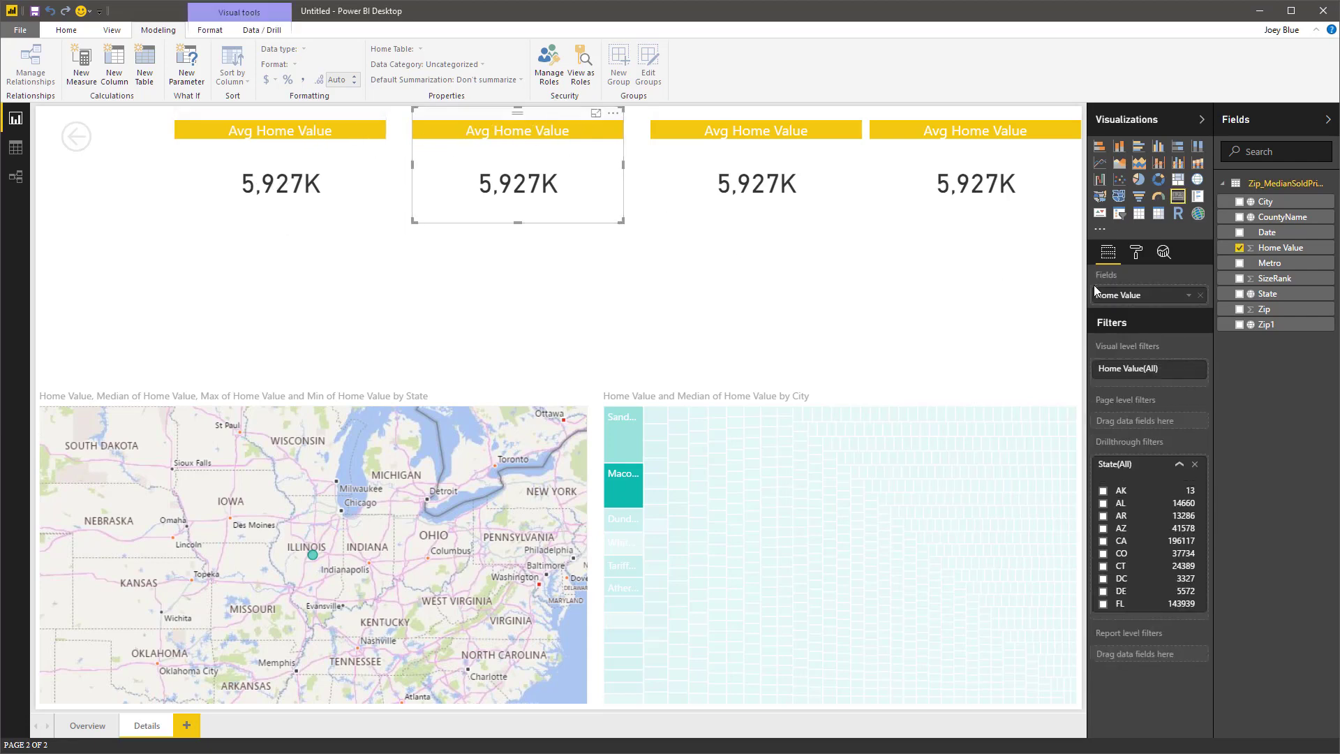
{"action": "left_click", "coordinate": [1201, 295]}
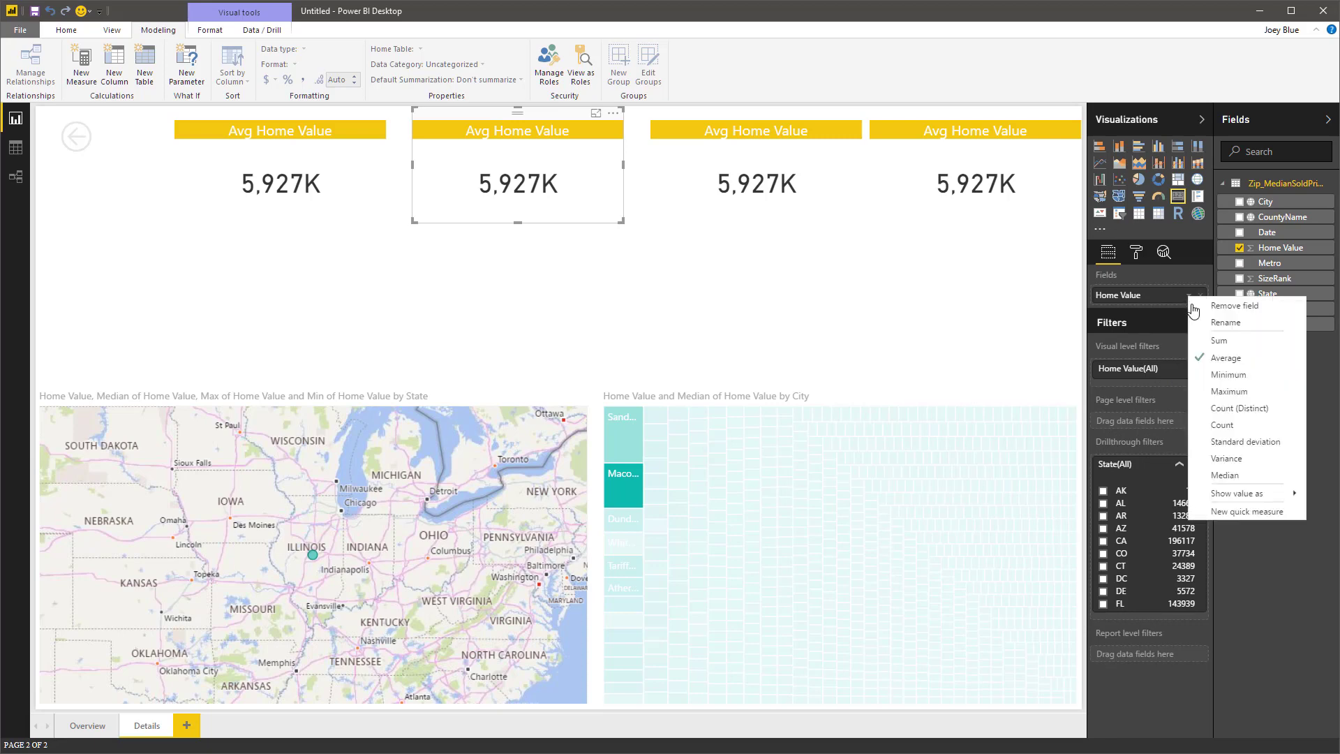
{"action": "left_click", "coordinate": [1224, 475]}
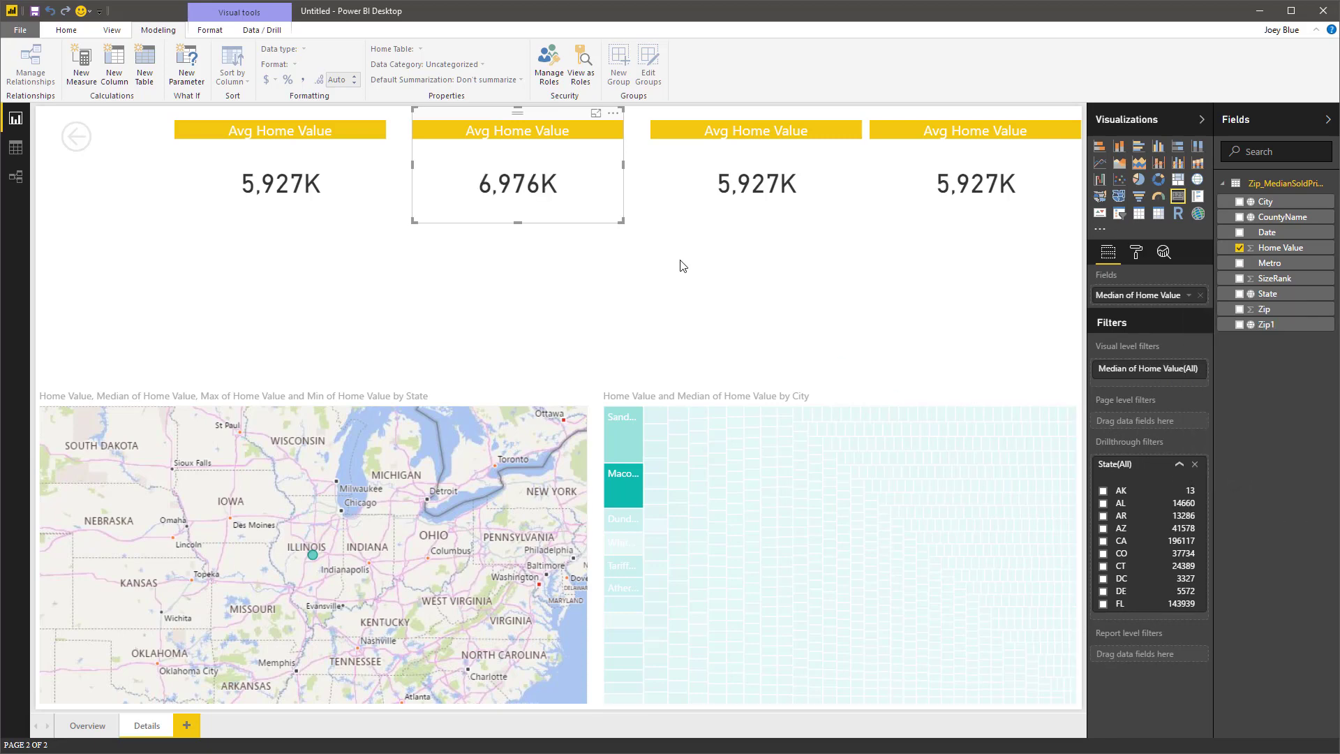
{"action": "mouse_move", "coordinate": [760, 120]}
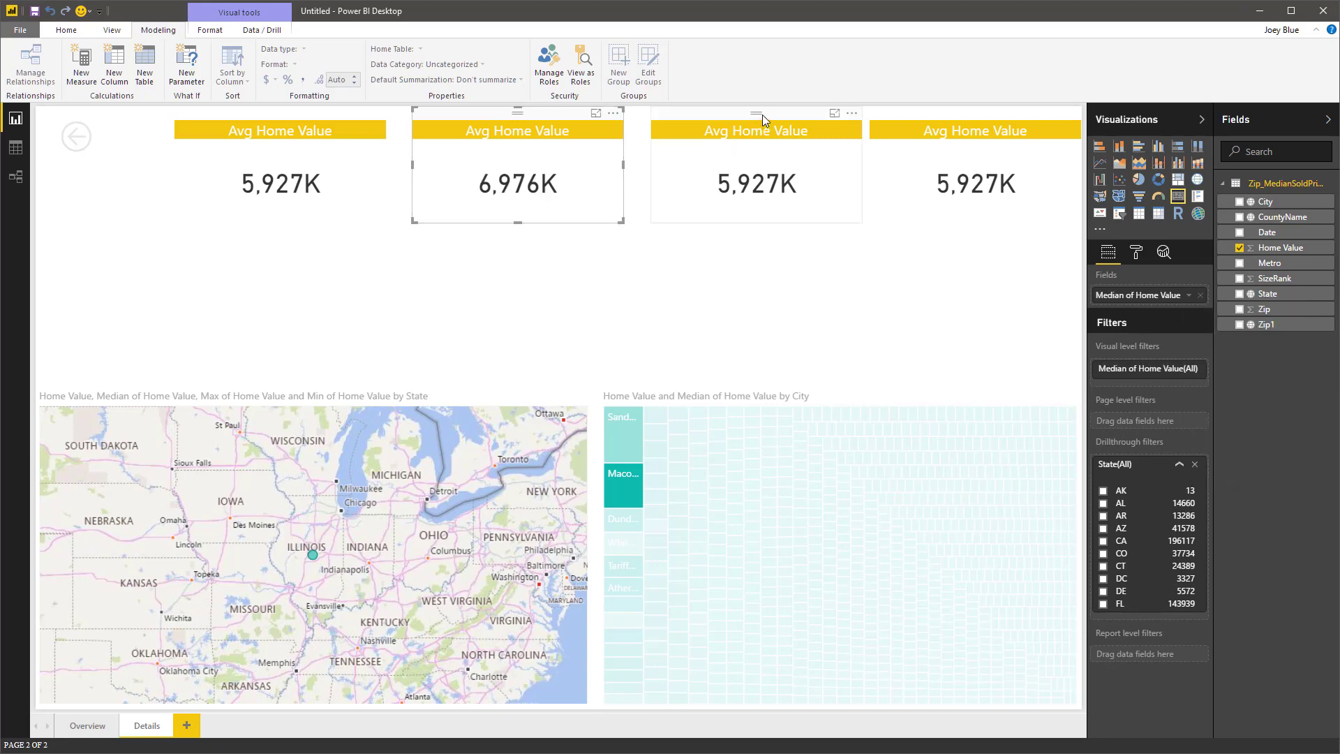
{"action": "left_click", "coordinate": [1189, 294]}
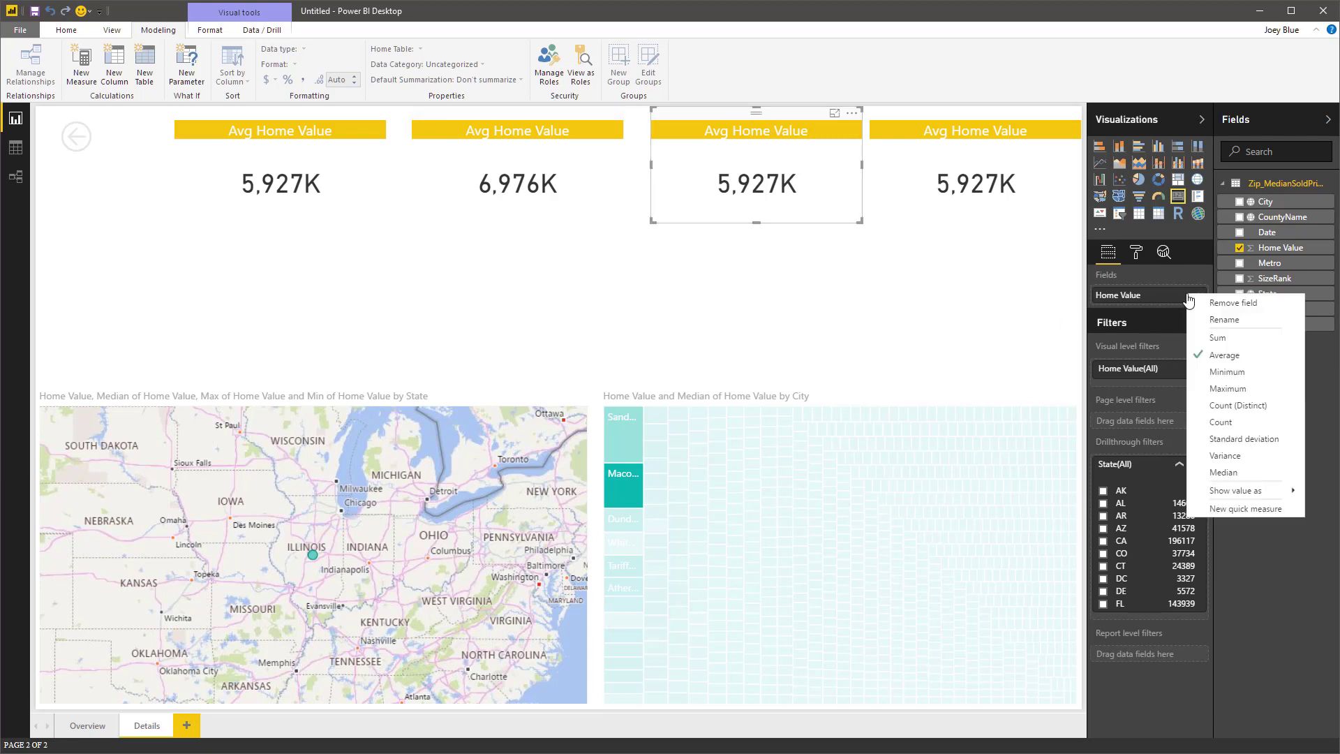
{"action": "left_click", "coordinate": [1228, 389]}
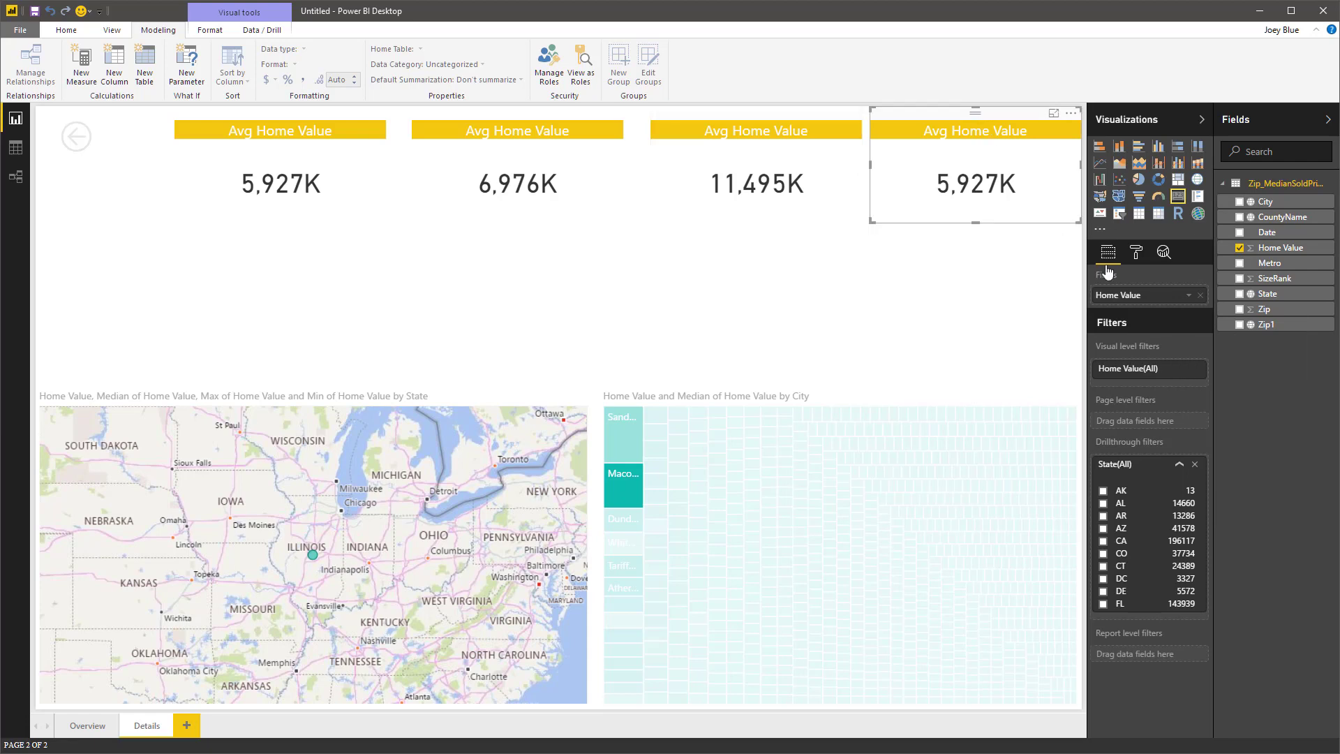
{"action": "left_click", "coordinate": [1199, 294]}
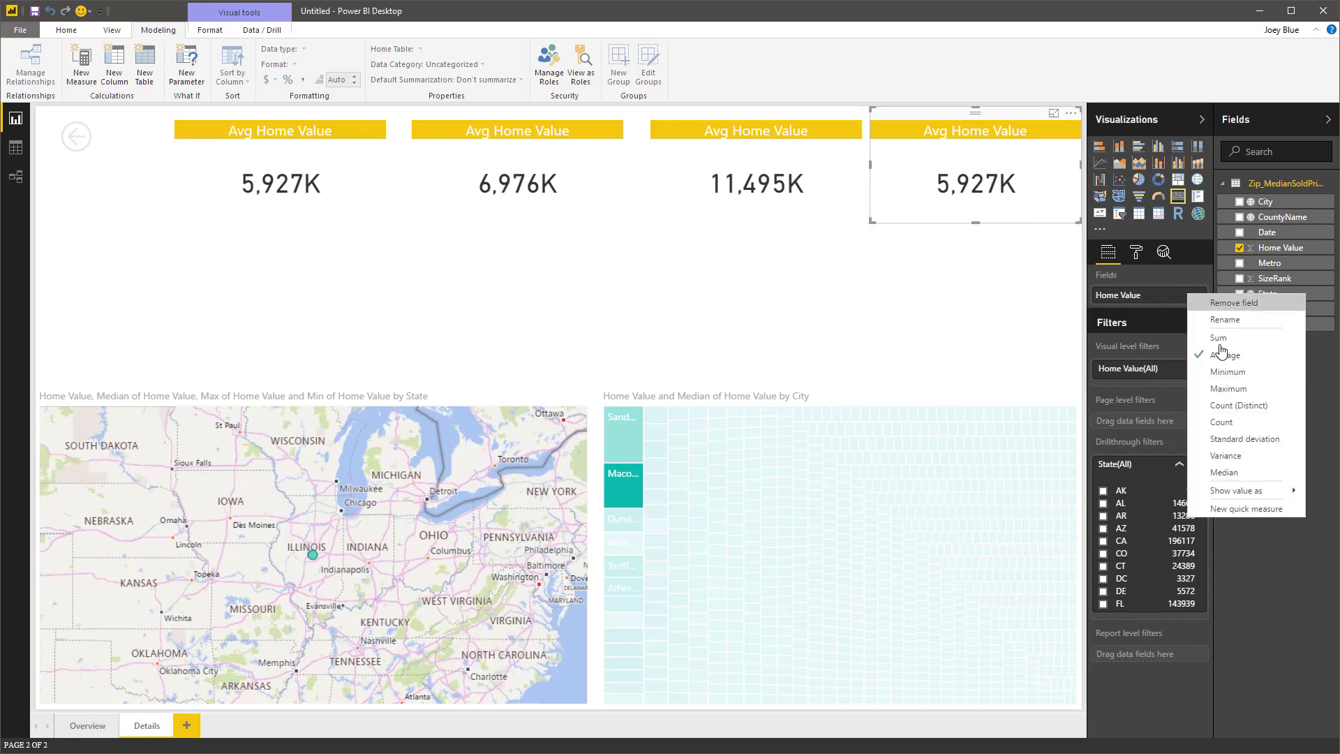
{"action": "left_click", "coordinate": [1228, 371]}
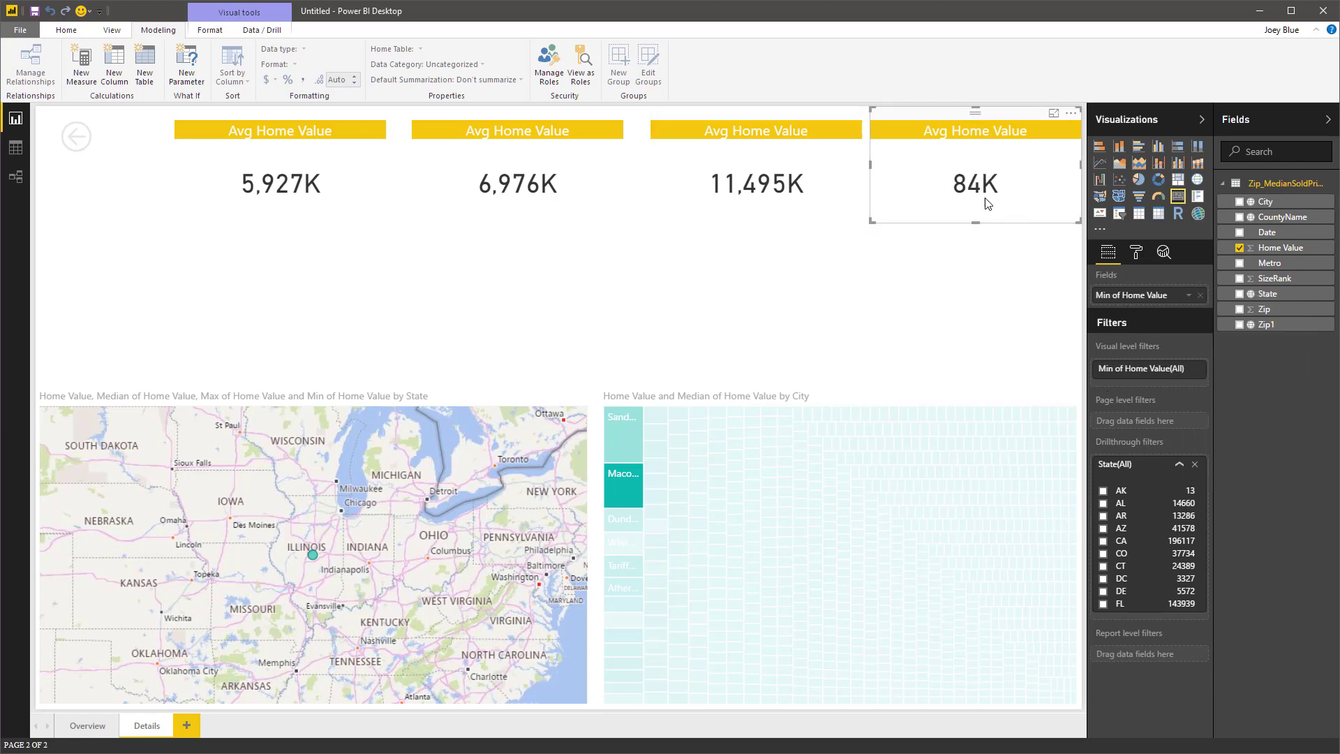
{"action": "left_click", "coordinate": [1136, 251]}
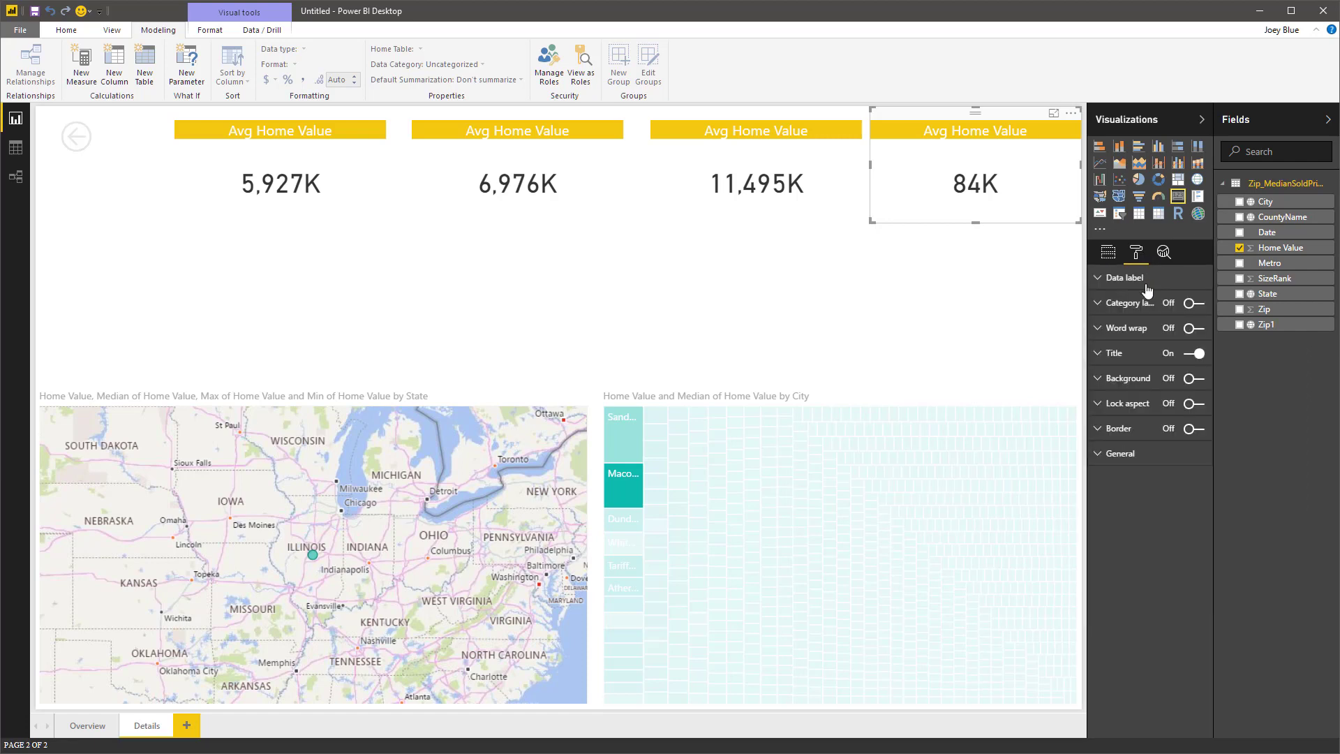
Retitle the cards Median, Max and Min Home Value.
{"action": "left_click", "coordinate": [1114, 352]}
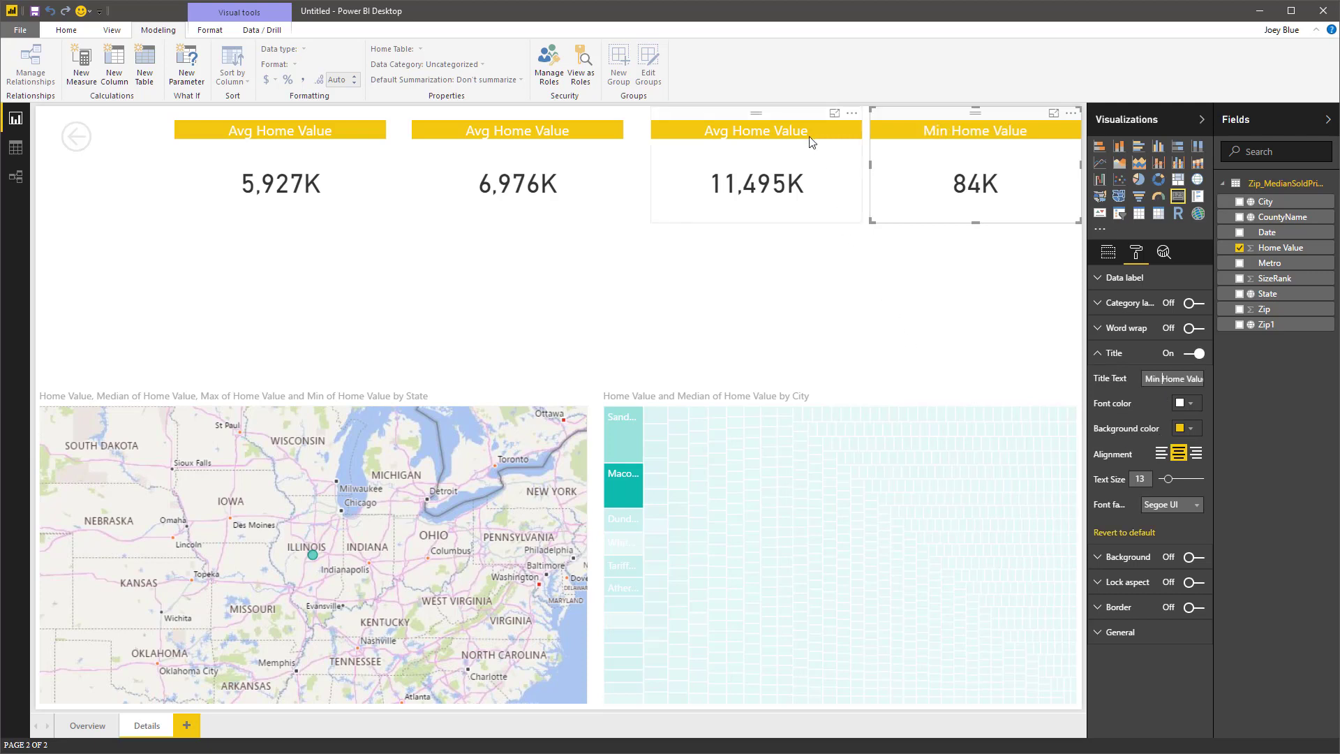
{"action": "left_click", "coordinate": [755, 180]}
{"action": "type", "text": "ax"}
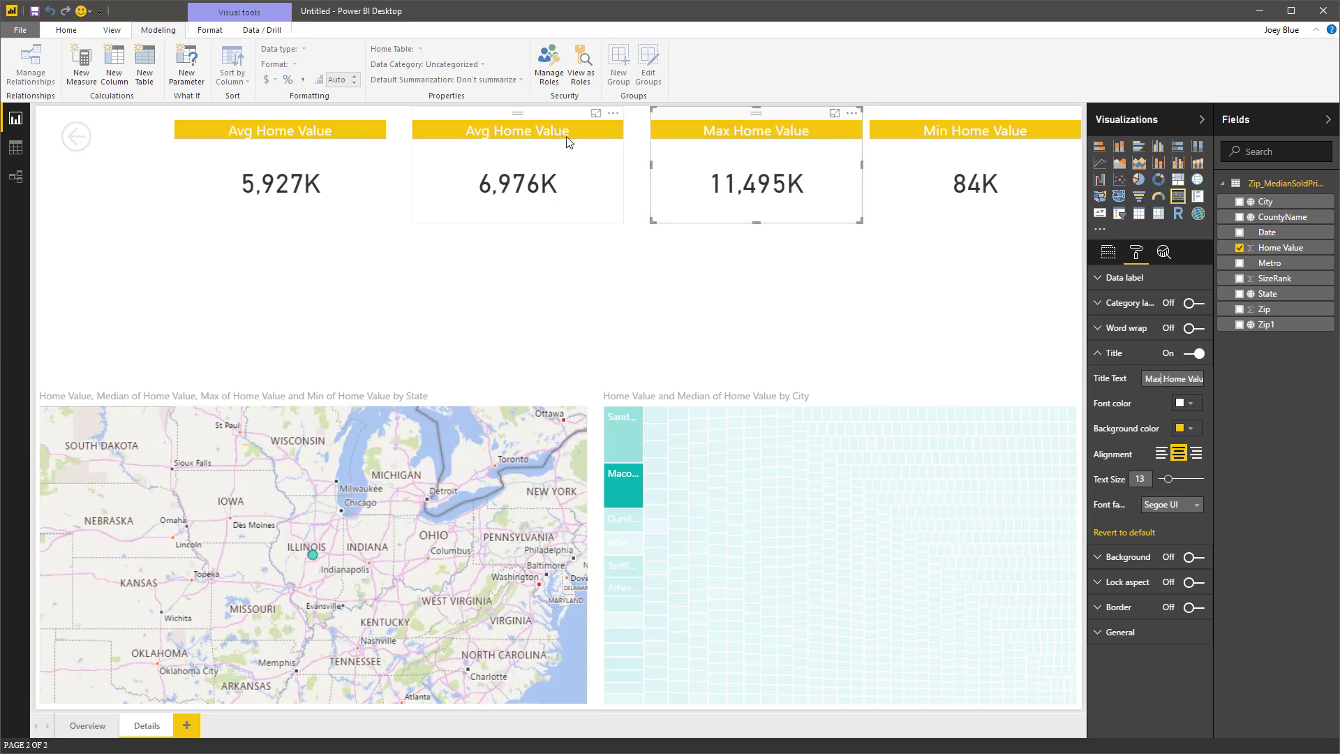
{"action": "left_click", "coordinate": [516, 184]}
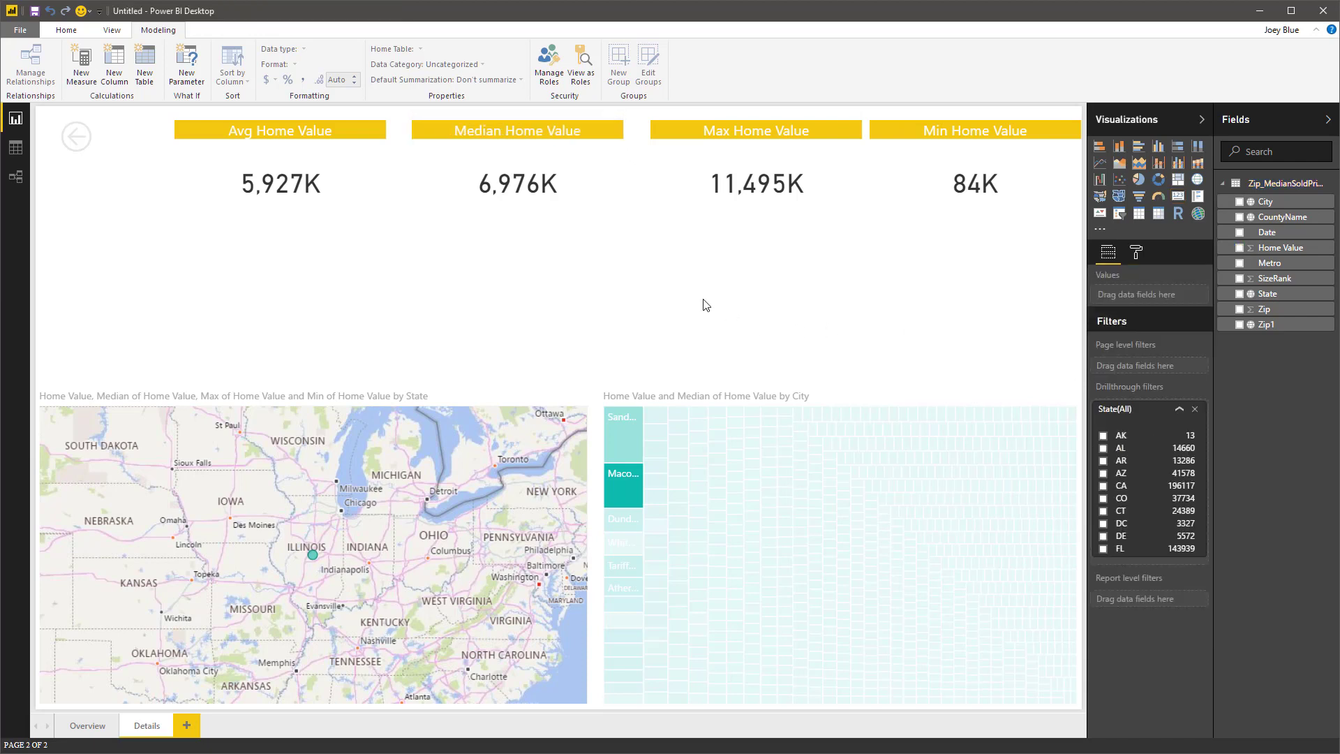
{"action": "left_click", "coordinate": [279, 184]}
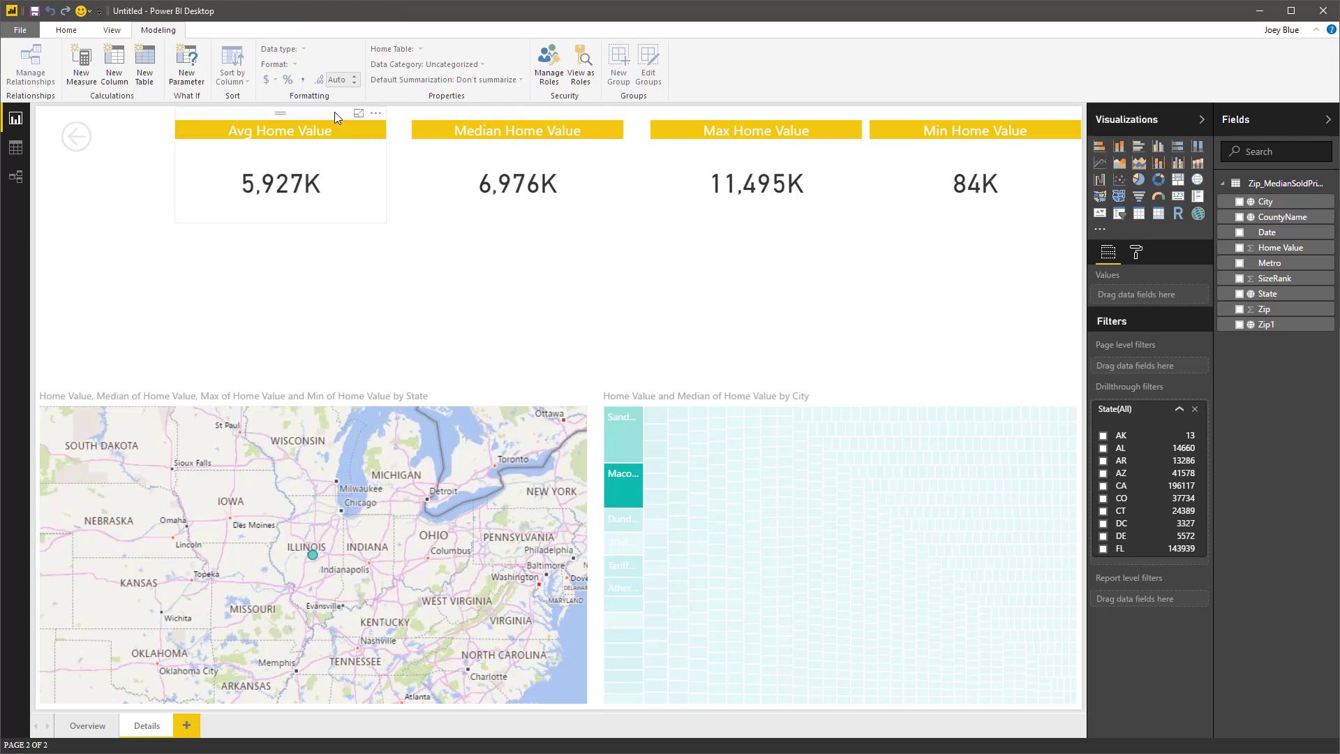
Select all four cards and distribute them evenly horizontally.
{"action": "left_click", "coordinate": [974, 130]}
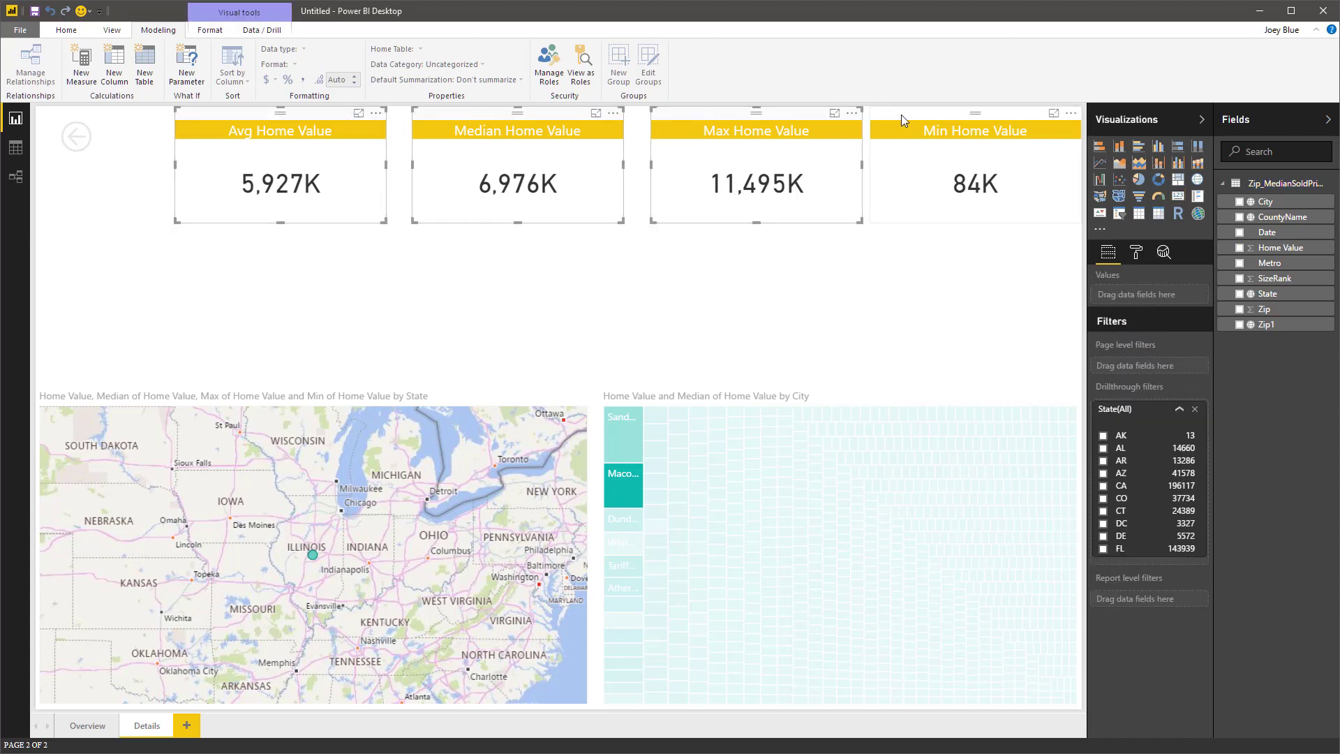
{"action": "left_click", "coordinate": [210, 29]}
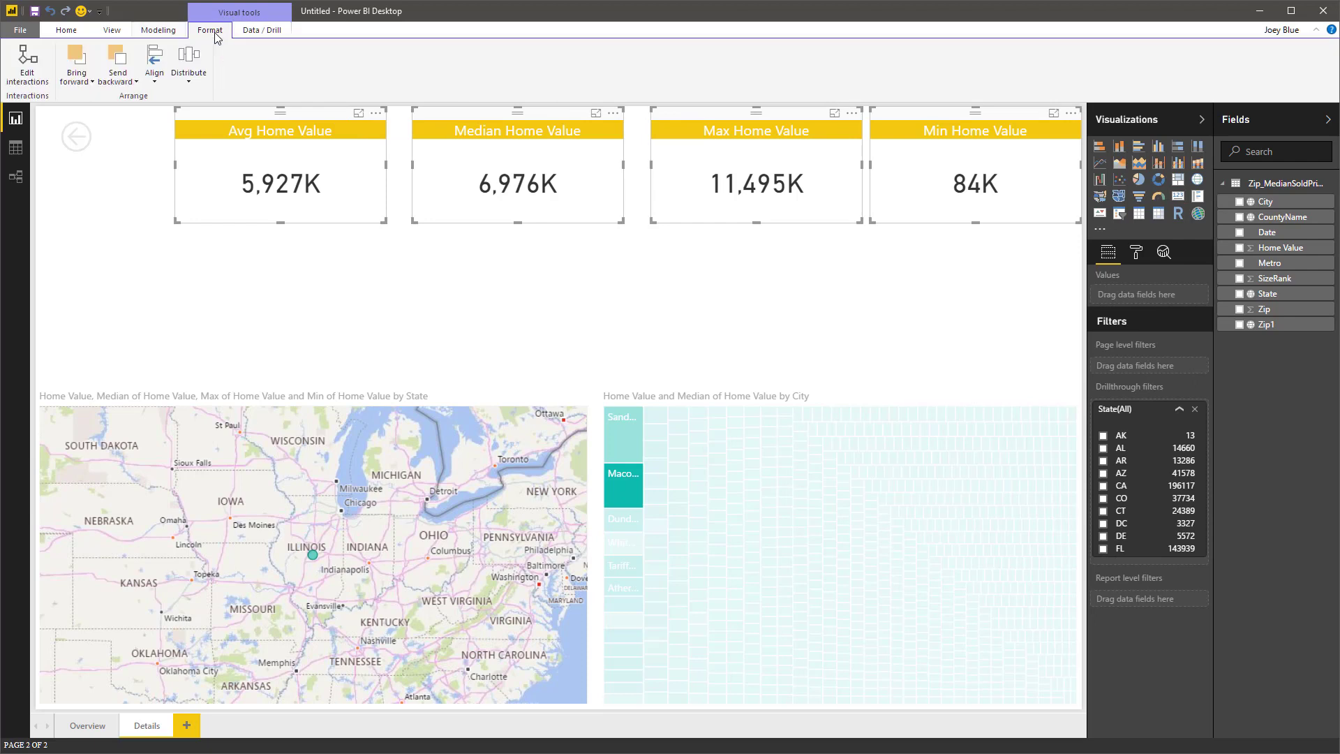
{"action": "left_click", "coordinate": [188, 62]}
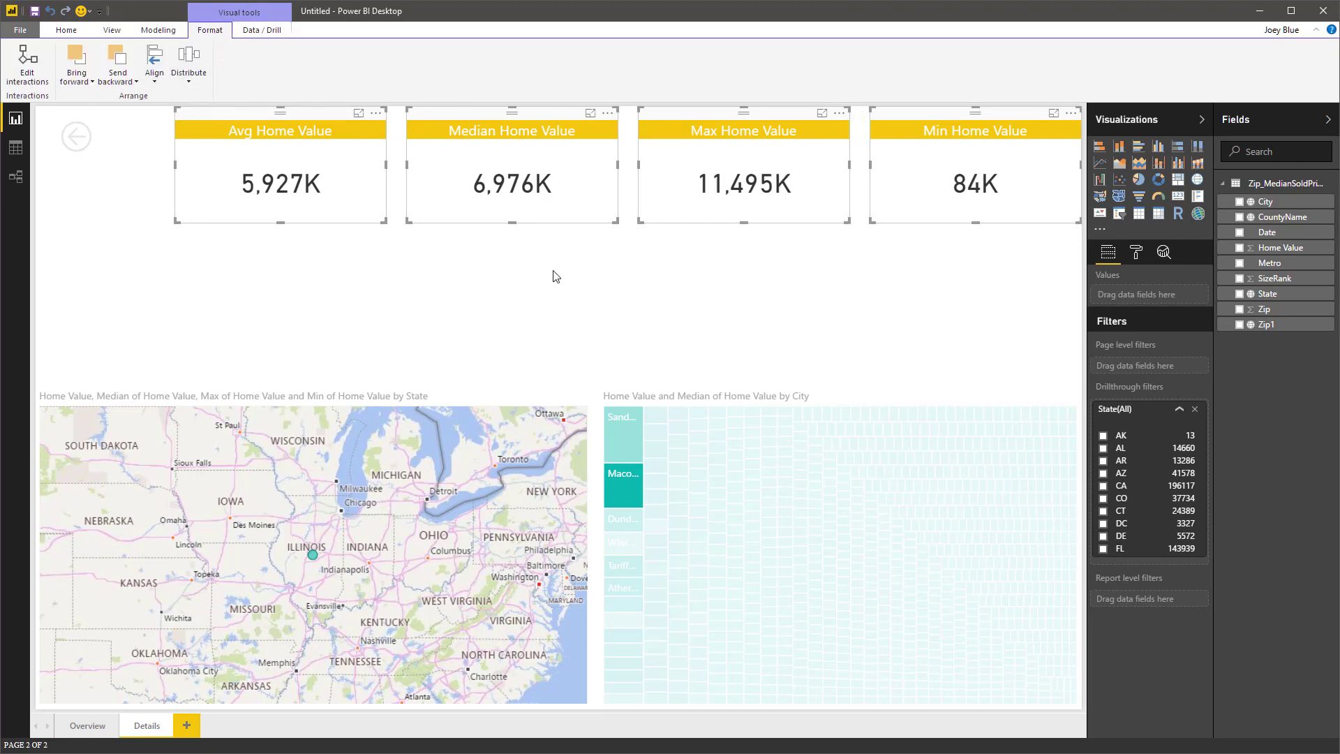
{"action": "left_click", "coordinate": [371, 235]}
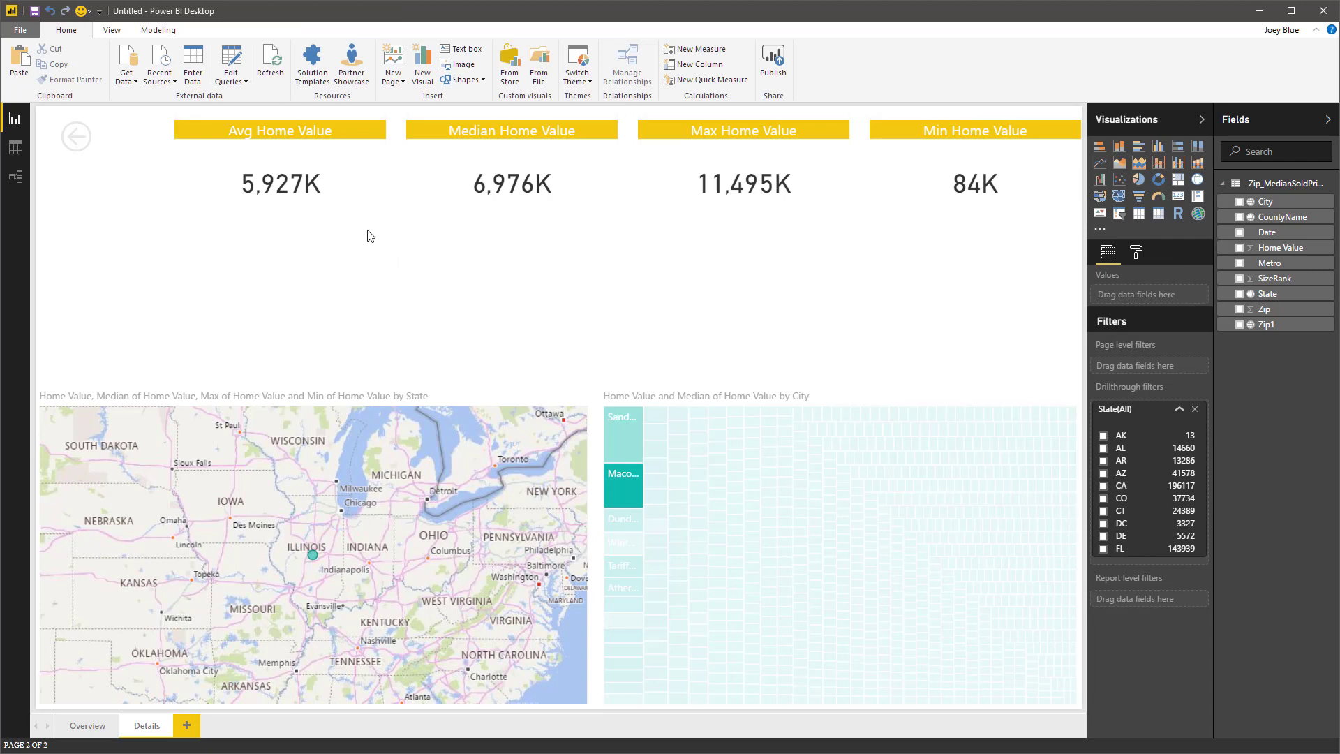
{"action": "mouse_move", "coordinate": [109, 255]}
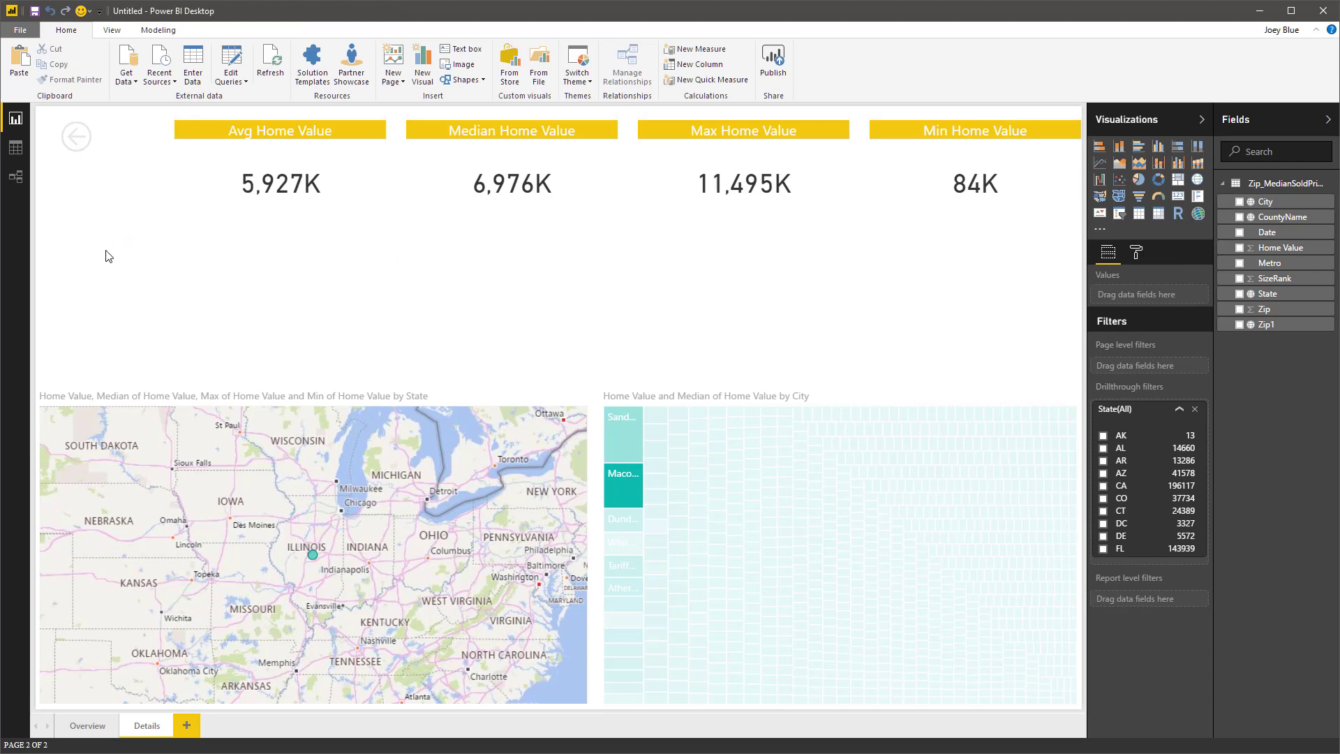
{"action": "mouse_move", "coordinate": [443, 279]}
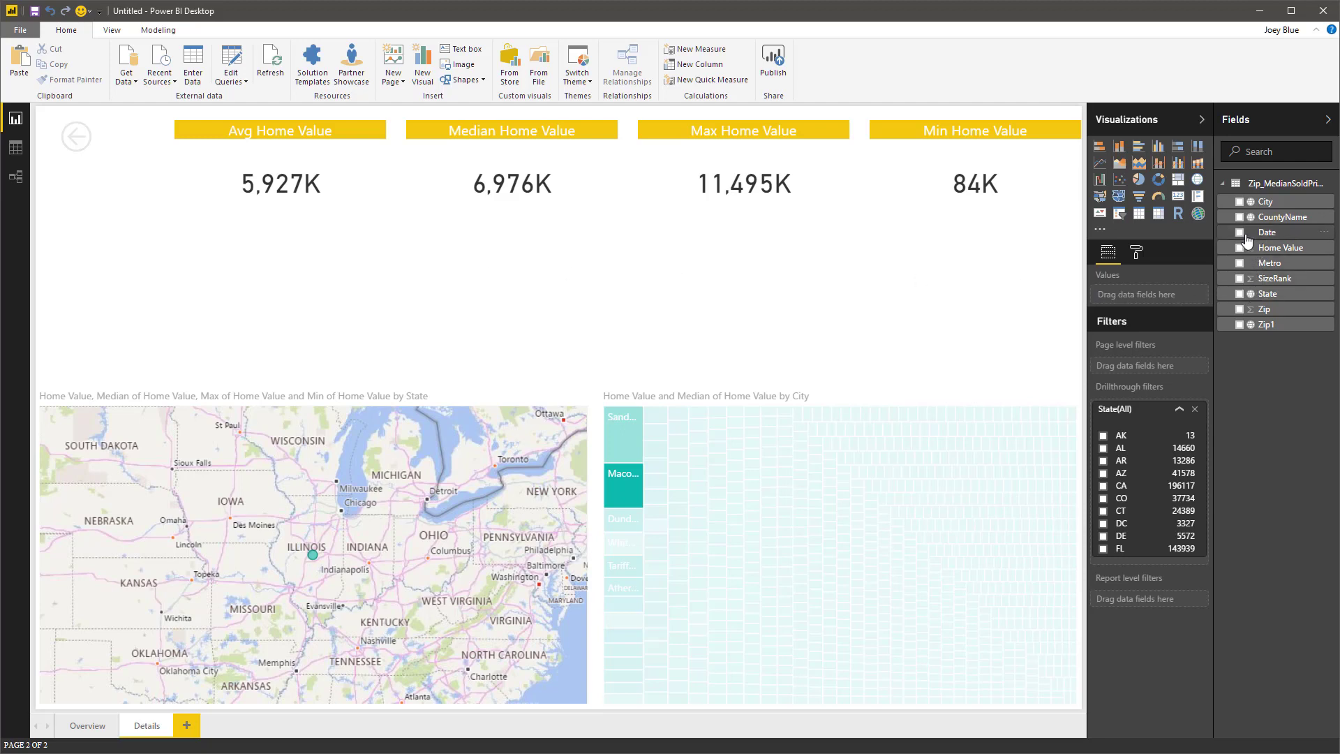
Build a Home Value by Year line chart from Date and Home Value below the cards.
{"action": "left_click", "coordinate": [1240, 231]}
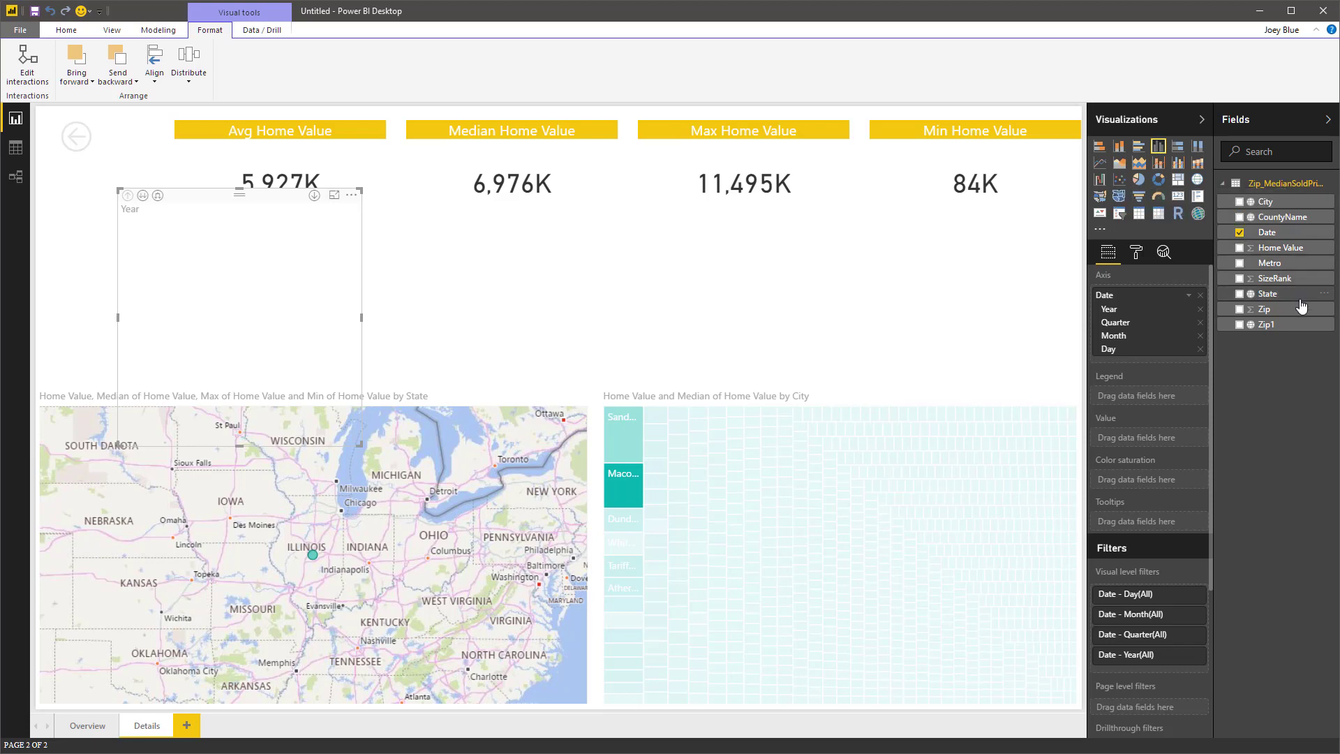
{"action": "mouse_move", "coordinate": [1243, 252]}
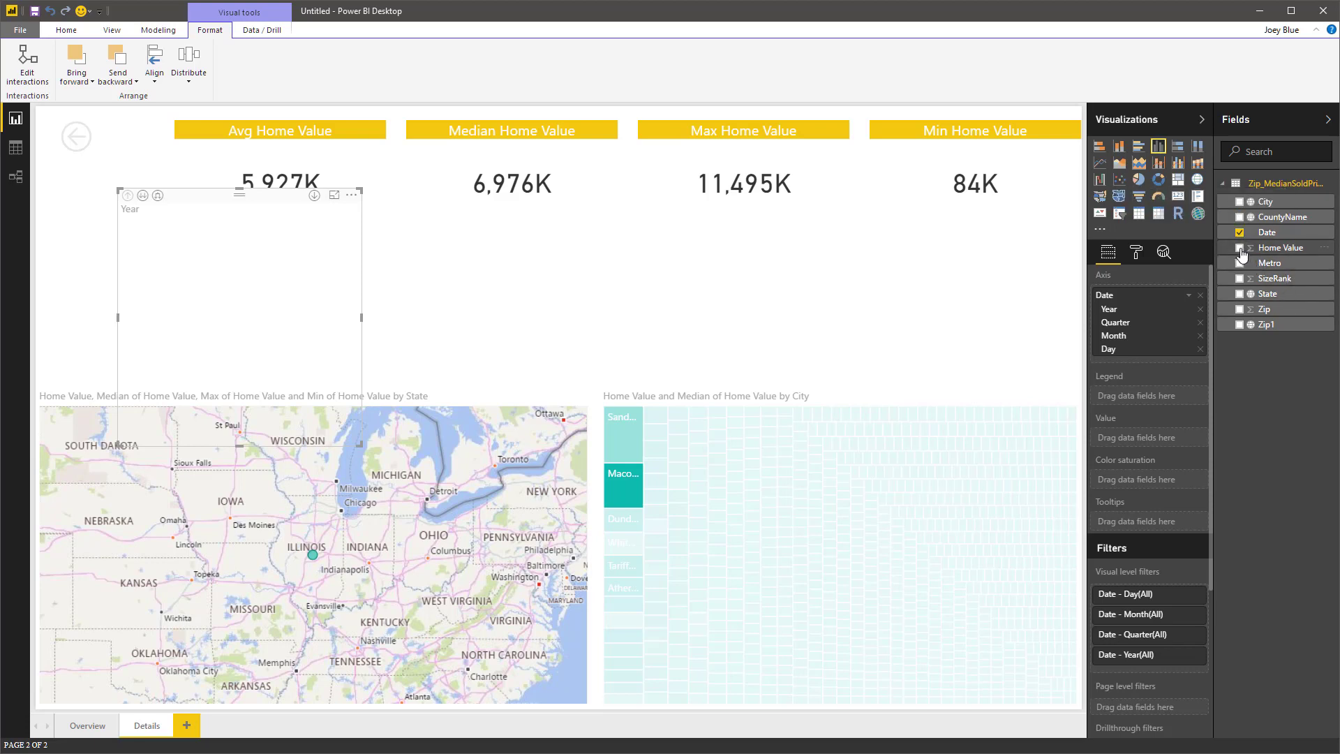
{"action": "left_click", "coordinate": [1238, 248]}
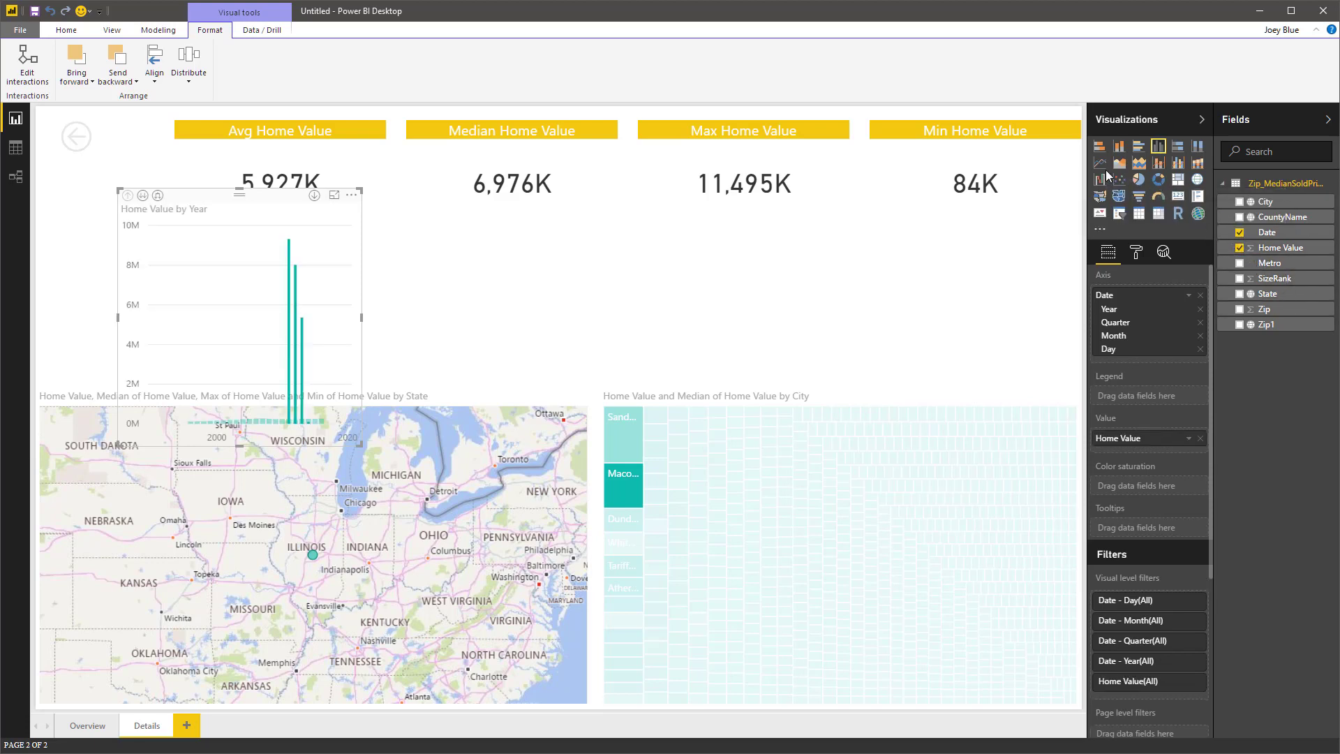
{"action": "left_click", "coordinate": [1100, 162]}
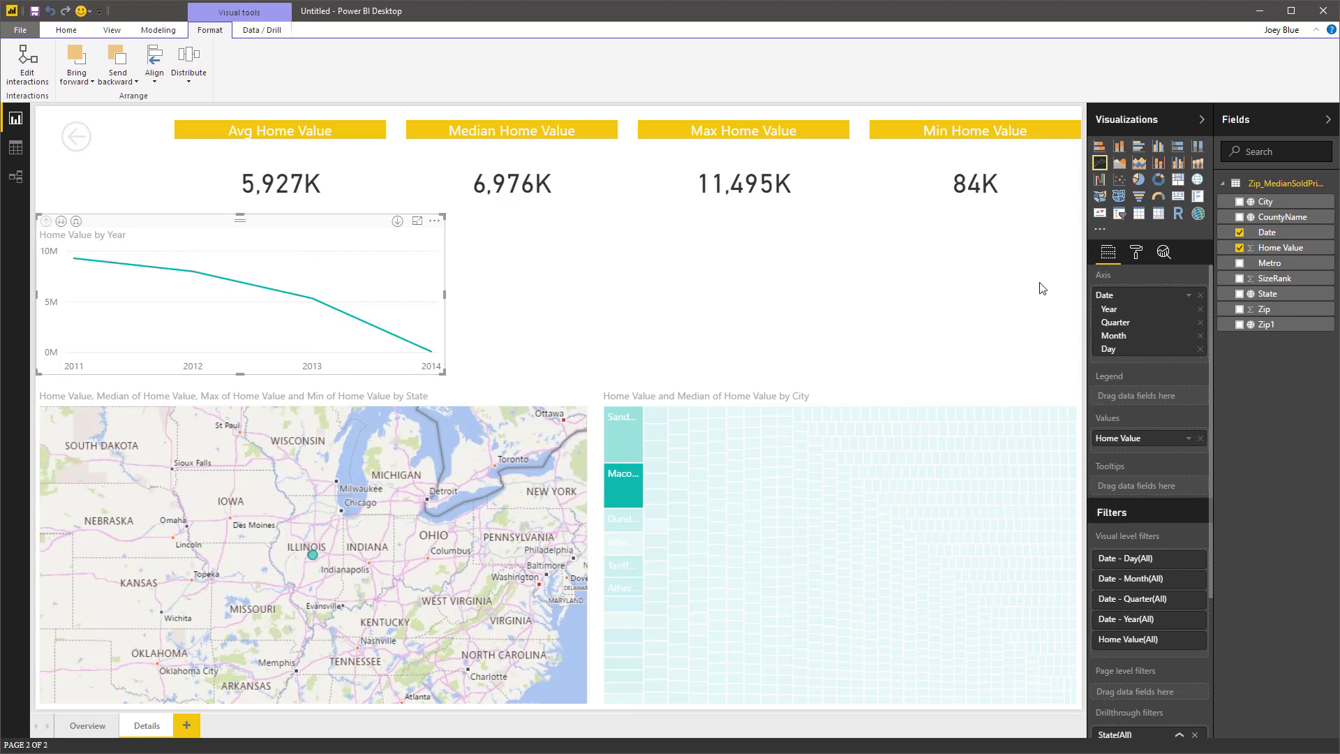
Turn on the line chart's data labels, test cross-filtering with the Dundas tile, then clear it.
{"action": "left_click", "coordinate": [1136, 252]}
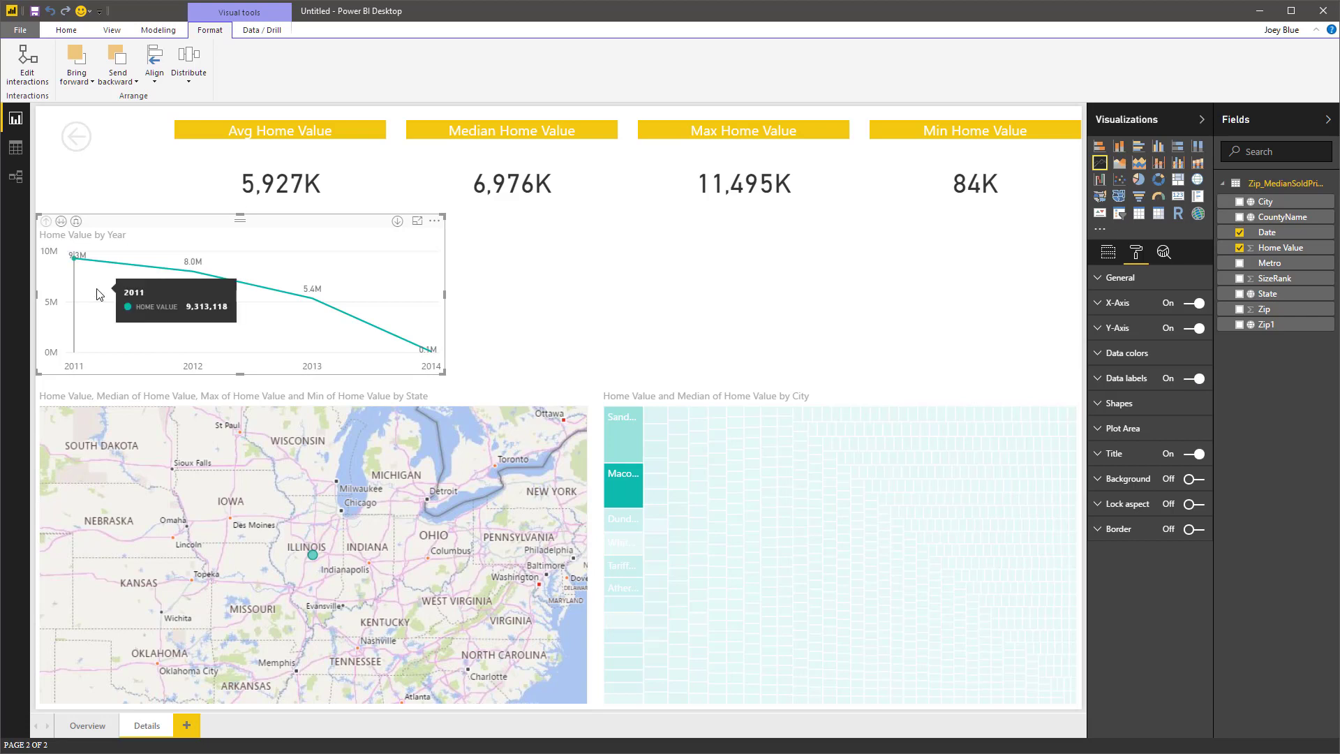
{"action": "mouse_move", "coordinate": [376, 332]}
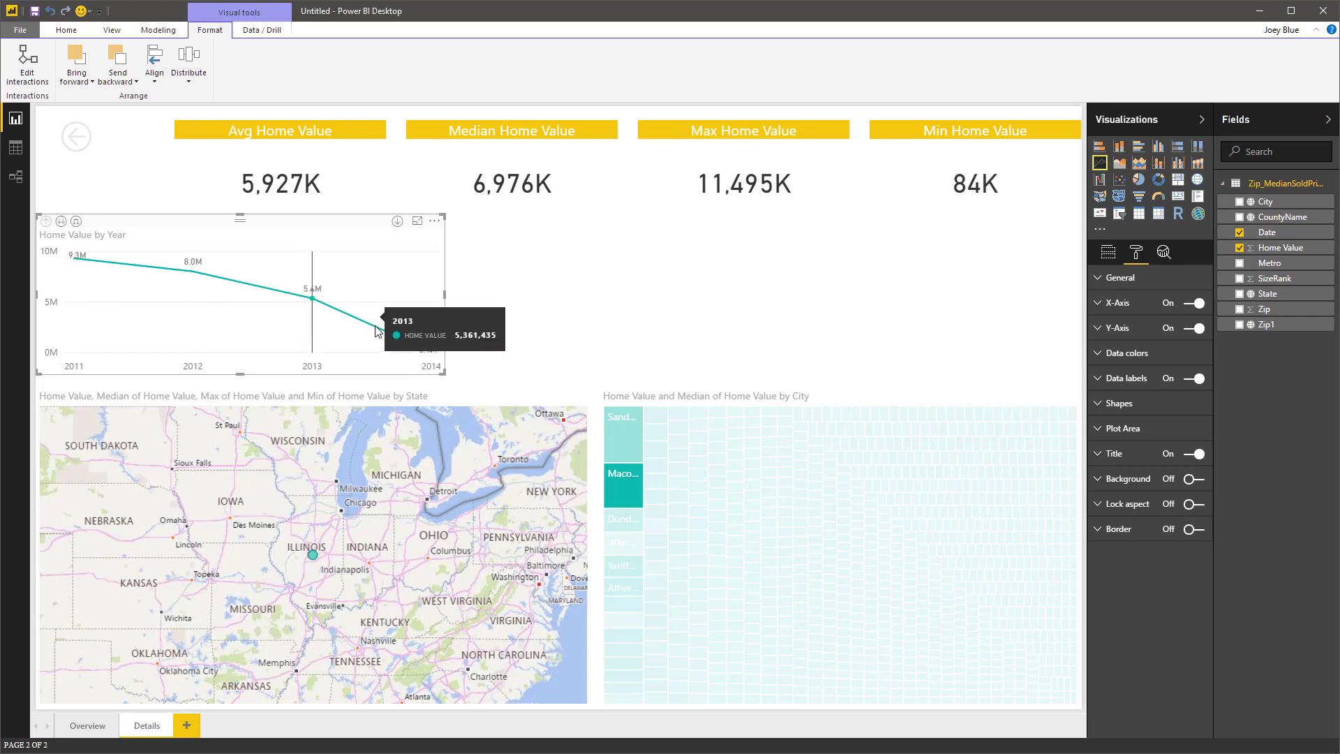
{"action": "mouse_move", "coordinate": [427, 352]}
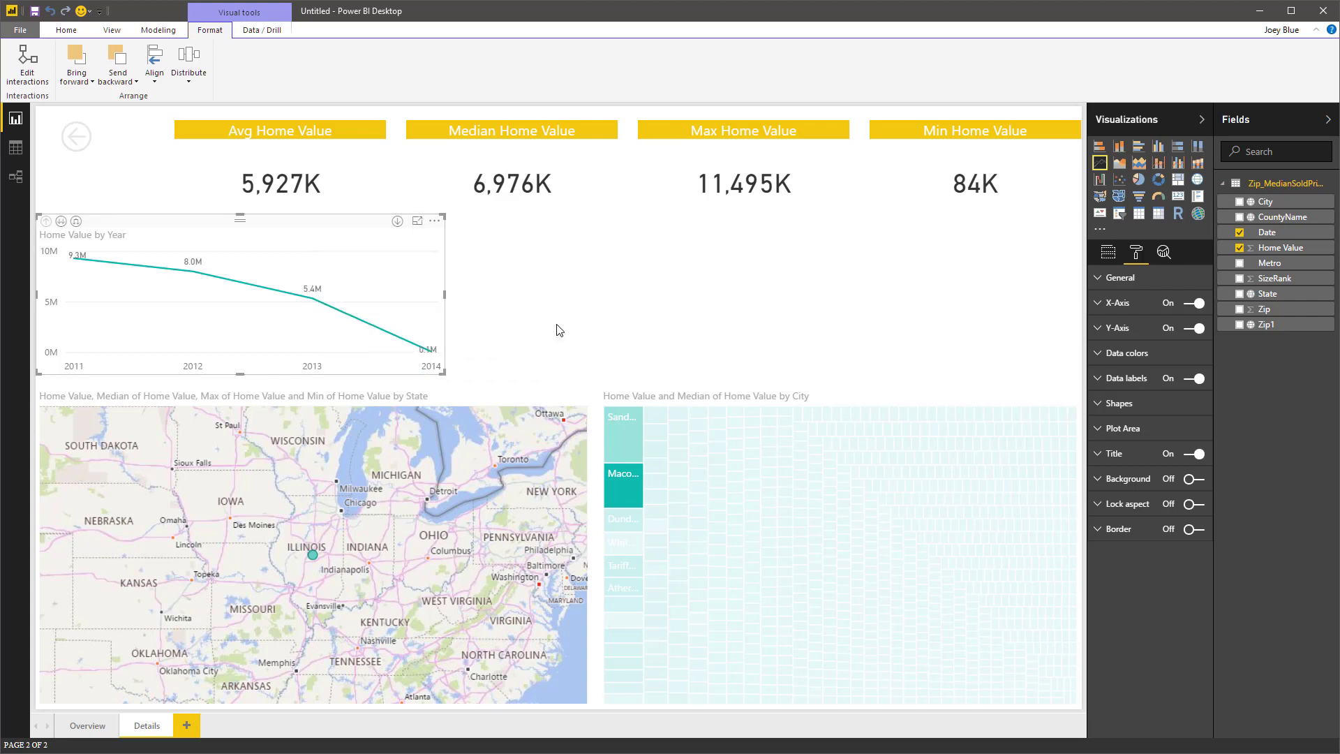
{"action": "mouse_move", "coordinate": [477, 359]}
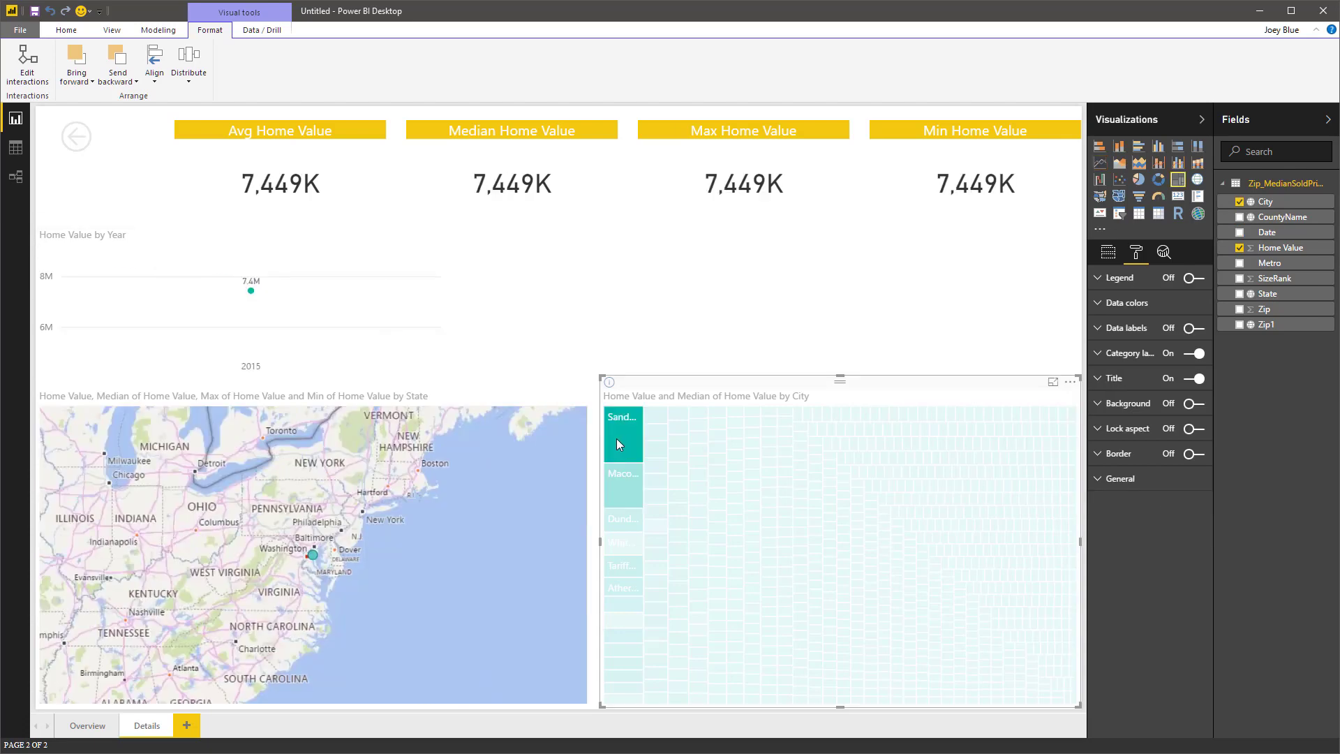
{"action": "left_click", "coordinate": [622, 504]}
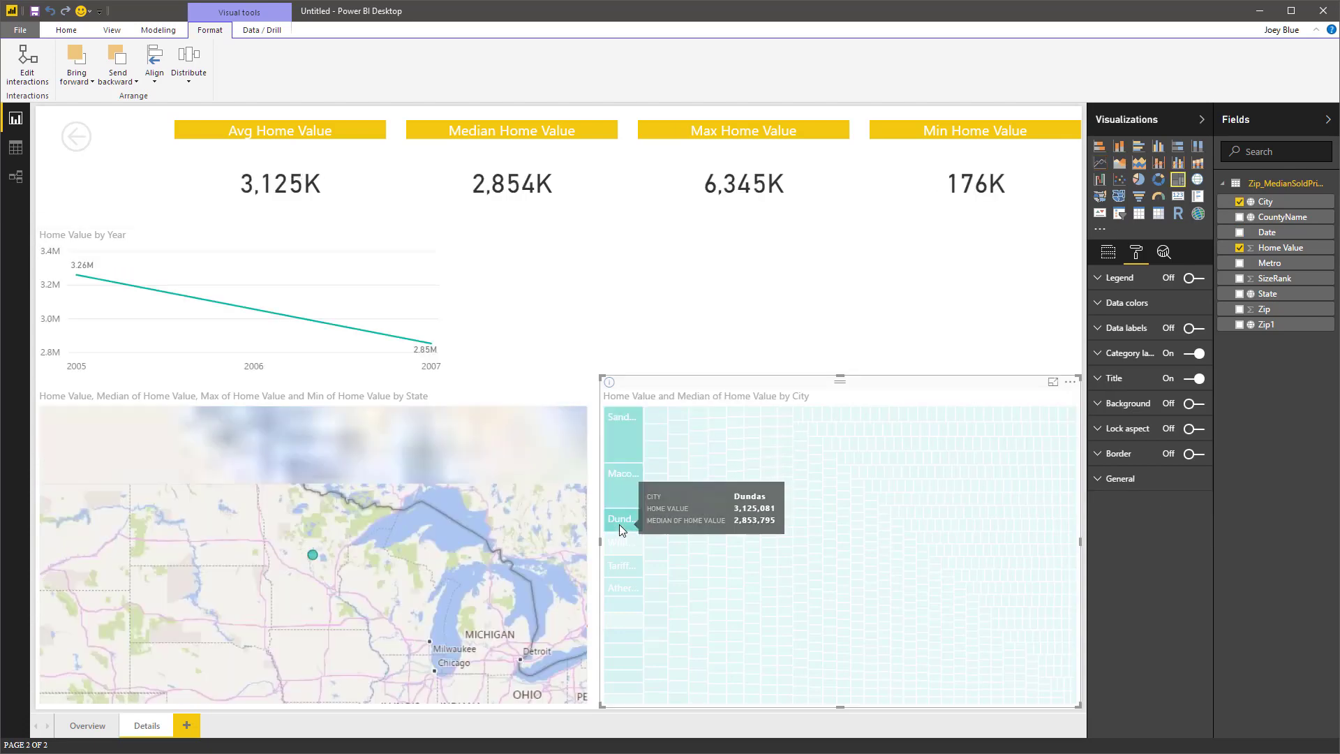
{"action": "mouse_move", "coordinate": [623, 575]}
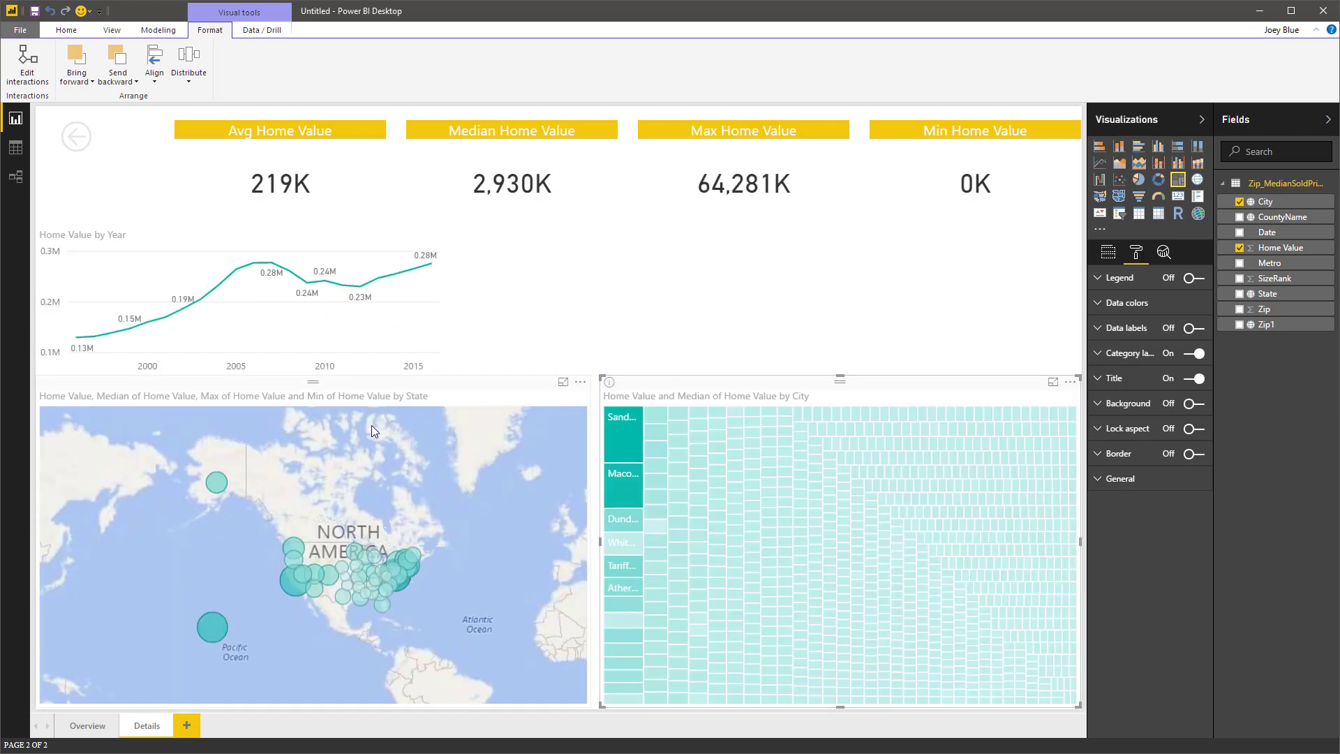
{"action": "left_click", "coordinate": [180, 314]}
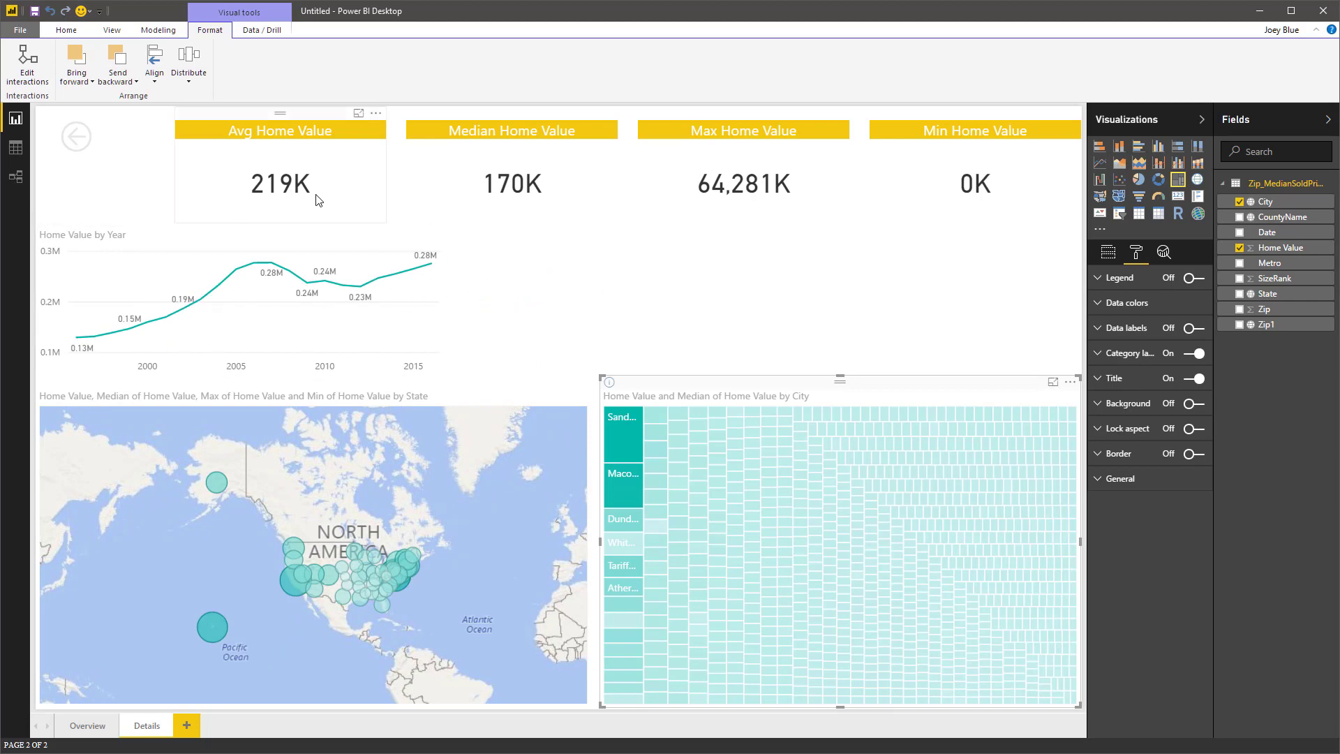
Add a scatter chart plotting Home Value on both axes with SizeRank as bubble size.
{"action": "left_click", "coordinate": [238, 298]}
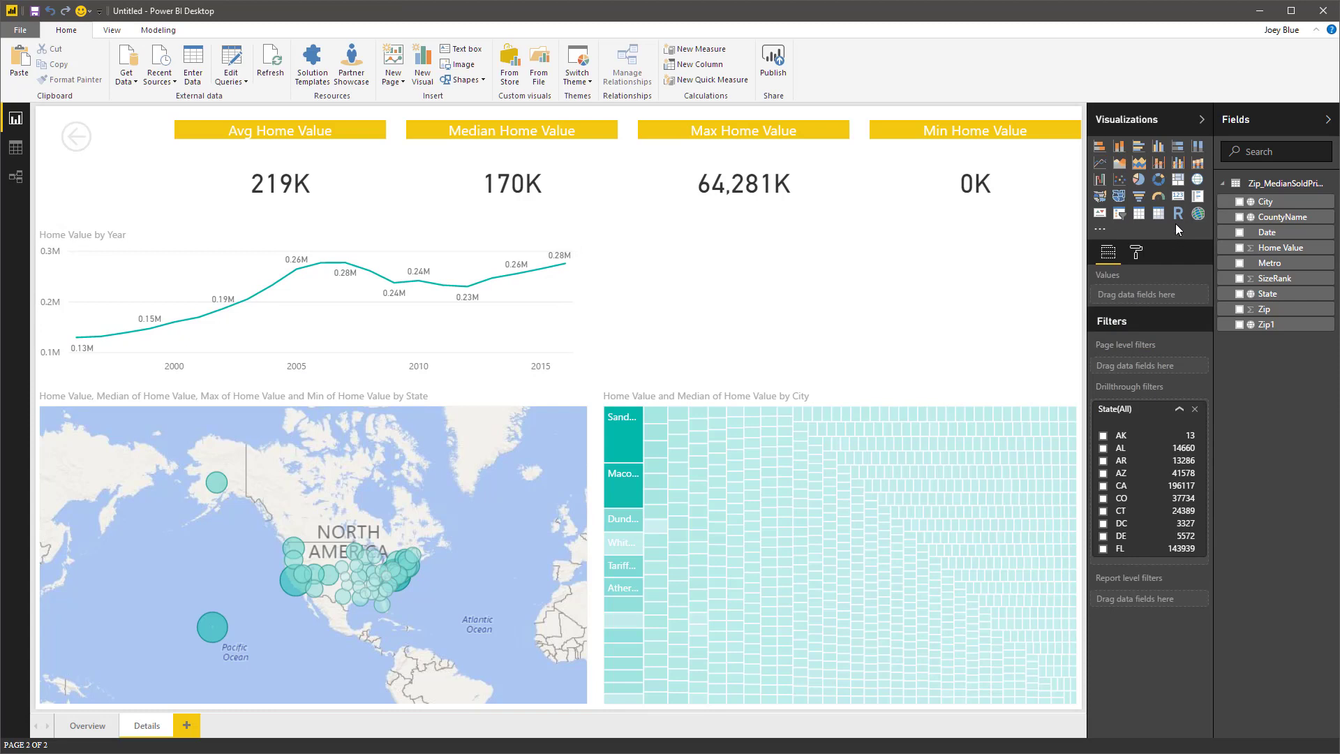
{"action": "left_click", "coordinate": [1119, 178]}
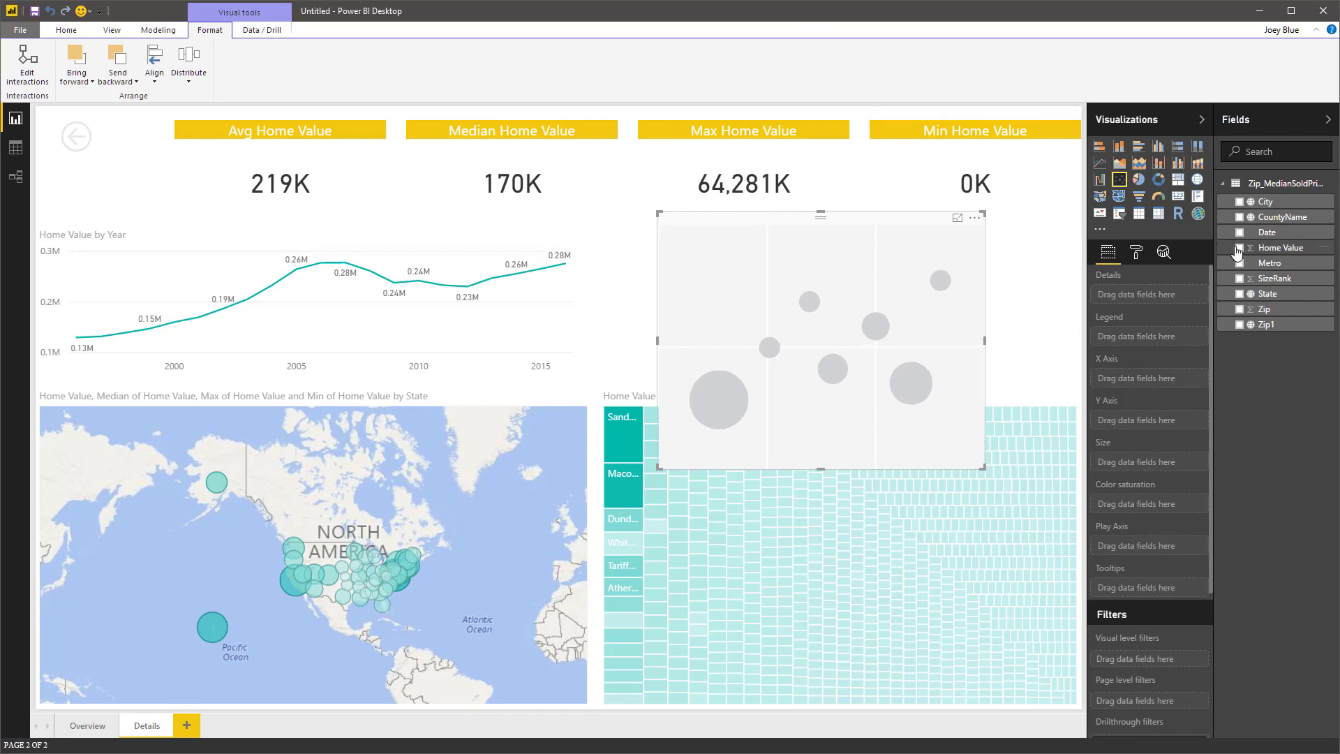
{"action": "left_click", "coordinate": [1239, 249]}
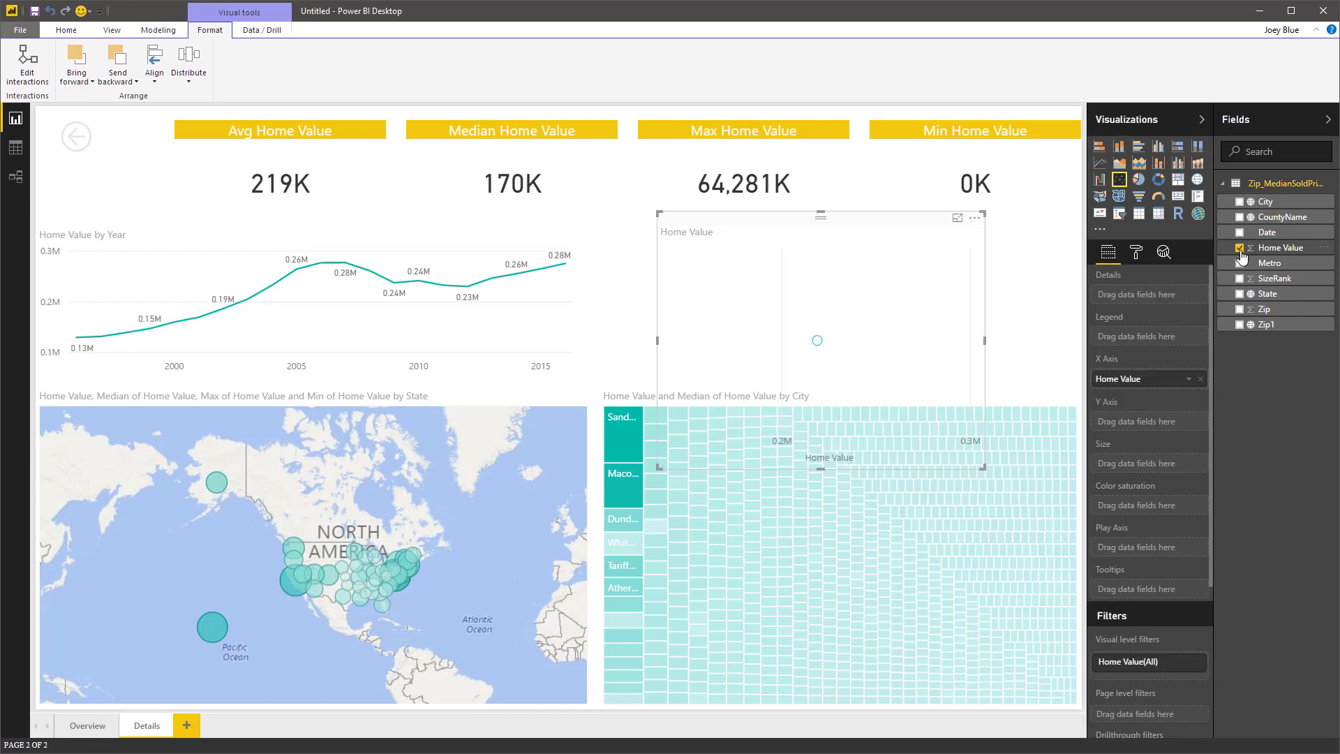
{"action": "mouse_move", "coordinate": [1280, 249]}
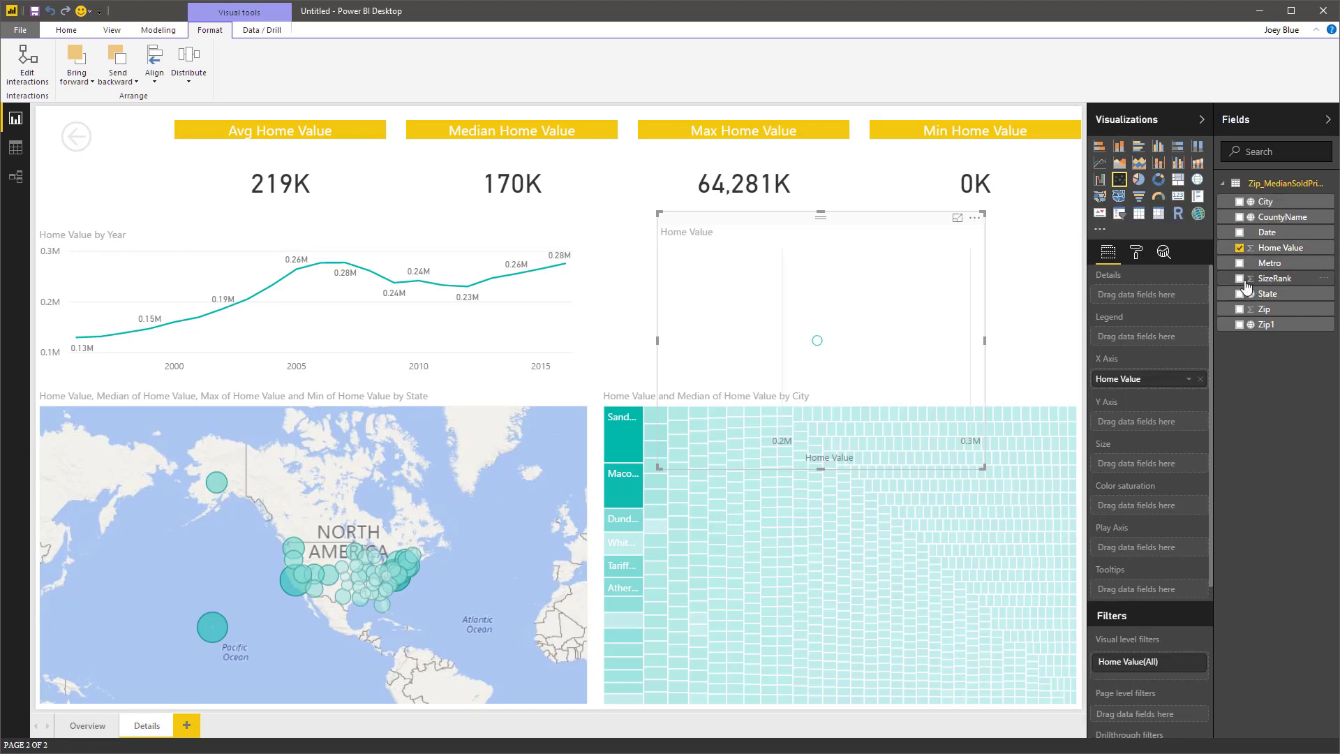
{"action": "left_click", "coordinate": [1240, 277]}
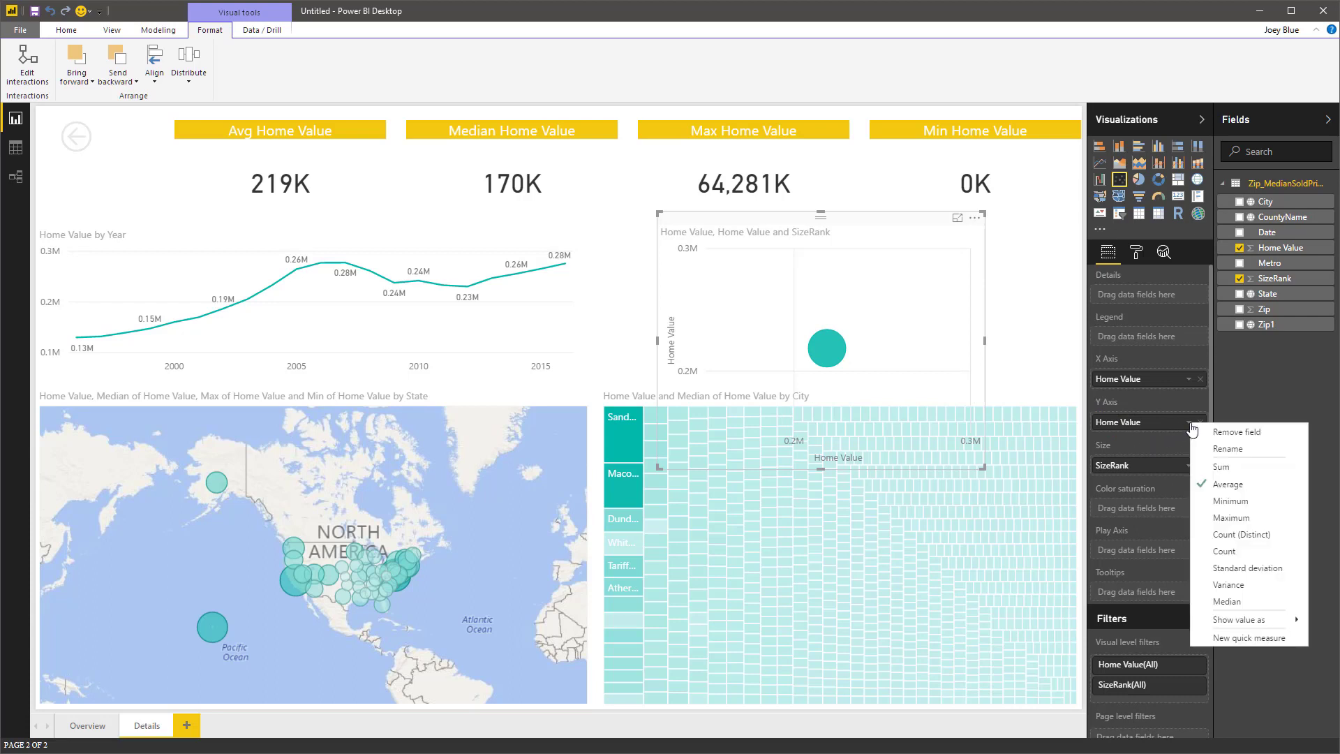
Aggregate Home Value on the Y axis as Count (after trying Median) and put Date on the Play Axis.
{"action": "left_click", "coordinate": [1225, 600]}
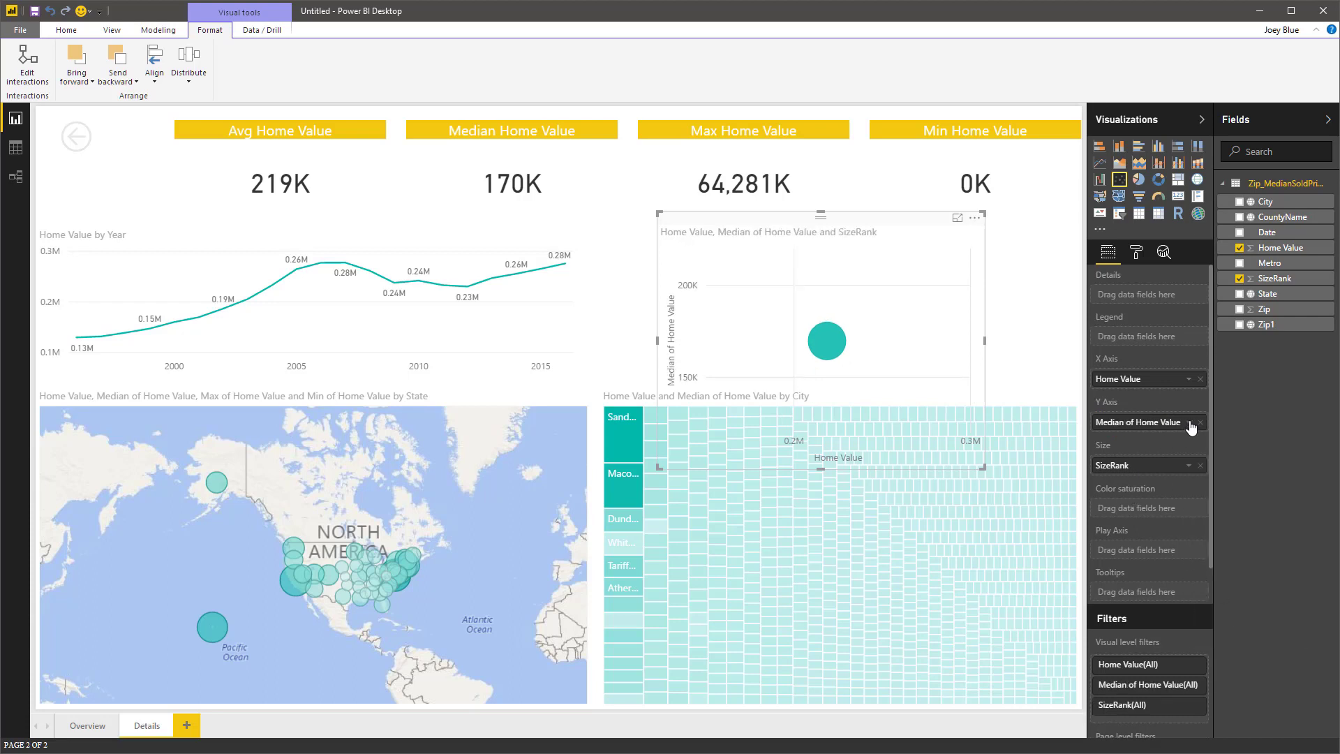
{"action": "left_click", "coordinate": [1199, 422]}
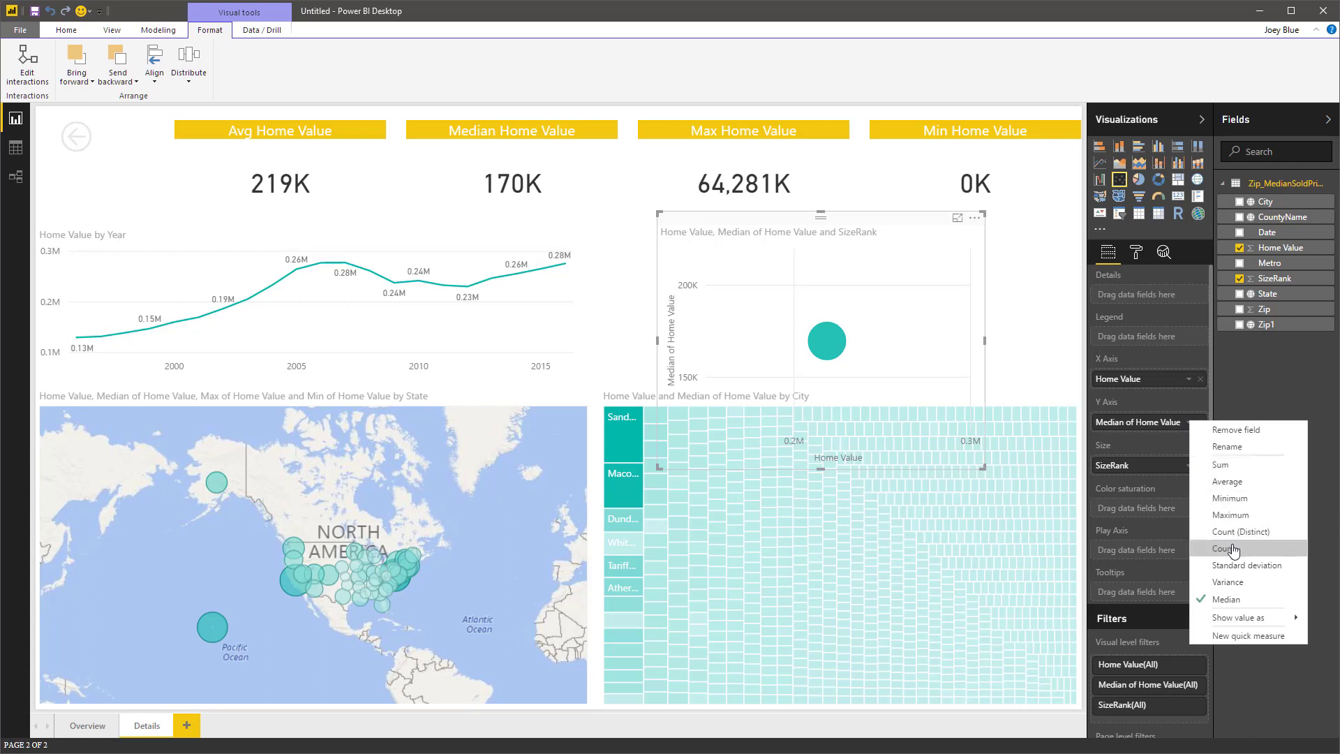
{"action": "left_click", "coordinate": [1224, 548]}
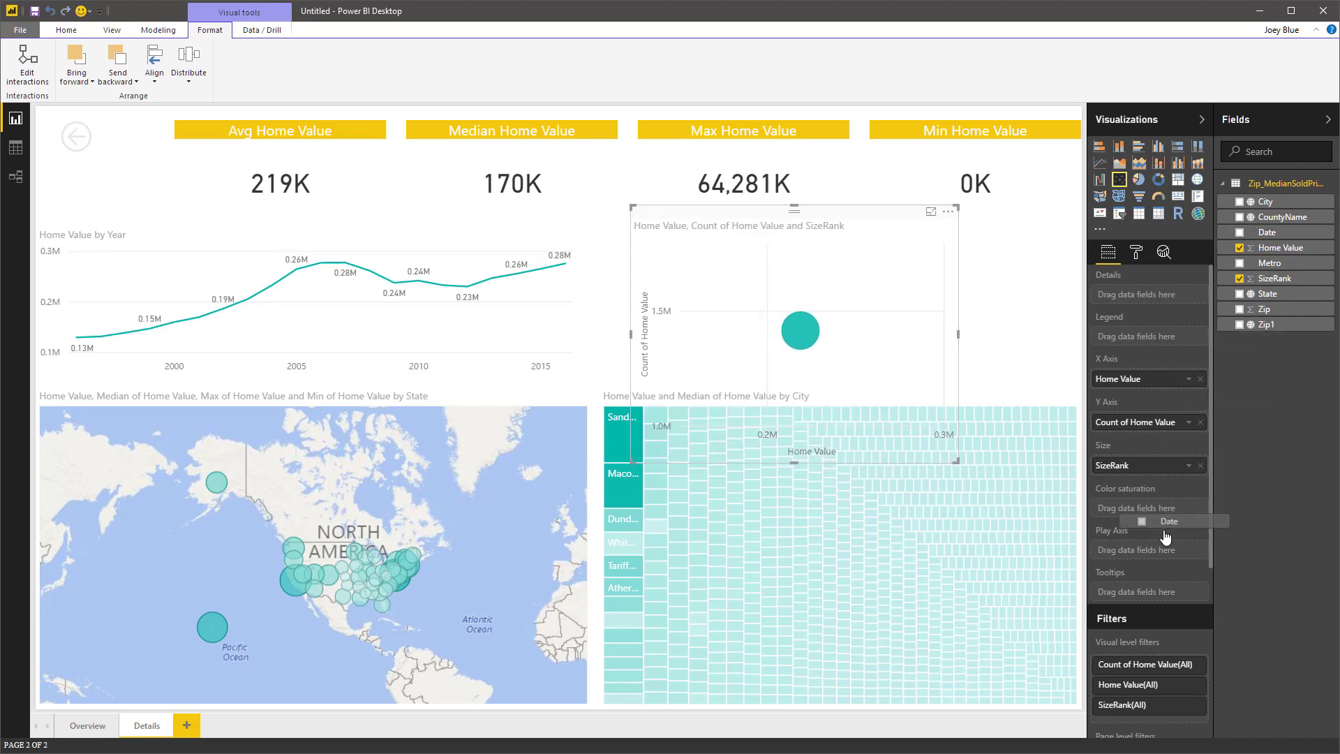
{"action": "left_click", "coordinate": [1168, 520]}
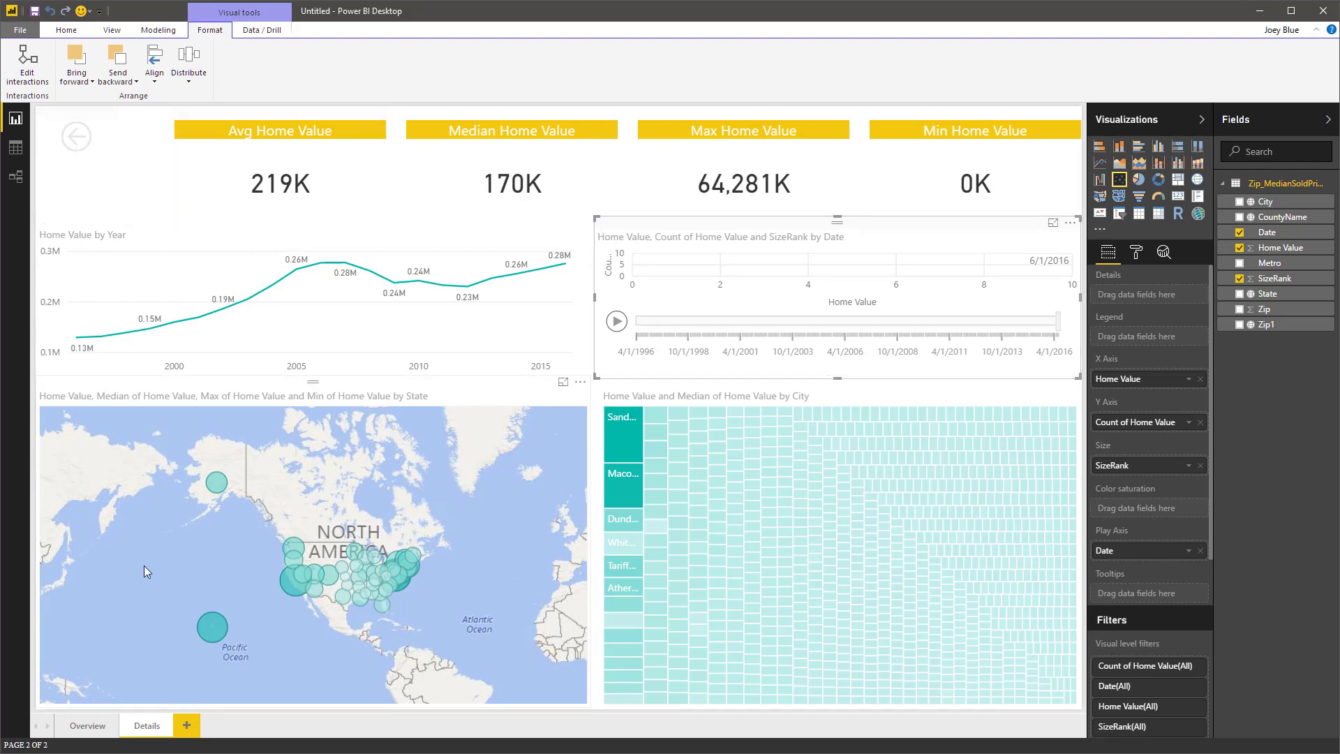
From the Overview page, drill through from the DC bar to the Details page and inspect its charts.
{"action": "left_click", "coordinate": [87, 724]}
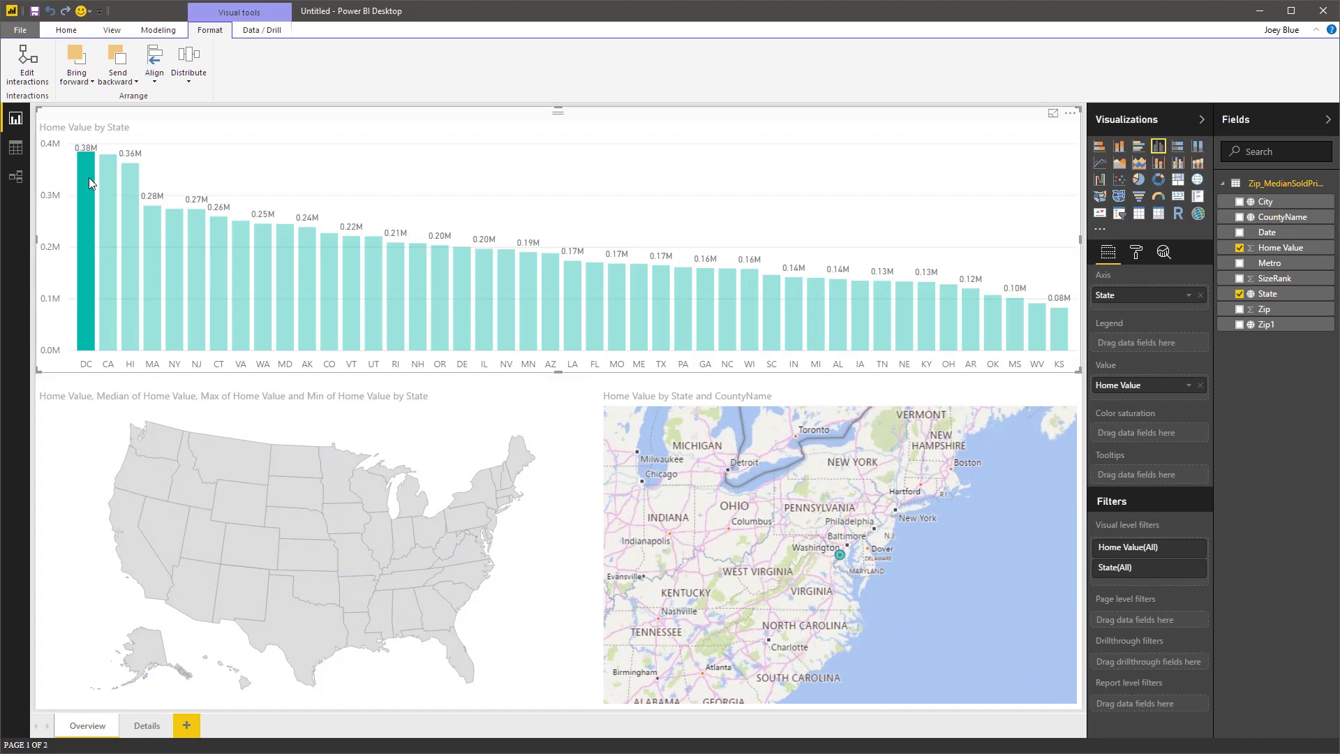
{"action": "mouse_move", "coordinate": [85, 176]}
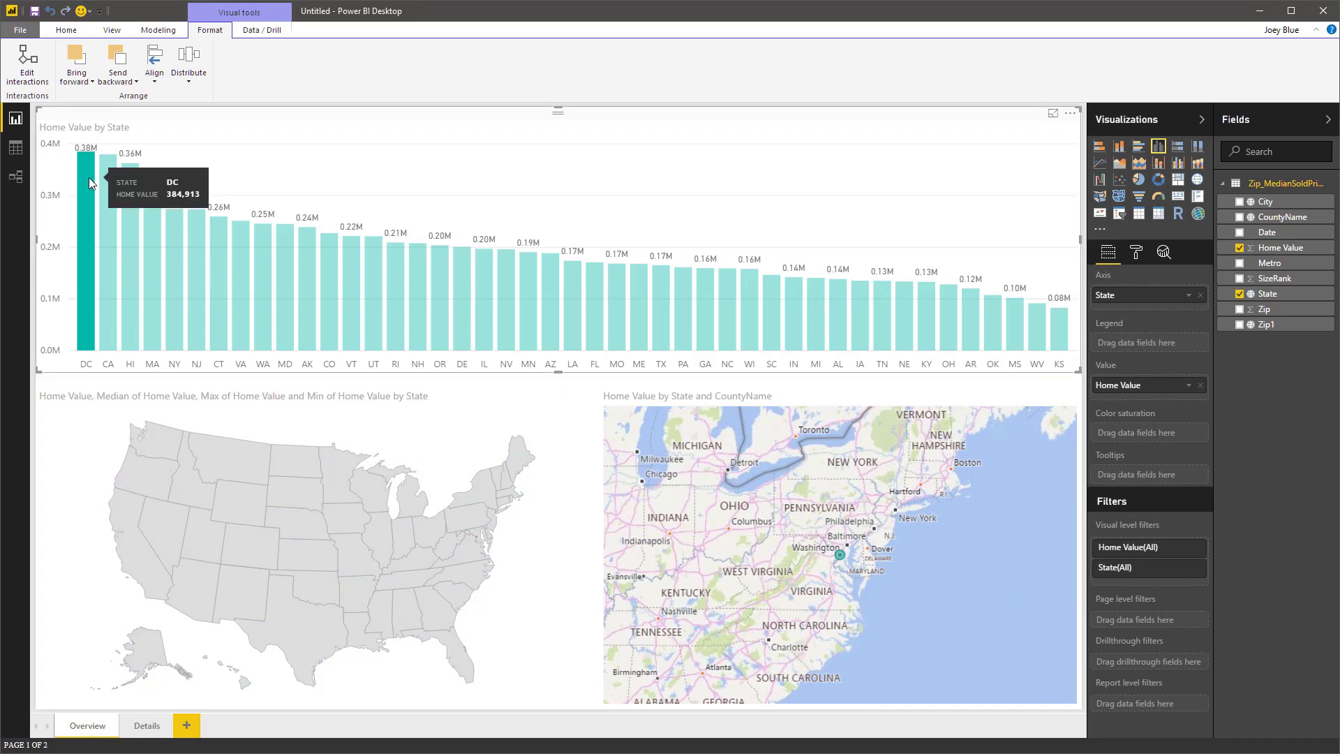
{"action": "mouse_move", "coordinate": [88, 247]}
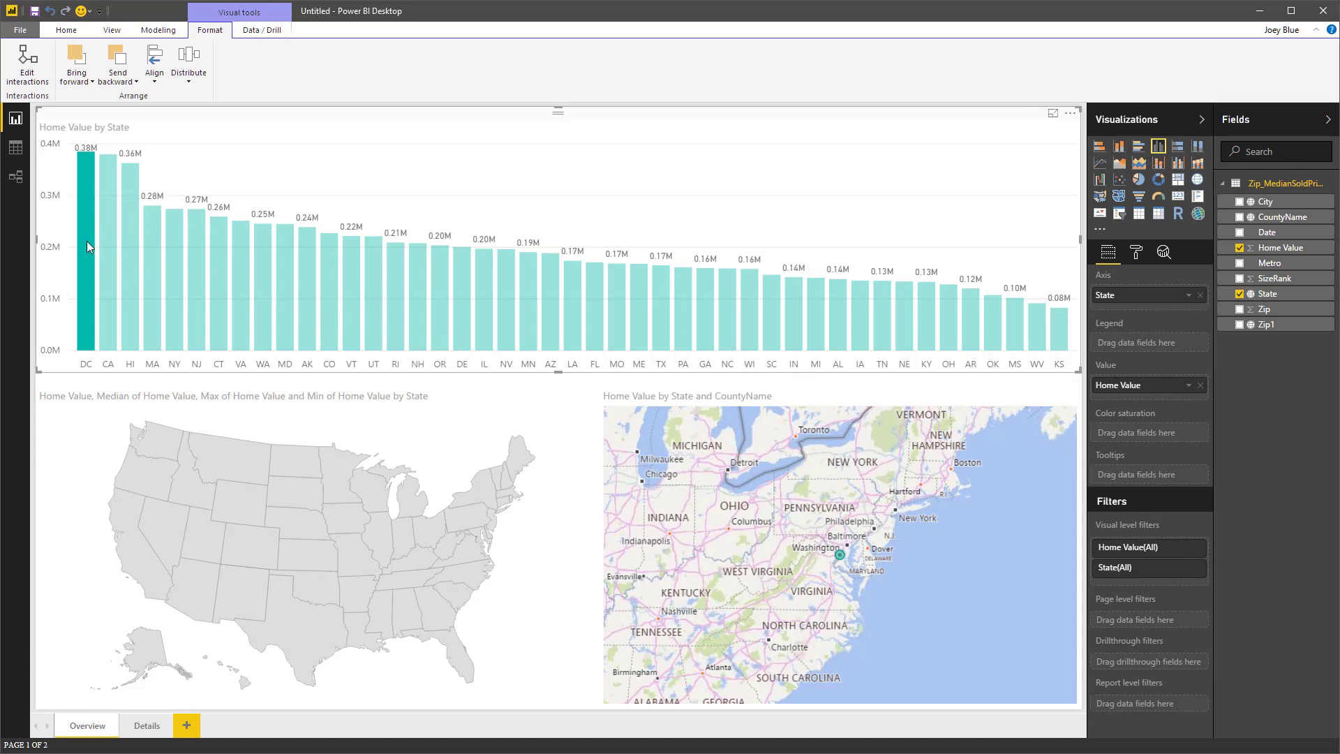
{"action": "right_click", "coordinate": [85, 249]}
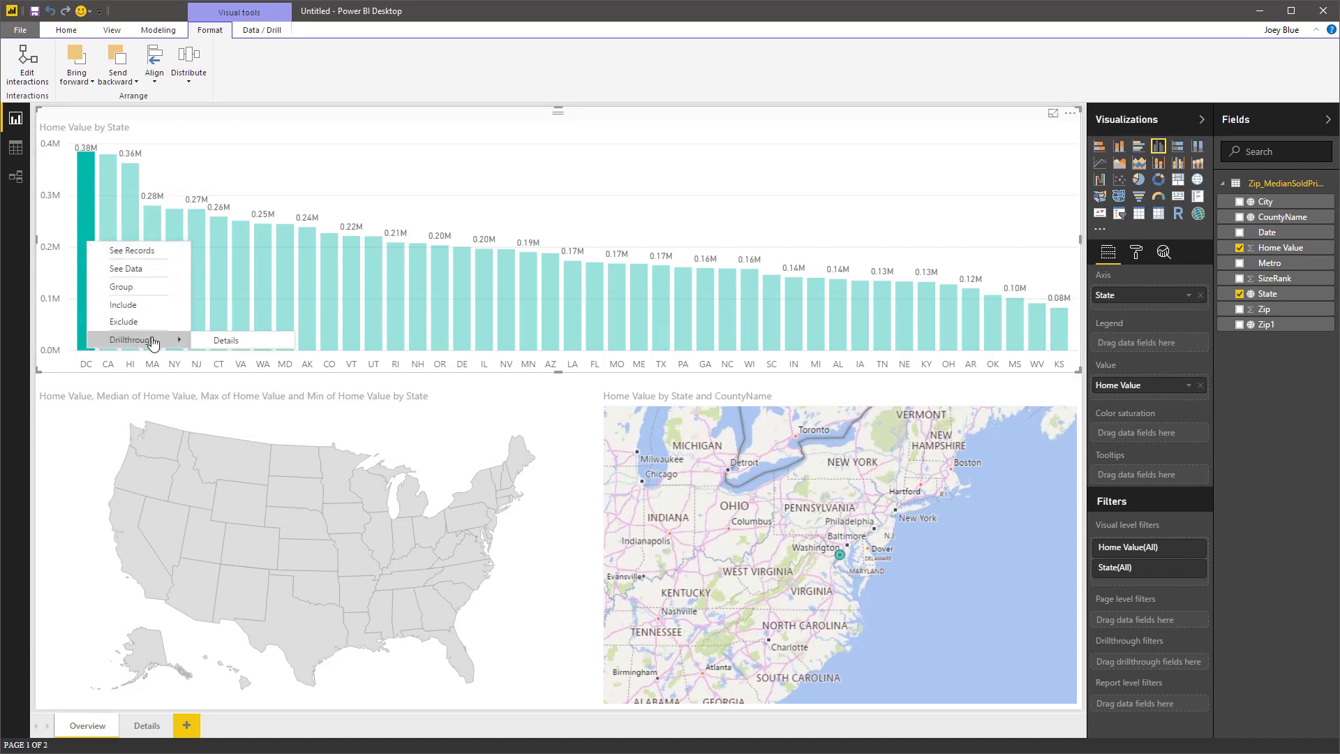
{"action": "left_click", "coordinate": [225, 340]}
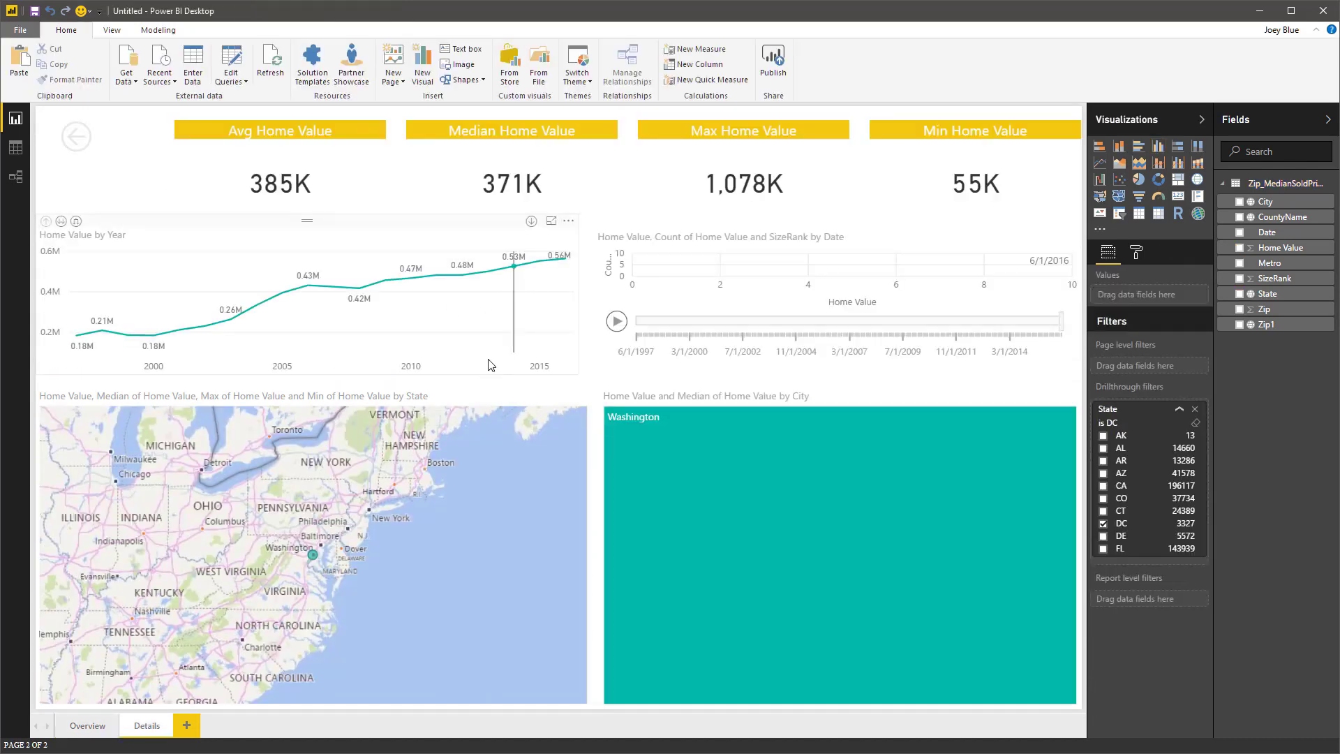
{"action": "mouse_move", "coordinate": [374, 302]}
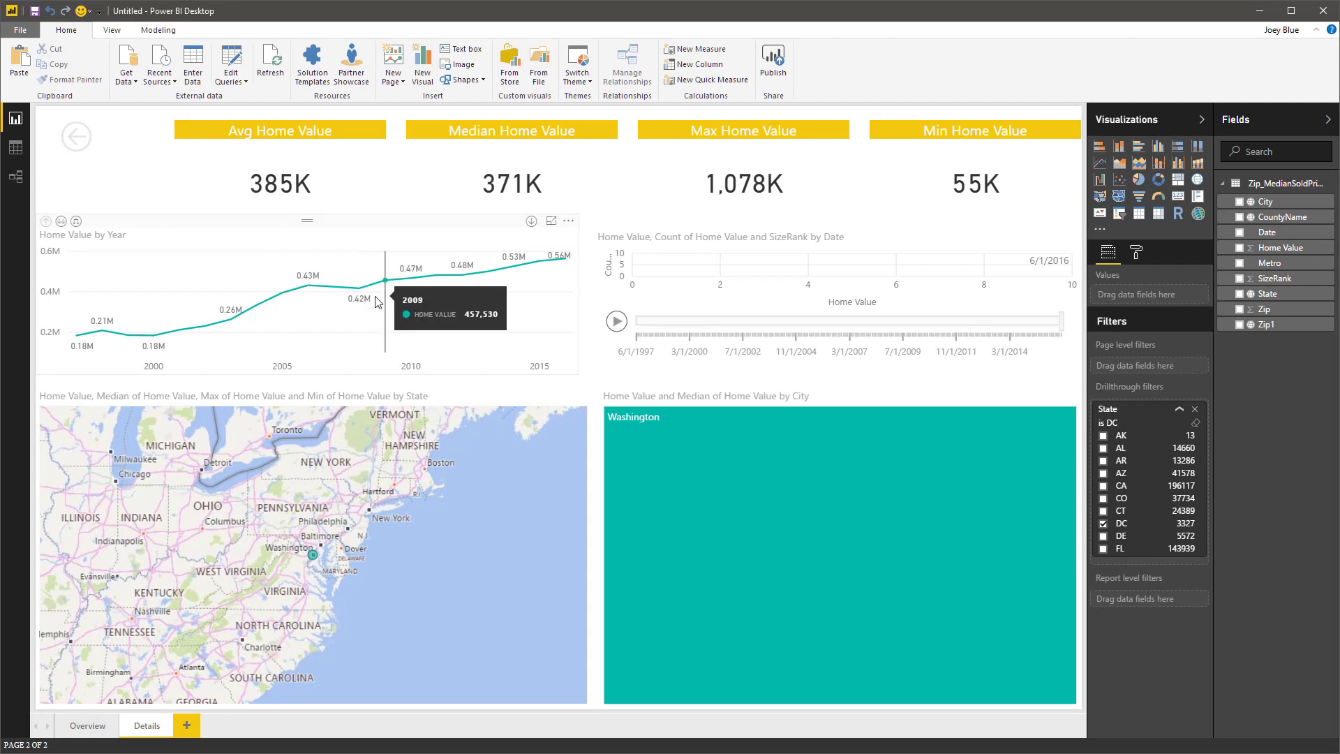
{"action": "mouse_move", "coordinate": [75, 352]}
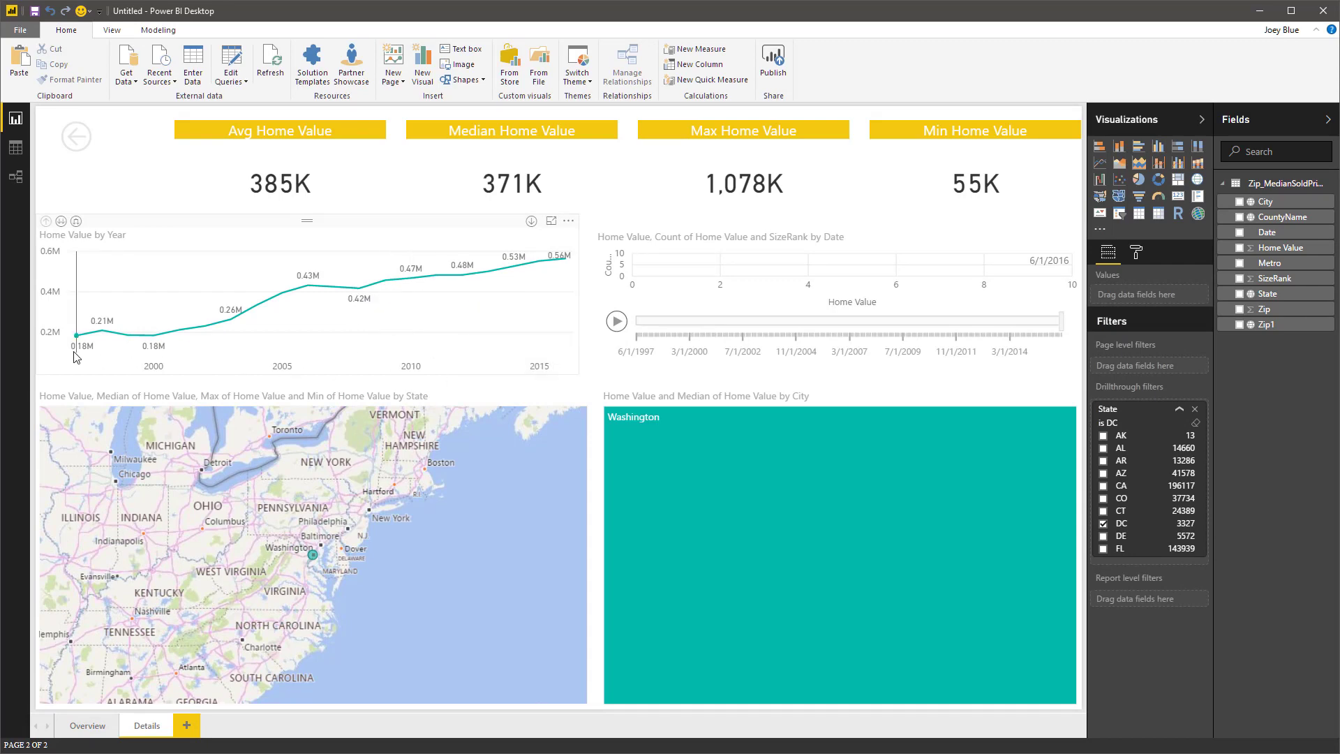
{"action": "mouse_move", "coordinate": [77, 338]}
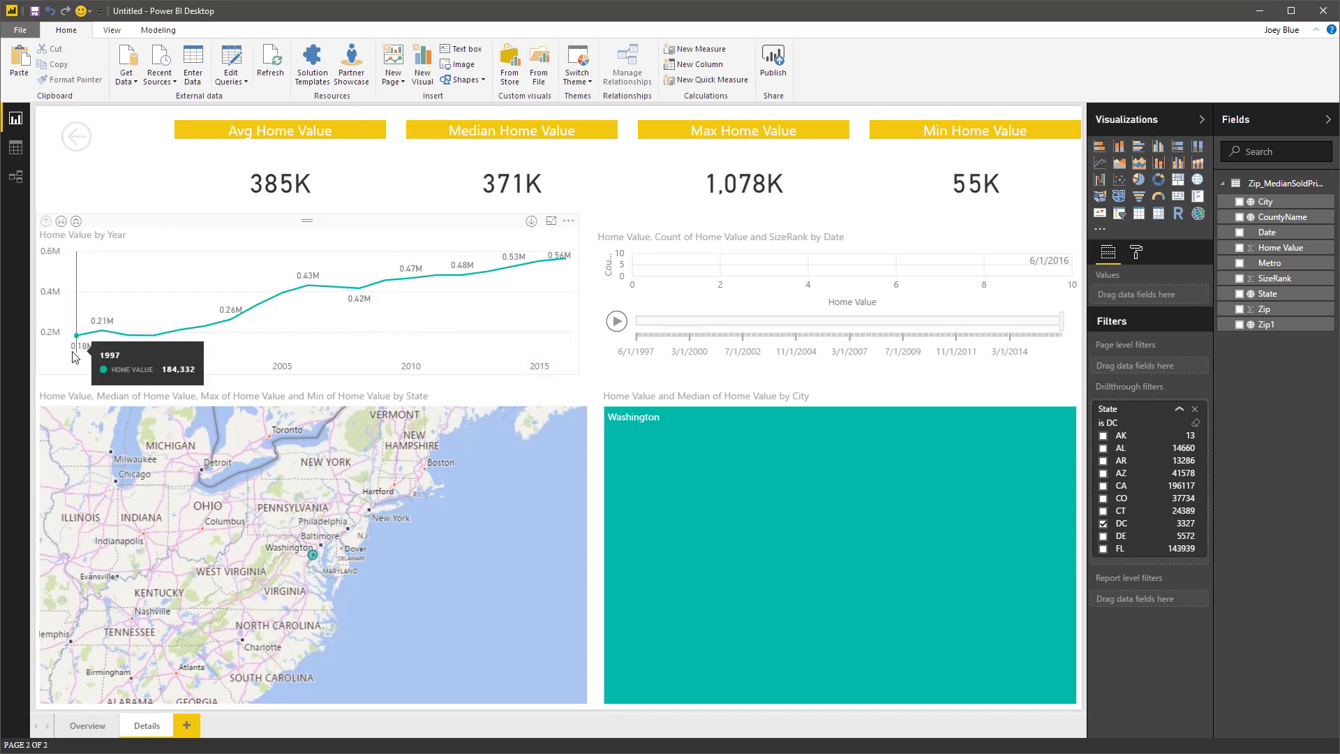
{"action": "mouse_move", "coordinate": [534, 325]}
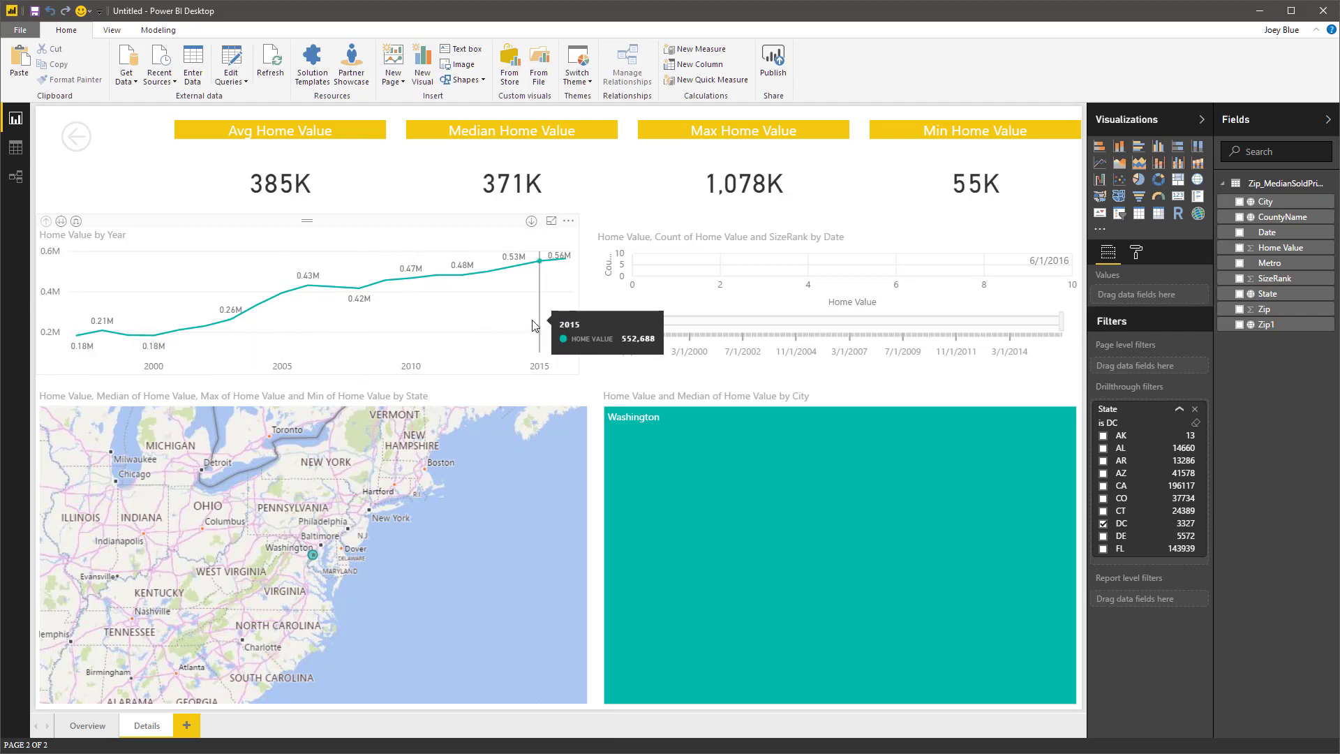
{"action": "left_click", "coordinate": [307, 298]}
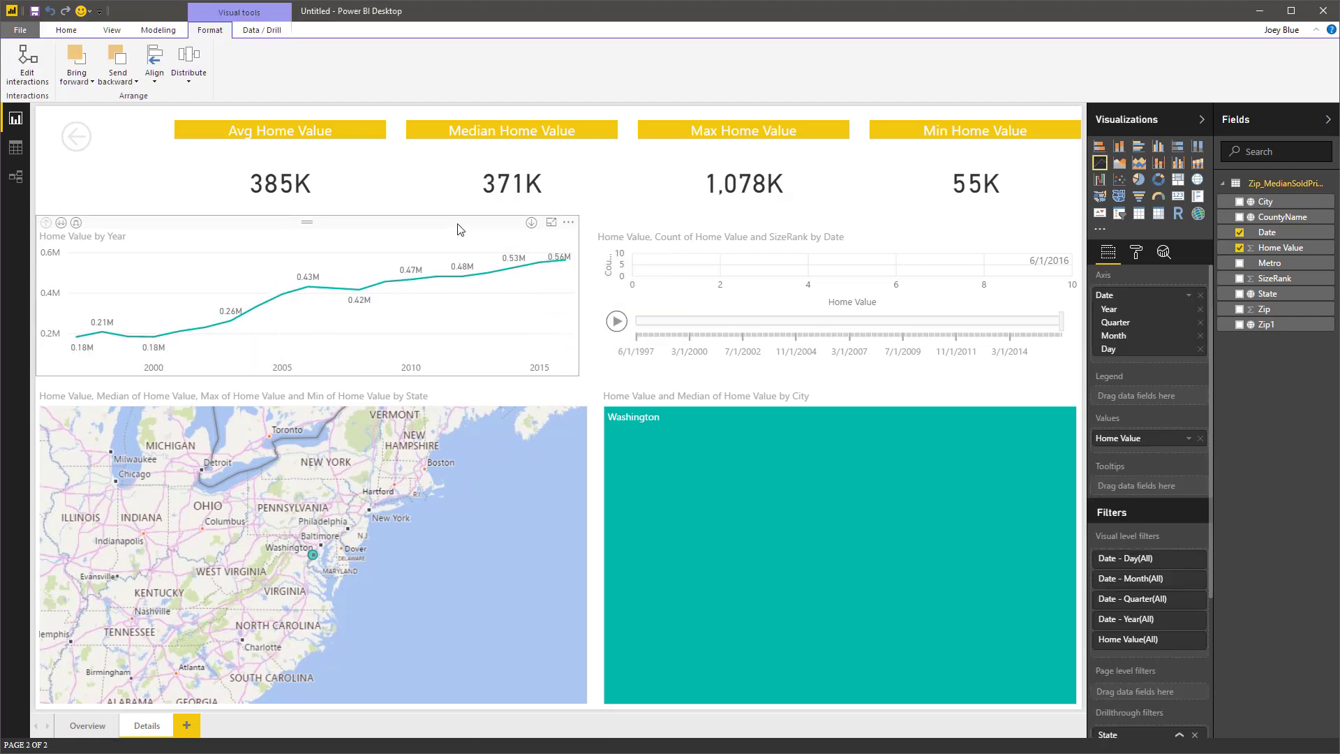
{"action": "mouse_move", "coordinate": [563, 260]}
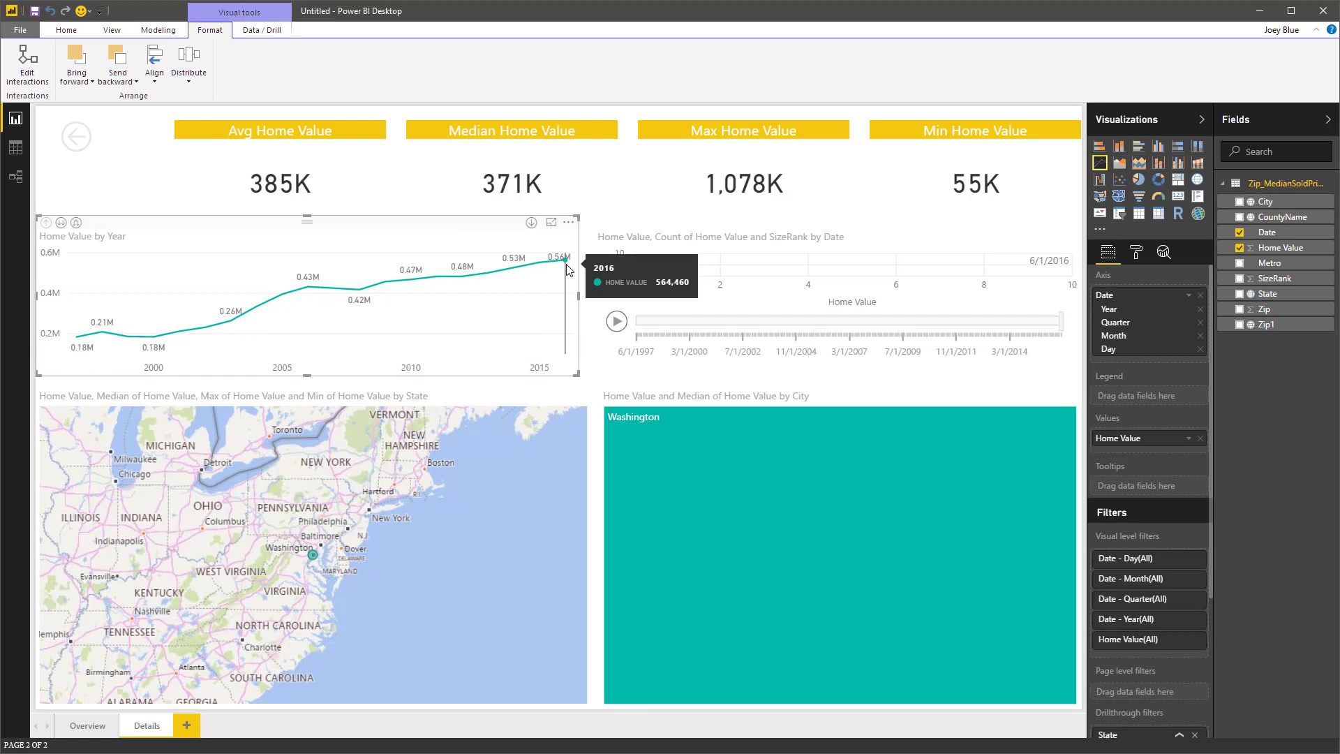
{"action": "mouse_move", "coordinate": [581, 294]}
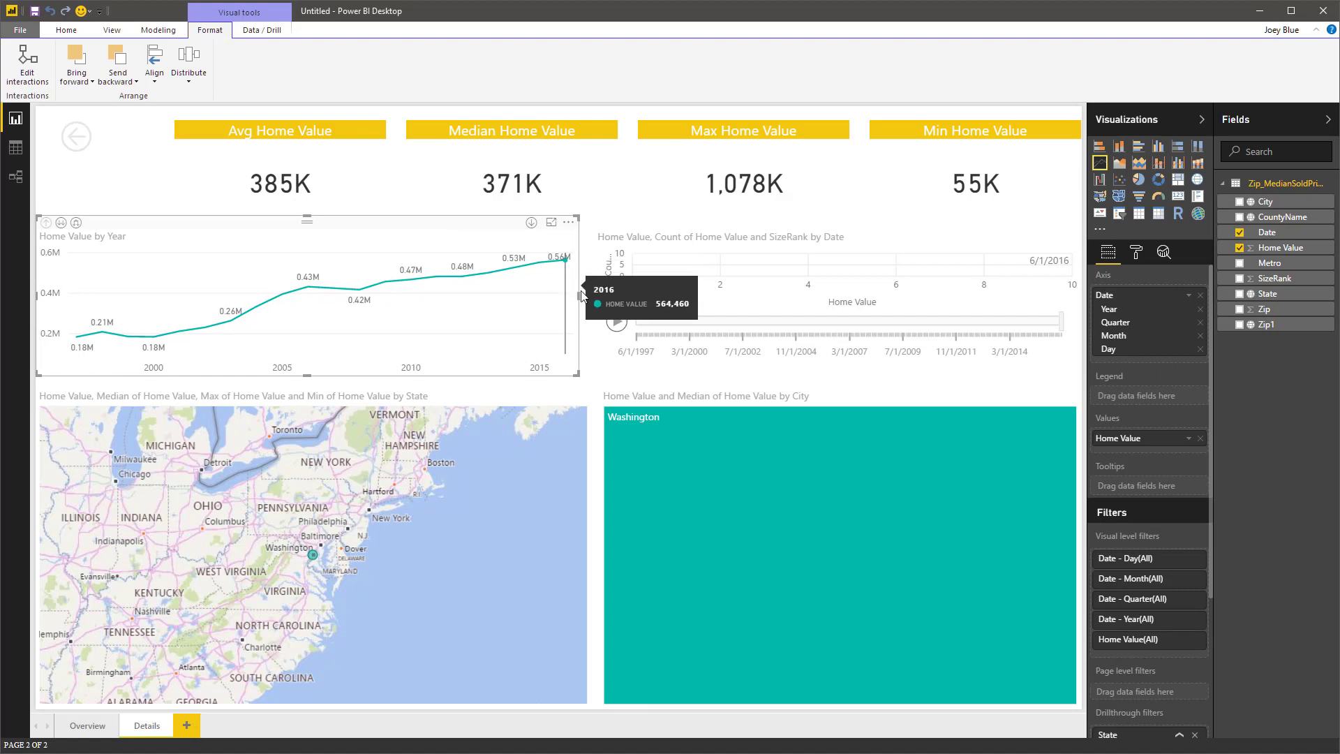
{"action": "mouse_move", "coordinate": [748, 402]}
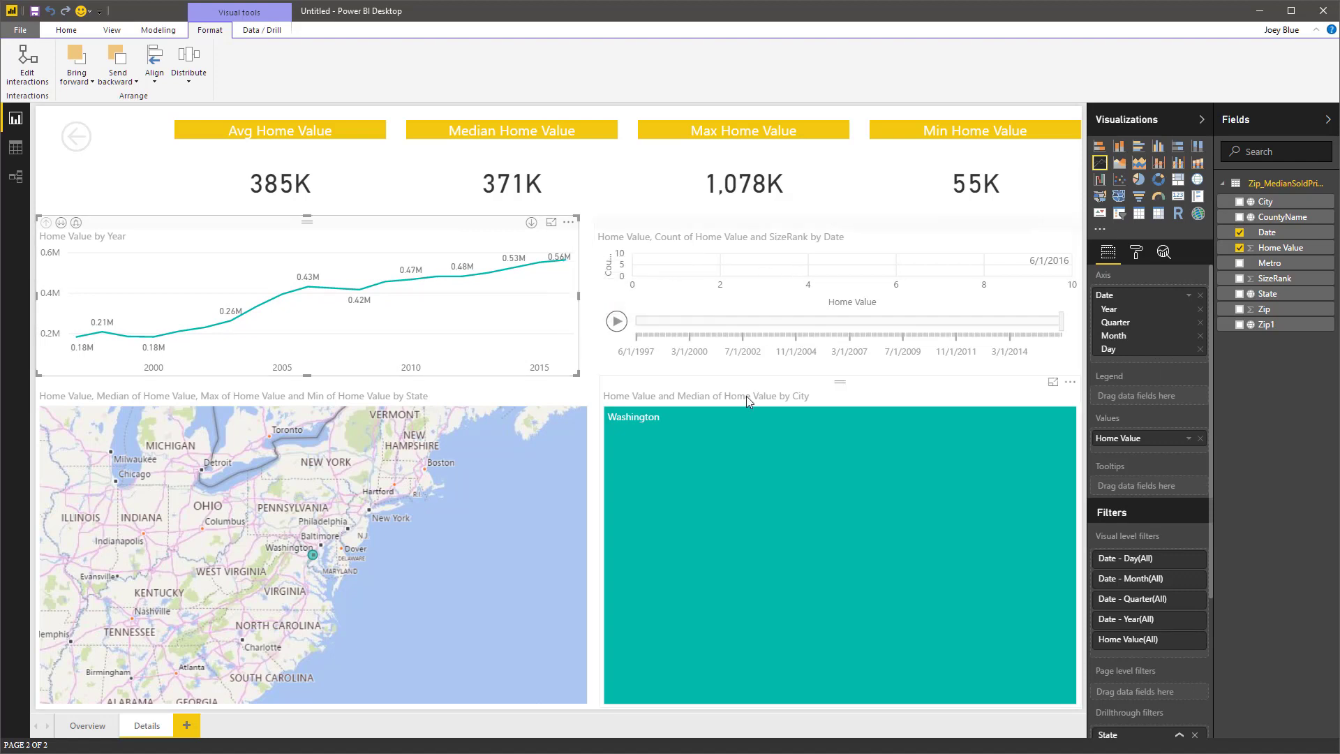
{"action": "mouse_move", "coordinate": [779, 391]}
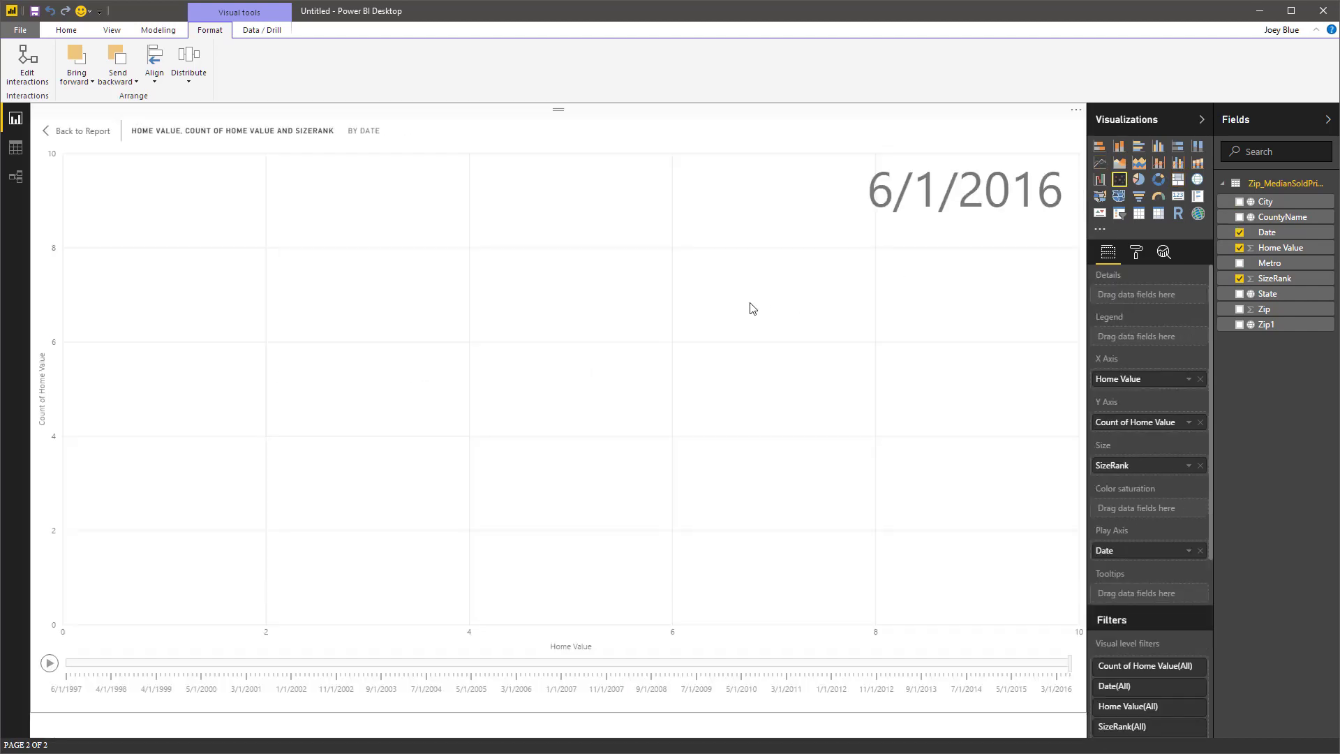
Play the Date timeline animation on the scatter chart, restarting it from the beginning.
{"action": "left_click", "coordinate": [49, 661]}
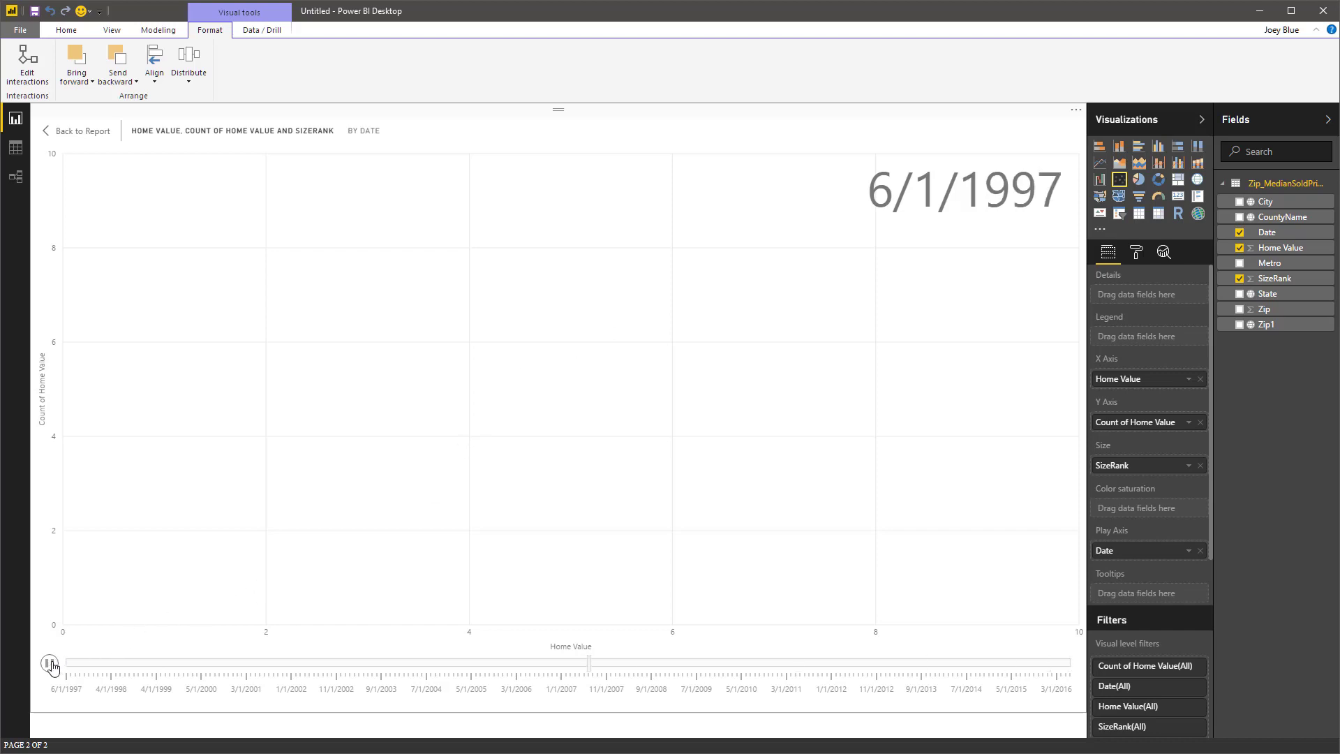
{"action": "left_click", "coordinate": [51, 664]}
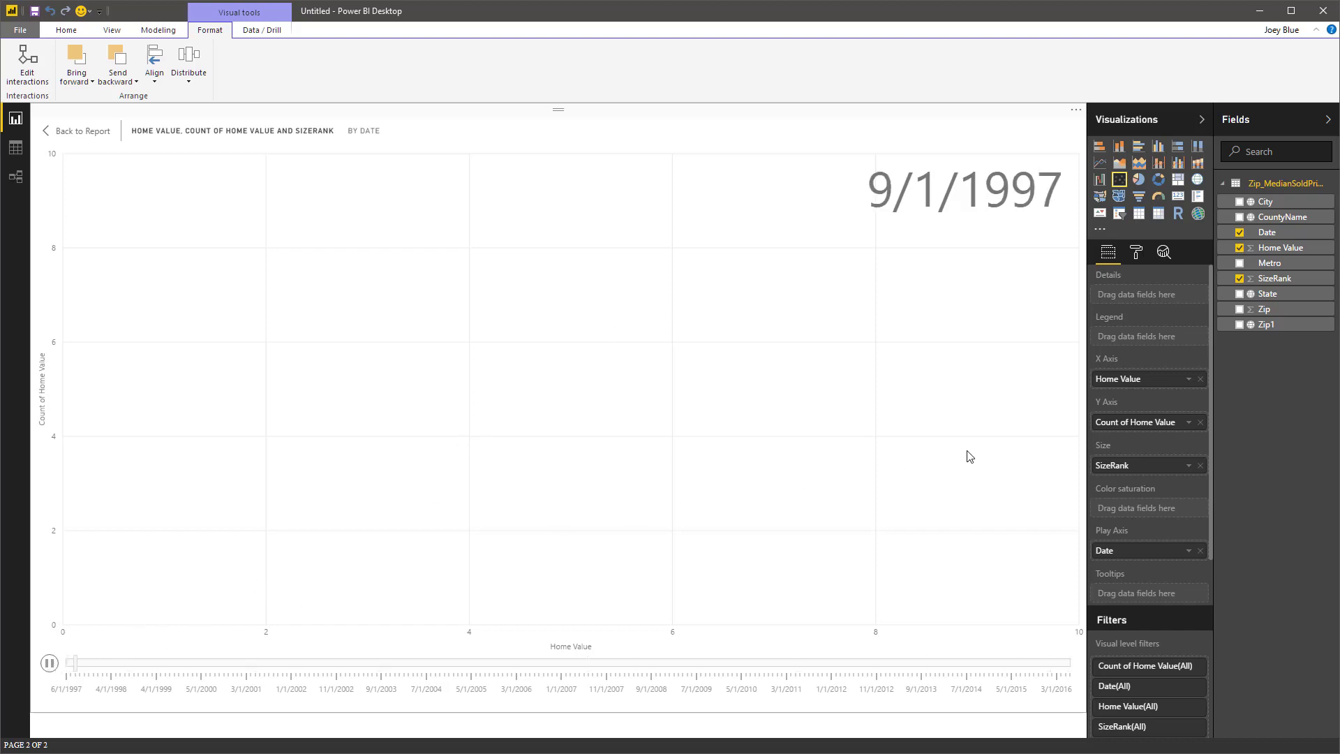
{"action": "left_click", "coordinate": [49, 661]}
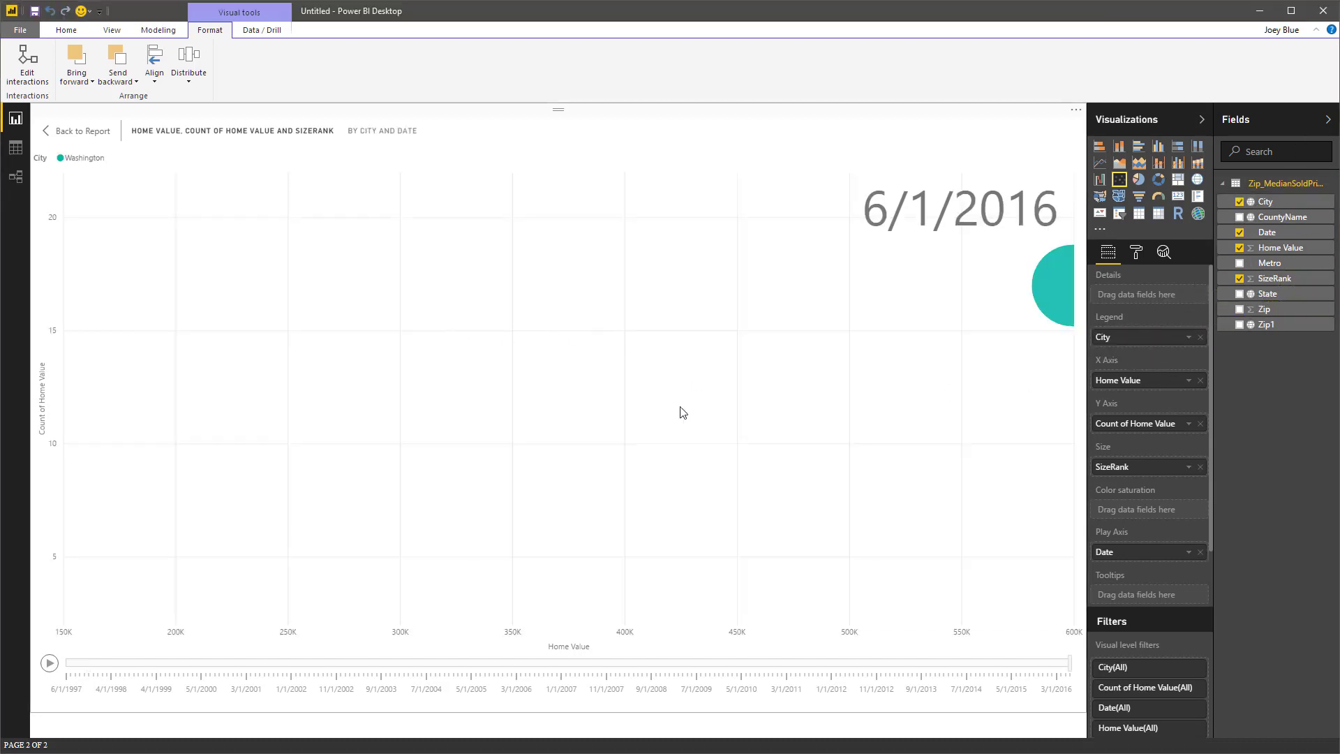
{"action": "mouse_move", "coordinate": [1067, 295]}
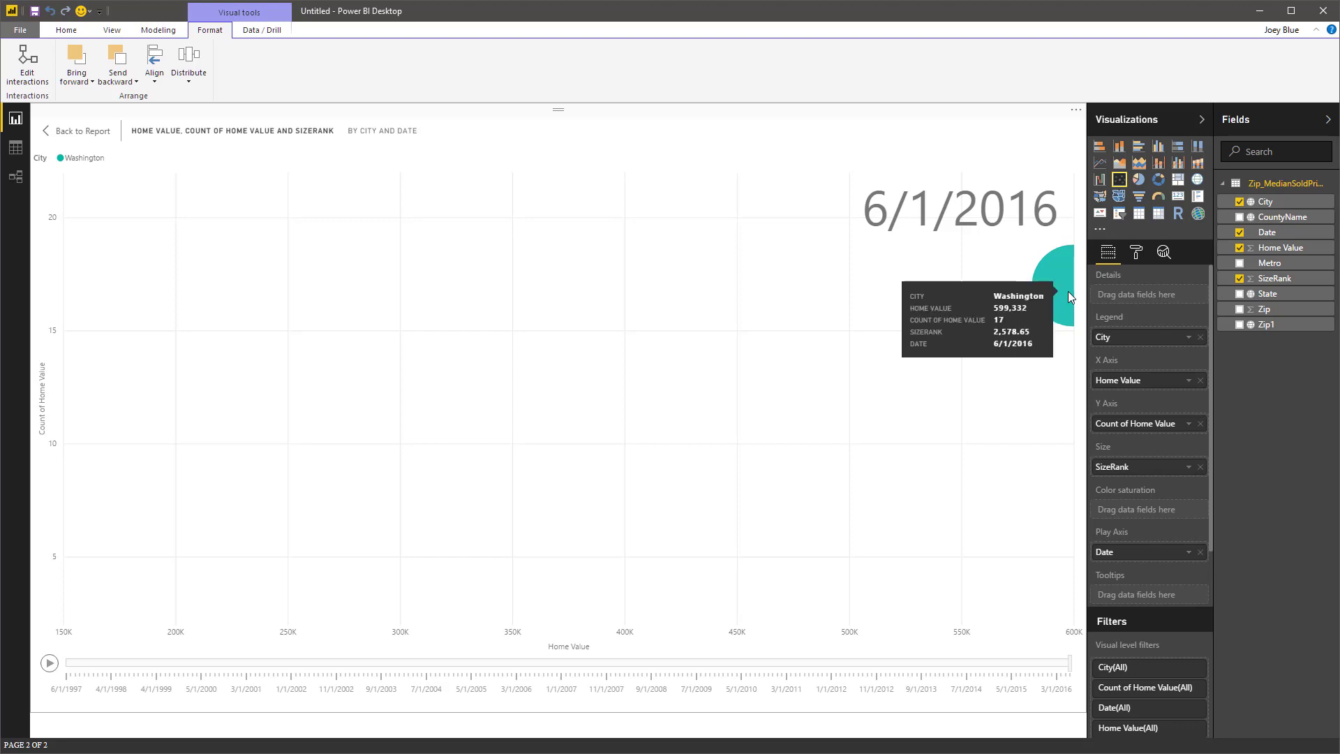
{"action": "mouse_move", "coordinate": [49, 661]}
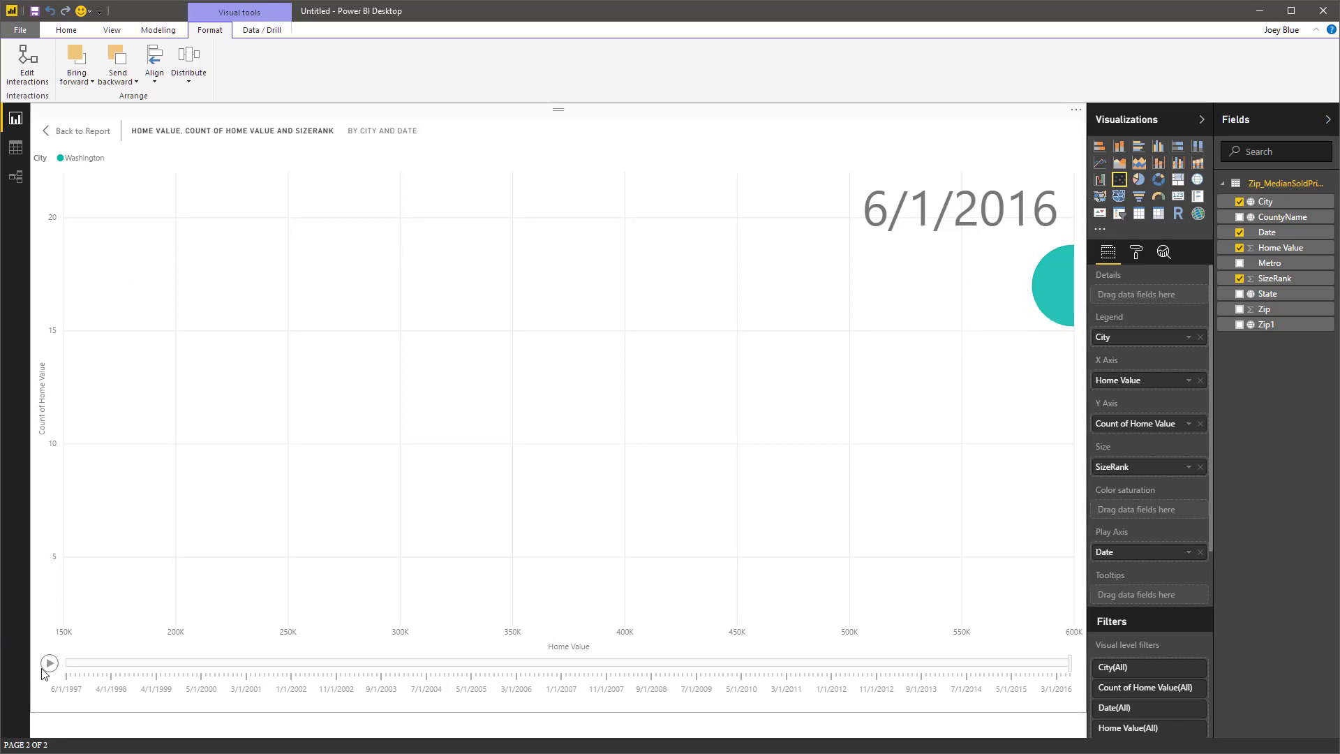
{"action": "left_click", "coordinate": [49, 661]}
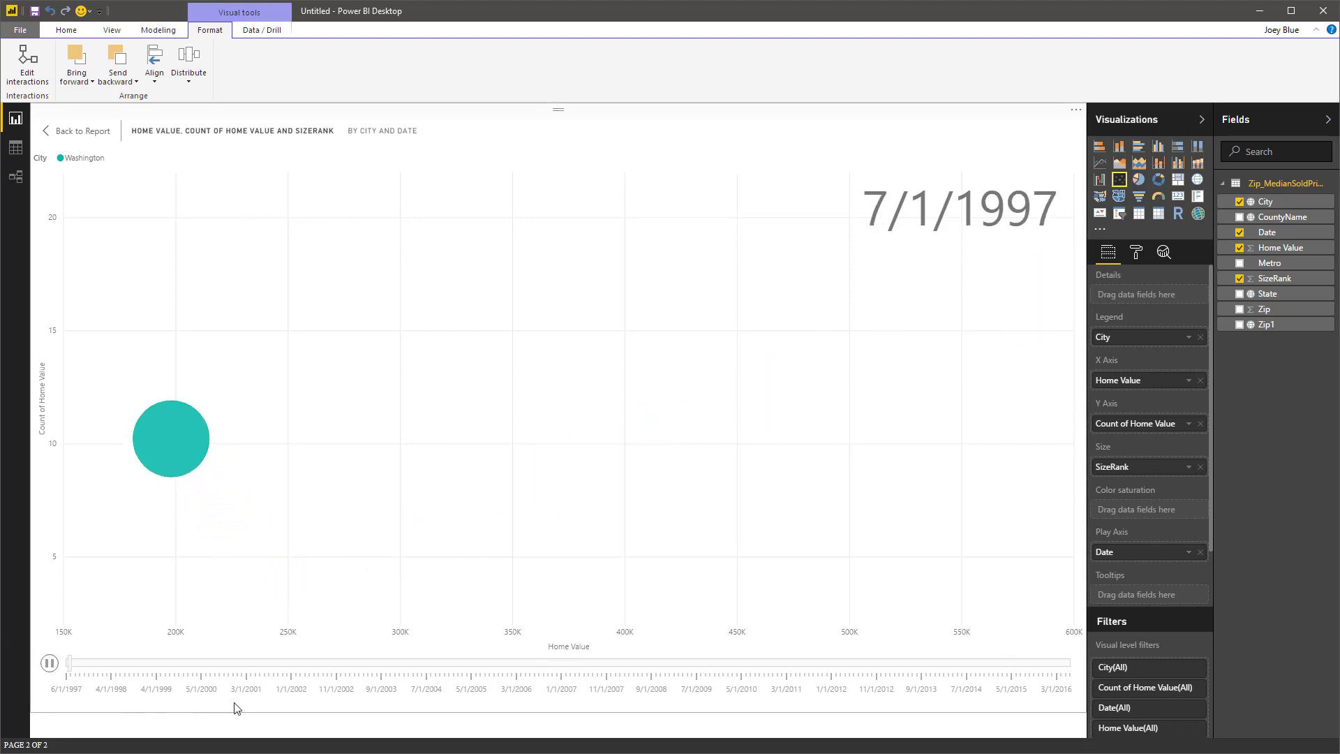
Trace Washington's bubble trail through the dates up to 1/1/1999, then pause the animation.
{"action": "left_click", "coordinate": [49, 661]}
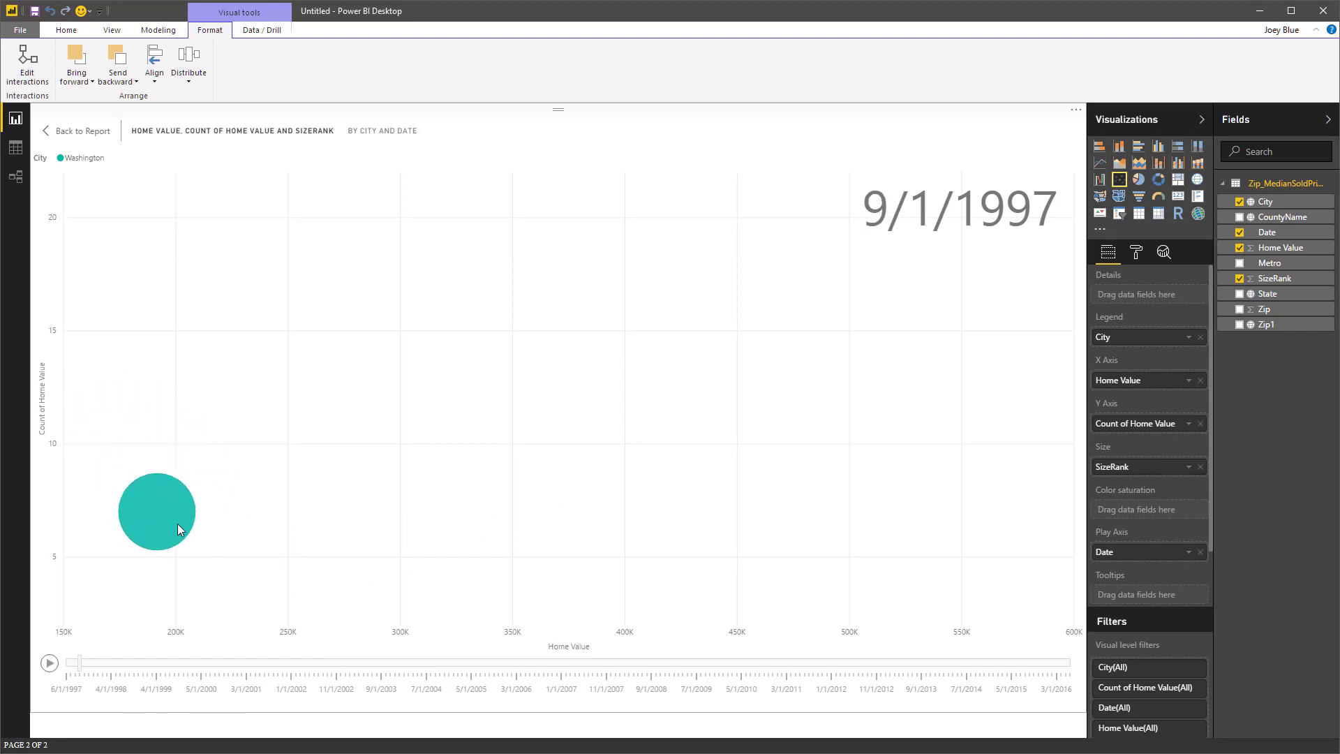
{"action": "left_click", "coordinate": [49, 661]}
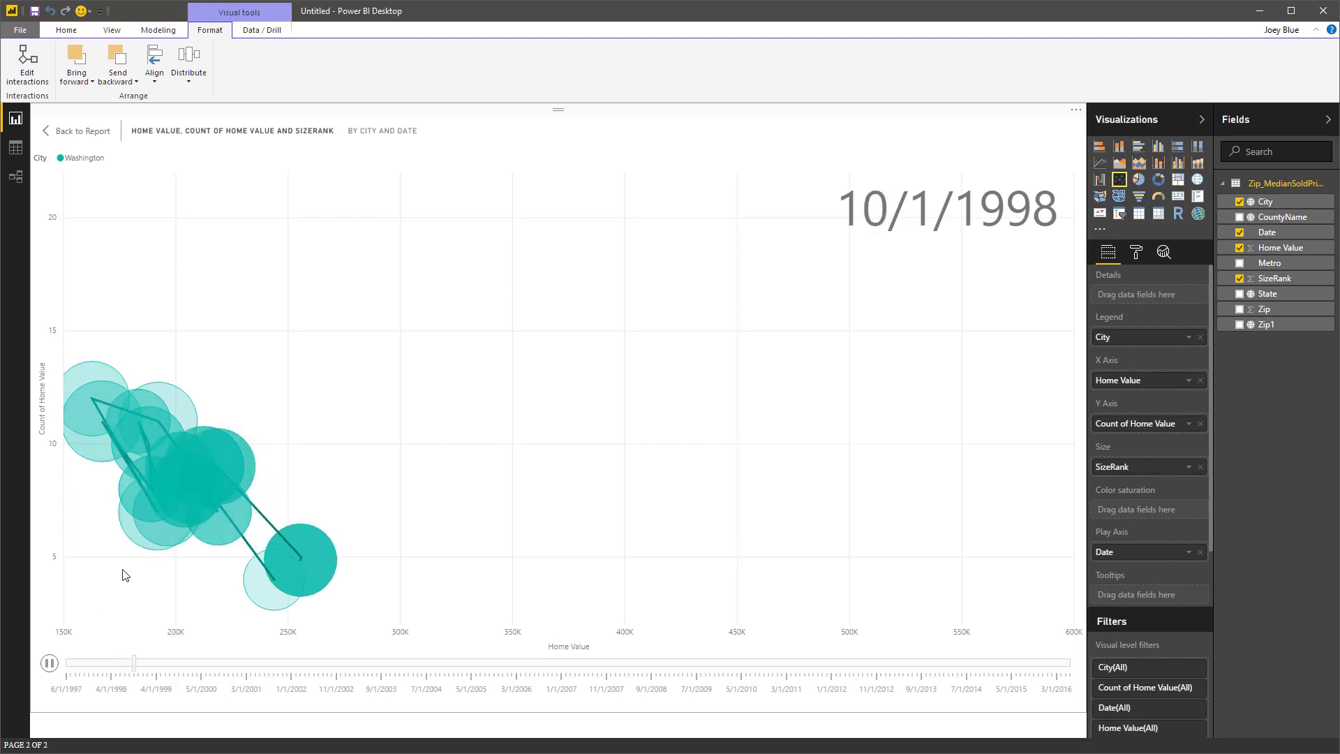
{"action": "left_click", "coordinate": [49, 661]}
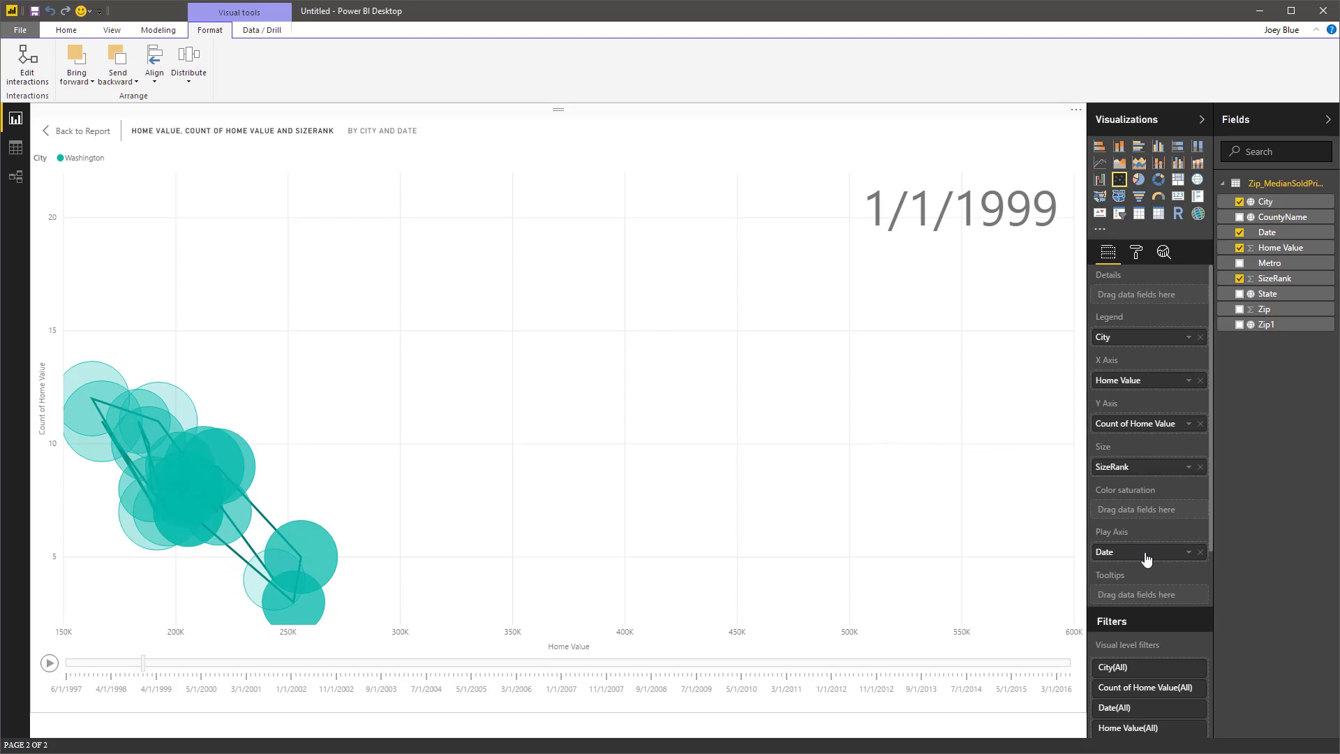
{"action": "left_click", "coordinate": [1189, 553]}
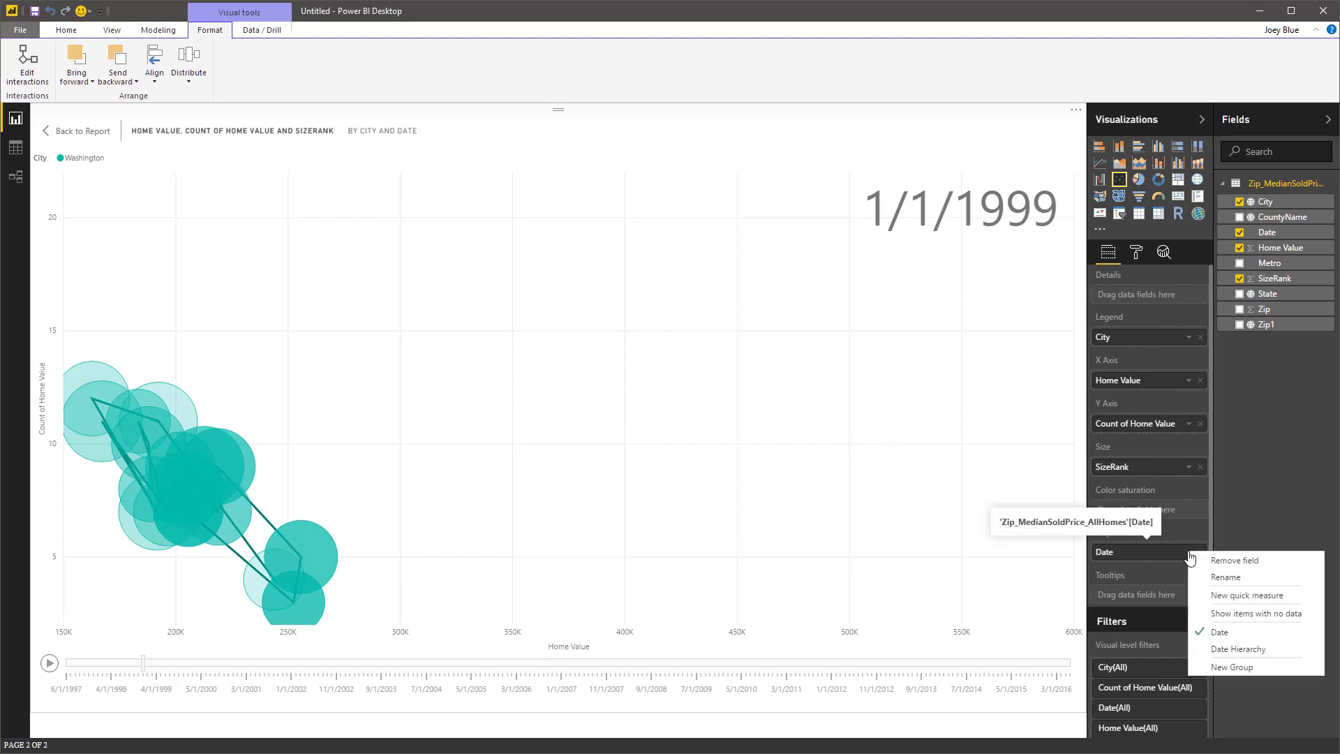
{"action": "left_click", "coordinate": [1238, 649]}
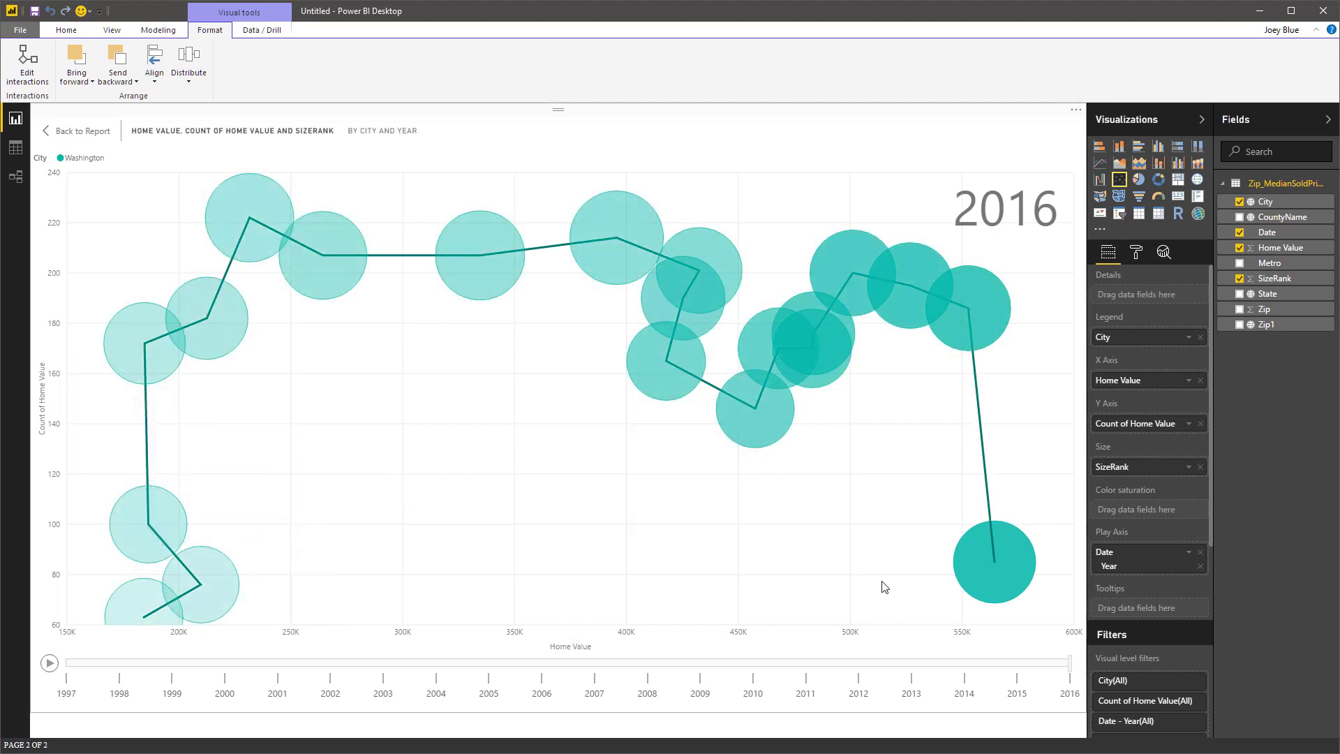
{"action": "mouse_move", "coordinate": [49, 663]}
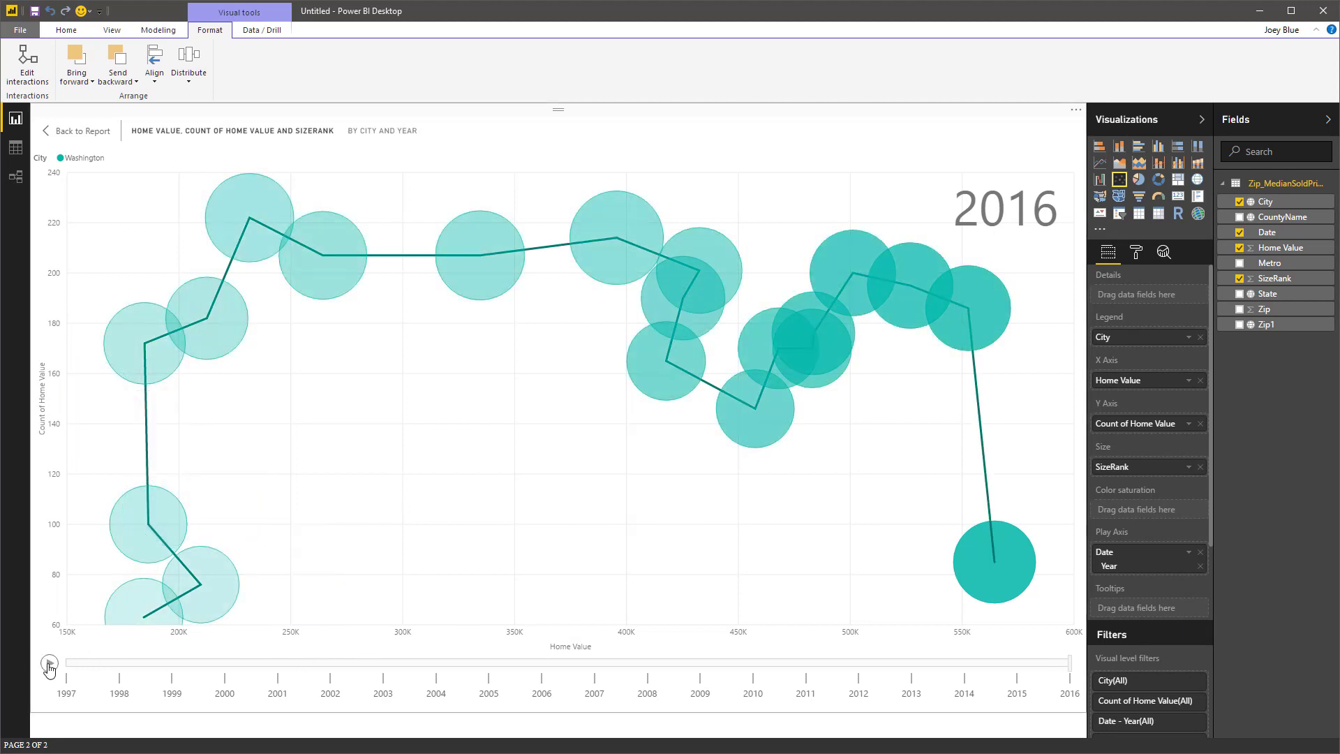
{"action": "left_click", "coordinate": [48, 662]}
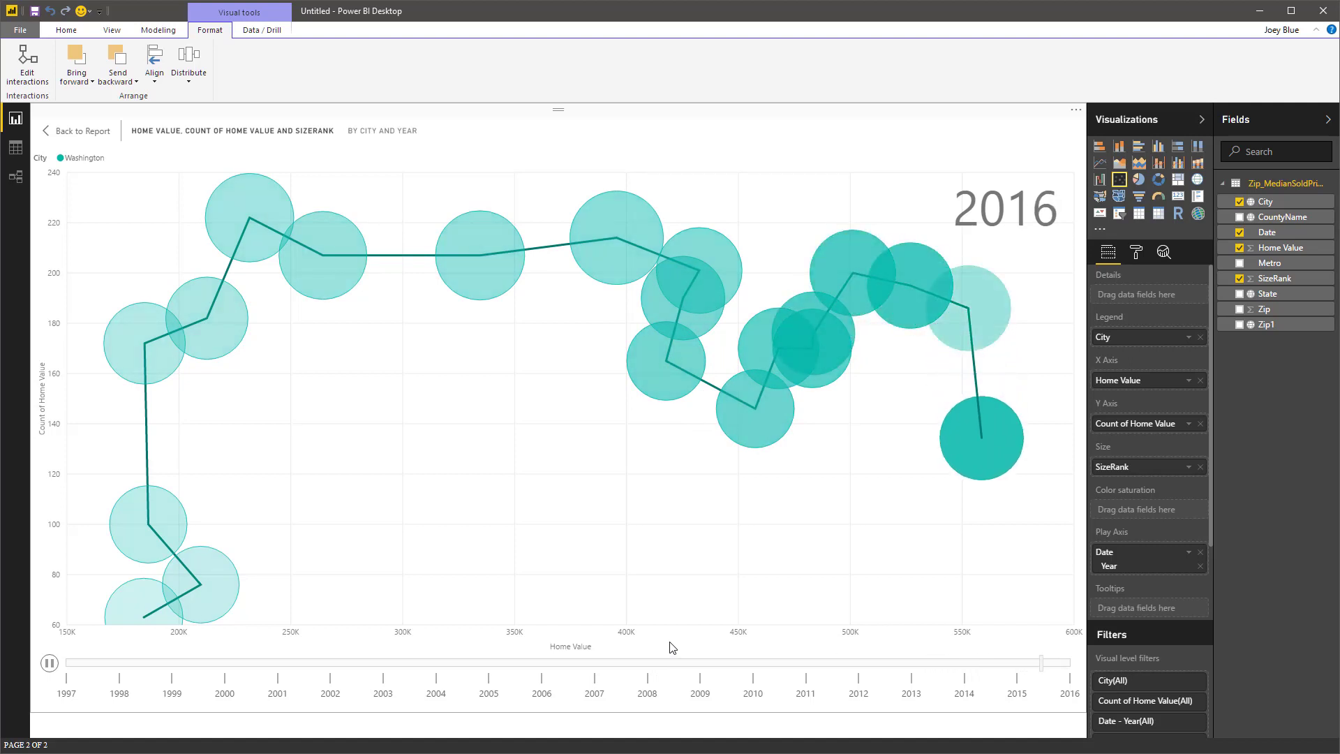
{"action": "left_click", "coordinate": [49, 662]}
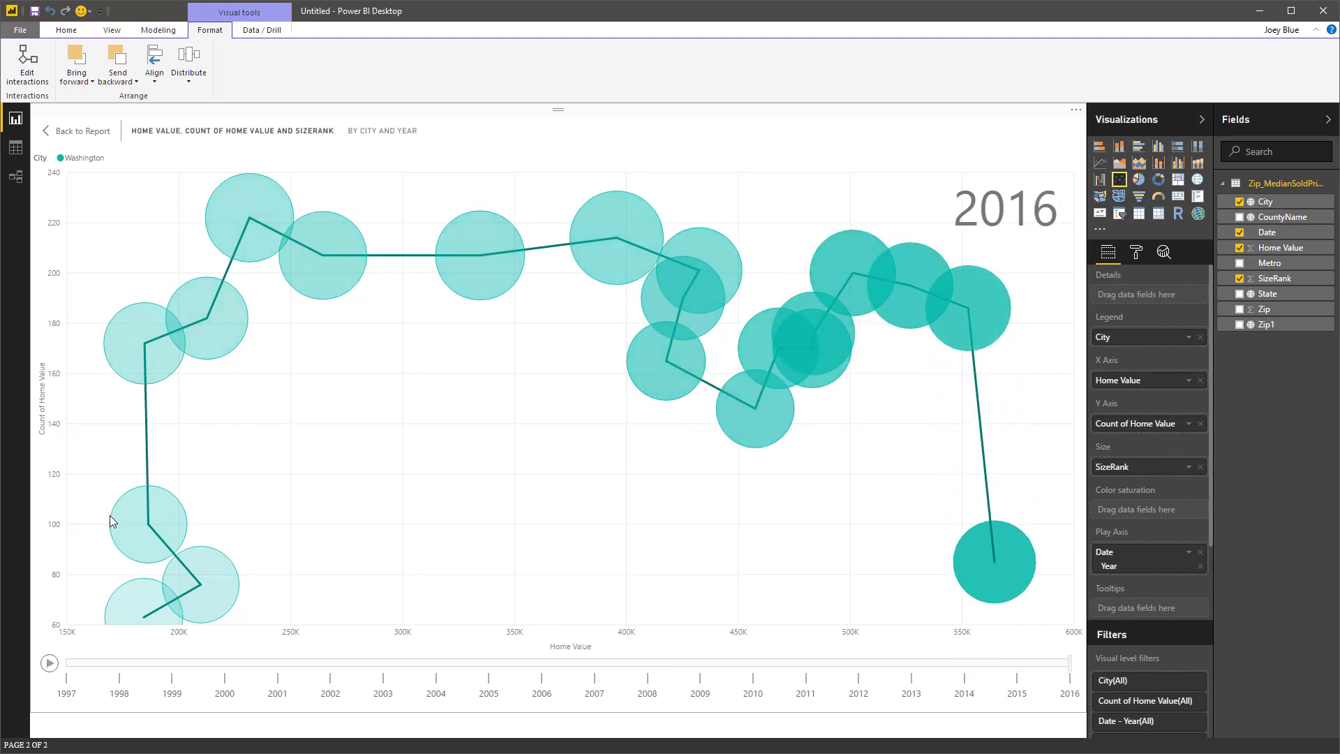
{"action": "mouse_move", "coordinate": [923, 491]}
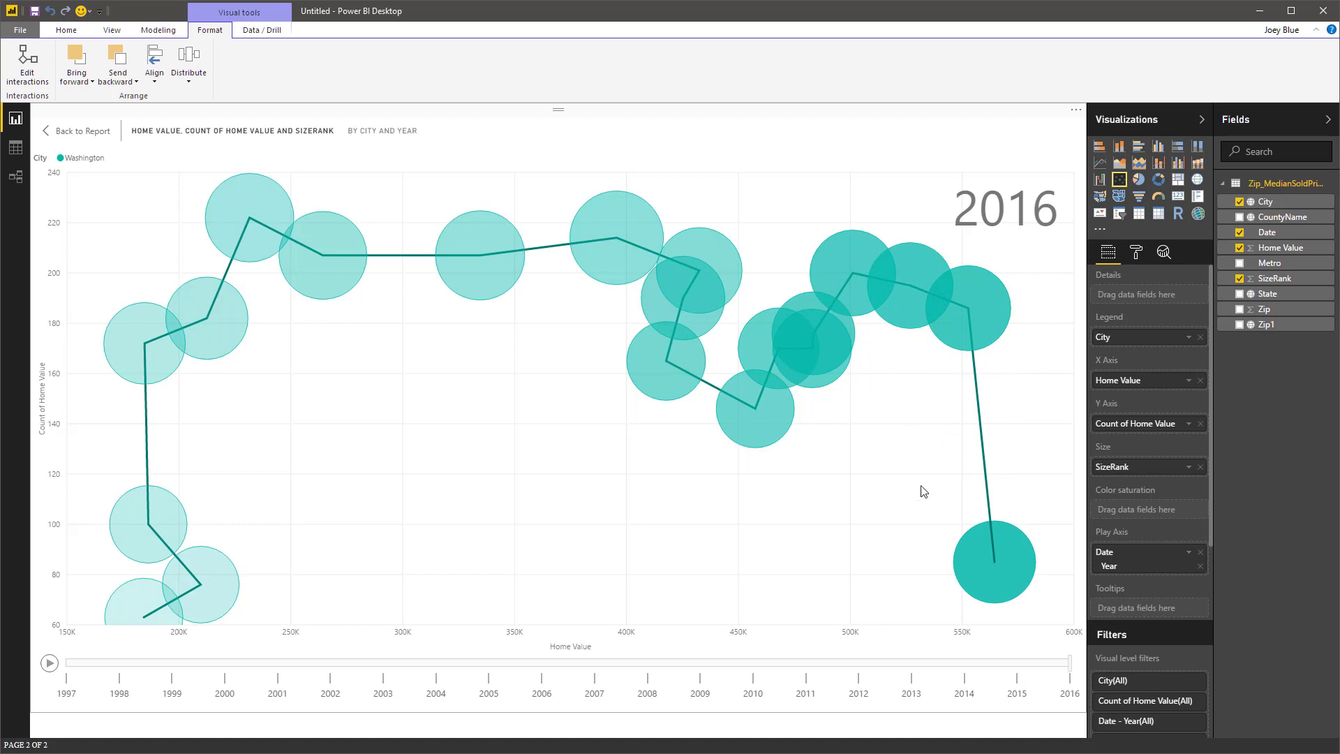
{"action": "mouse_move", "coordinate": [607, 556]}
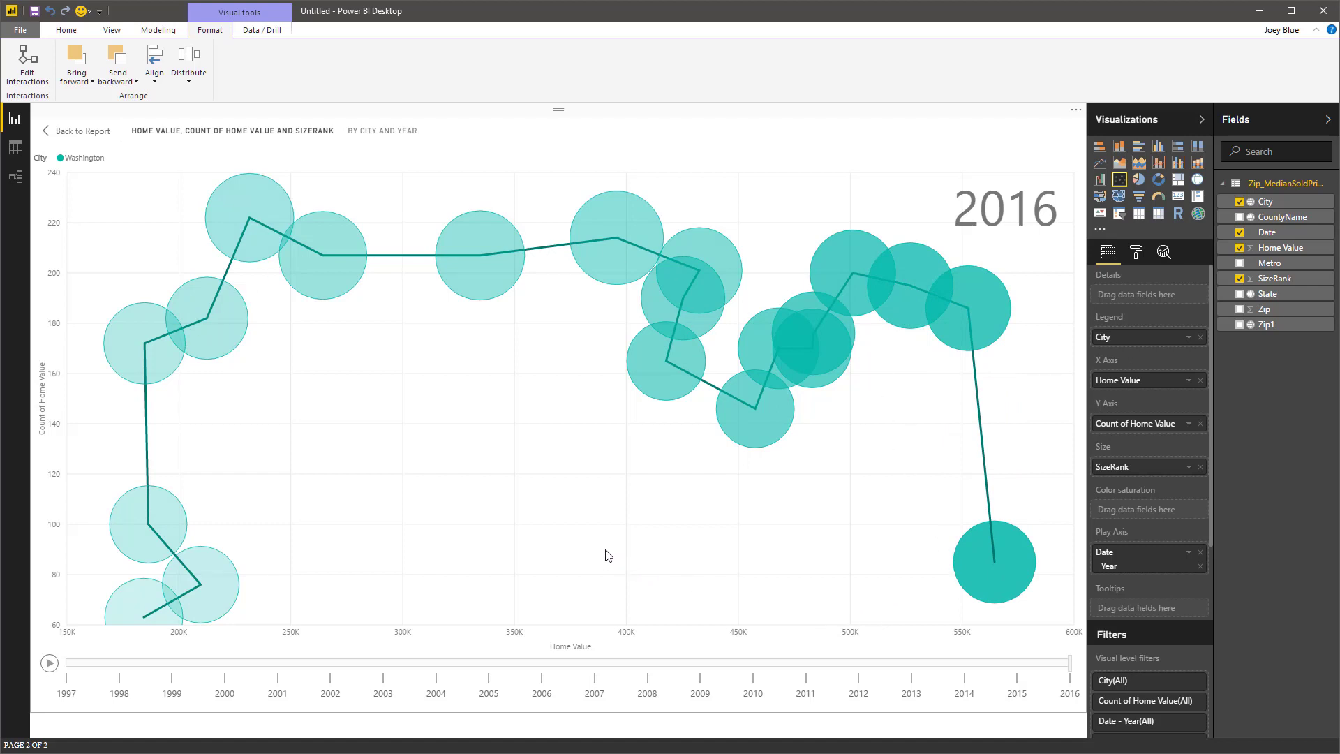
{"action": "mouse_move", "coordinate": [124, 619]}
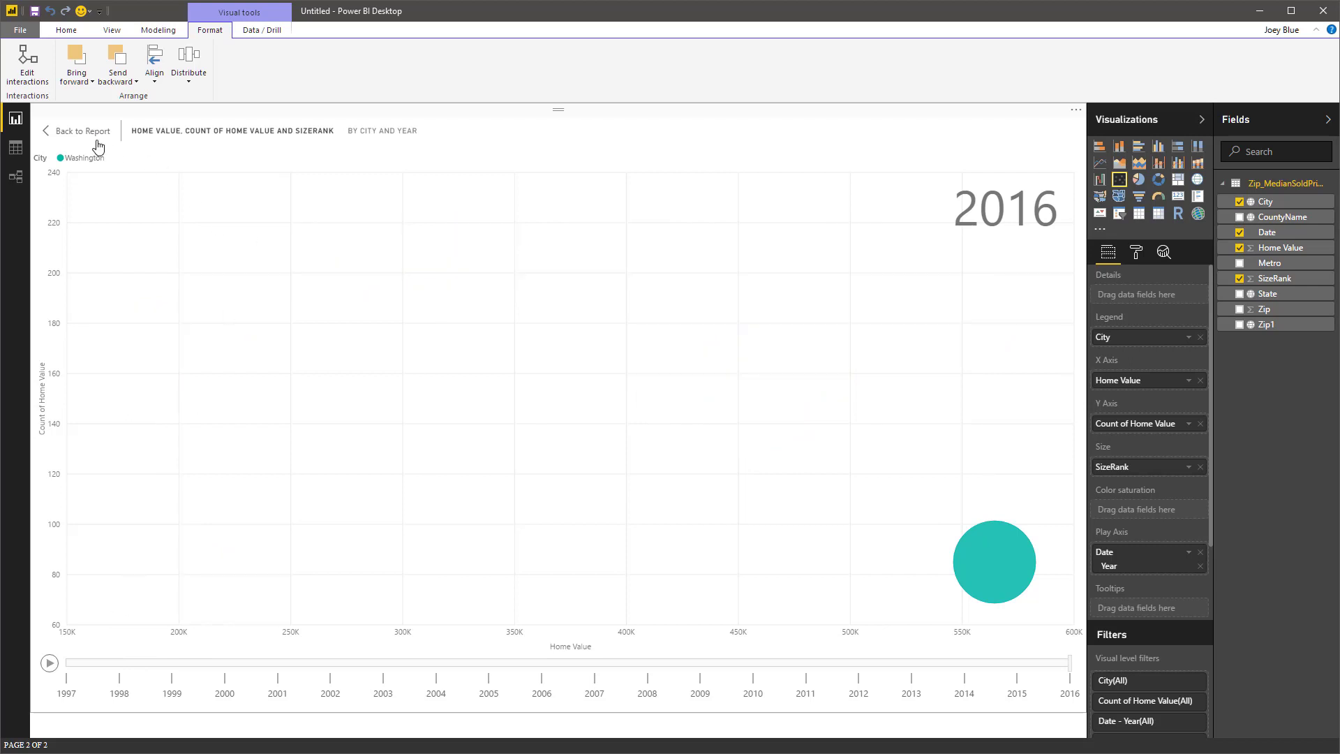
Return to Overview and drill through from California on the map to the Details page.
{"action": "left_click", "coordinate": [81, 131]}
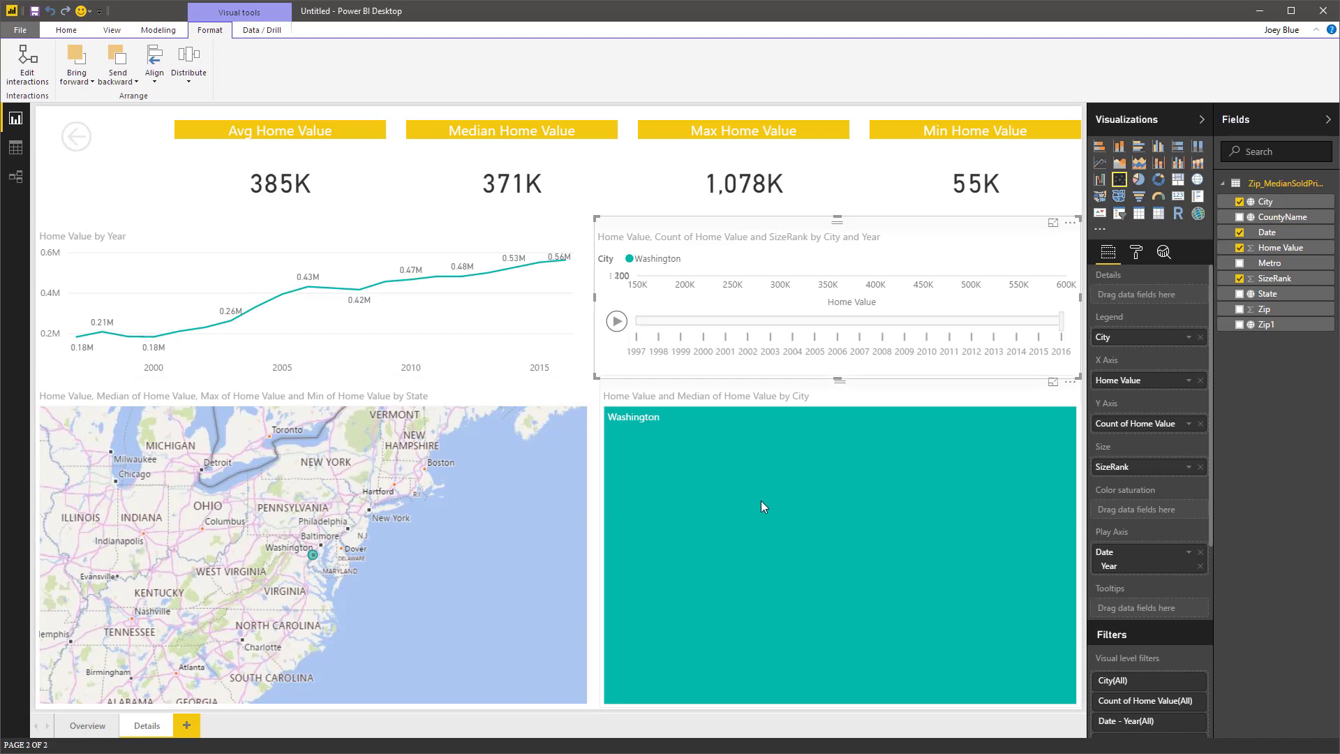
{"action": "mouse_move", "coordinate": [76, 136]}
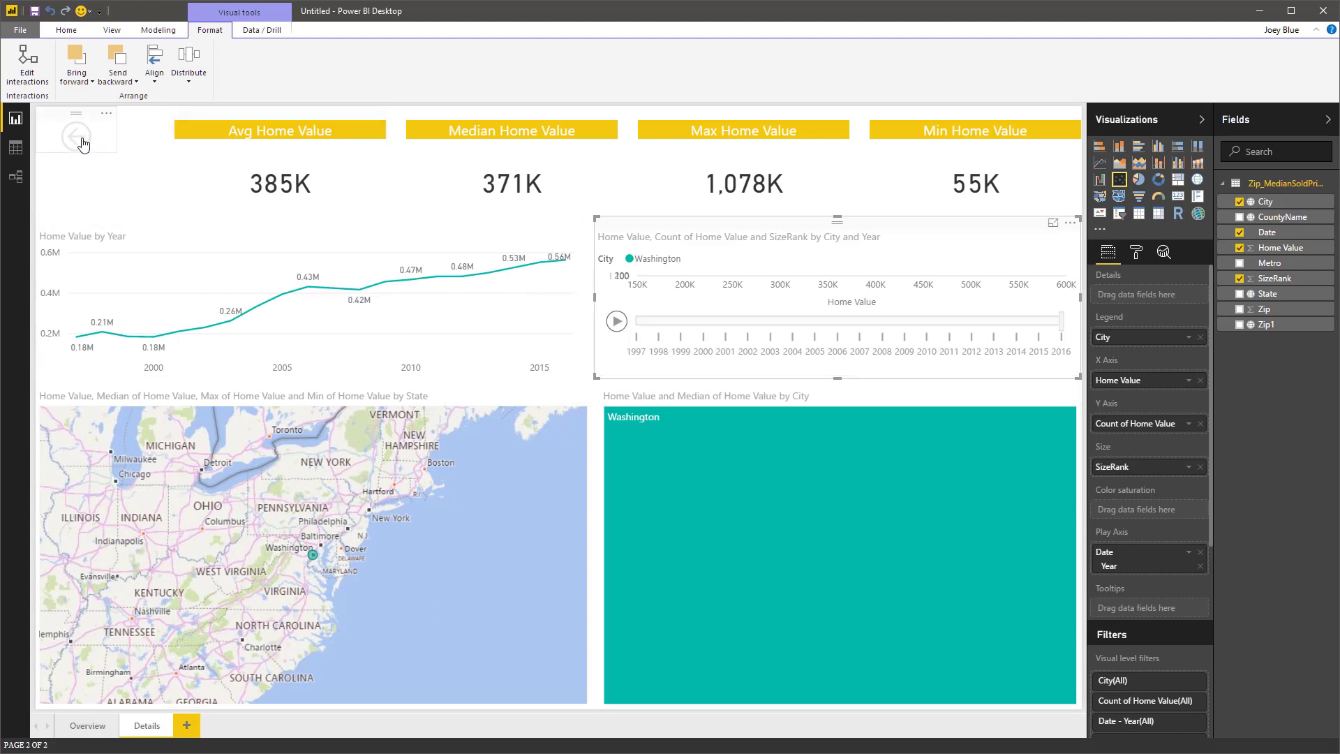
{"action": "left_click", "coordinate": [86, 724]}
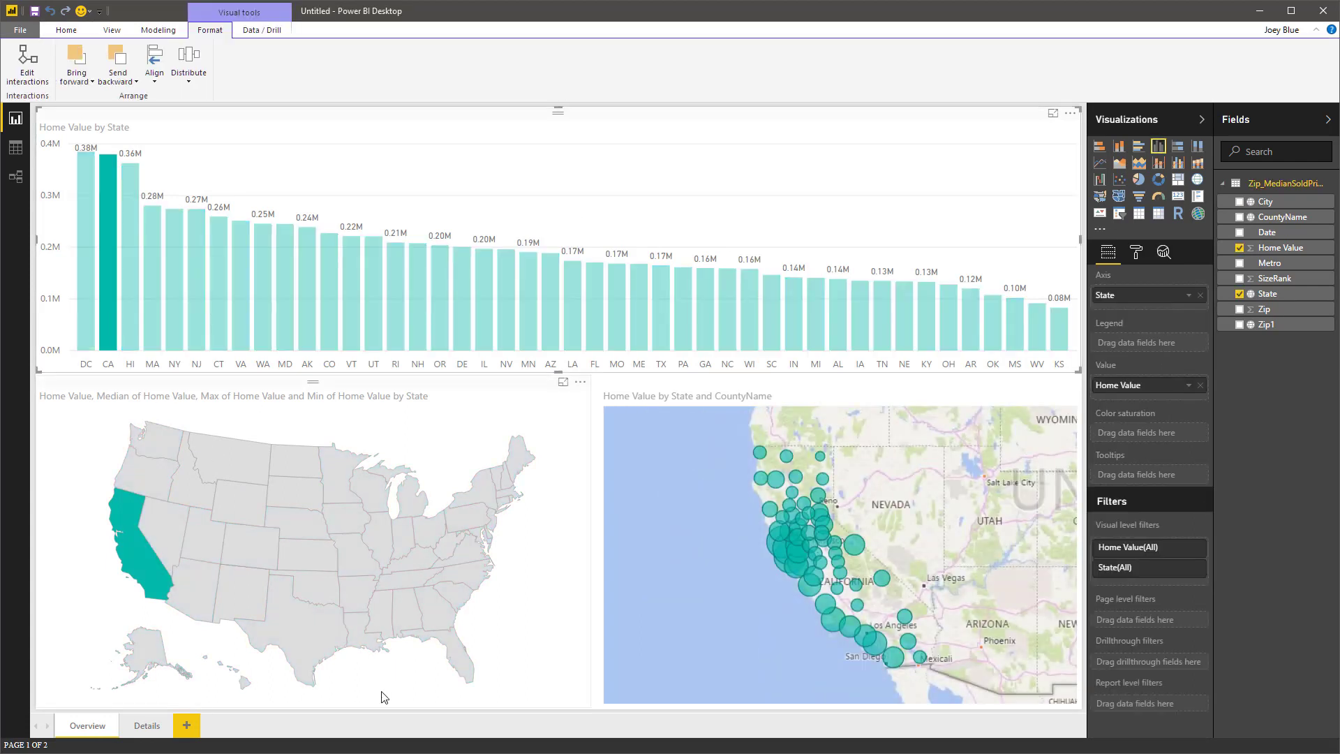
{"action": "mouse_move", "coordinate": [153, 569]}
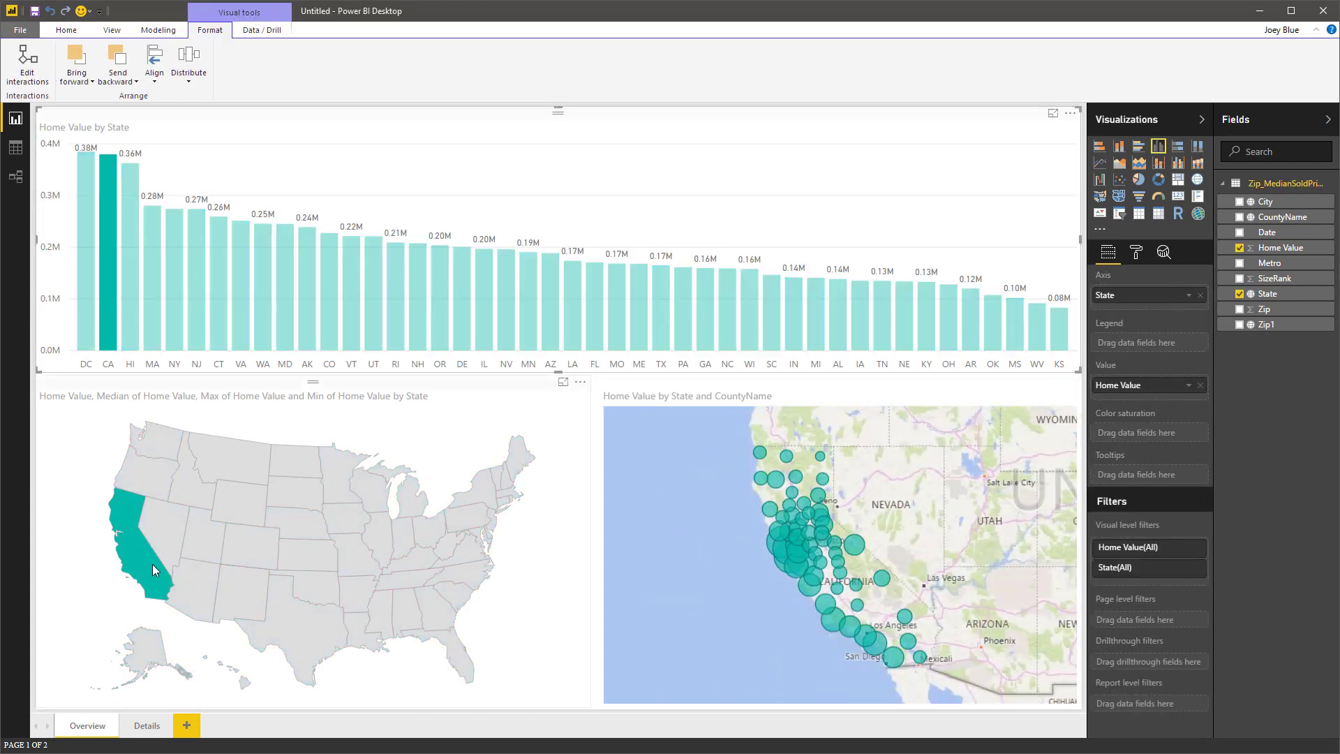
{"action": "right_click", "coordinate": [154, 568]}
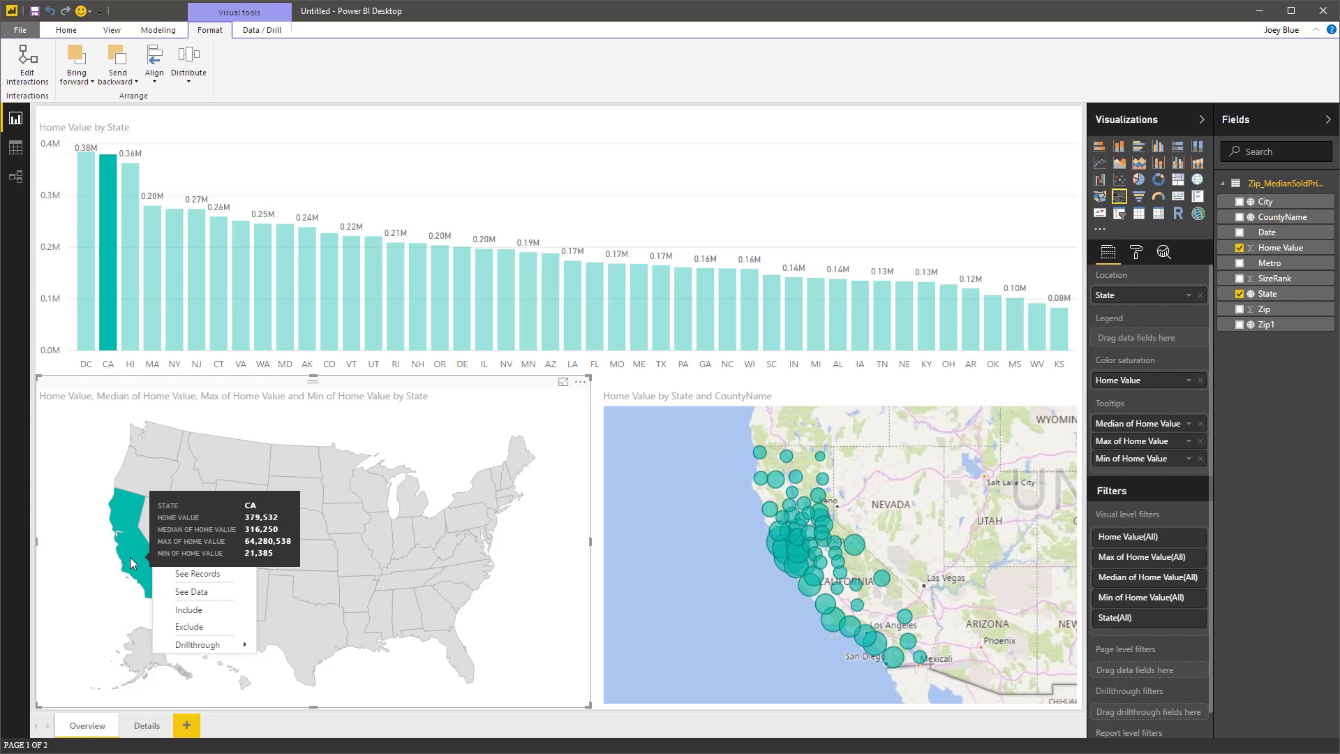
{"action": "mouse_move", "coordinate": [134, 570]}
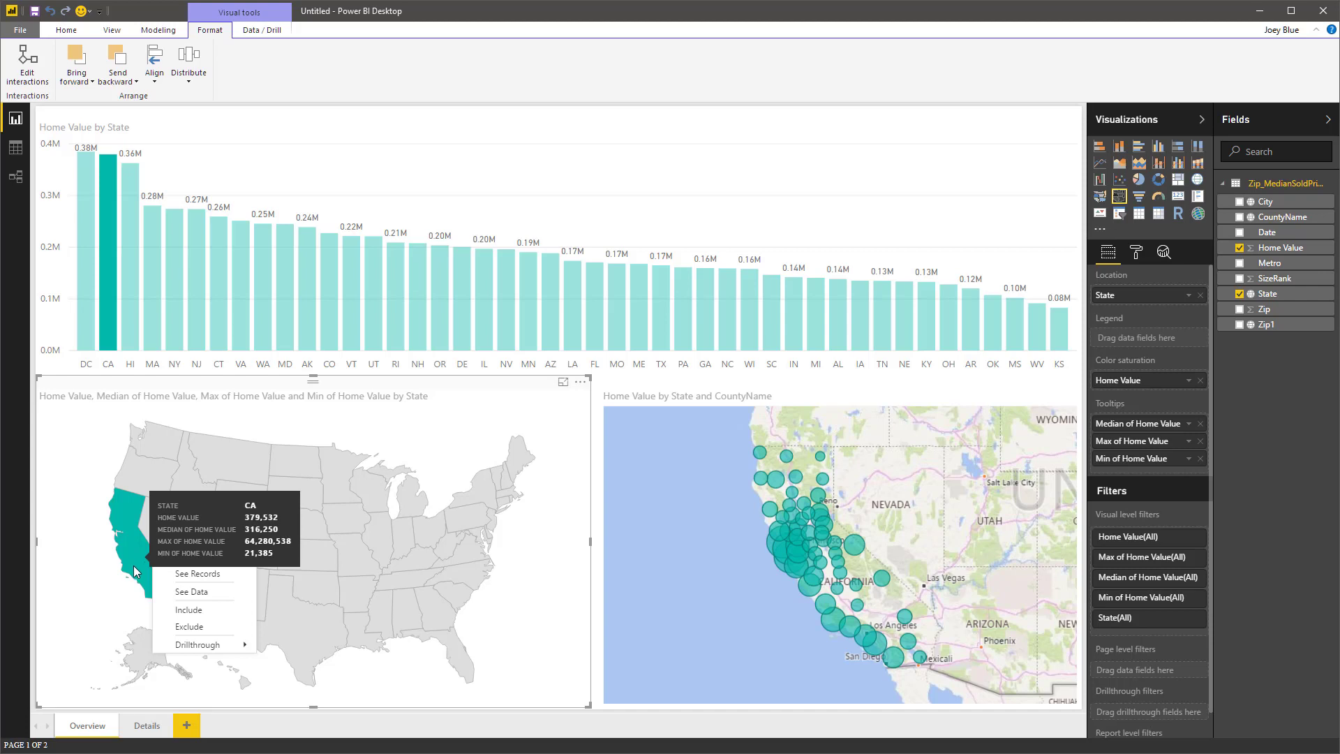
{"action": "left_click", "coordinate": [283, 653]}
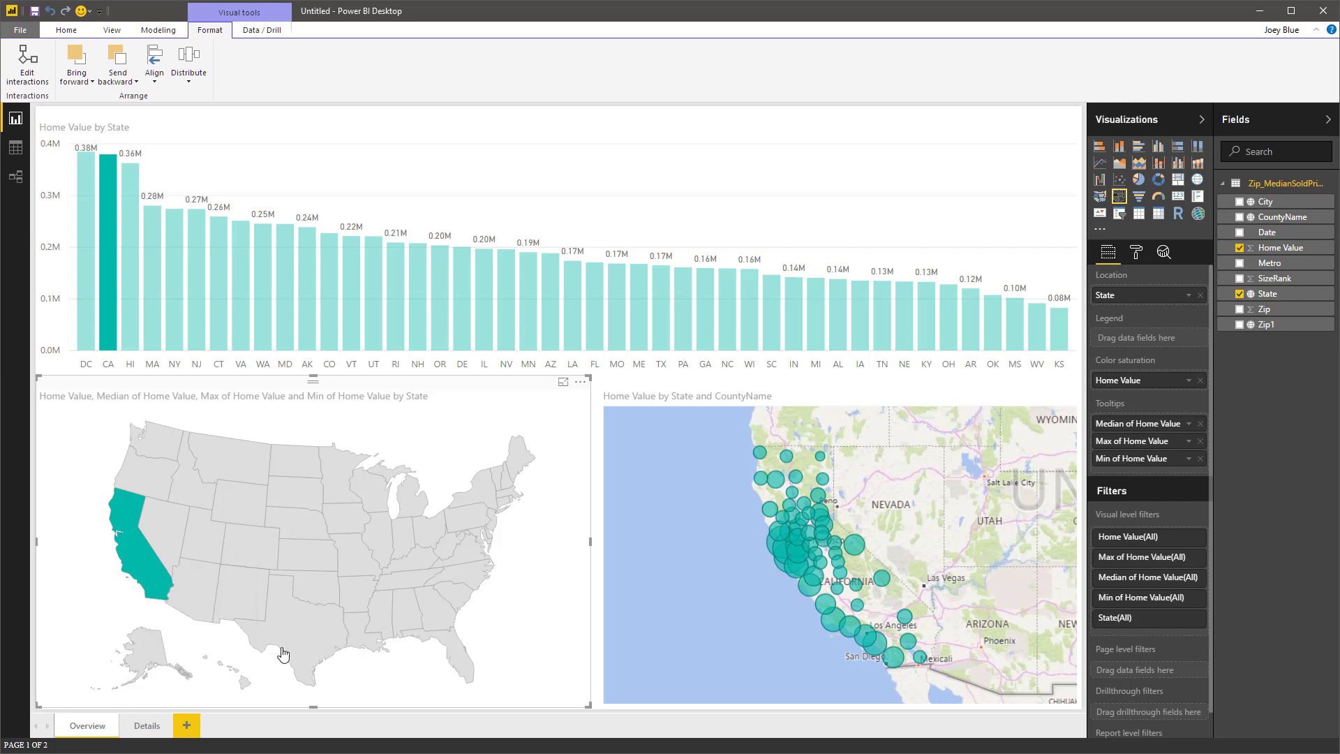
{"action": "left_click", "coordinate": [146, 724]}
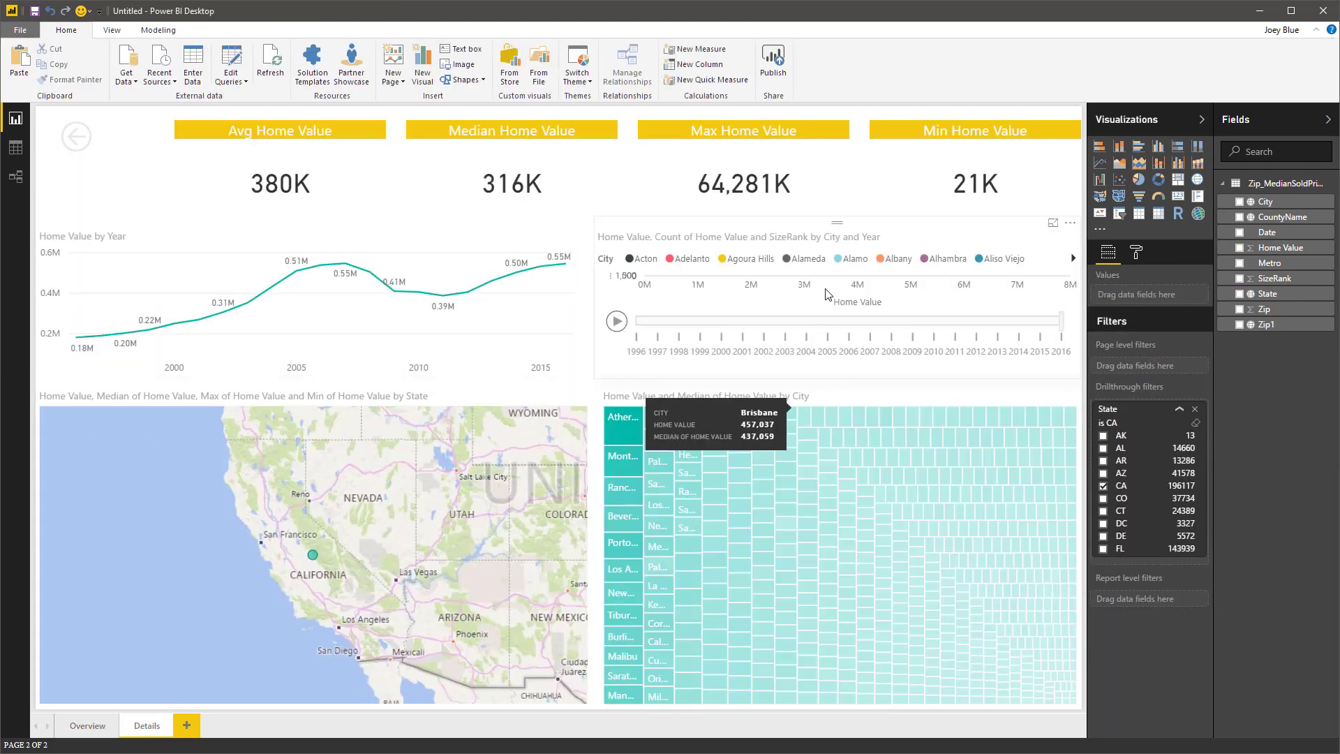
Filter the scatter chart to the Top 10 cities by Home Value and show it enlarged in Focus mode.
{"action": "left_click", "coordinate": [836, 298]}
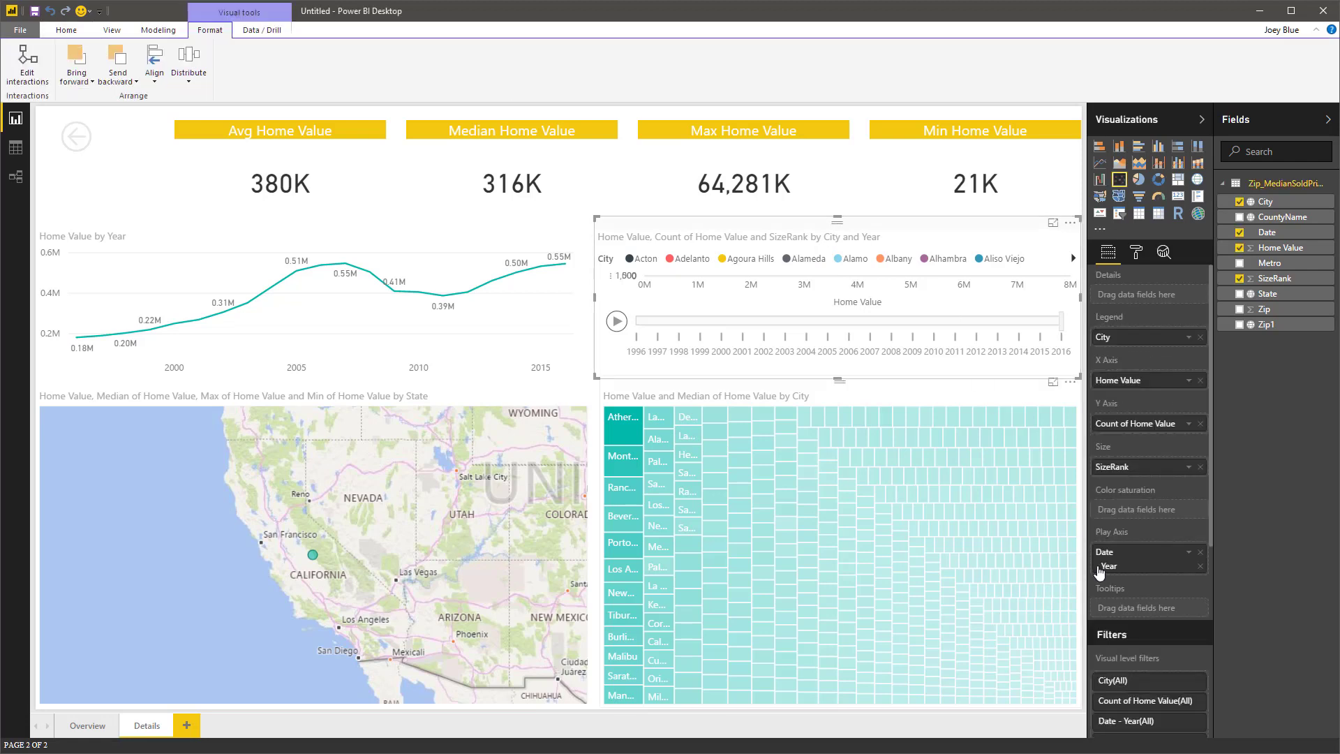
{"action": "mouse_move", "coordinate": [1216, 515]}
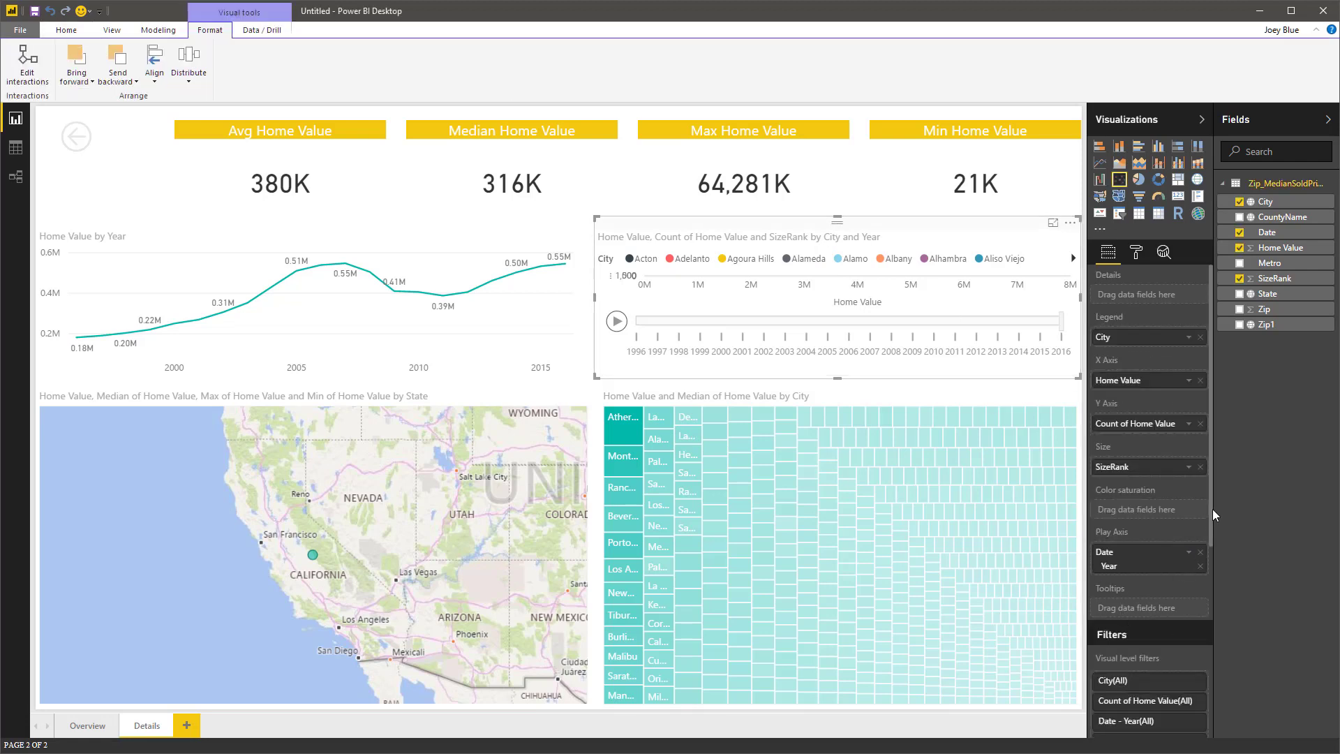
{"action": "scroll", "scroll_direction": "down", "scroll_amount": 3}
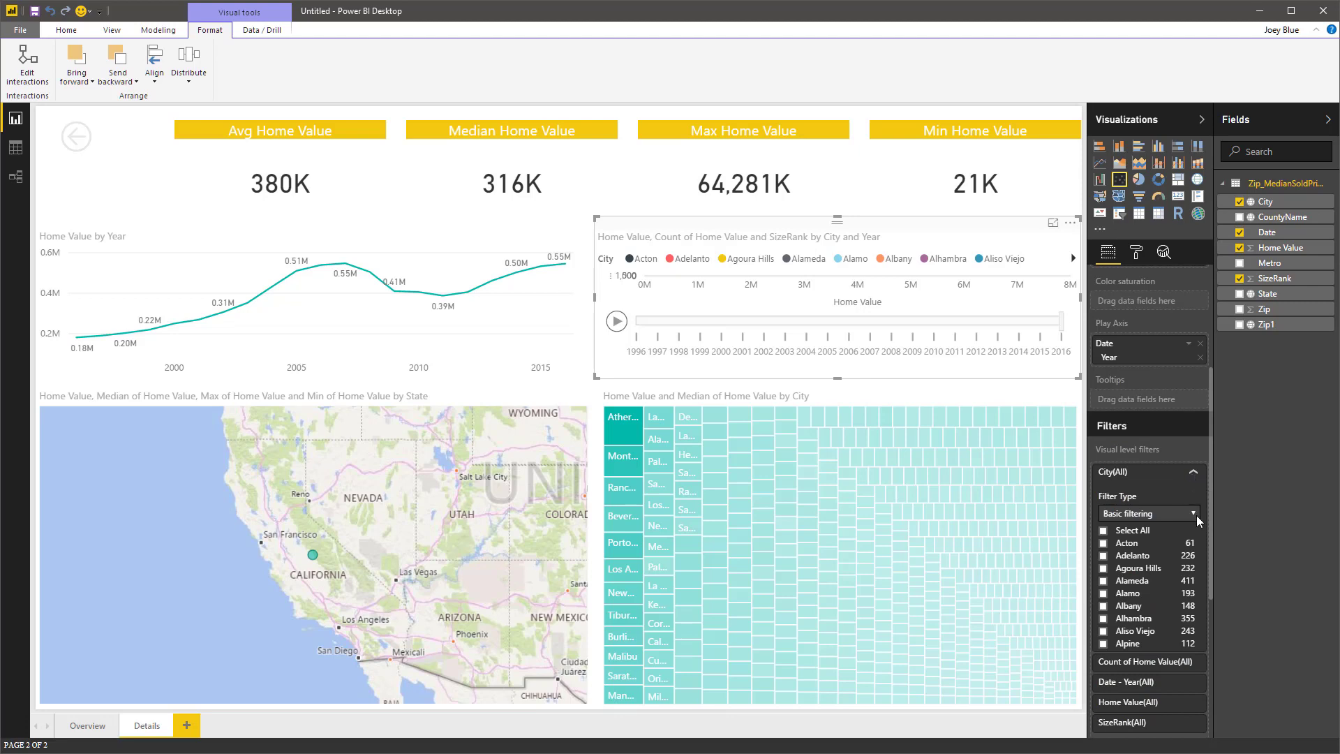
{"action": "left_click", "coordinate": [1147, 512]}
{"action": "type", "text": "10"}
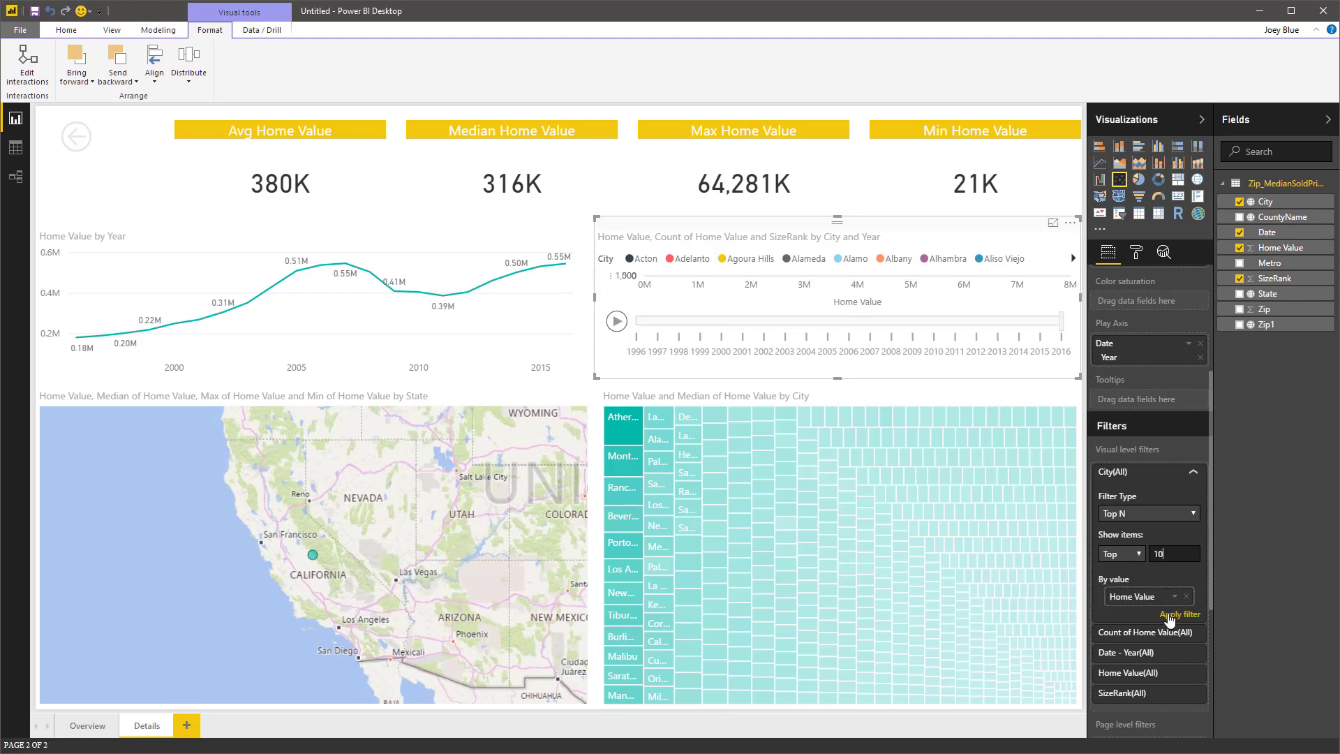
{"action": "left_click", "coordinate": [1179, 614]}
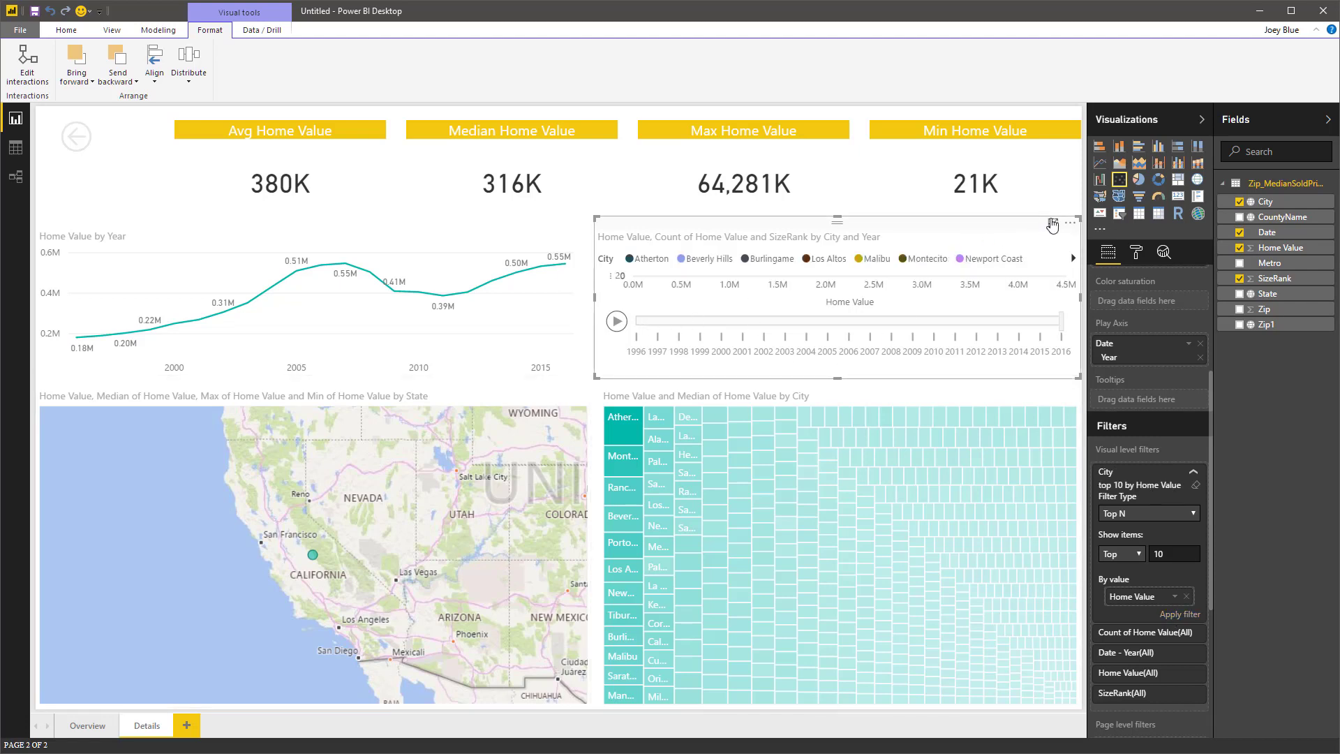
{"action": "left_click", "coordinate": [1055, 224]}
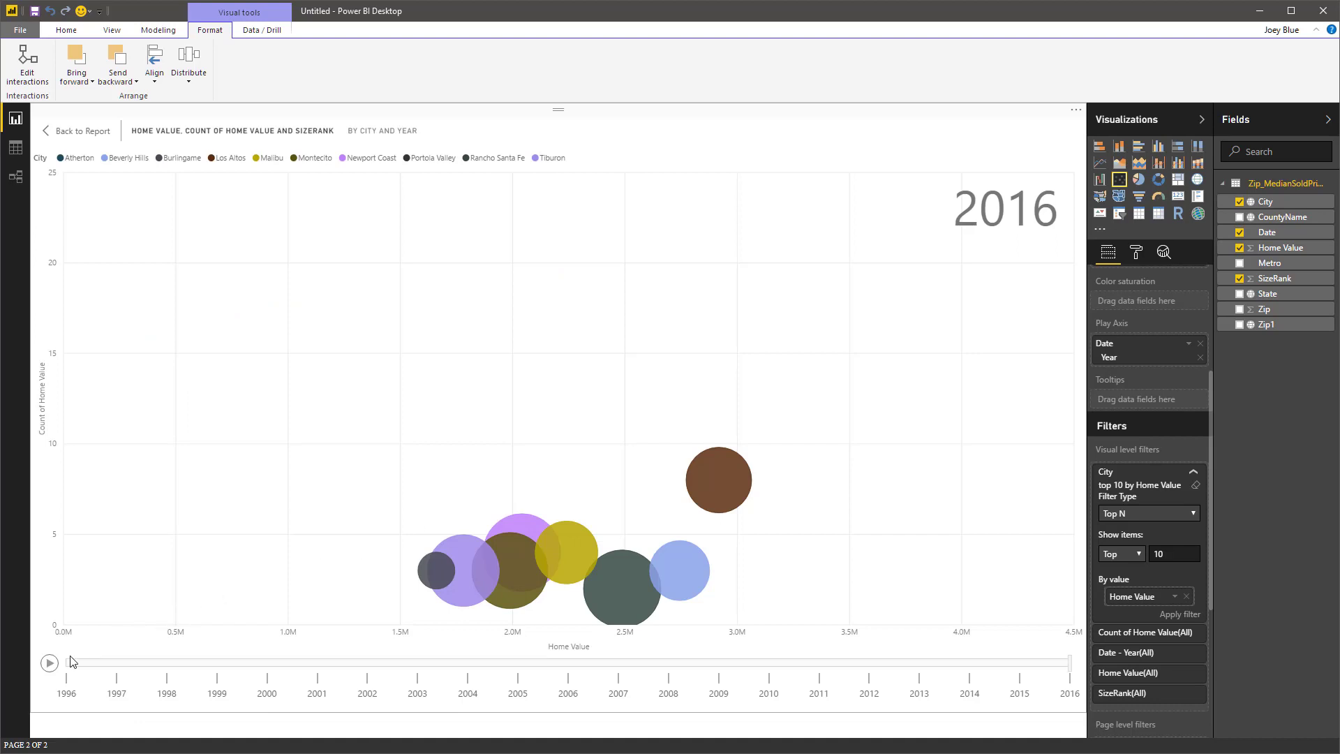
Play the yearly animation, trace Atherton's bubble trail, then return to the full Details page.
{"action": "left_click", "coordinate": [49, 662]}
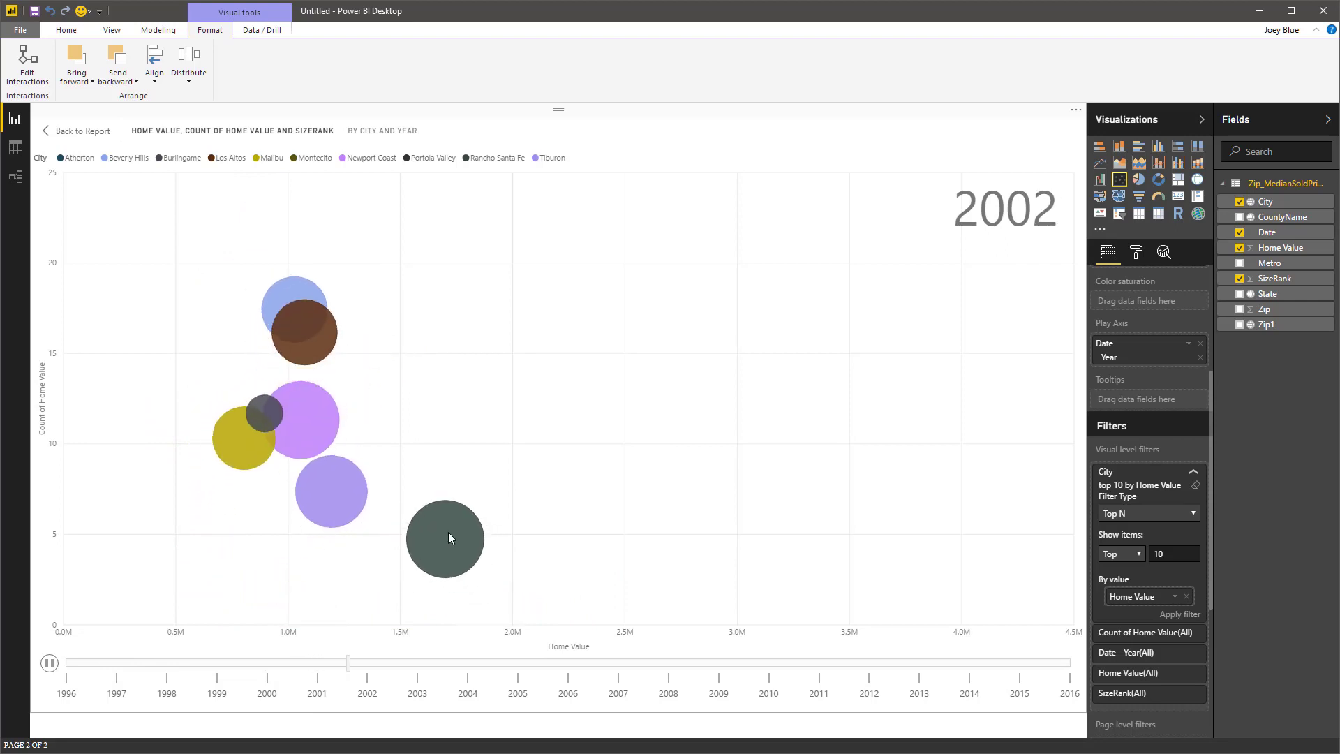
{"action": "left_click", "coordinate": [49, 661]}
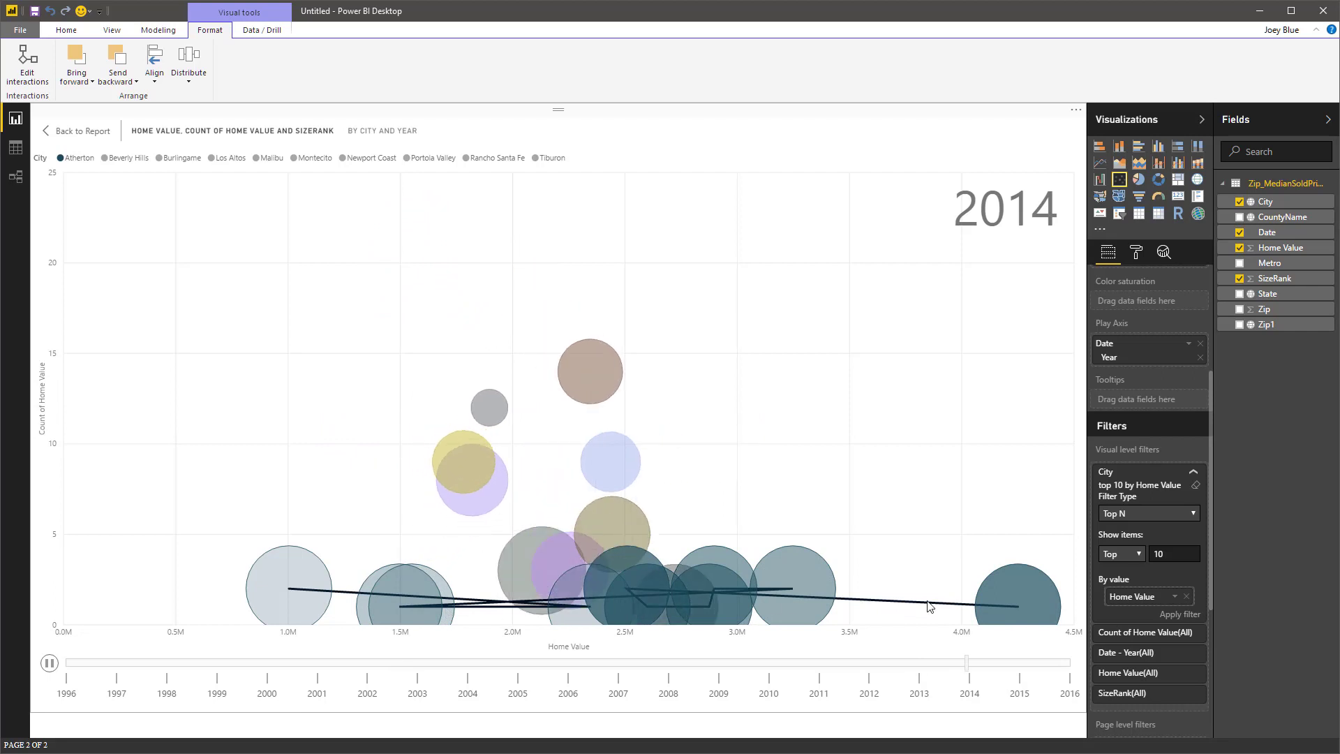
{"action": "left_click", "coordinate": [49, 661]}
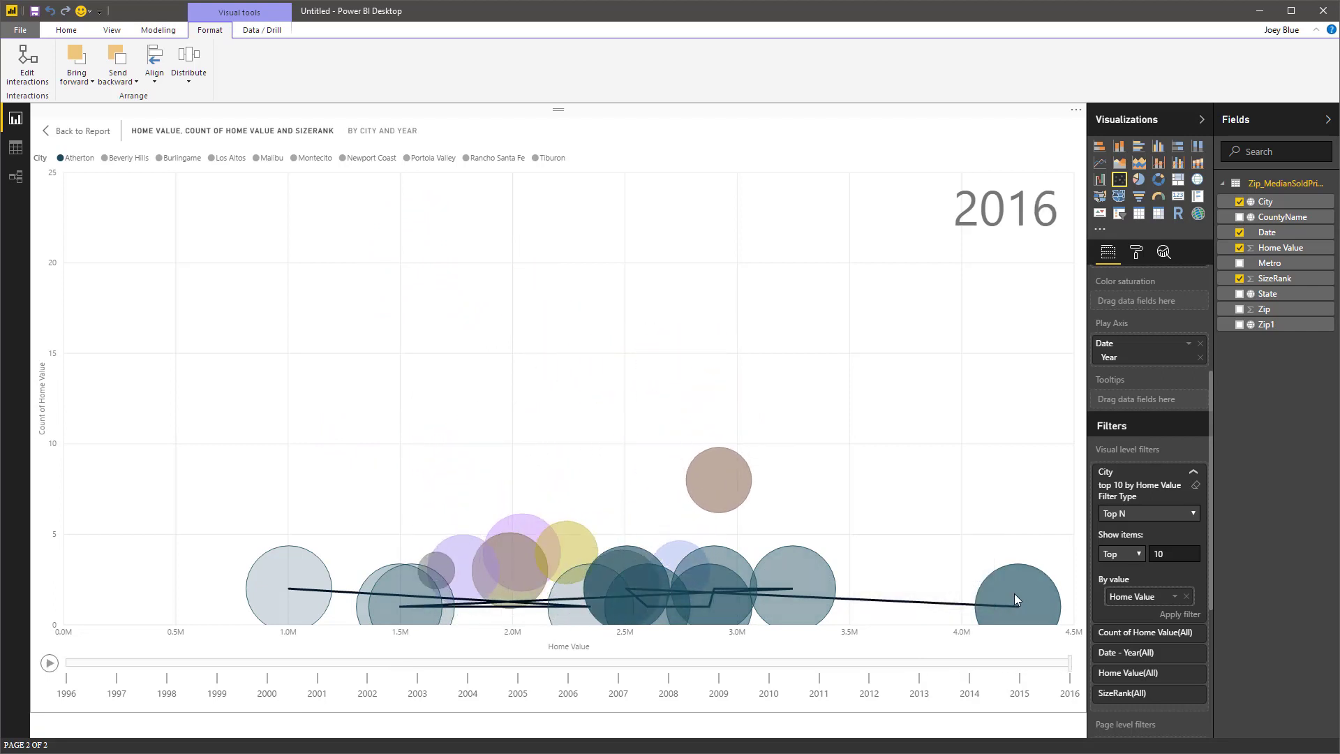
{"action": "mouse_move", "coordinate": [1017, 599]}
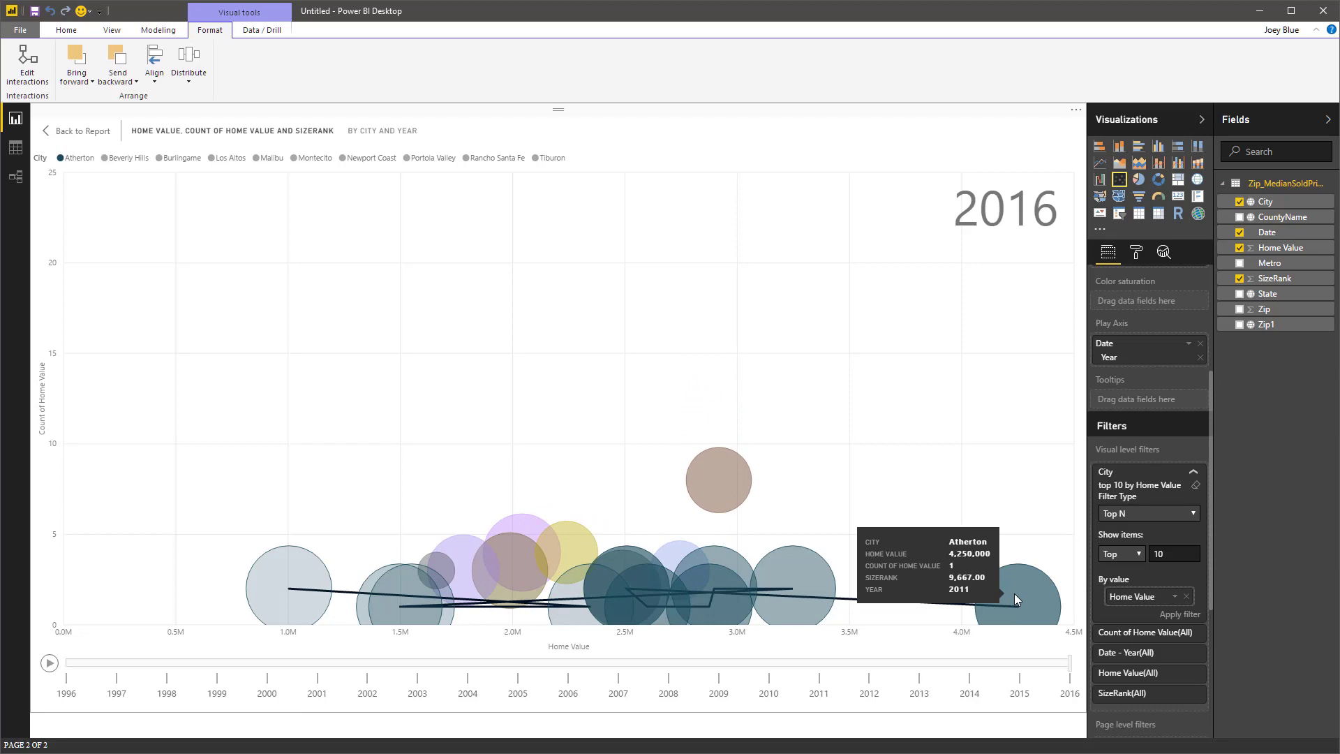
{"action": "mouse_move", "coordinate": [100, 152]}
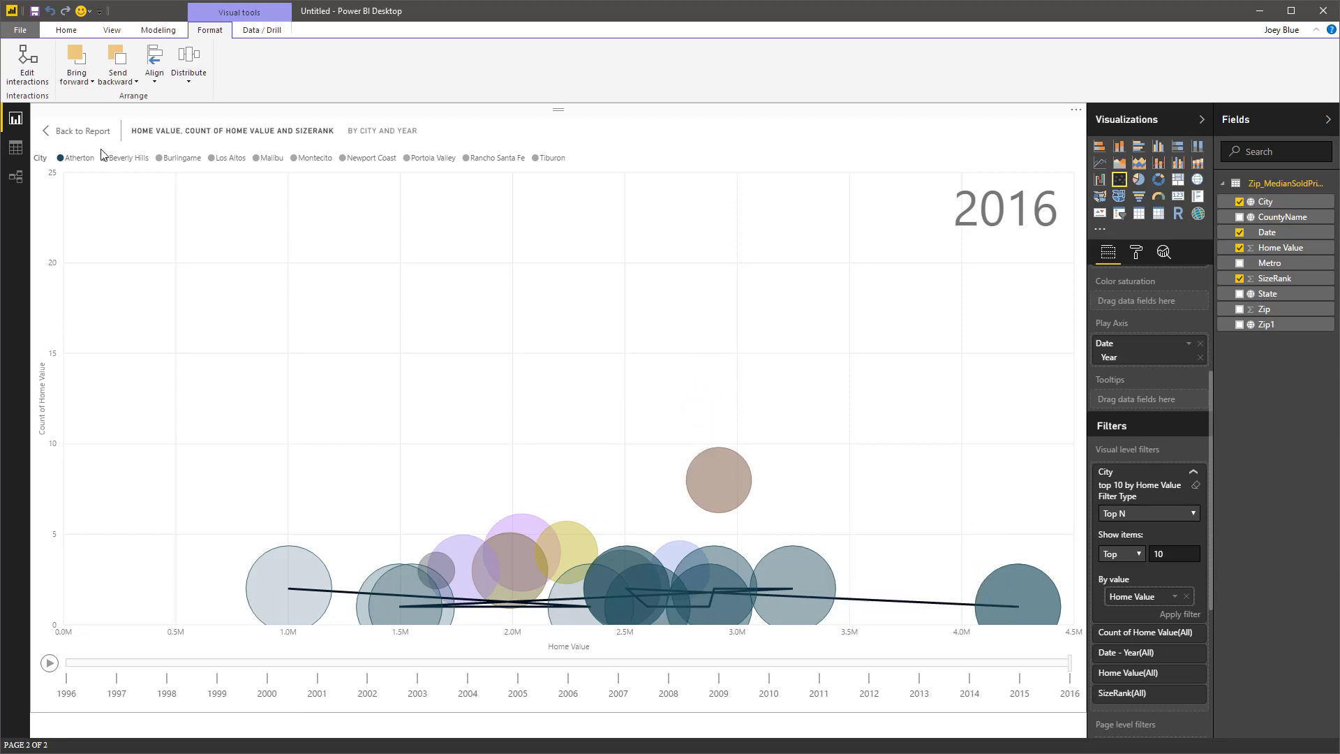
{"action": "left_click", "coordinate": [82, 131]}
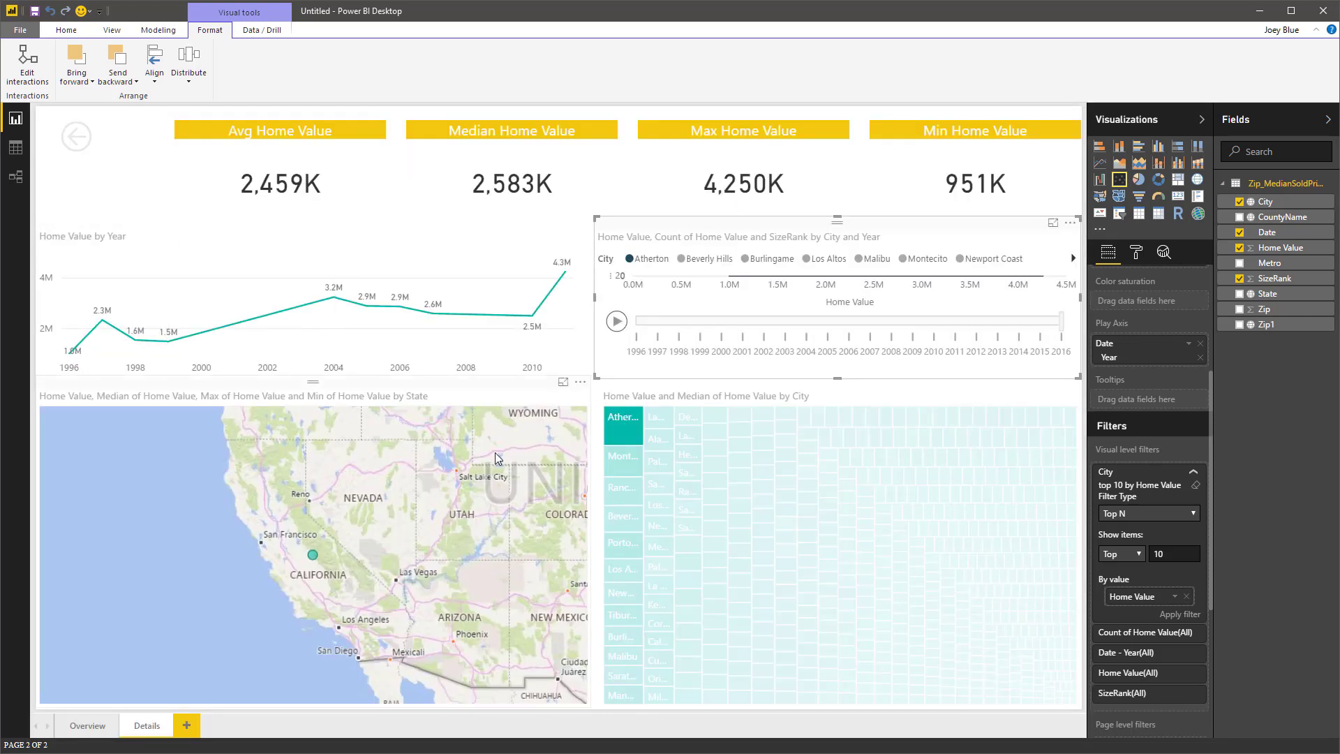
{"action": "mouse_move", "coordinate": [621, 487]}
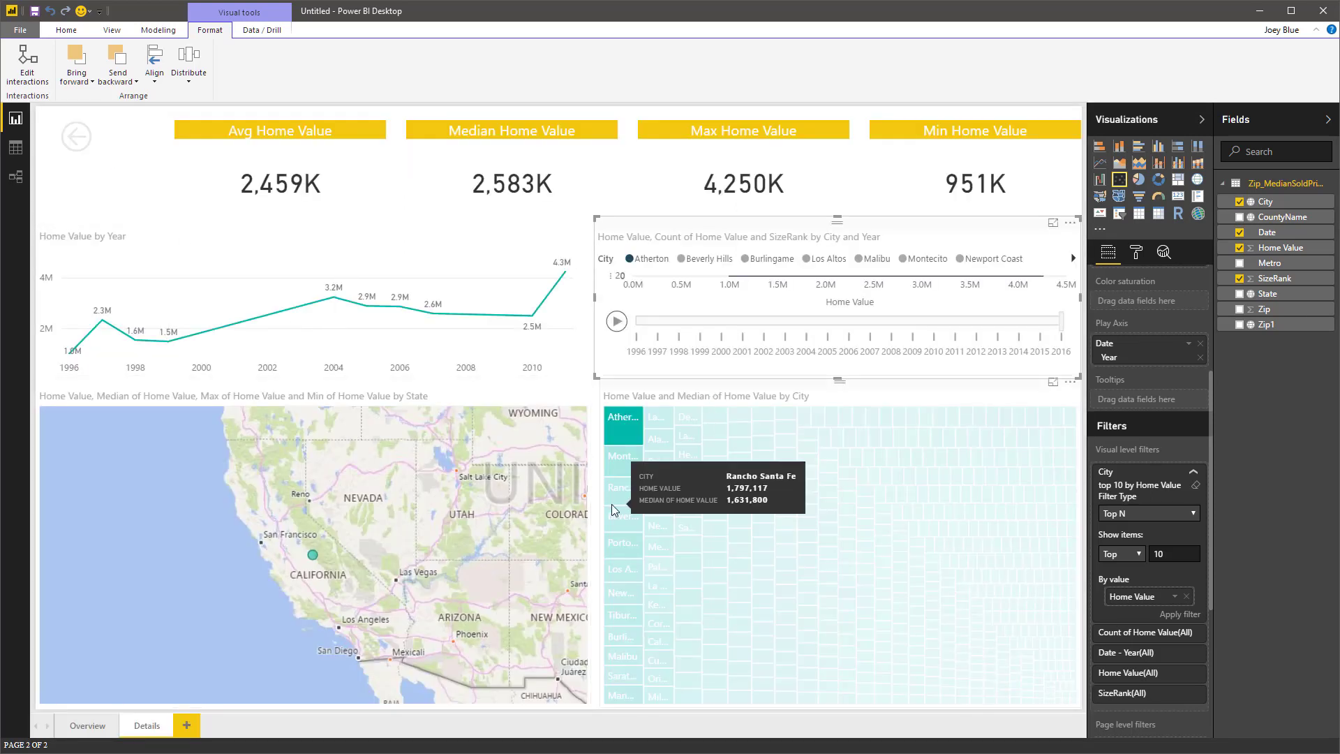